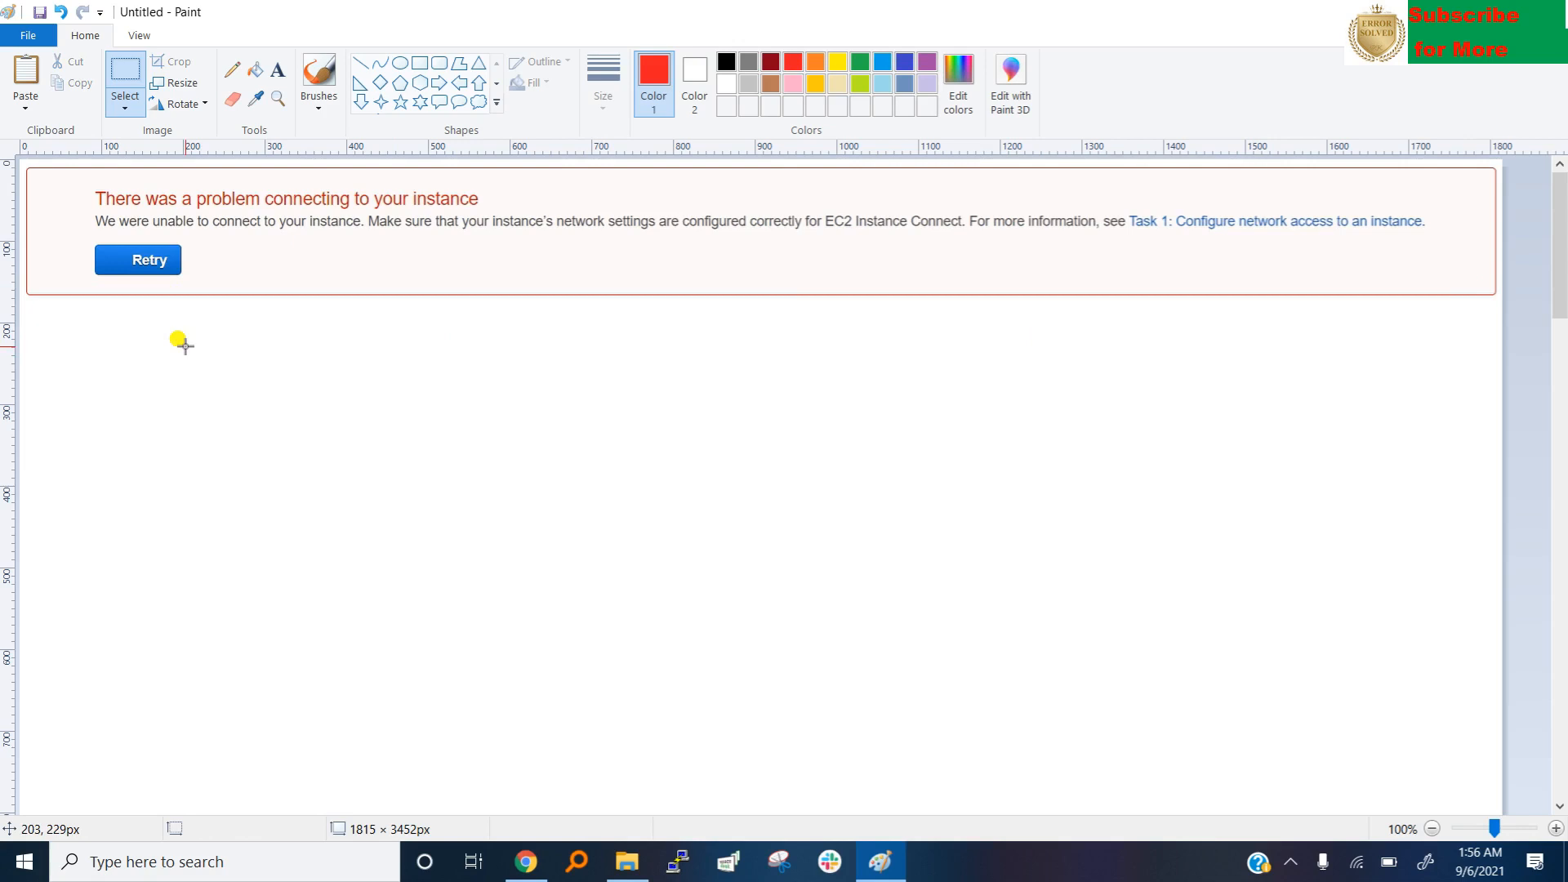
mouse_move(100, 236)
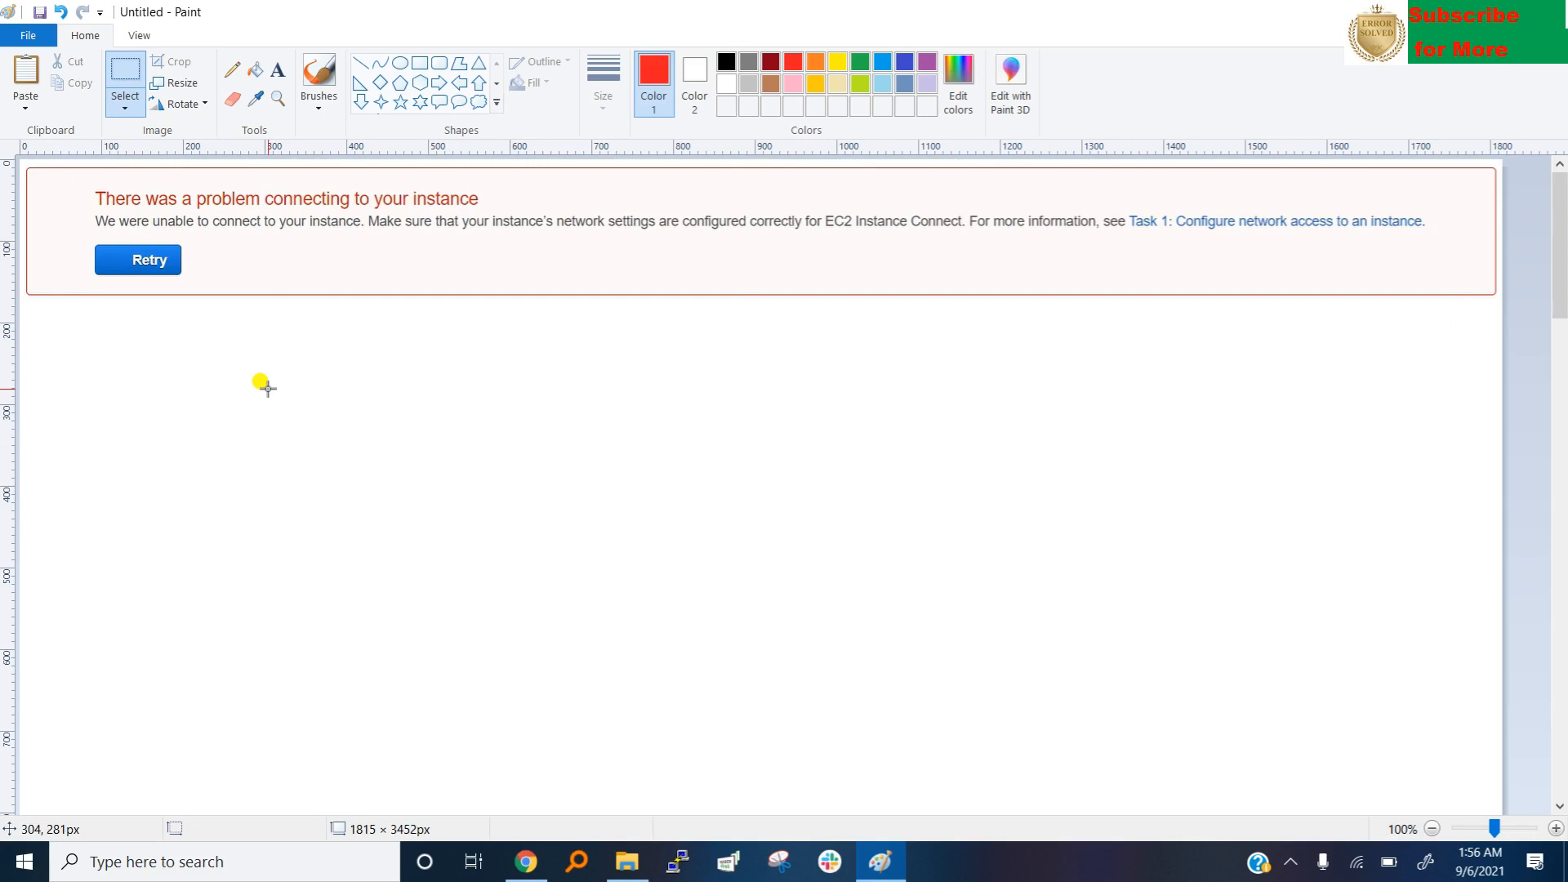
mouse_move(332, 393)
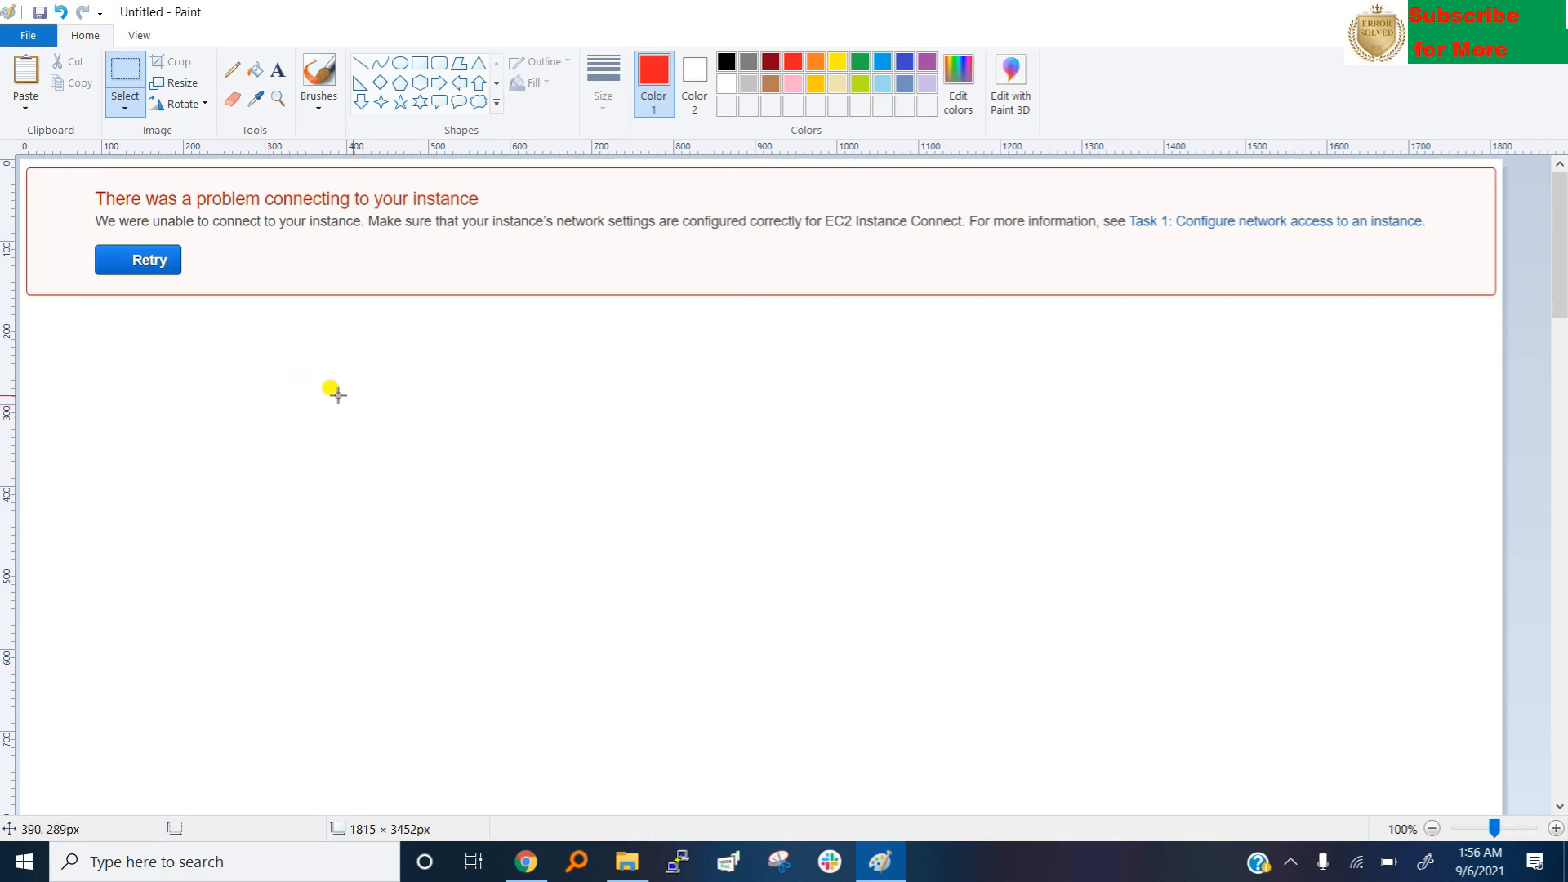
mouse_move(627, 861)
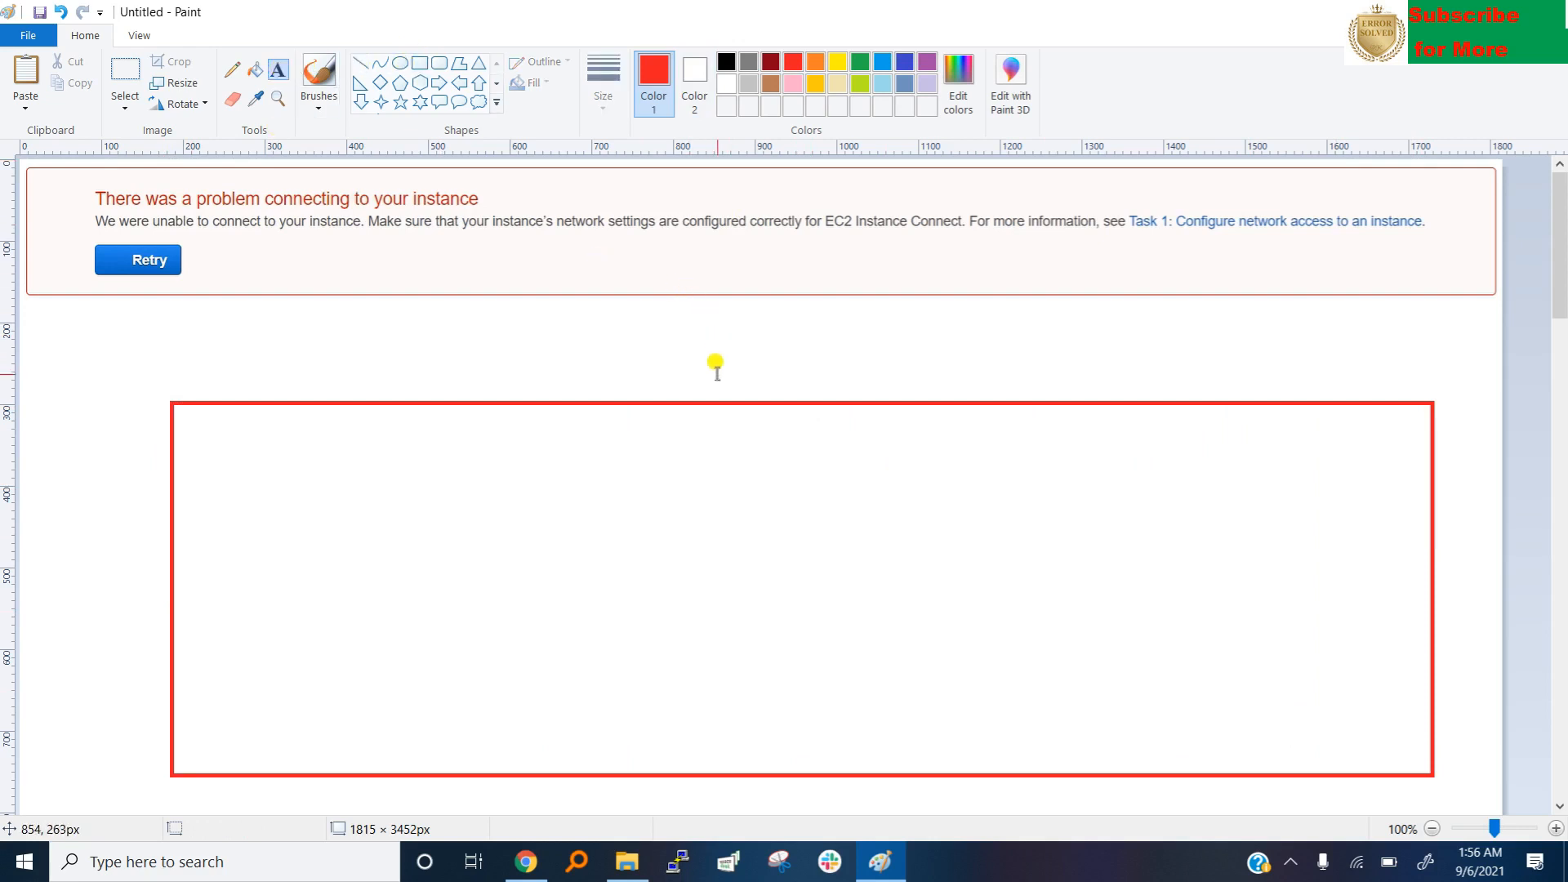
Place the VPC text label above the large red rectangle.
left_click(716, 388)
type("VPC")
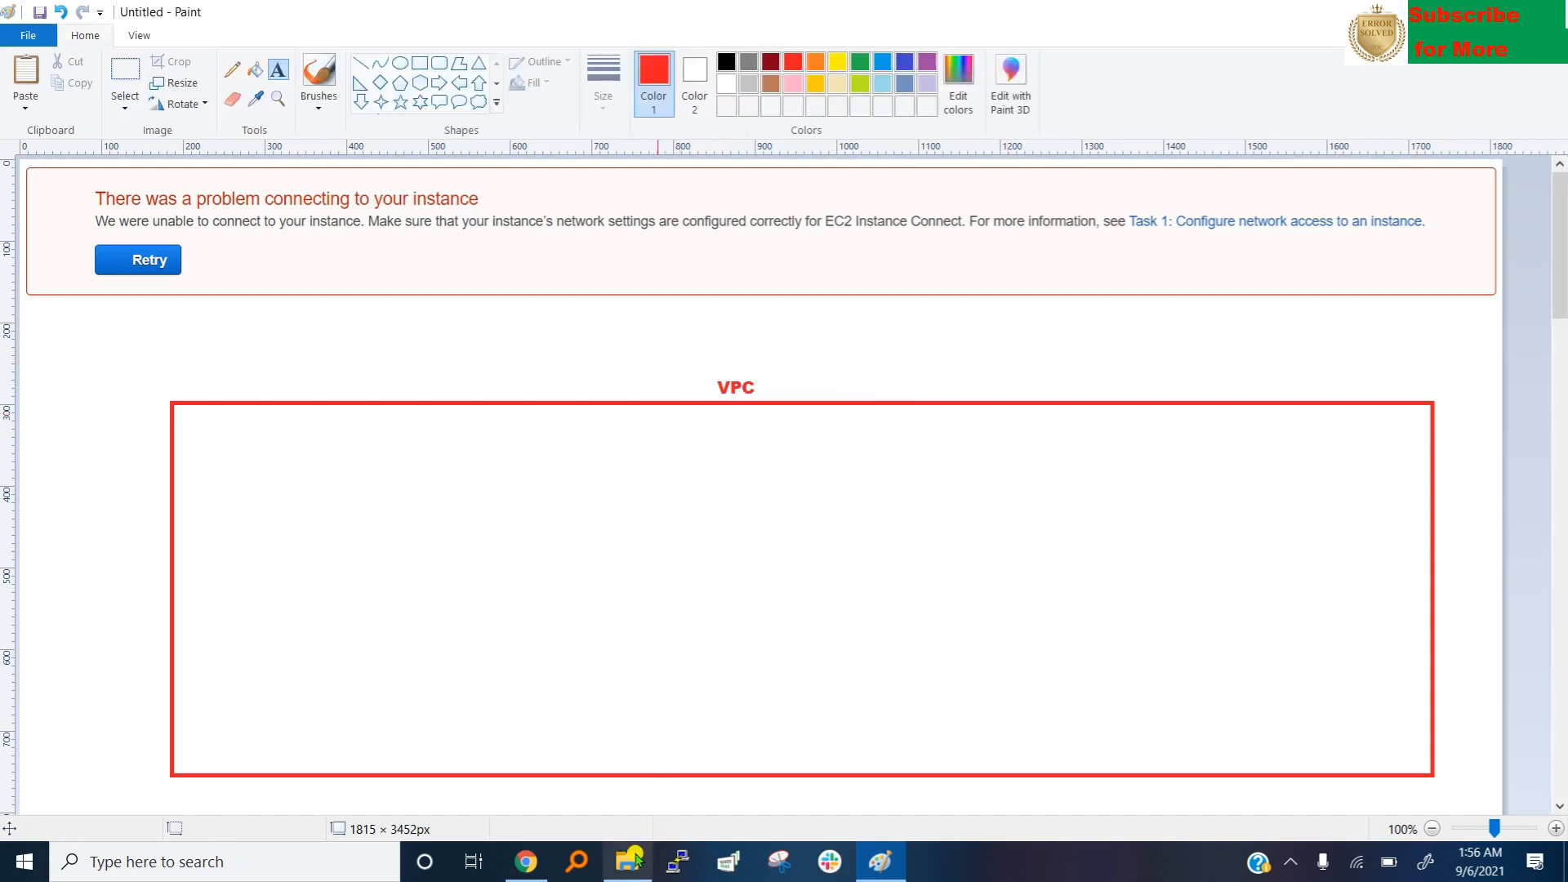
Fill the Create VPC form with name tag VPC01 and IPv4 CIDR 192.168.0.0/32.
left_click(525, 861)
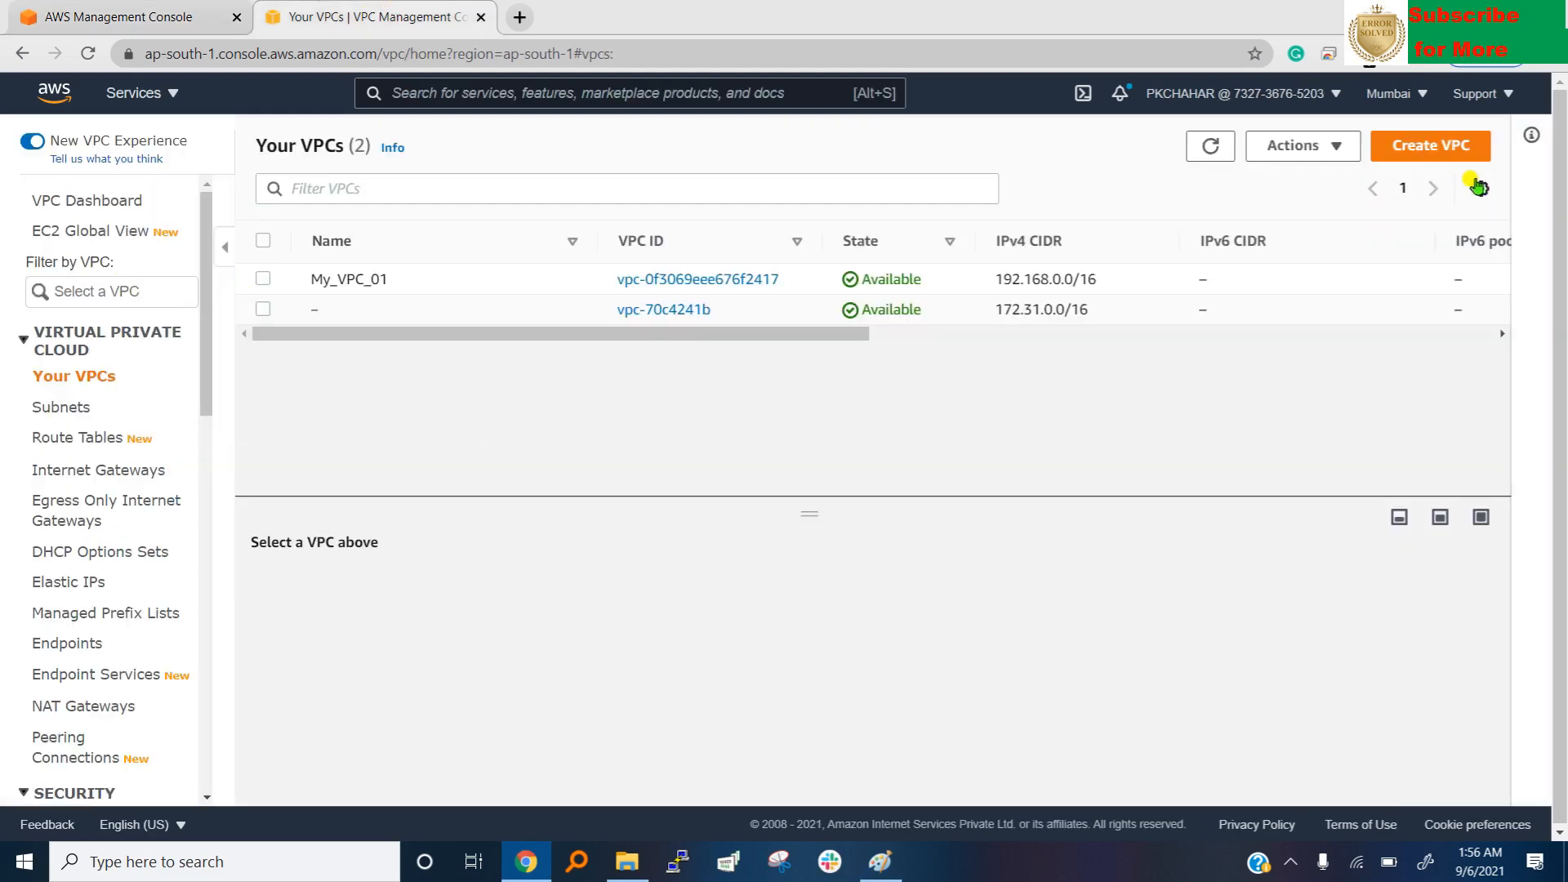
left_click(1428, 145)
type("VP")
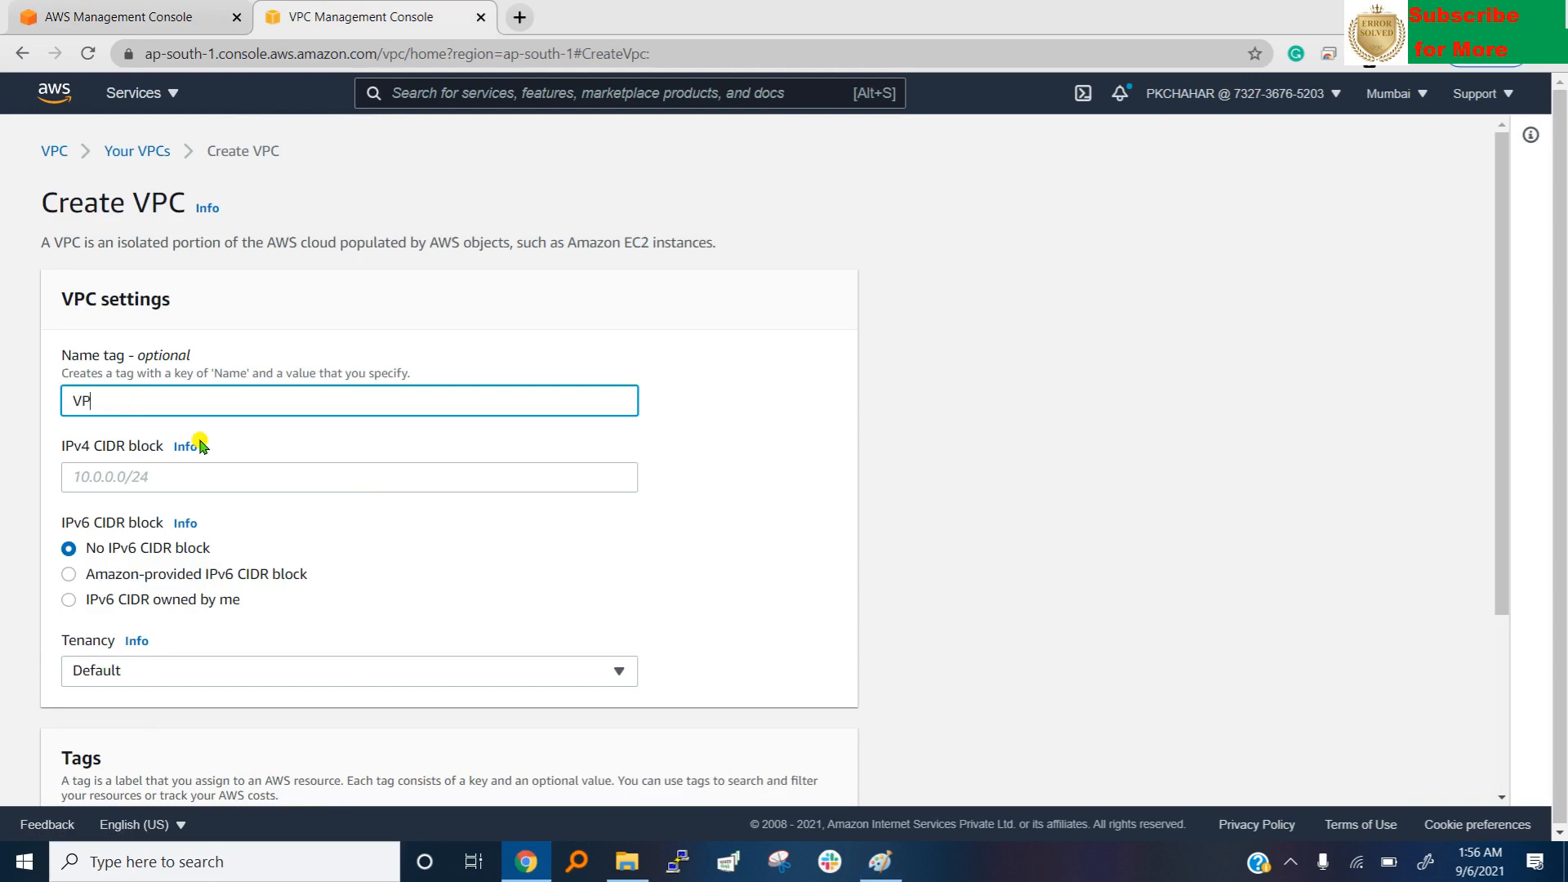
type("C")
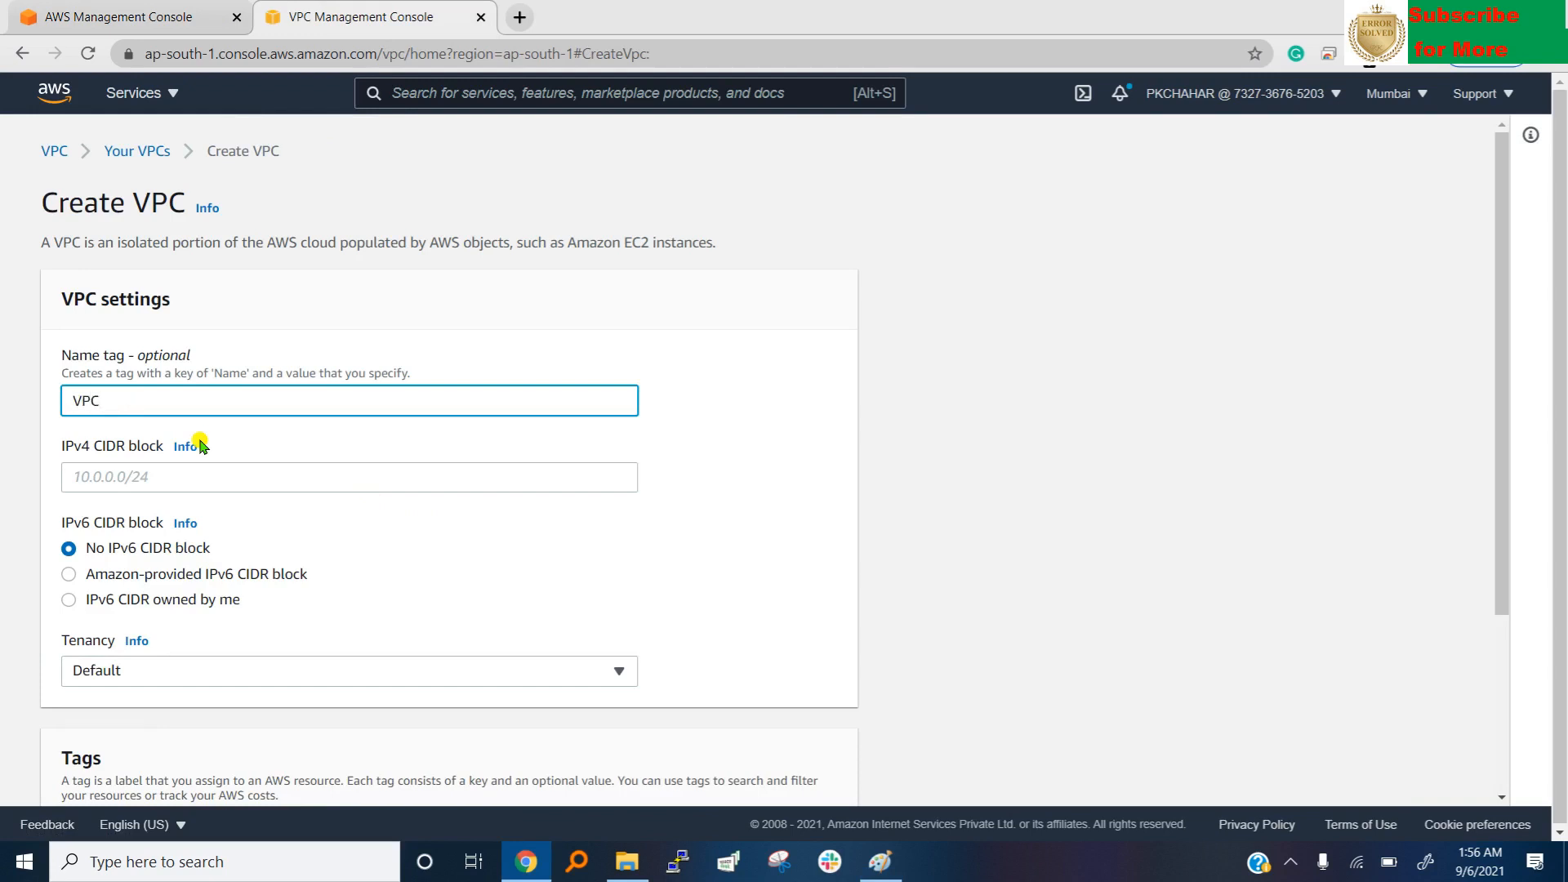
type("01")
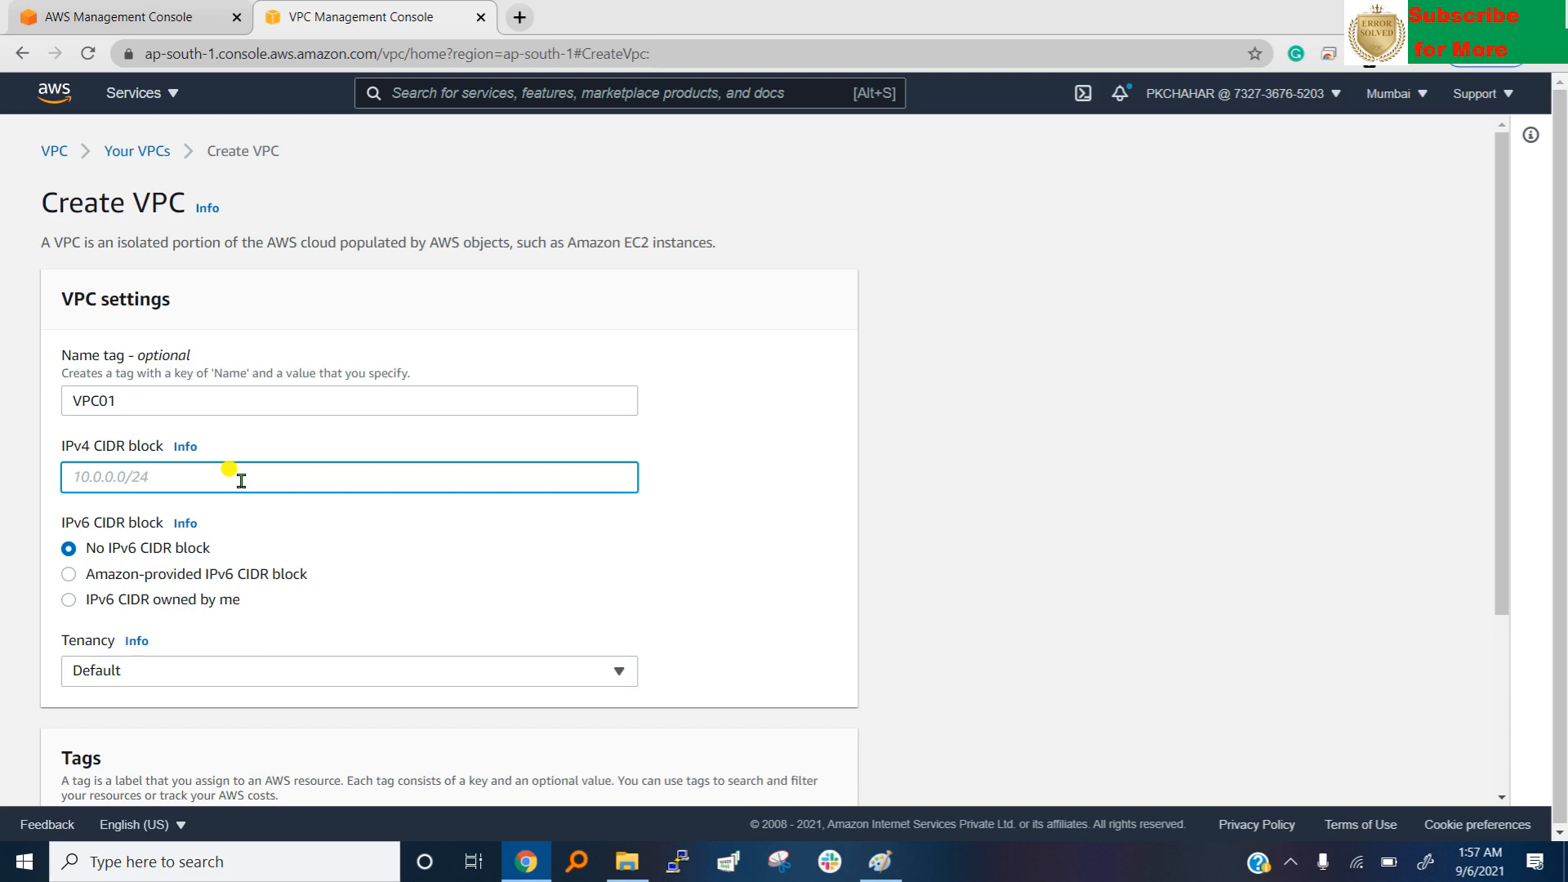
type("19")
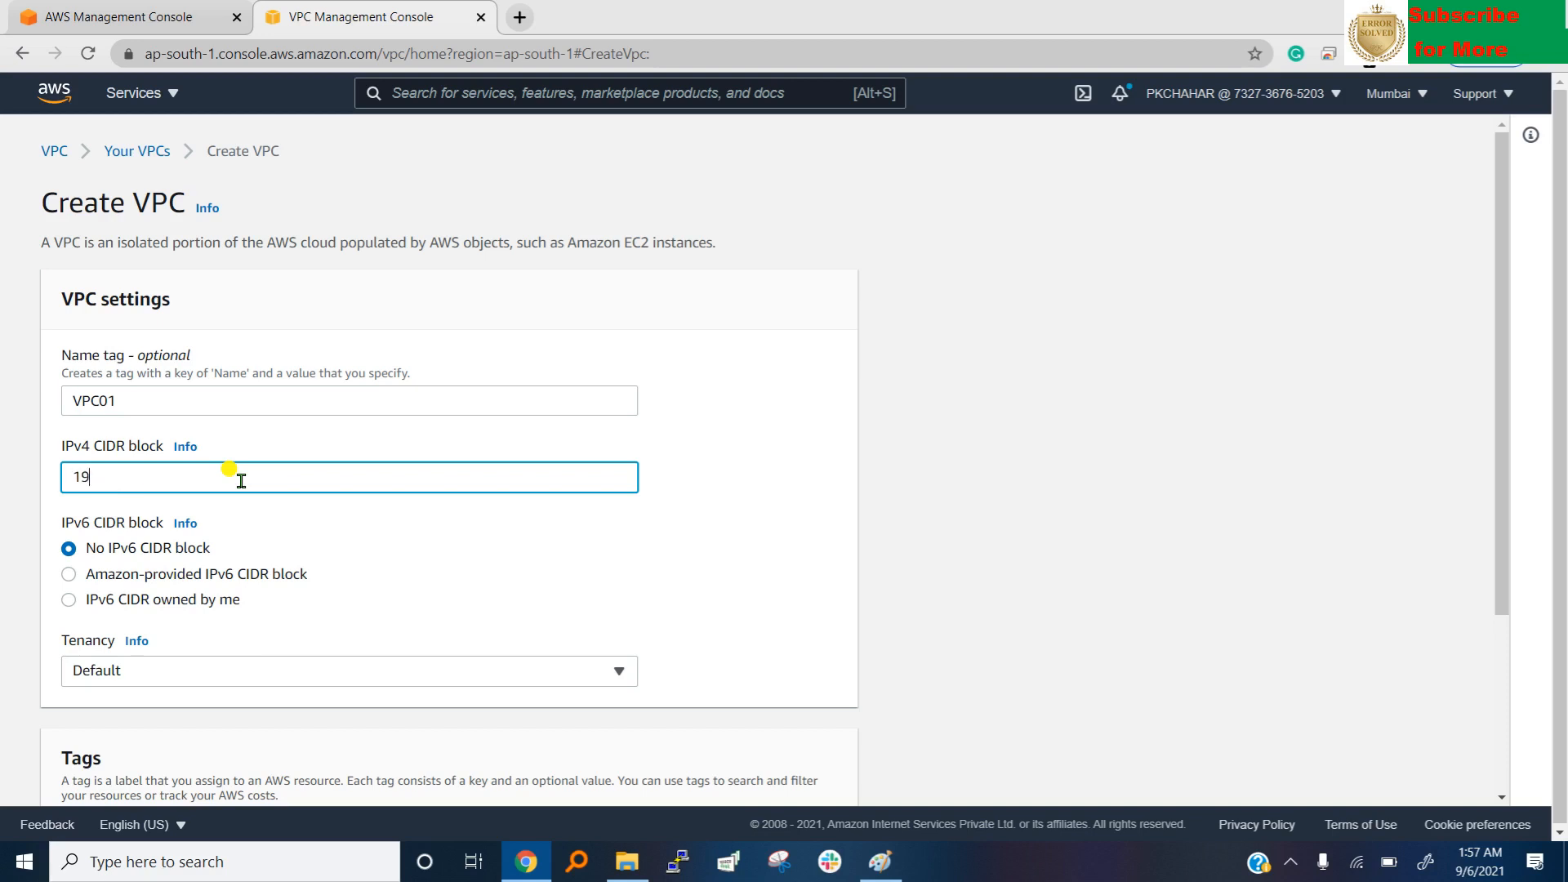
type("2.16")
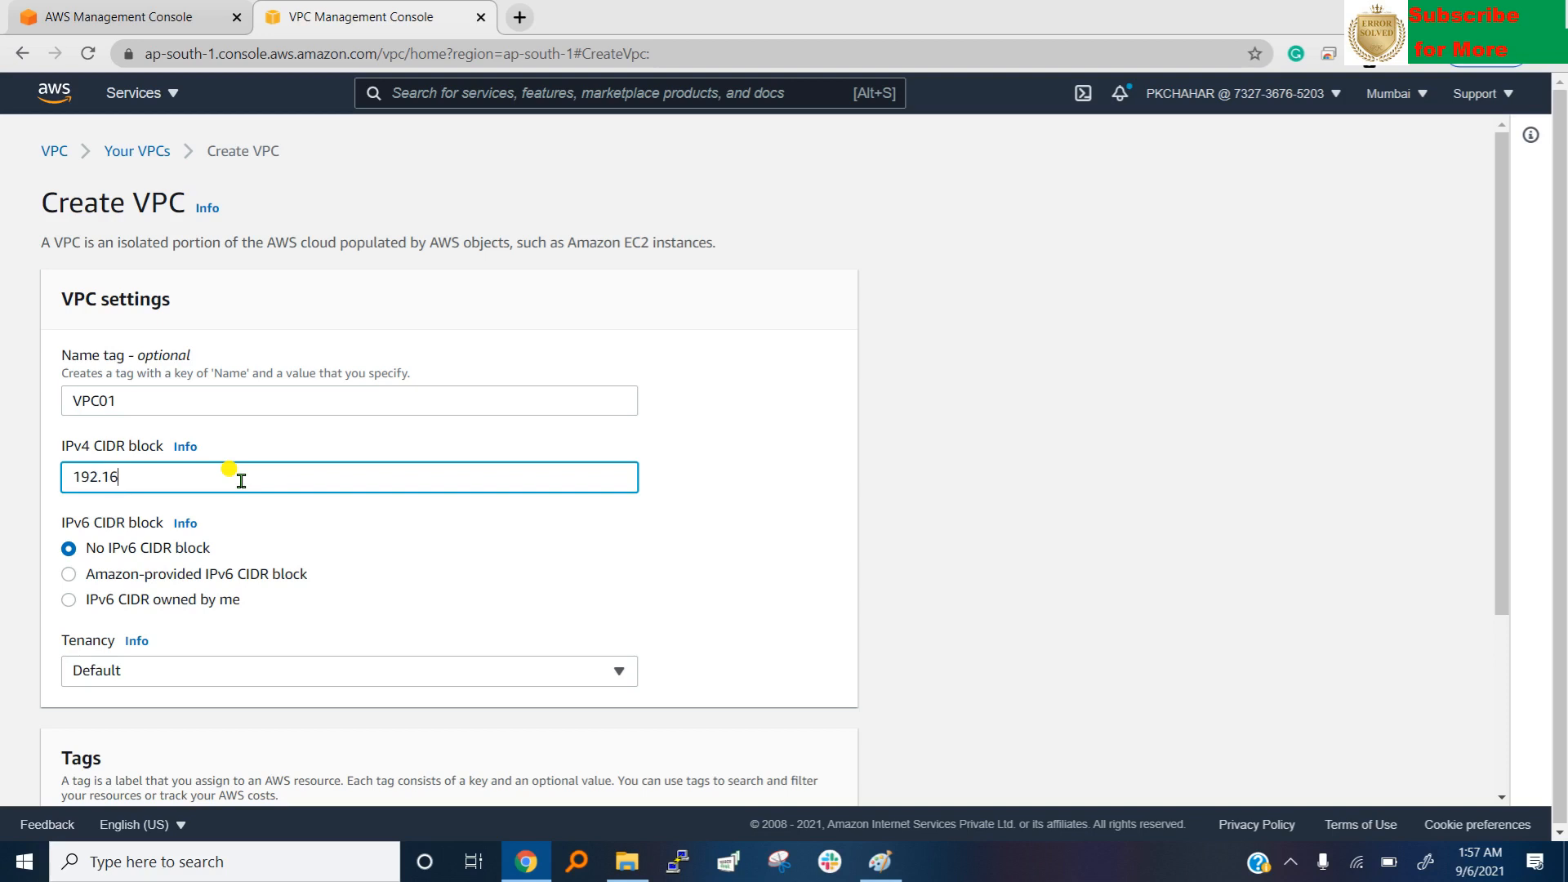
type("8")
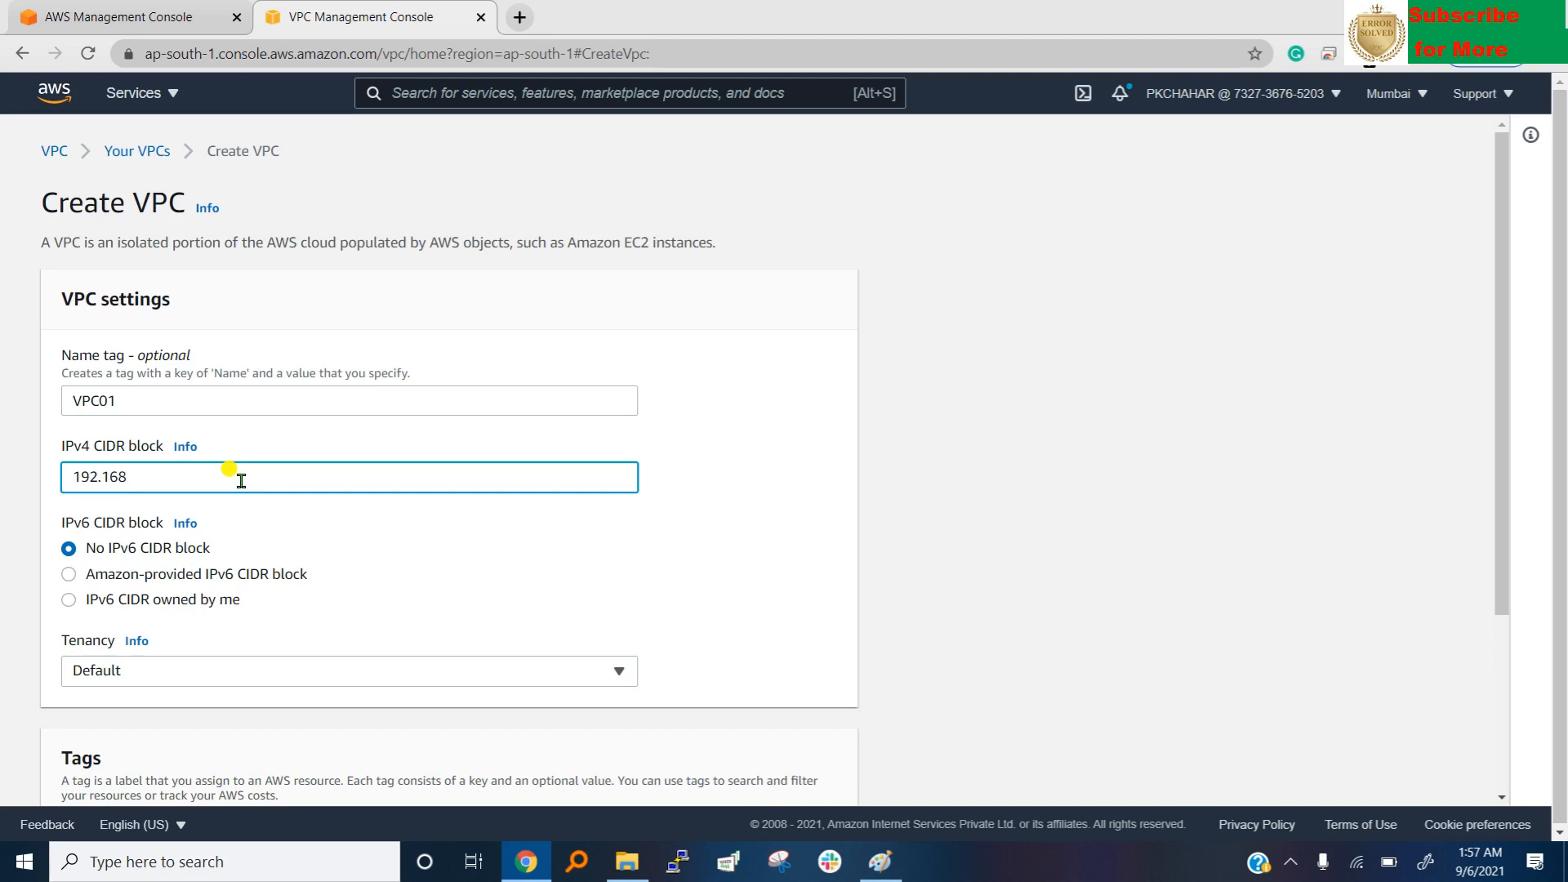
type(".0.0")
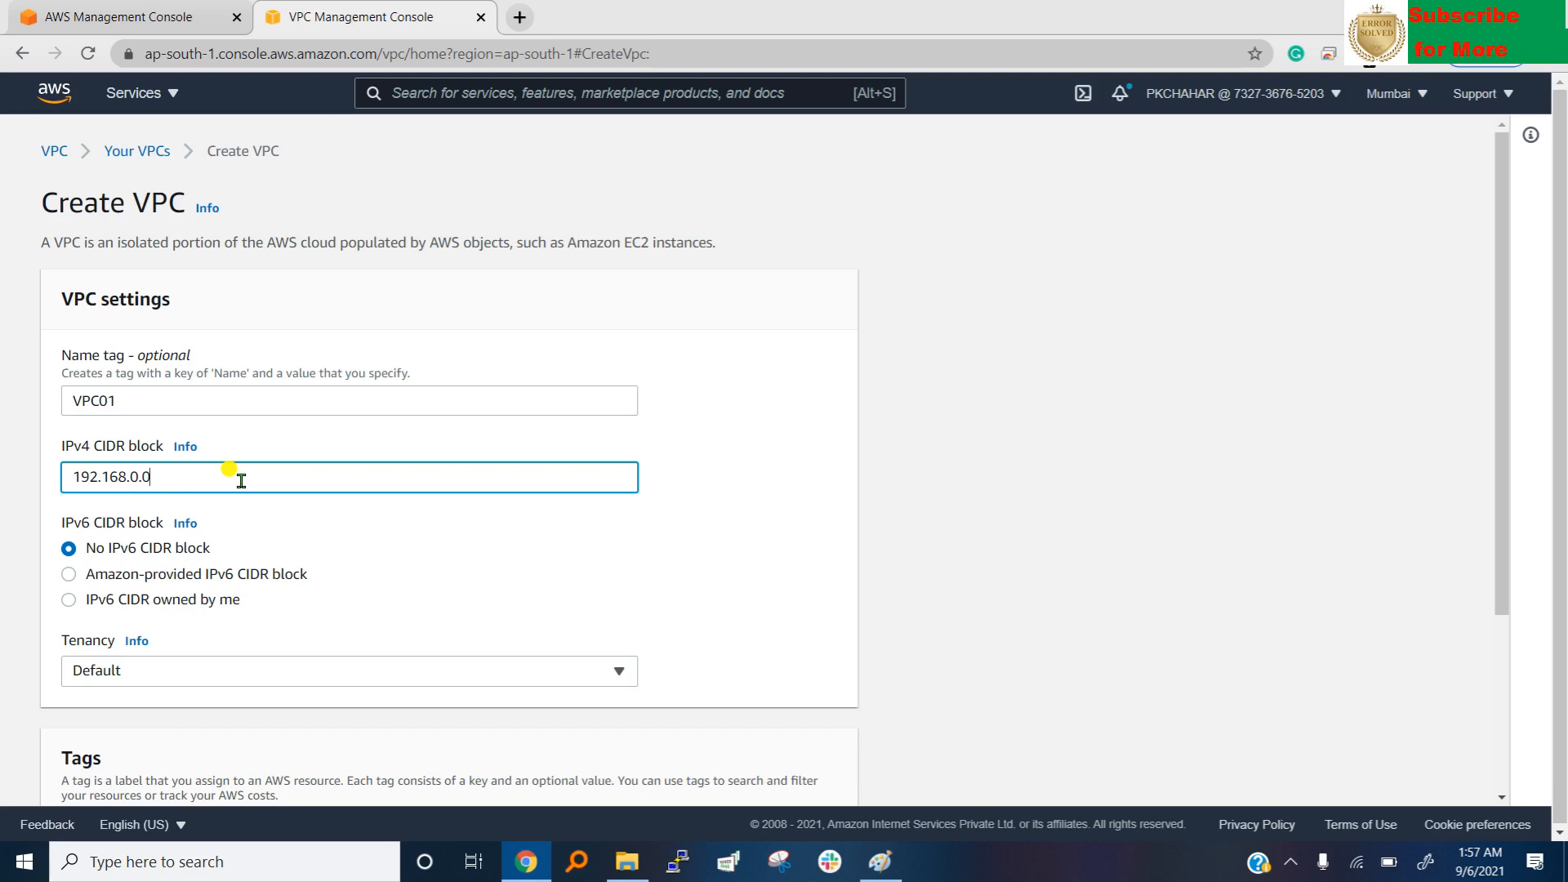
type("/32")
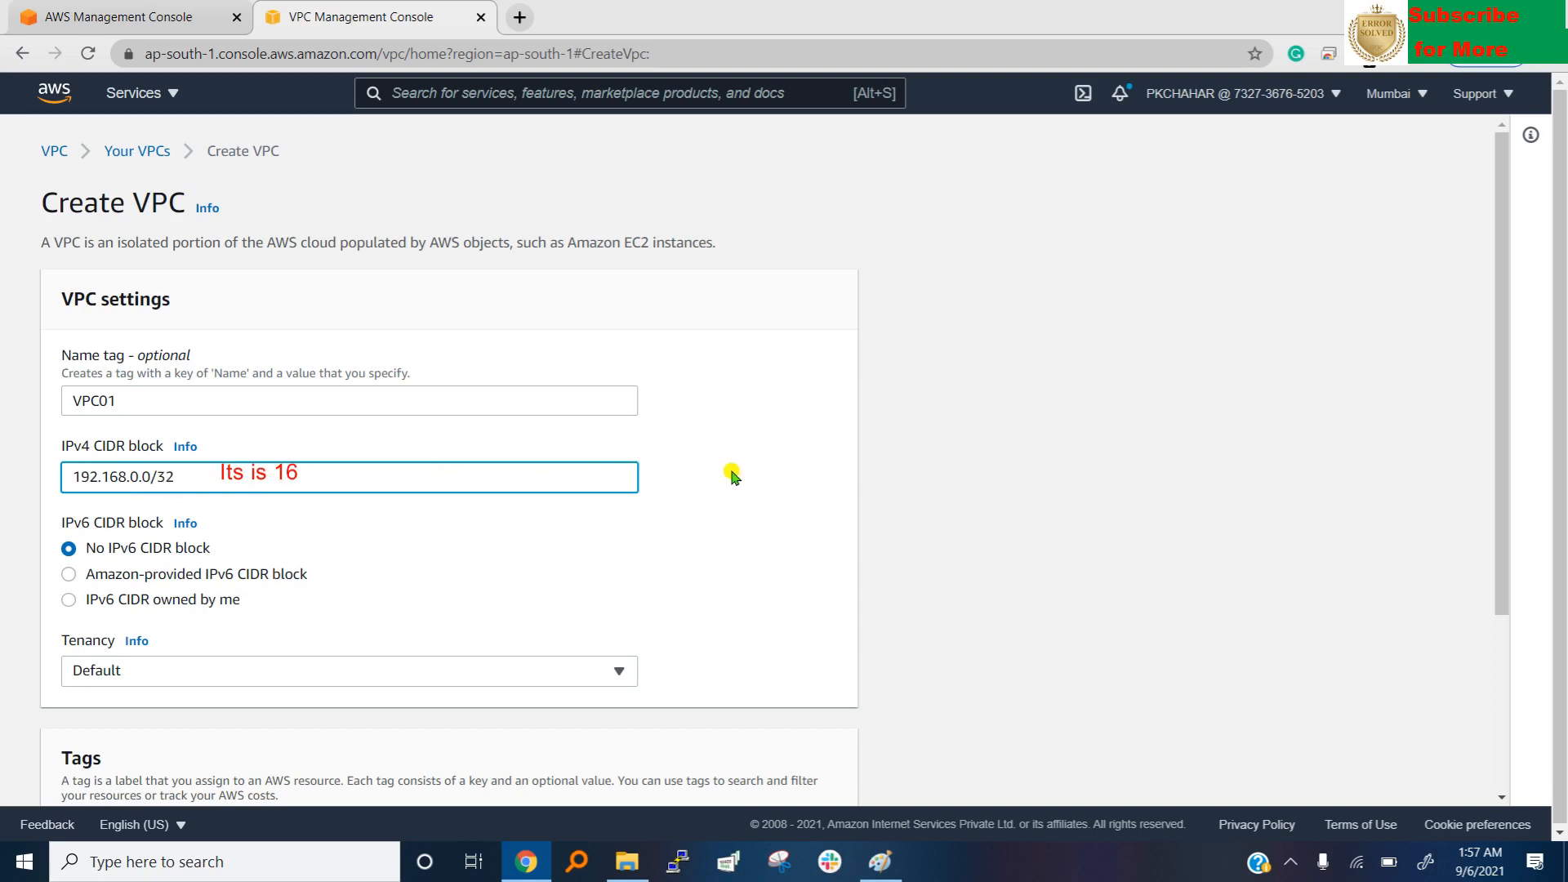
mouse_move(713, 433)
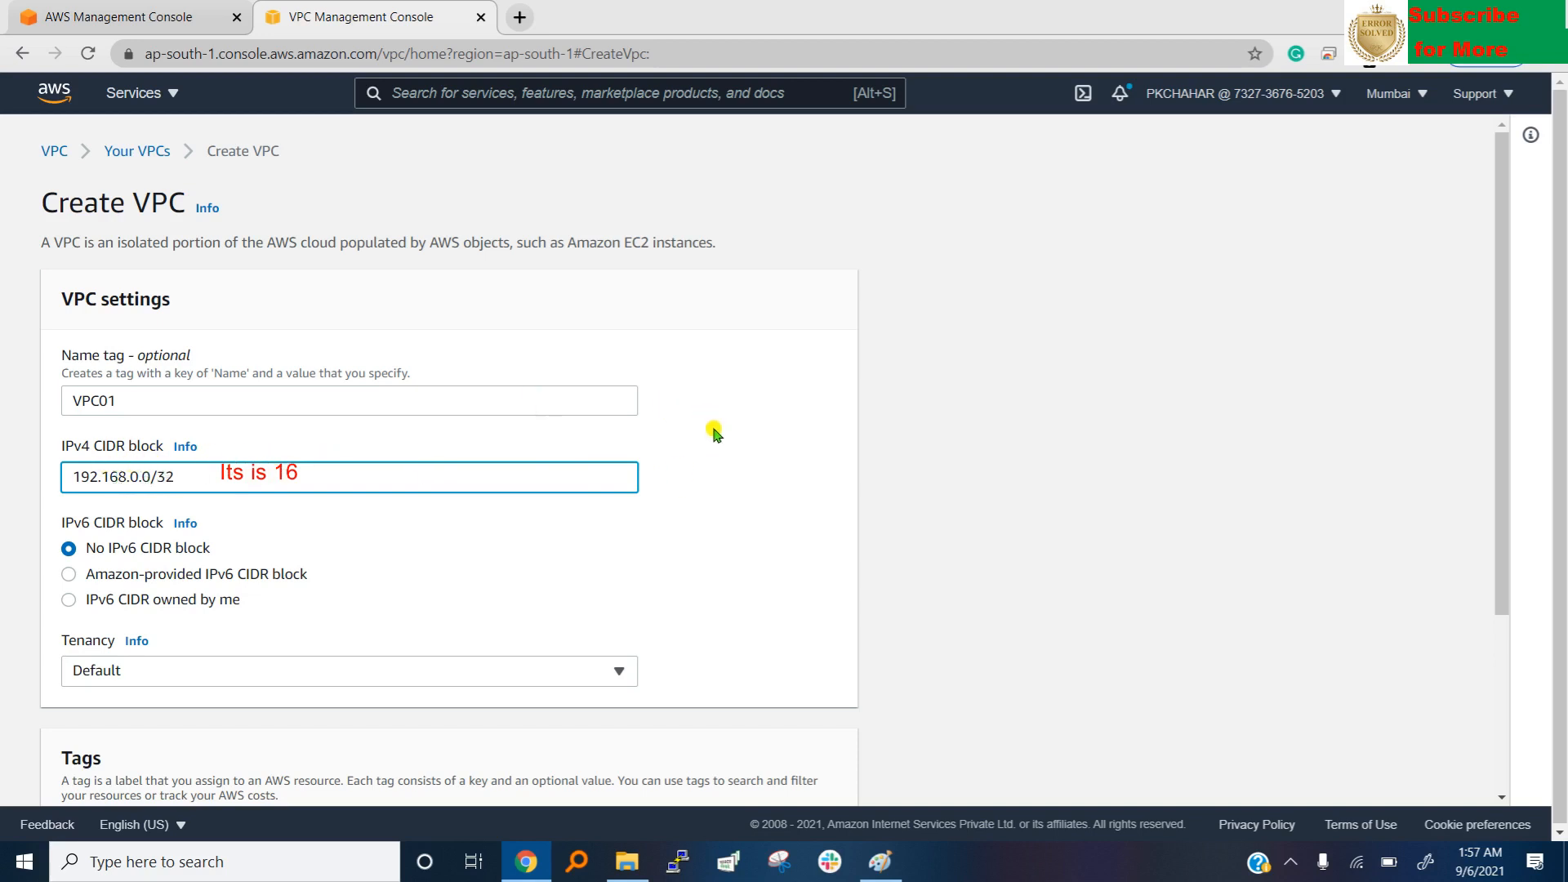
scroll("down", 3)
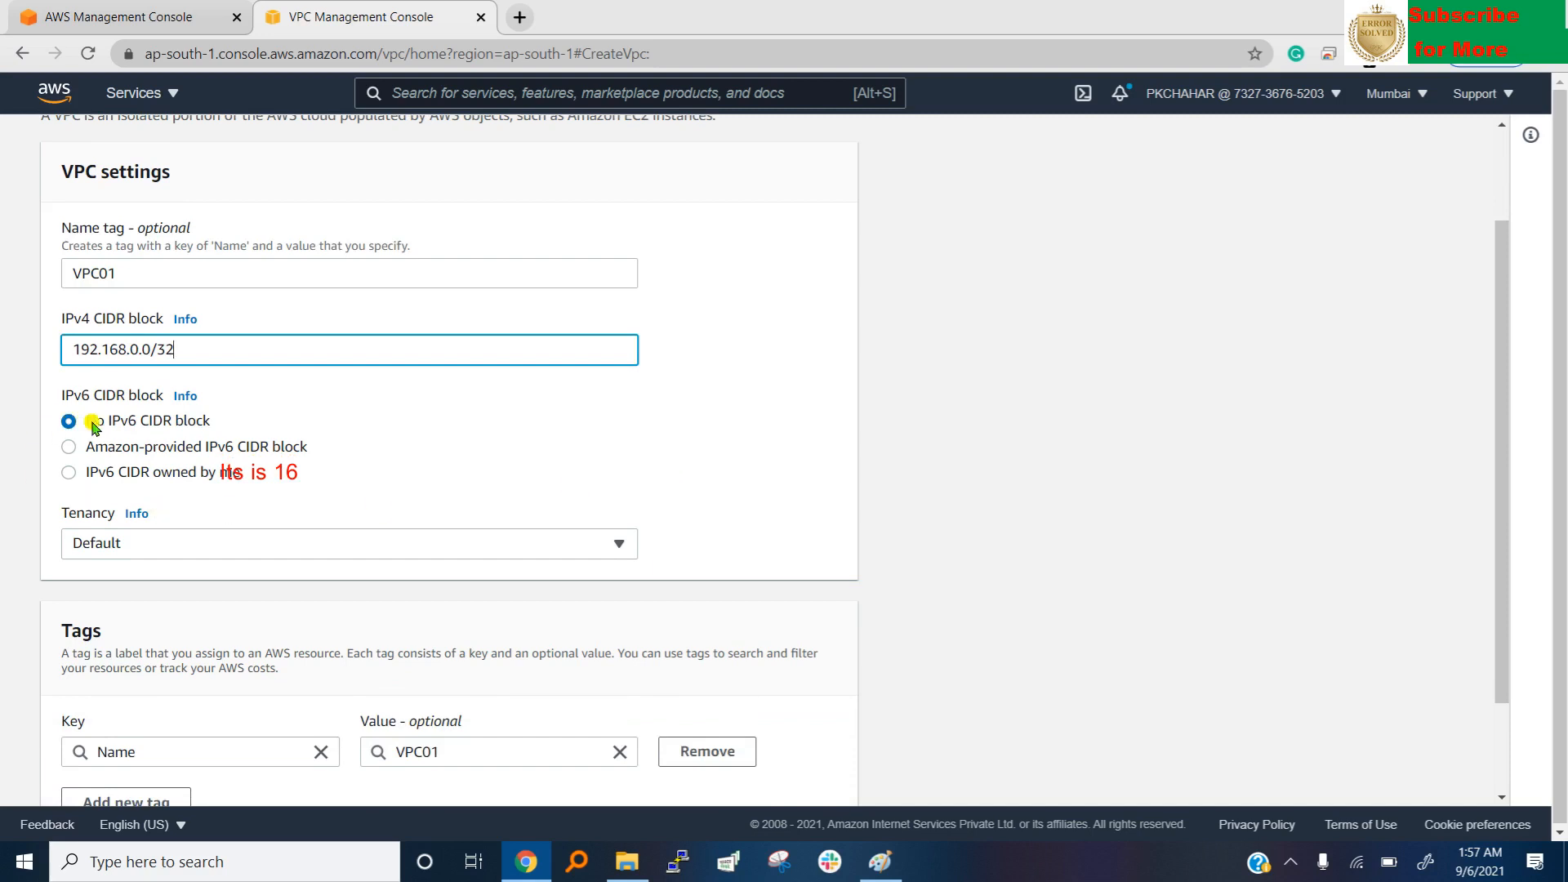
scroll("down", 3)
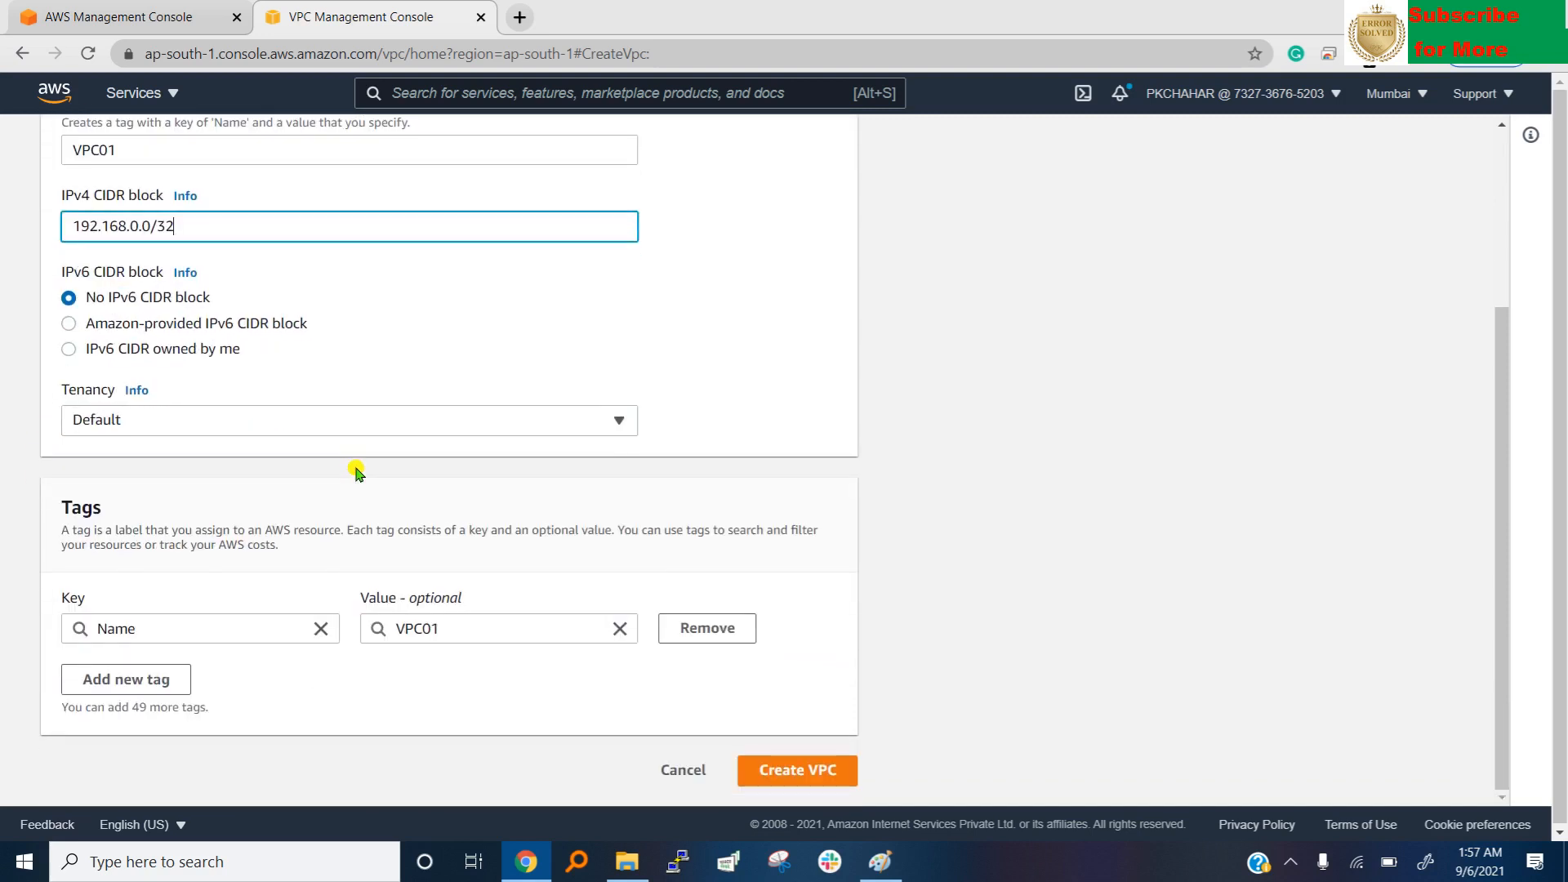
Keep Default tenancy, fix the netmask from /32 to /16, and create VPC01.
left_click(348, 419)
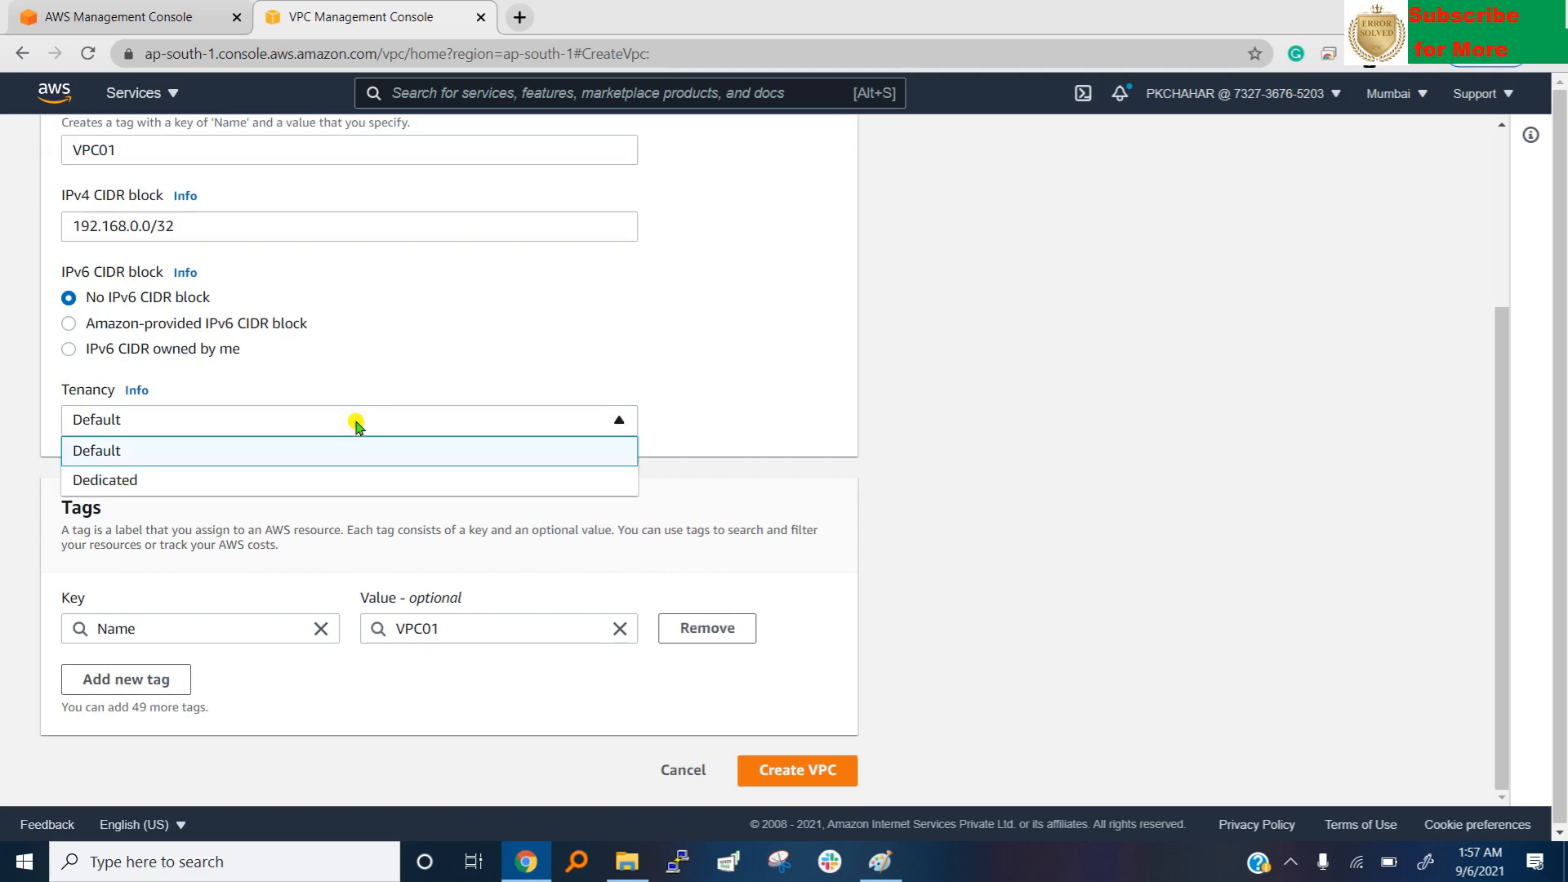
left_click(97, 450)
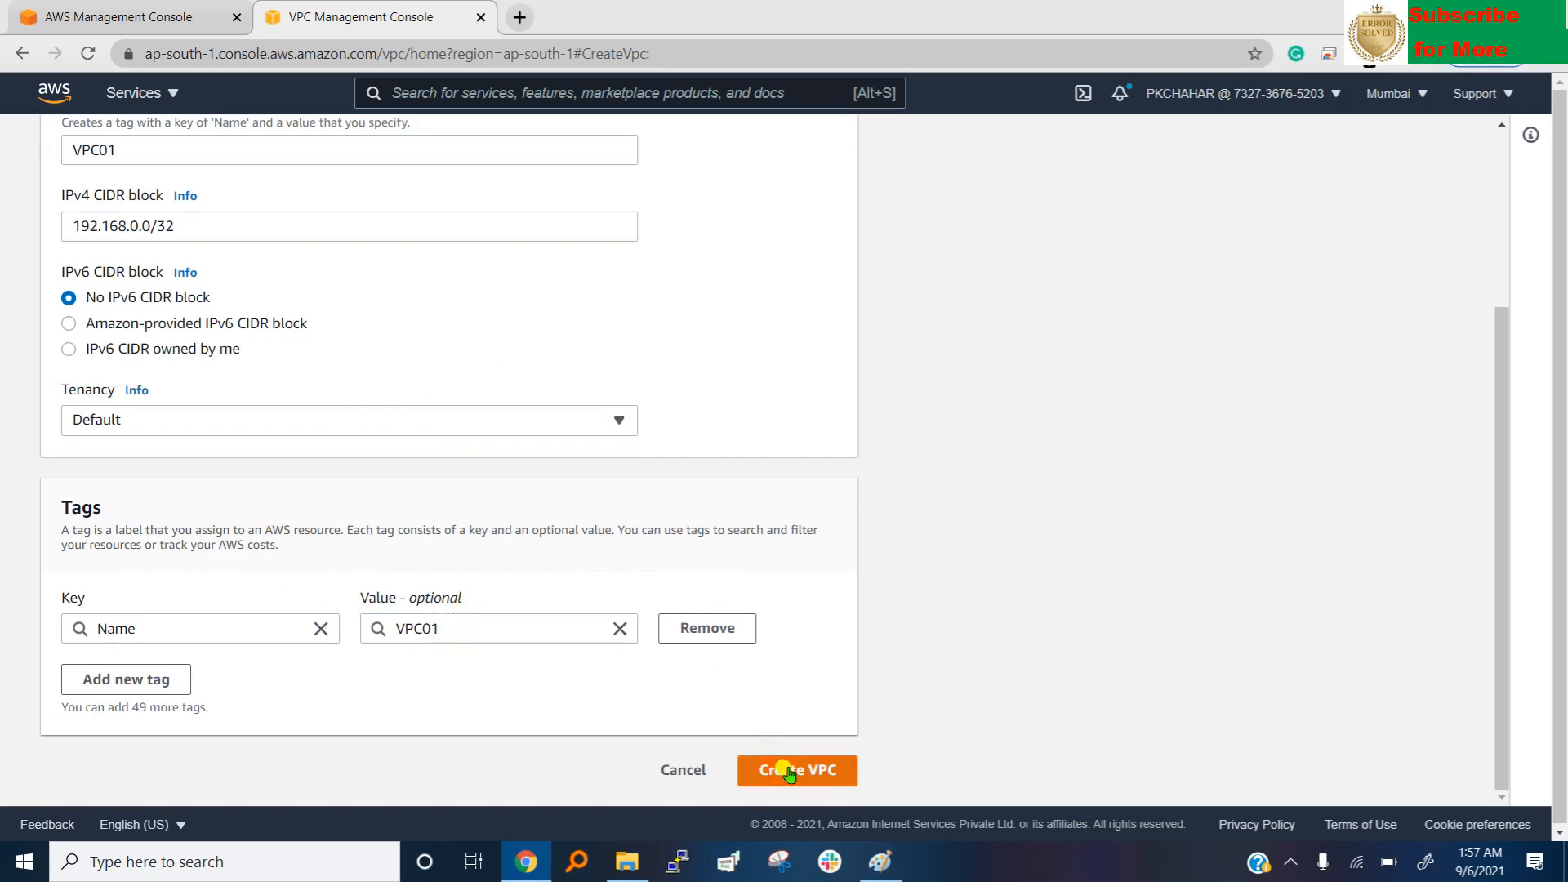
left_click(797, 770)
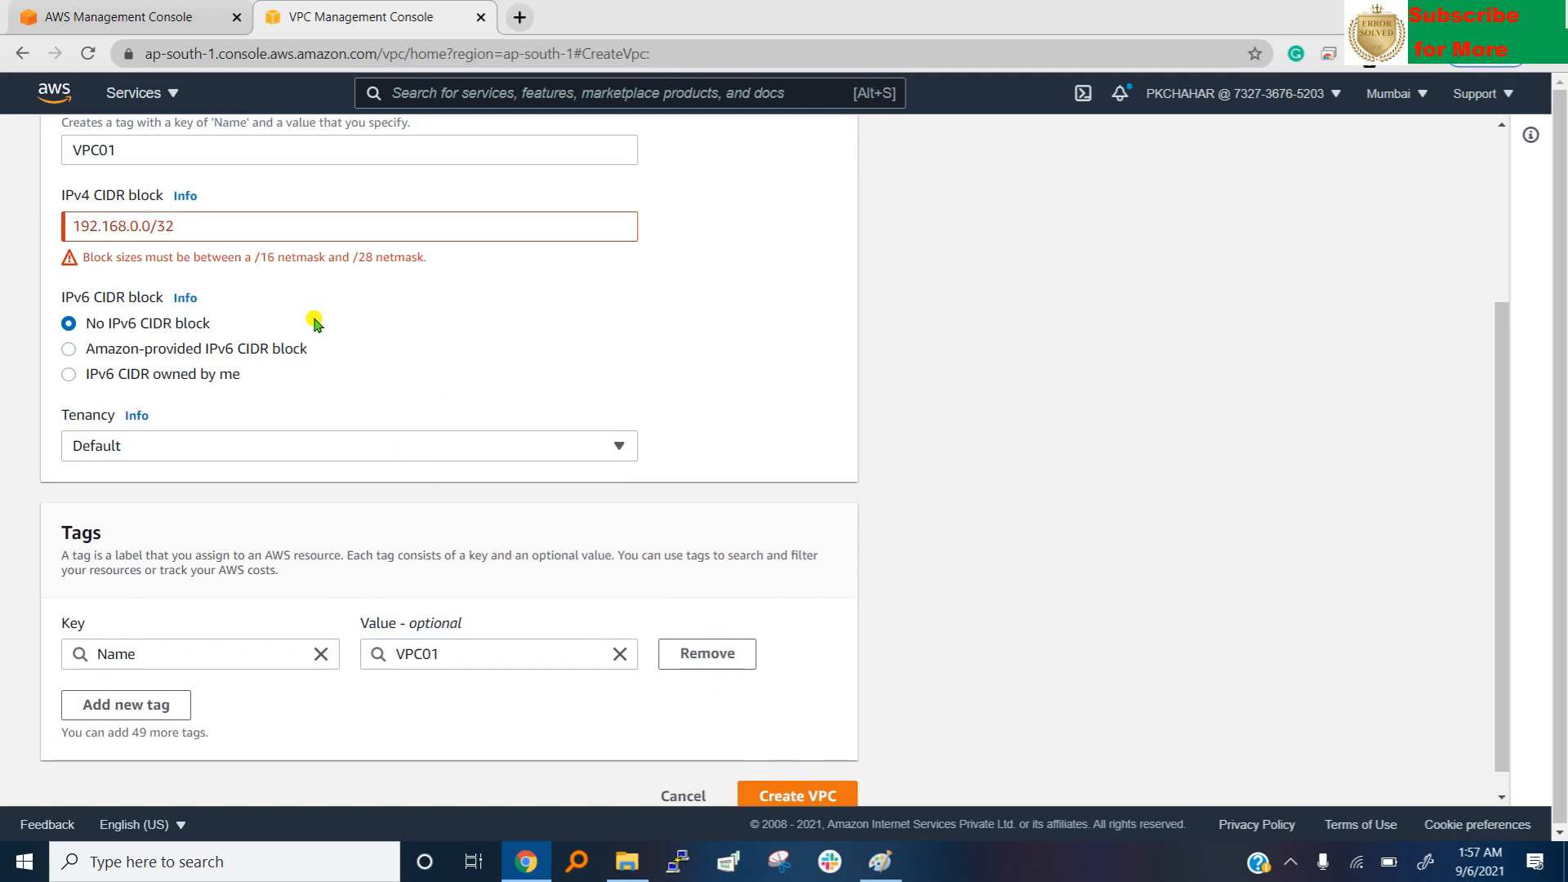
mouse_move(298, 284)
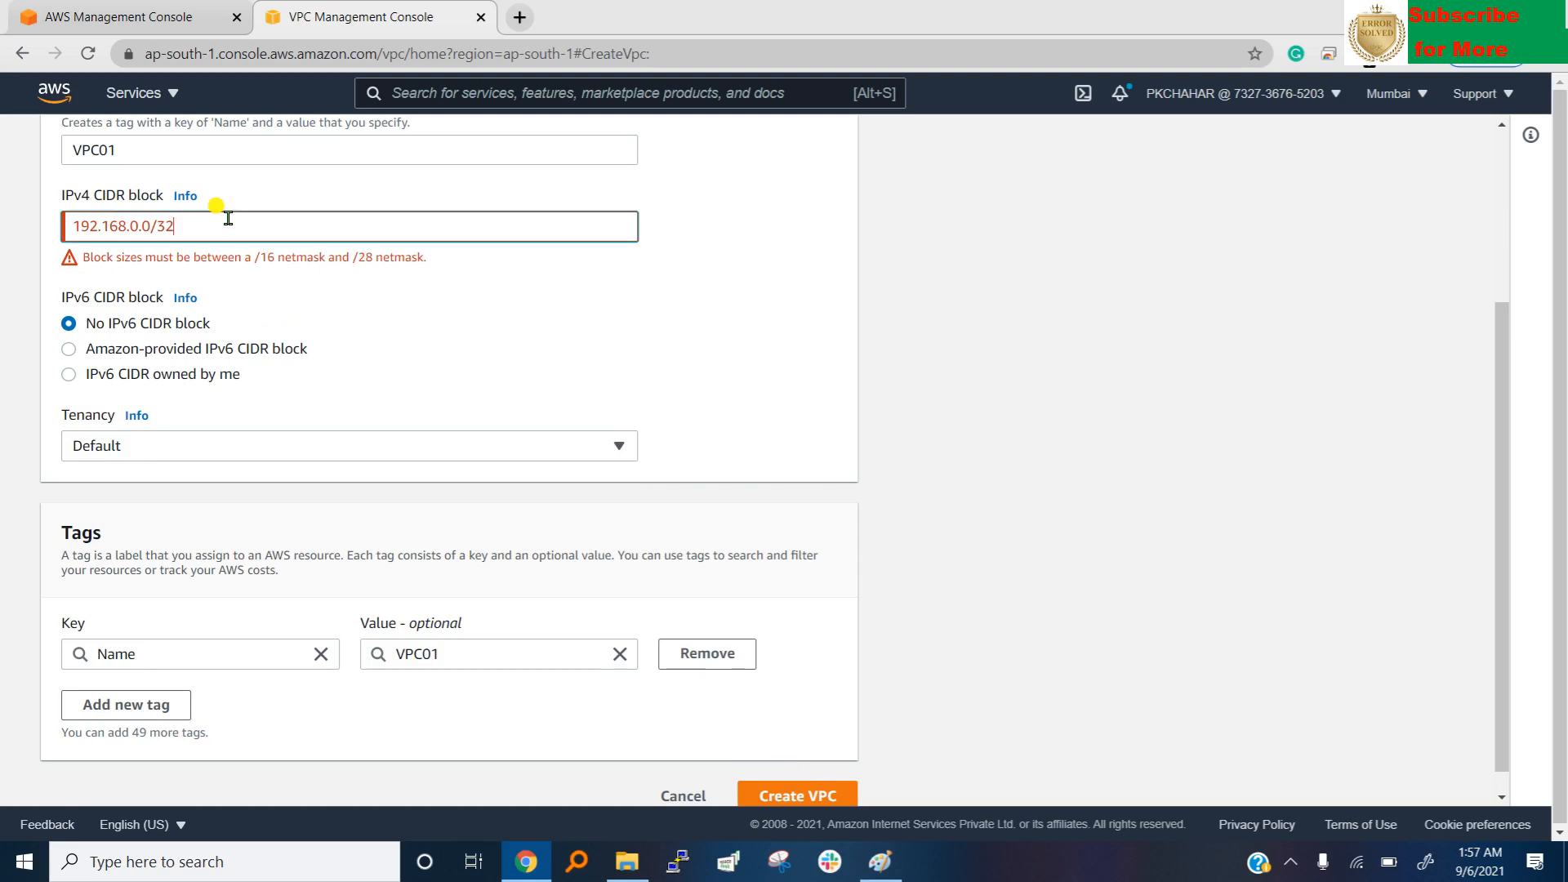
key("Backspace")
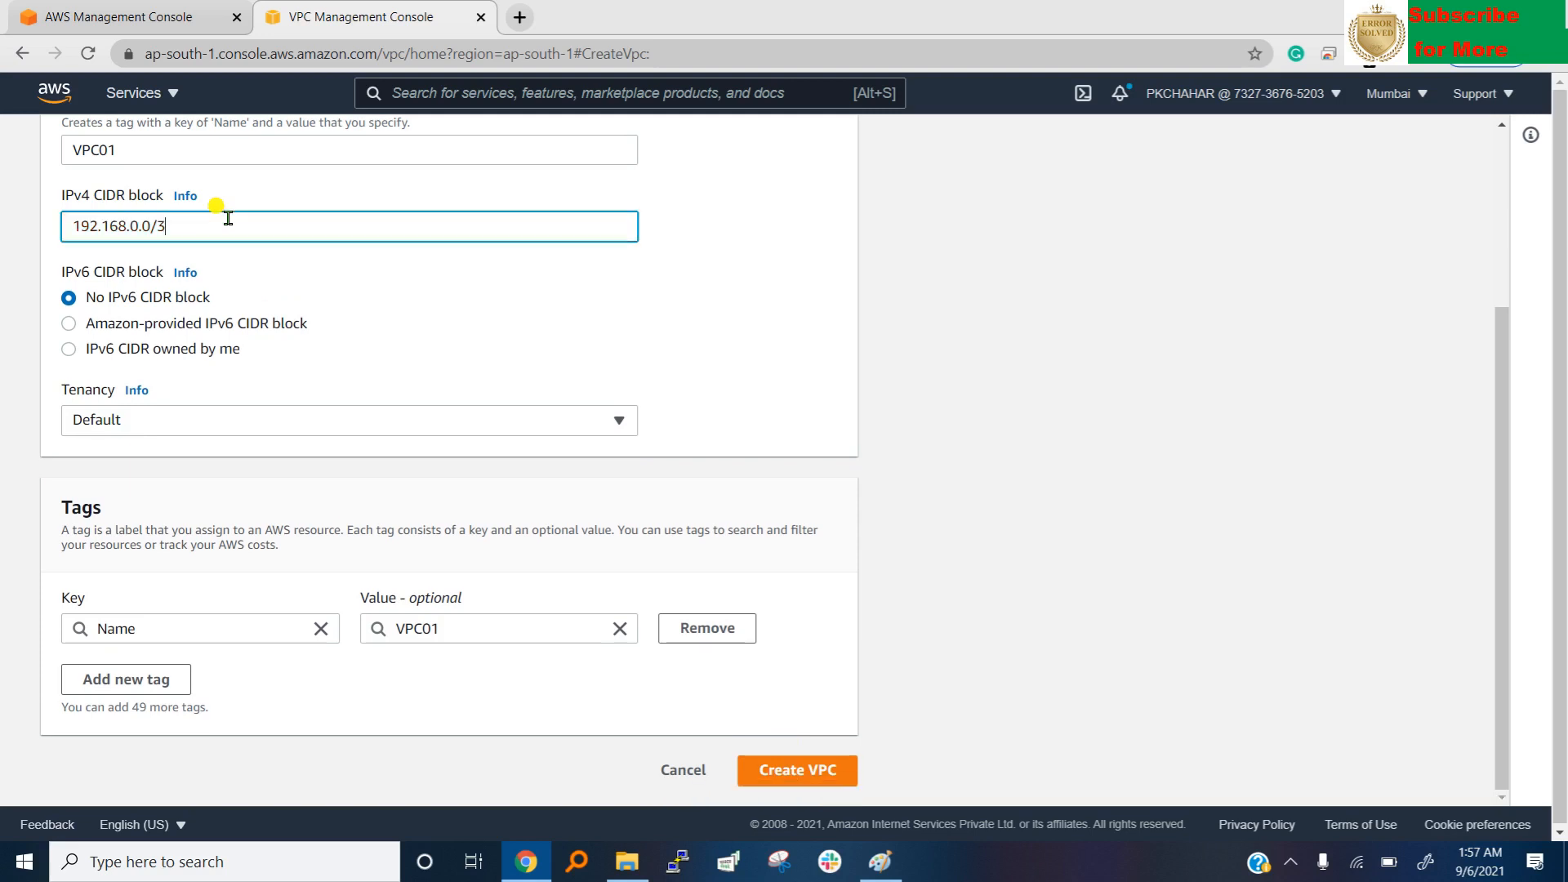
type("16")
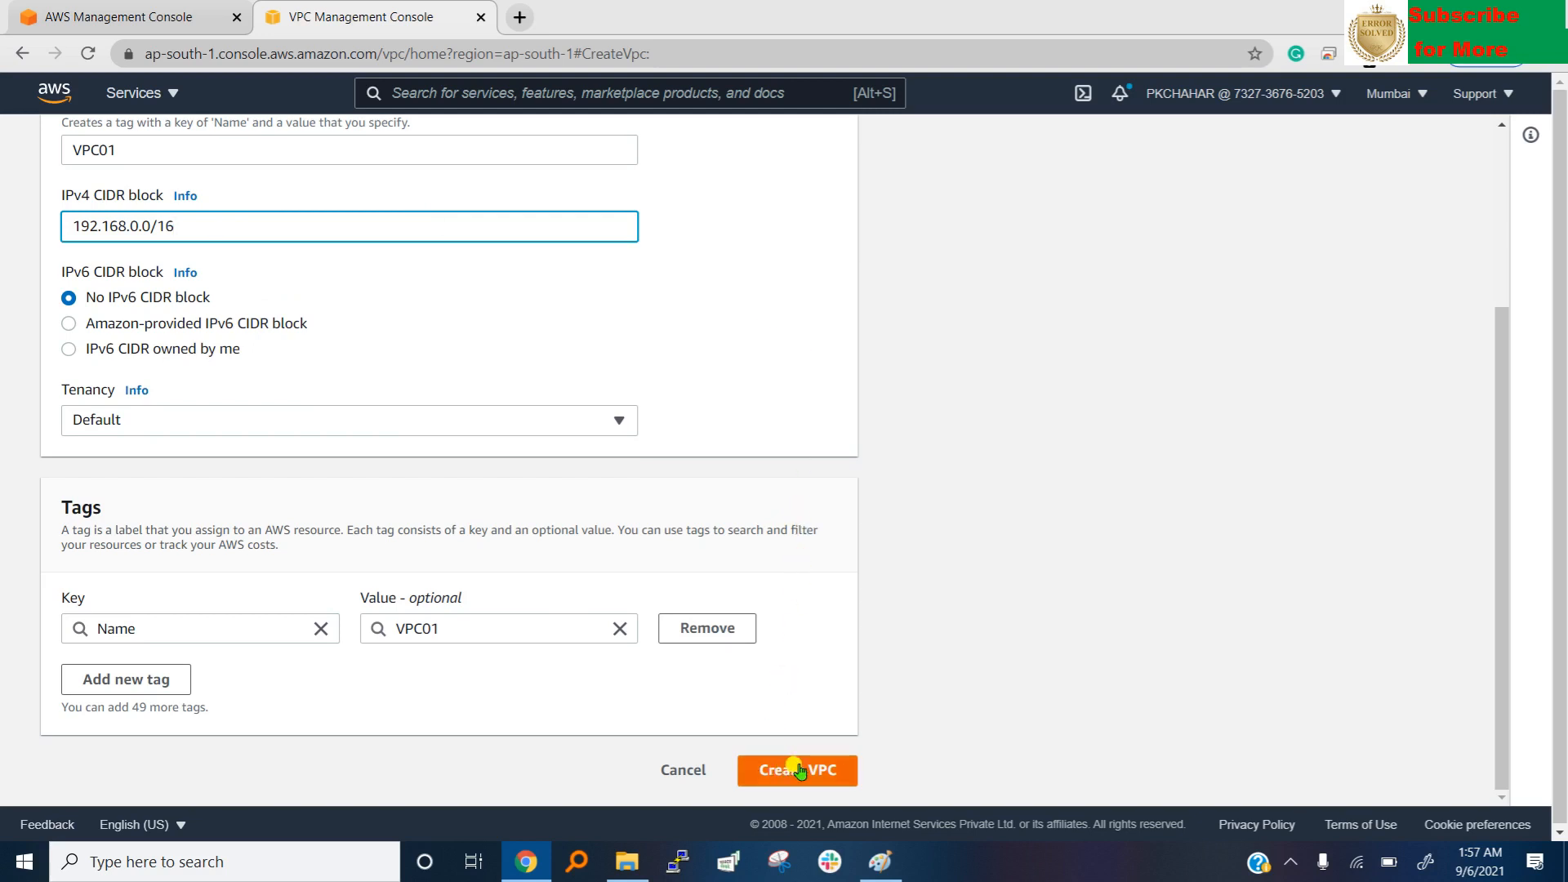
left_click(797, 770)
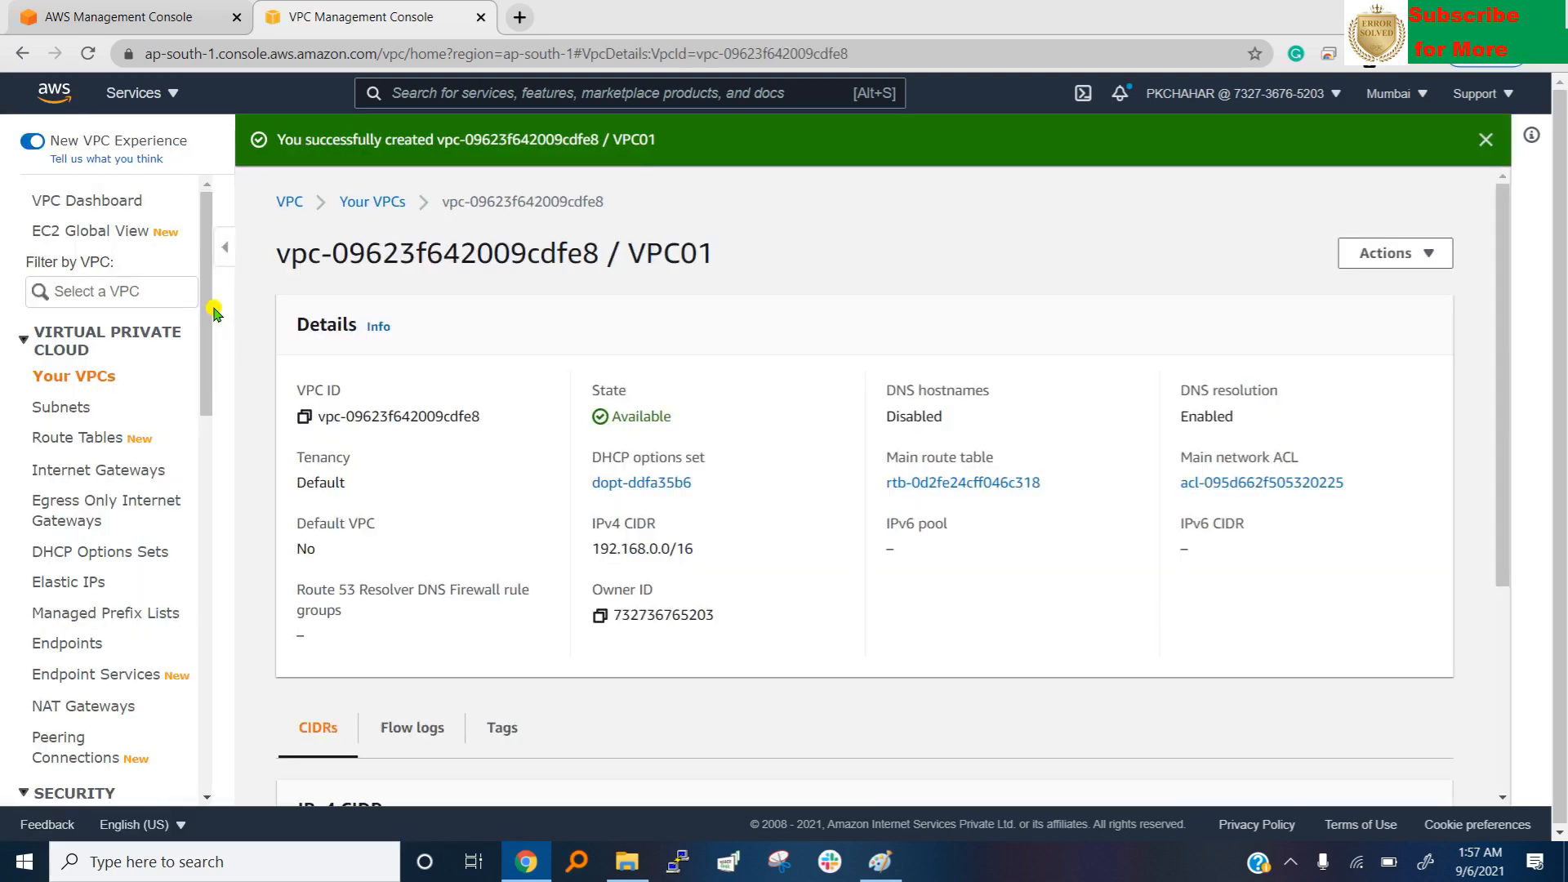
Switch back to the Paint diagram with the red VPC box.
left_click(878, 860)
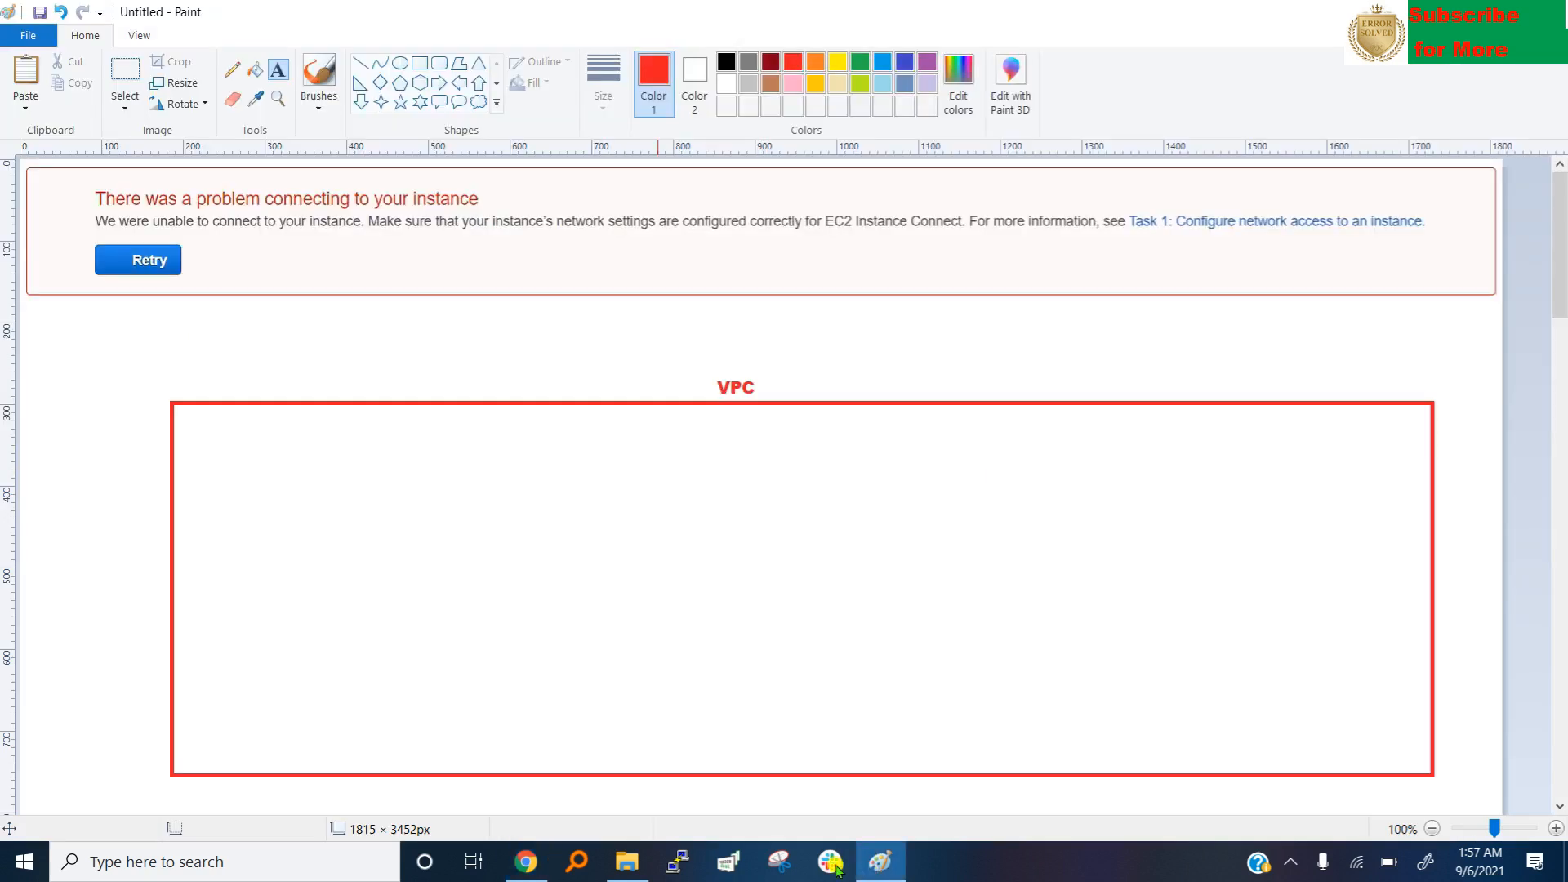
mouse_move(1474, 592)
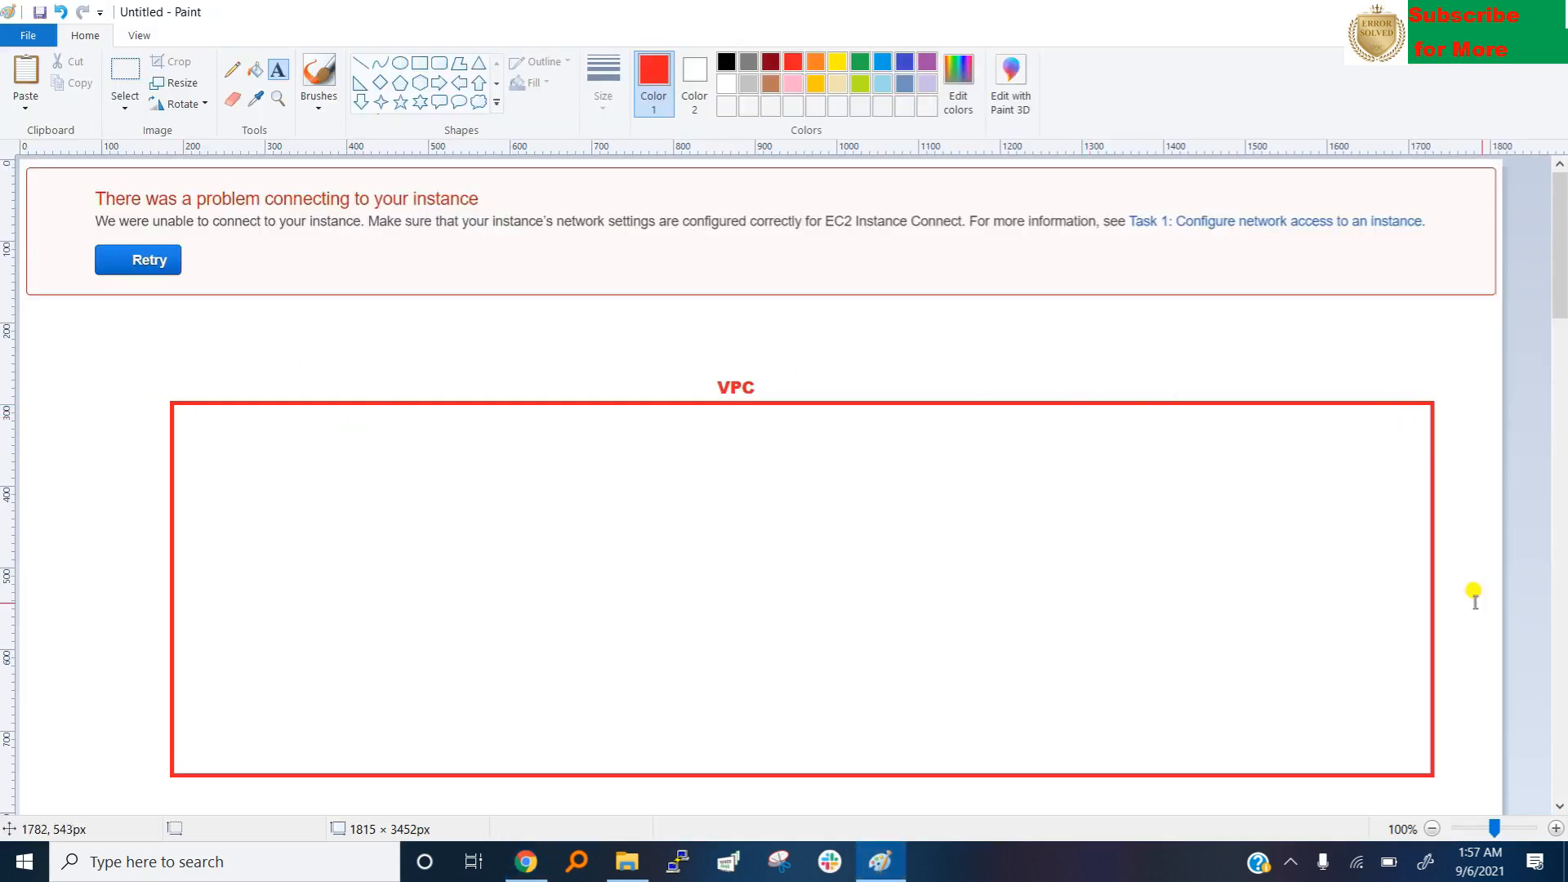
mouse_move(716, 344)
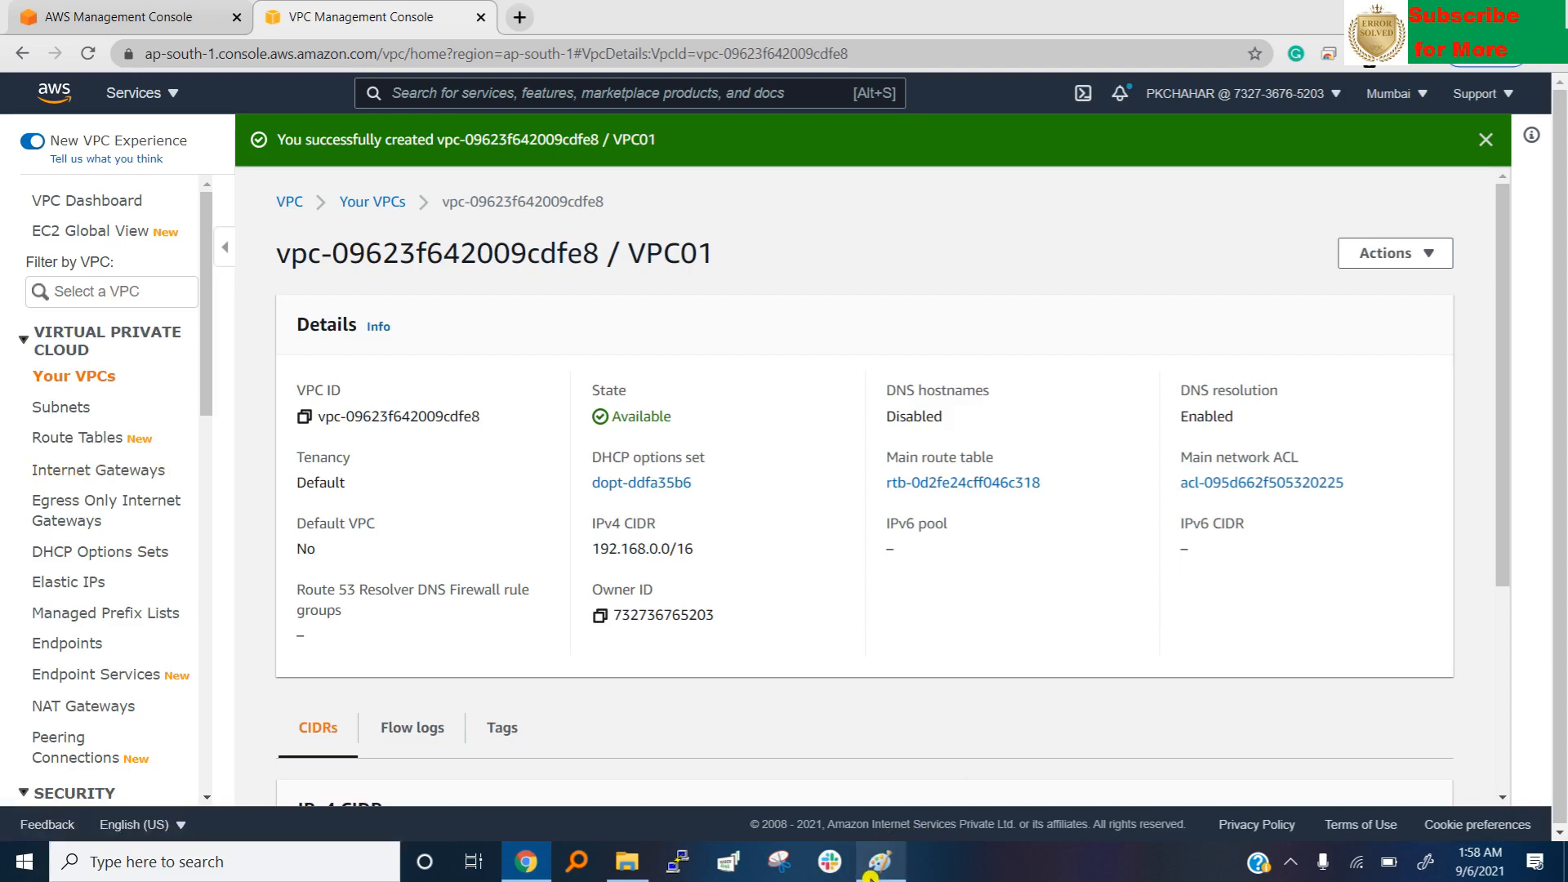
left_click(874, 861)
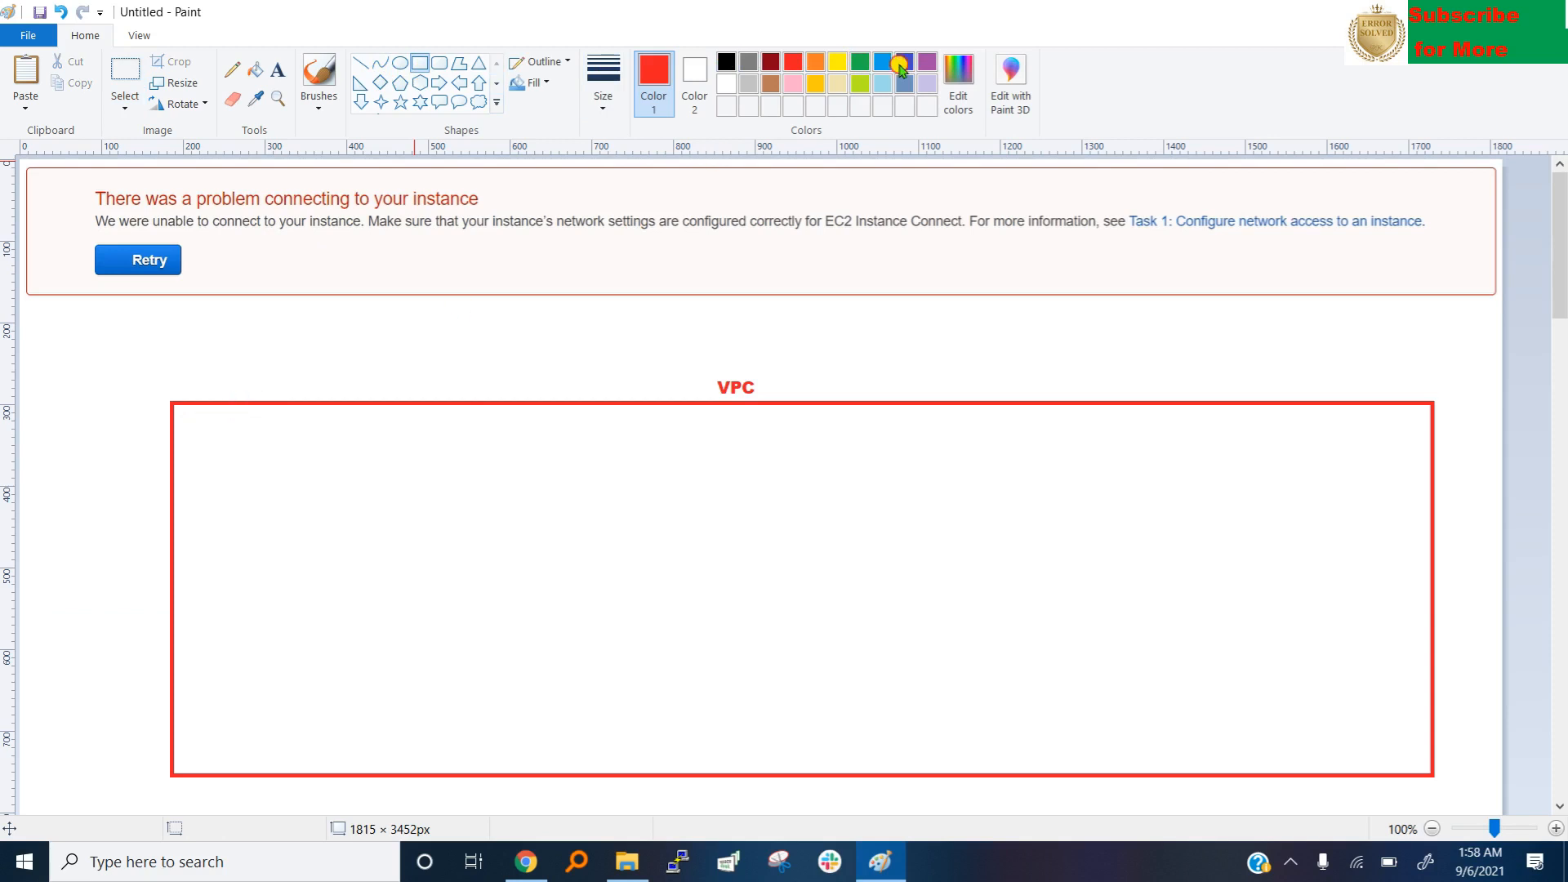
In green, type the Subnet2 label inside the right-hand box.
left_click(859, 62)
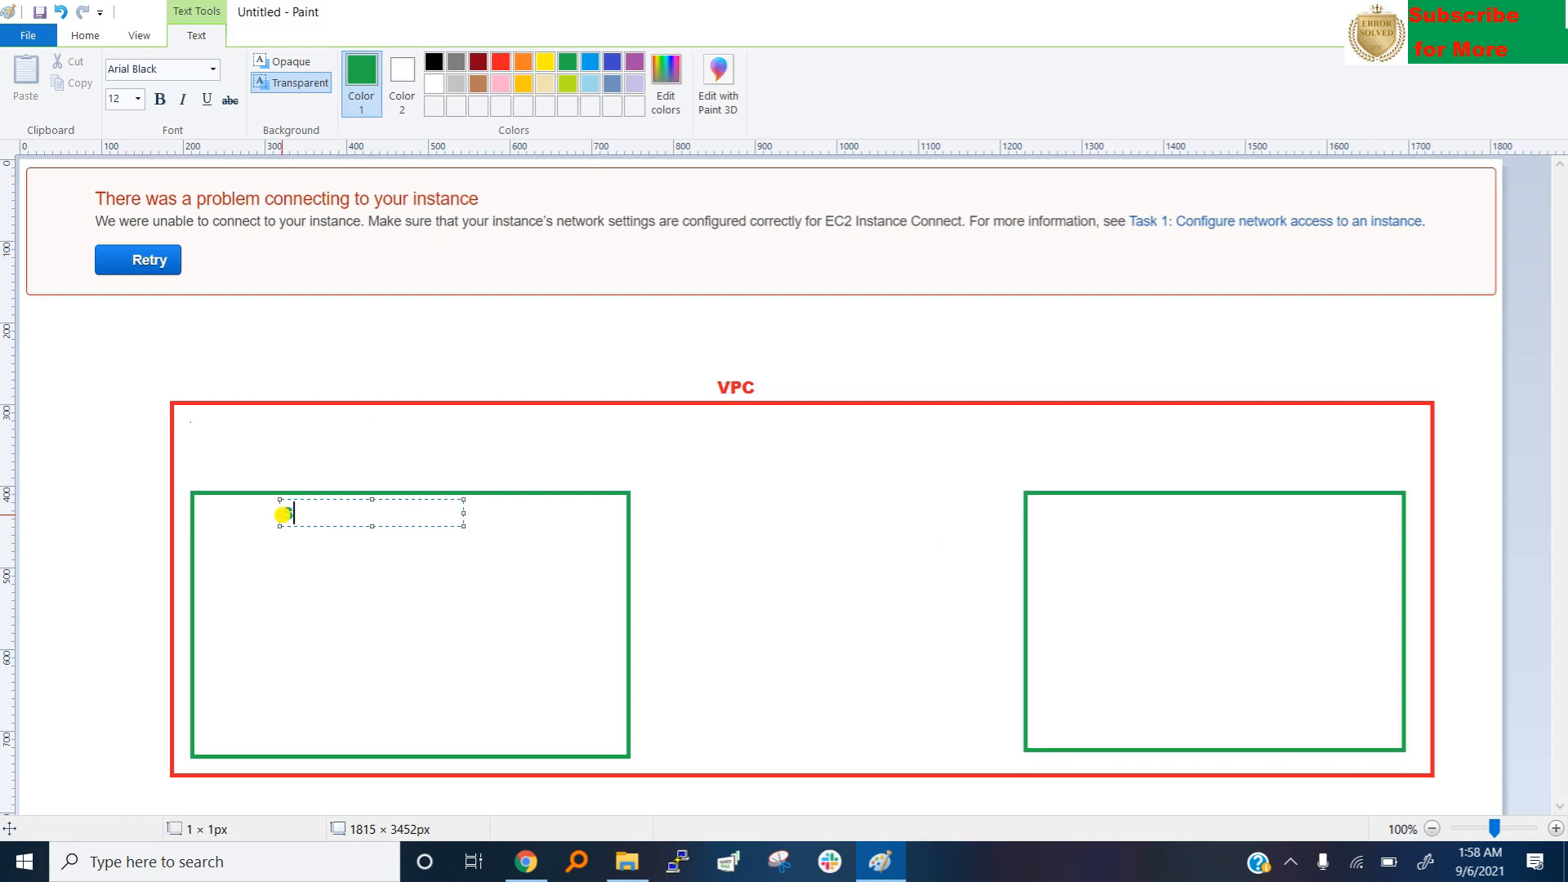
type("Subnet")
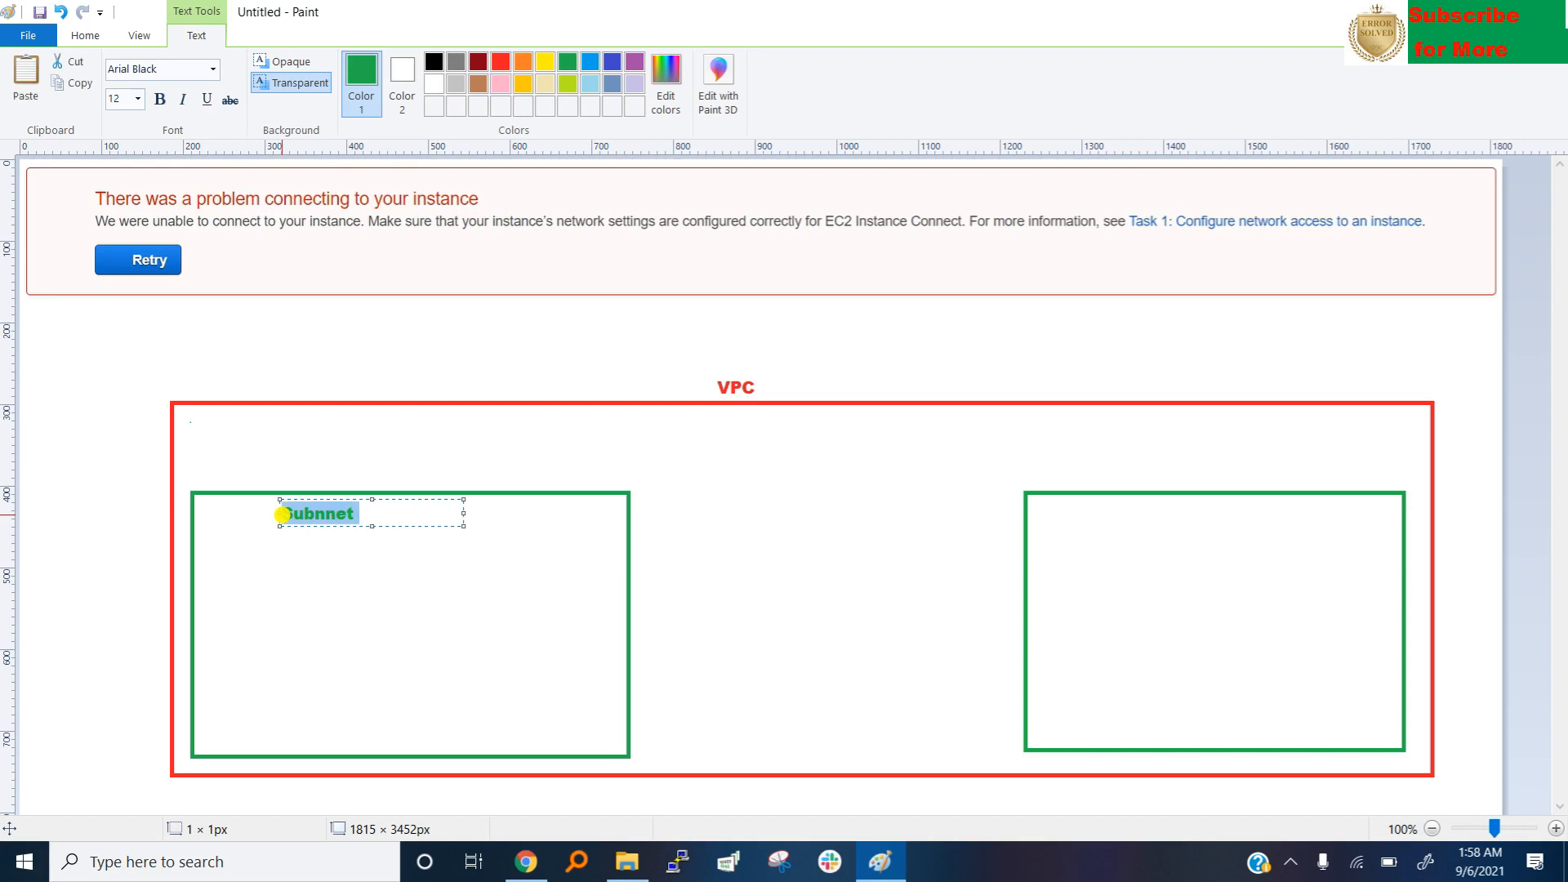
type("1")
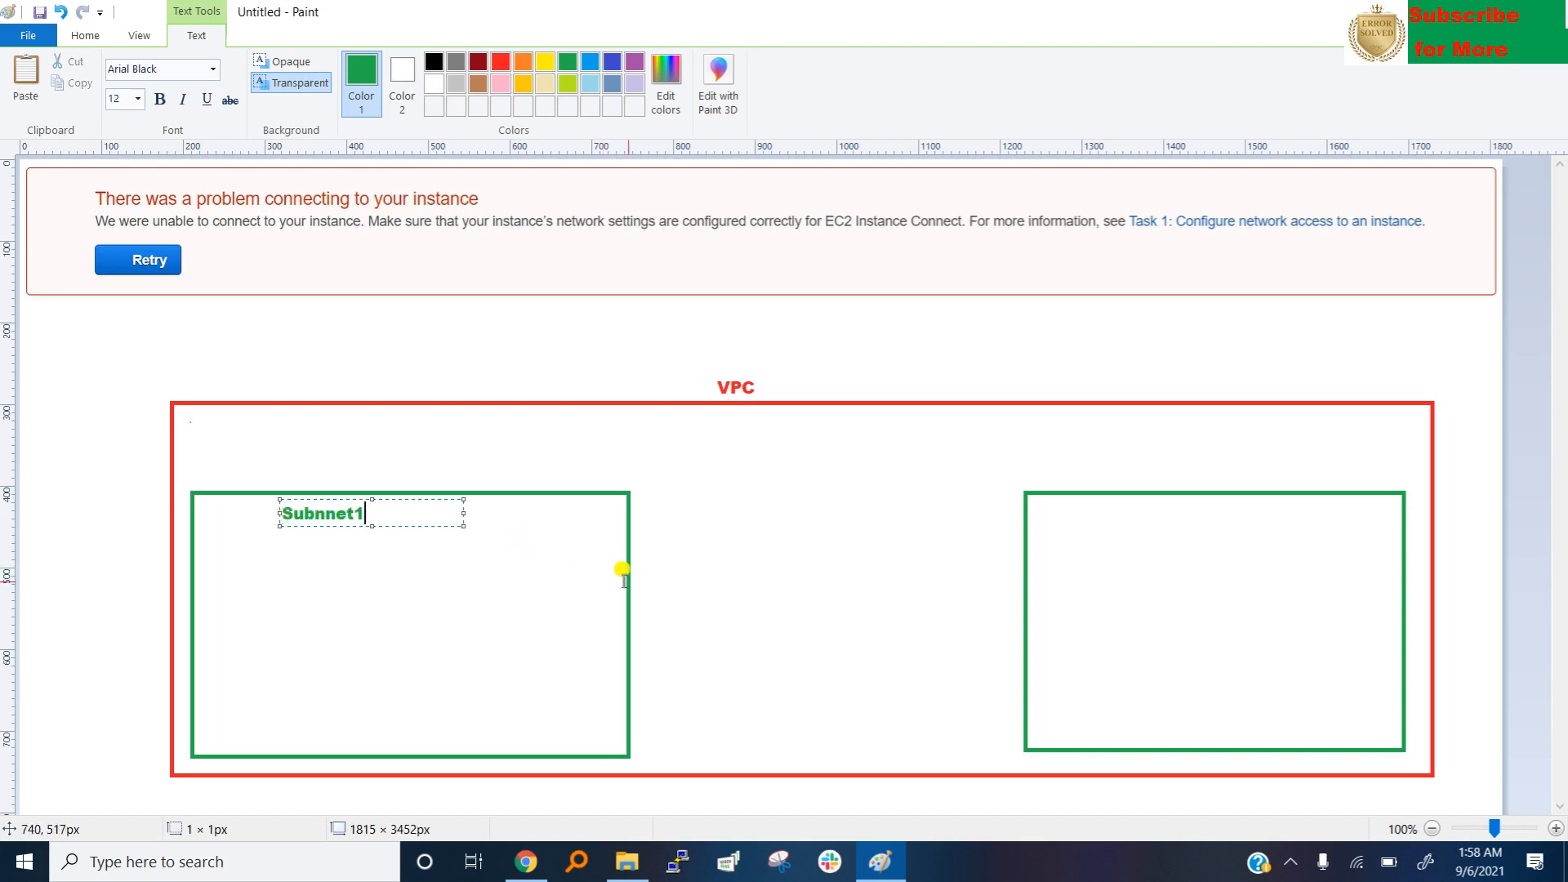
mouse_move(863, 535)
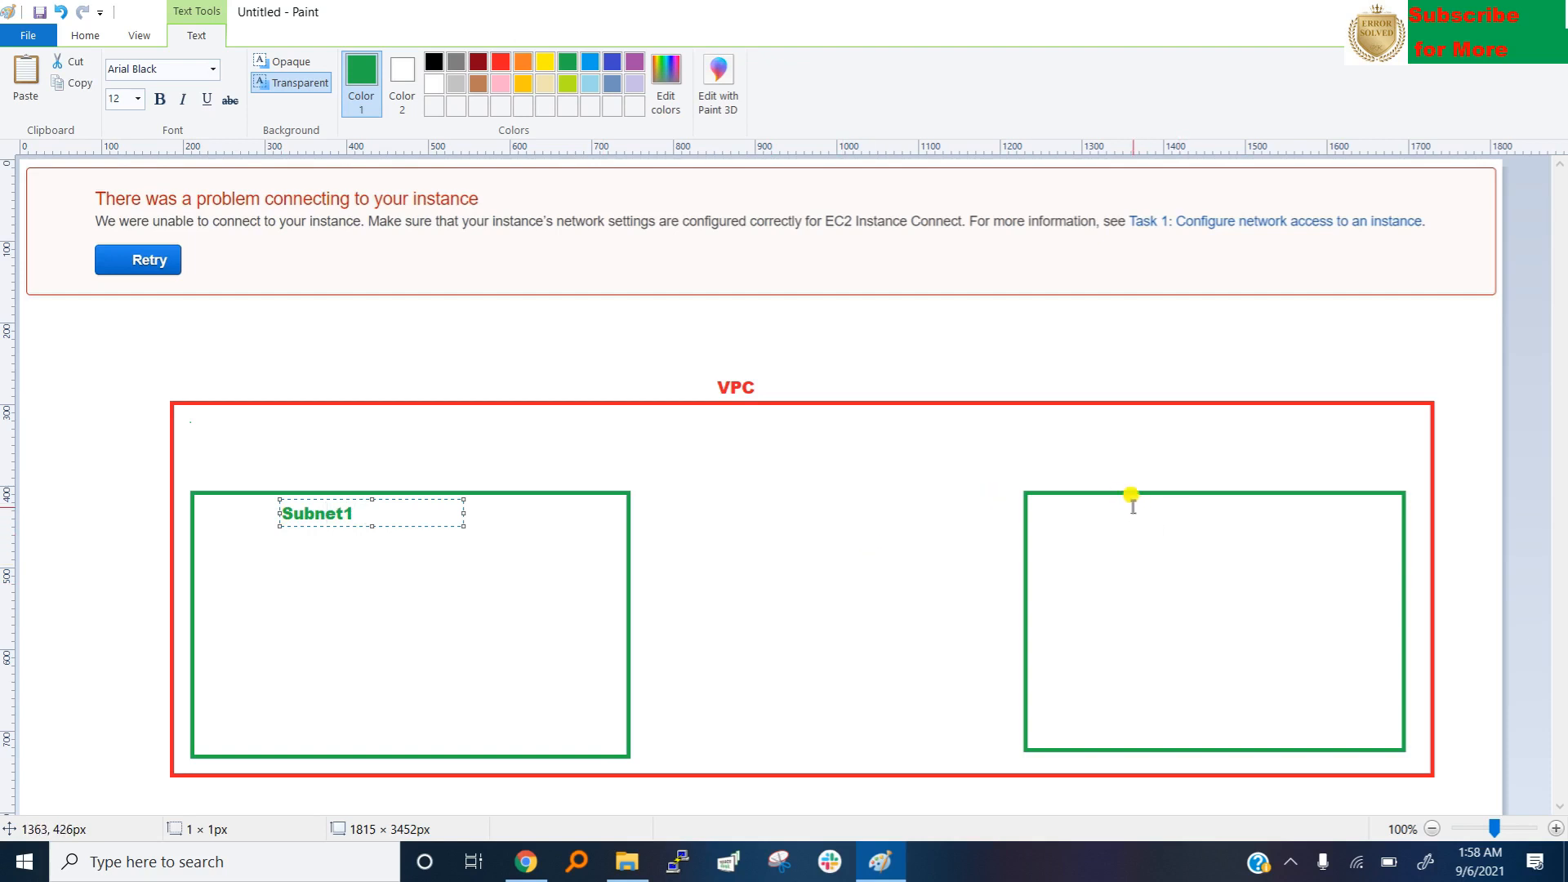
left_click(1130, 500)
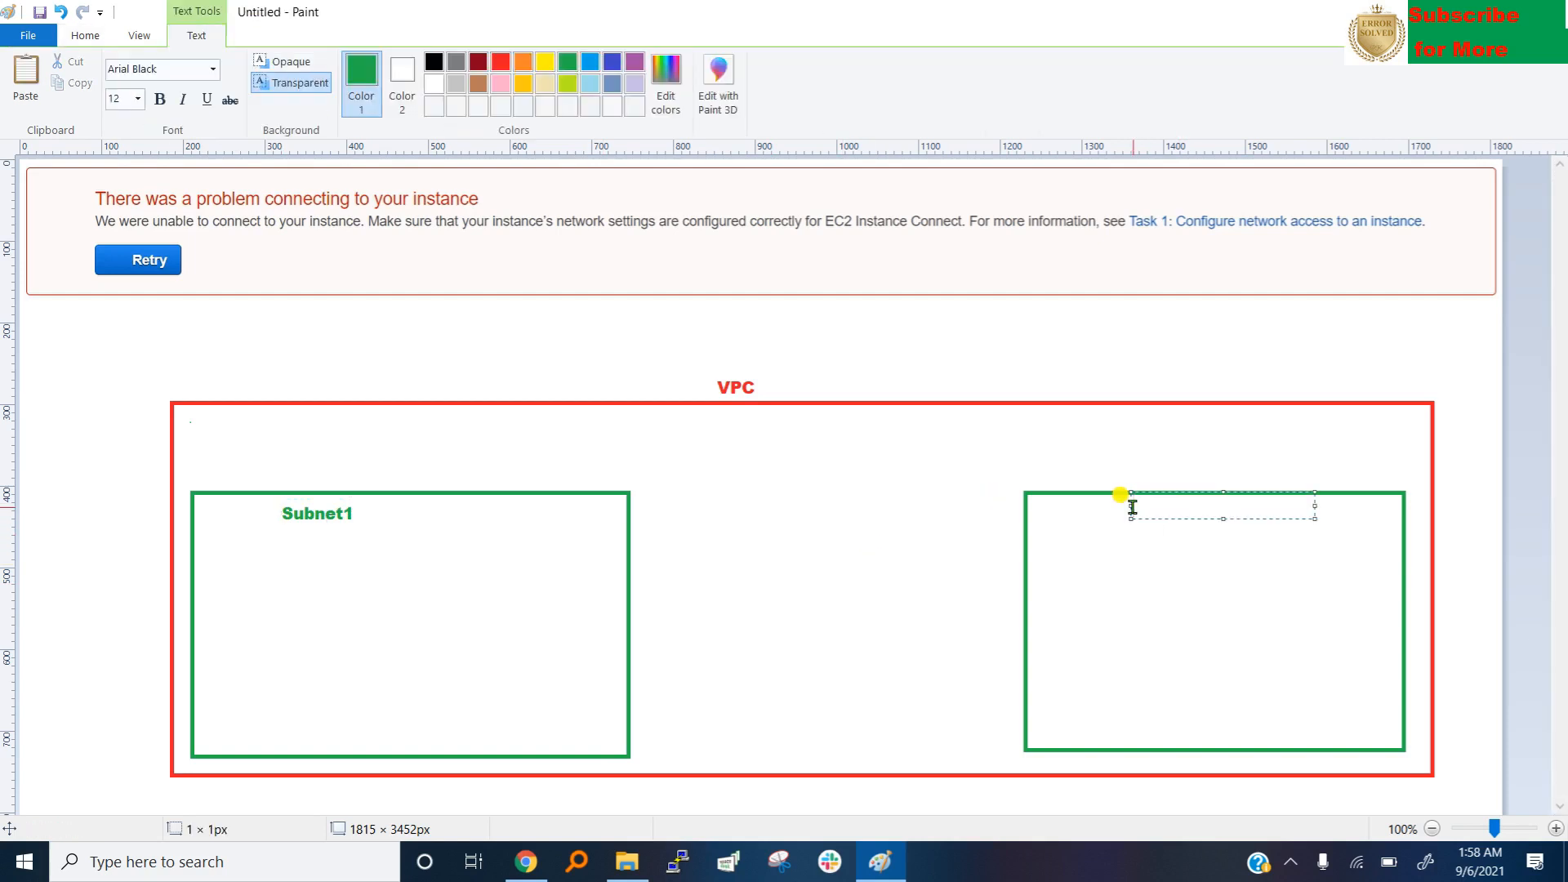
type("Subnnet2")
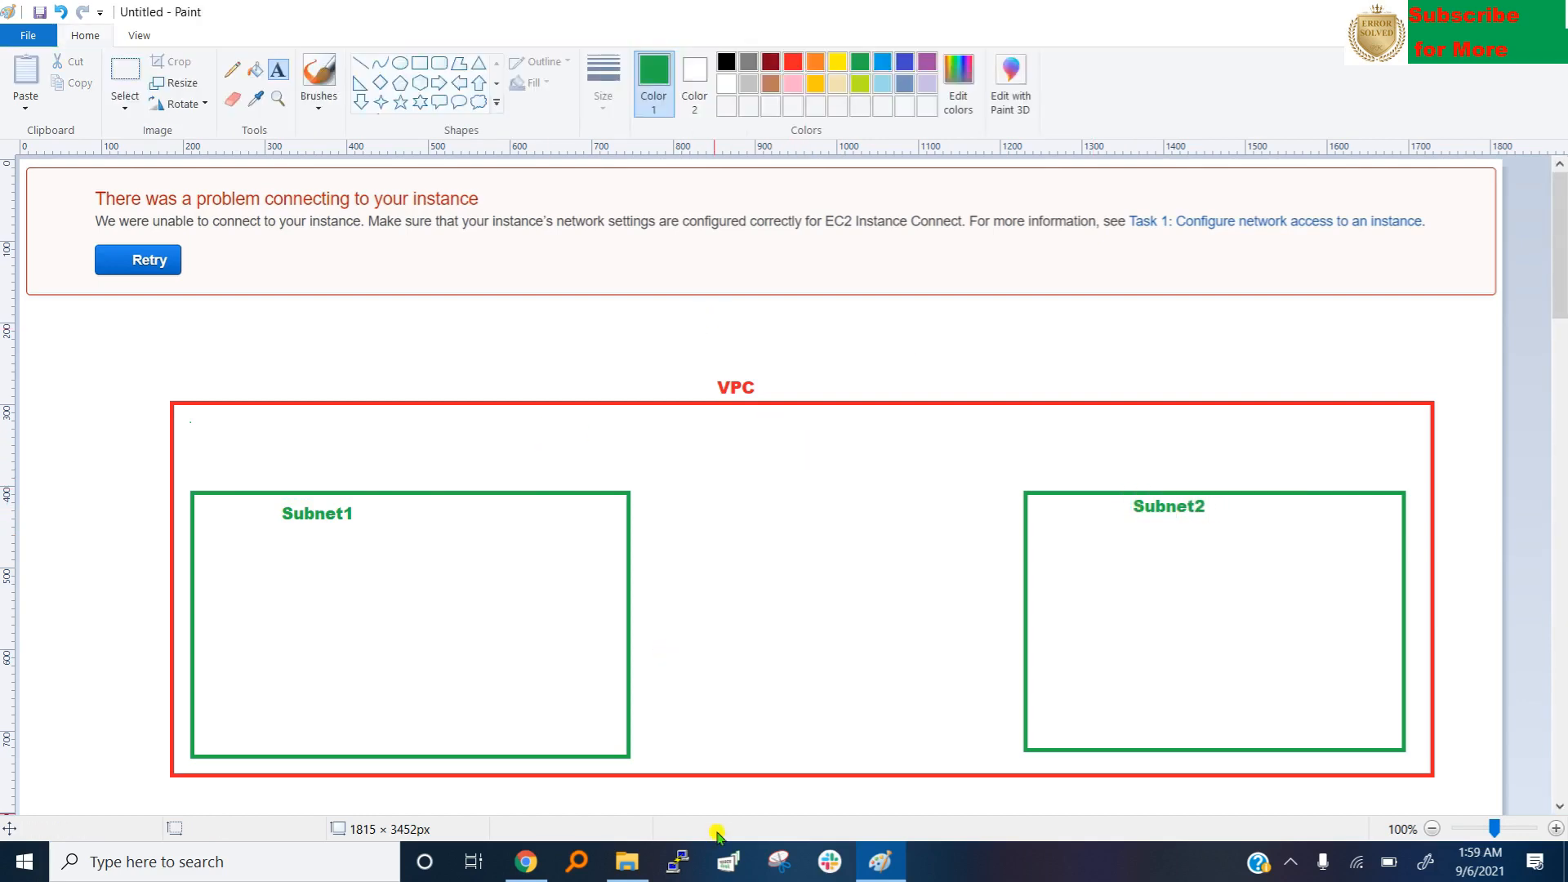
Go to Subnets in the VPC console and enter the 192.168.1.0/24 block.
left_click(525, 861)
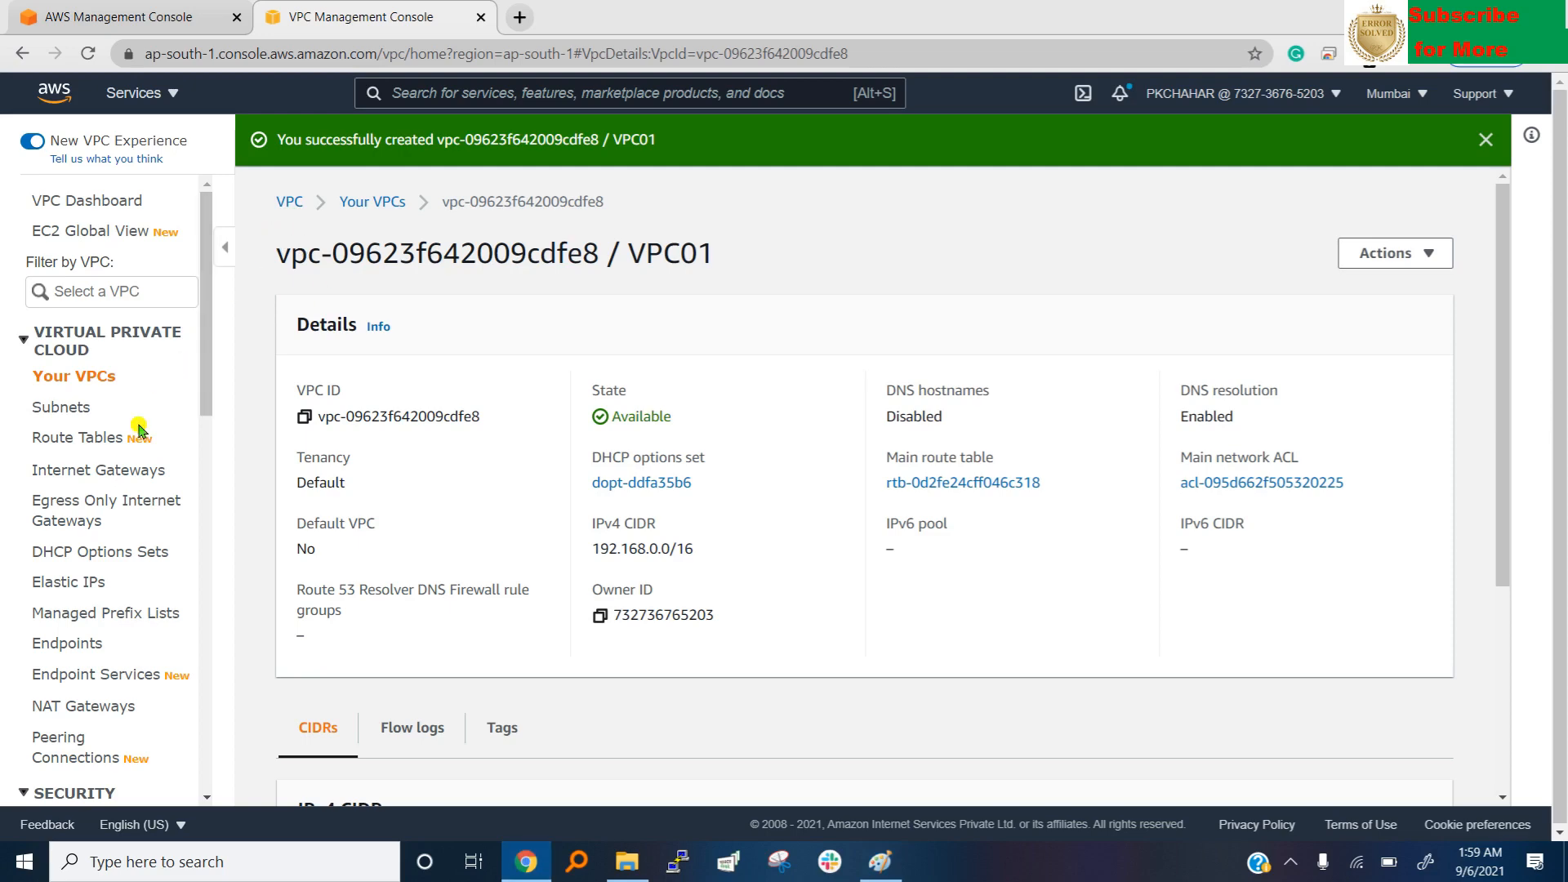
mouse_move(98, 470)
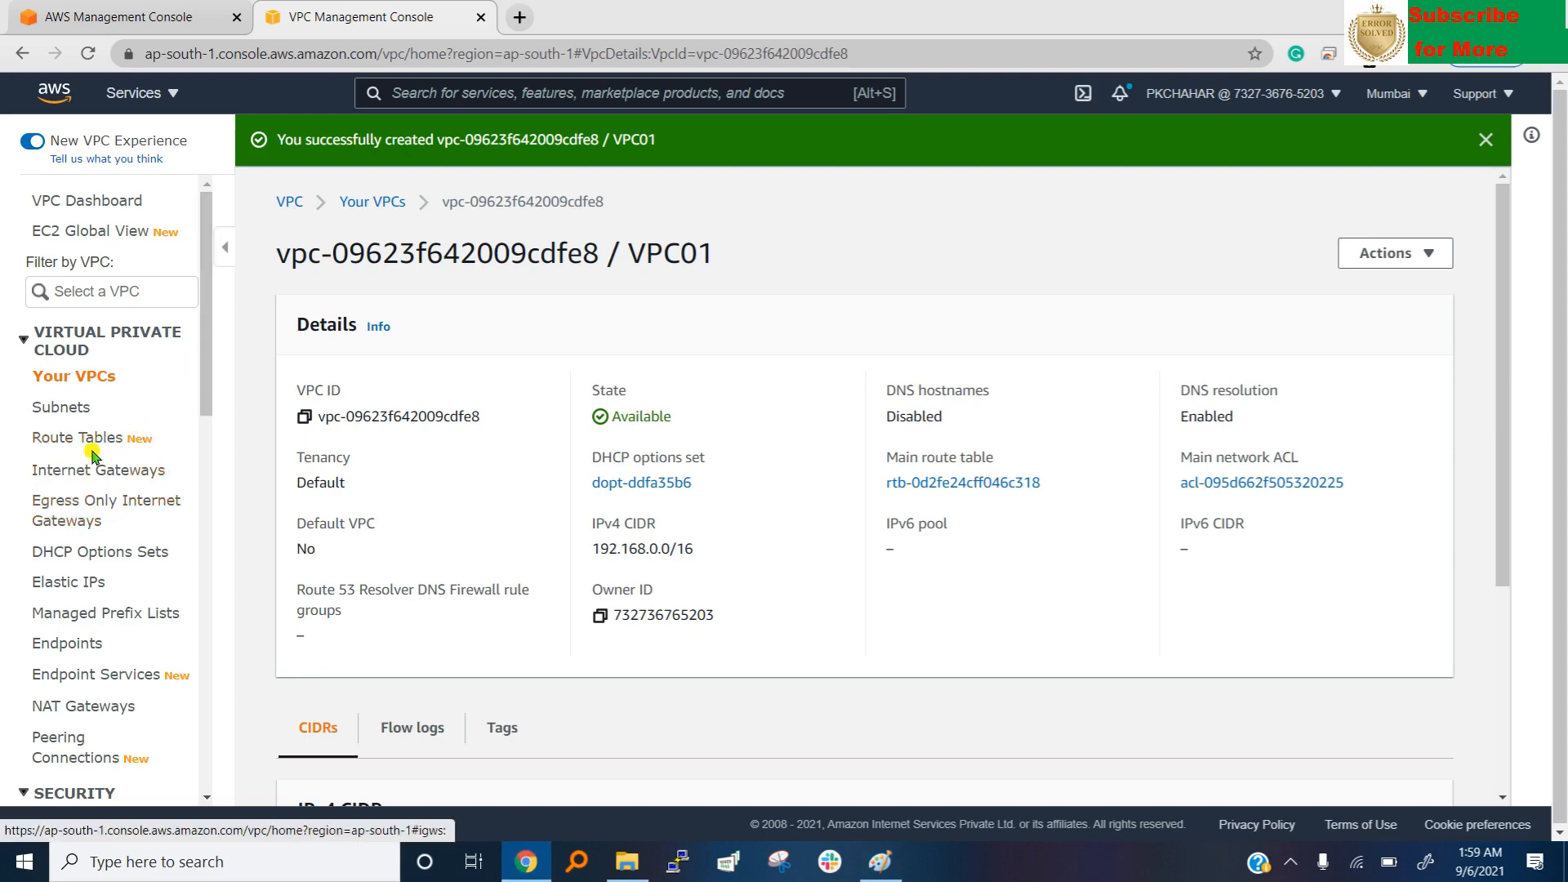
left_click(61, 407)
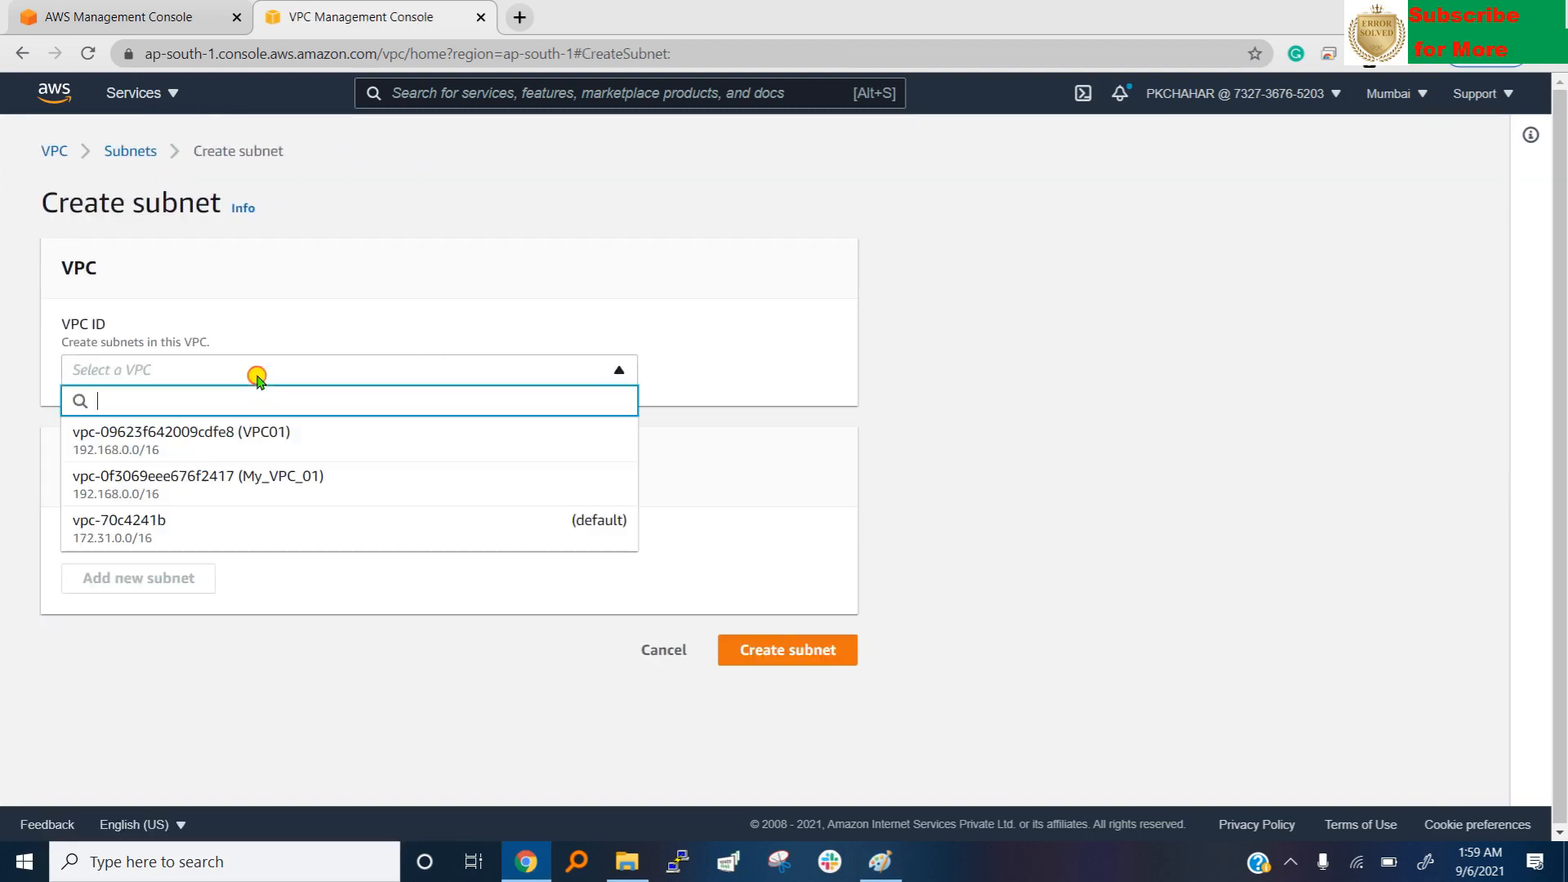
mouse_move(305, 440)
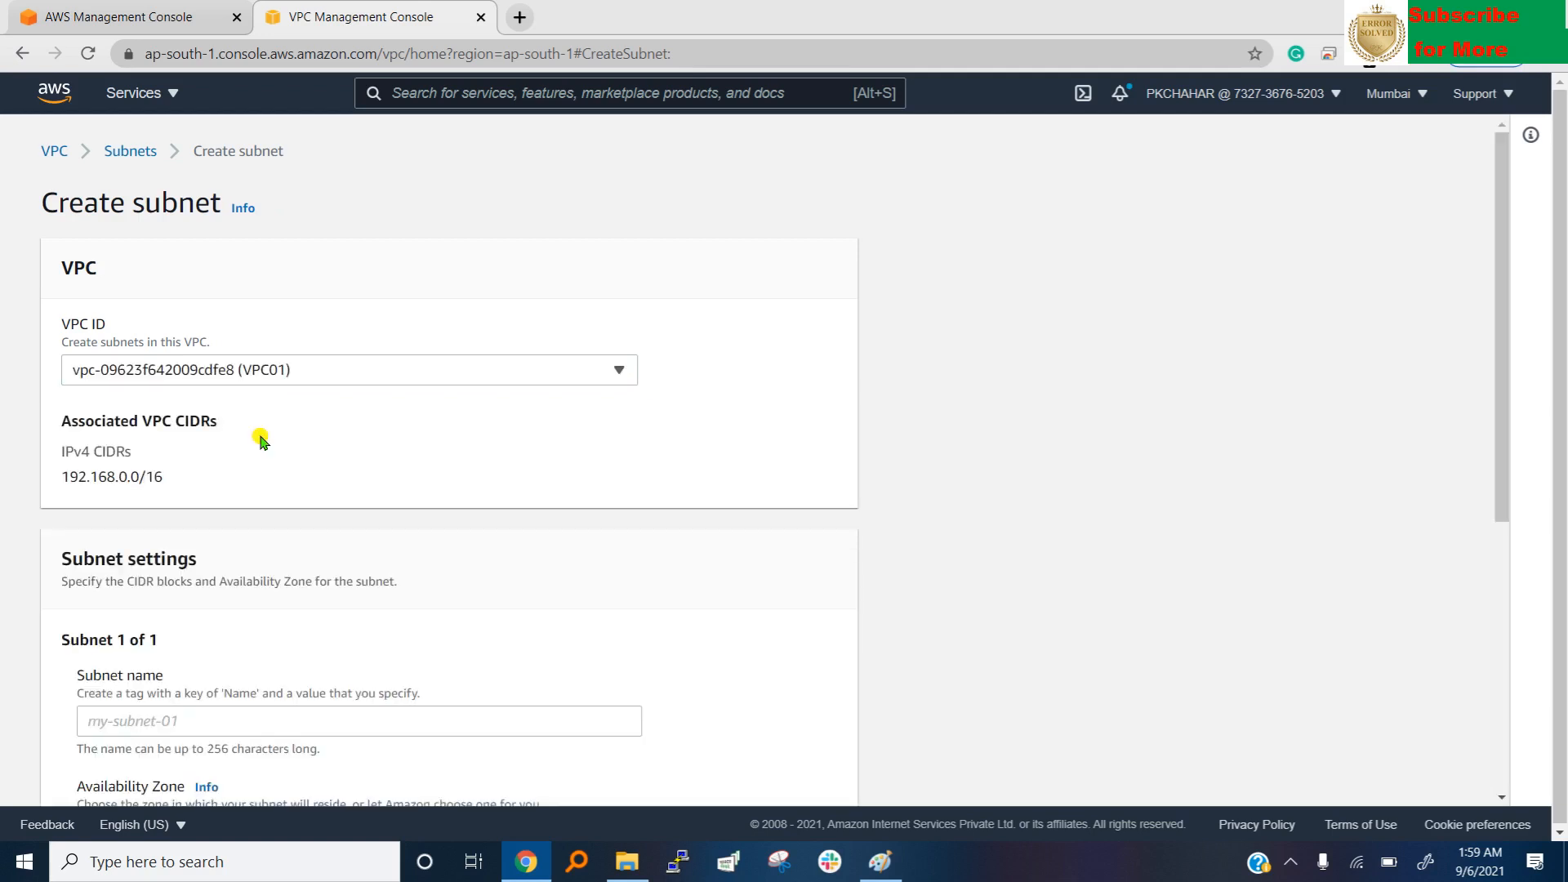
scroll("down", 3)
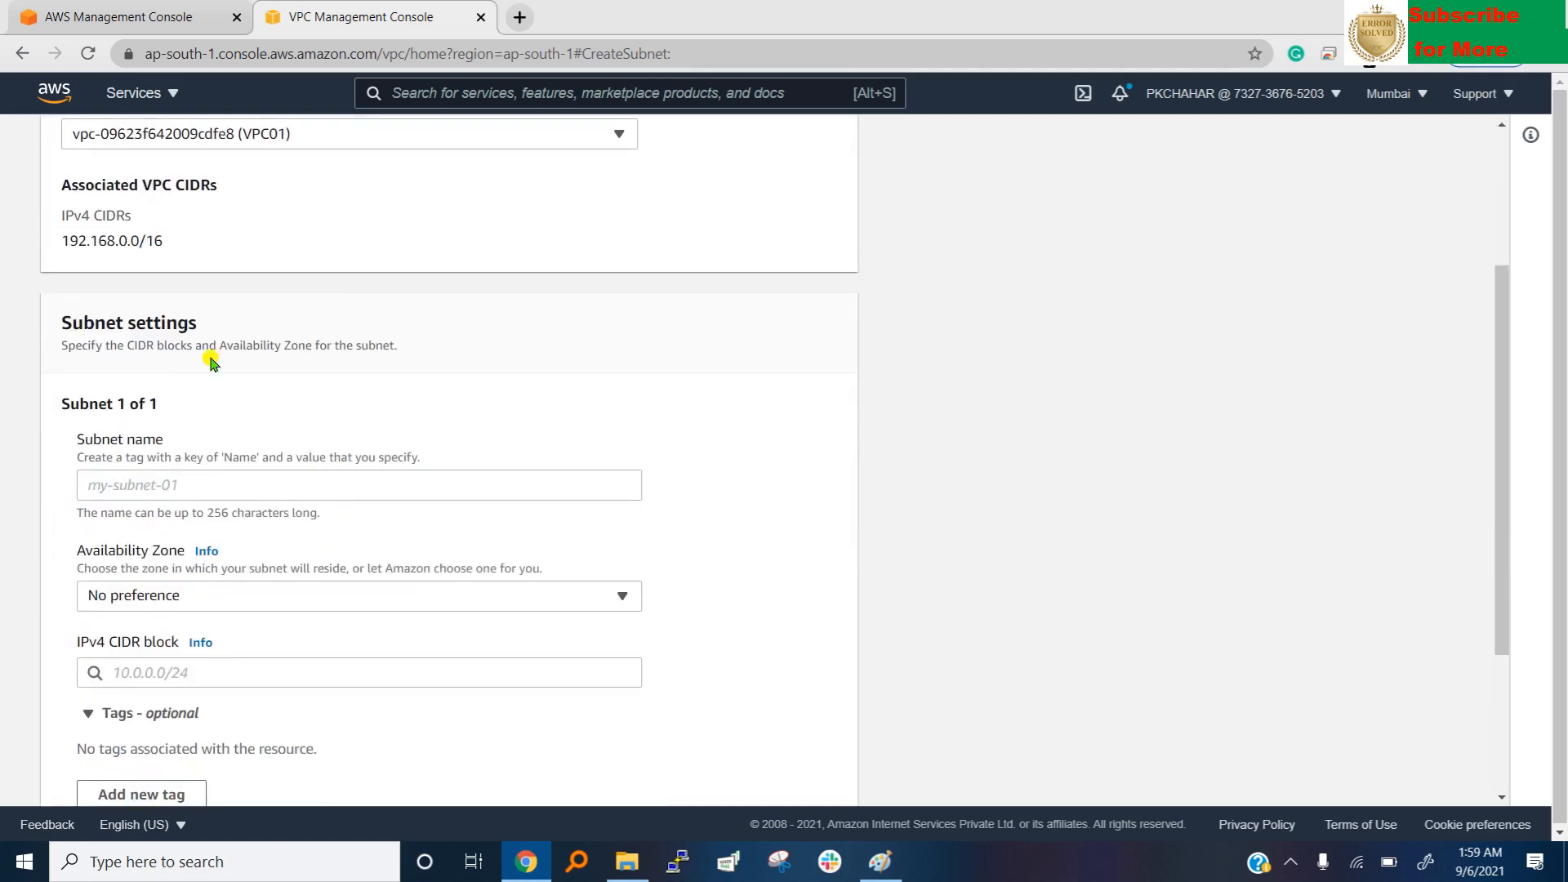
double_click(130, 241)
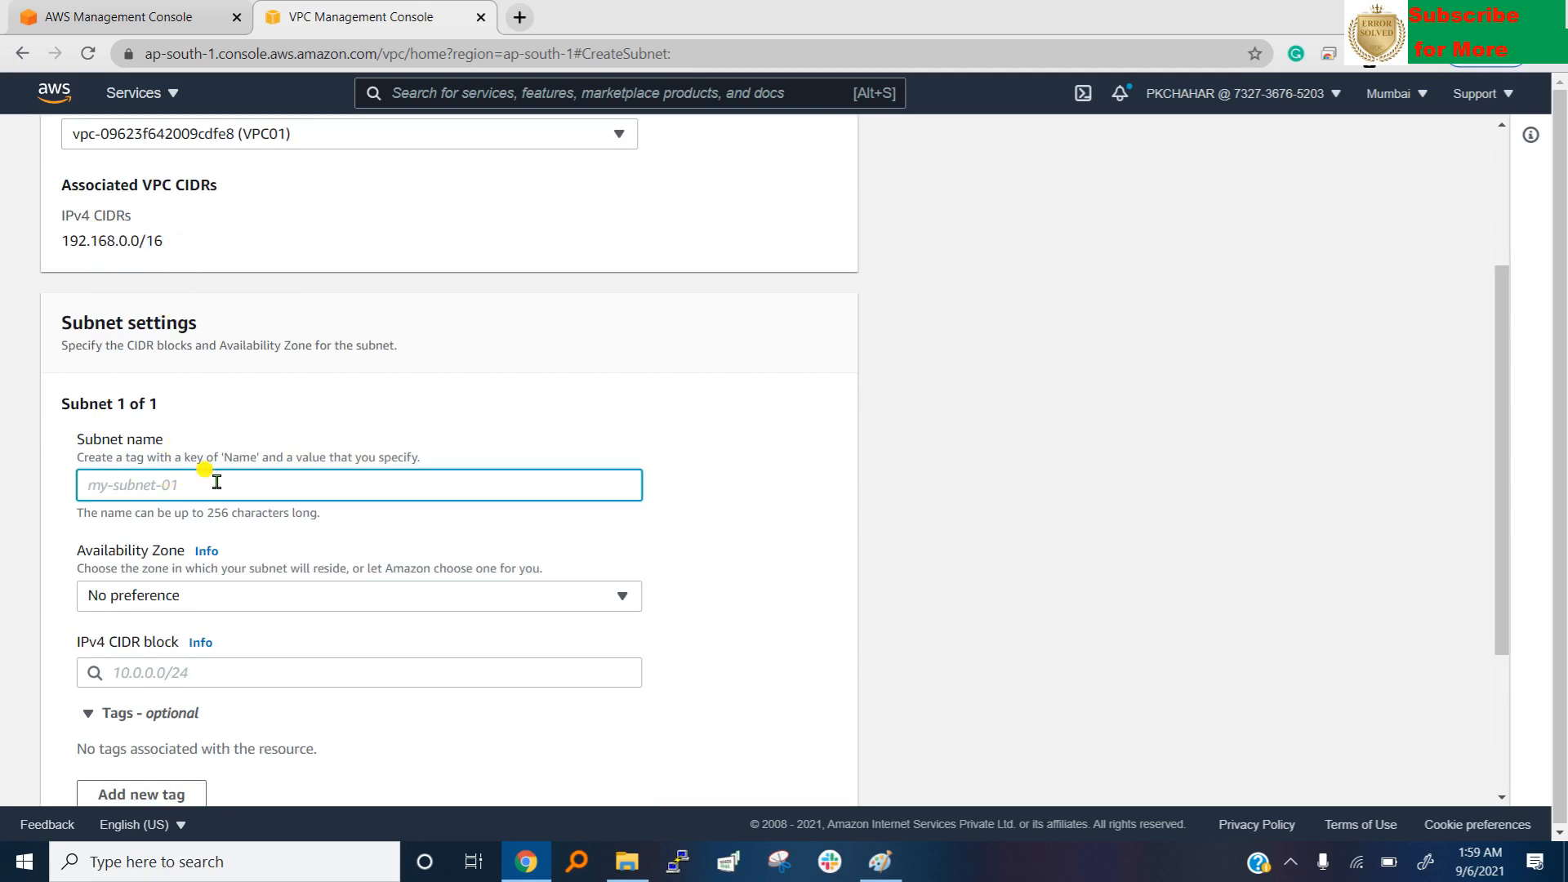
type("192.")
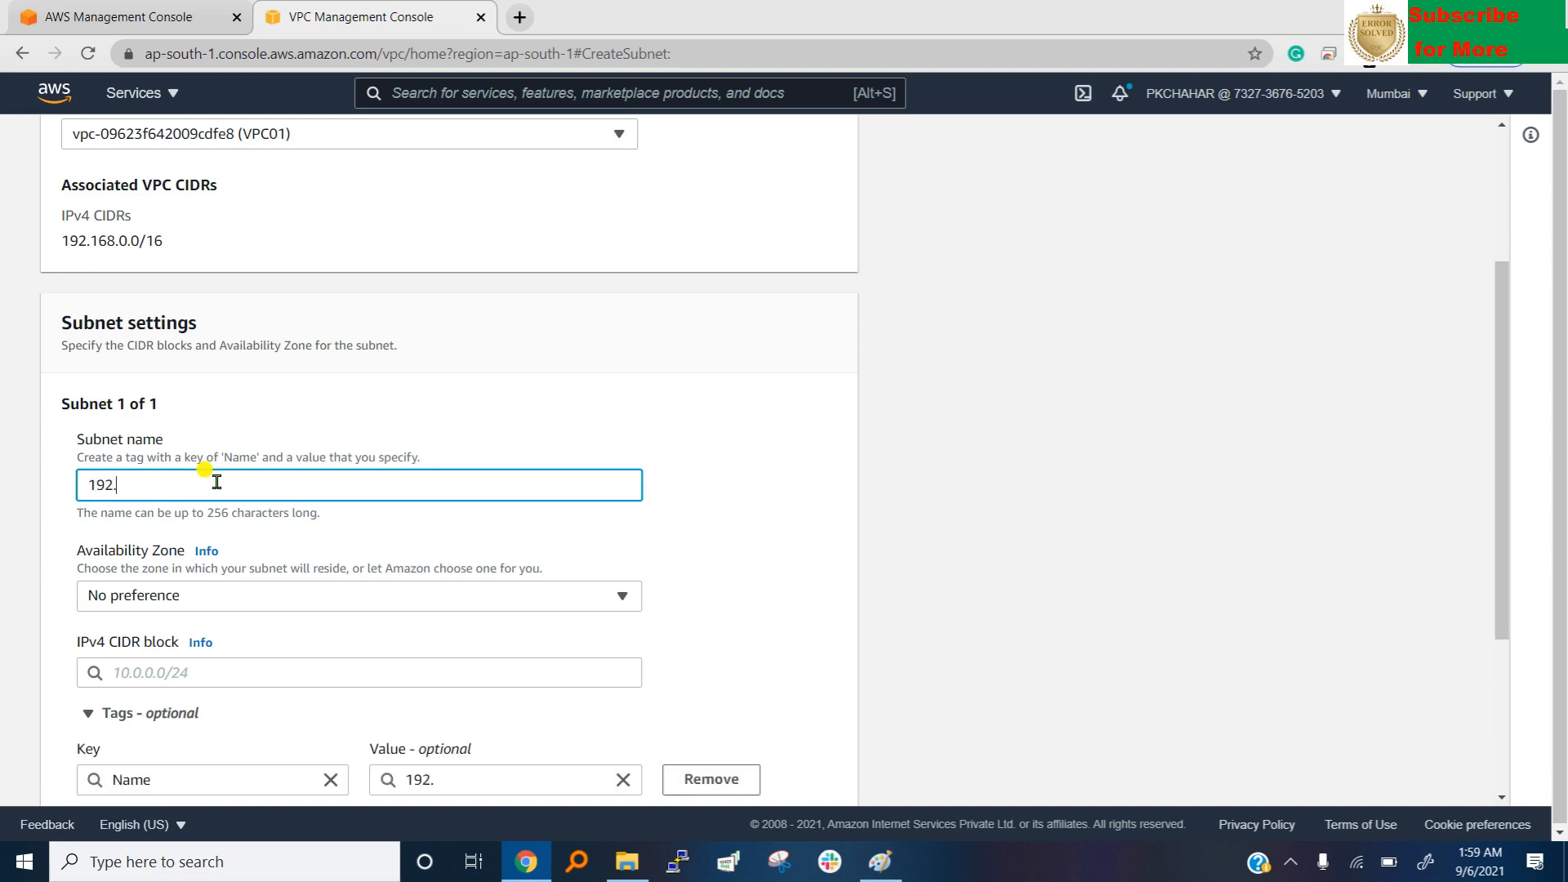
type("168")
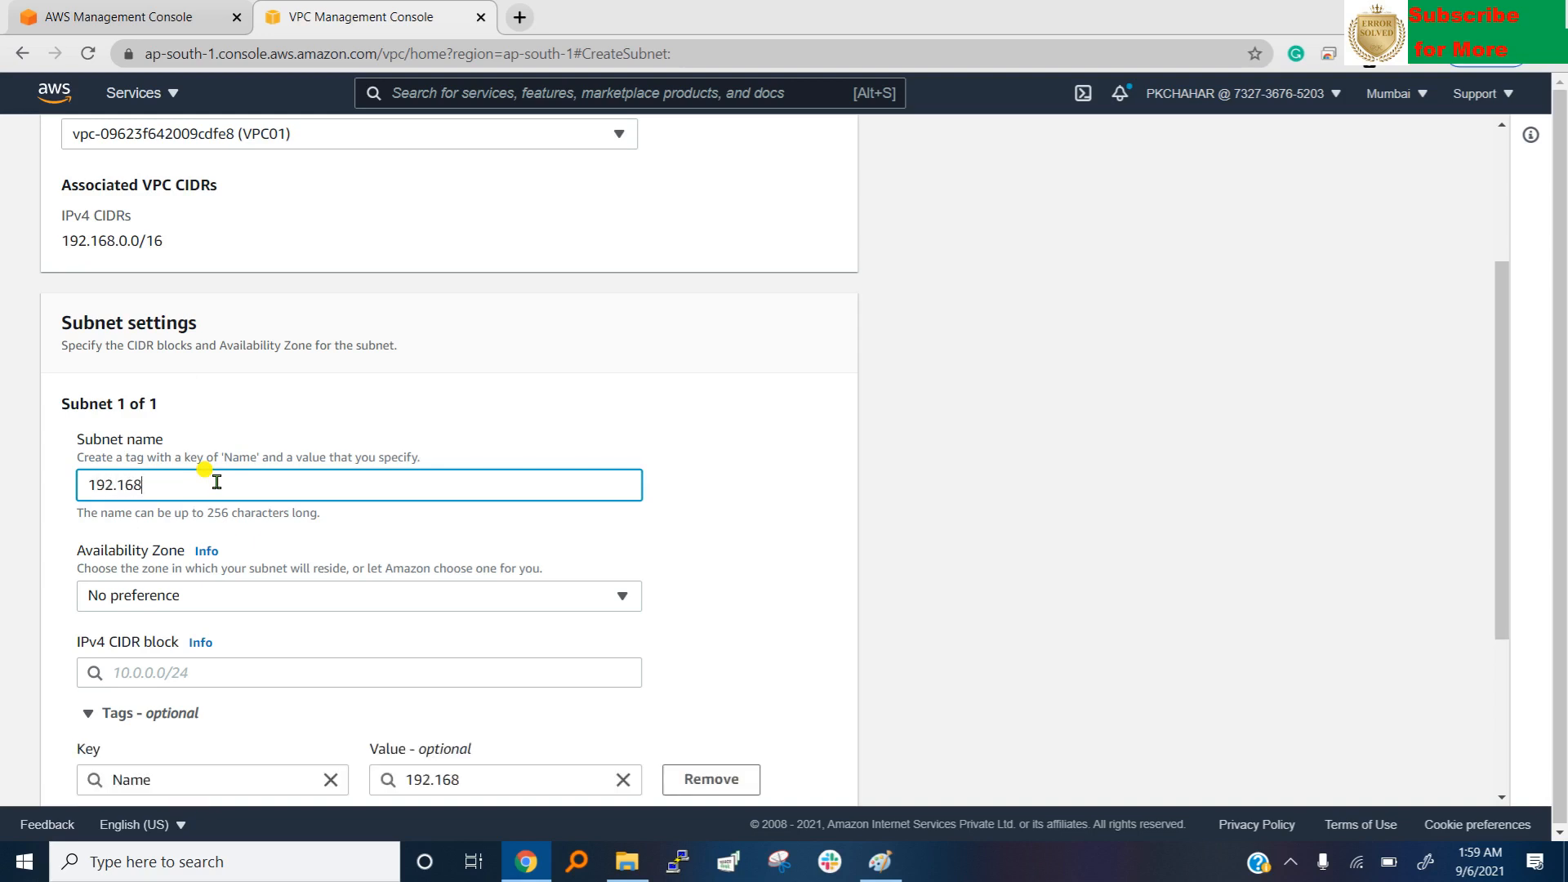
type(".1")
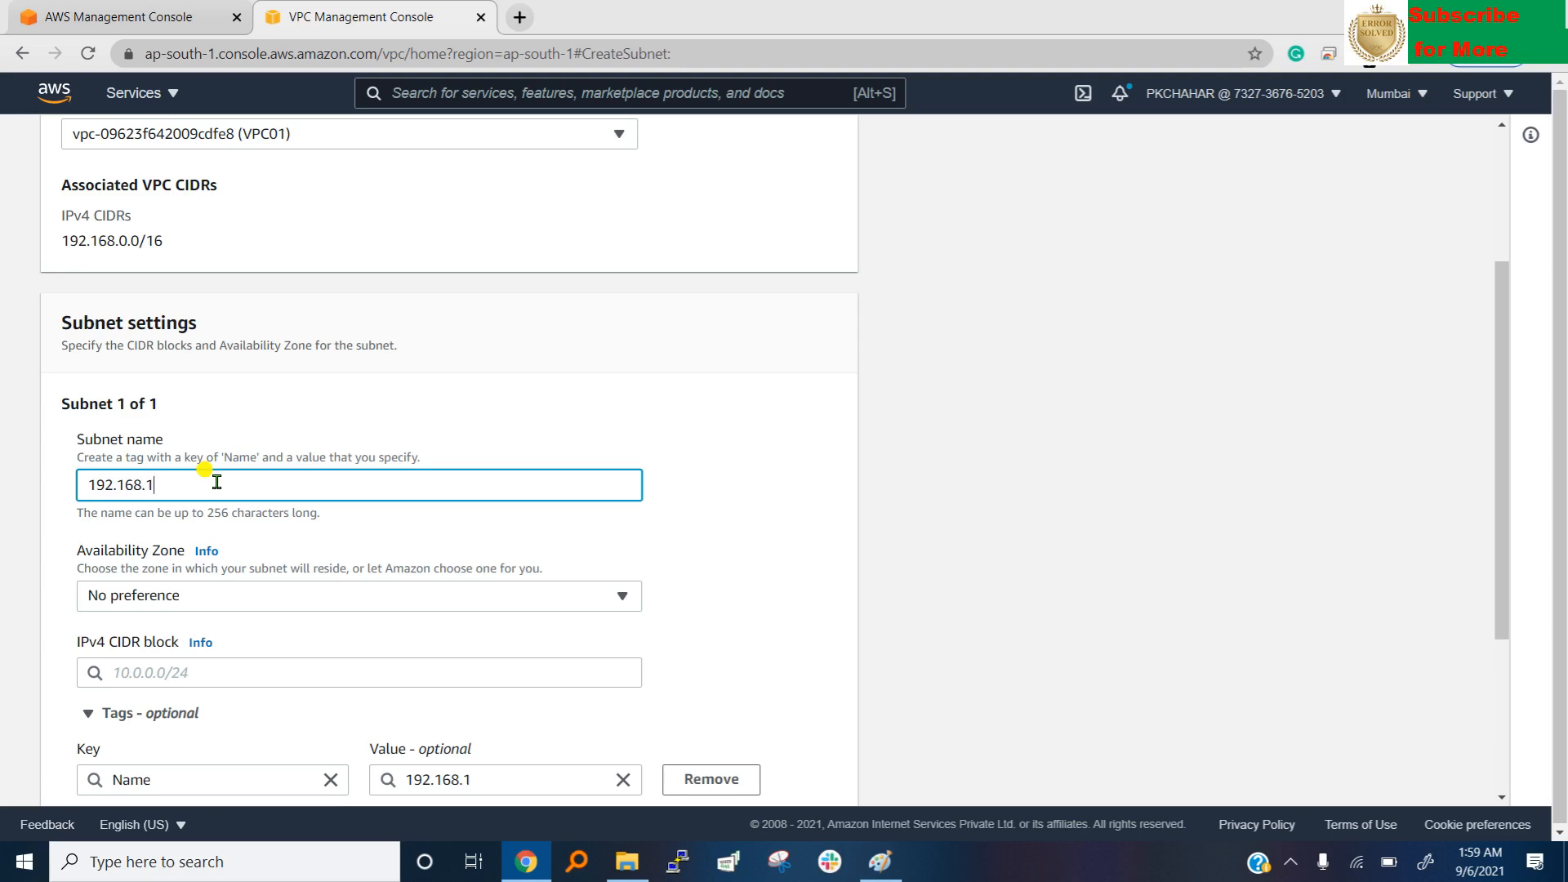
type("0")
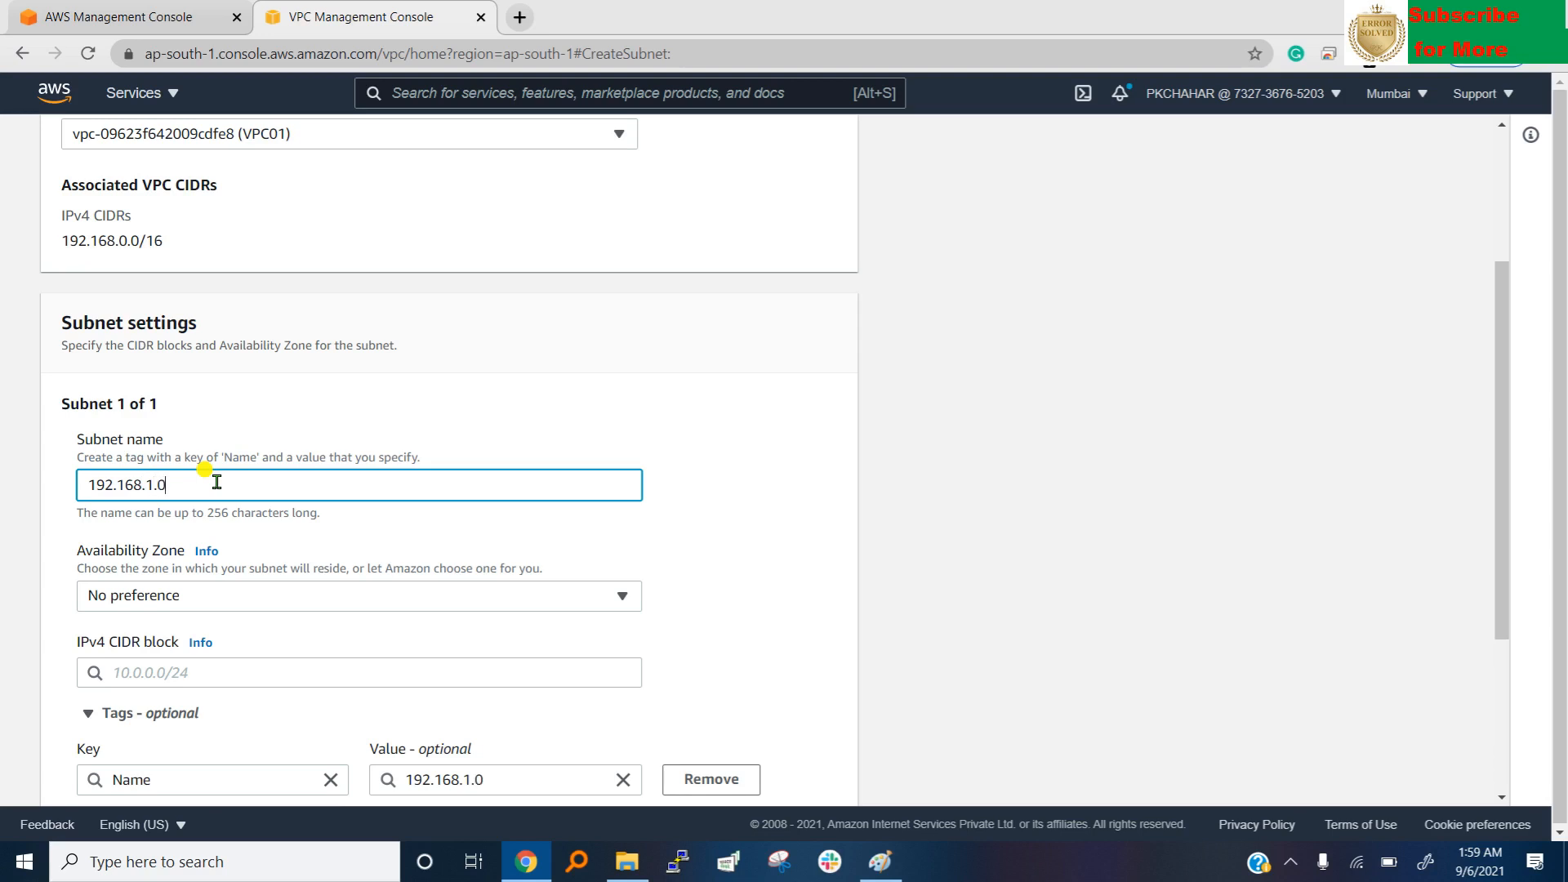
type("/2")
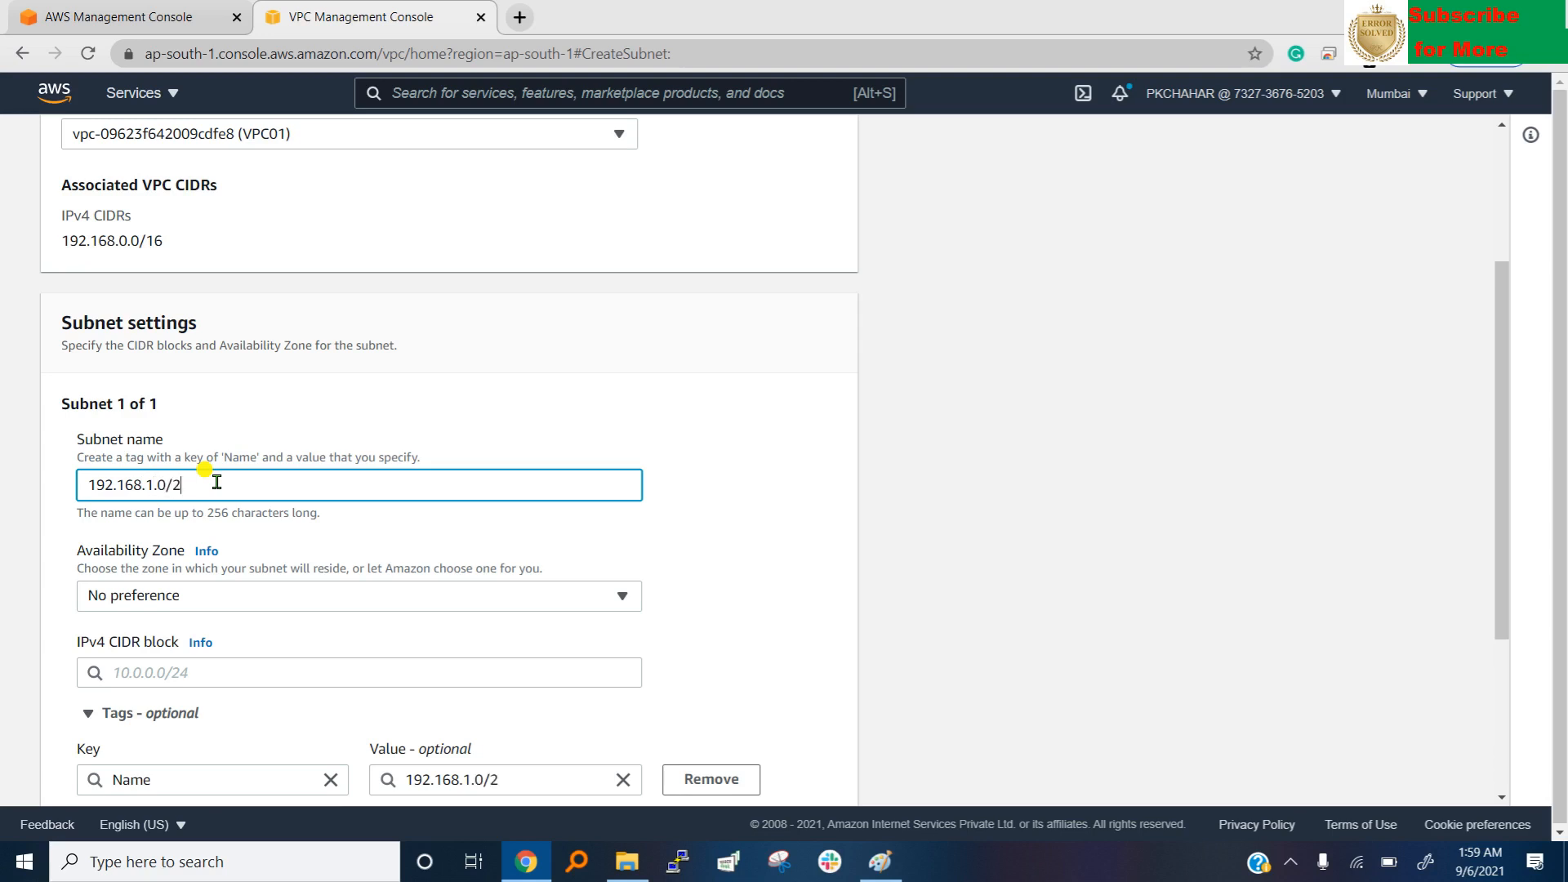
type("4")
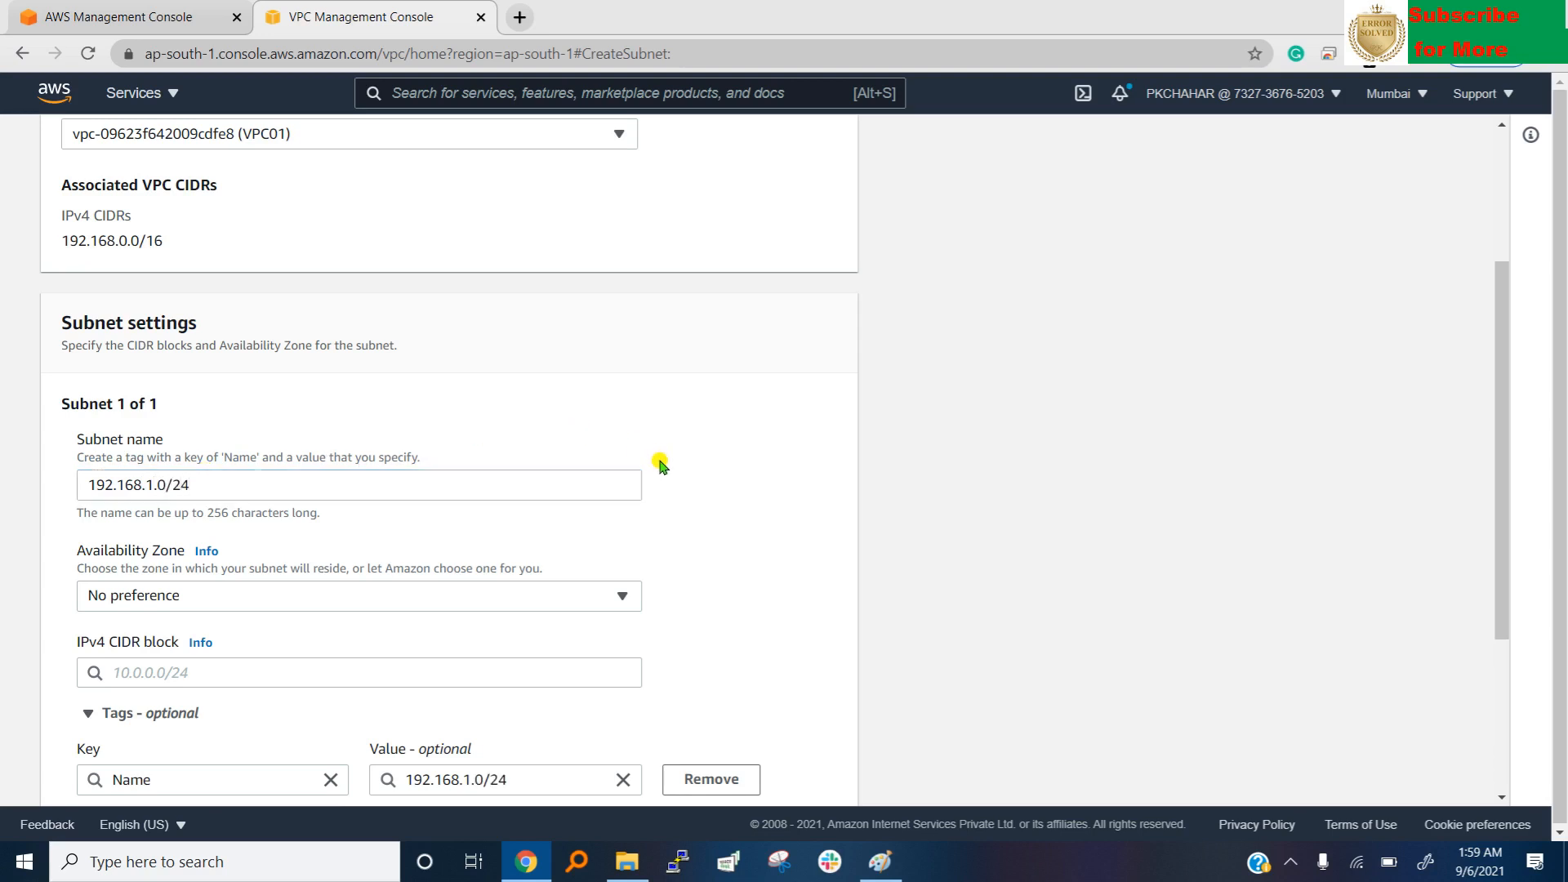
mouse_move(678, 481)
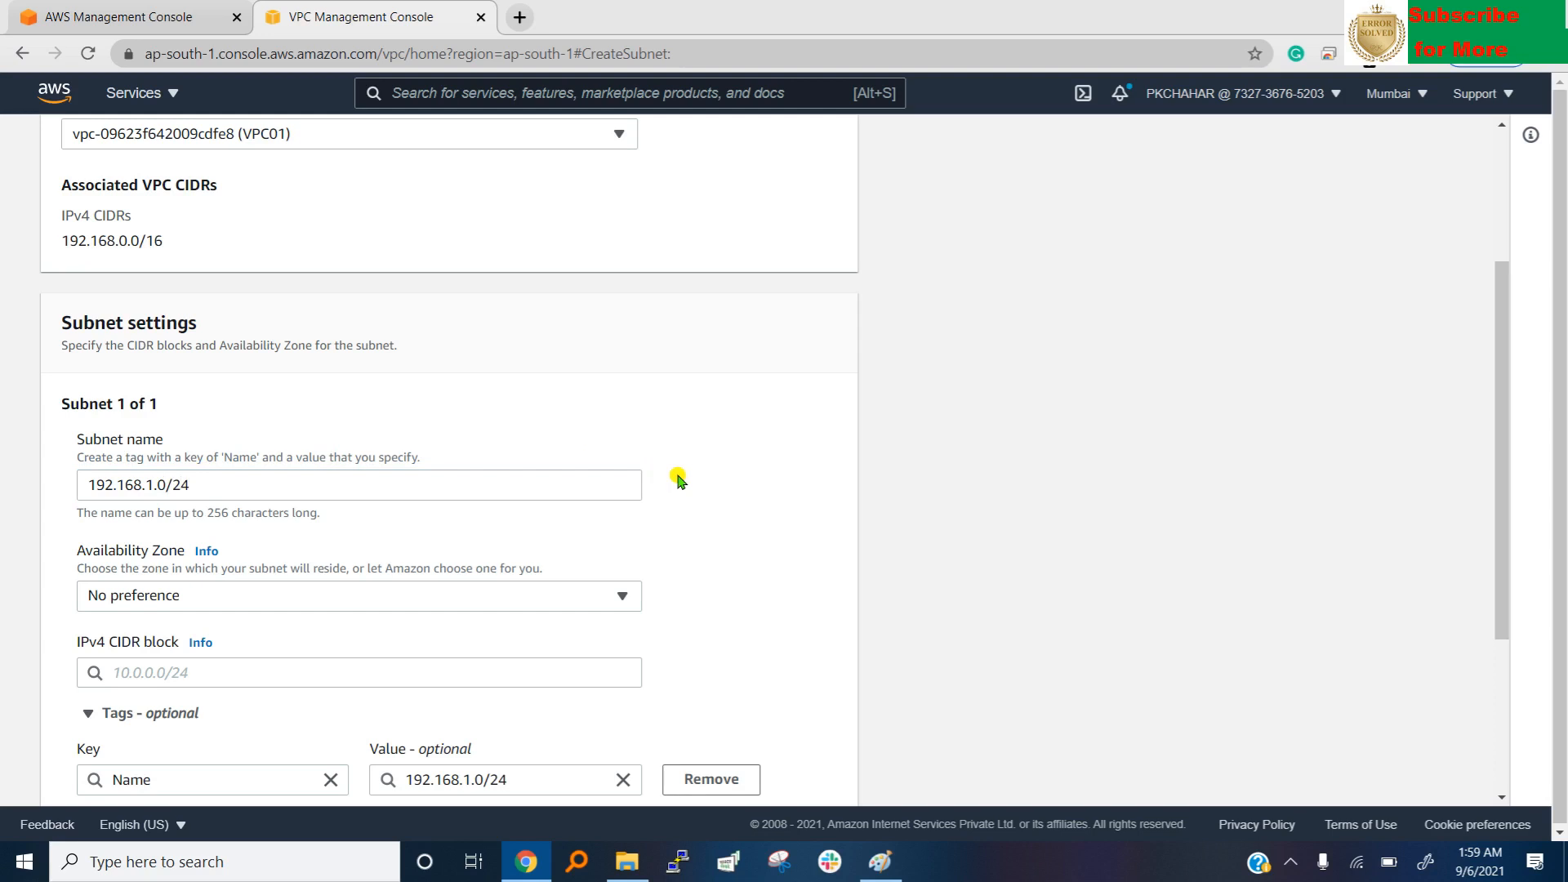
Choose ap-south-1a, name the subnet Lab1 with 192.168.1.0/24, and create it.
scroll("down", 3)
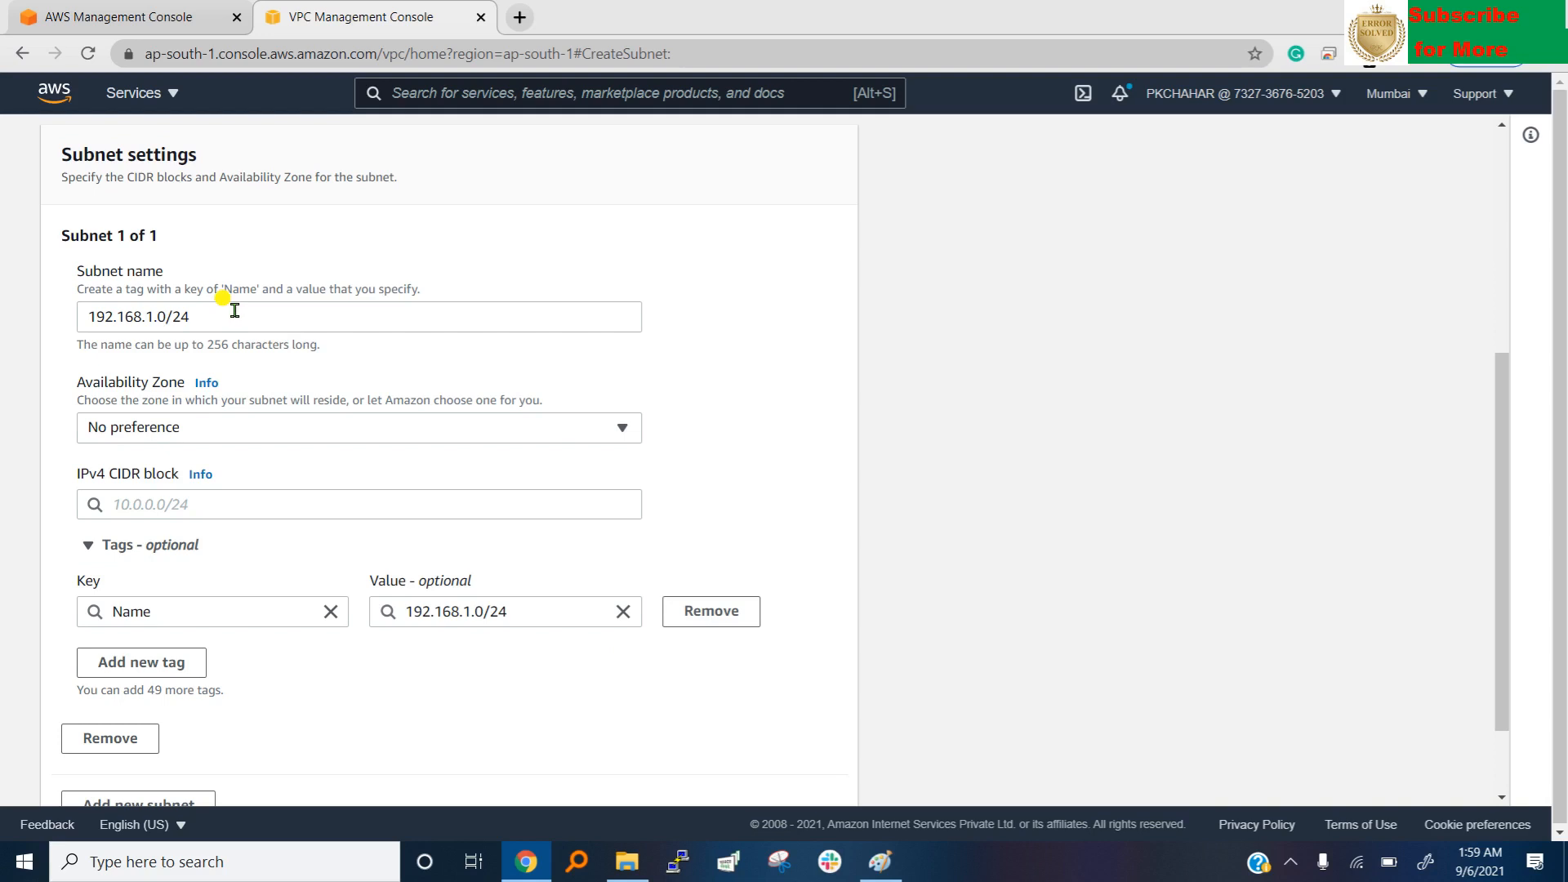
mouse_move(657, 306)
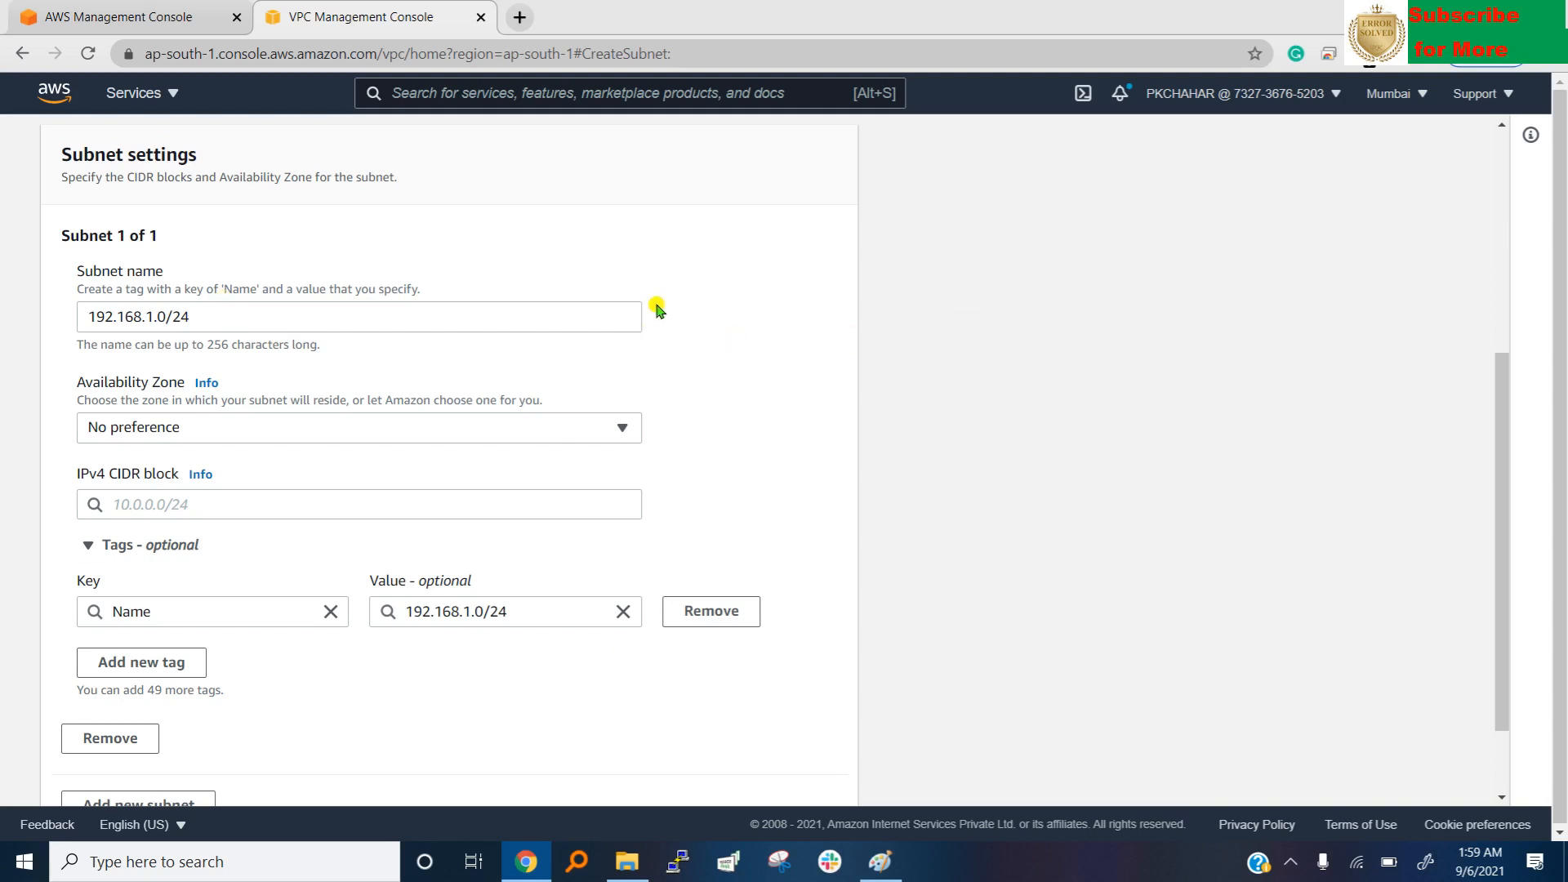
mouse_move(743, 362)
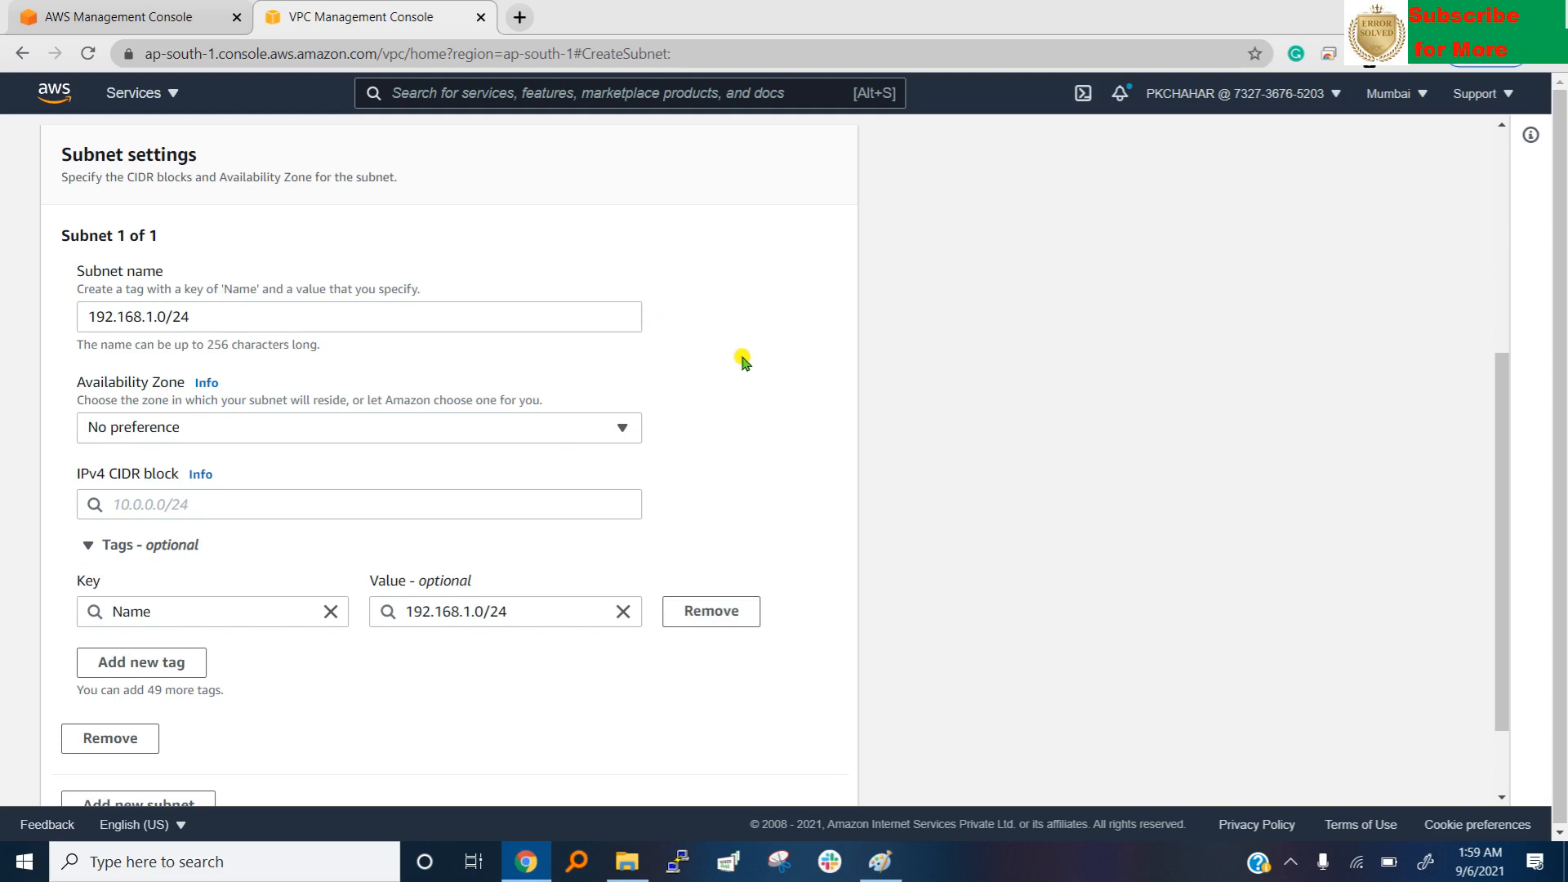
left_click(357, 427)
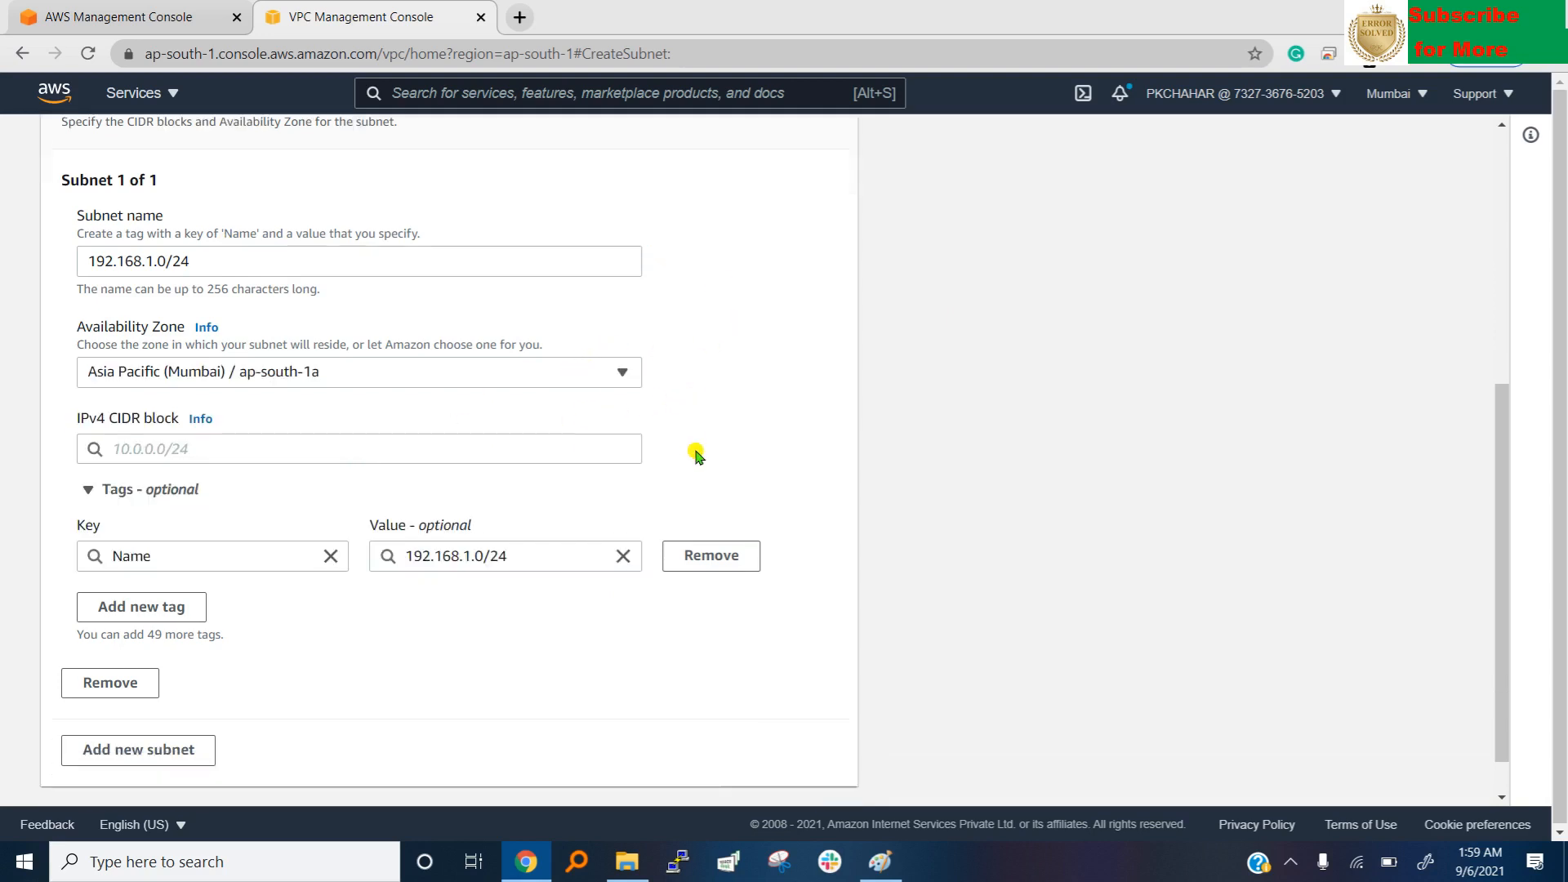
scroll("down", 3)
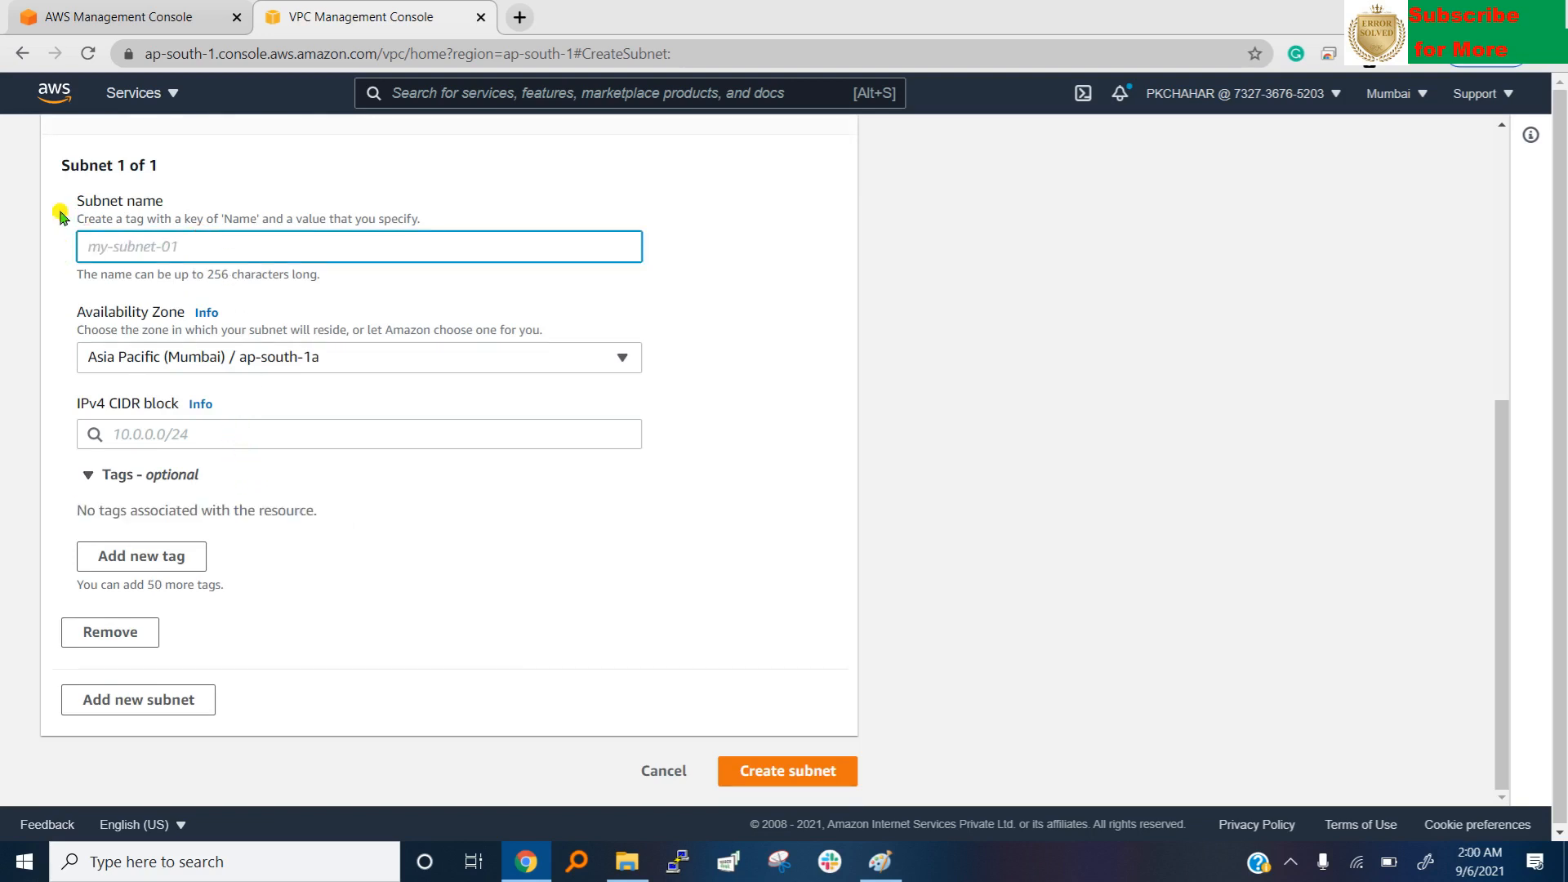
type("S")
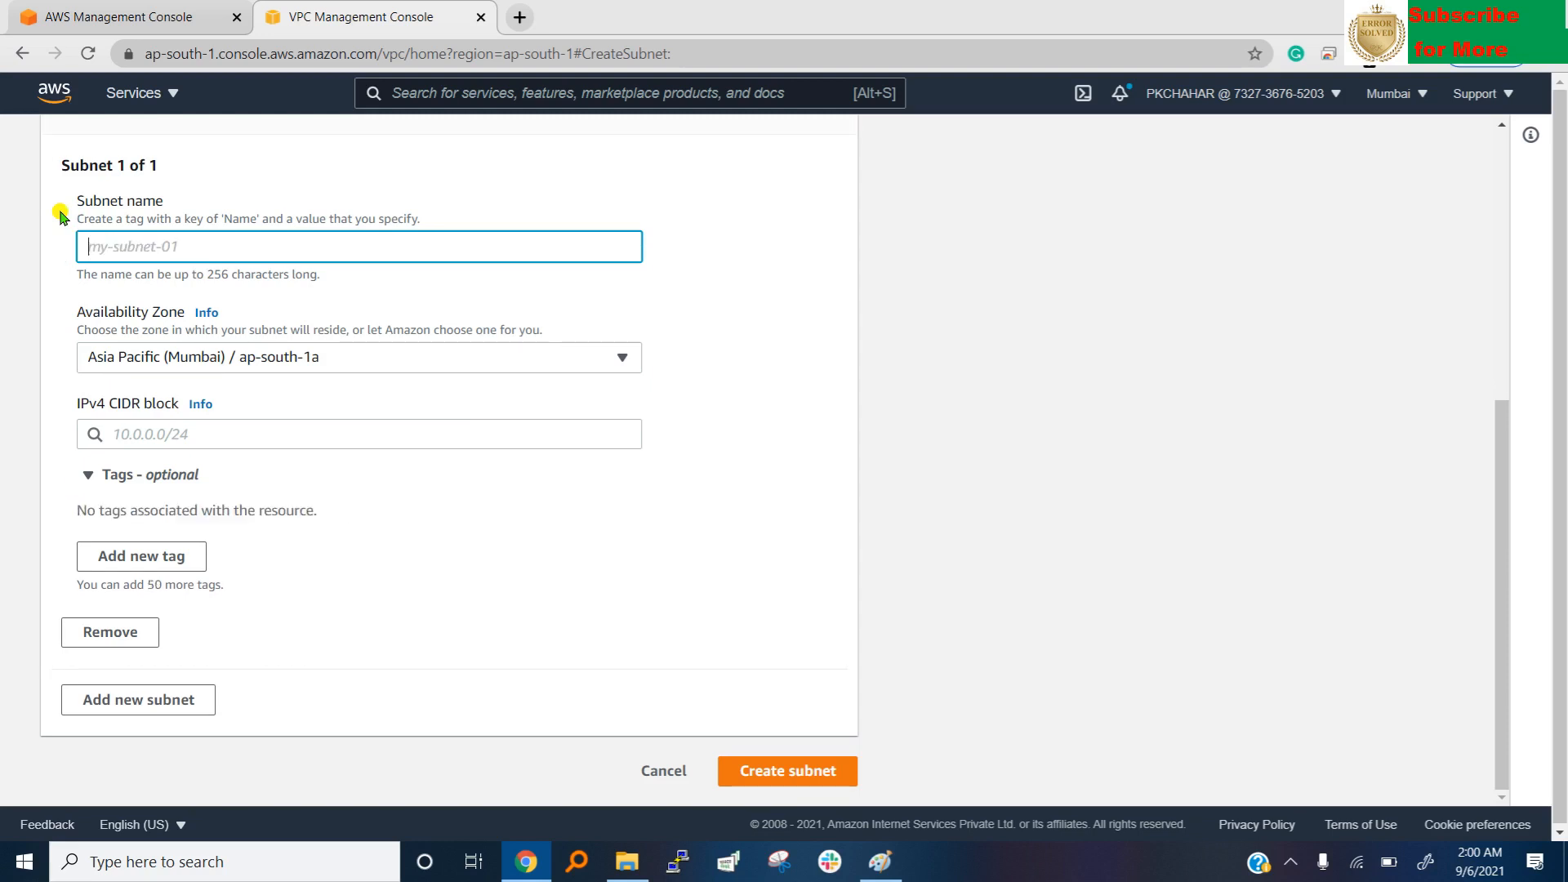
type("Lab1")
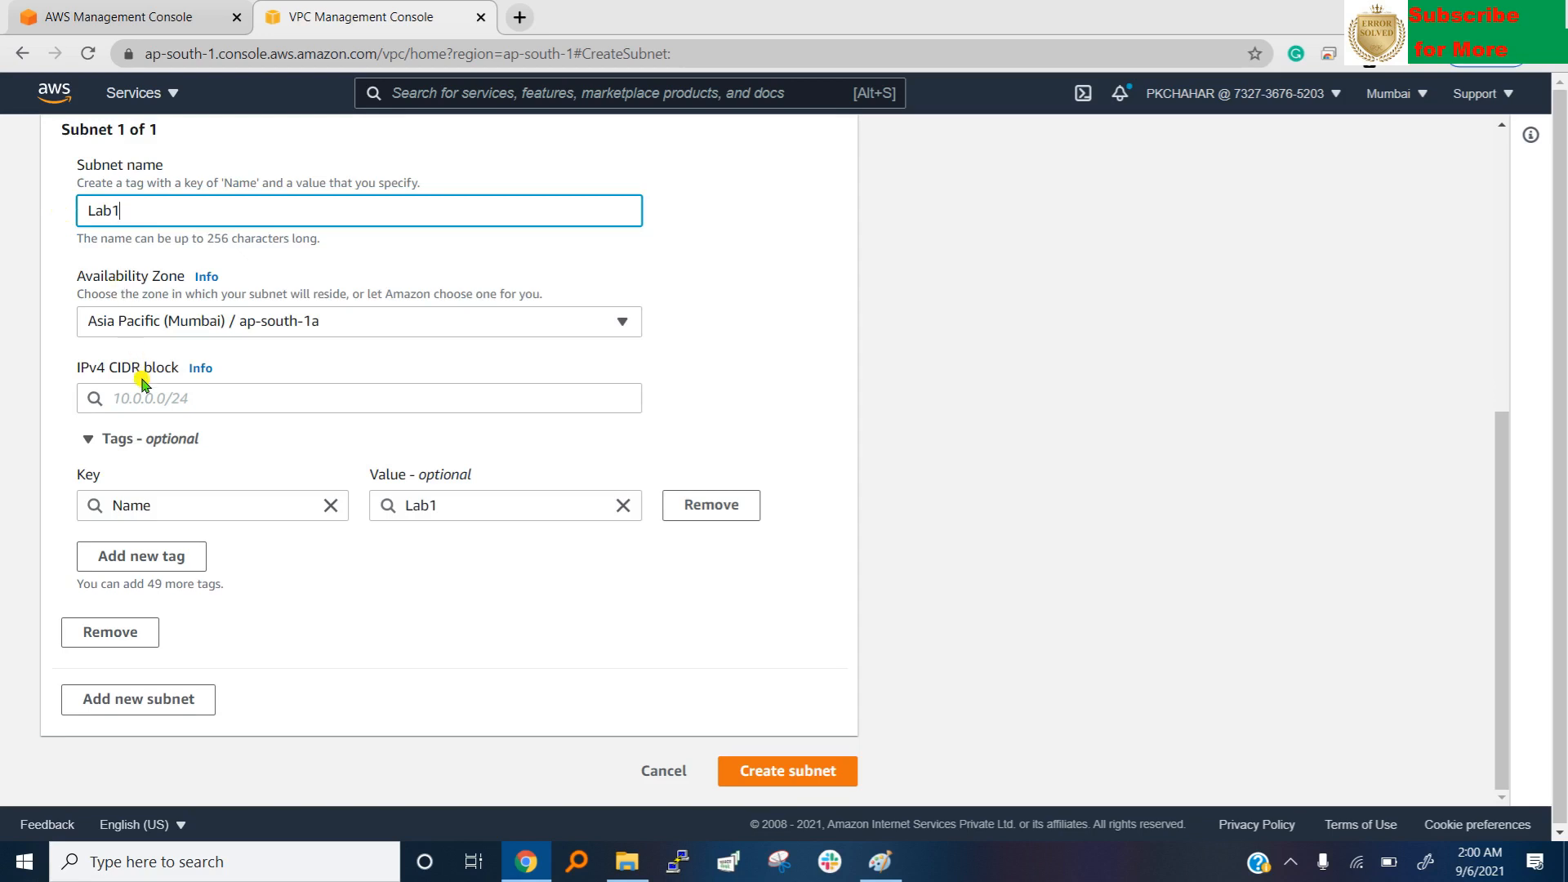
type("192.168.1.0/24")
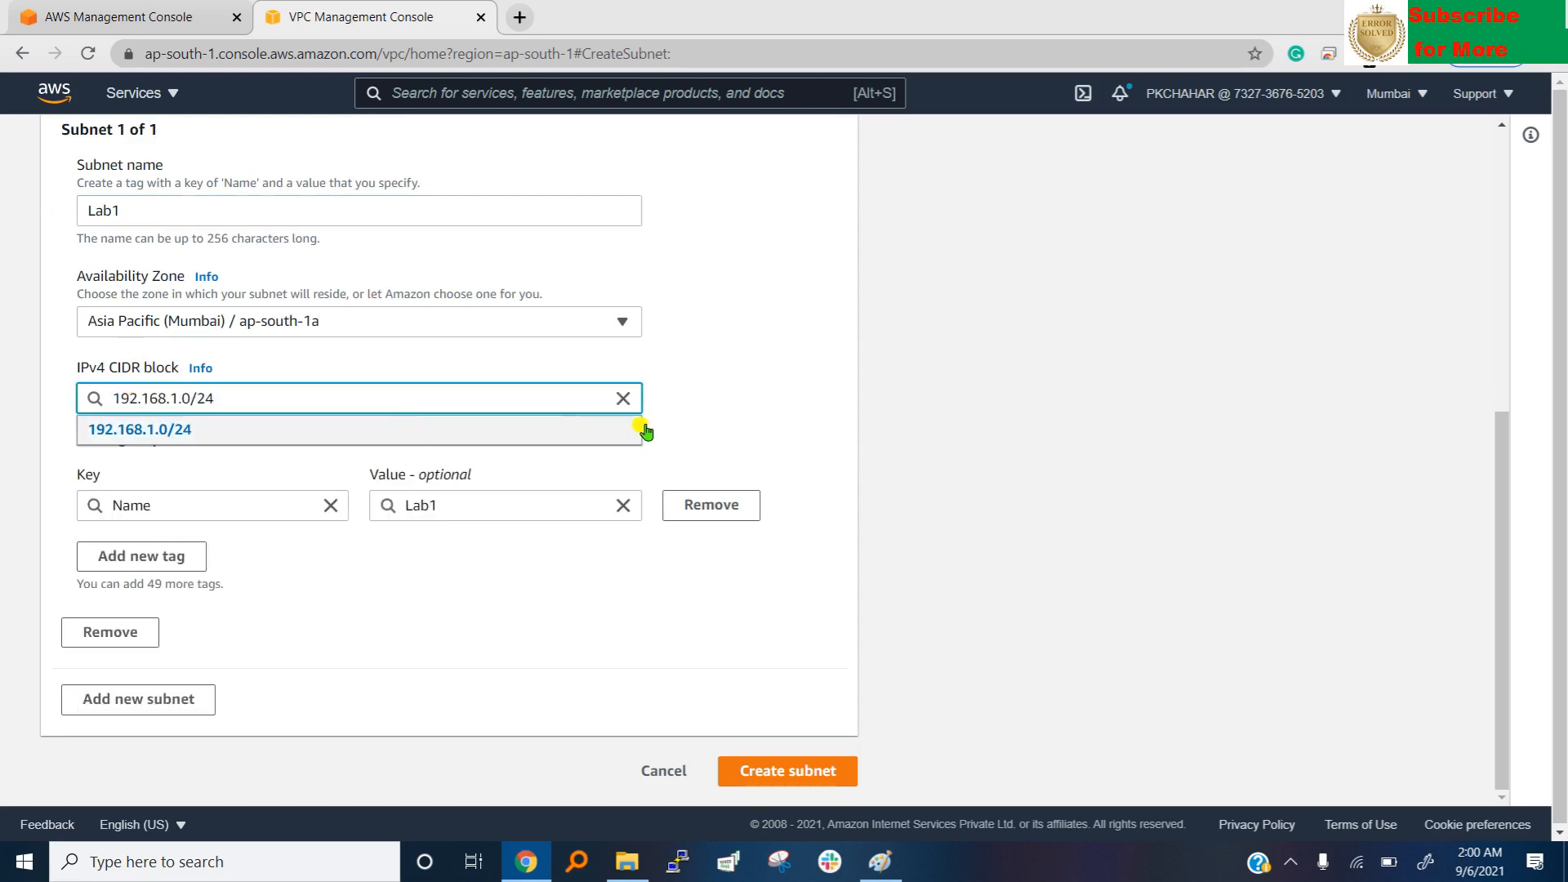
left_click(138, 428)
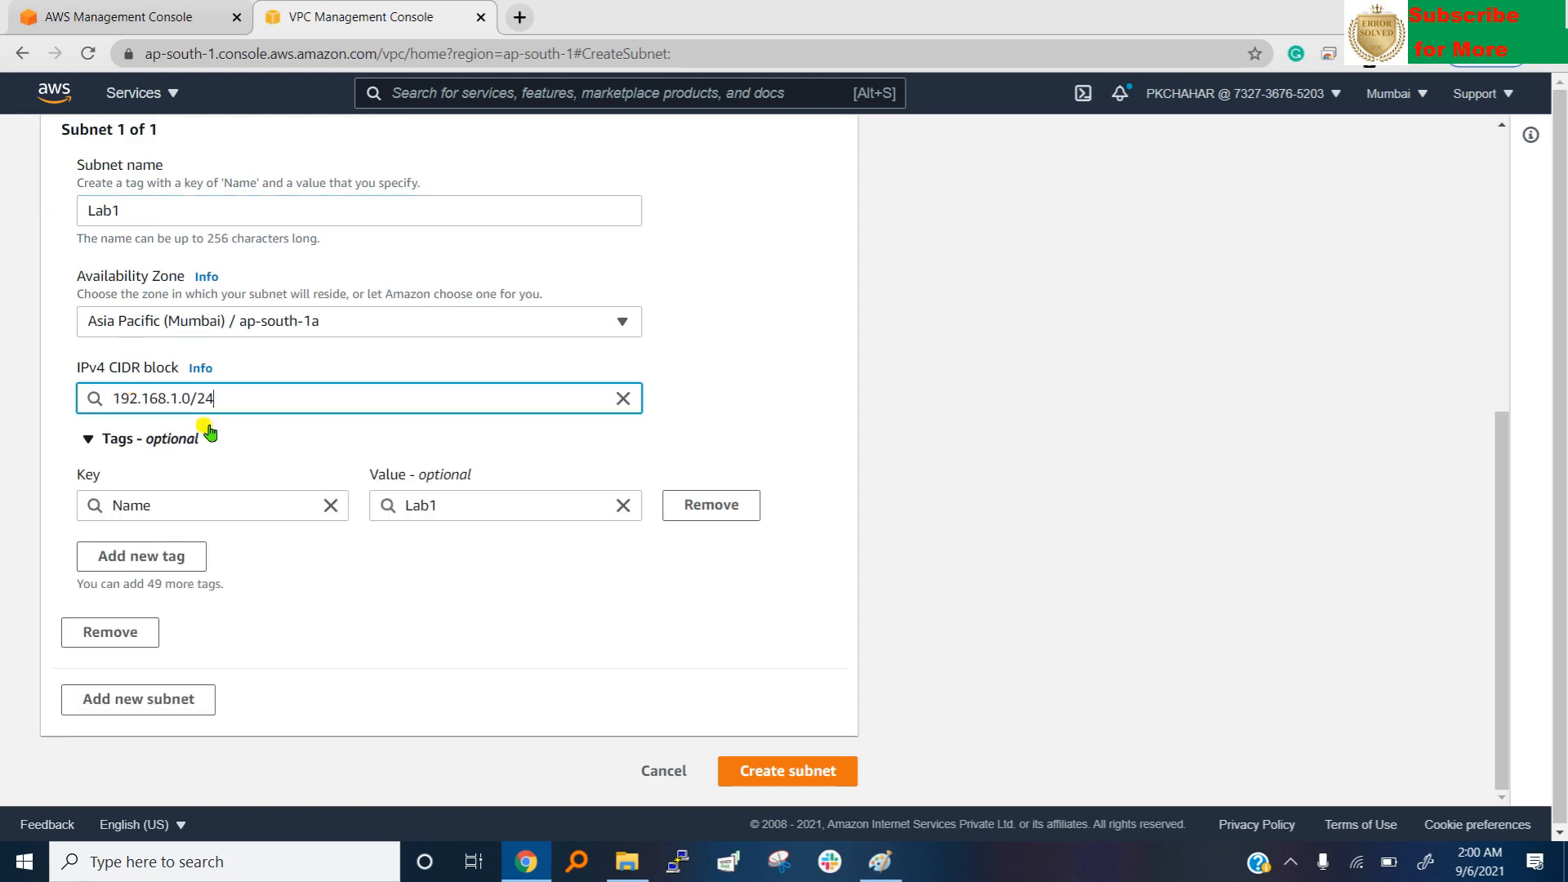
mouse_move(779, 805)
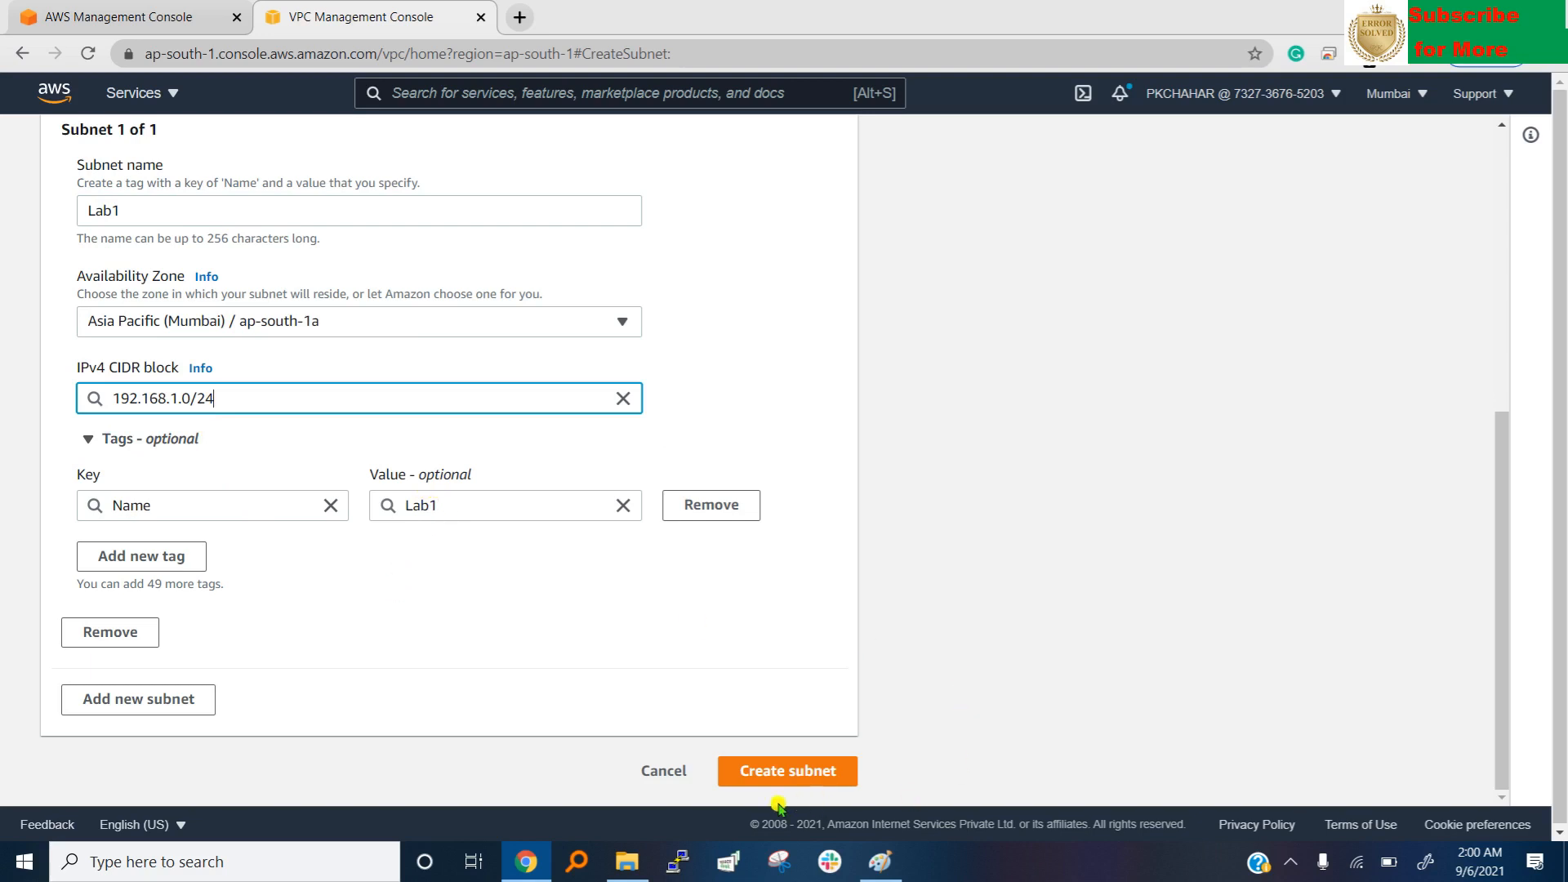
left_click(786, 771)
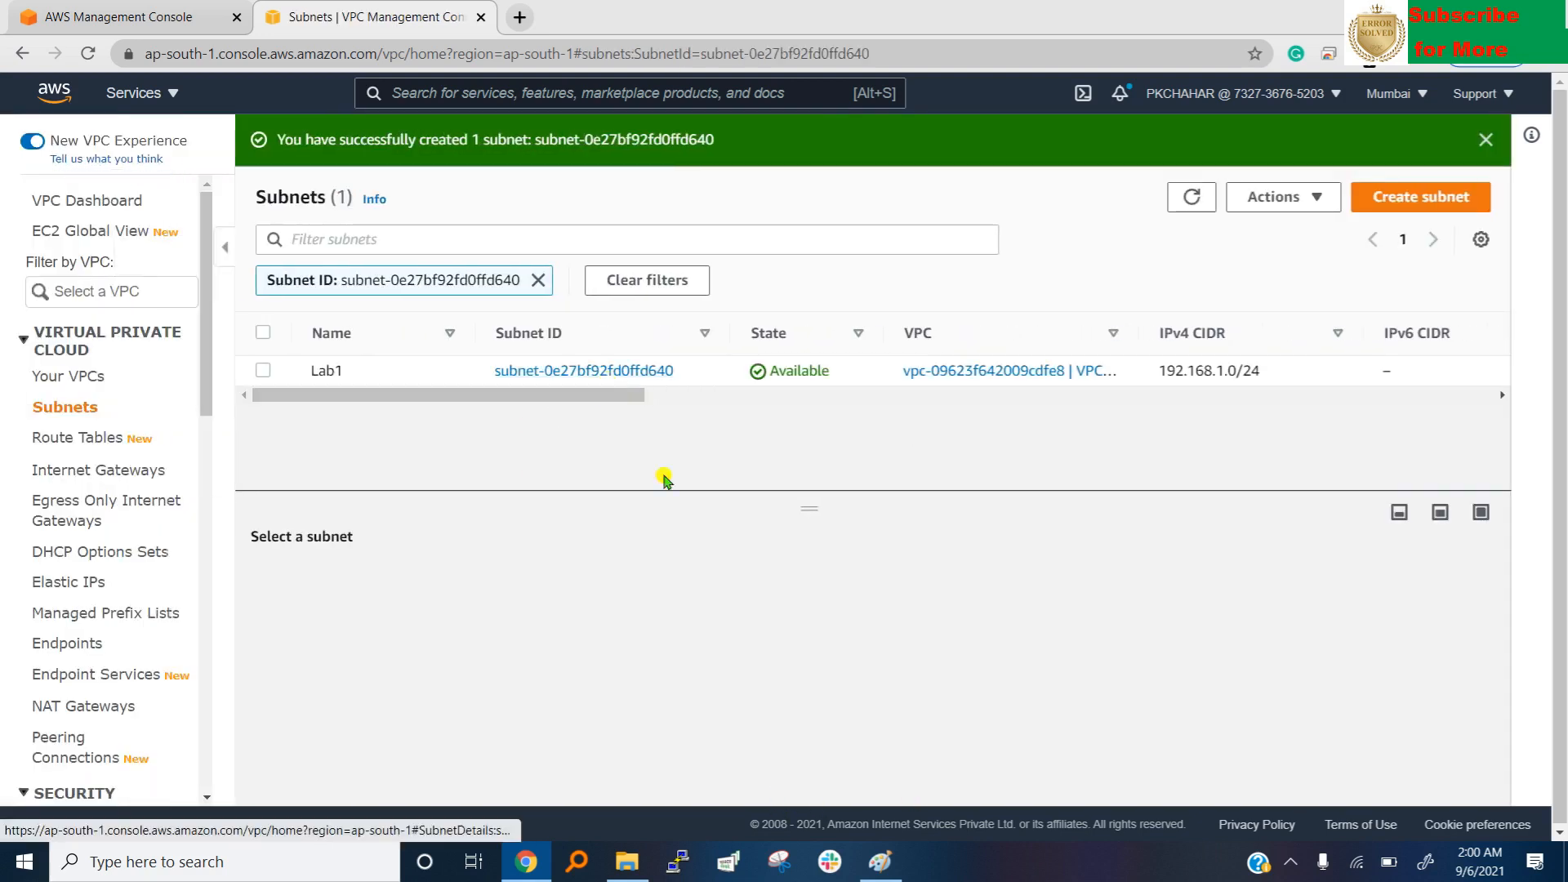
Start another subnet in the VPC console with VPC01 selected.
left_click(878, 861)
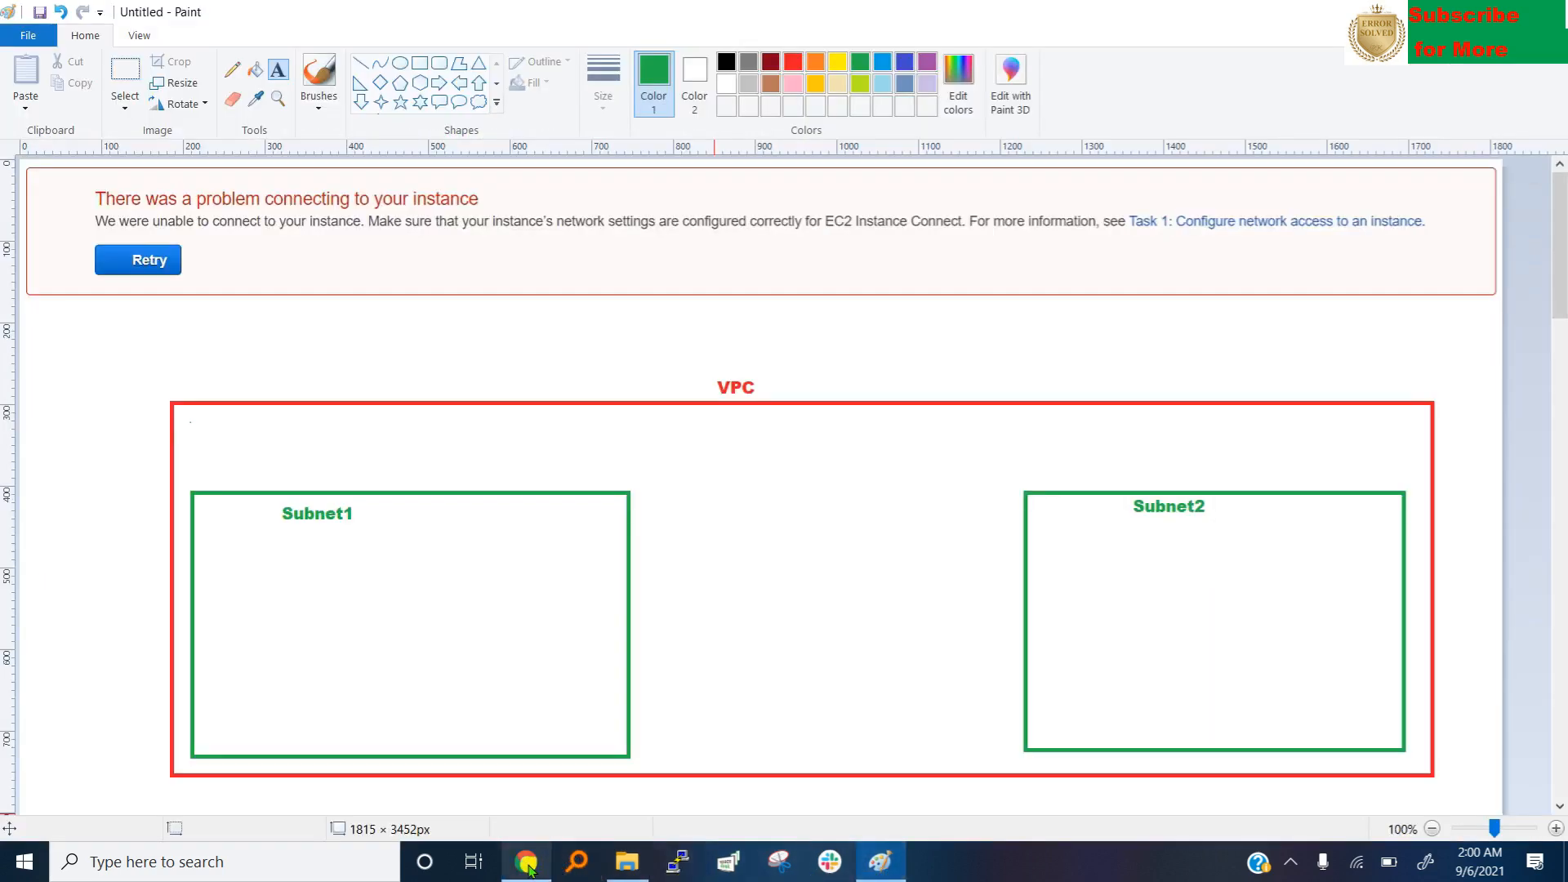
left_click(526, 861)
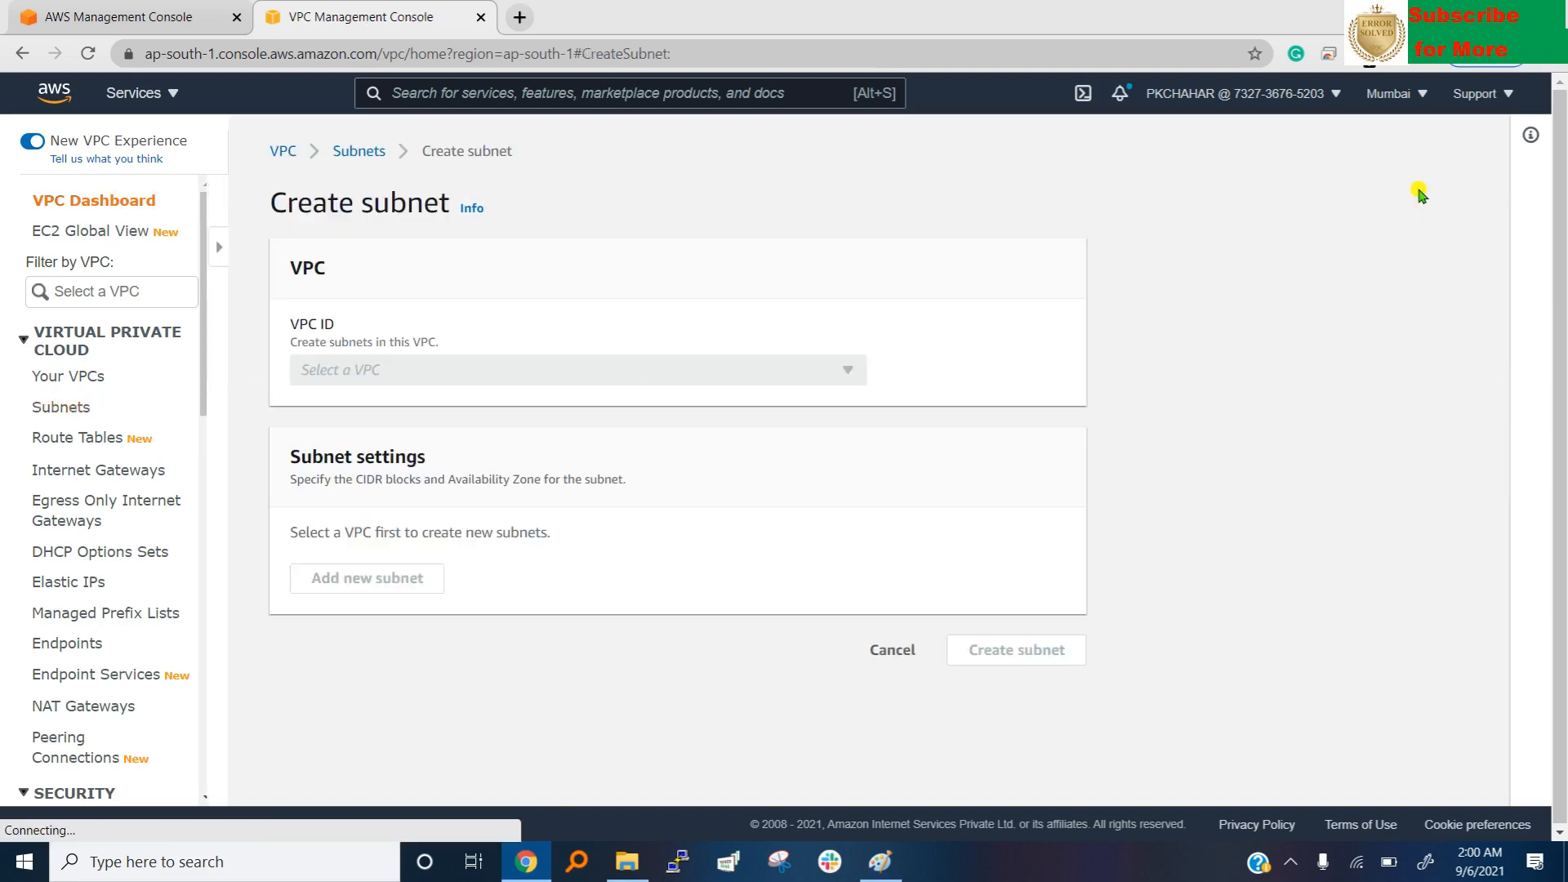
left_click(575, 369)
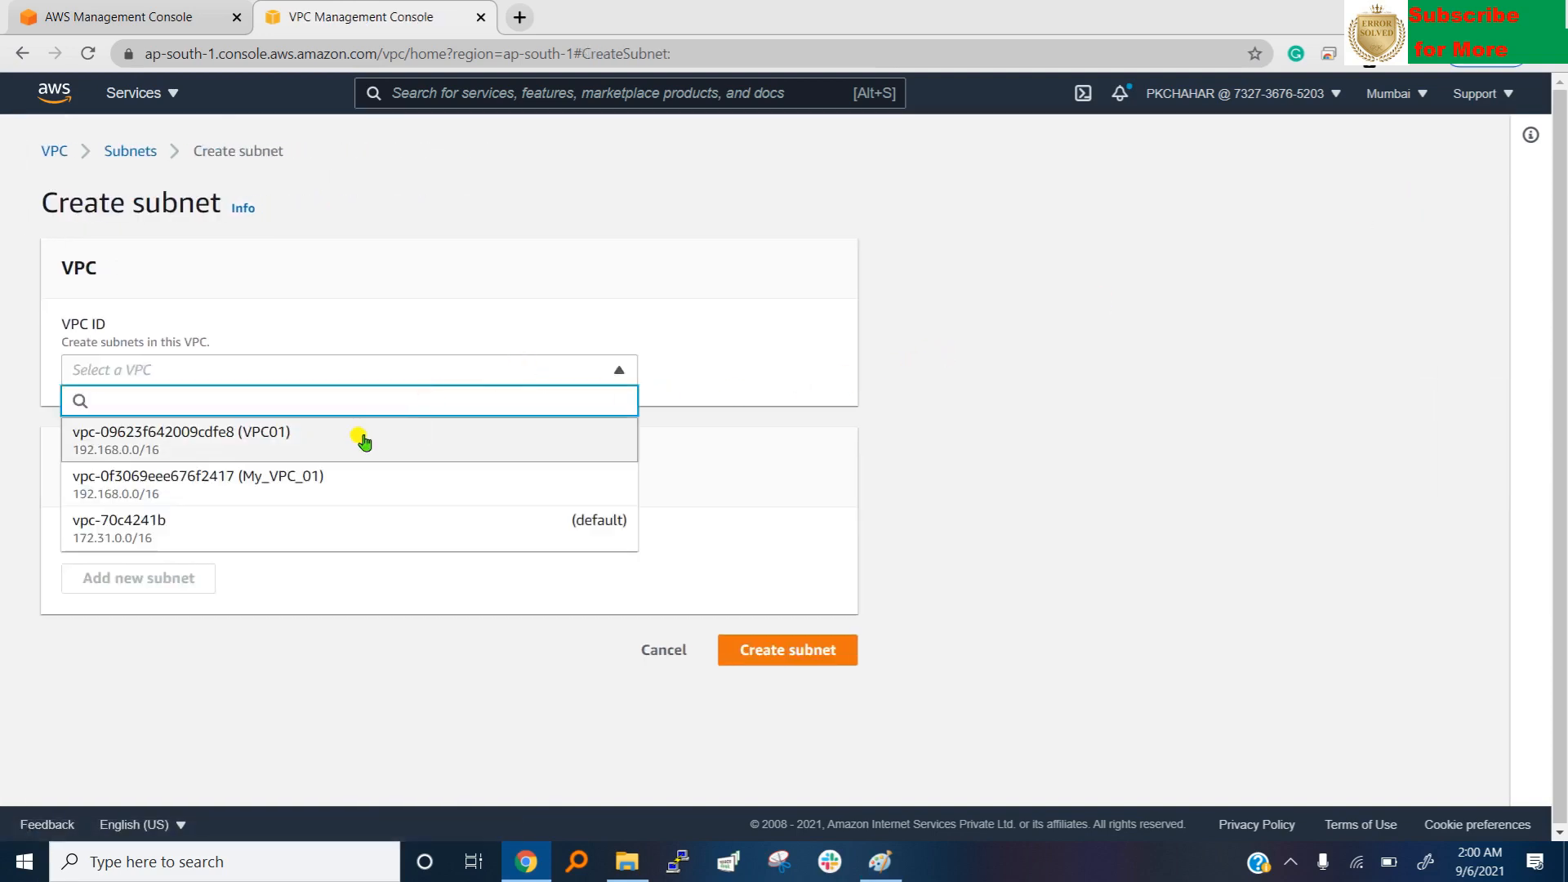
left_click(181, 438)
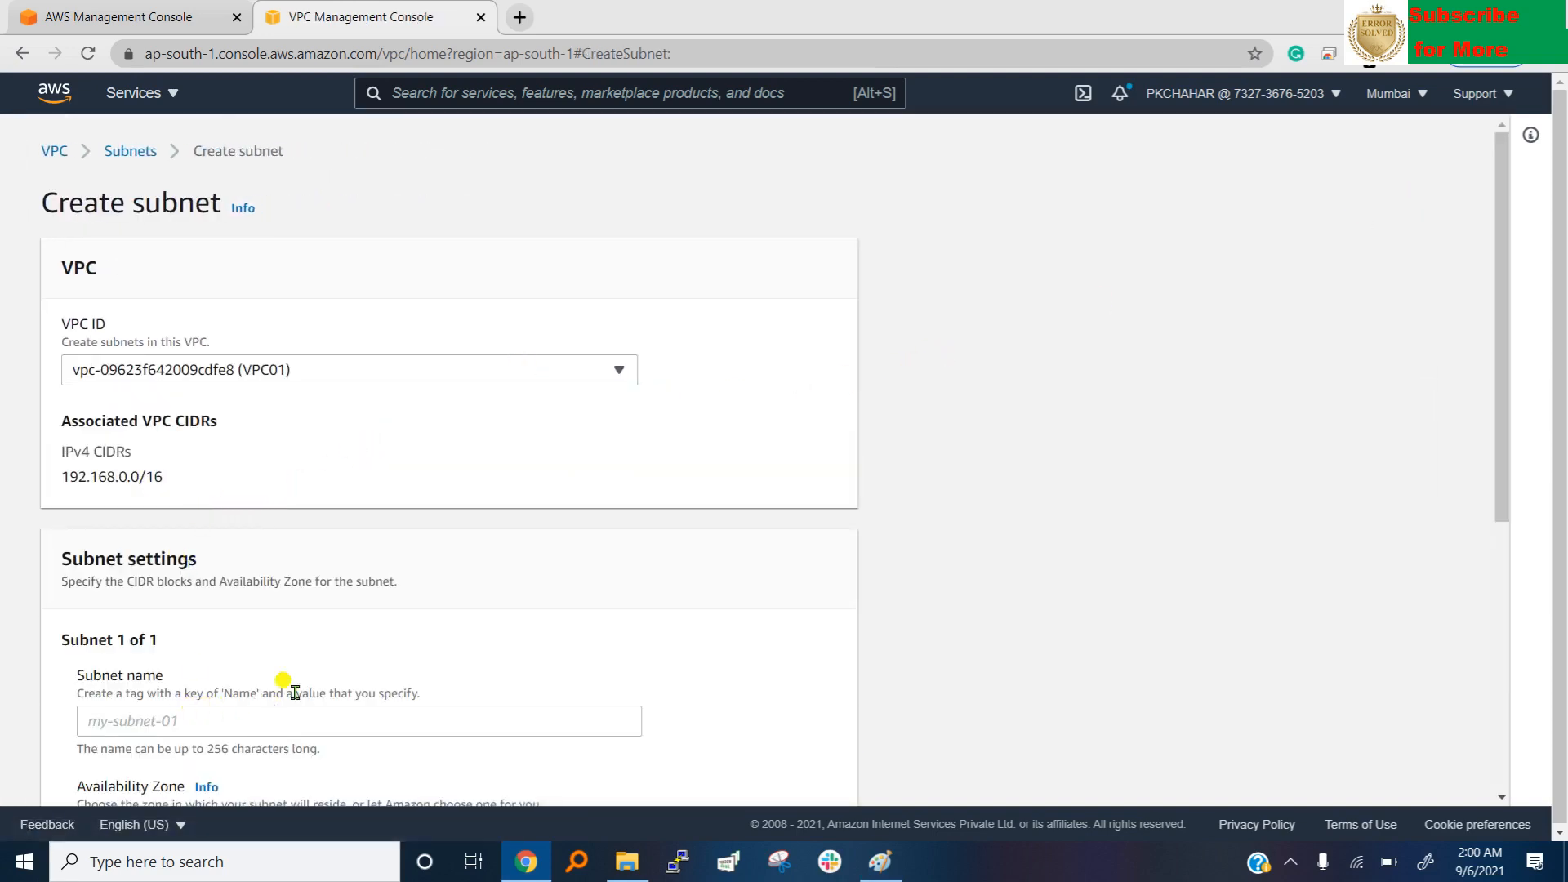
Name the subnet Lab2 with CIDR 192.168.2.0/24 and create it.
scroll("down", 3)
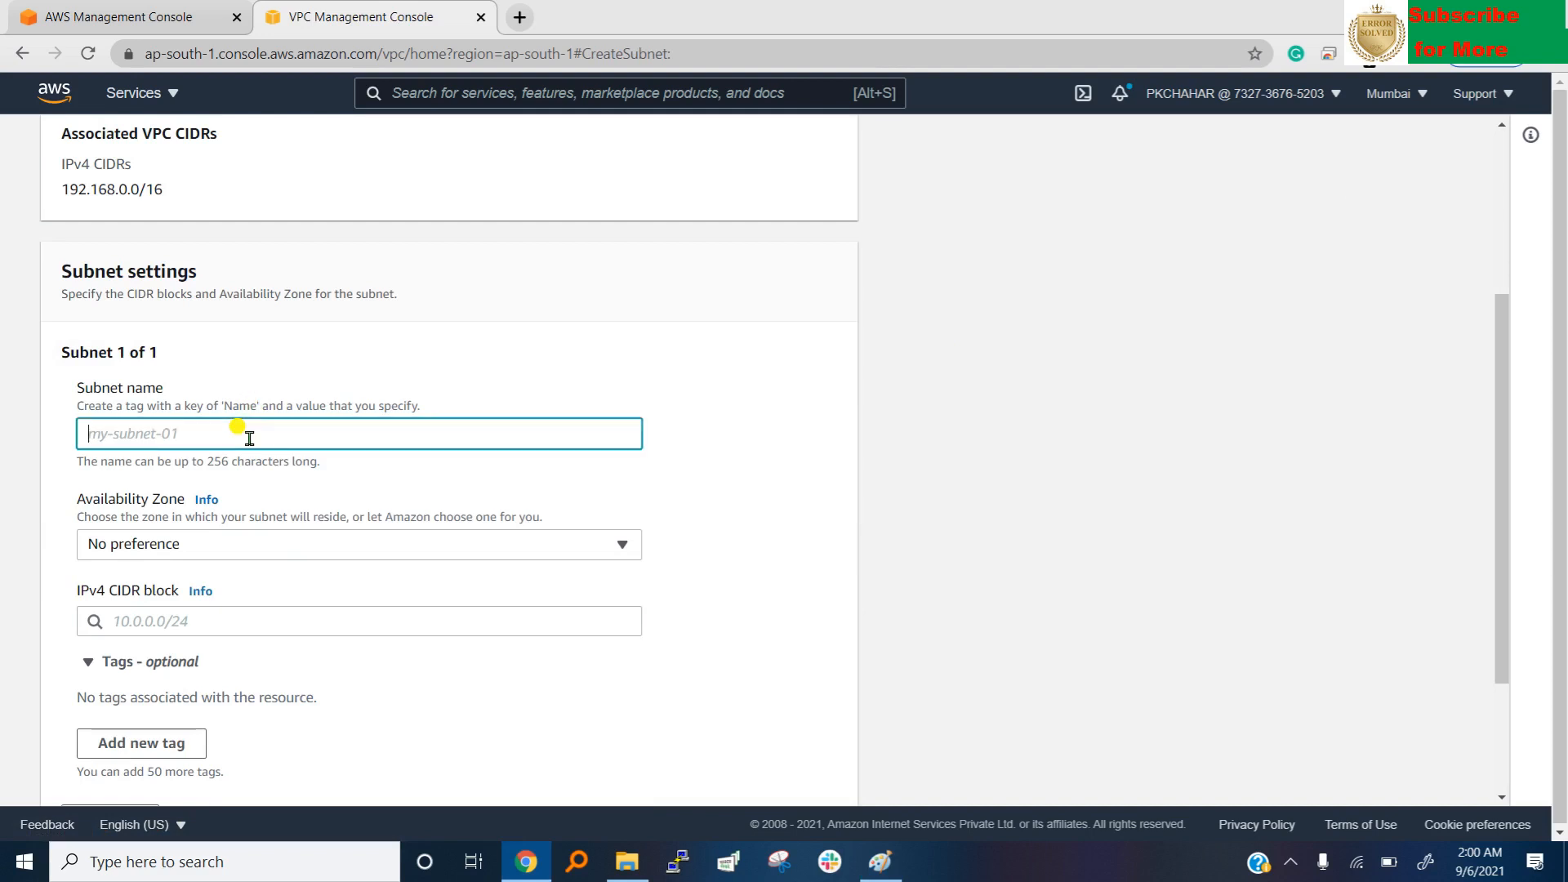
type("Lab2")
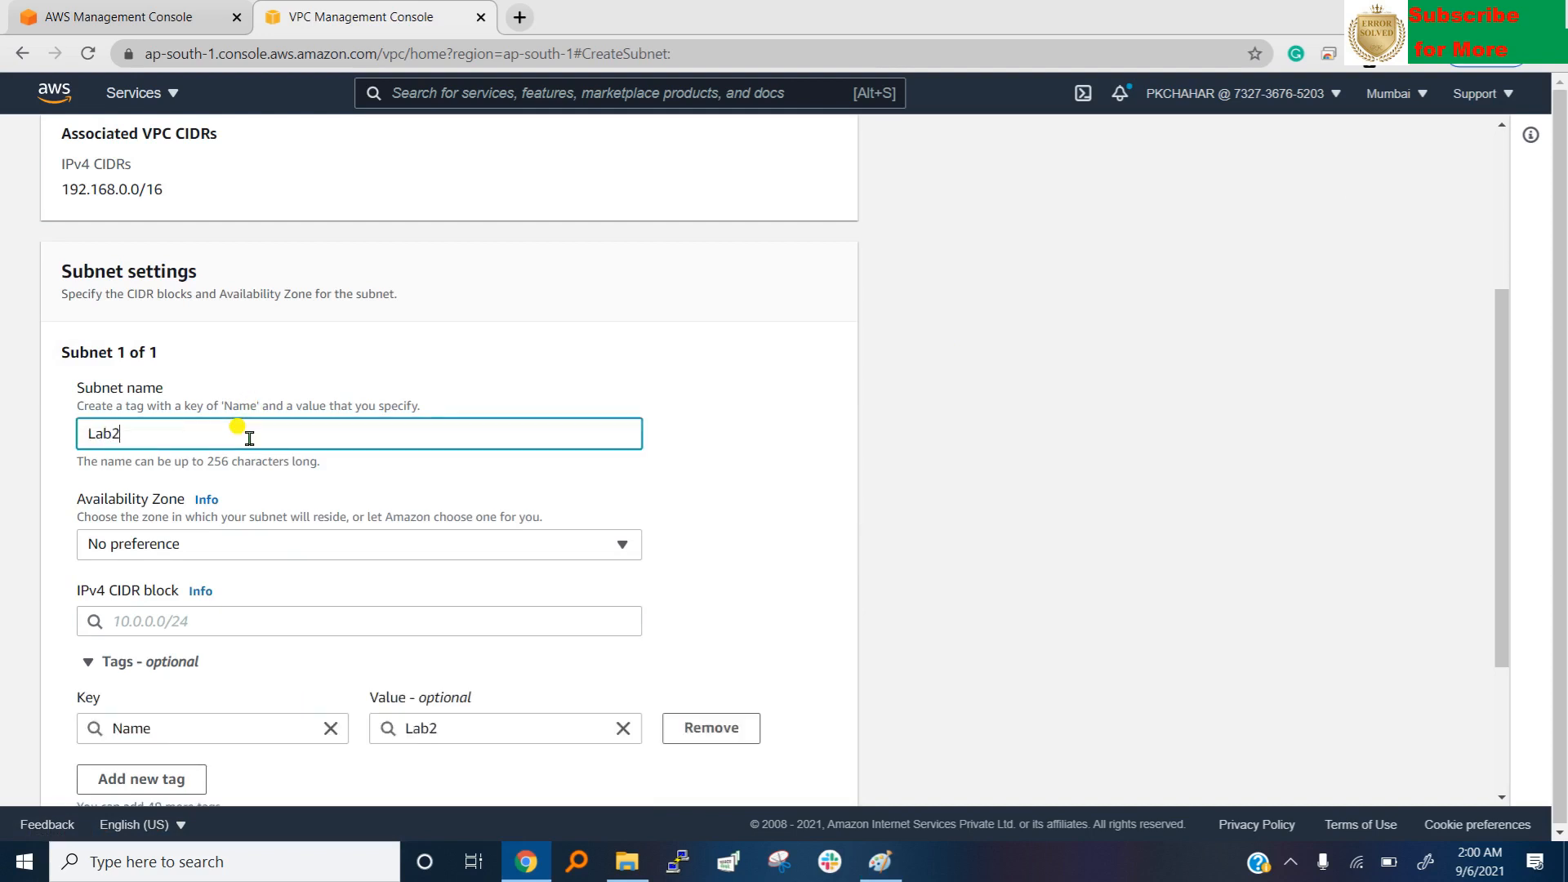
left_click(358, 620)
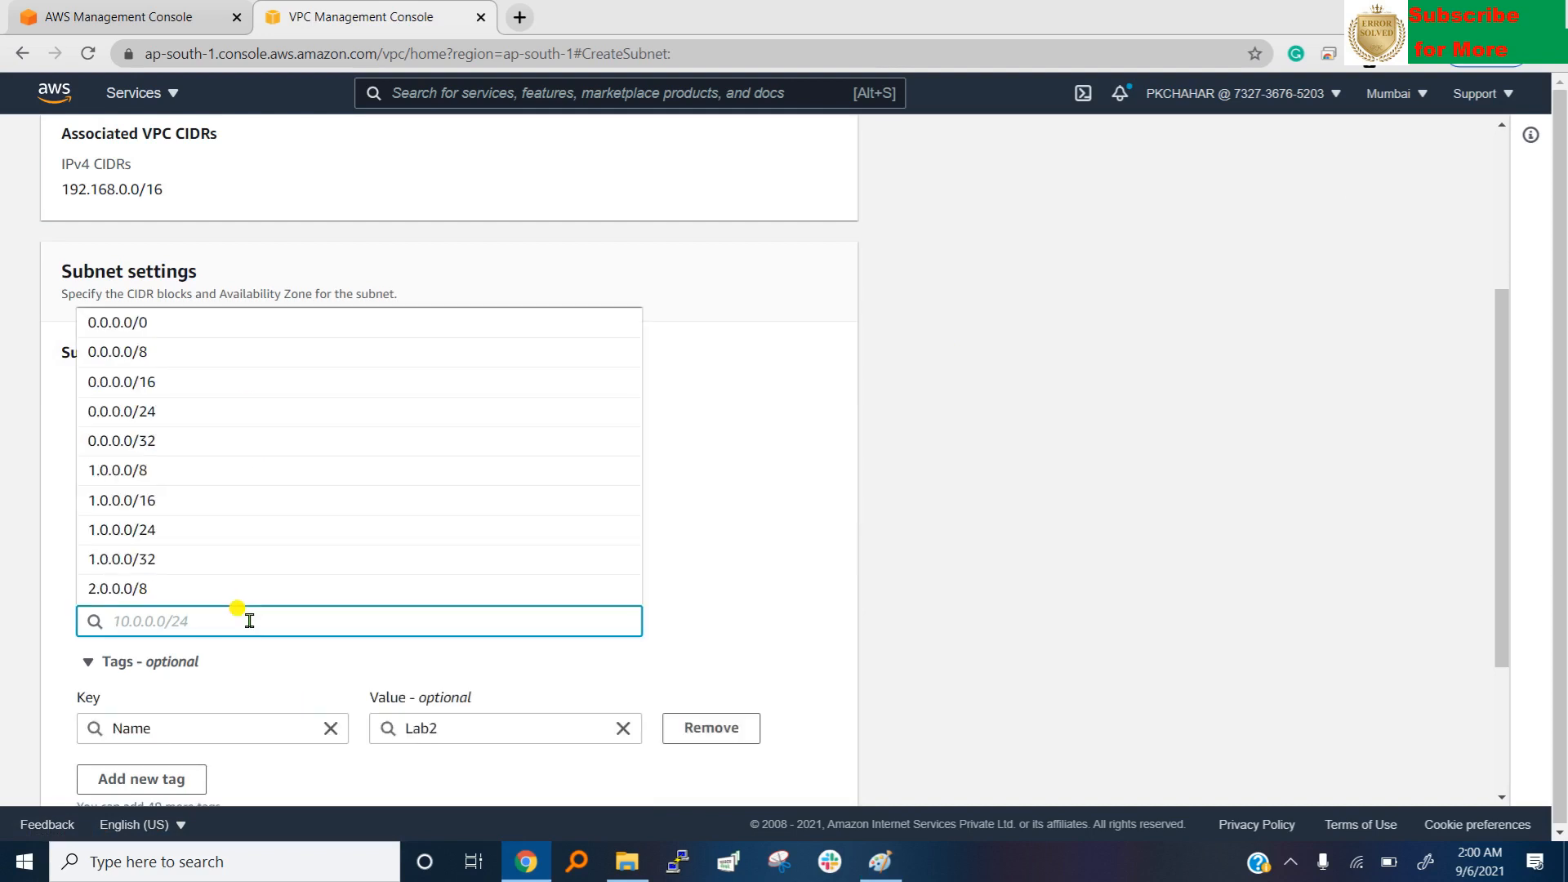
type("192.168..0/24")
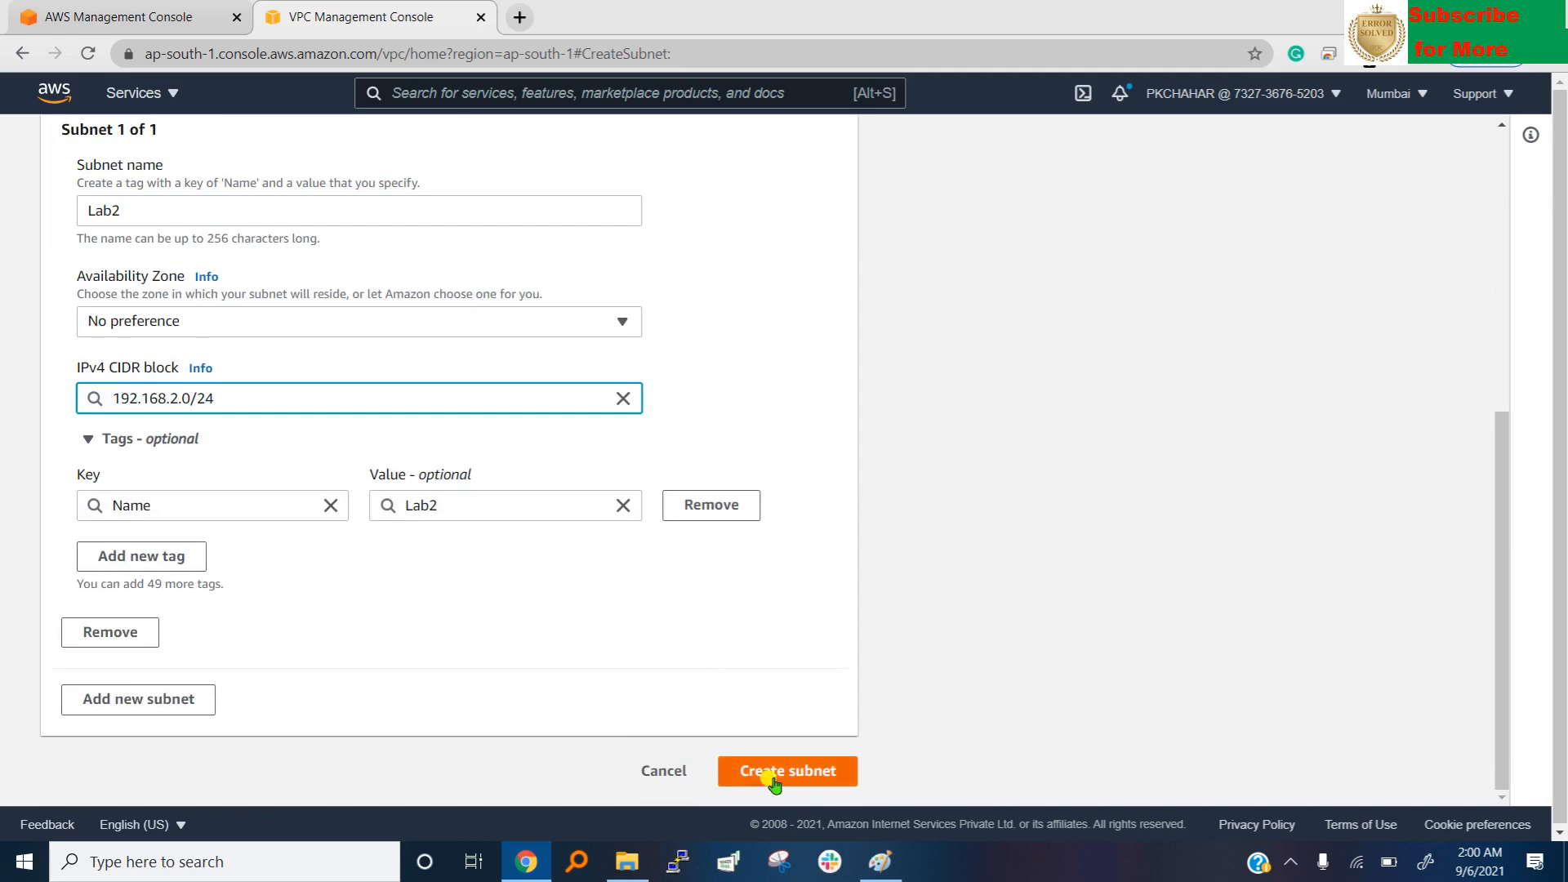
left_click(788, 771)
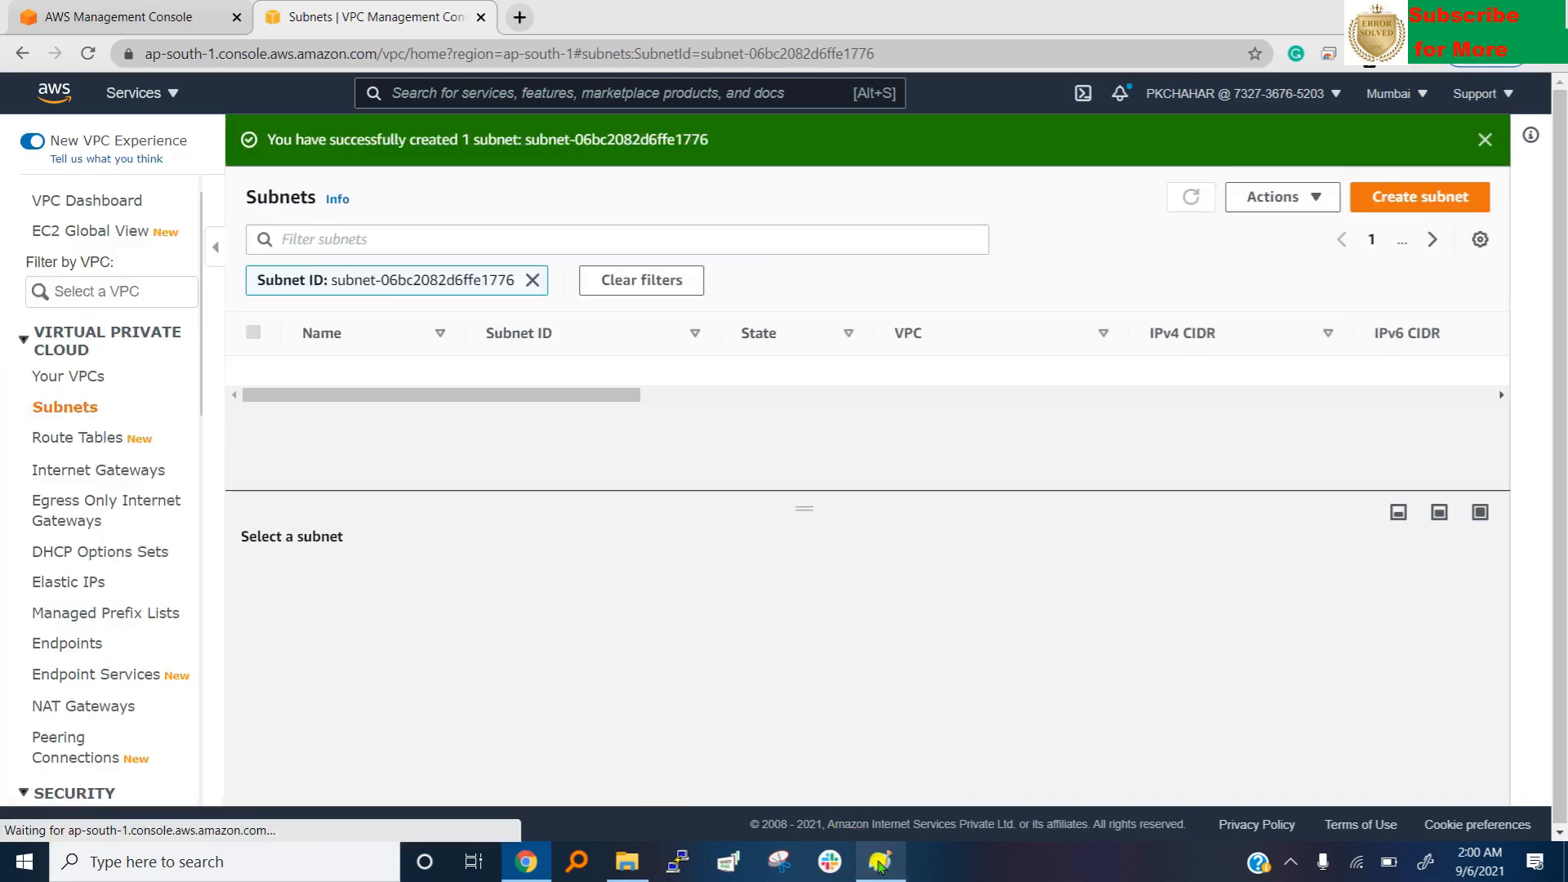
left_click(878, 860)
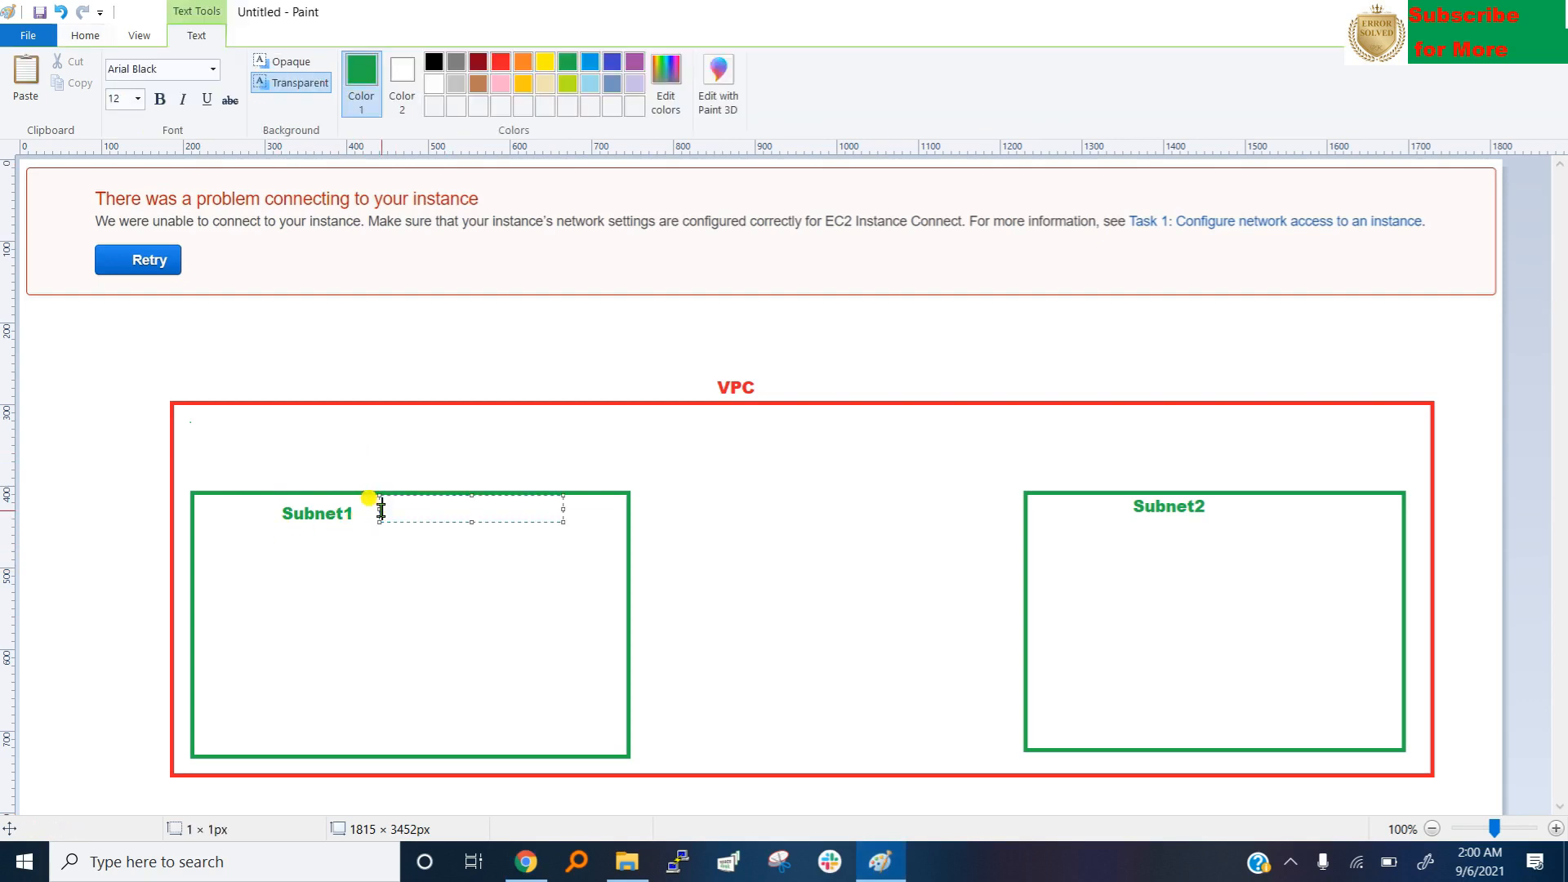
Label Subnet1 with 192.168.1.0 and begin an address label beside Subnet2.
type("92.")
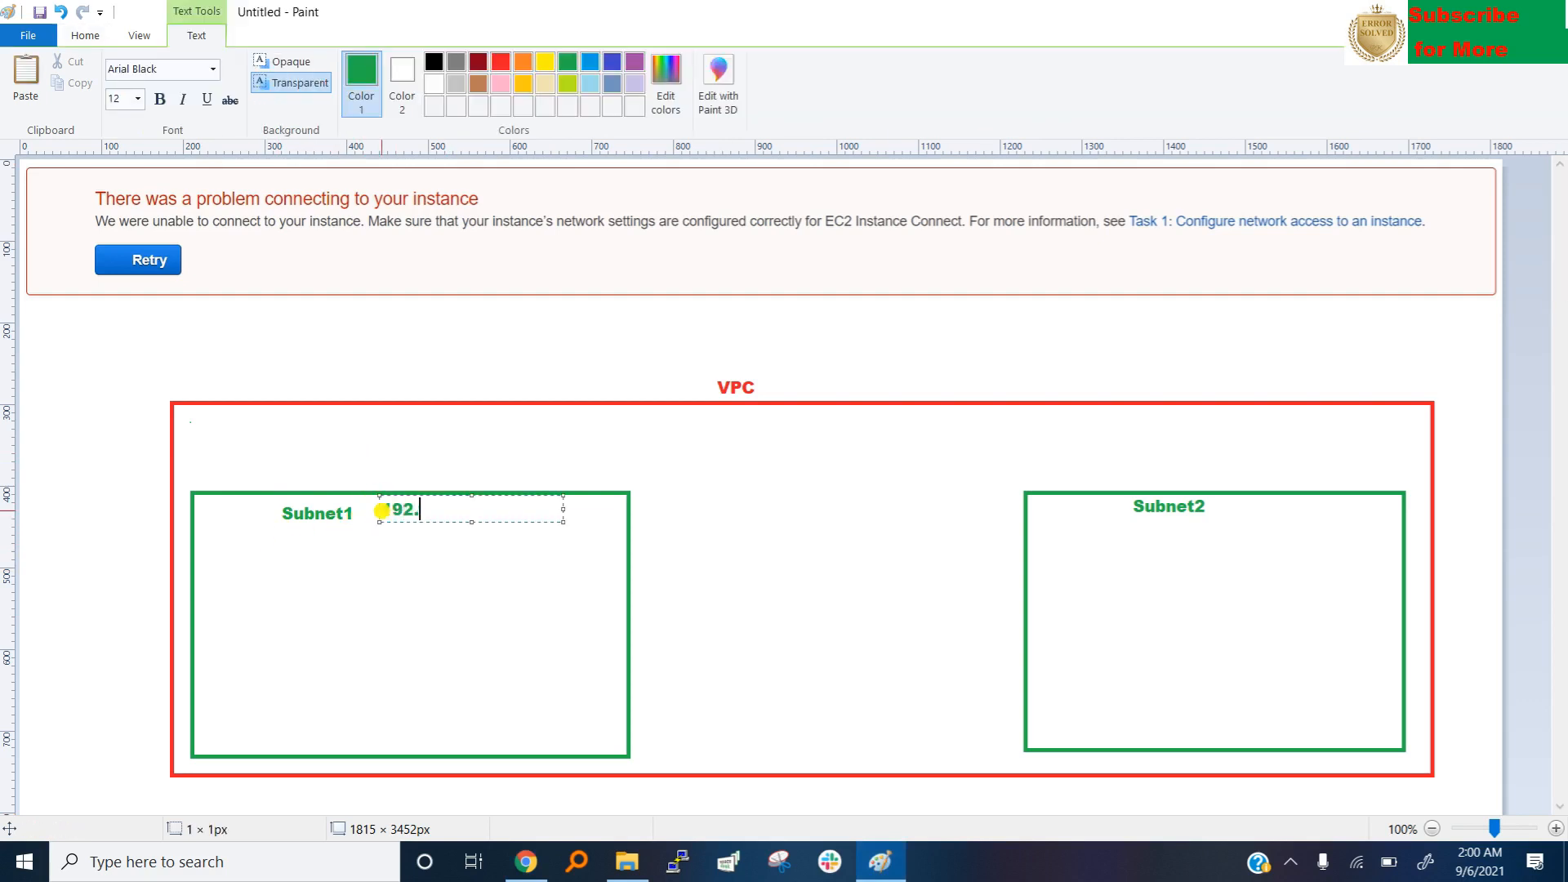
type("168.1.0")
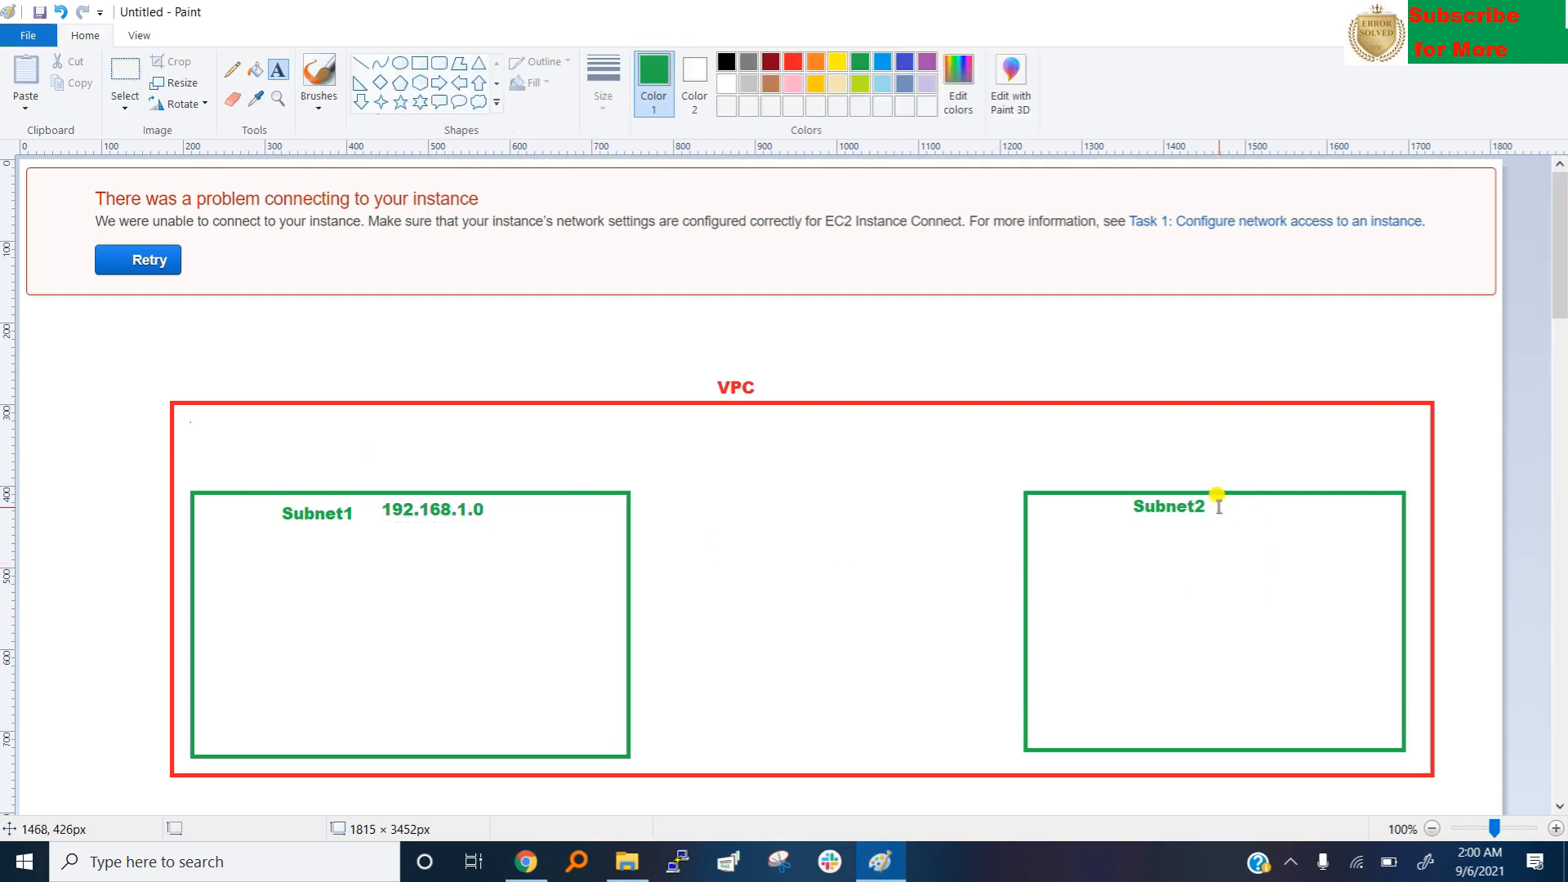
left_click(1260, 505)
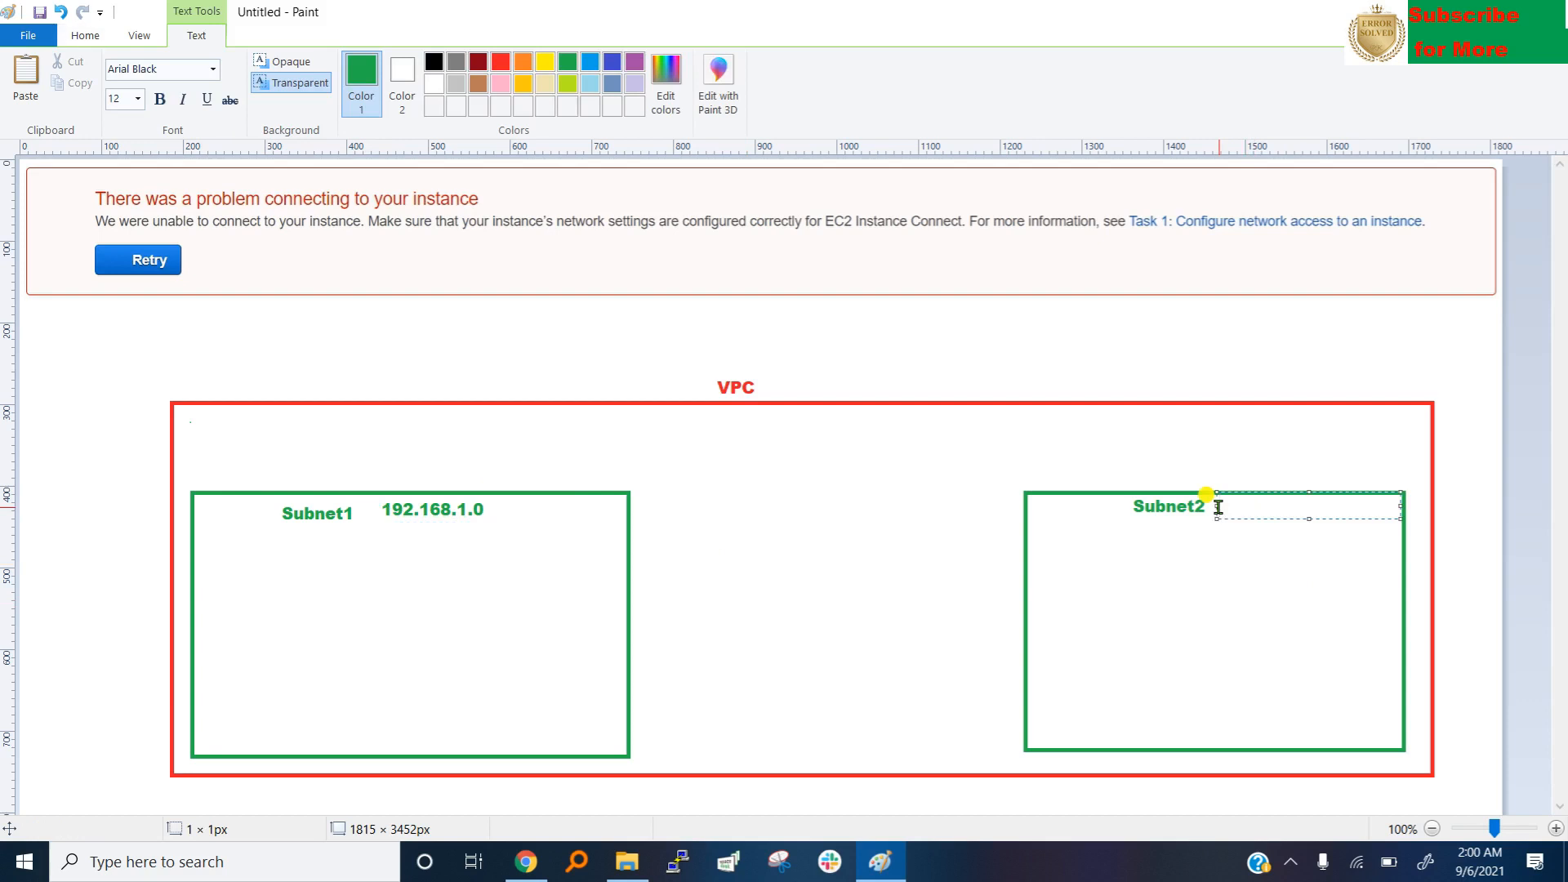
type("92")
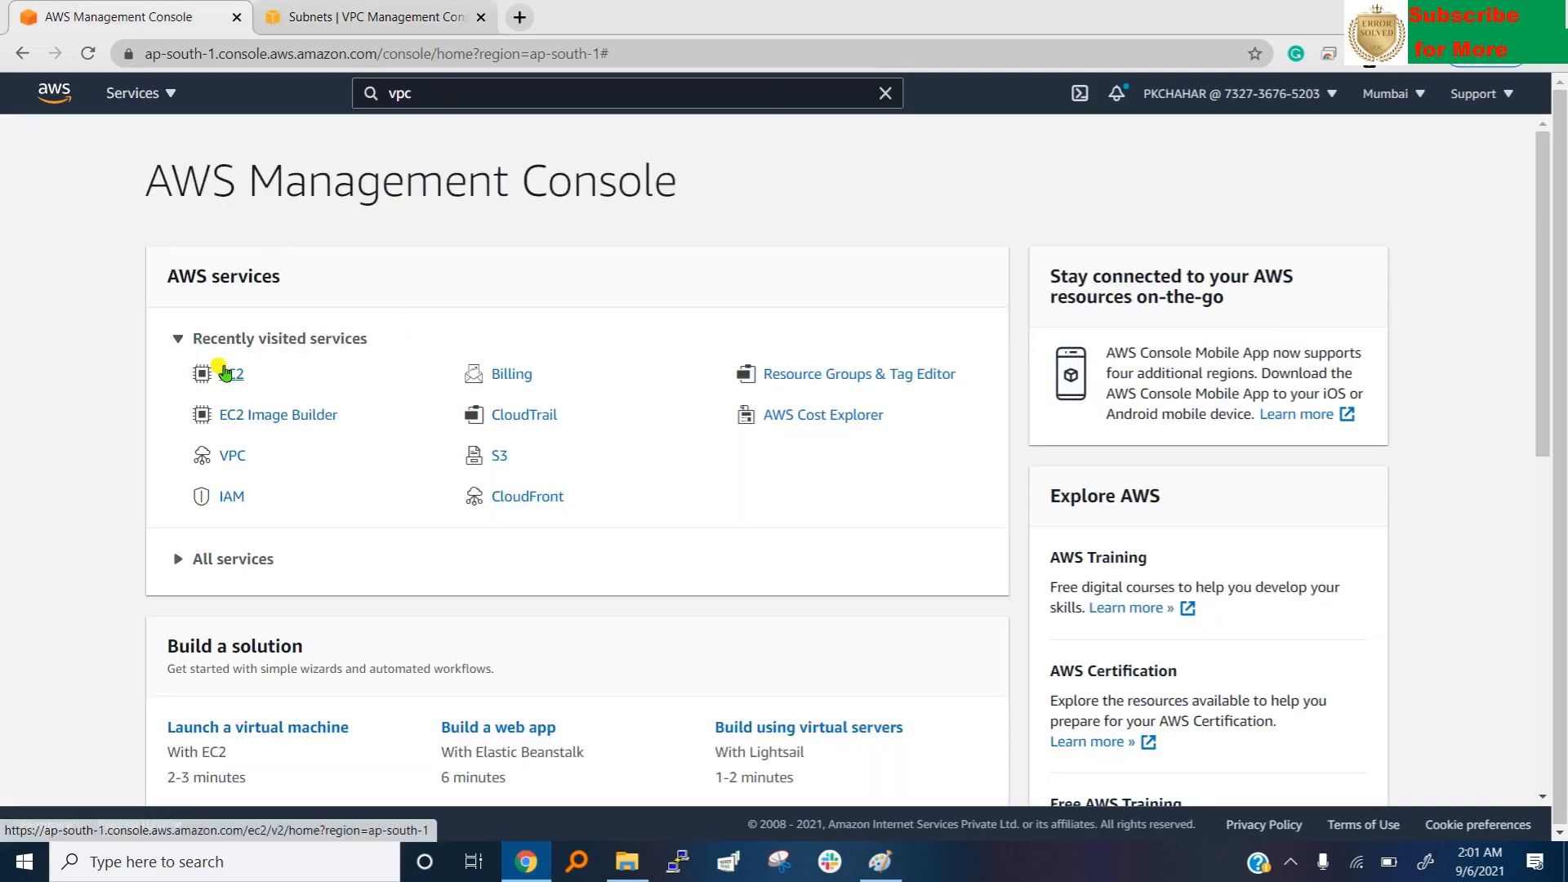
Open EC2, launch an instance, and pick the WebServer PHP AMI from My AMIs.
left_click(231, 373)
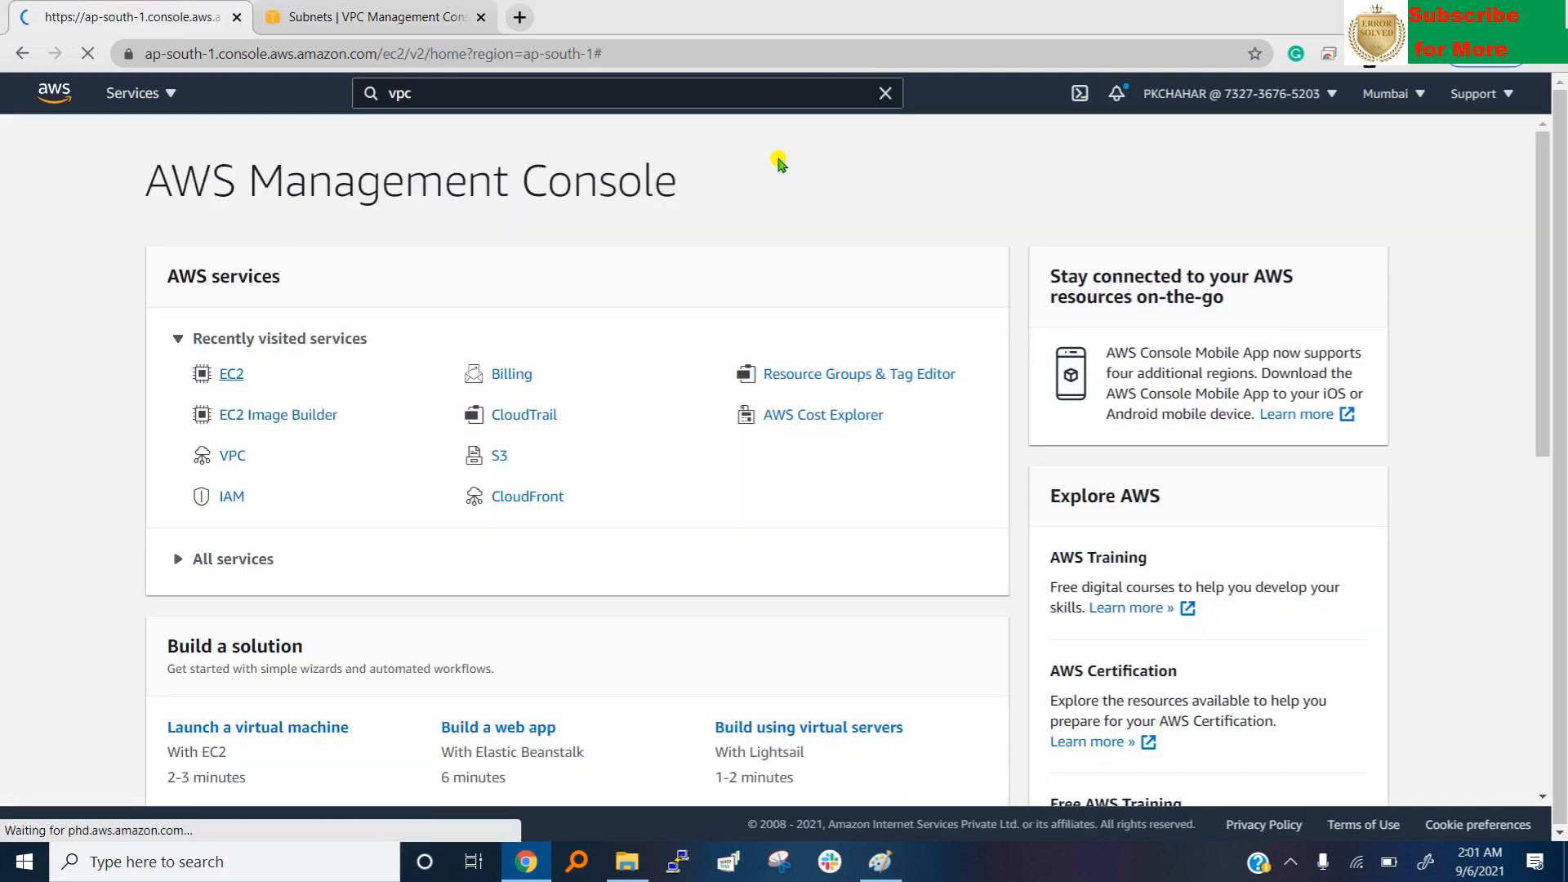
left_click(232, 373)
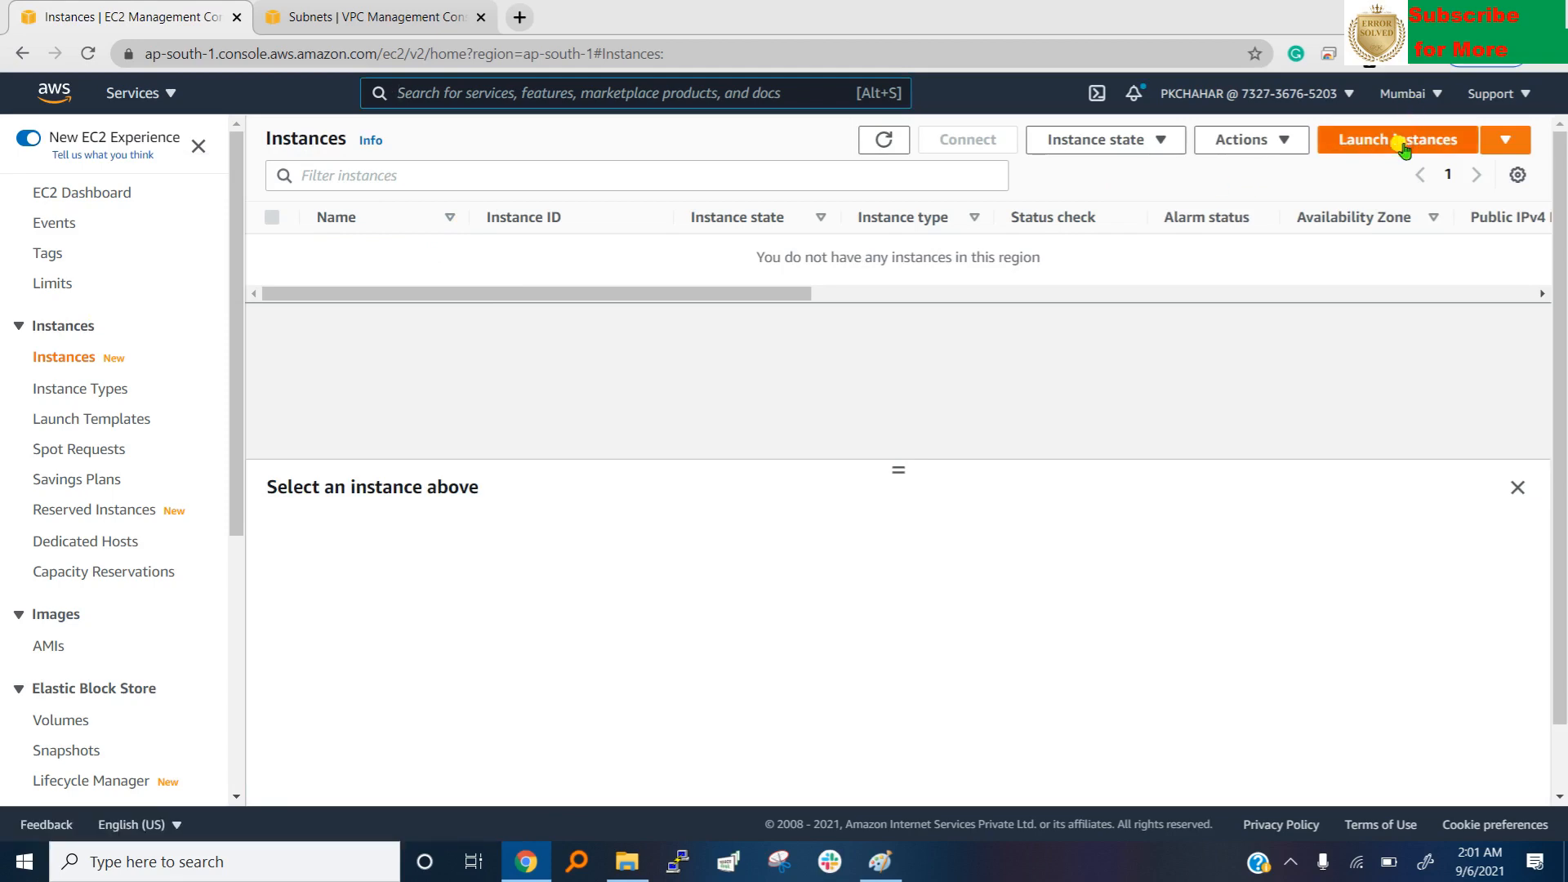
left_click(1397, 139)
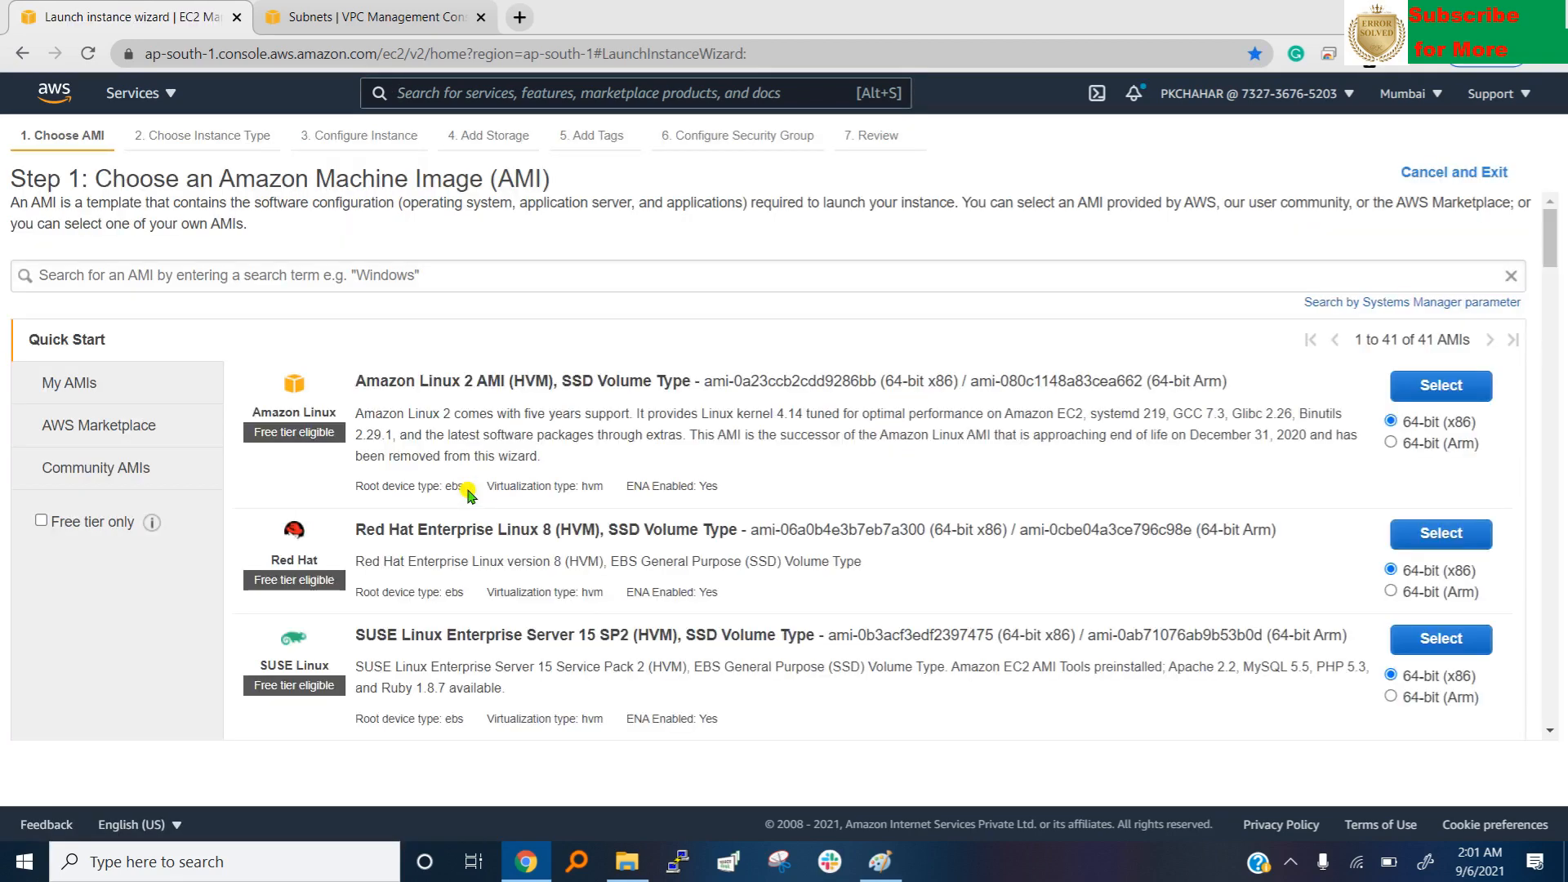
mouse_move(100, 433)
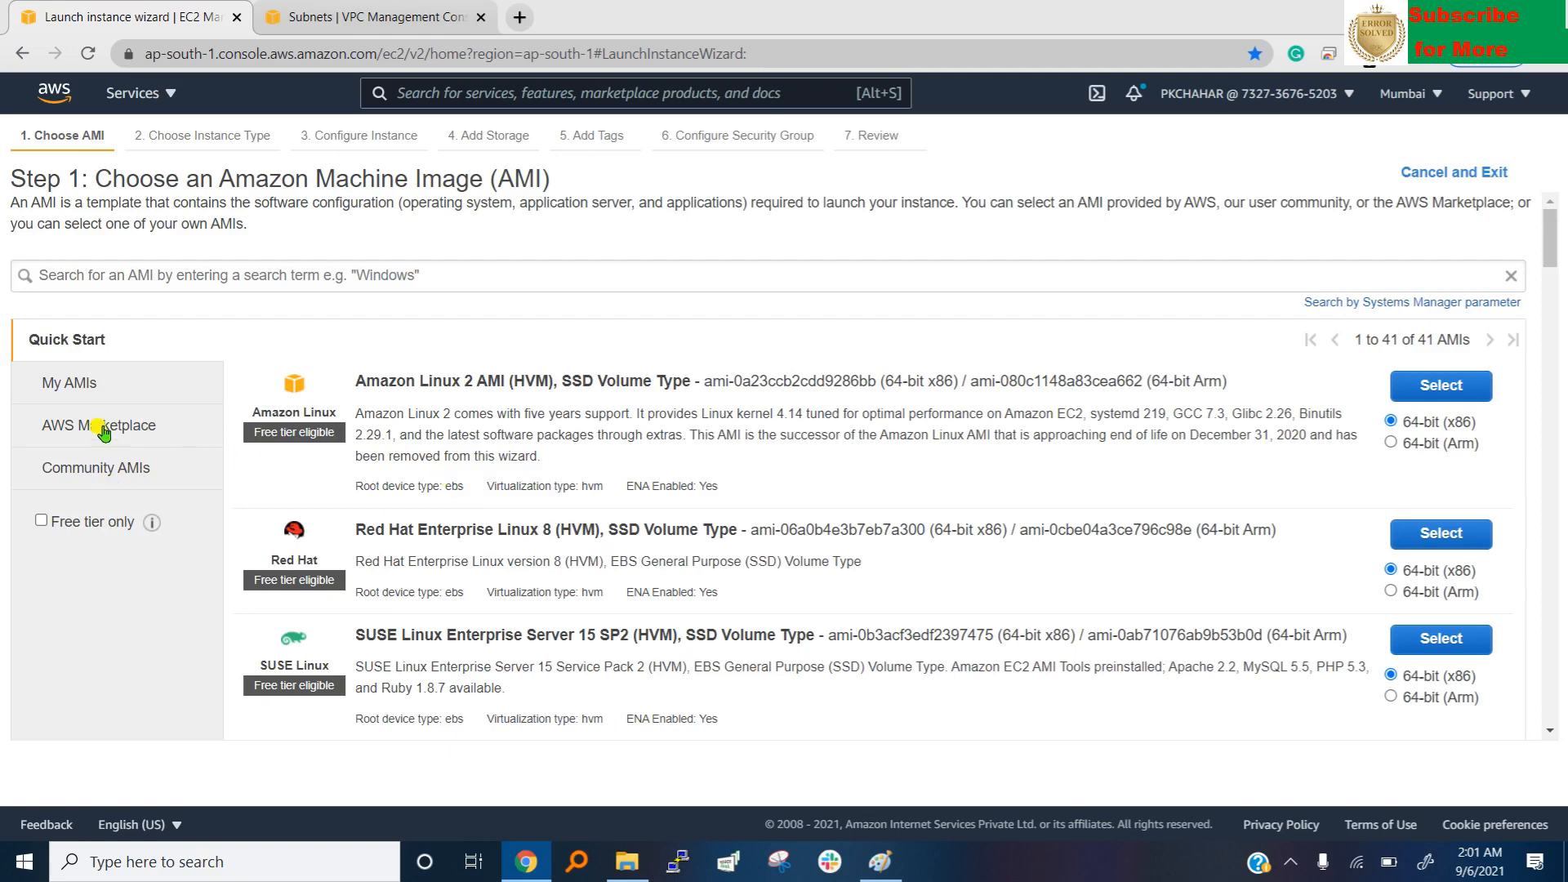
left_click(68, 382)
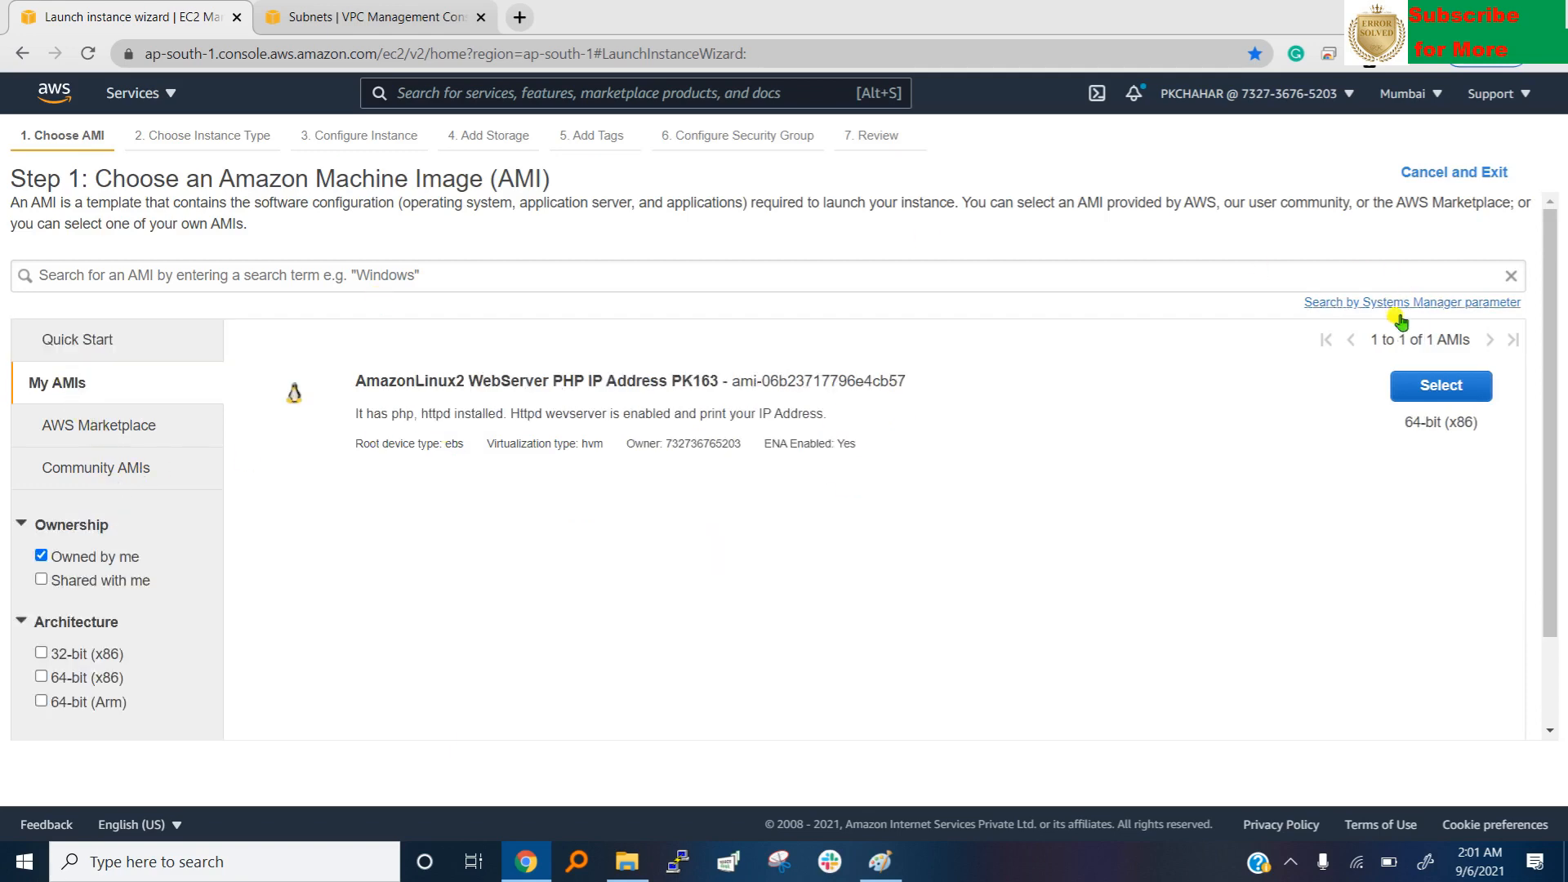
left_click(1439, 385)
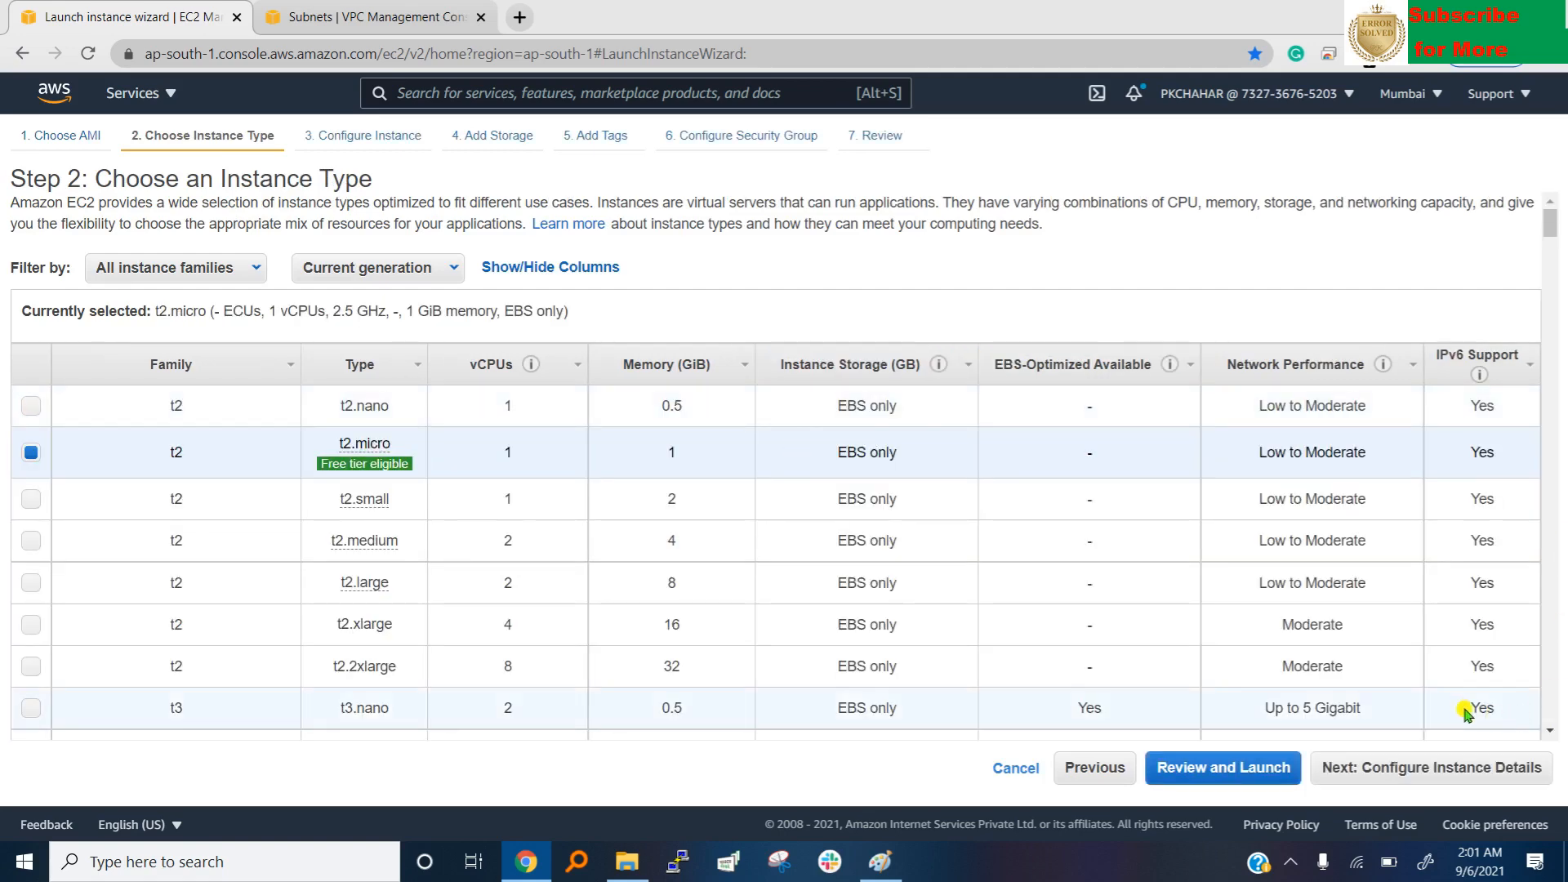
Keep t2.micro and advance to the instance details page.
left_click(1429, 767)
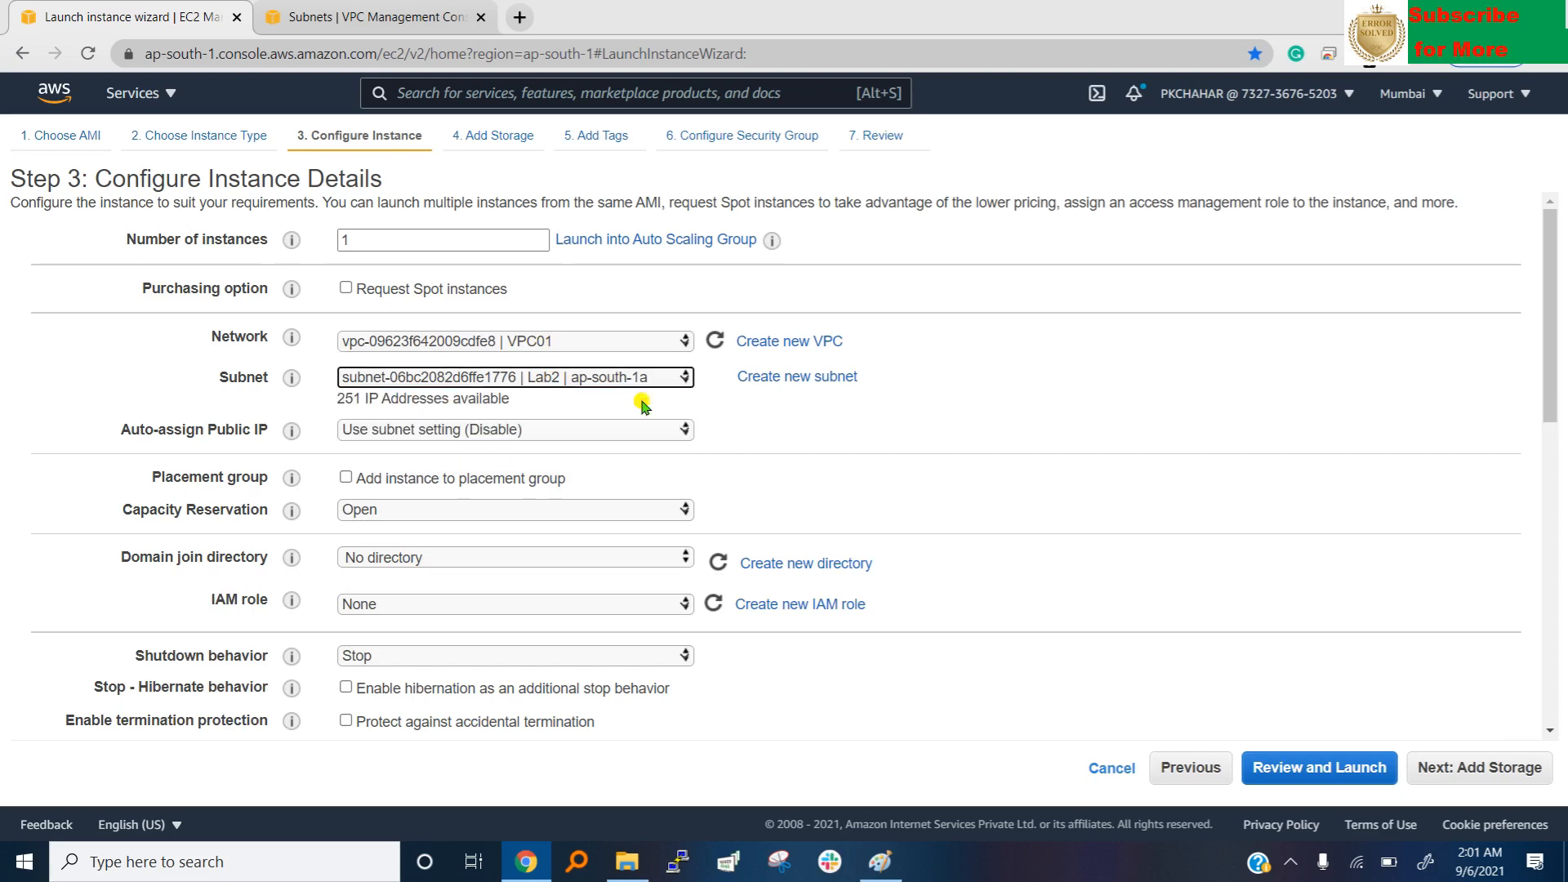
mouse_move(569, 438)
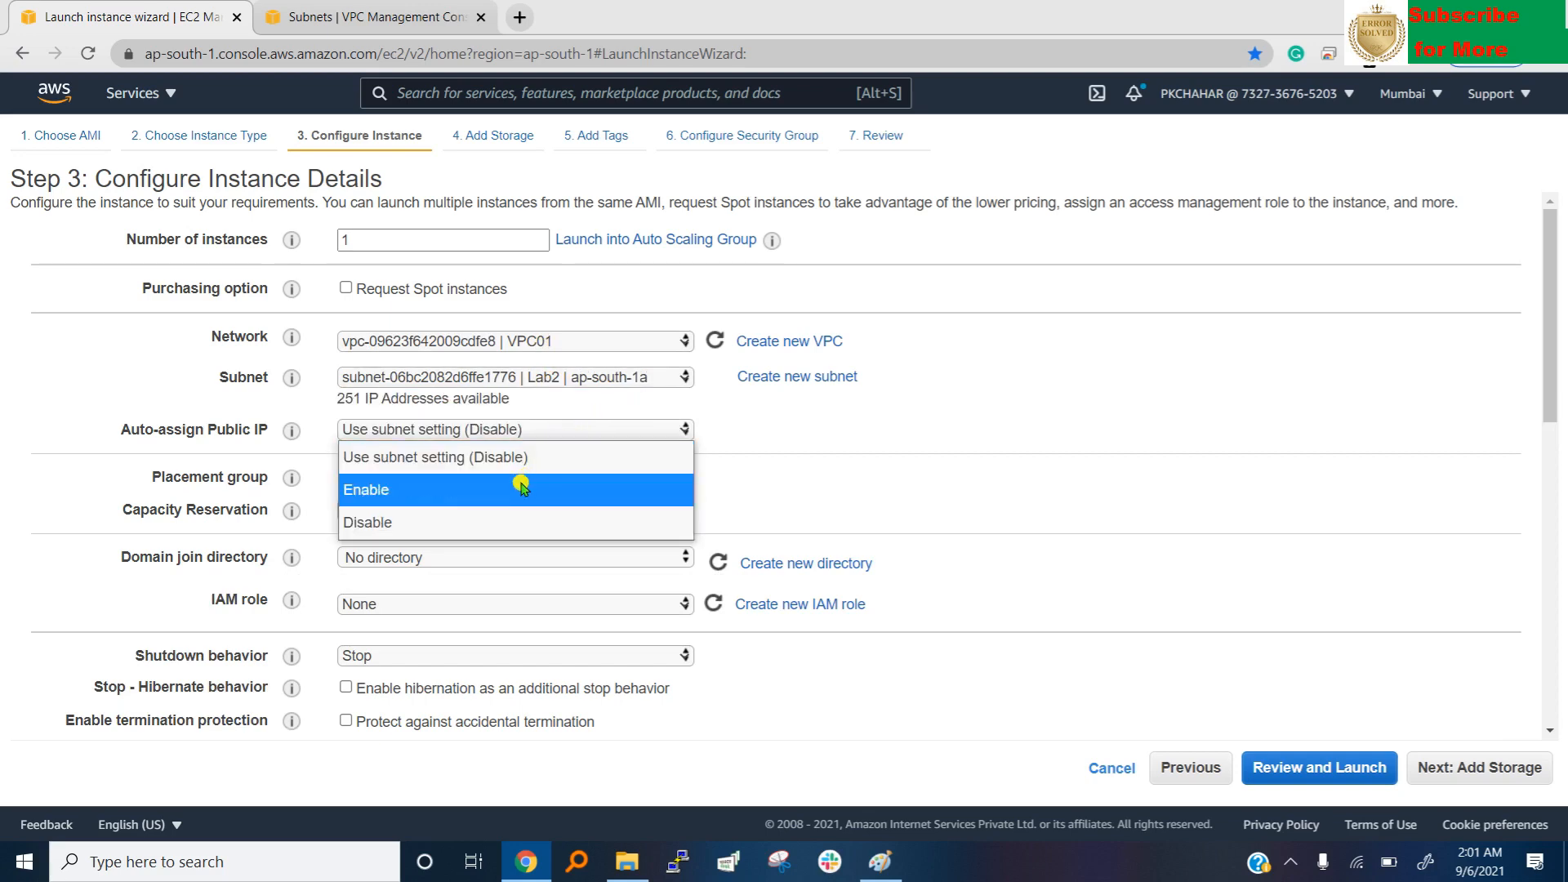
mouse_move(493, 491)
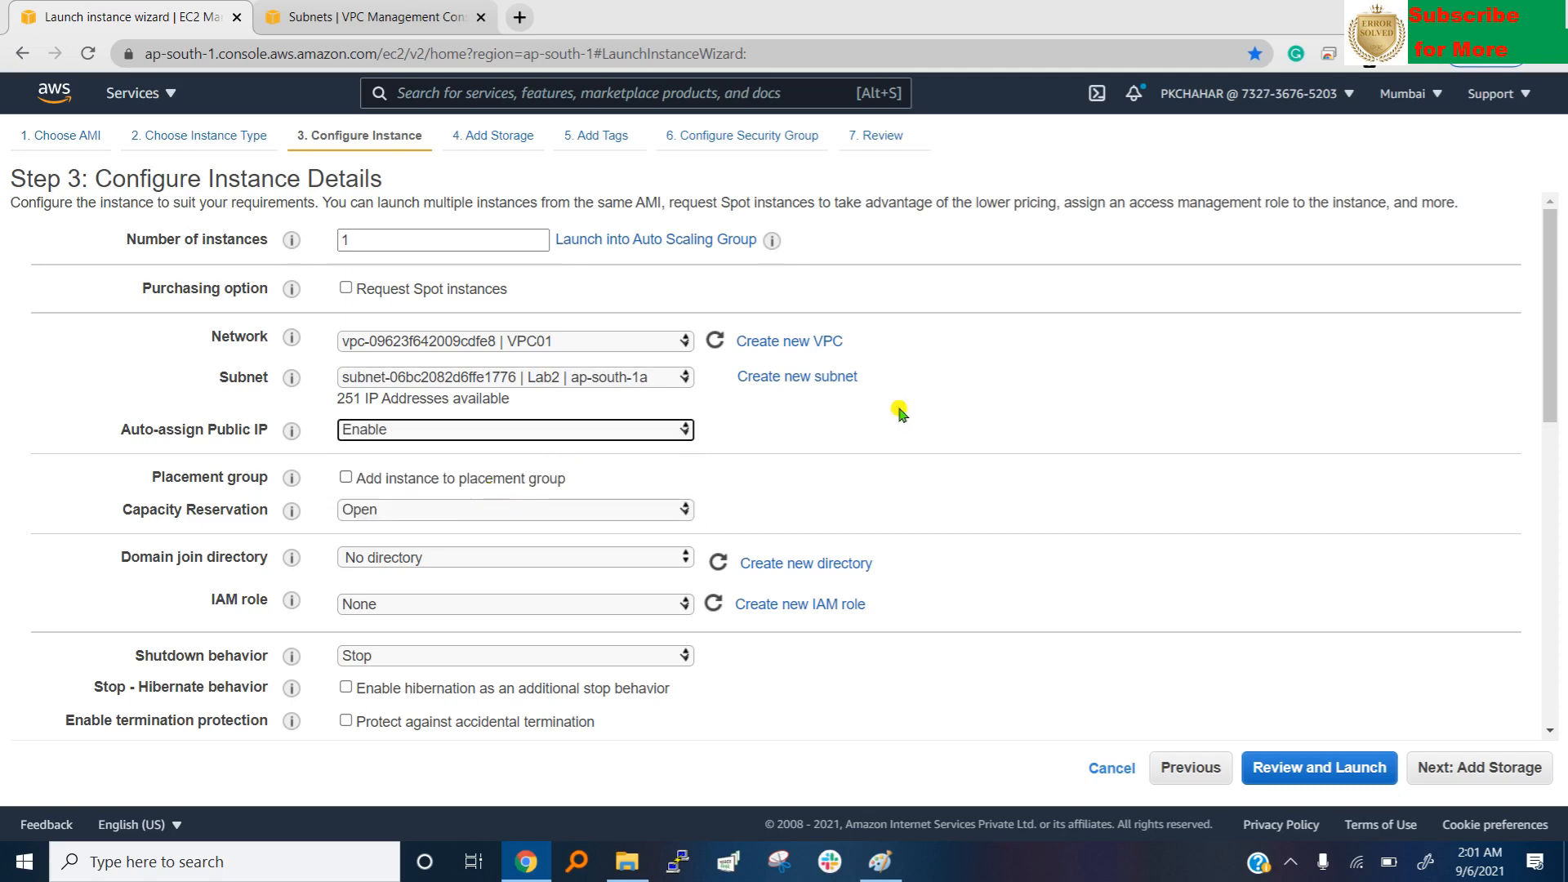
mouse_move(567, 377)
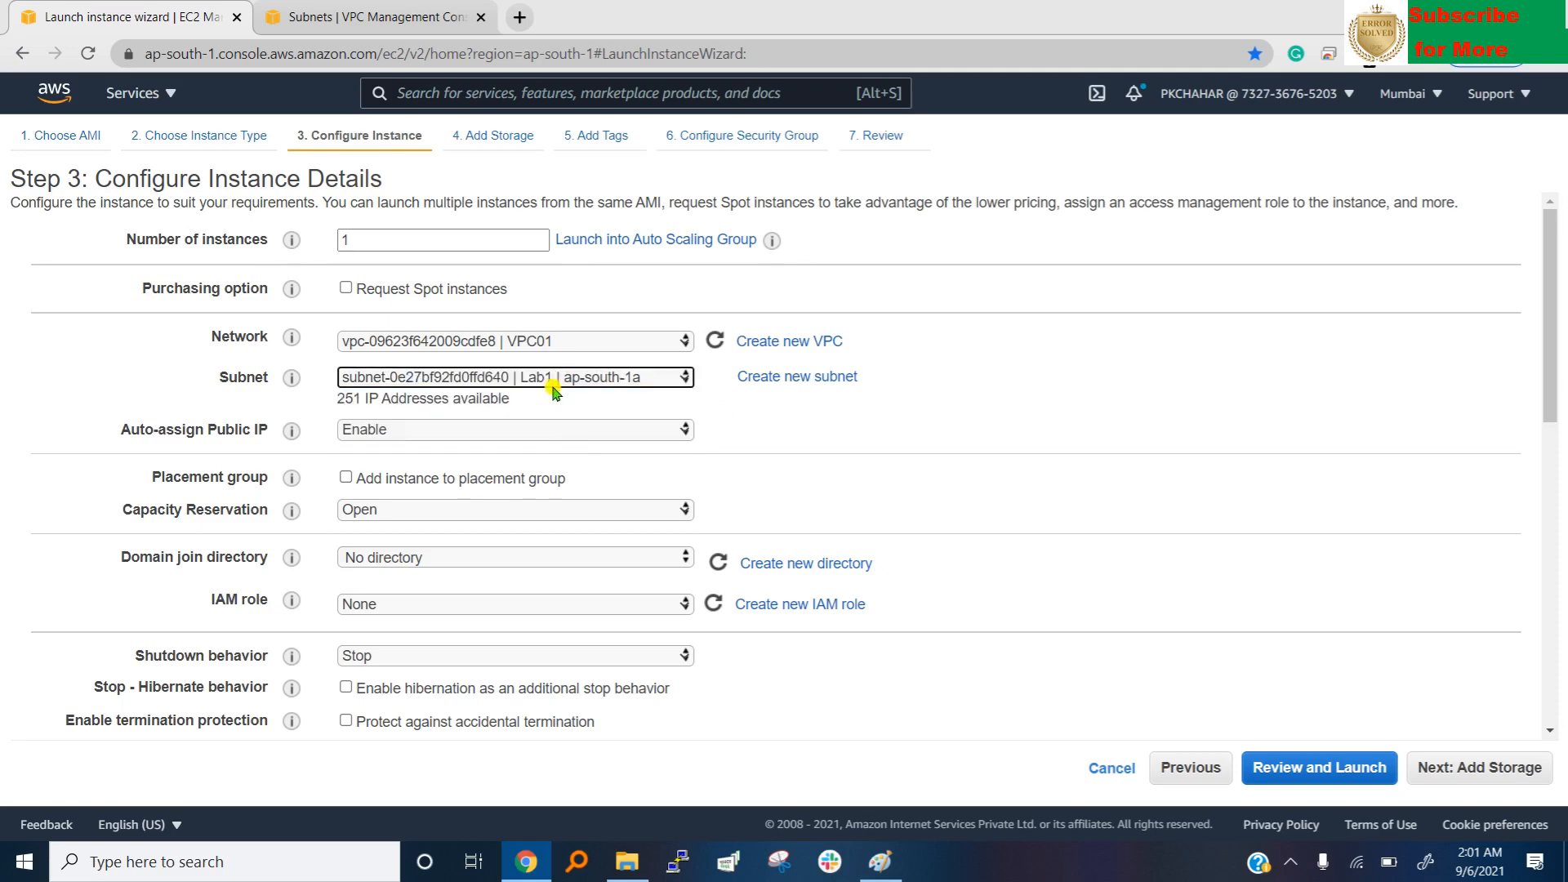
mouse_move(543, 431)
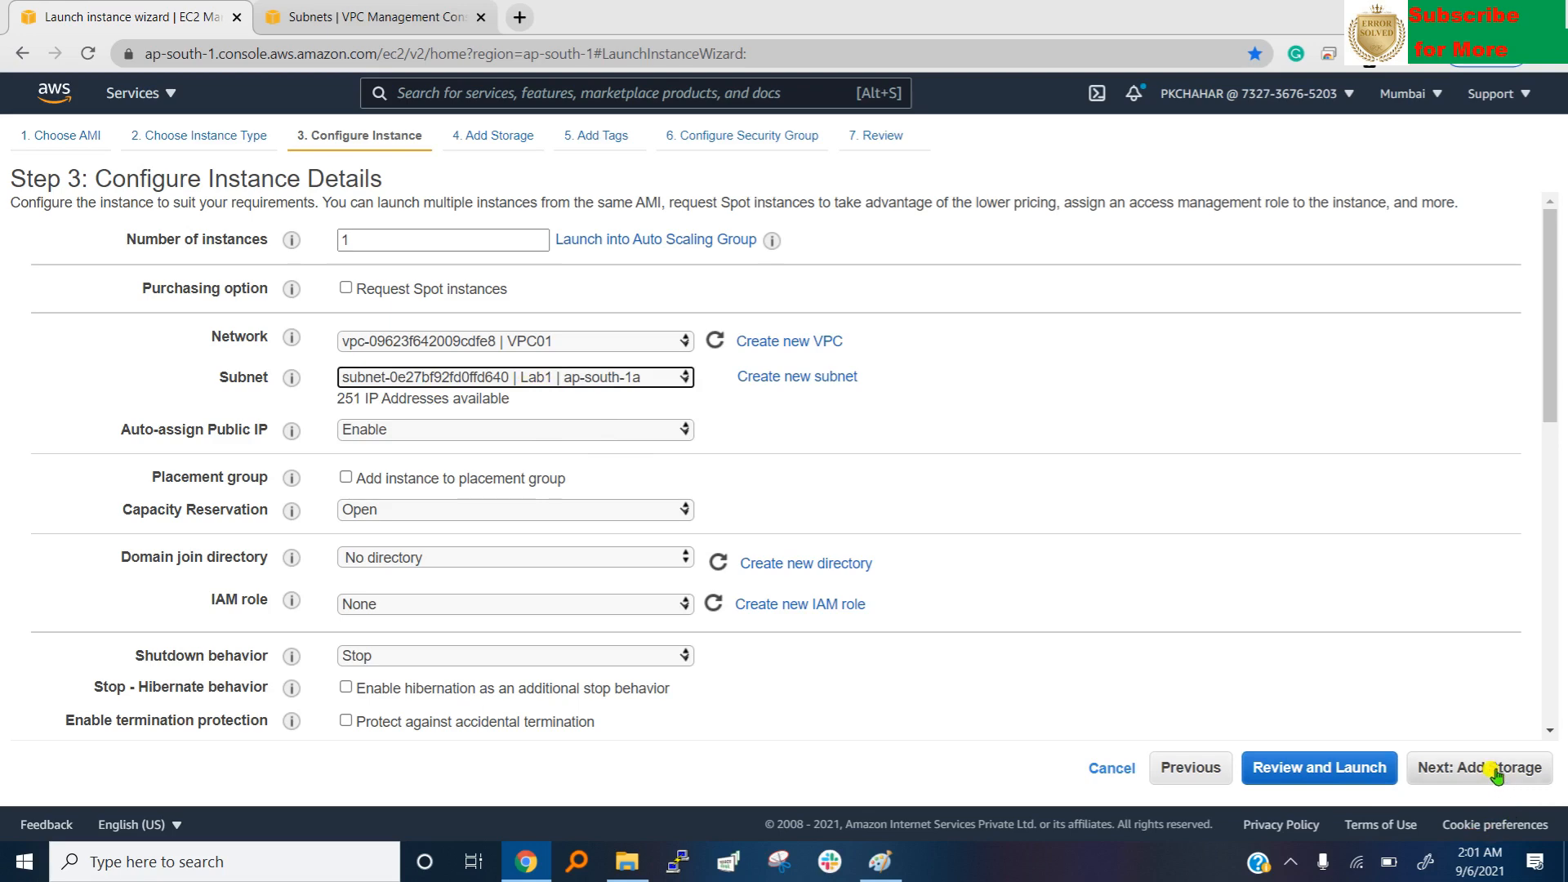
Skip past storage and give the instance the Name tag OS1Lab1.
left_click(1478, 767)
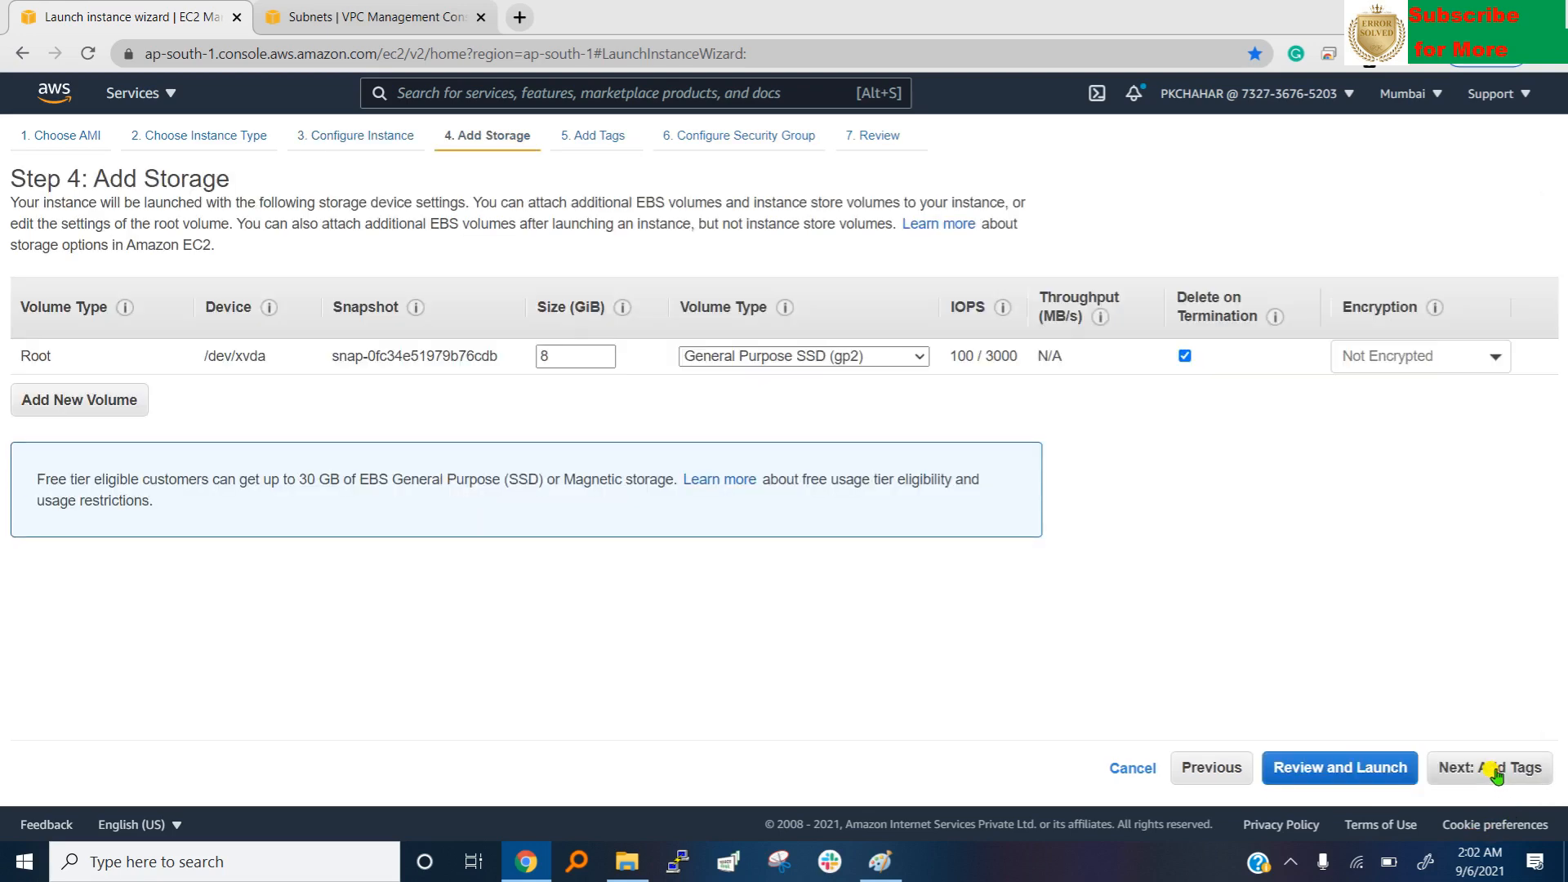
left_click(1489, 767)
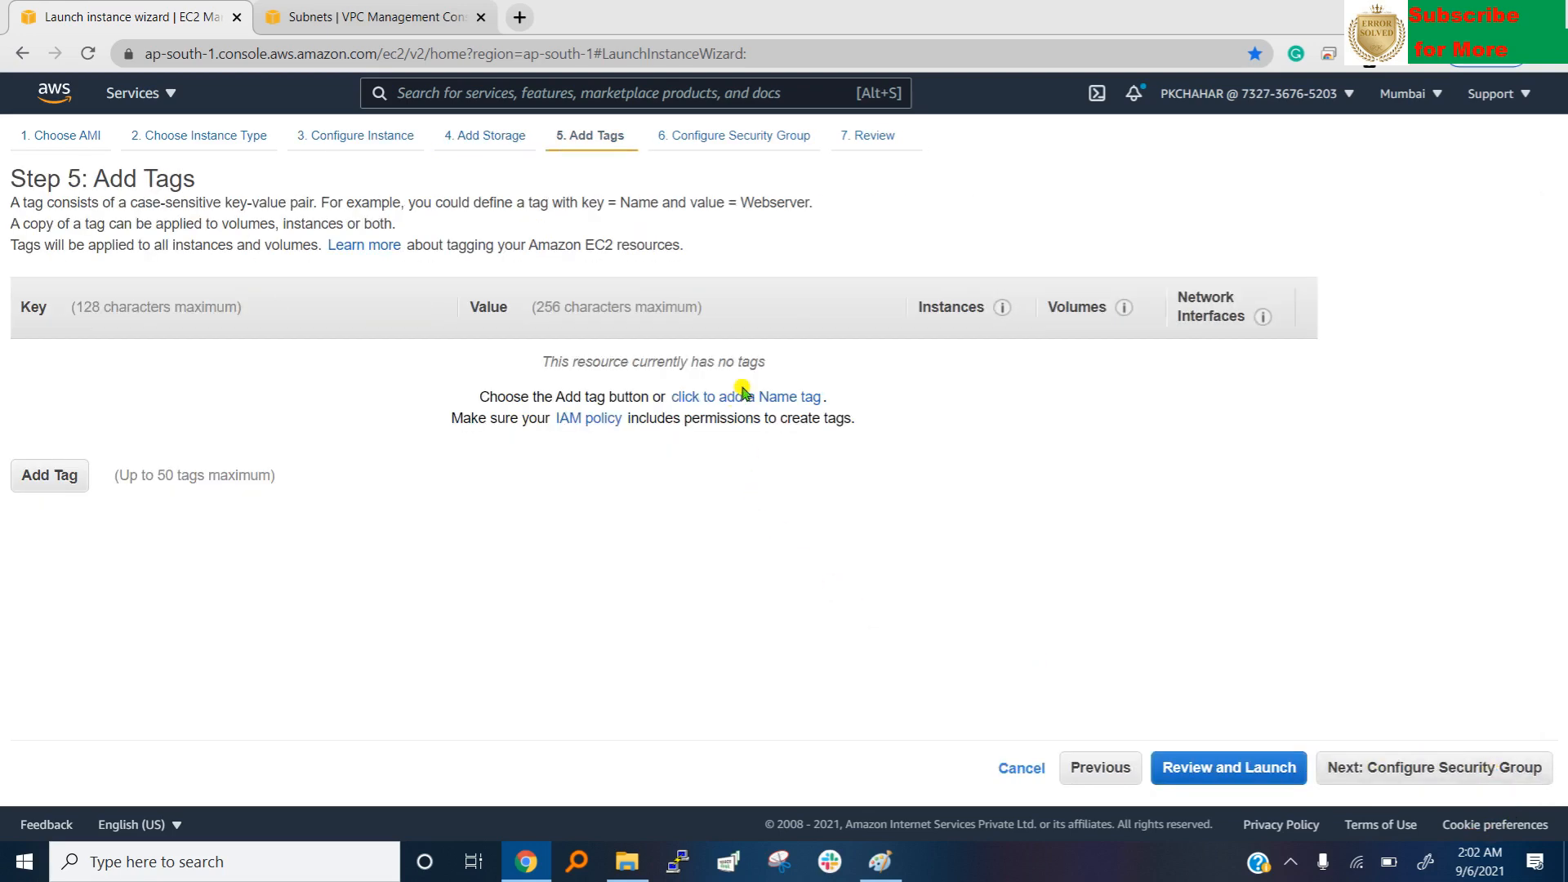
left_click(745, 397)
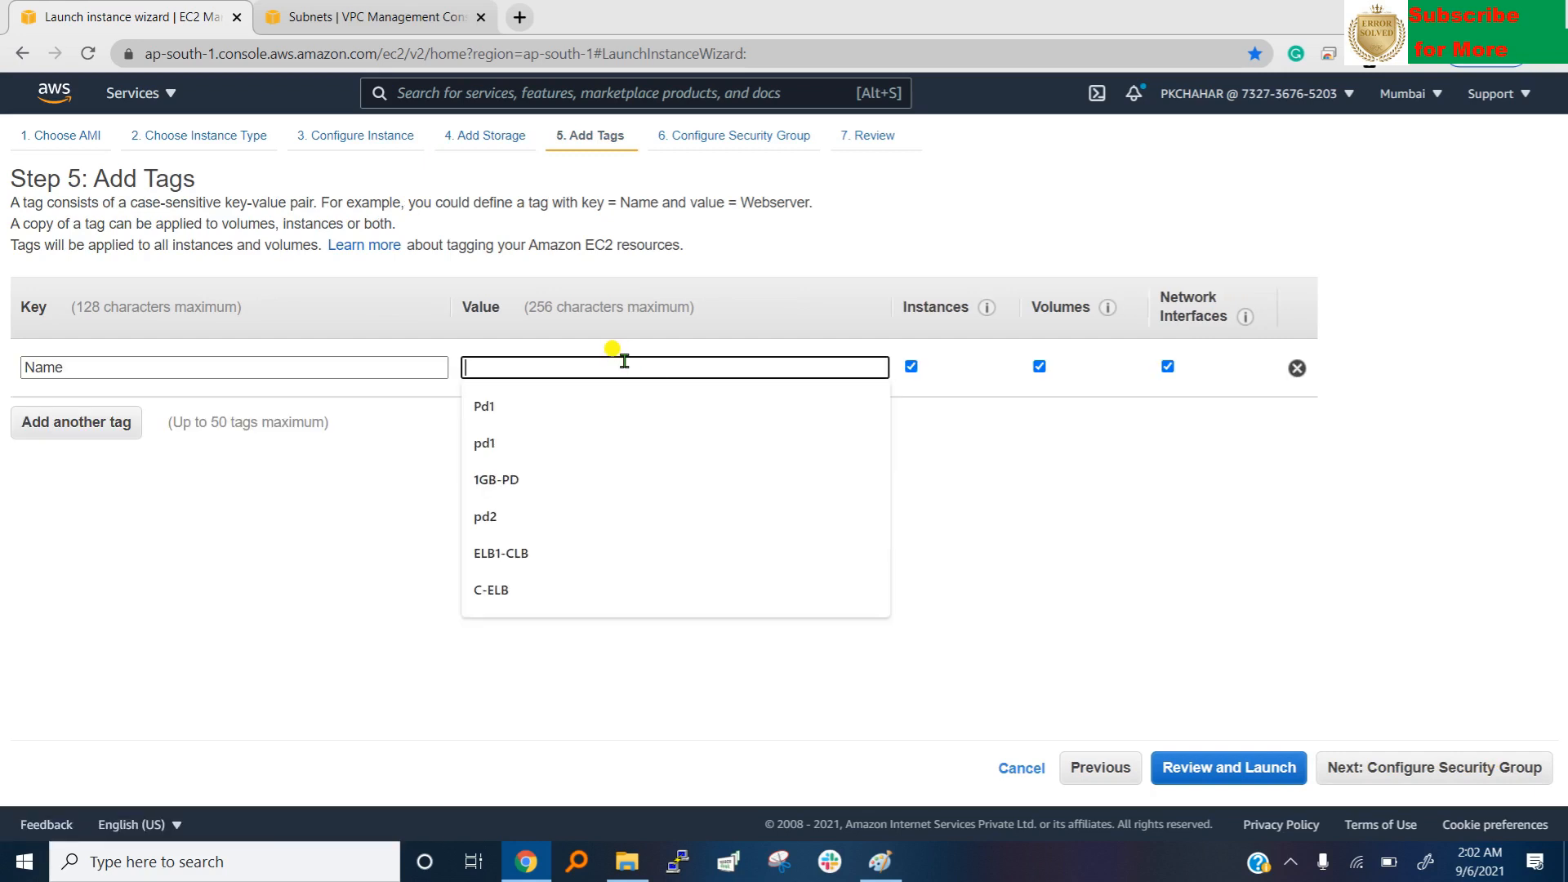
type("OS1Lab")
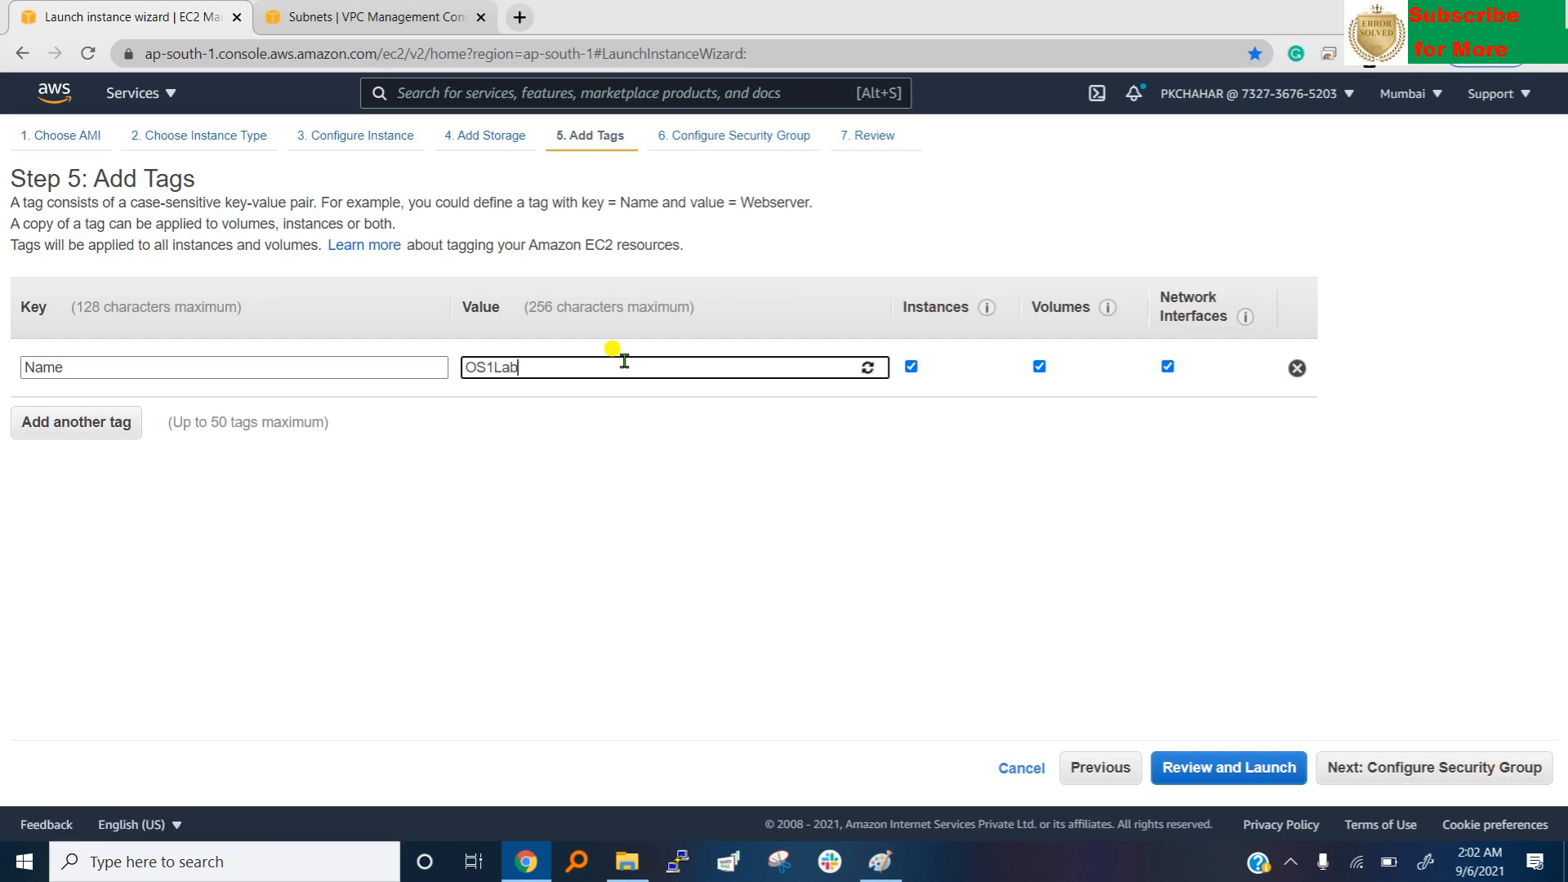
type("1")
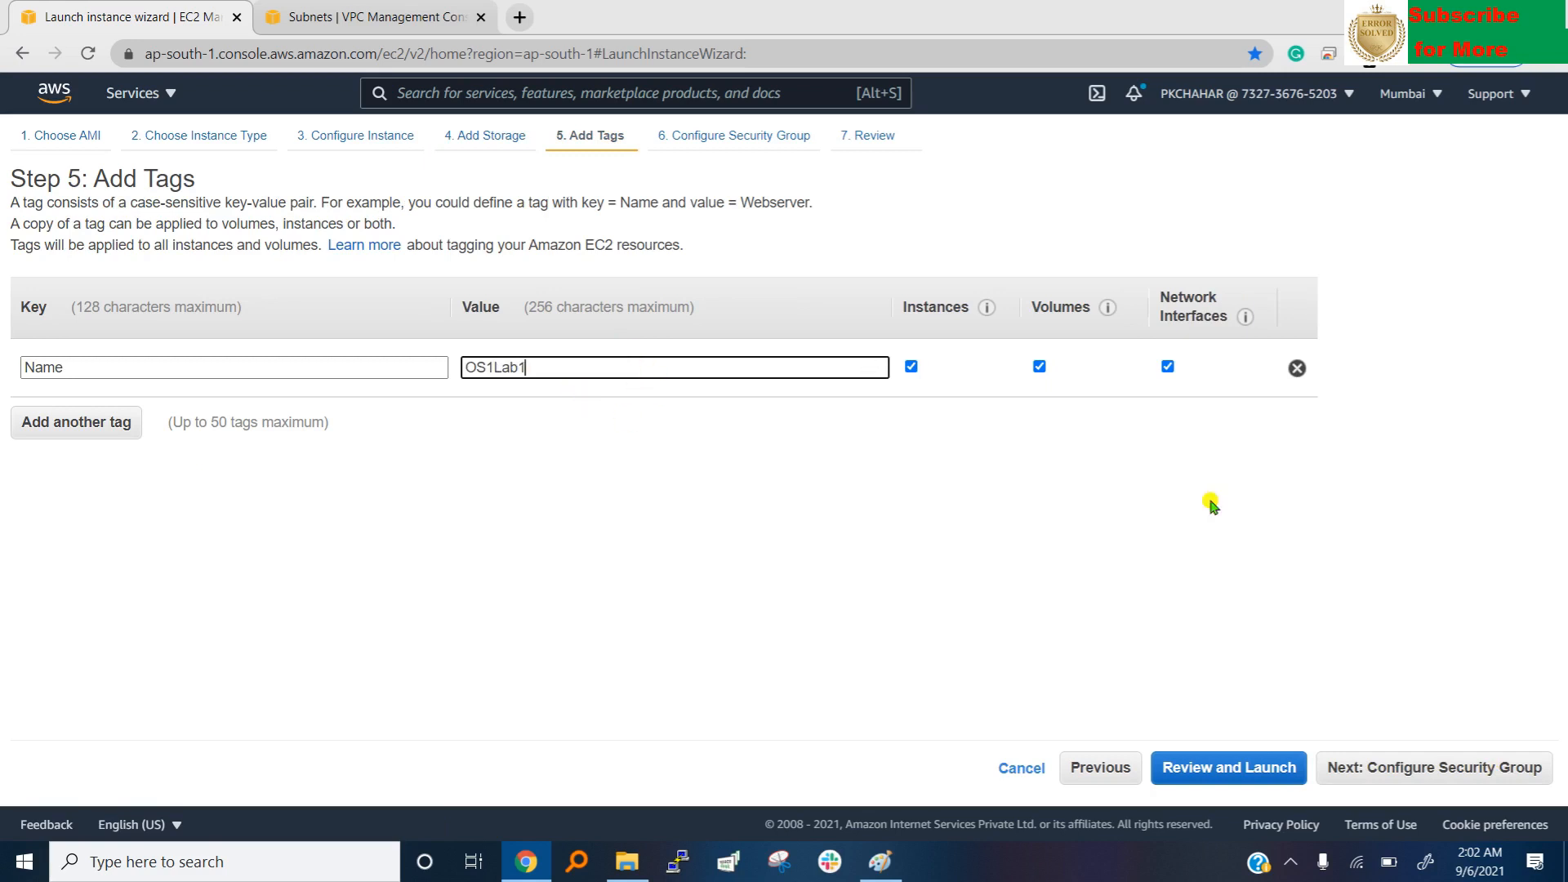
left_click(1432, 766)
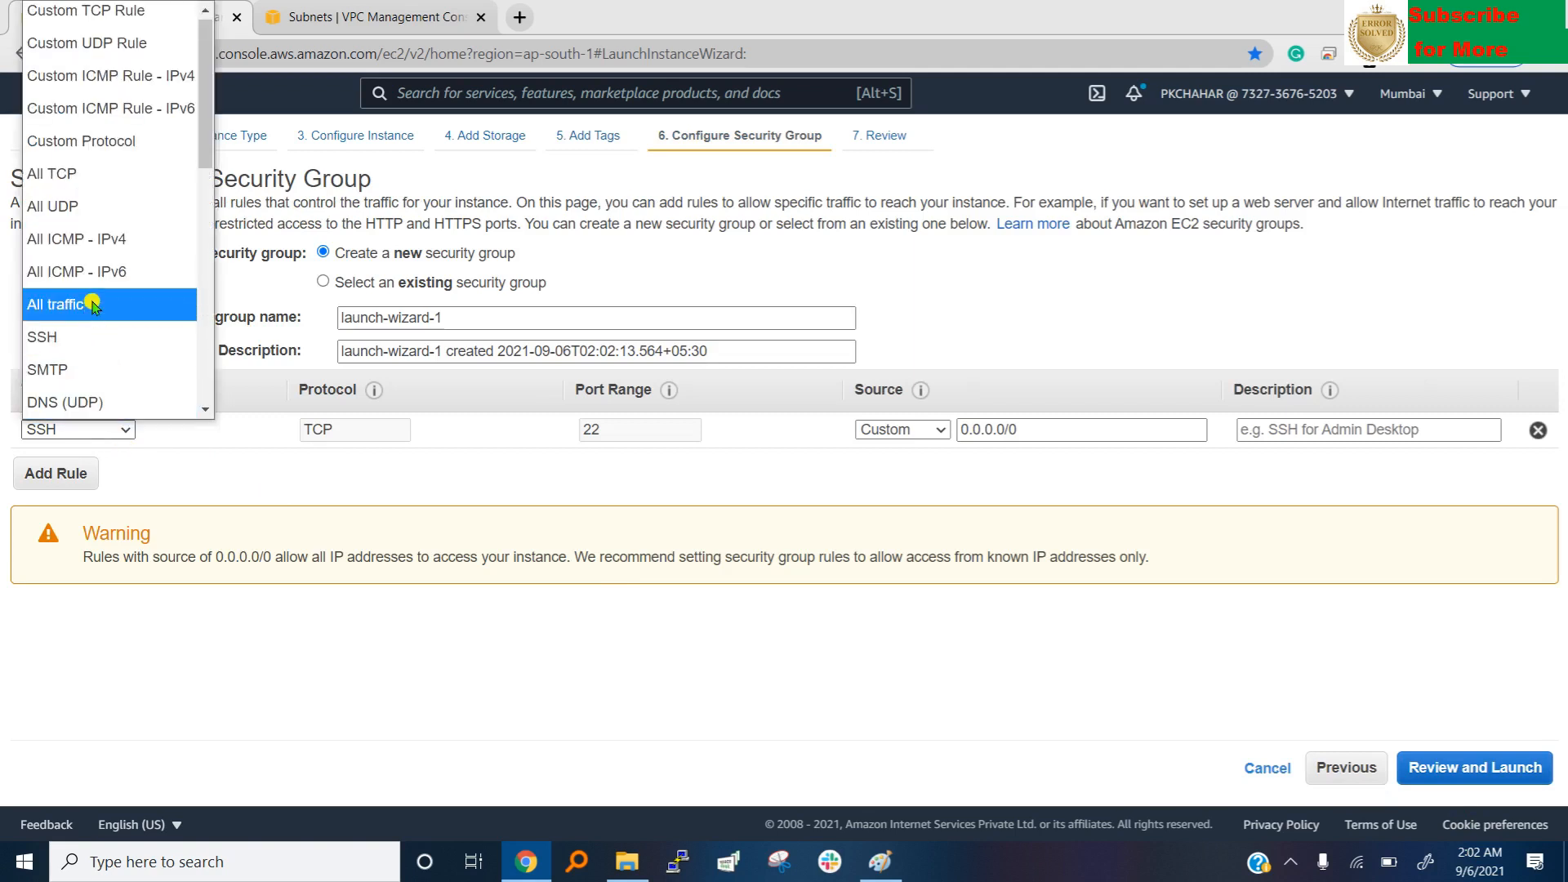
Allow all traffic from anywhere, name the security group SG1_Os1_Lab1, and review.
left_click(62, 304)
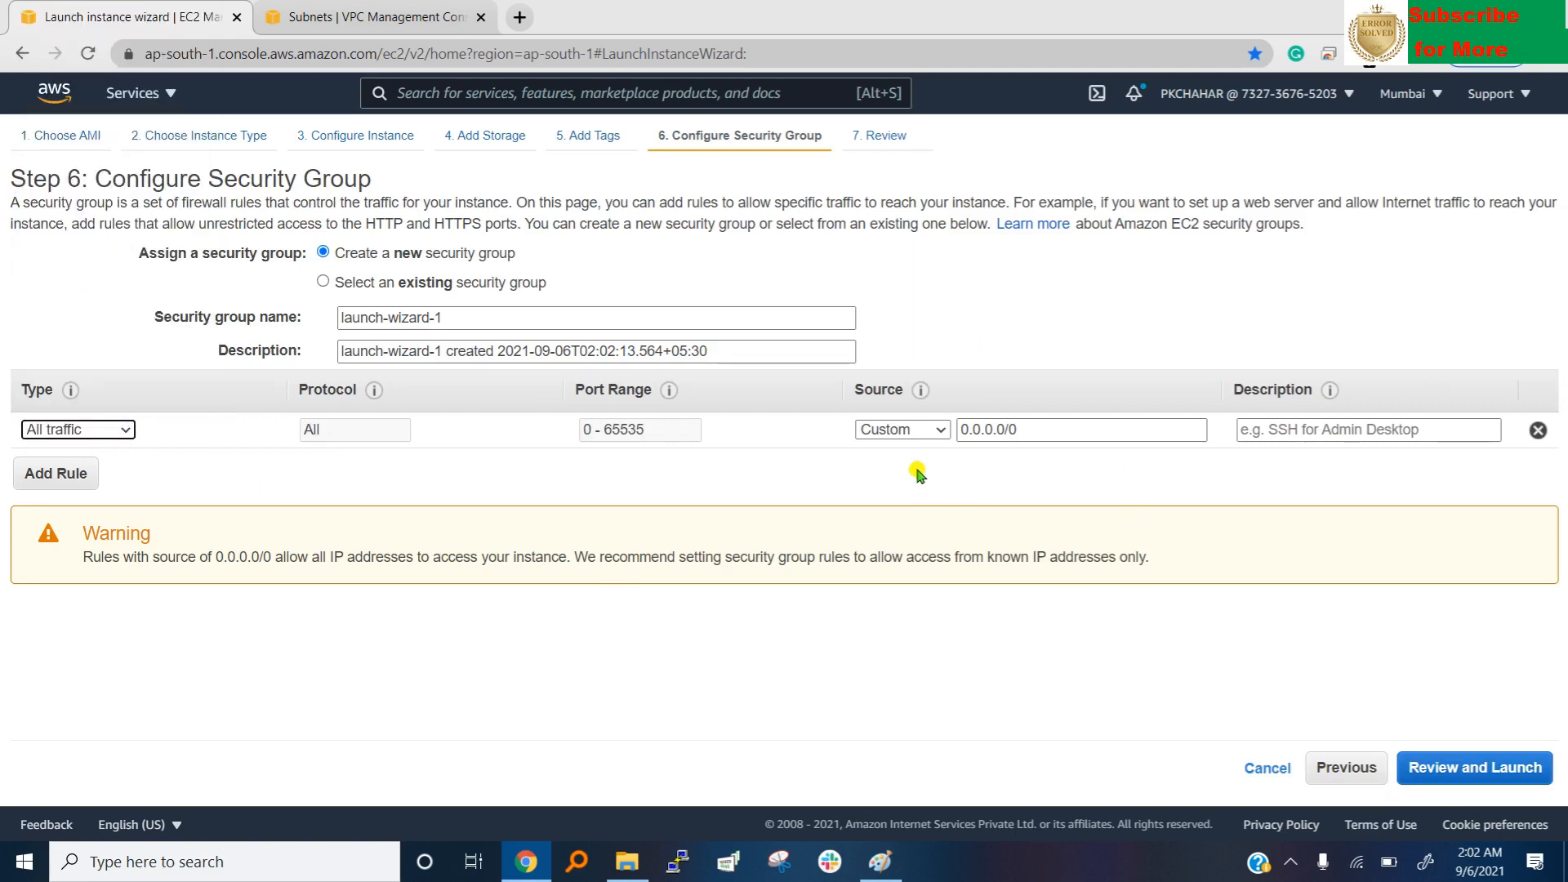
left_click(900, 428)
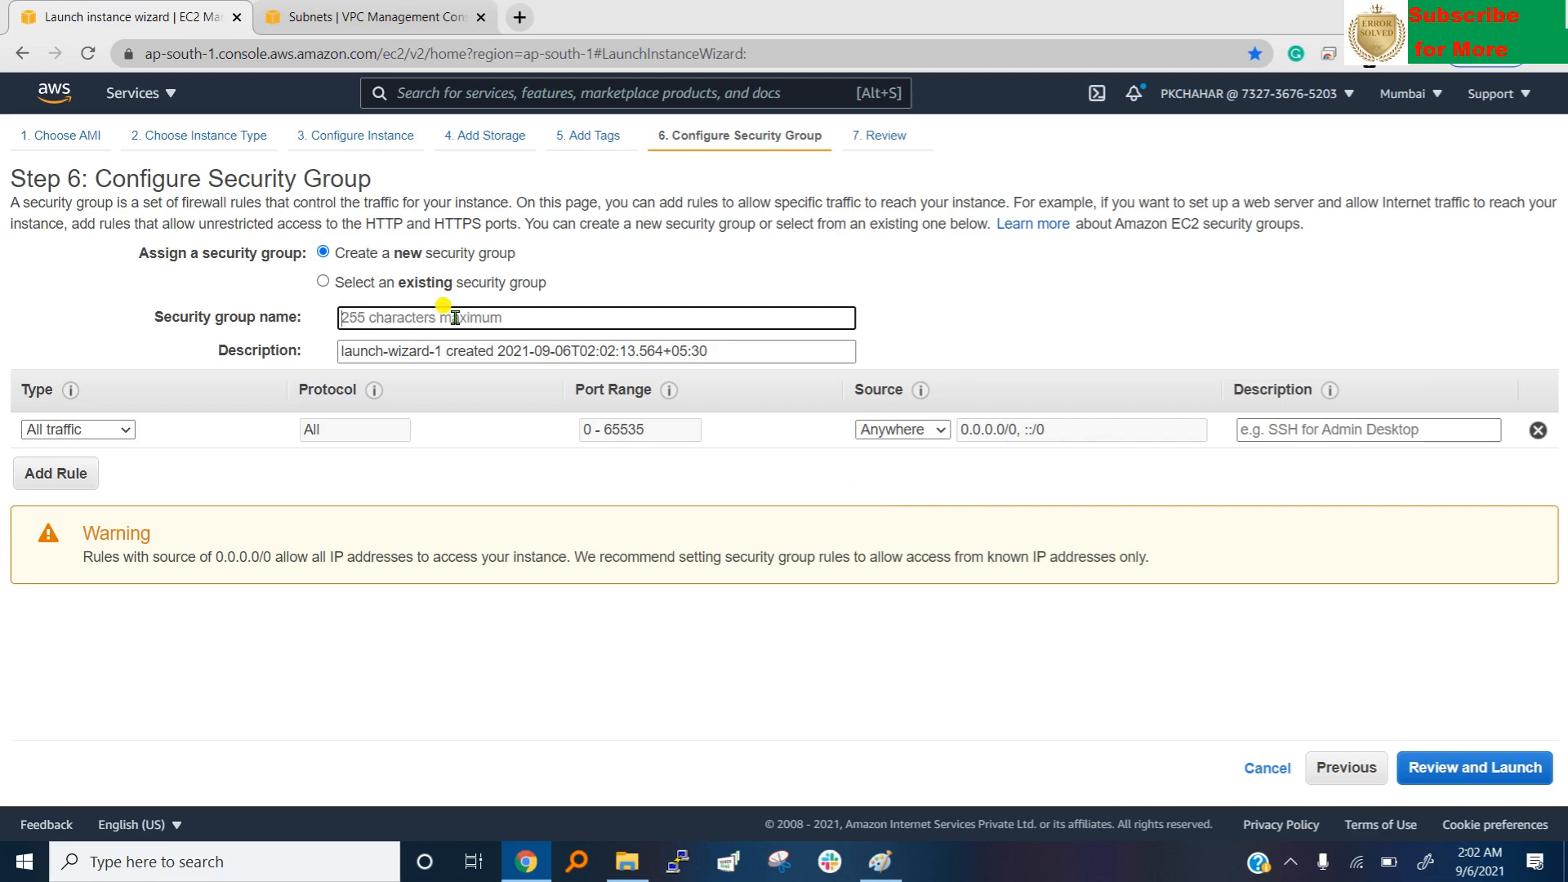
type("SG1")
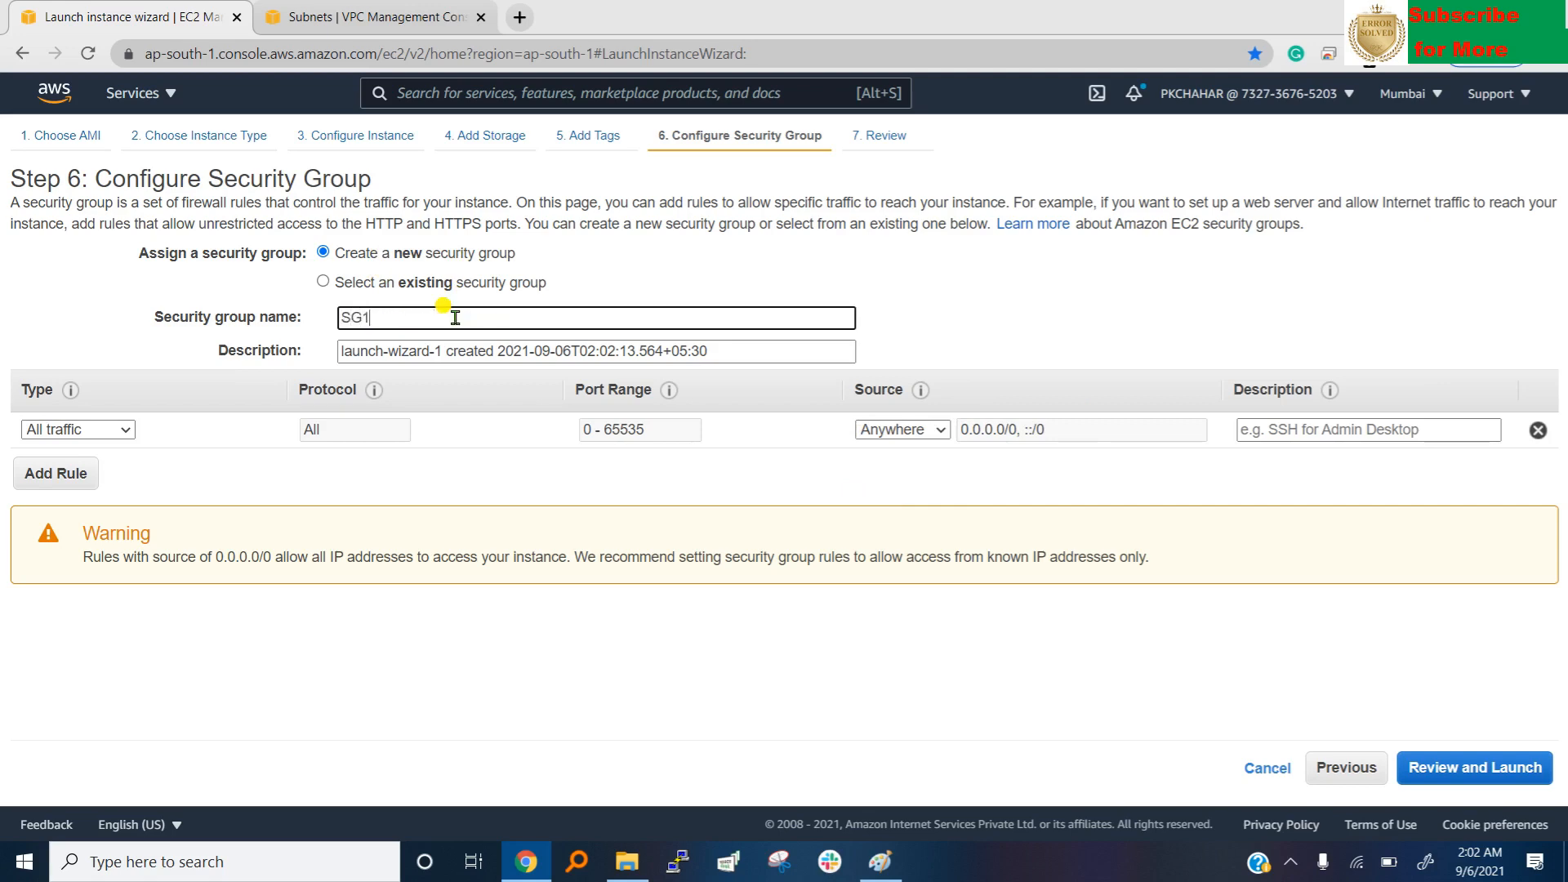
type("_")
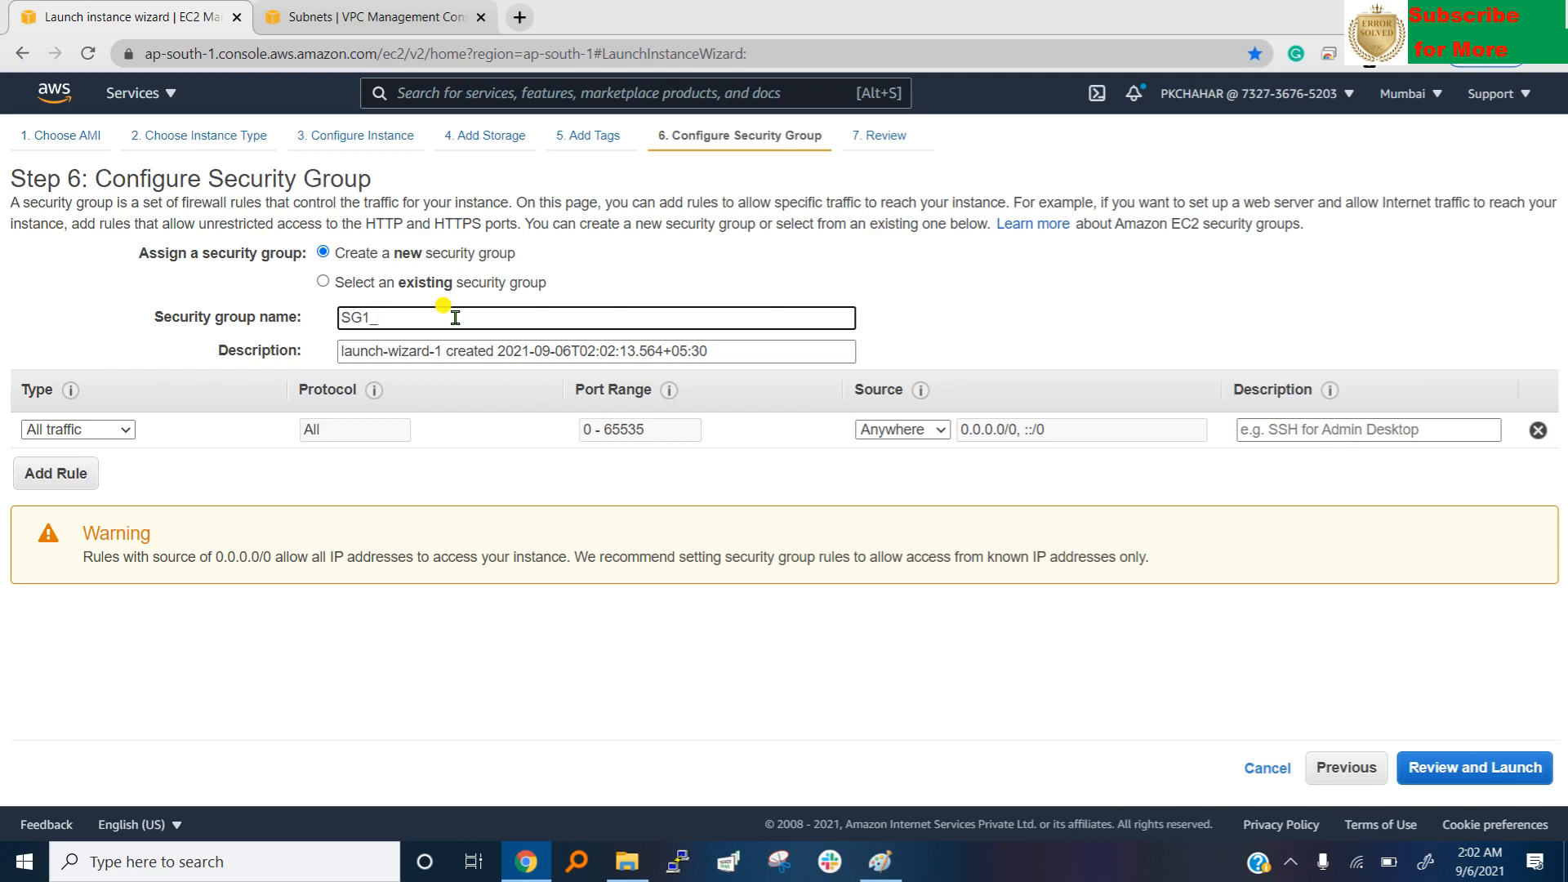
type("Os1")
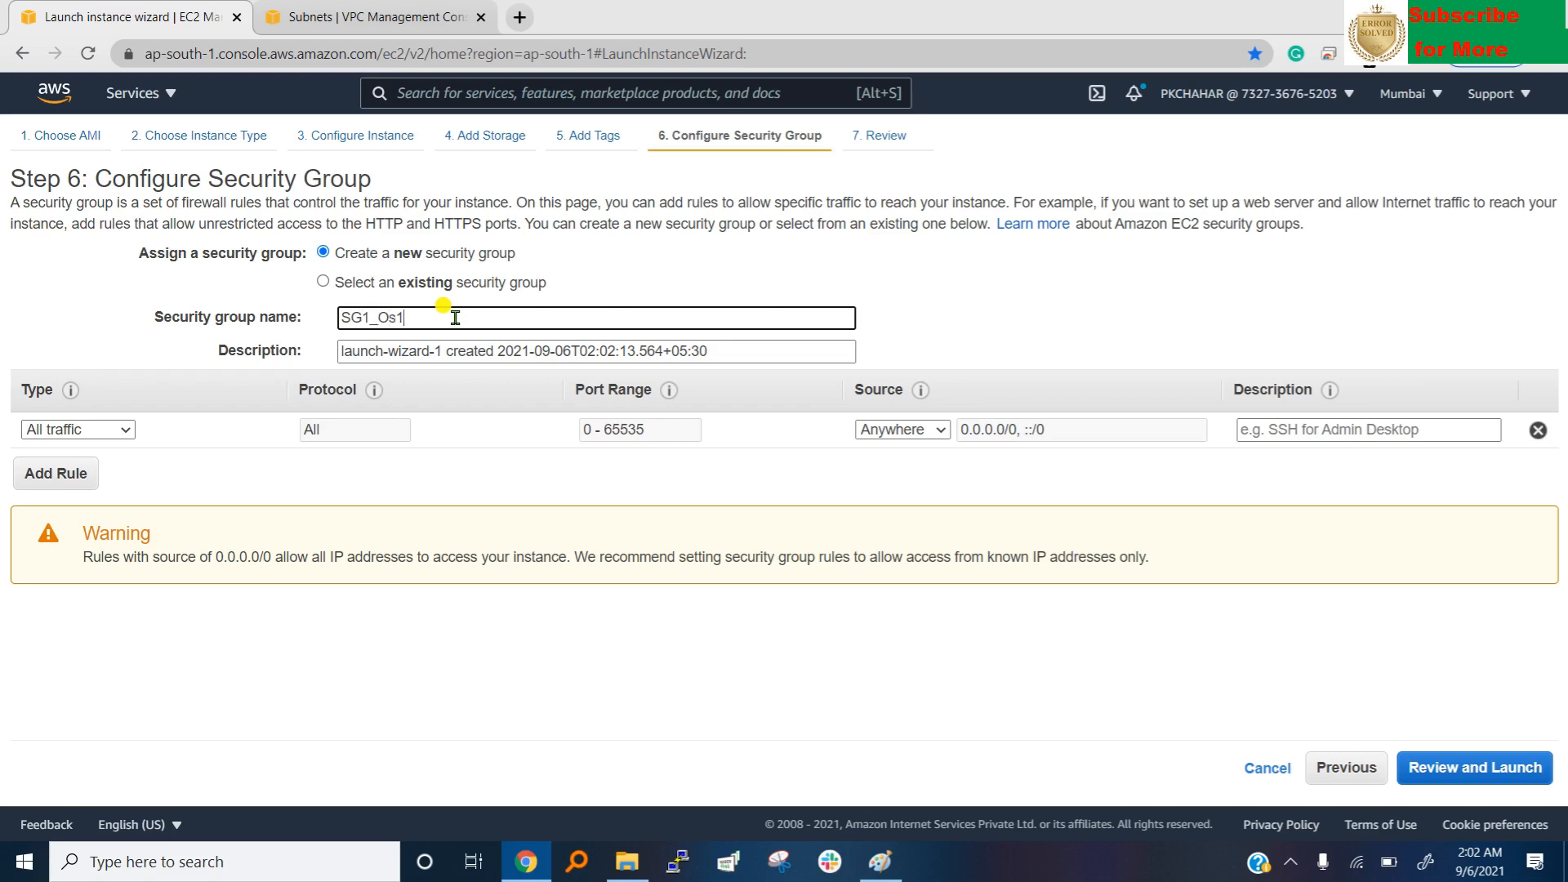
type("_L")
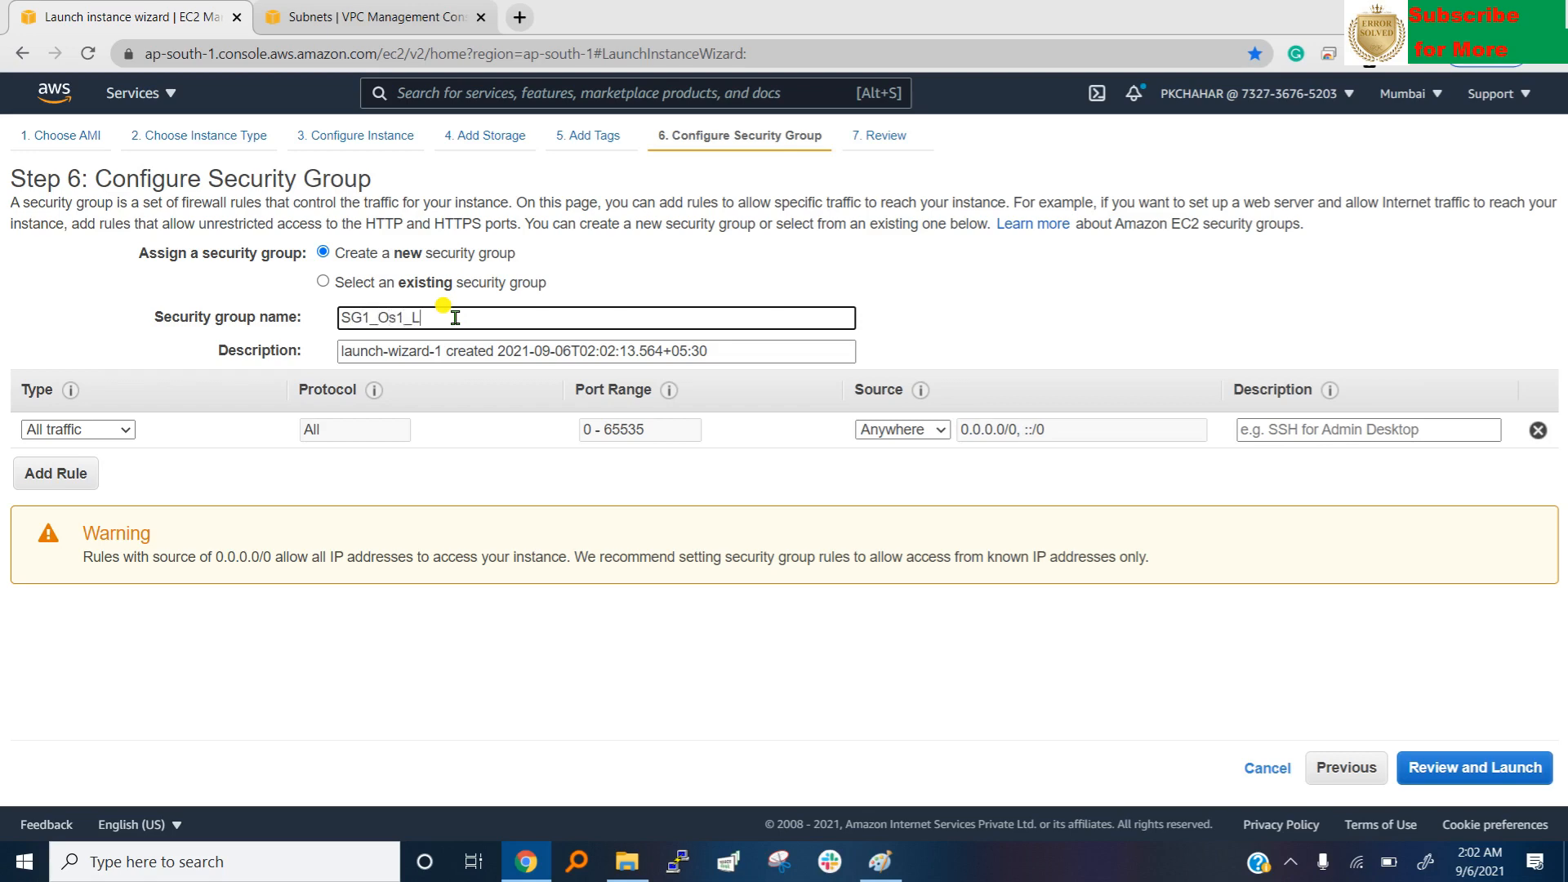
type("ab")
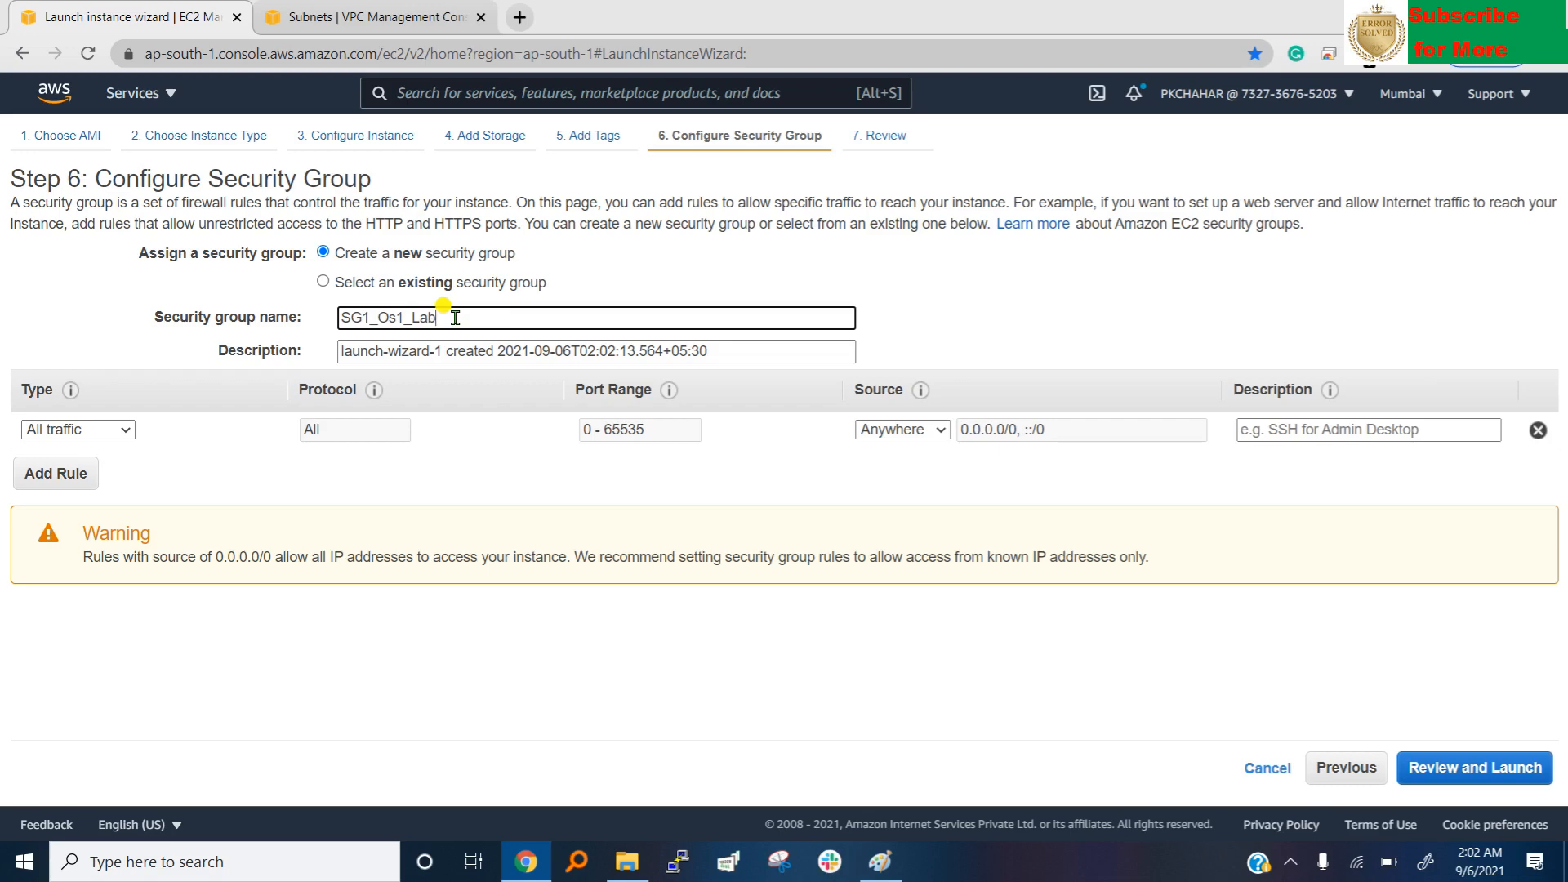
type("1")
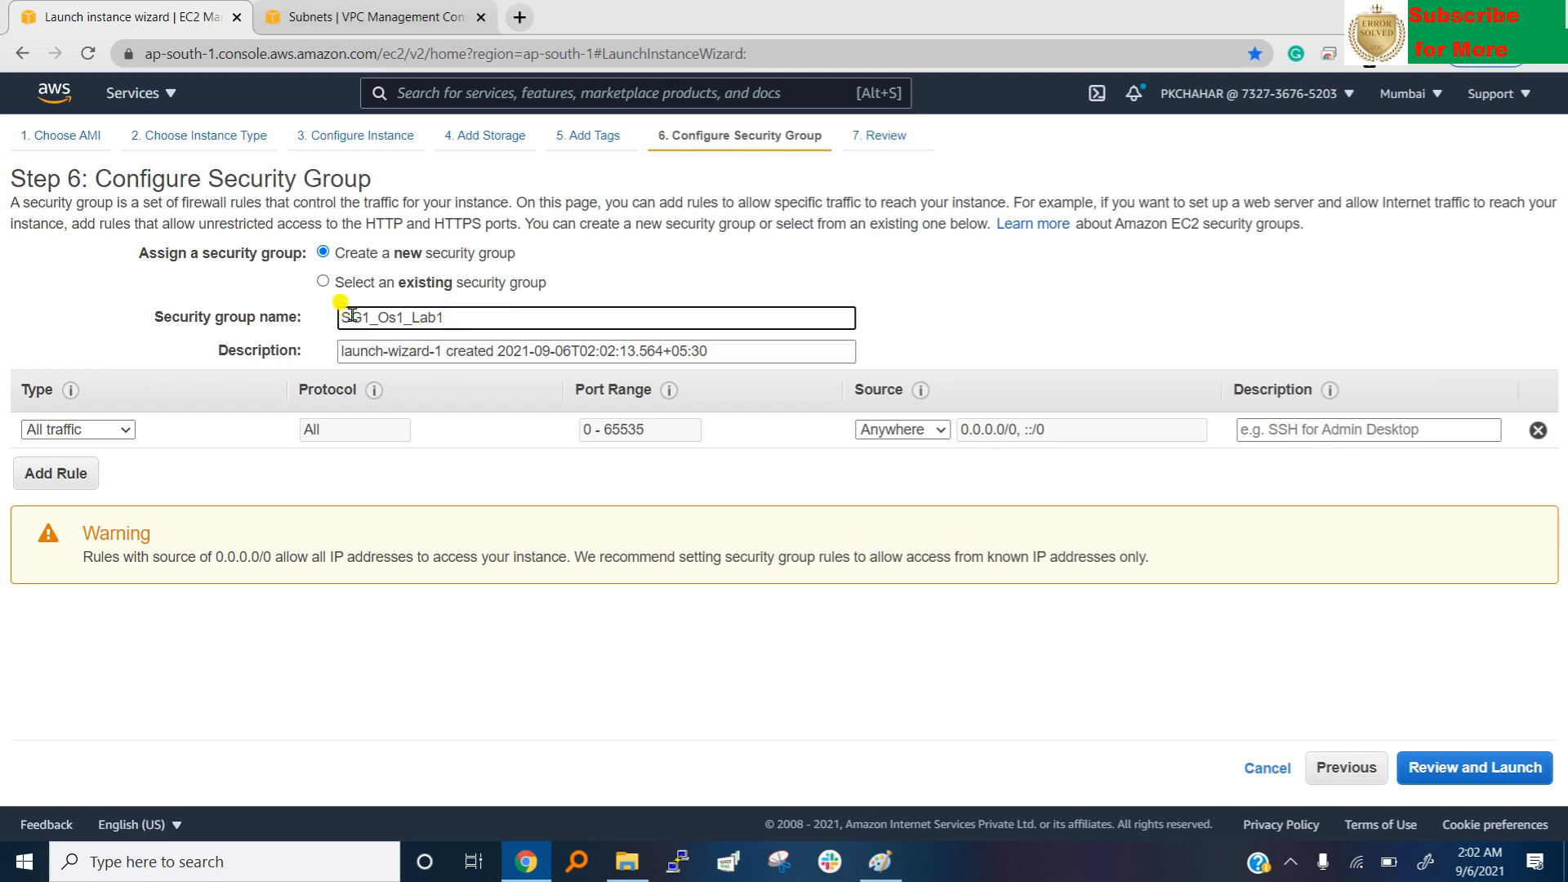
mouse_move(1213, 669)
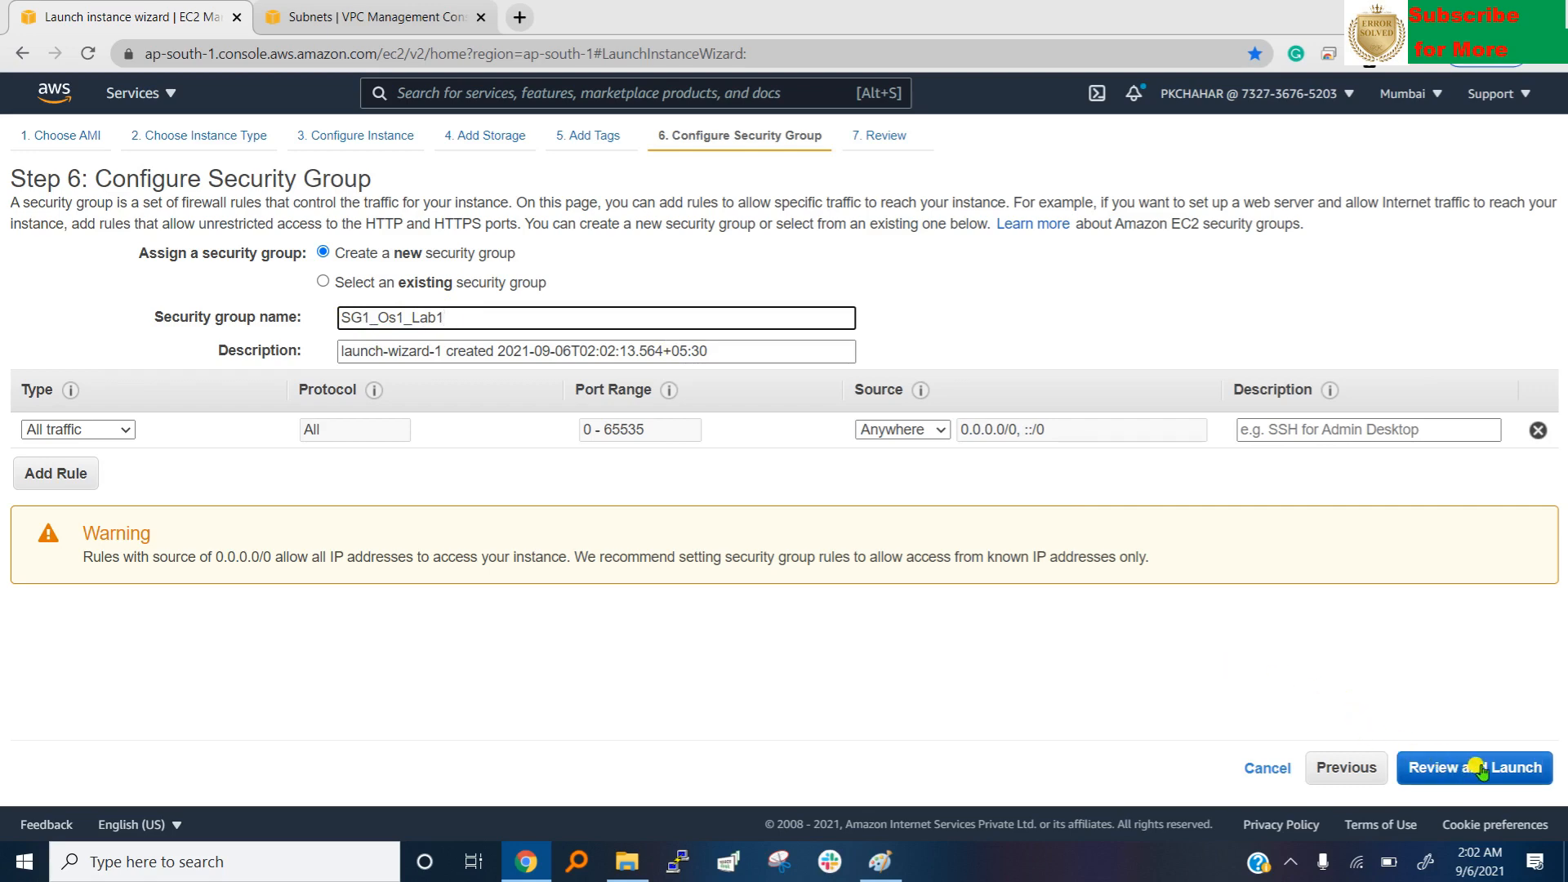
left_click(1473, 767)
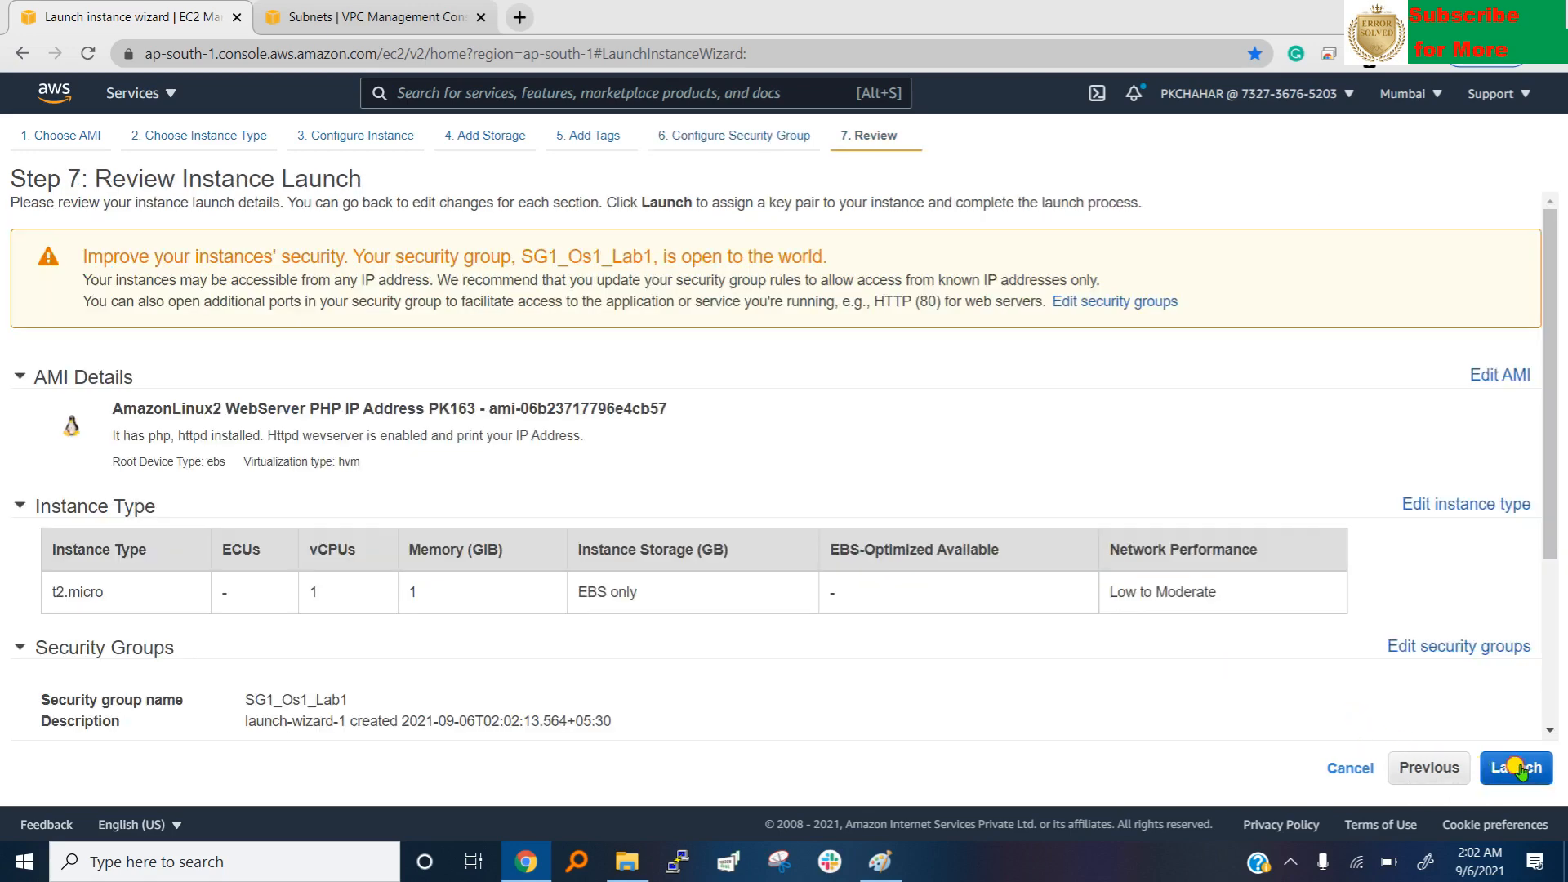
Launch OS1Lab1 with existing key pair PkChahar_Sep01 and view it in the instances list.
left_click(1515, 768)
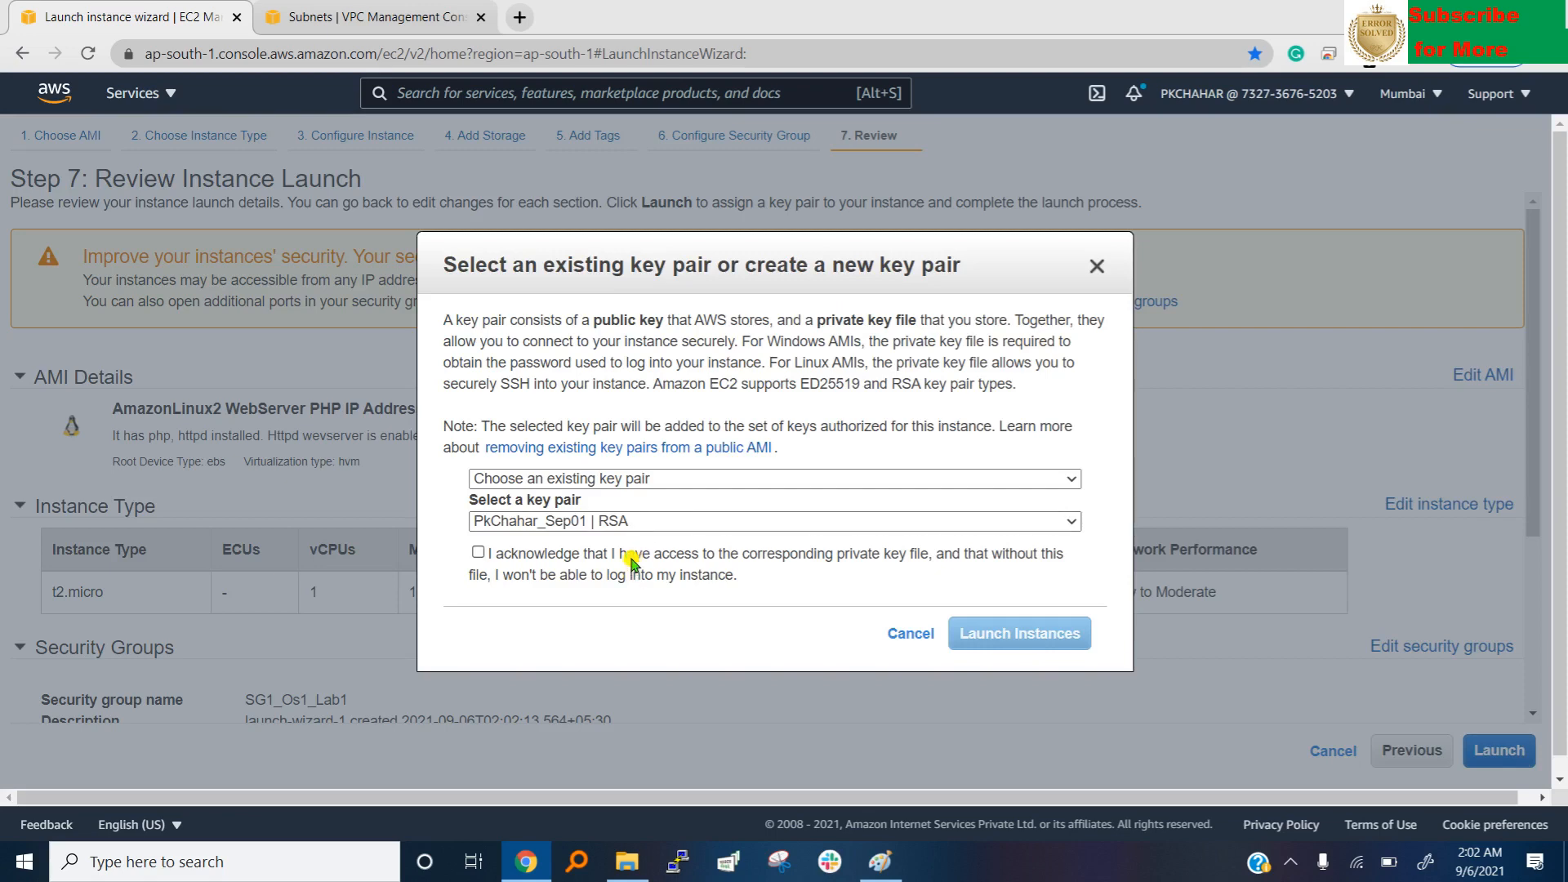
left_click(478, 552)
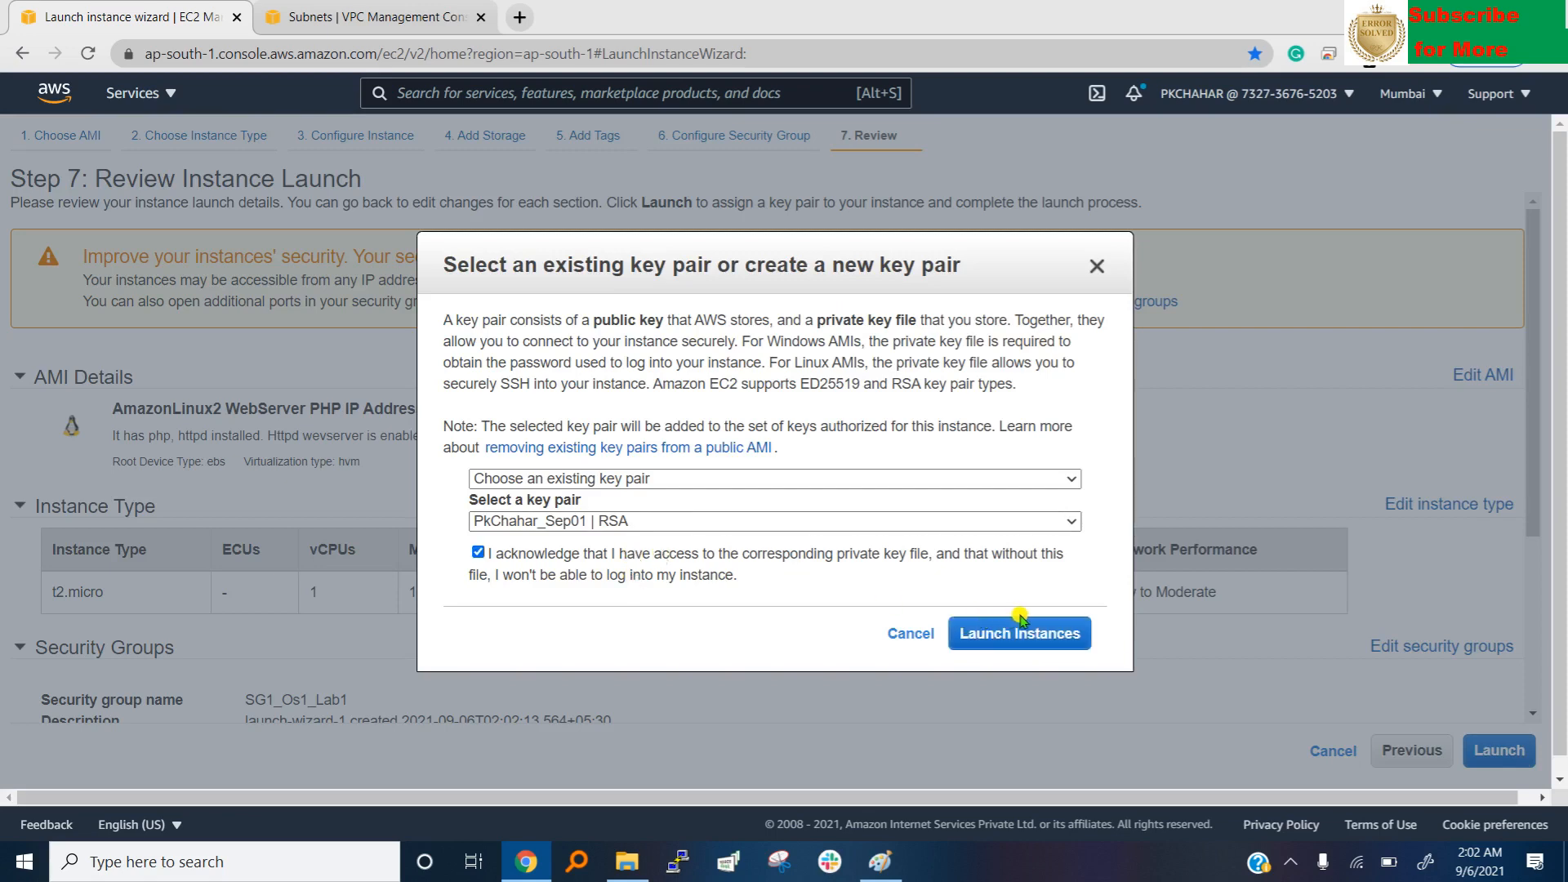
left_click(1019, 633)
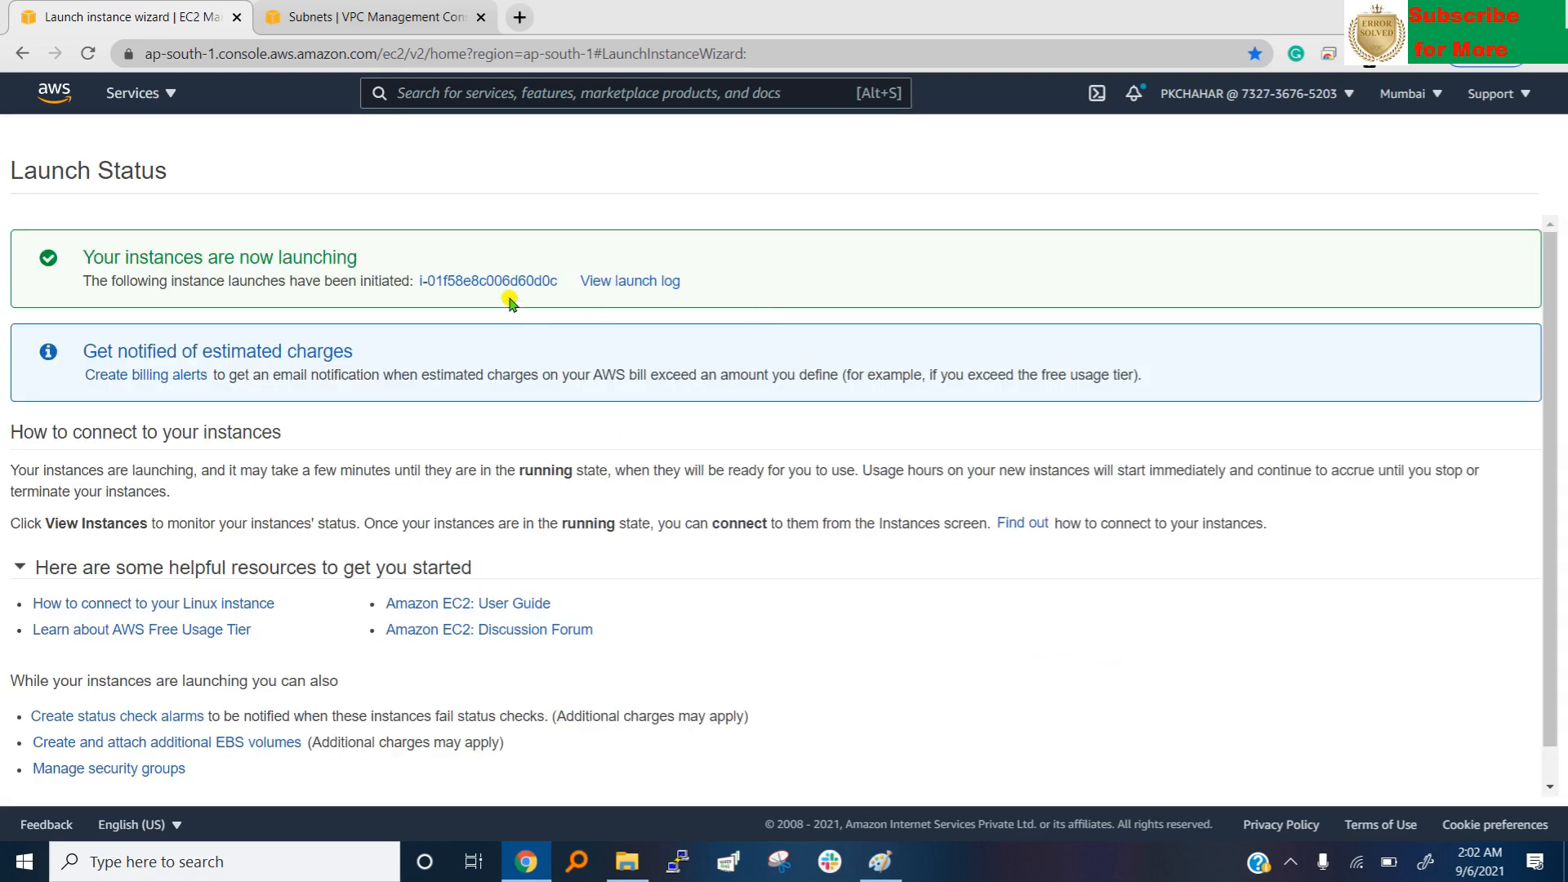
mouse_move(489, 281)
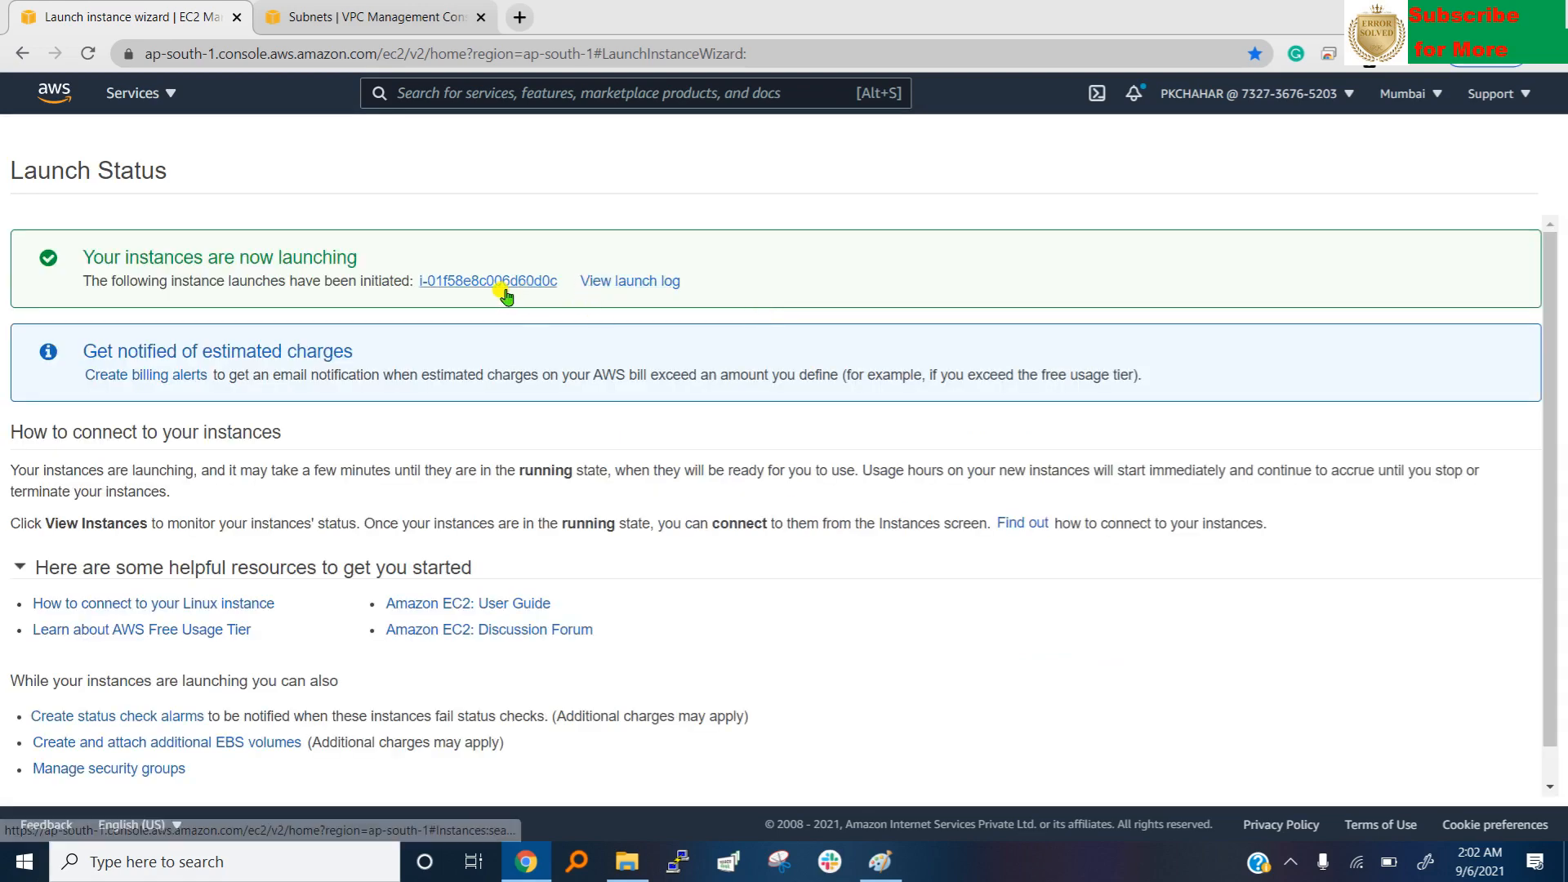
left_click(487, 280)
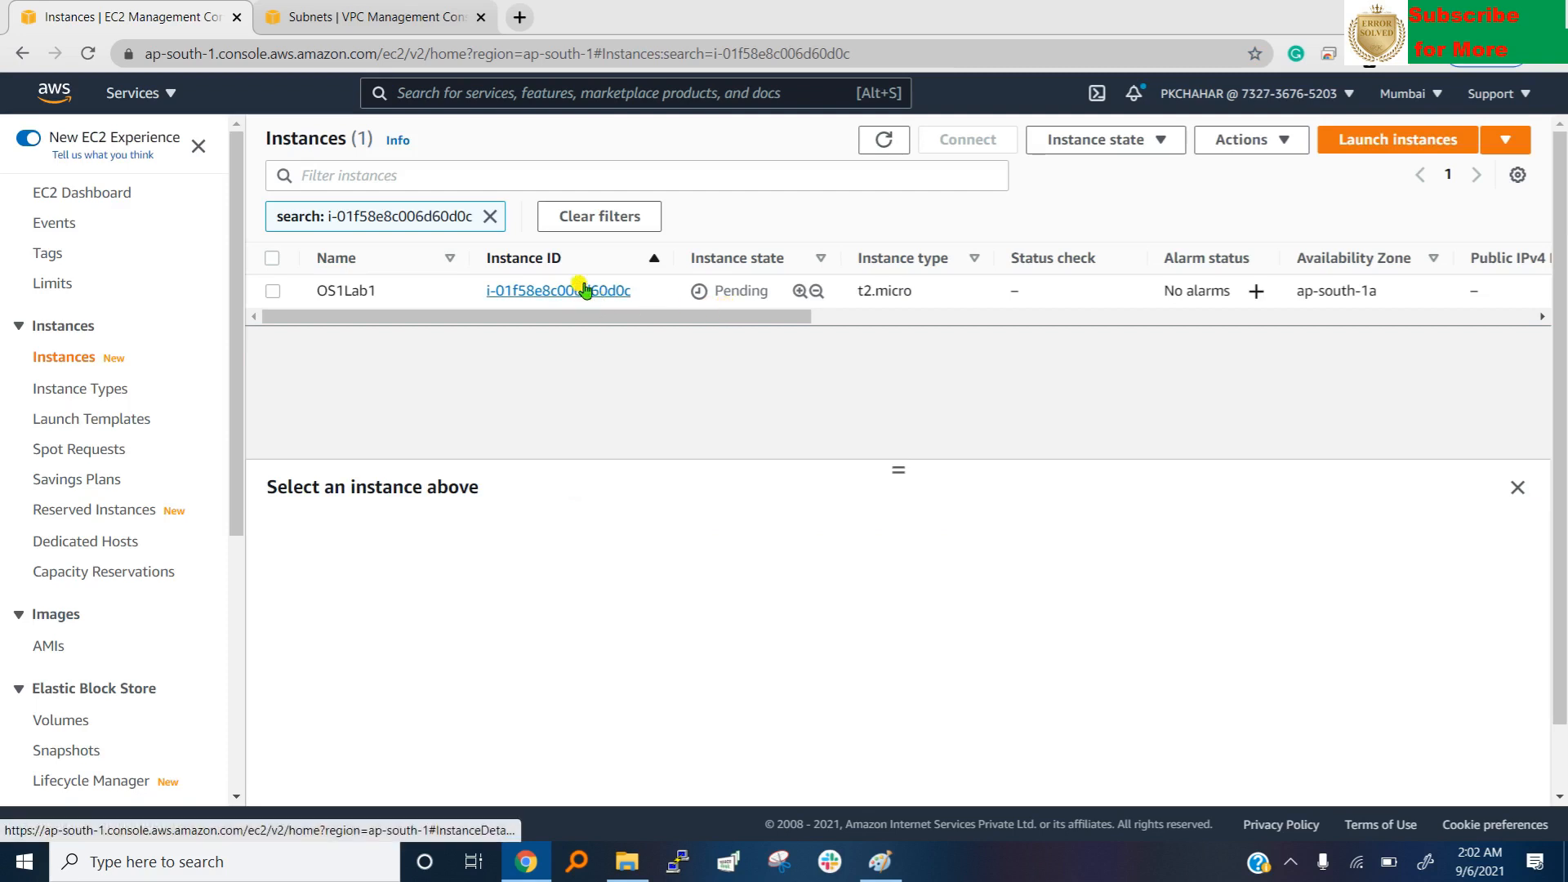
View OS1Lab1's summary: public IP 3.109.47.30, private IP 192.168.1.152, subnet Lab1.
left_click(558, 290)
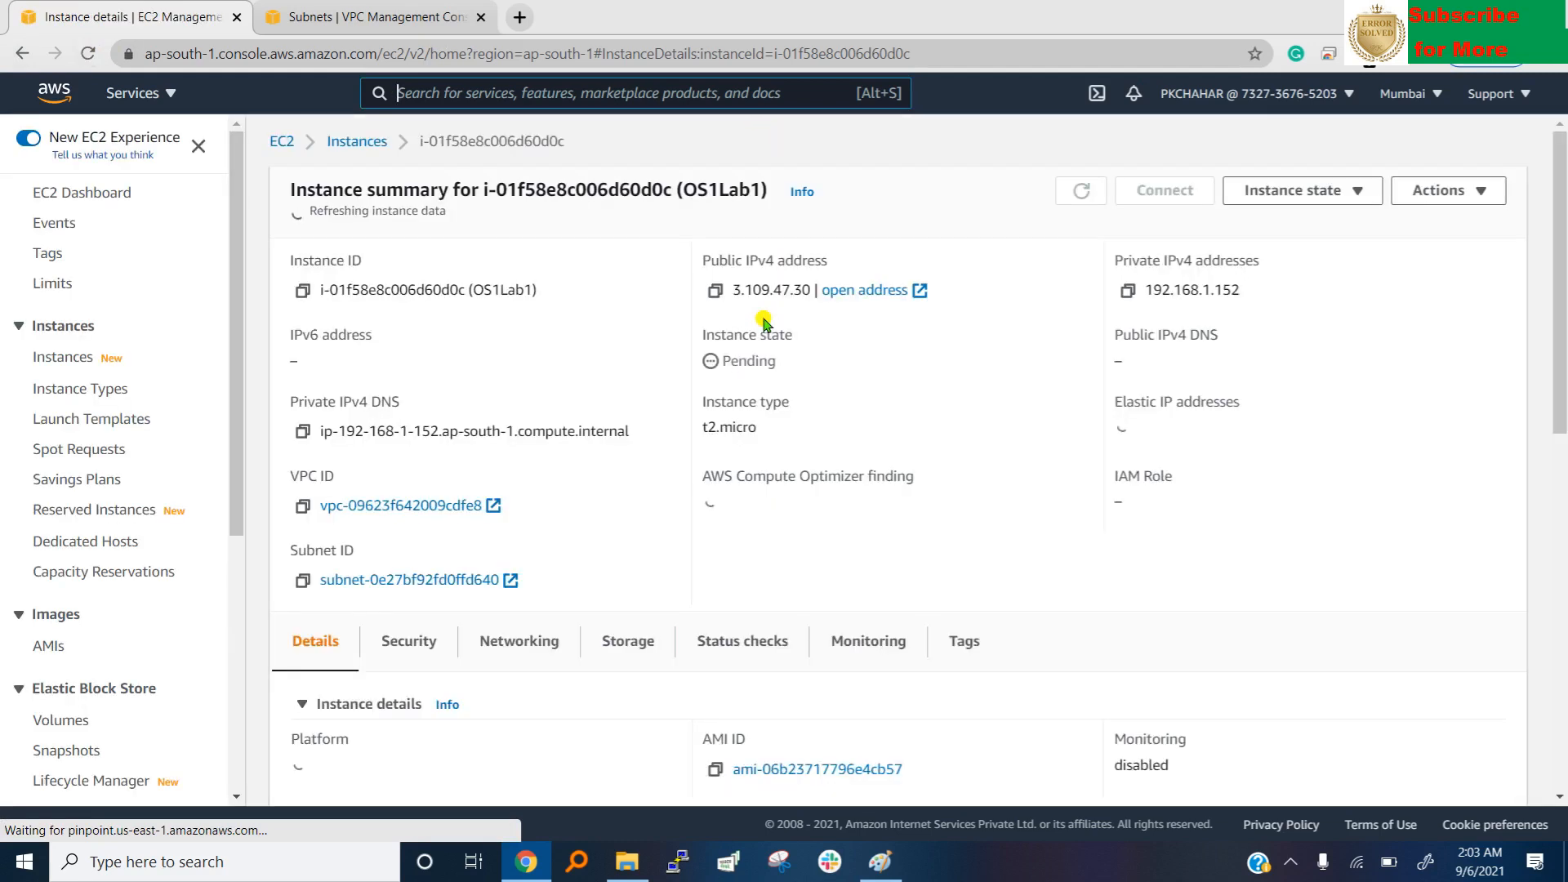
left_click(1079, 191)
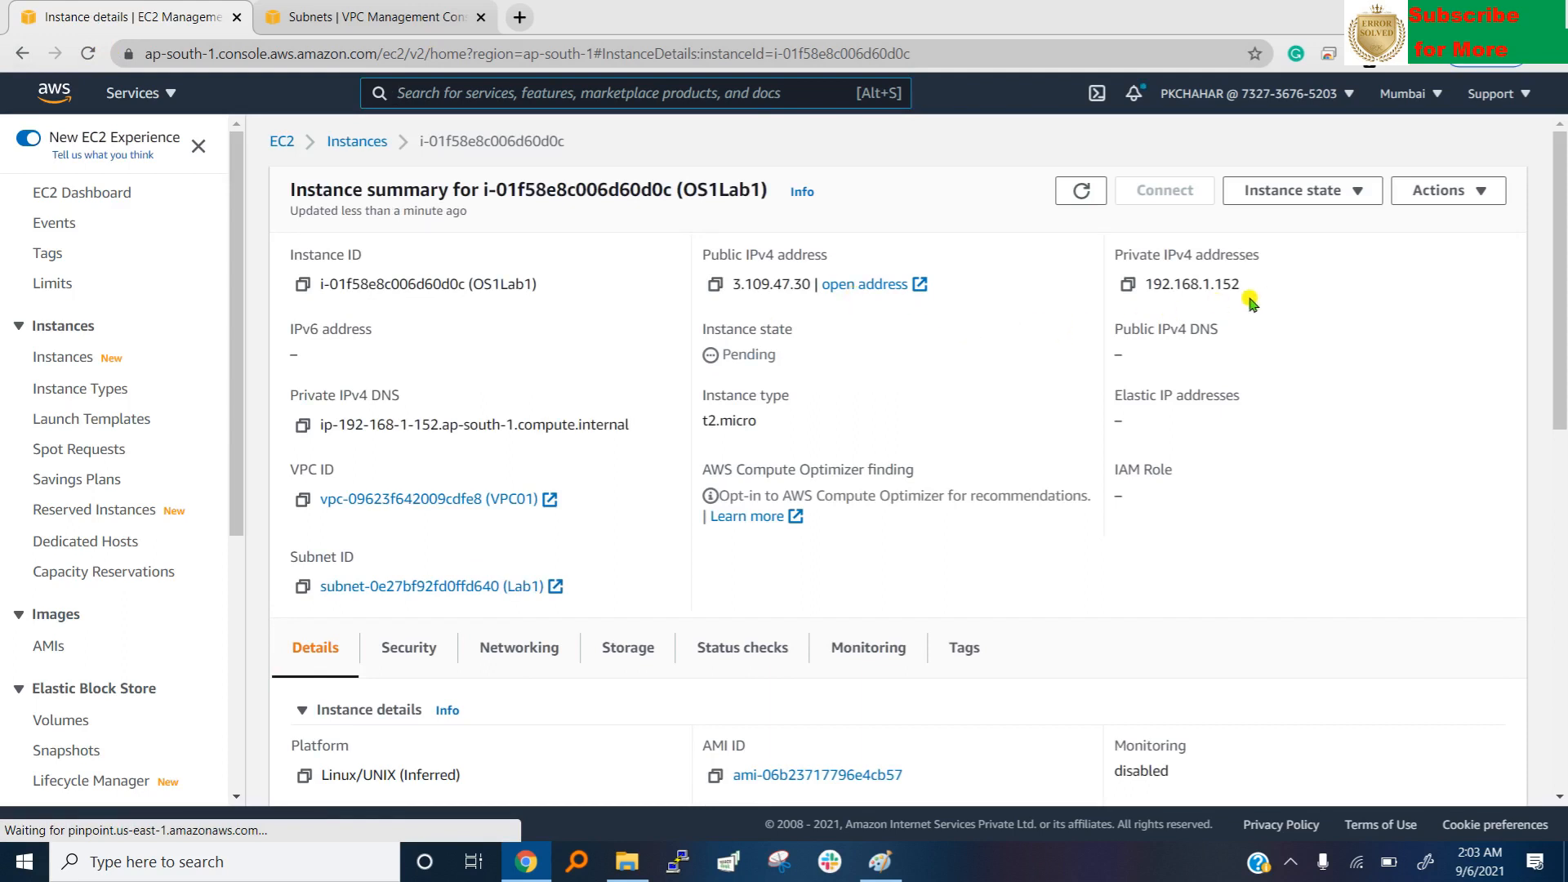
double_click(1190, 284)
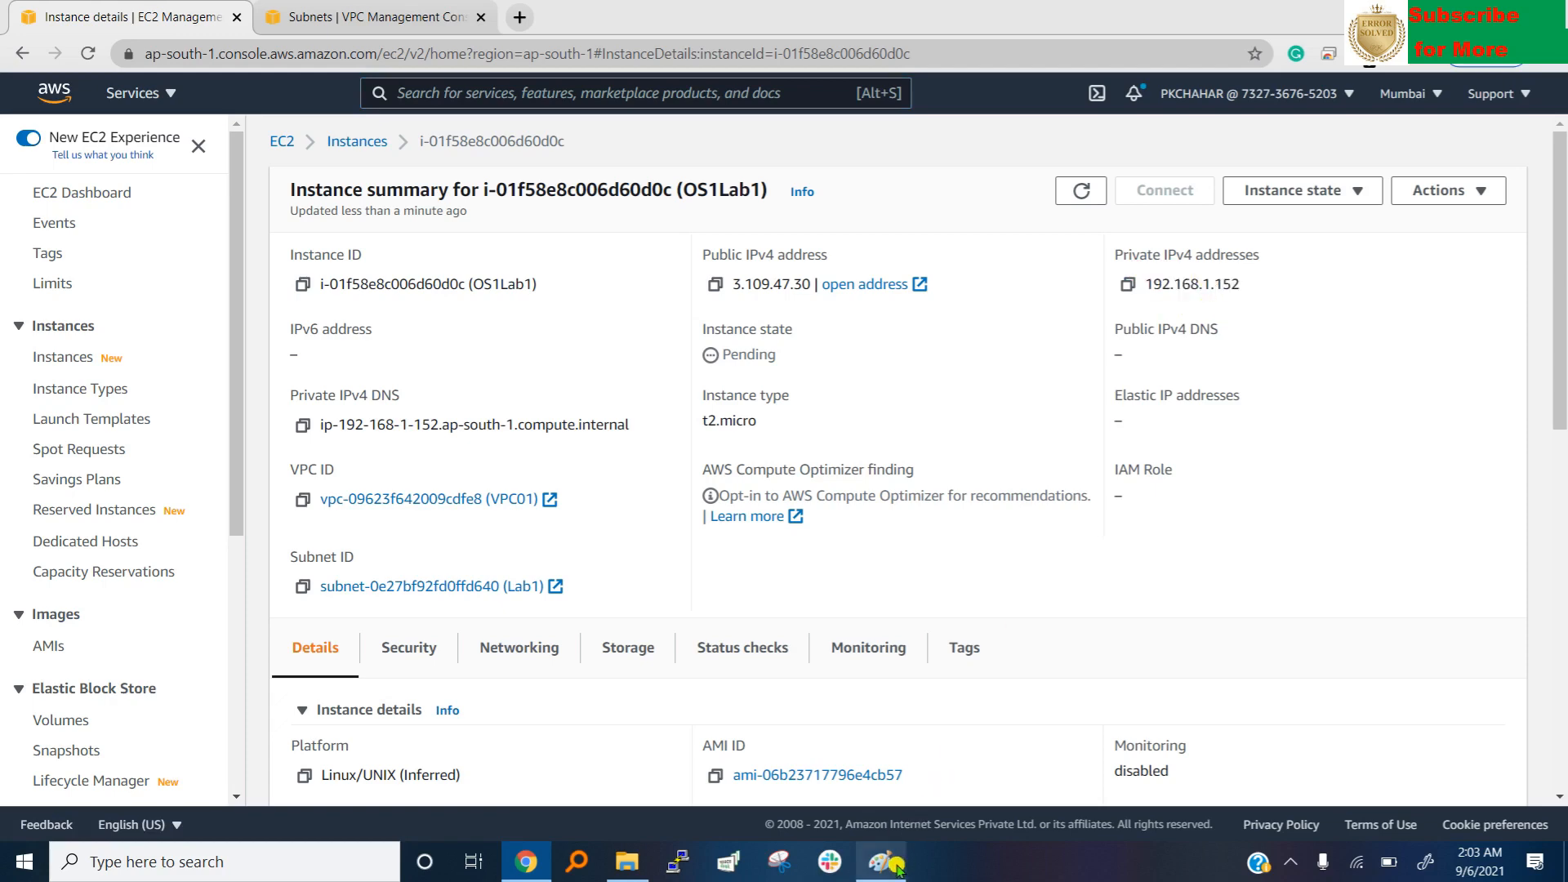
left_click(878, 860)
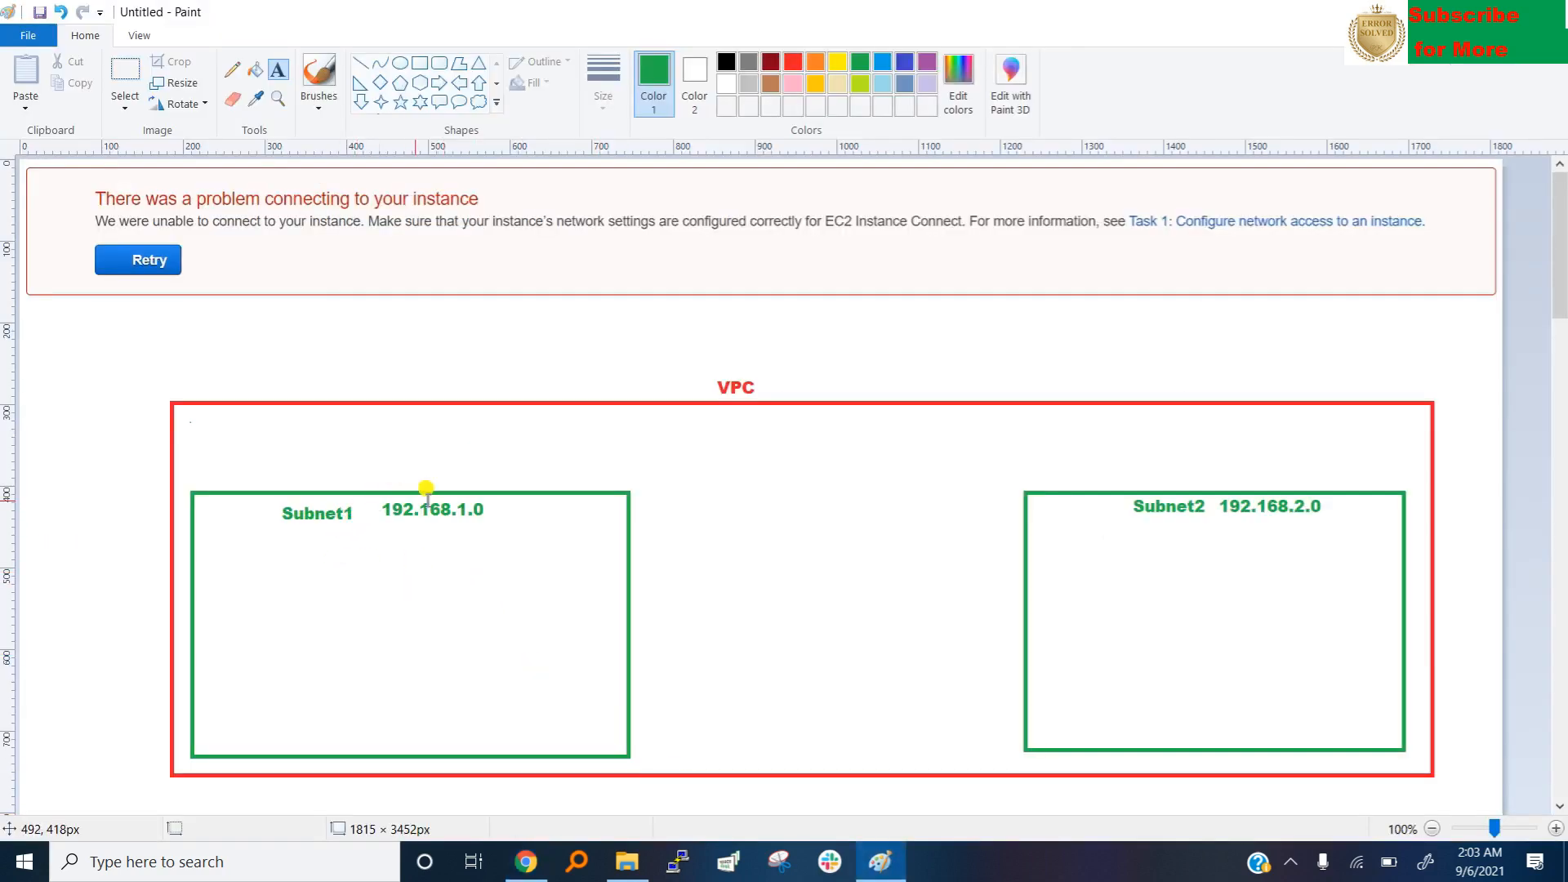
mouse_move(530, 838)
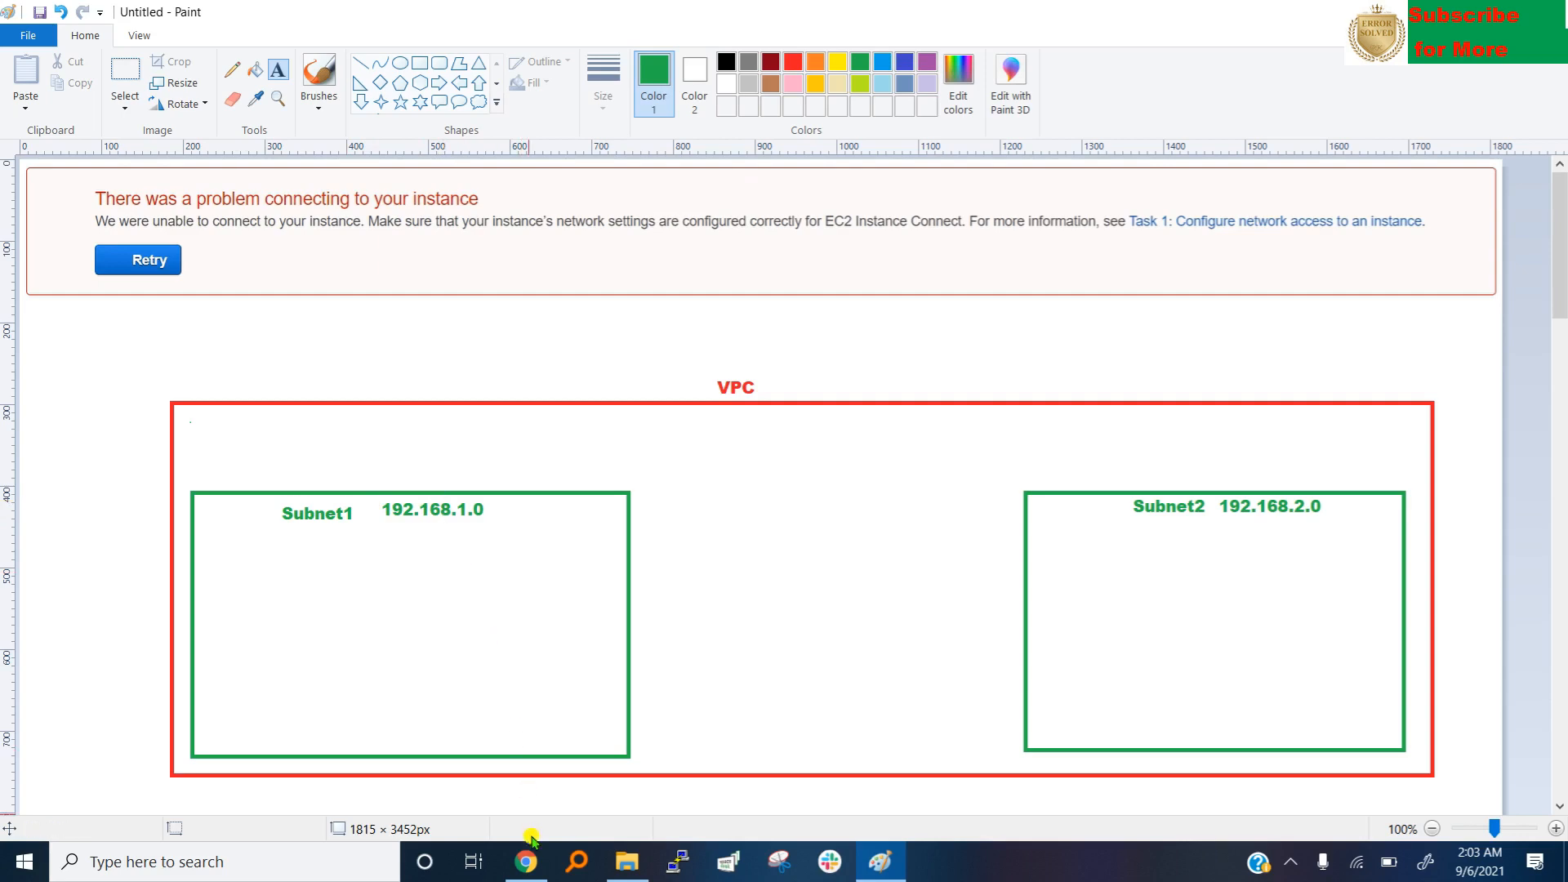
left_click(525, 860)
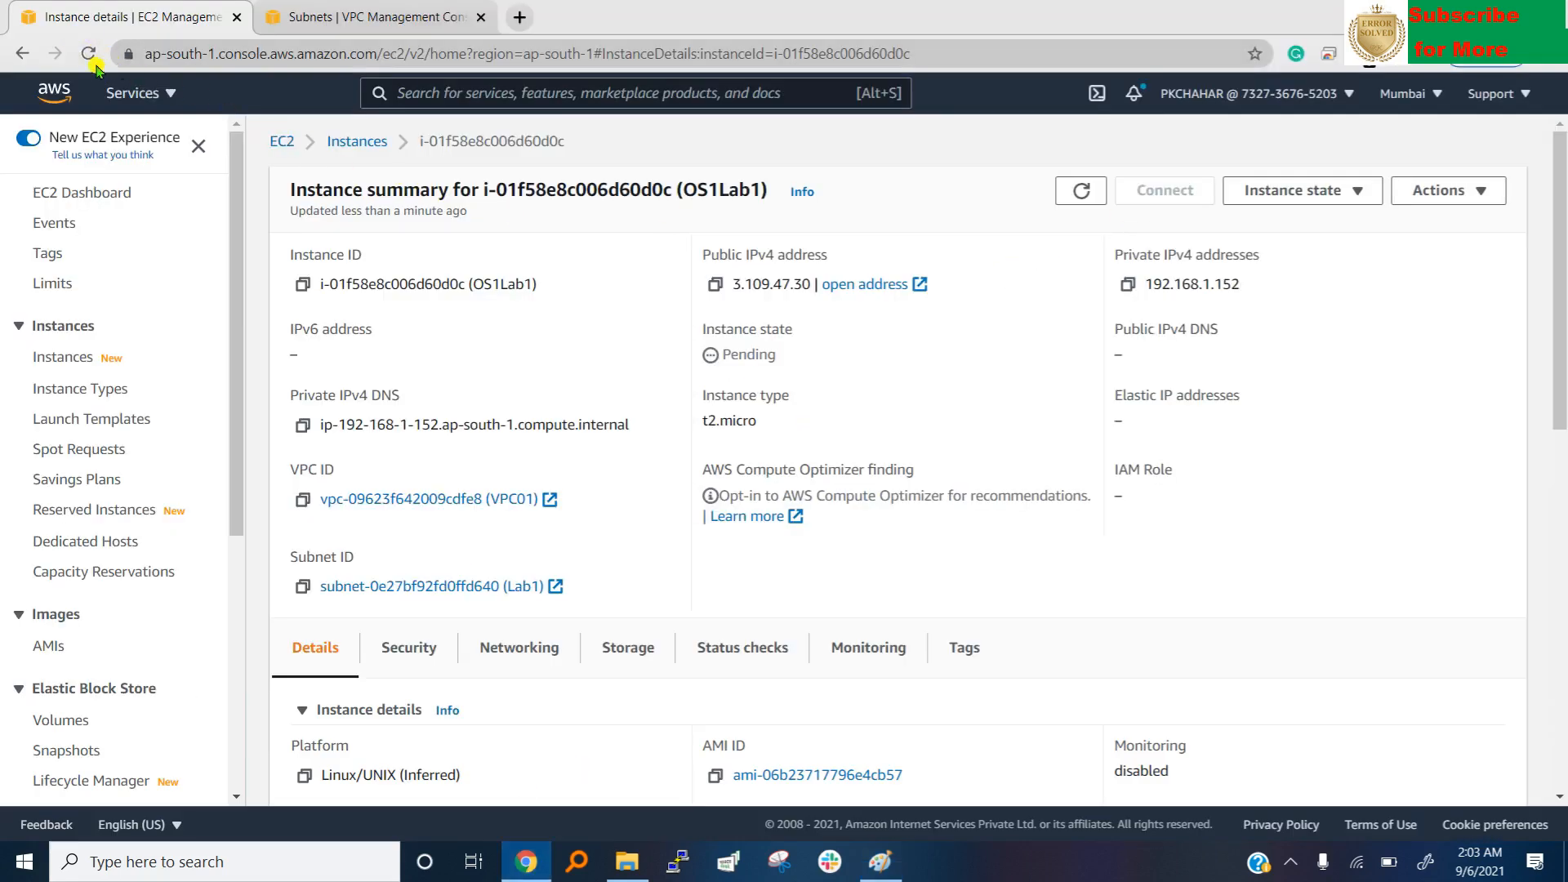
Refresh OS1Lab1 and attempt EC2 Instance Connect as root, which fails.
left_click(88, 53)
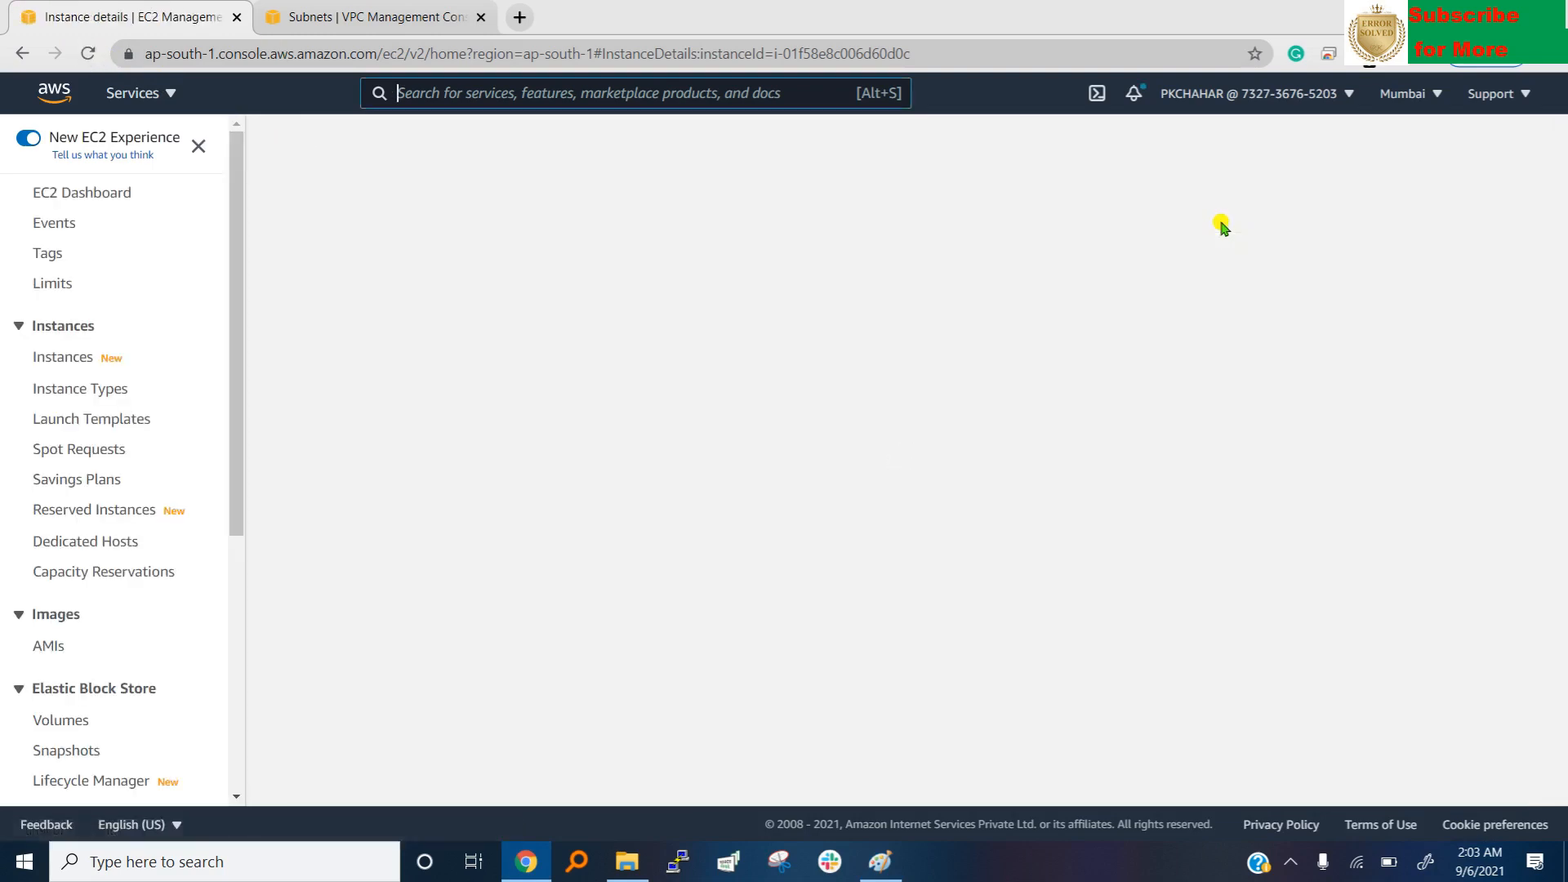
left_click(1163, 190)
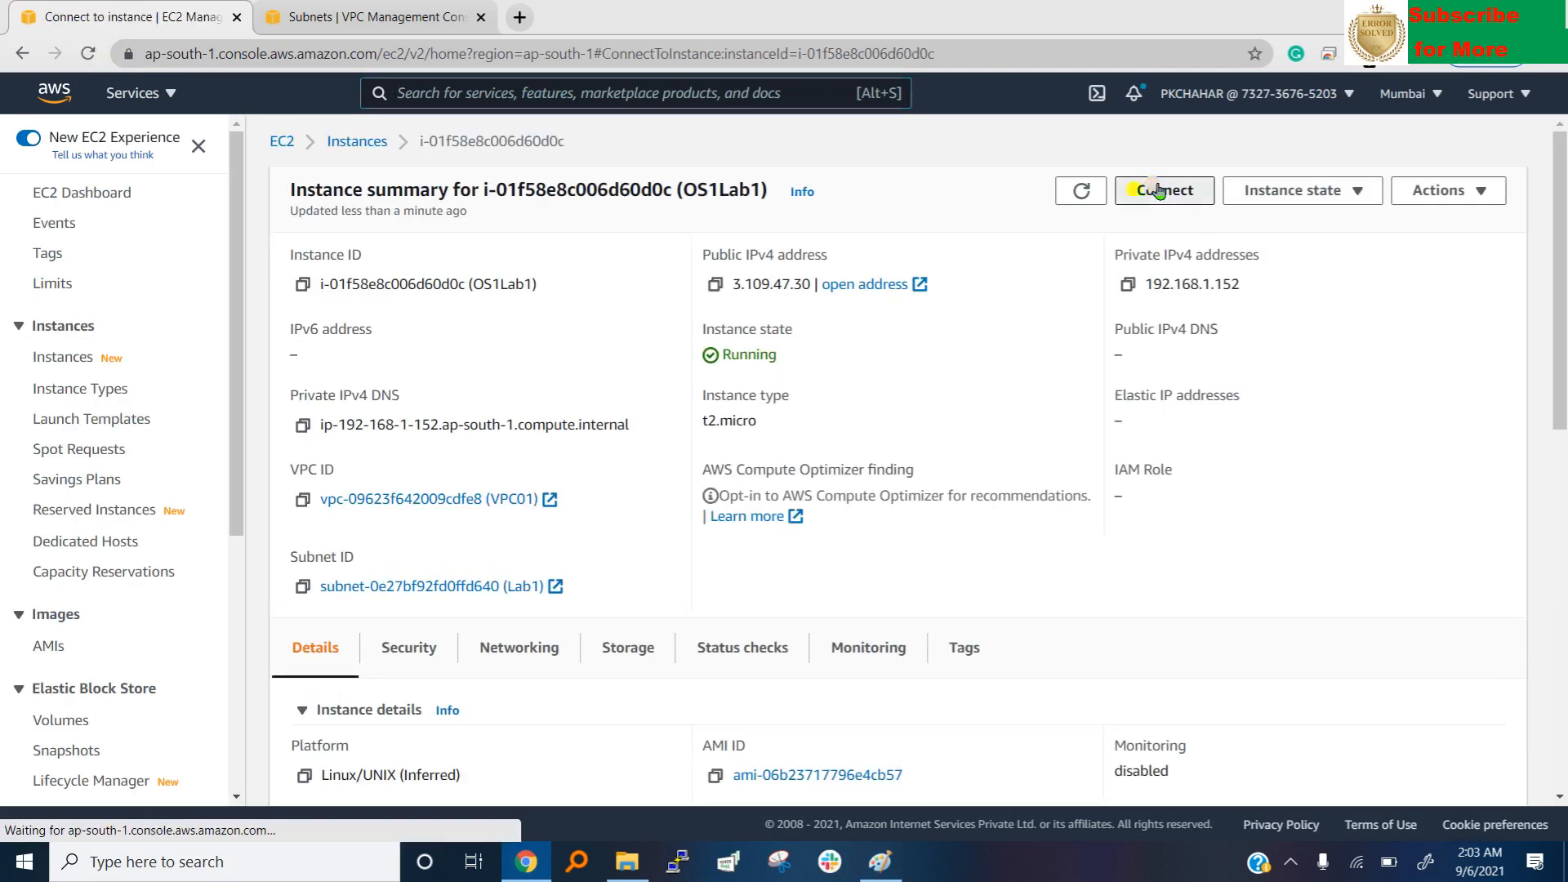
left_click(1163, 190)
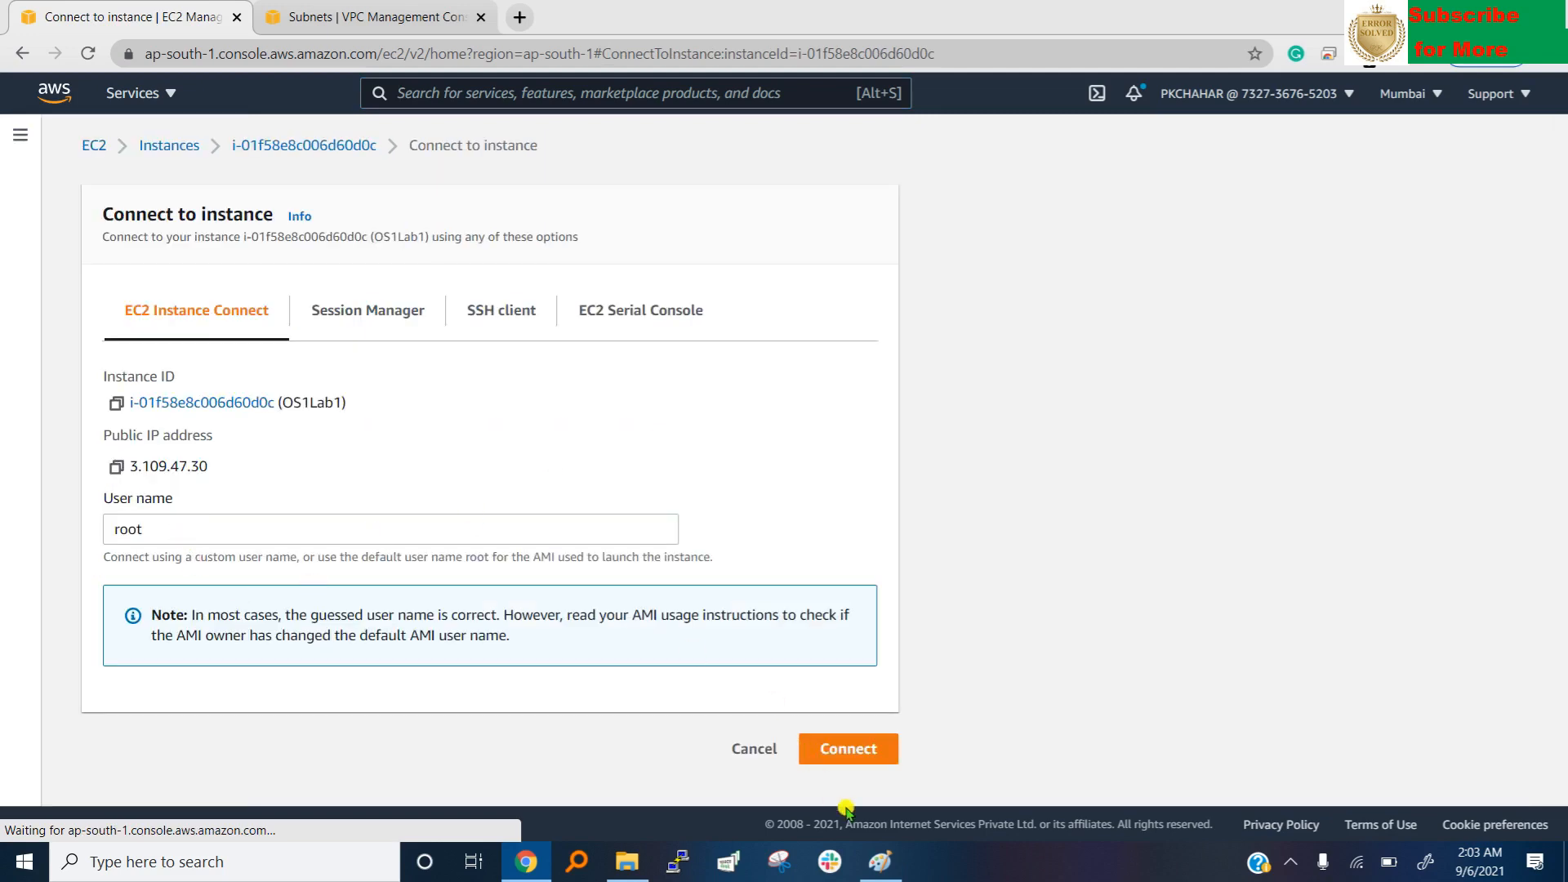
left_click(847, 748)
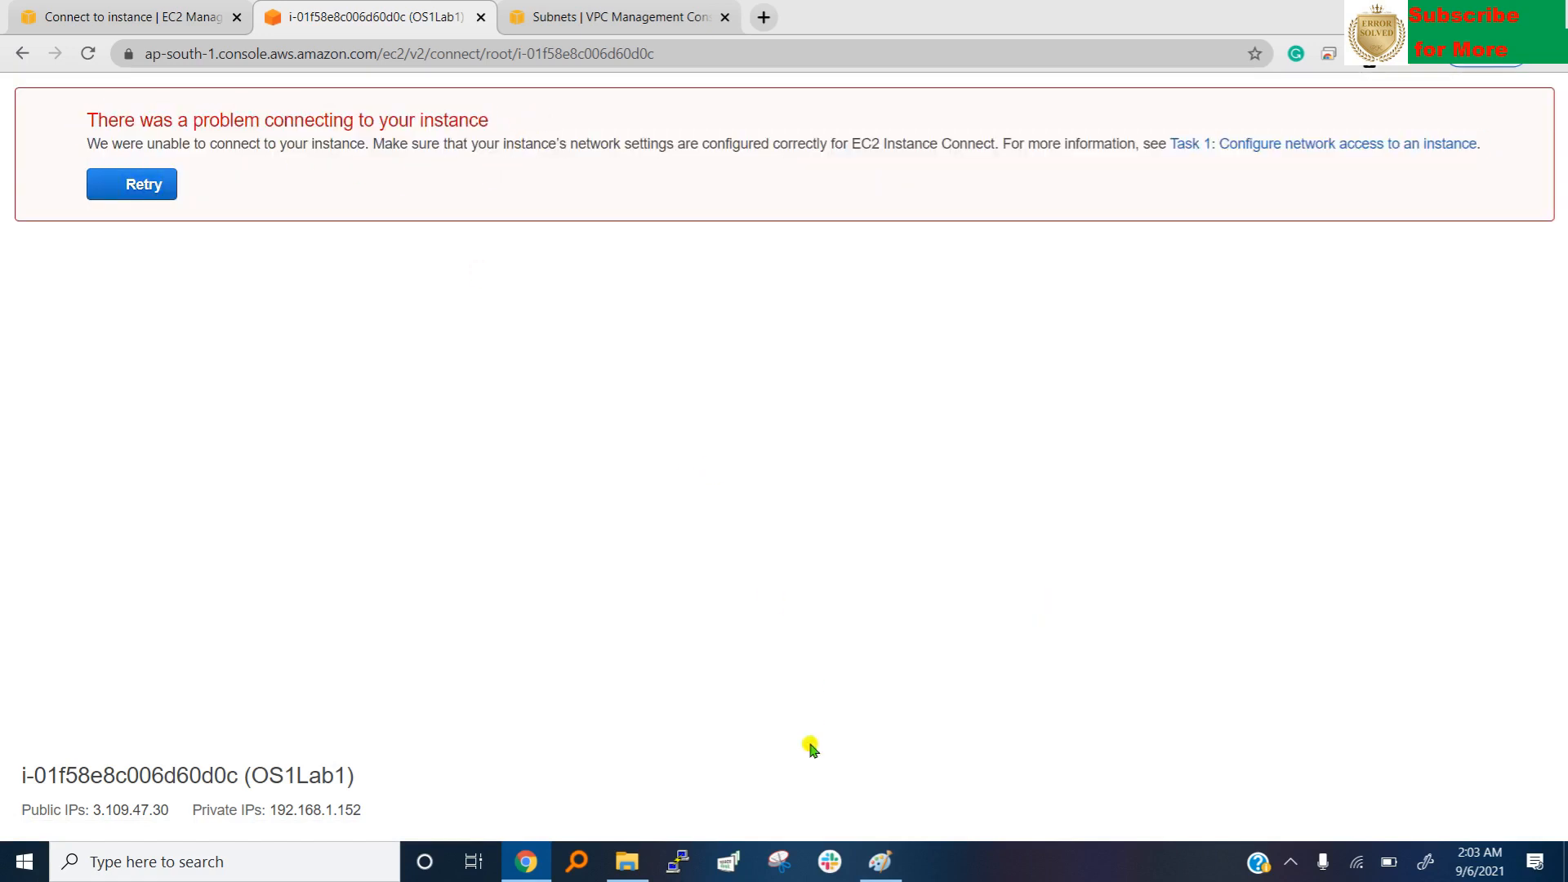
left_click(879, 861)
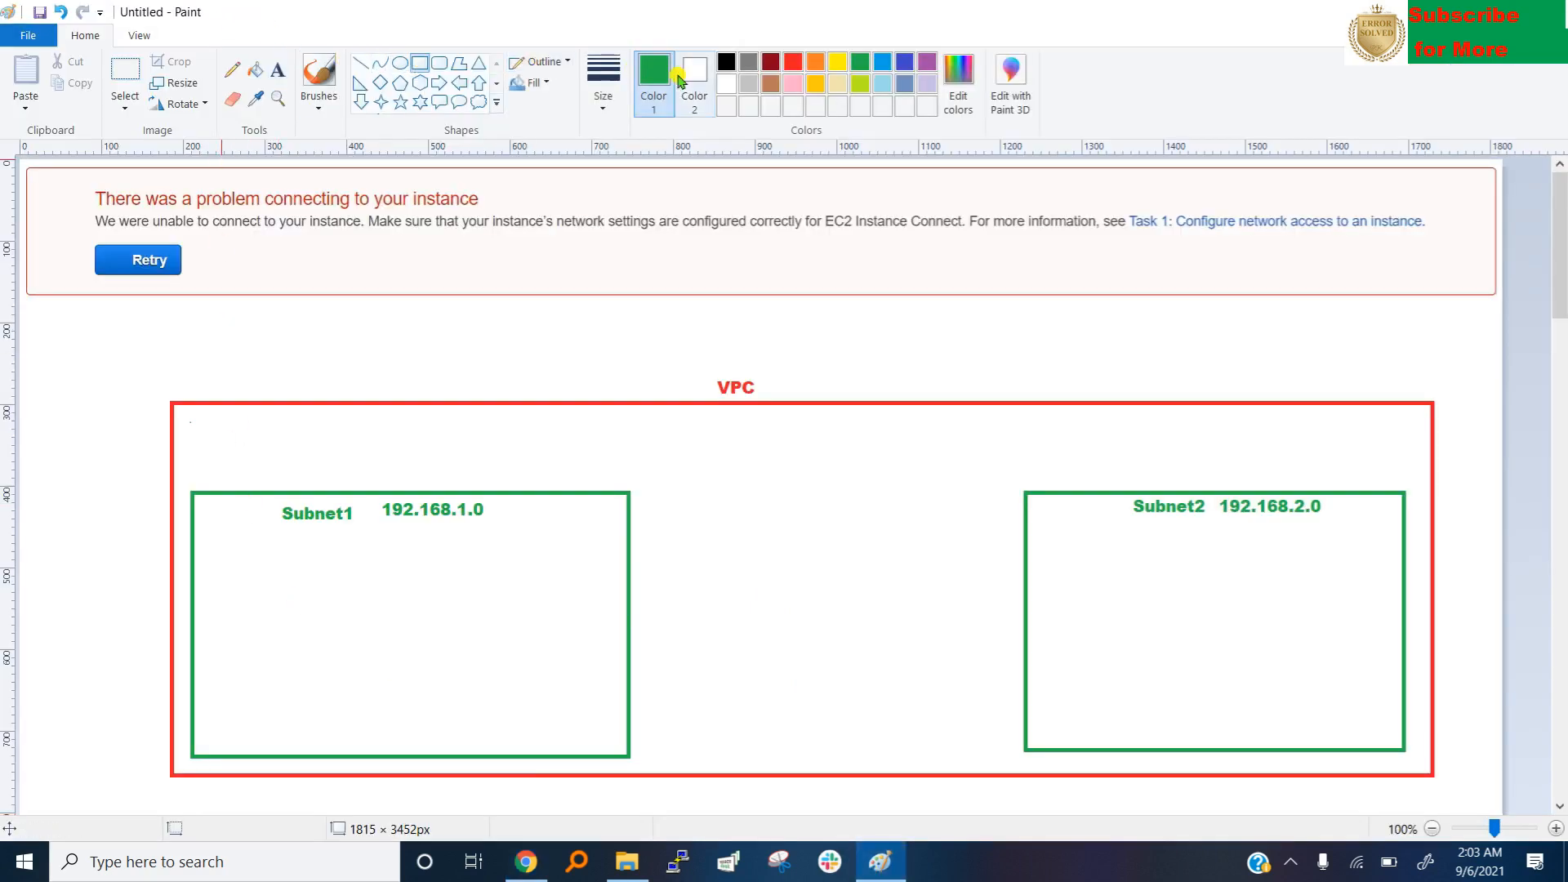
Draw an orange os1 box in Subnet1 with freehand route lines past the VPC.
left_click(818, 61)
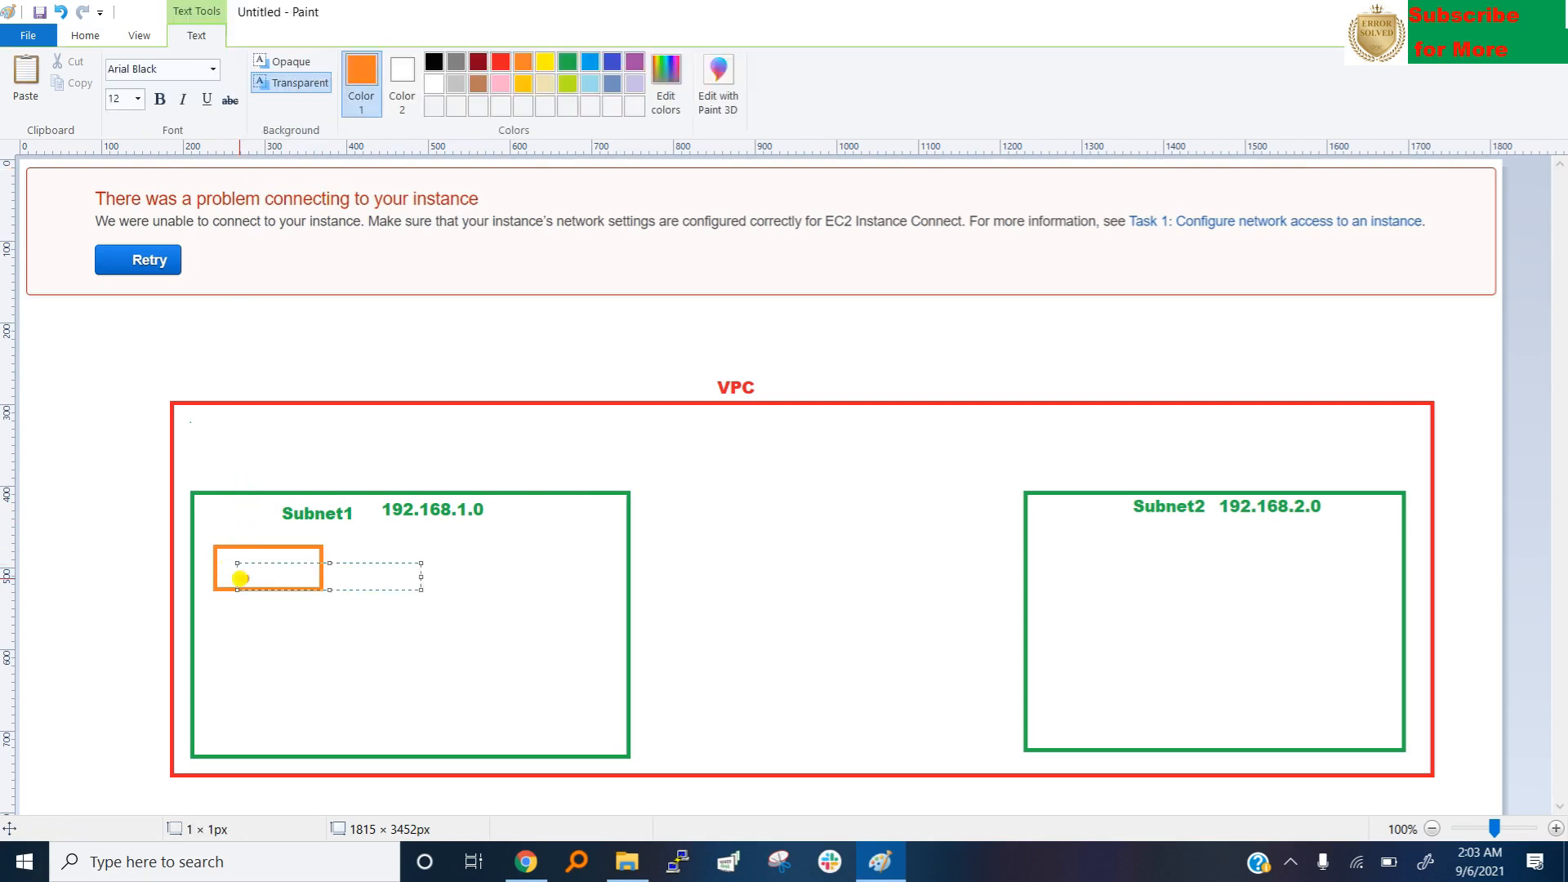
type("s1")
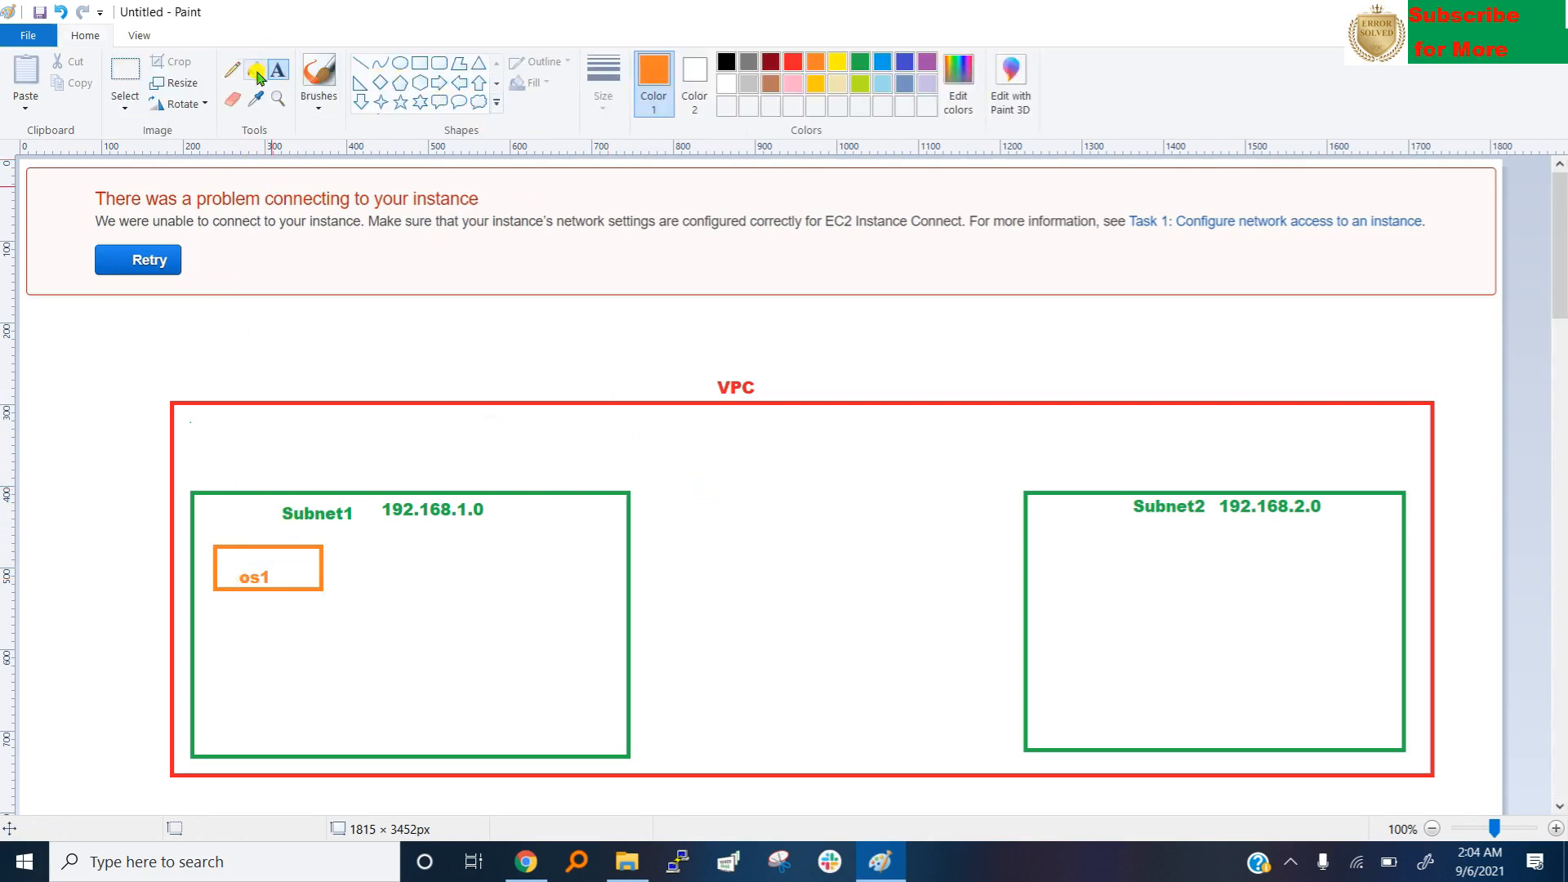
left_click(274, 69)
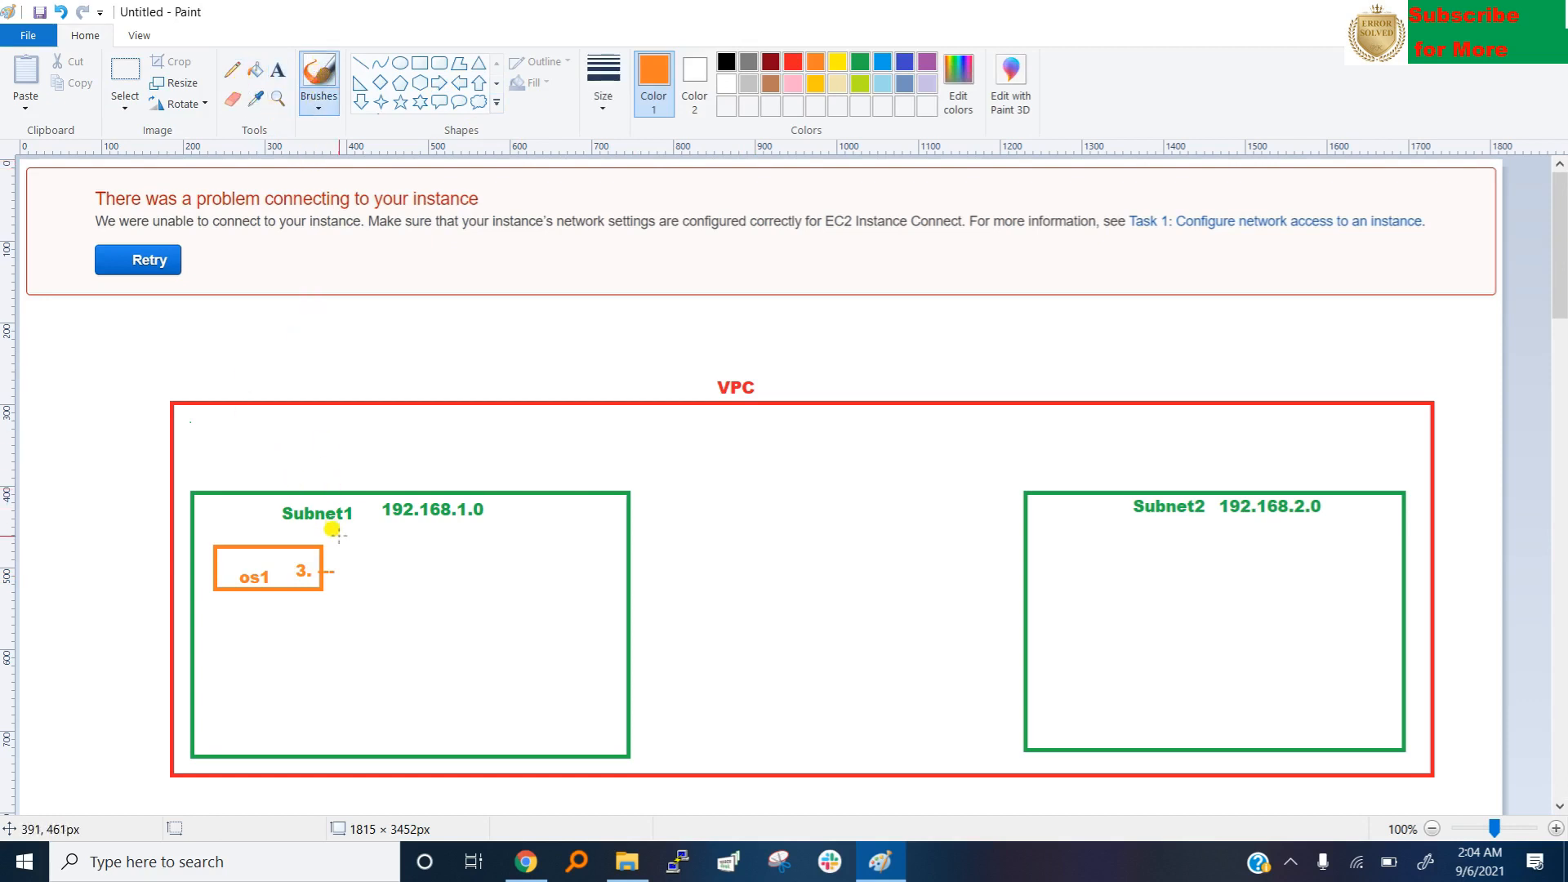
mouse_move(592, 671)
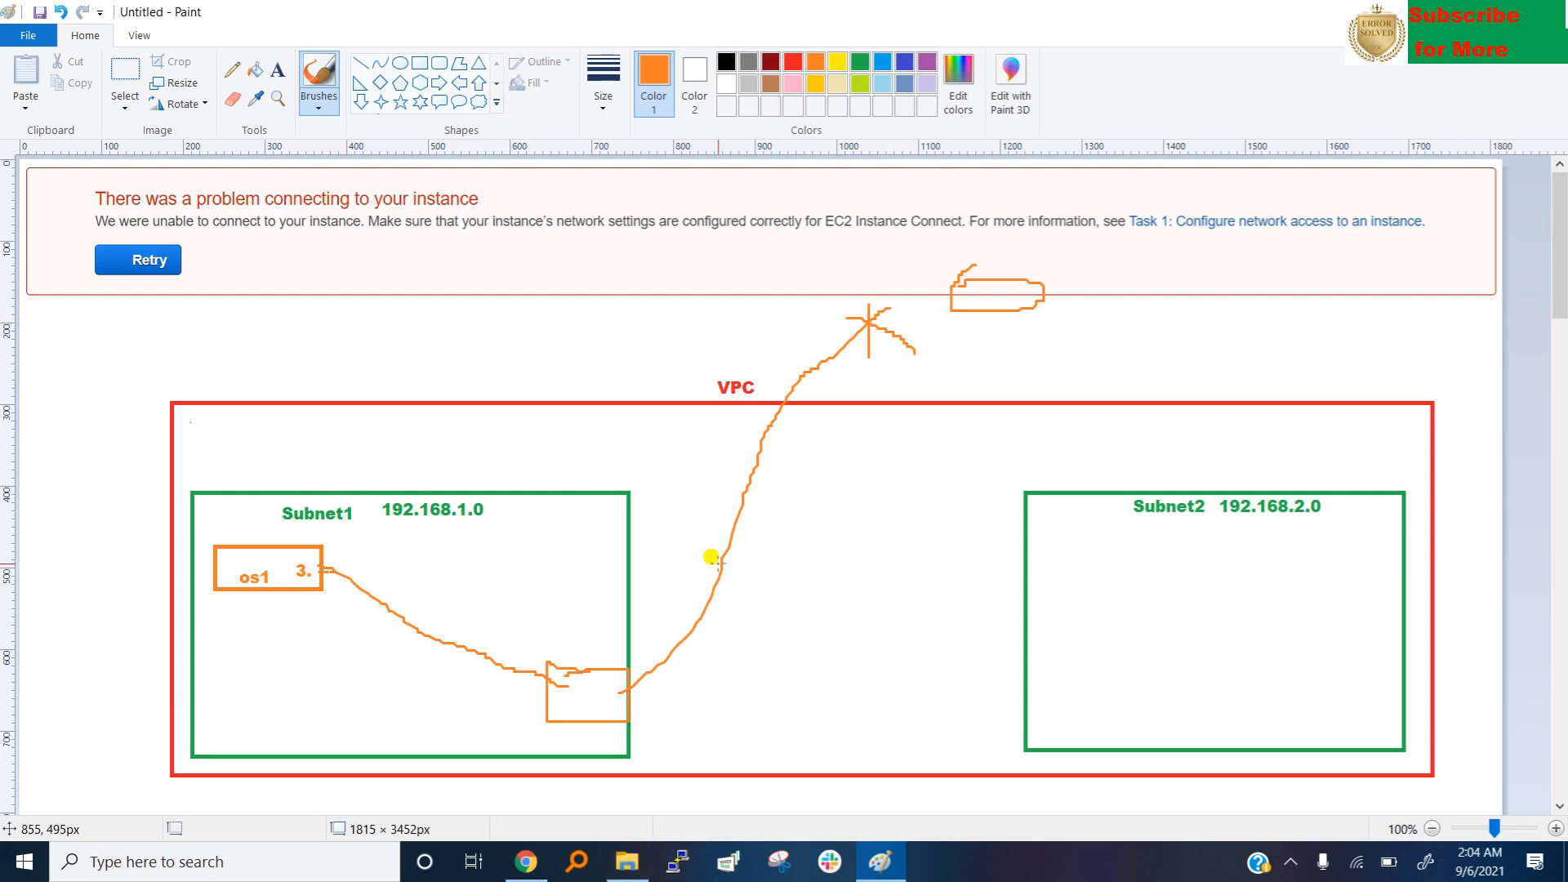
mouse_move(615, 692)
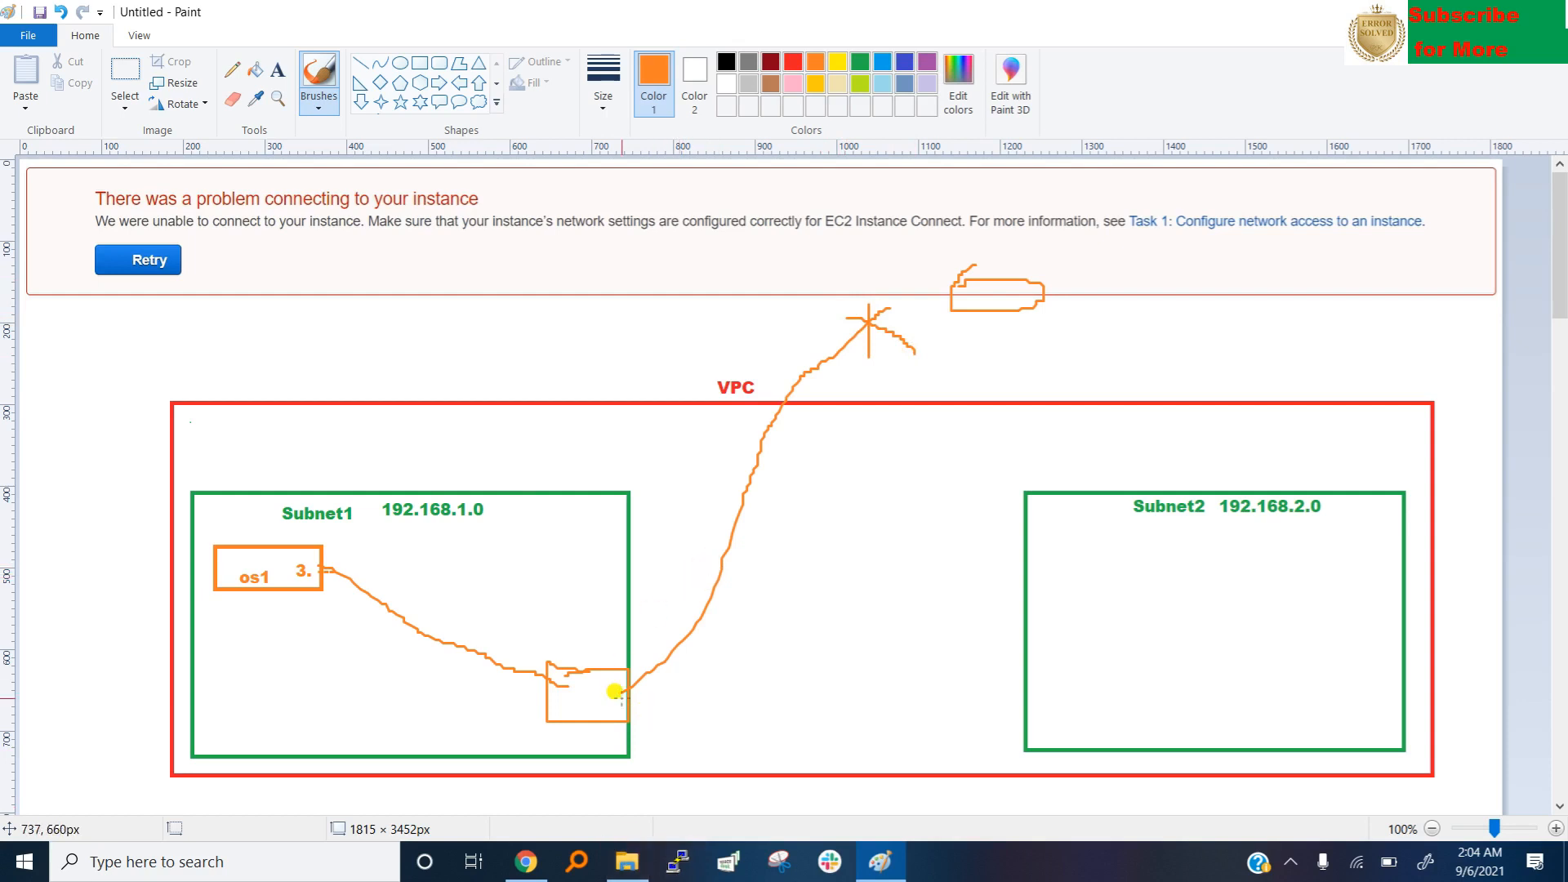
mouse_move(775, 453)
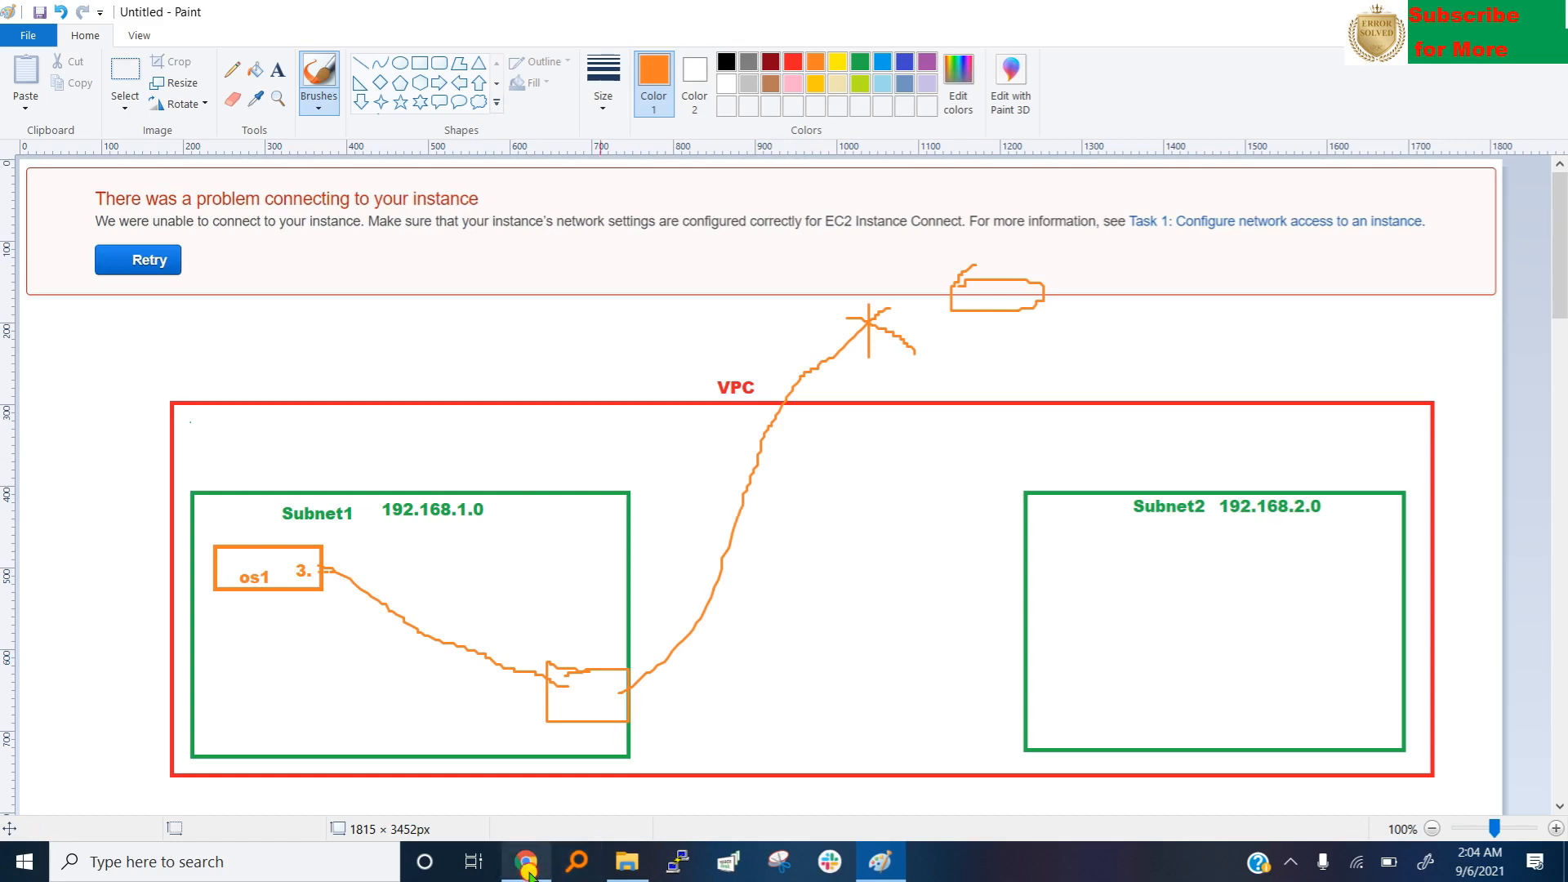
left_click(525, 861)
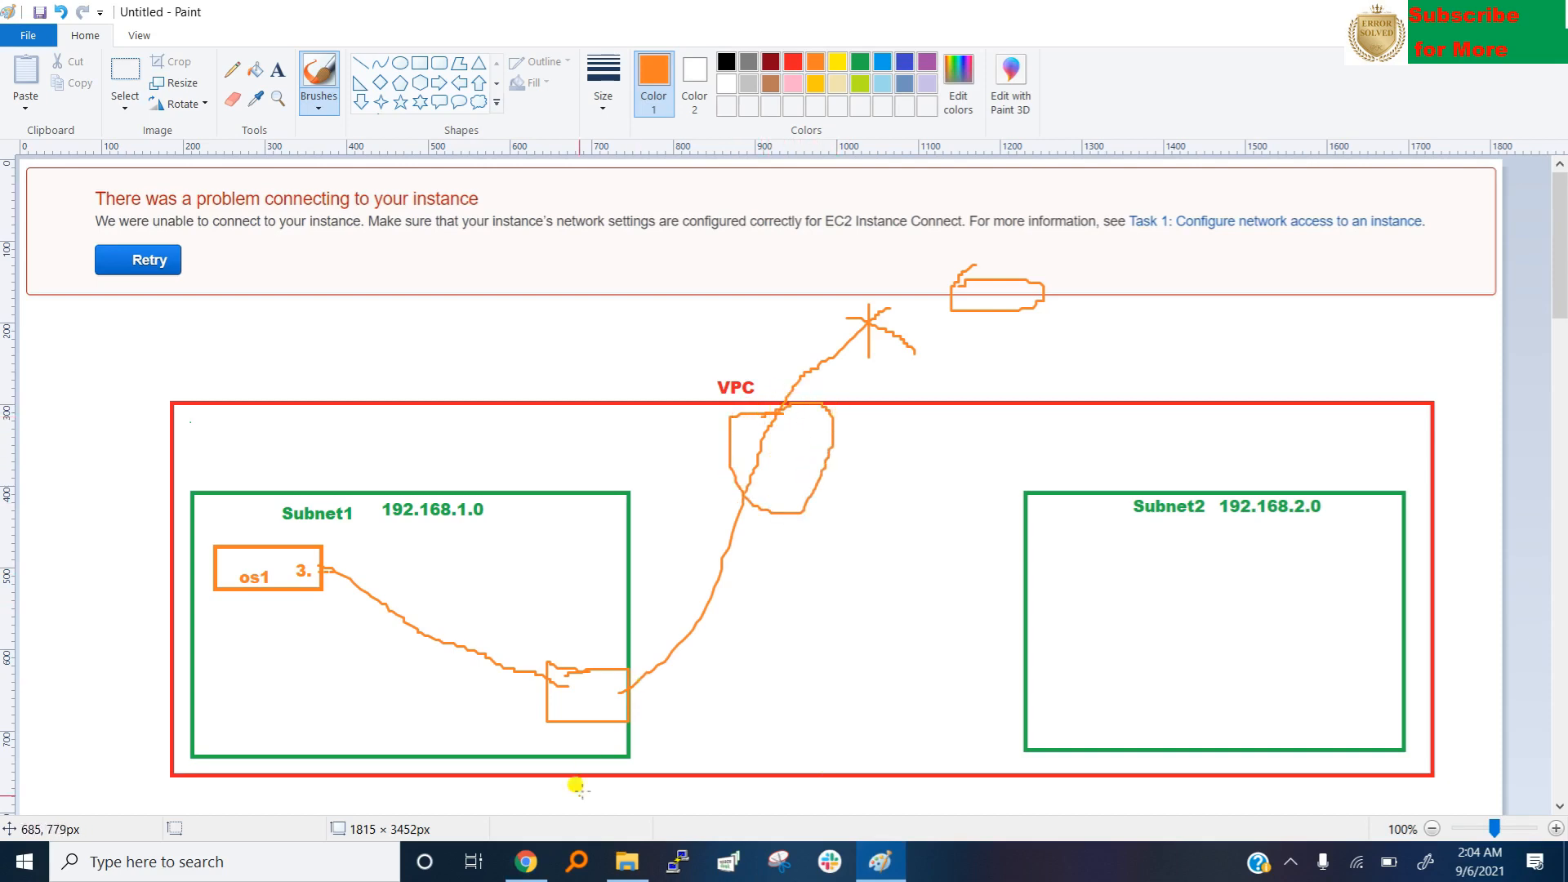
Return to the browser's Subnets tab and list the existing internet gateways.
left_click(525, 861)
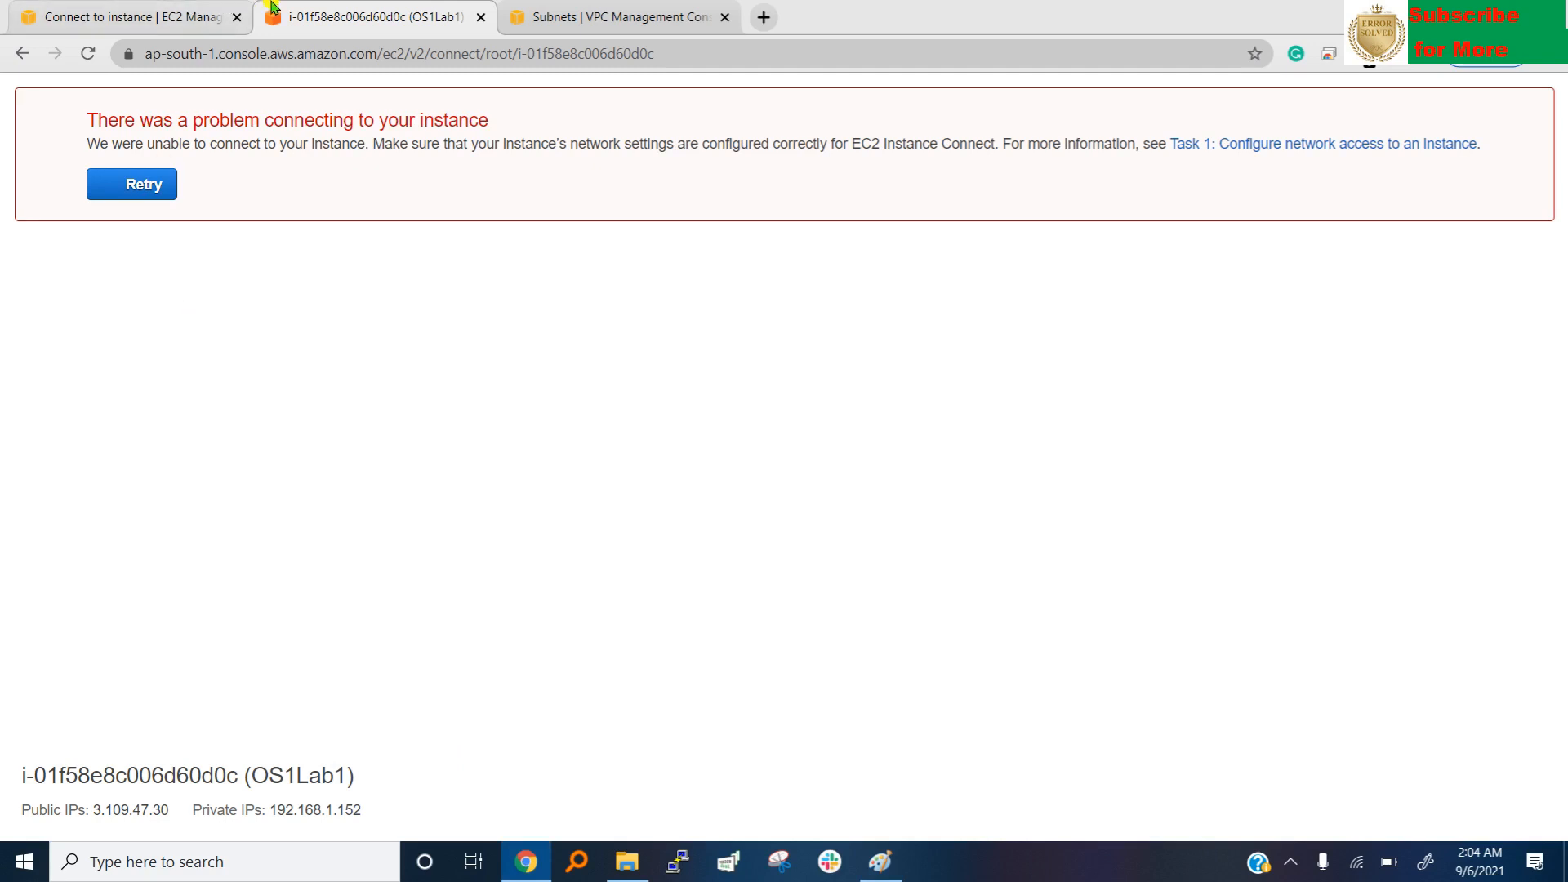
left_click(615, 17)
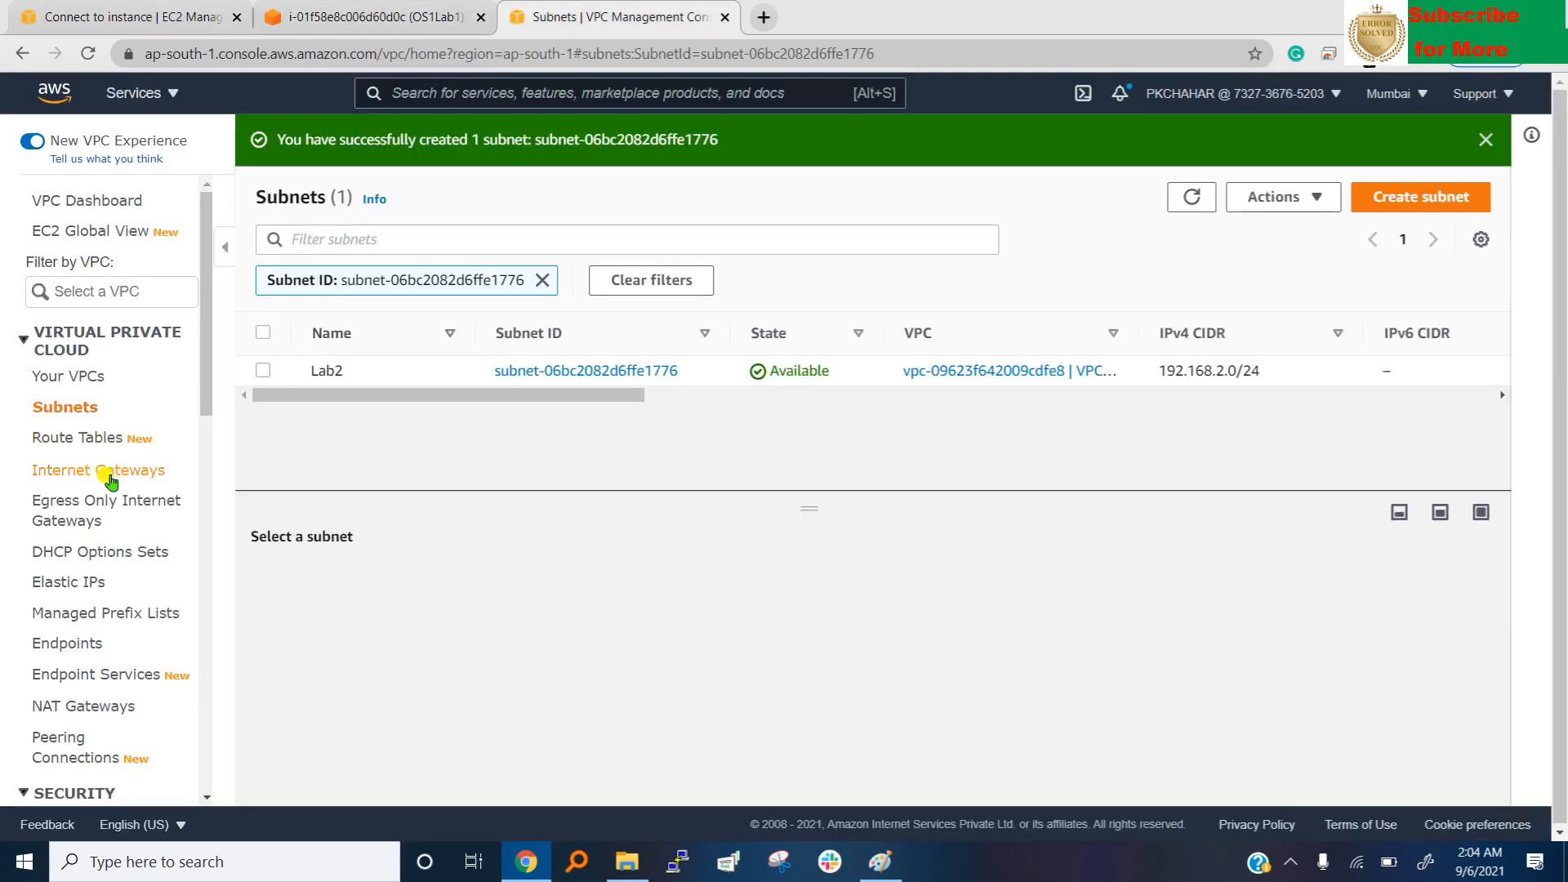
left_click(99, 471)
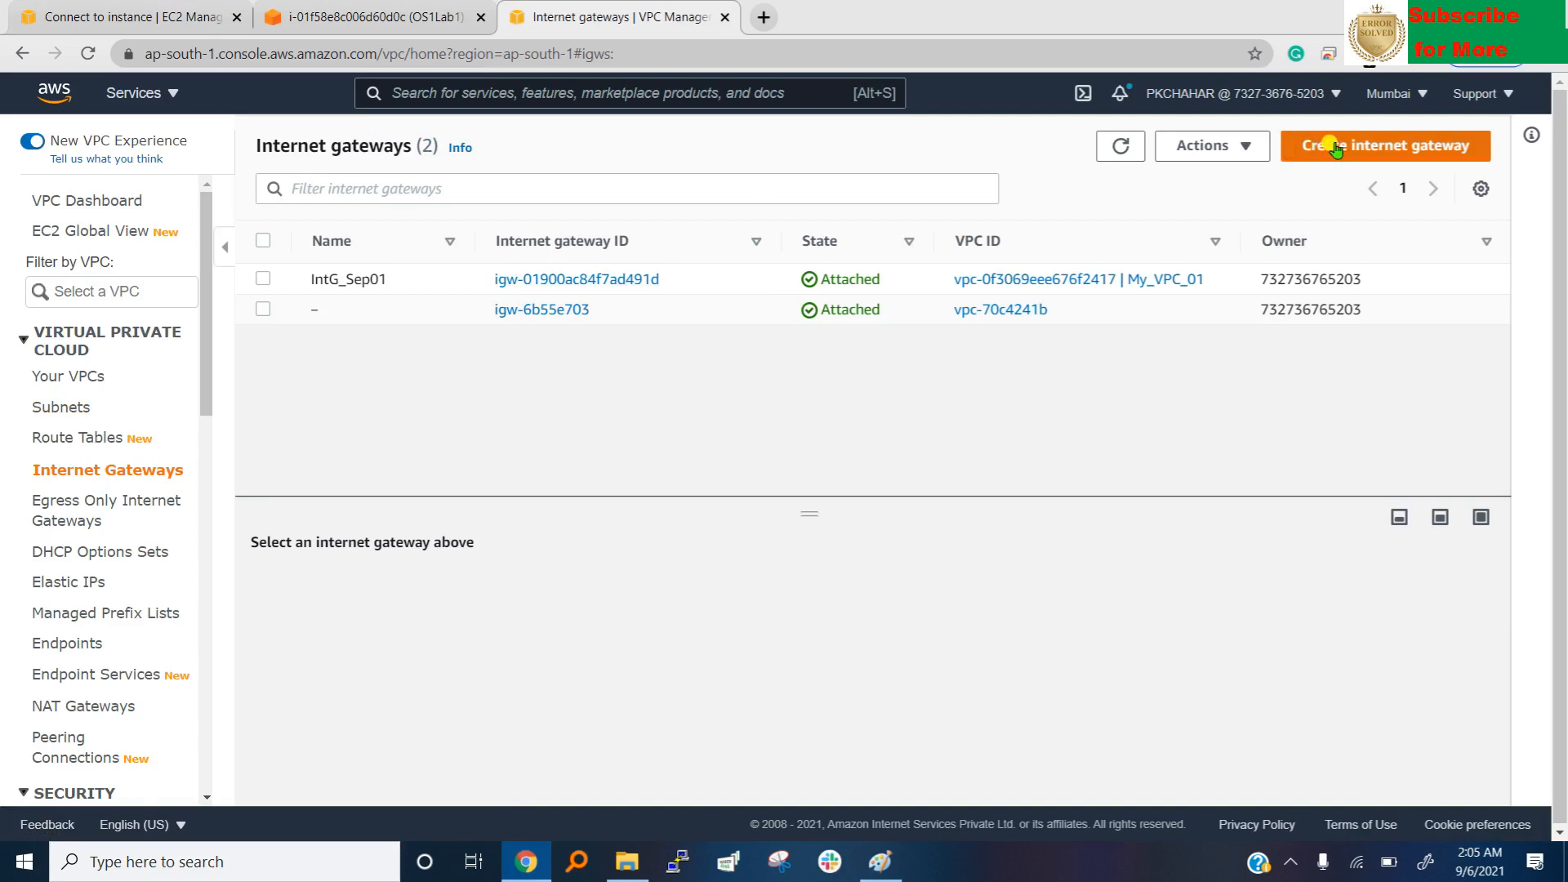
Create internet gateway IG01 and note it is still Detached with no VPC.
left_click(1385, 145)
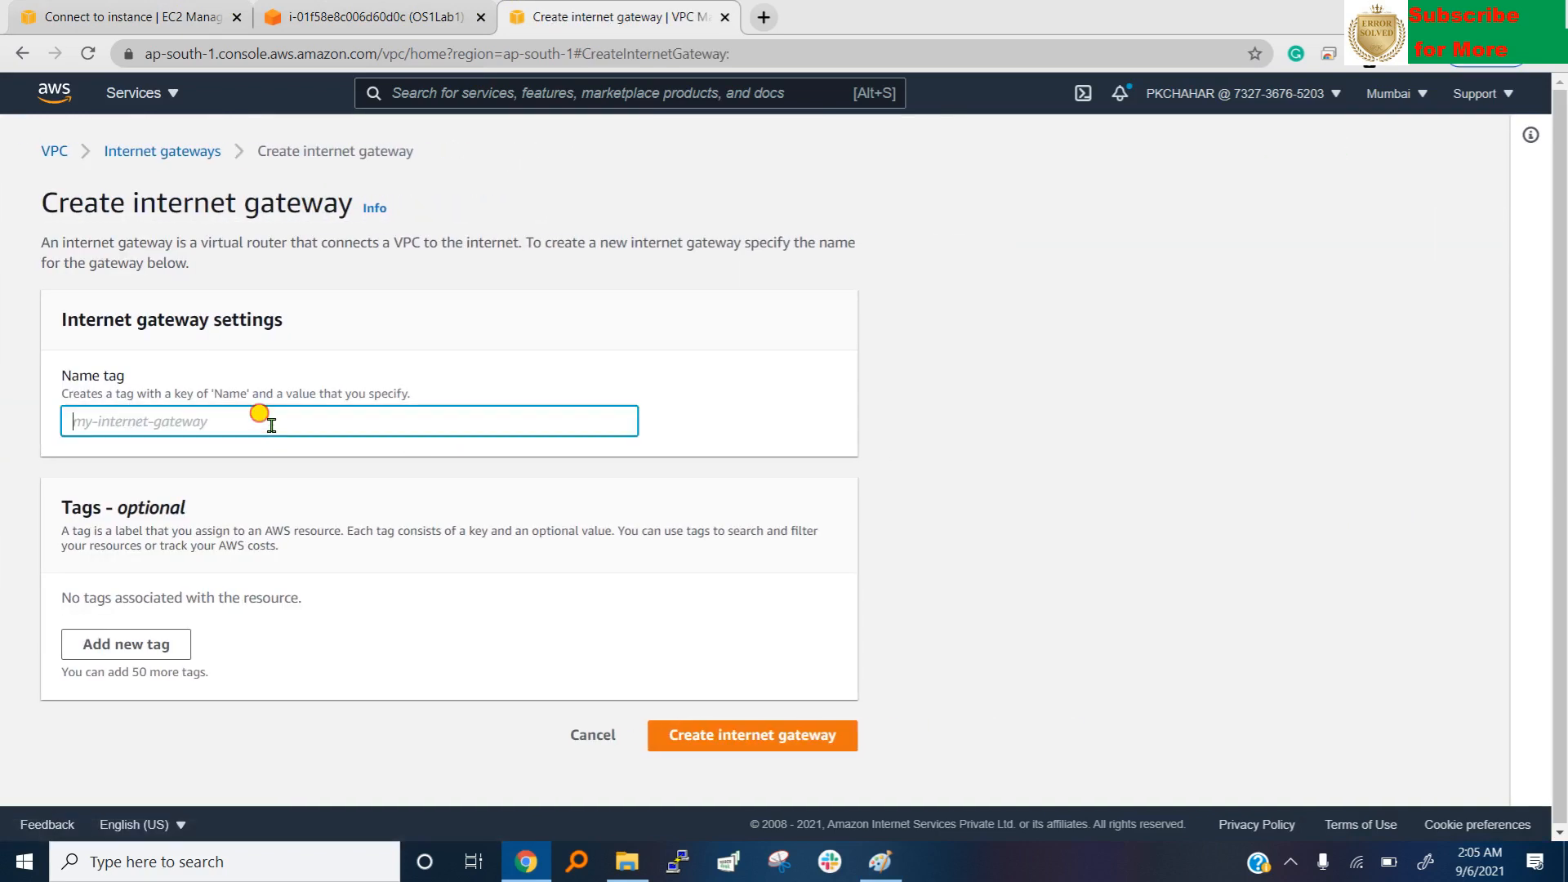
type("l")
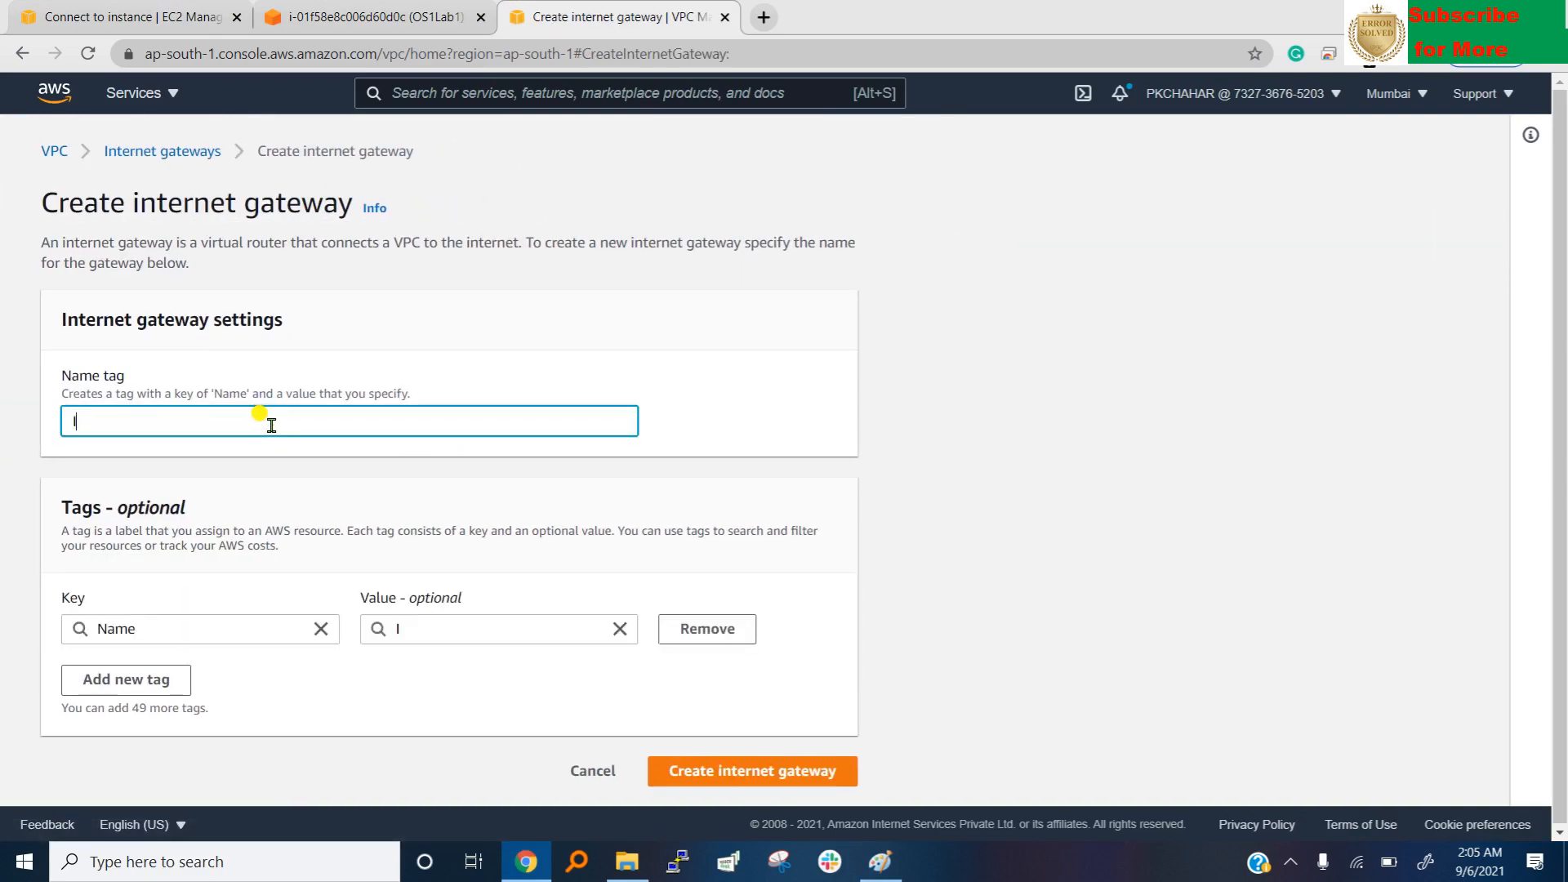
type("IG01")
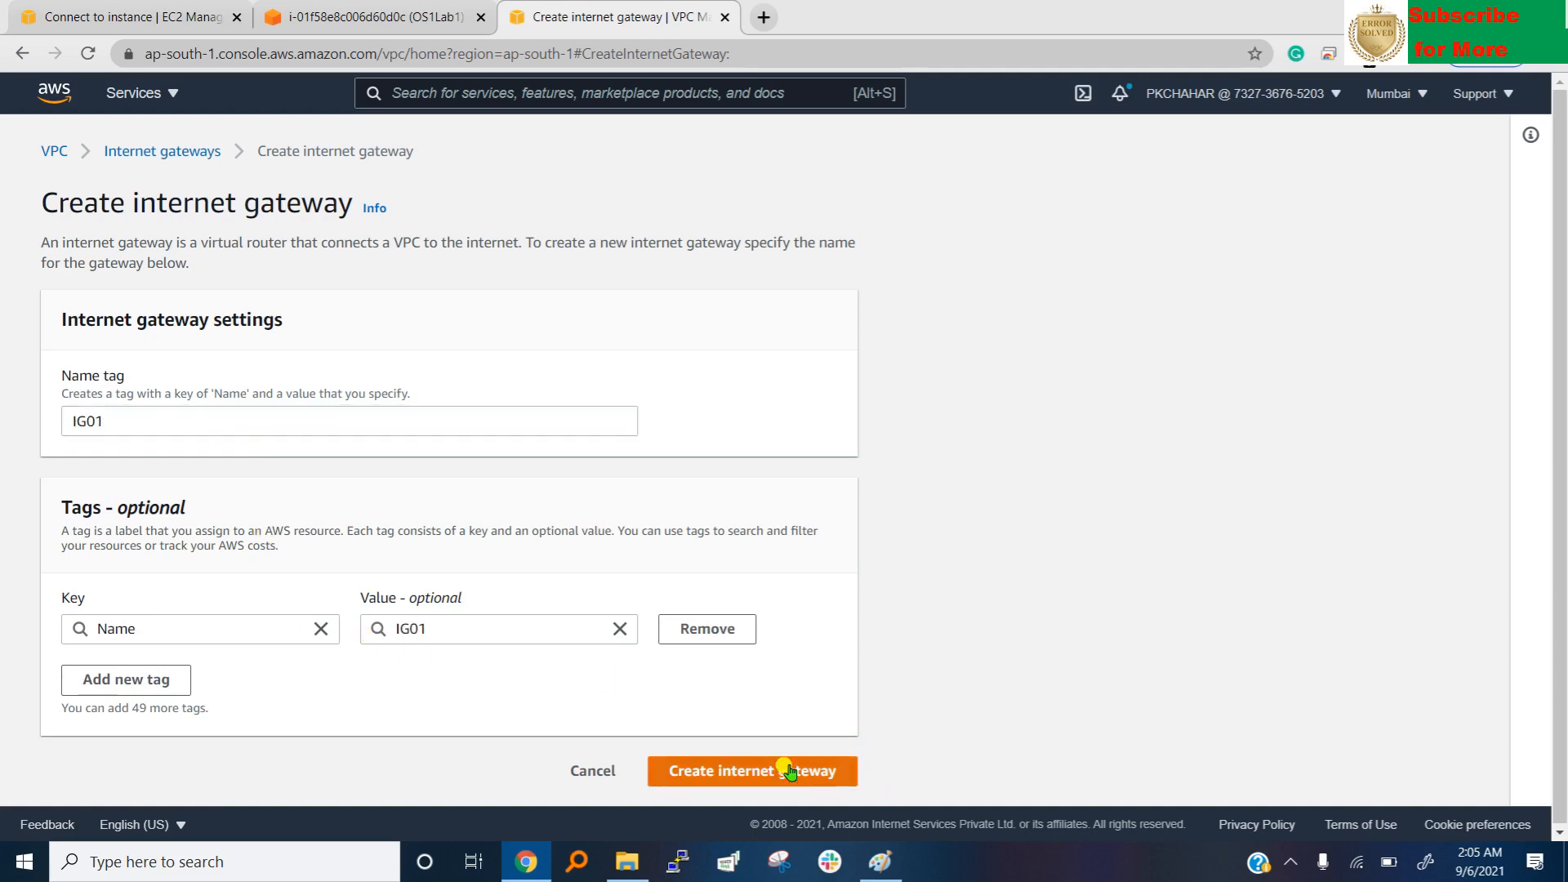
left_click(752, 771)
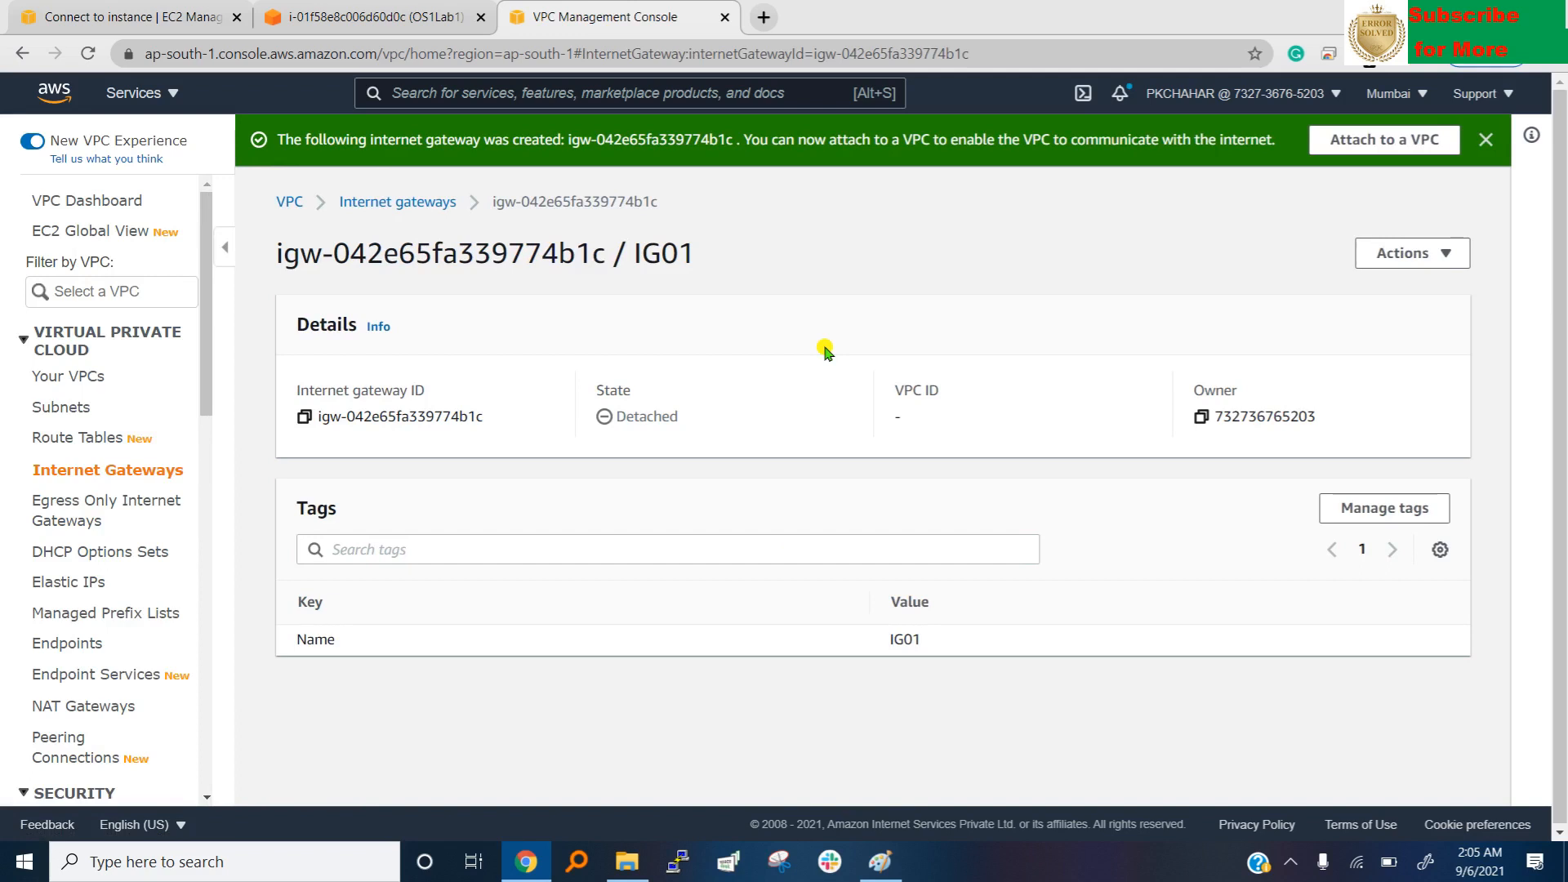
double_click(648, 416)
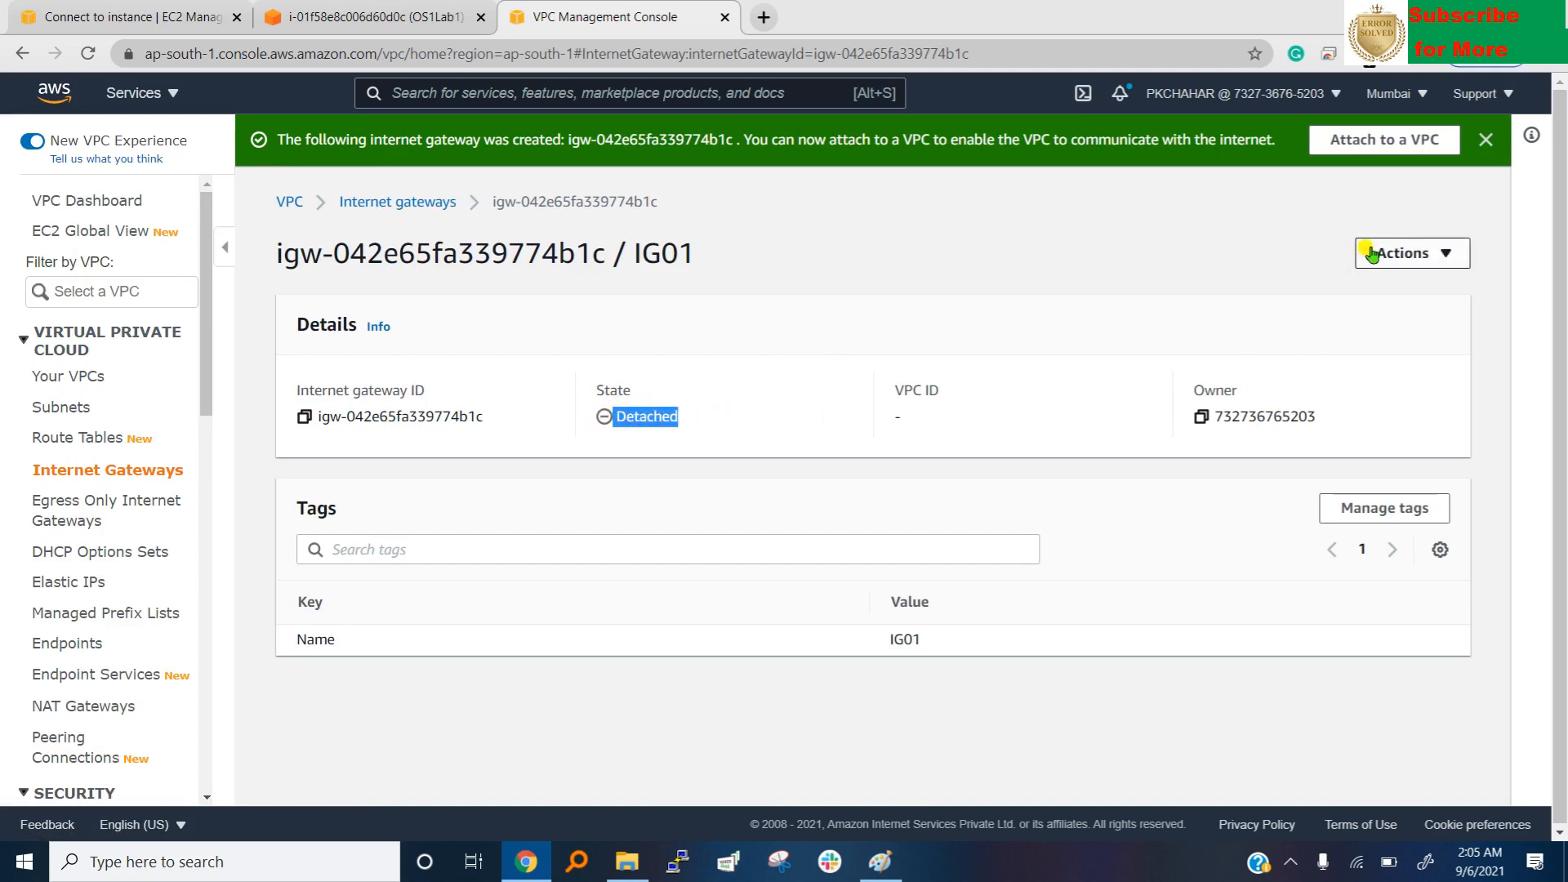
Start Attach to VPC for IG01 and bring up the VPC list offering VPC01.
left_click(1411, 253)
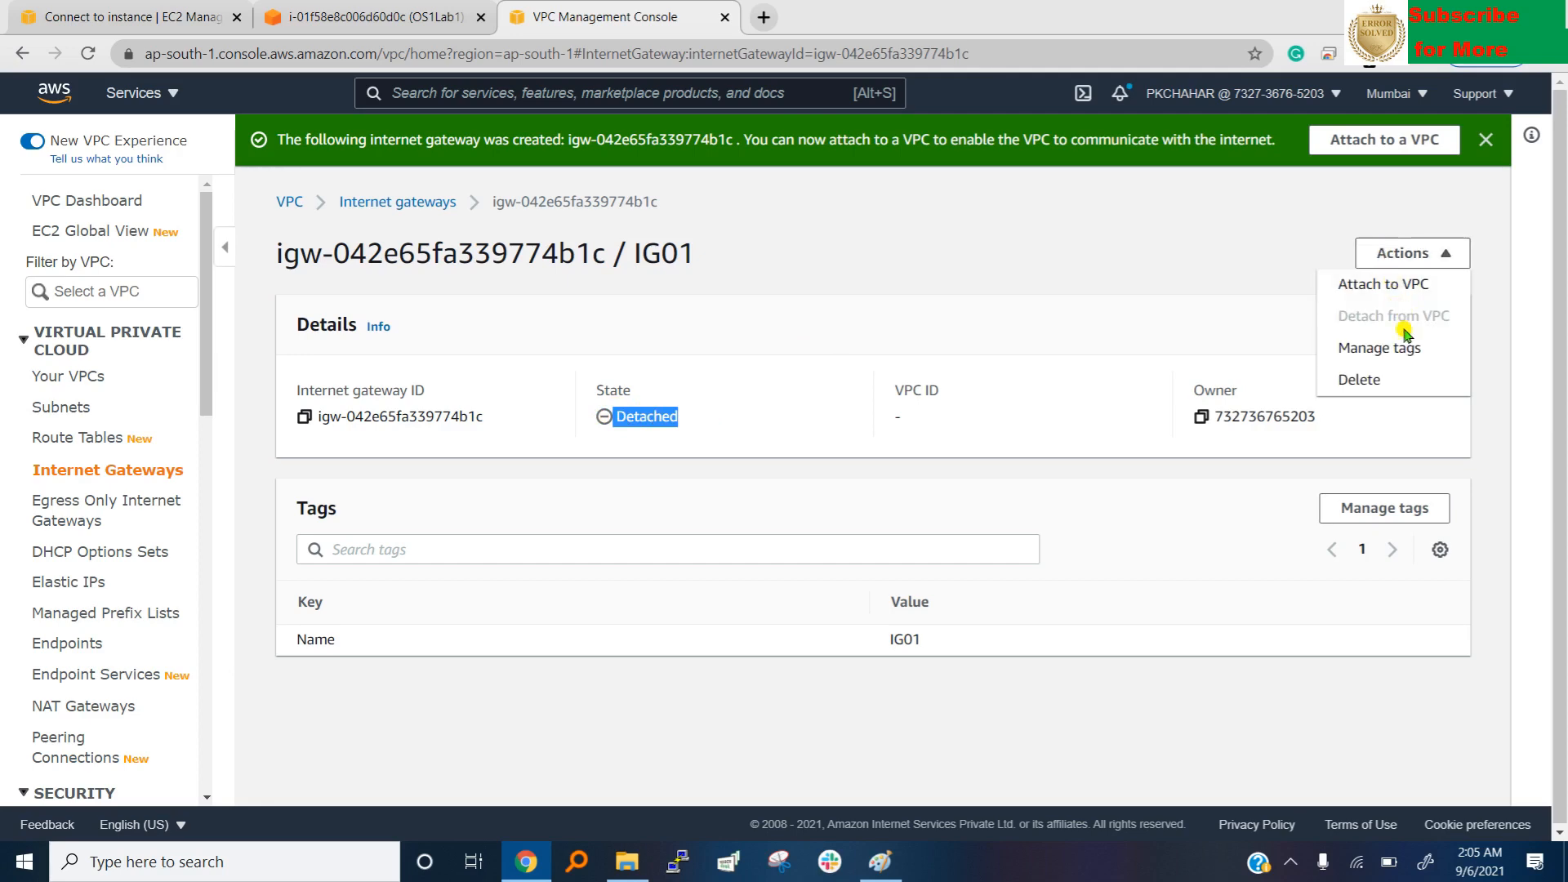
left_click(1385, 284)
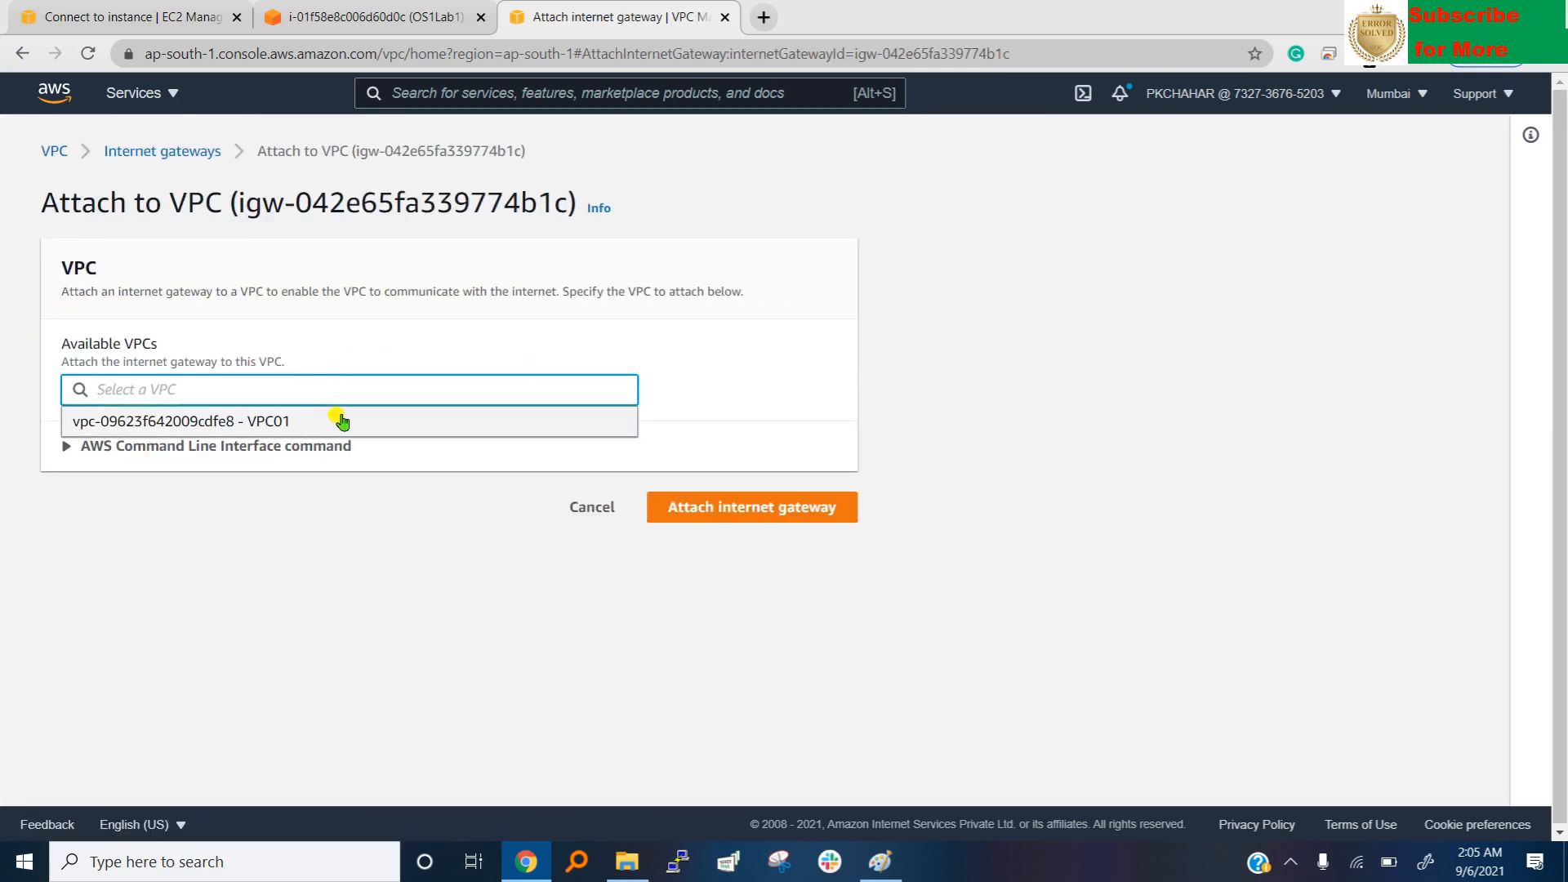
left_click(180, 421)
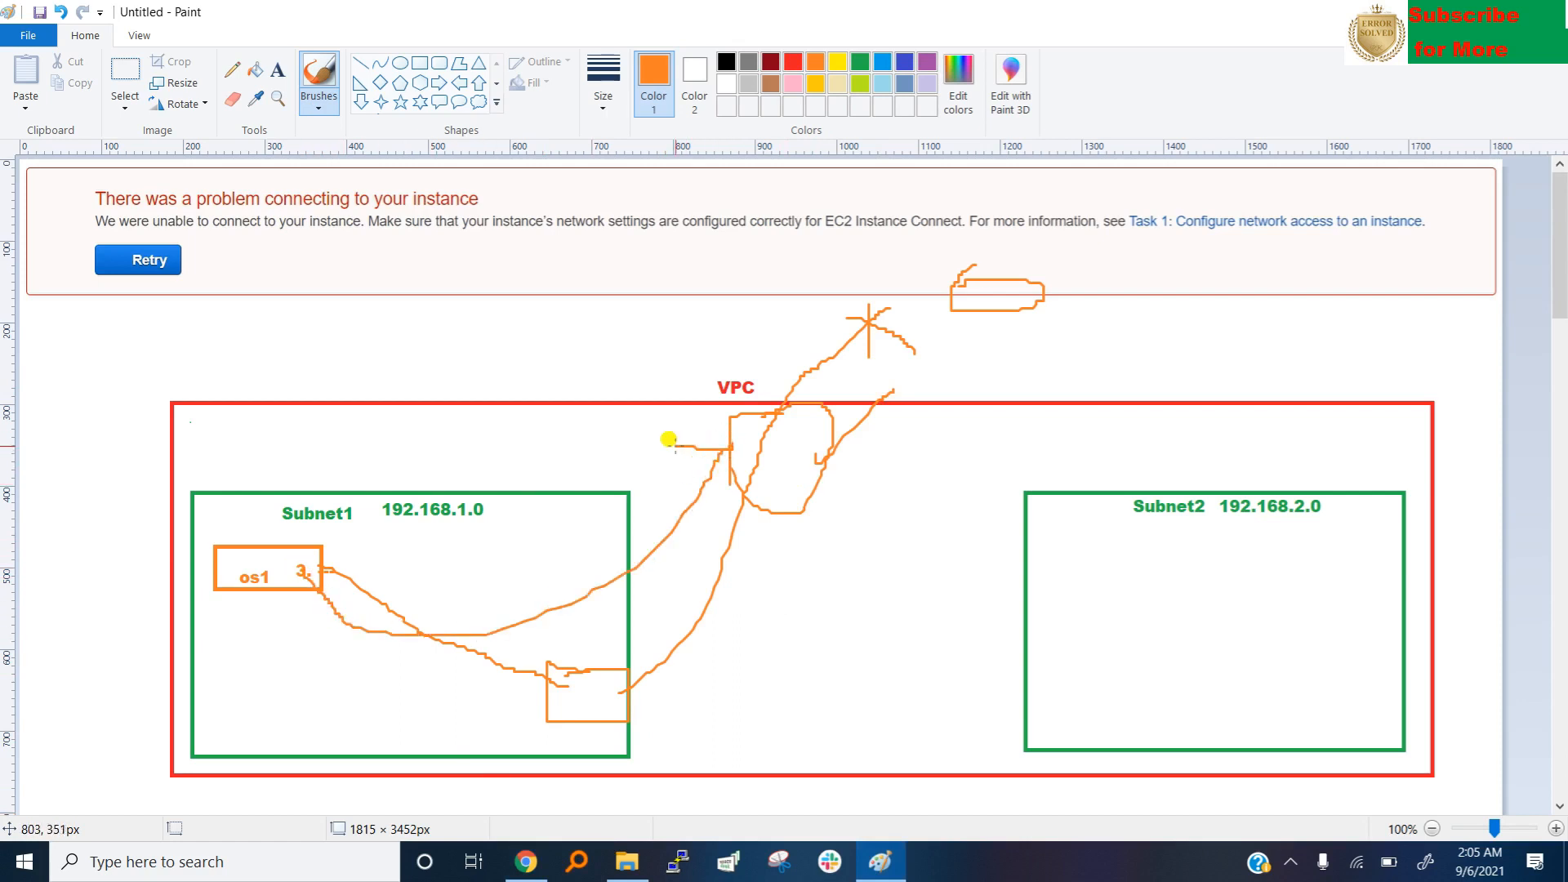
mouse_move(265, 514)
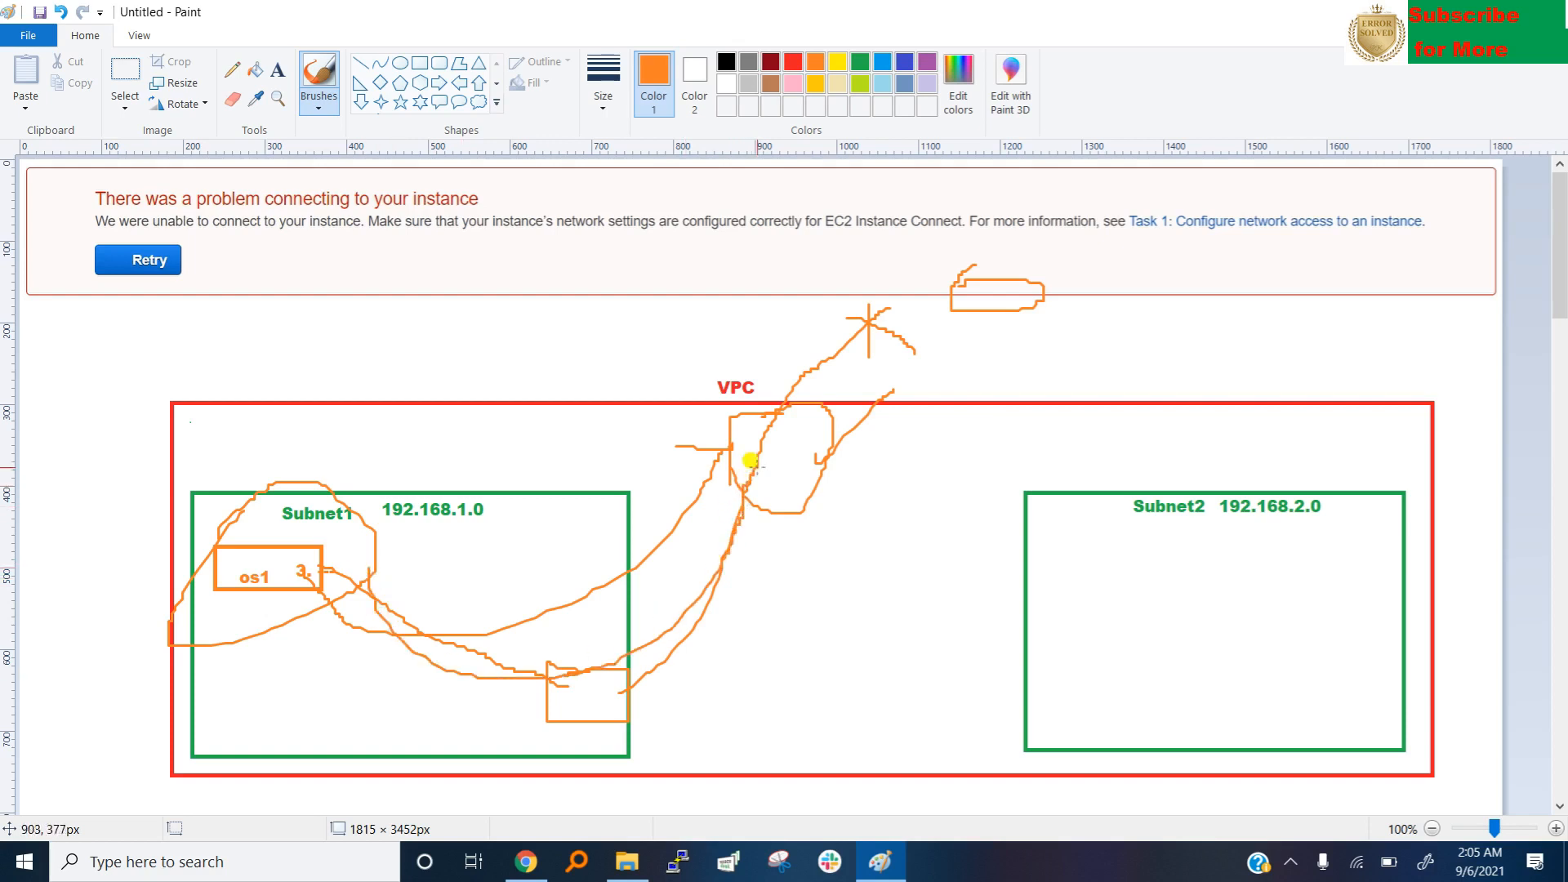
mouse_move(788, 436)
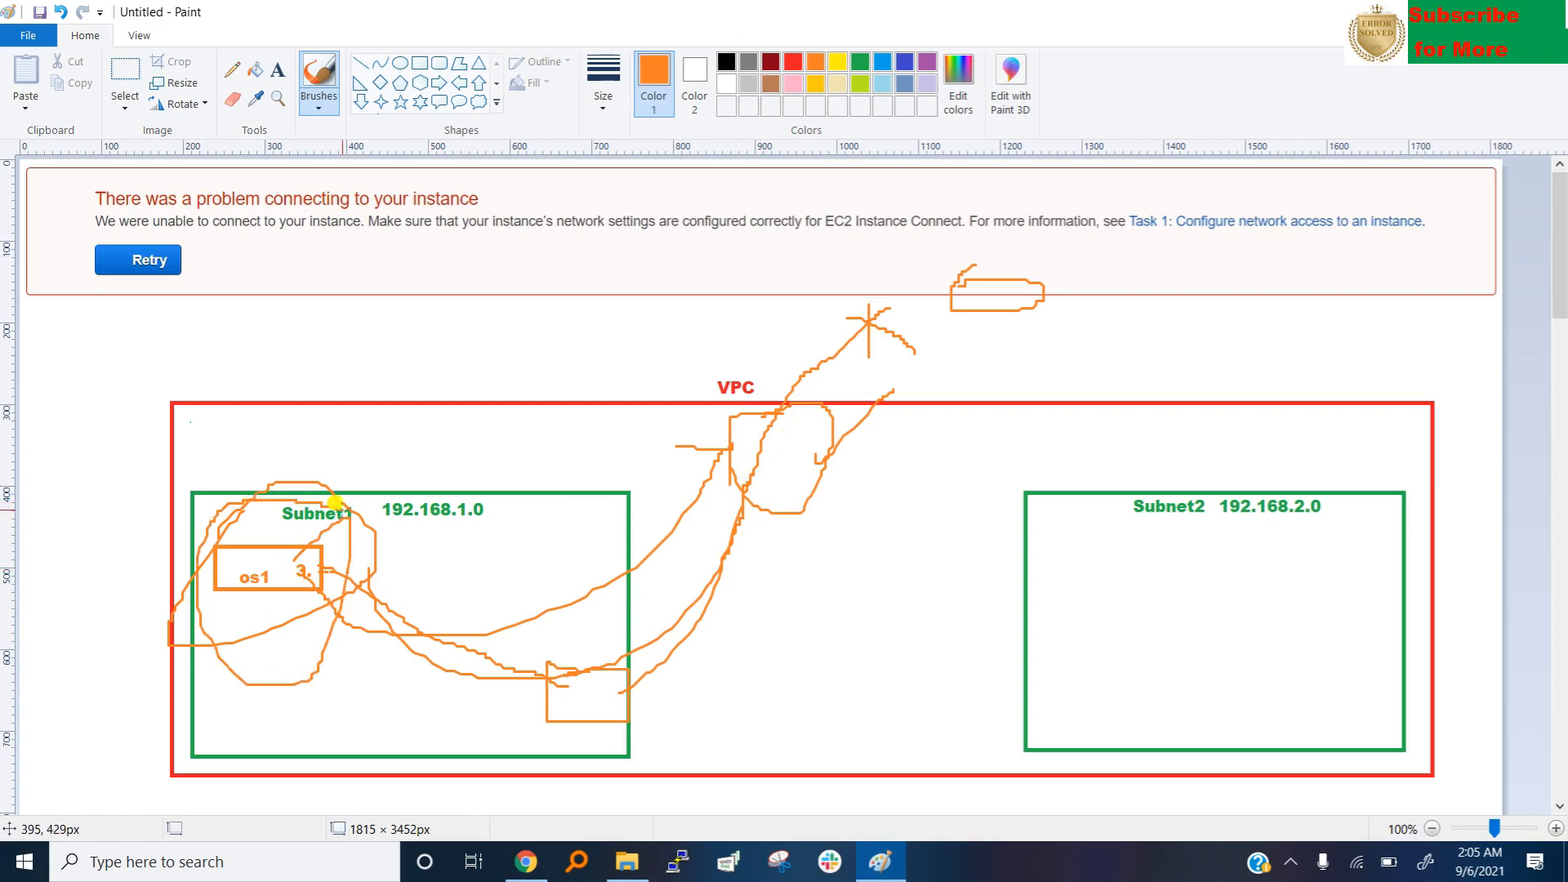
mouse_move(880, 391)
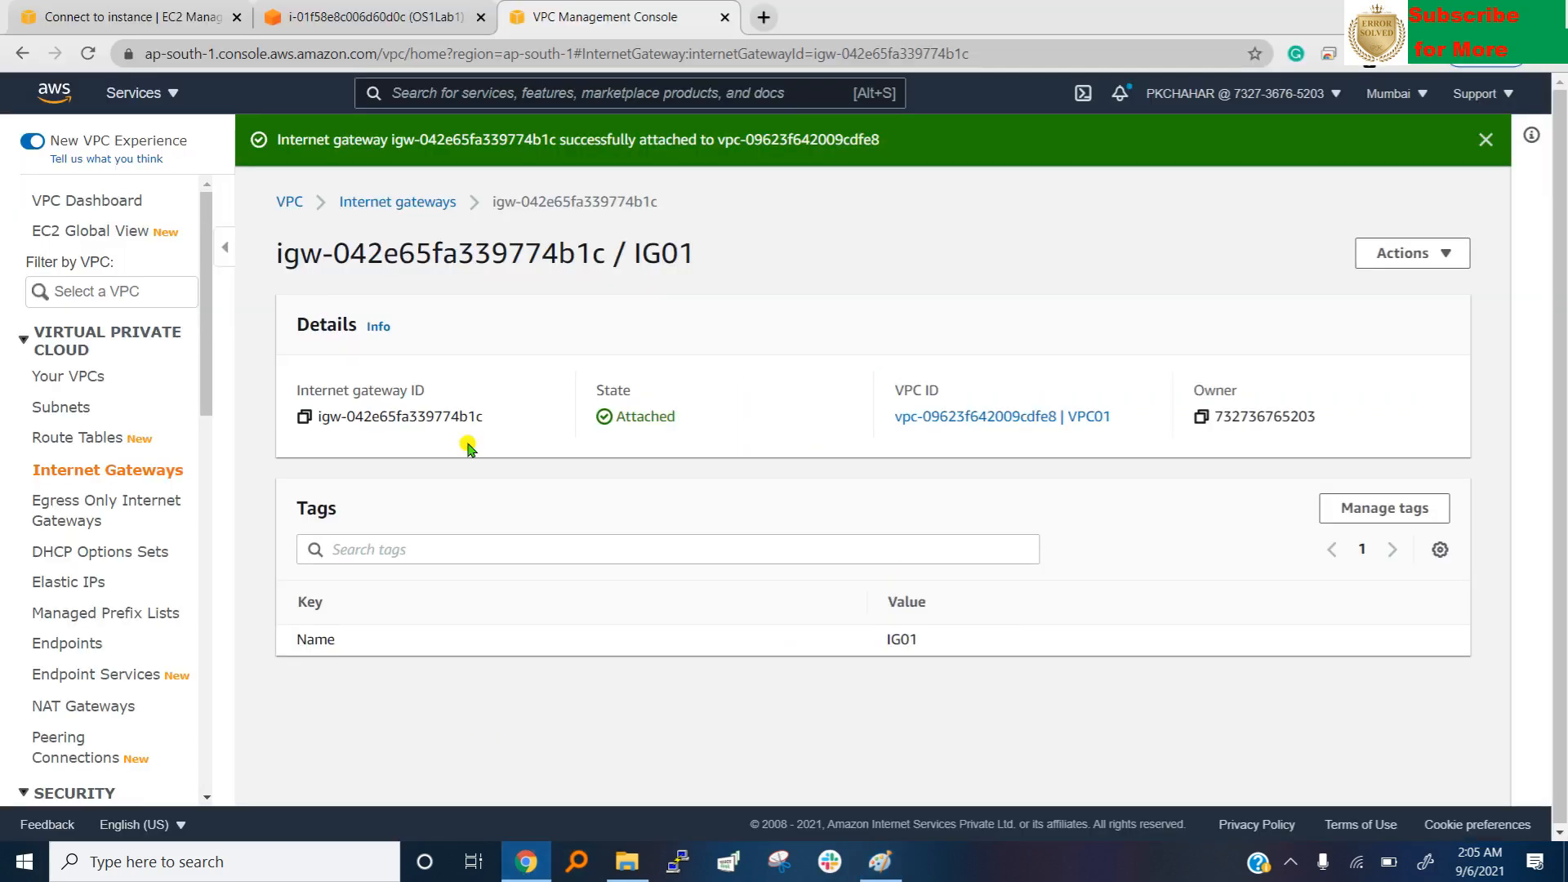
mouse_move(120, 485)
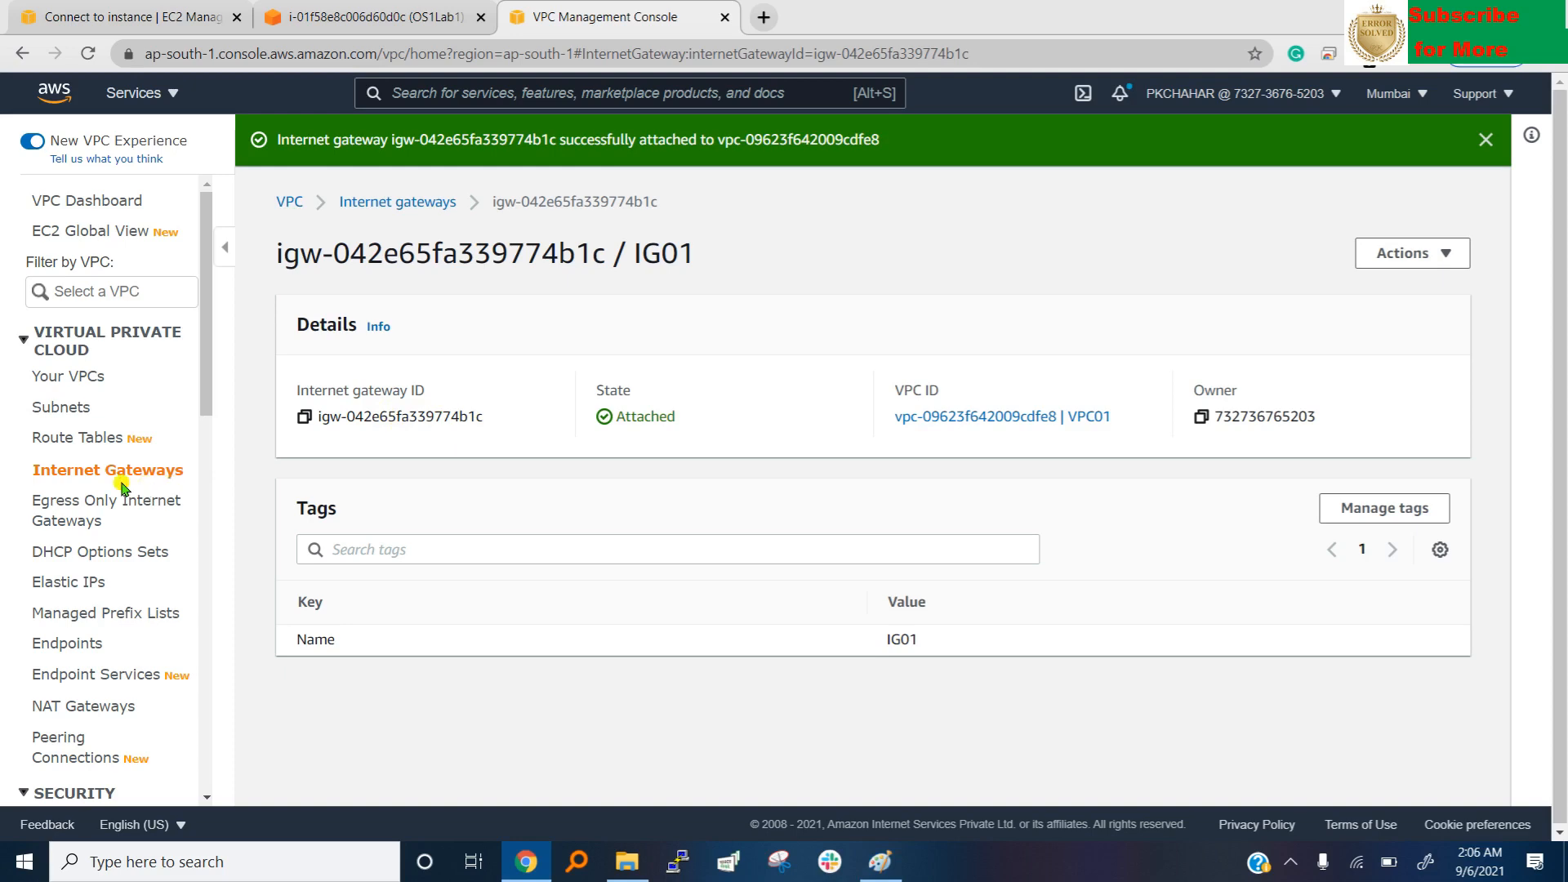
mouse_move(110, 482)
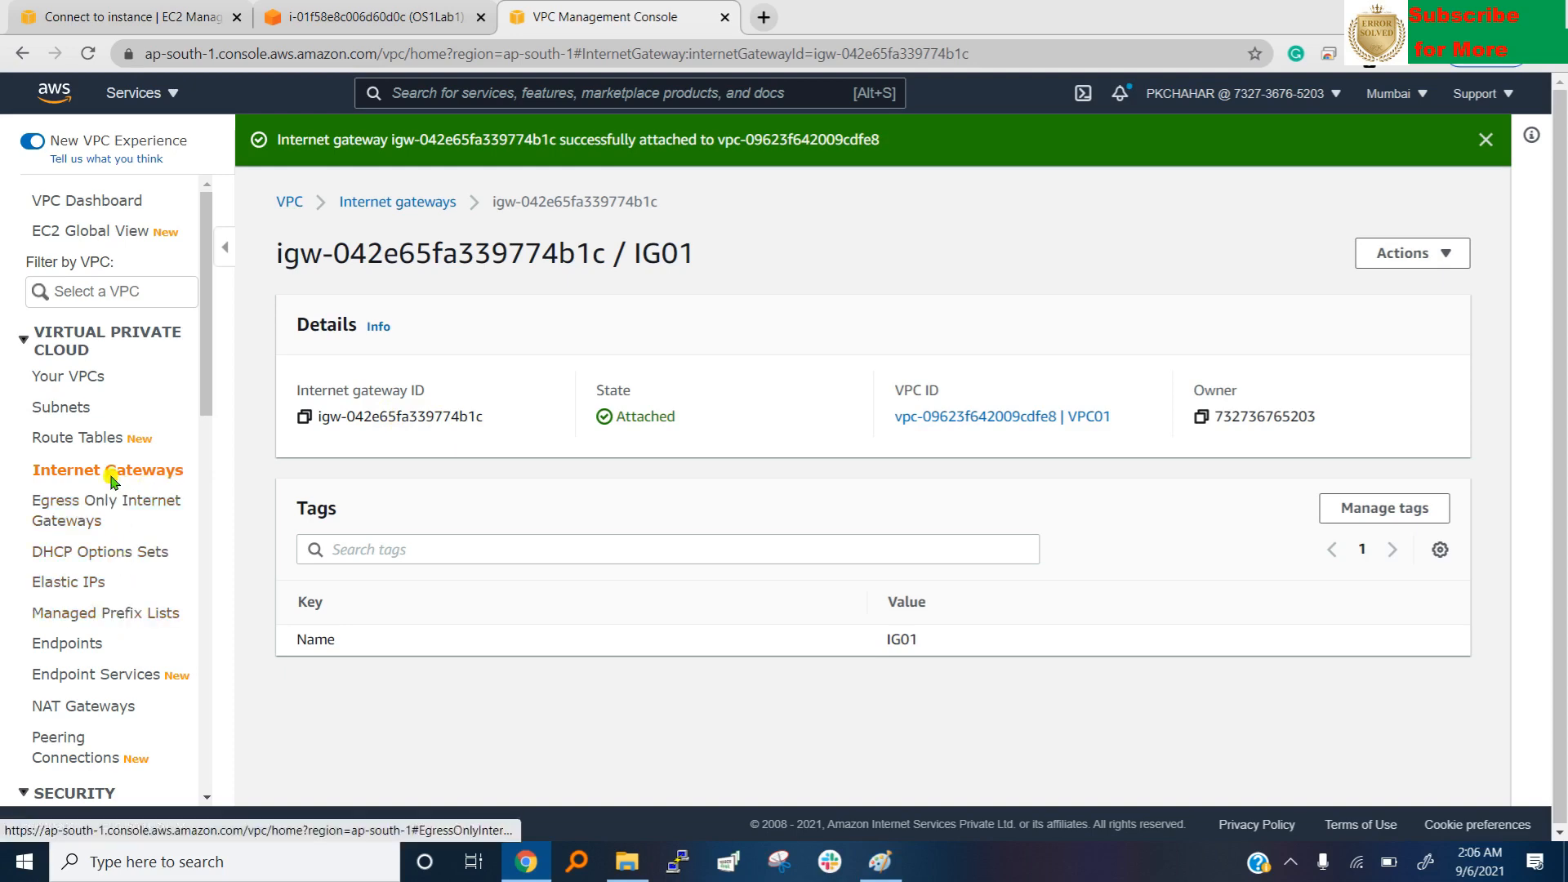
Go to Route Tables in the VPC sidebar.
left_click(78, 437)
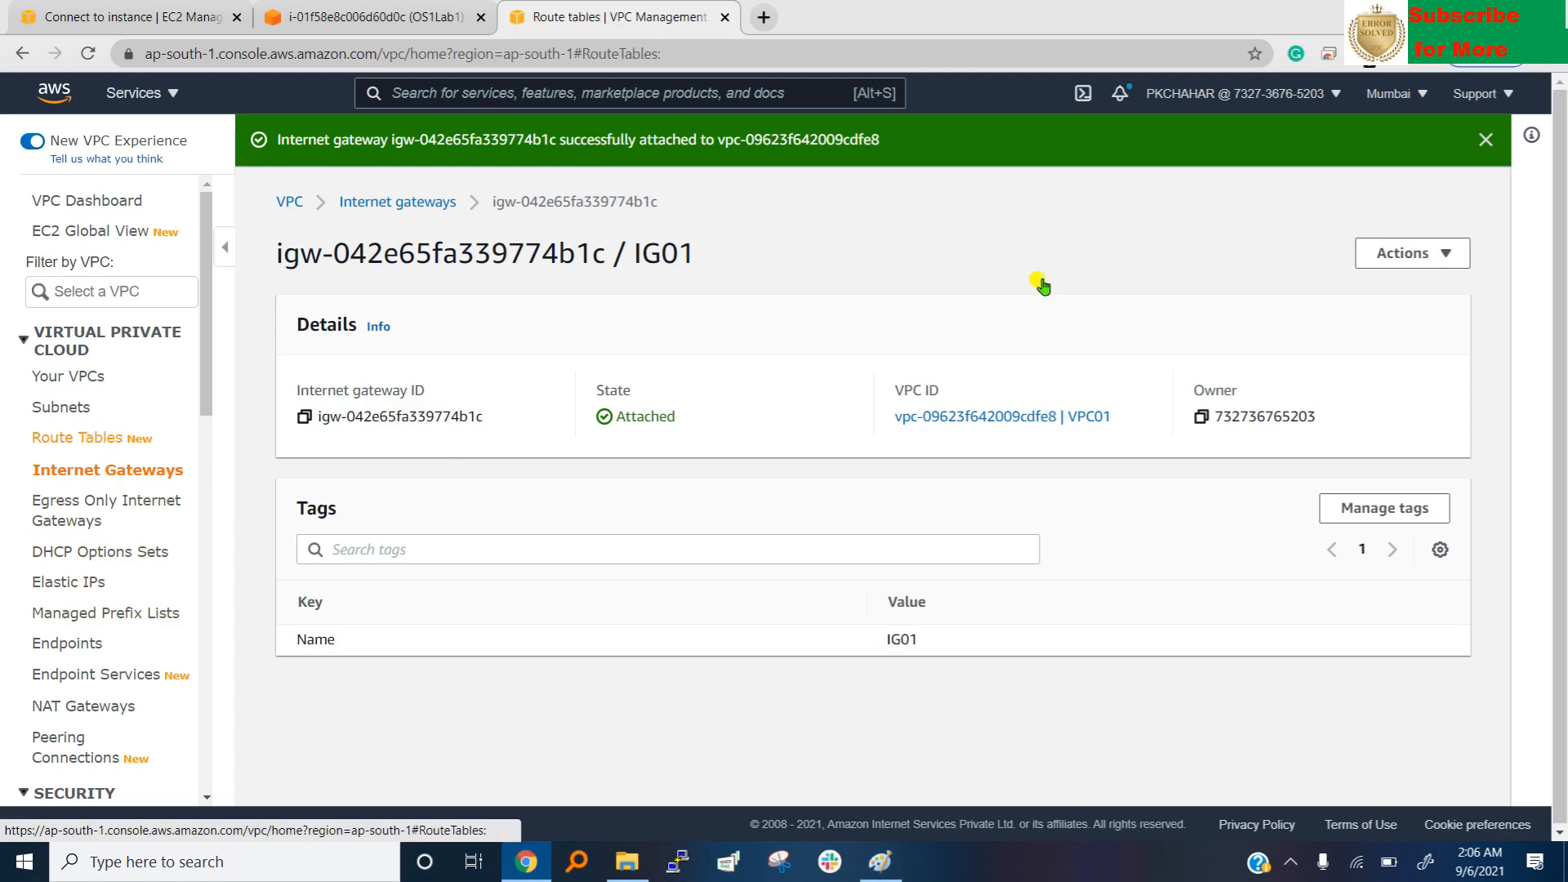
Create a route table named RT01 in VPC01.
left_click(85, 437)
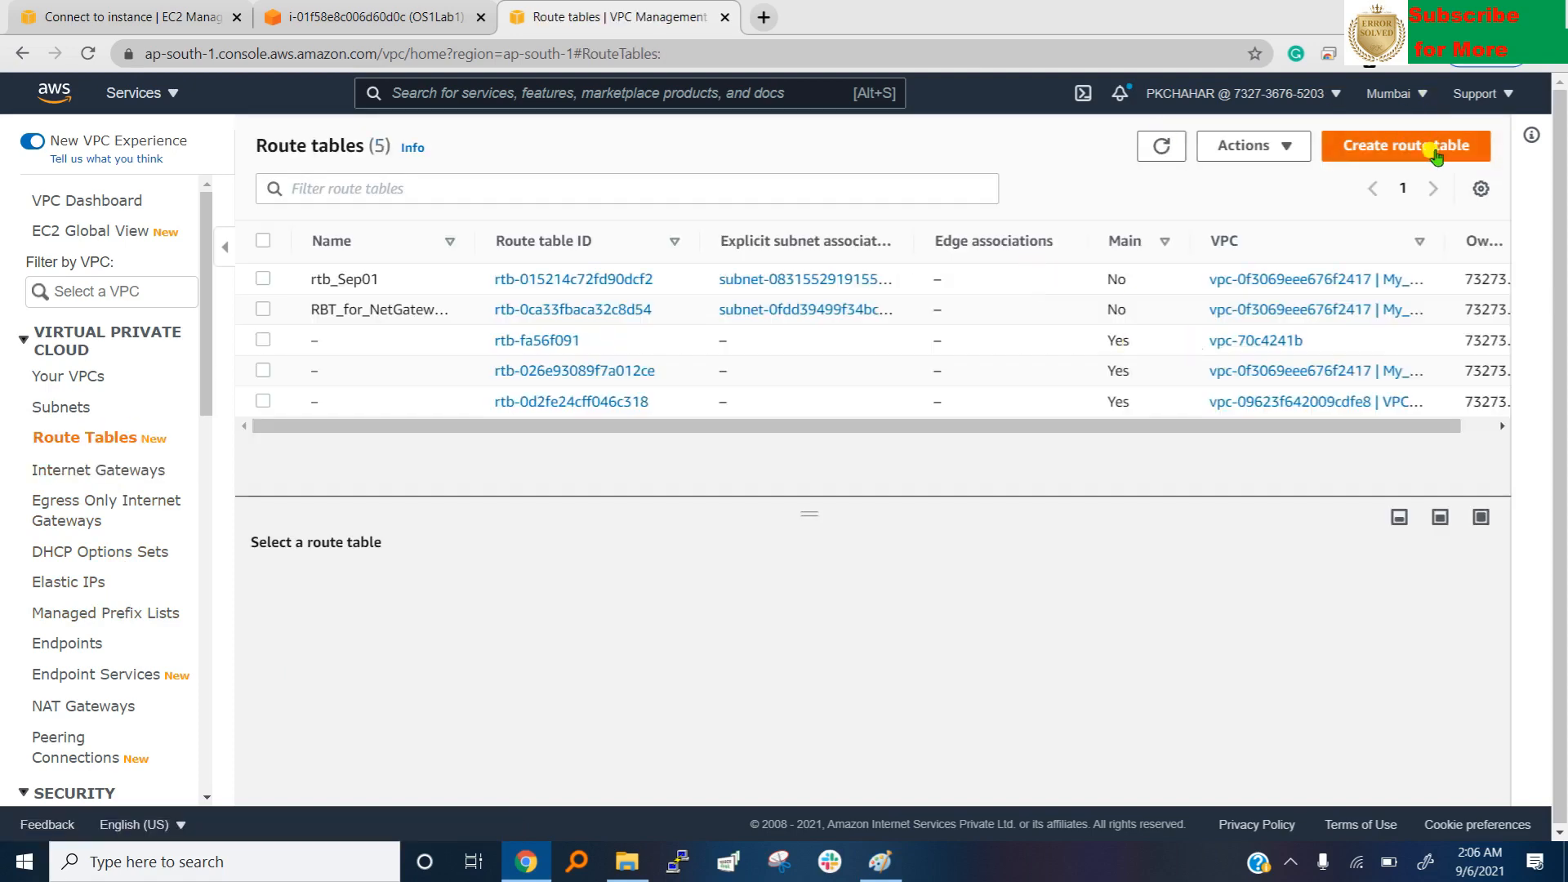
left_click(1404, 145)
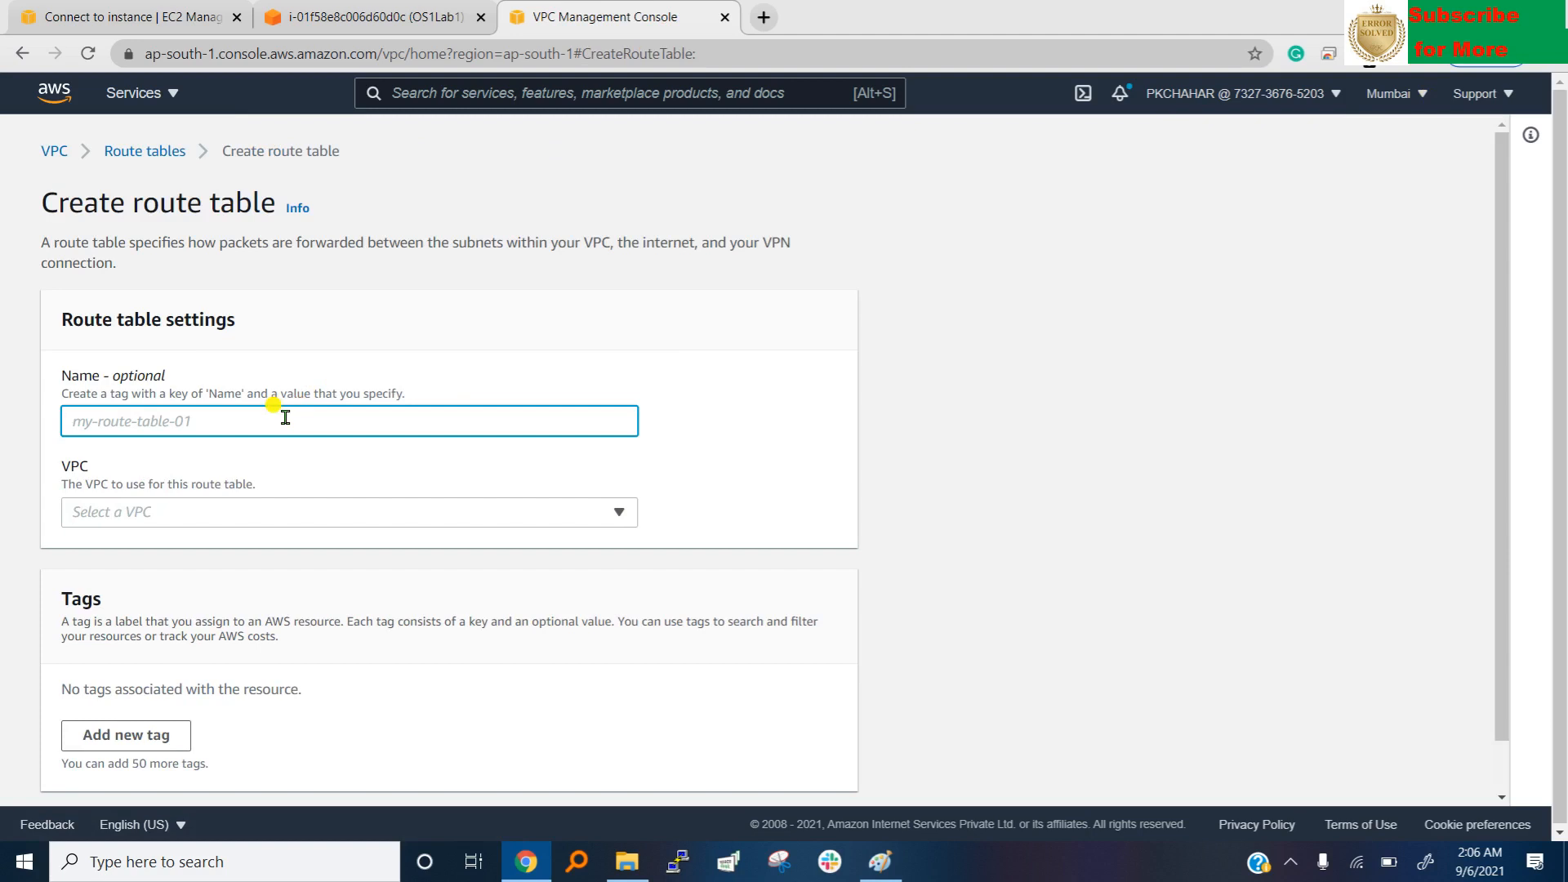
type("RT")
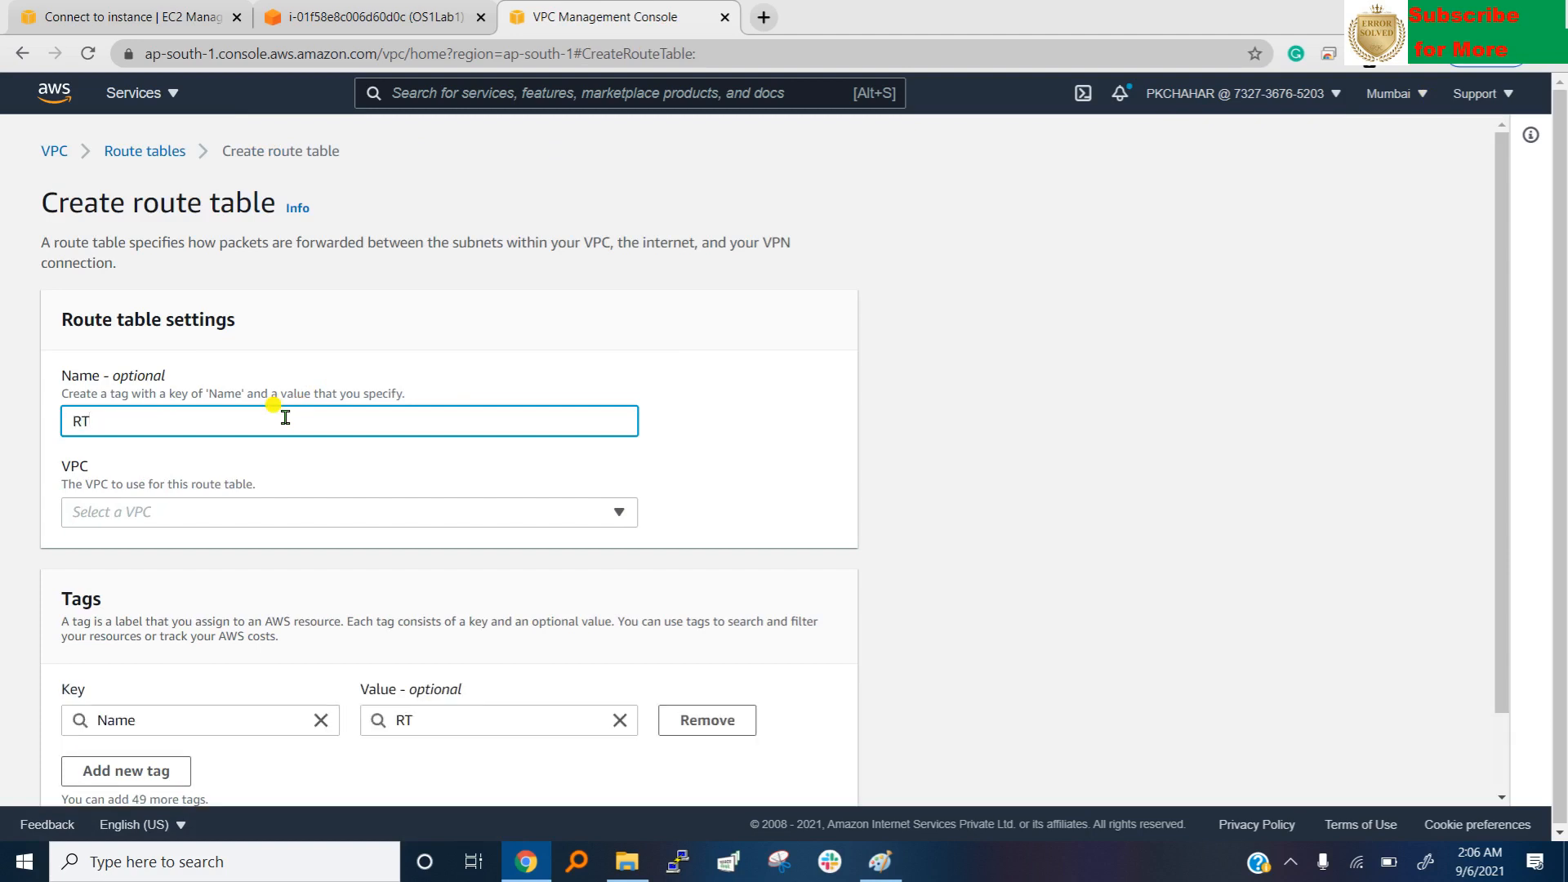
type("01")
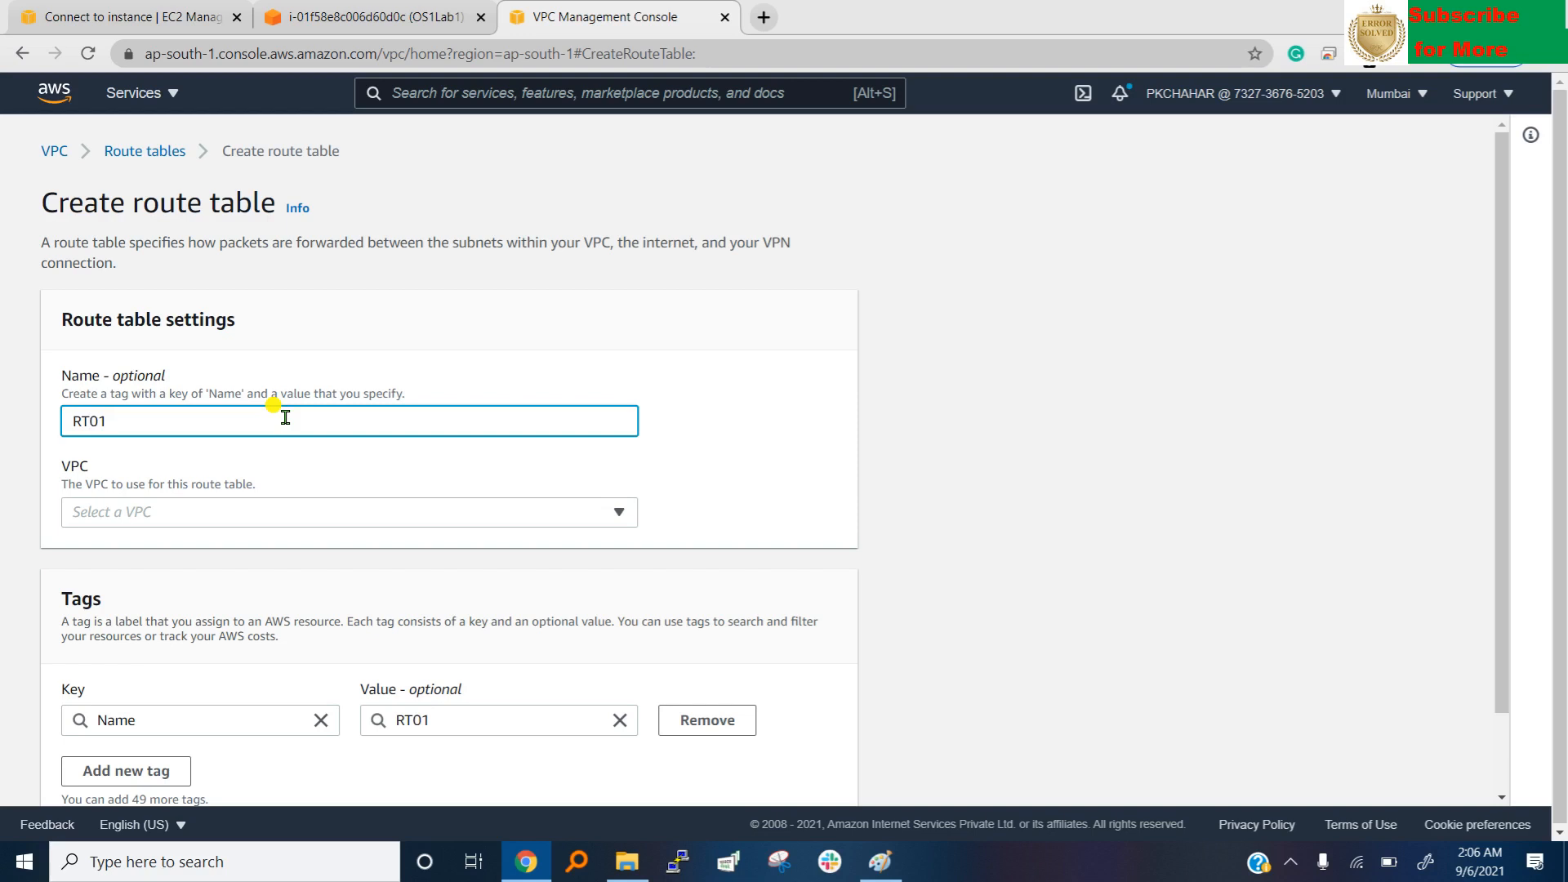
left_click(348, 512)
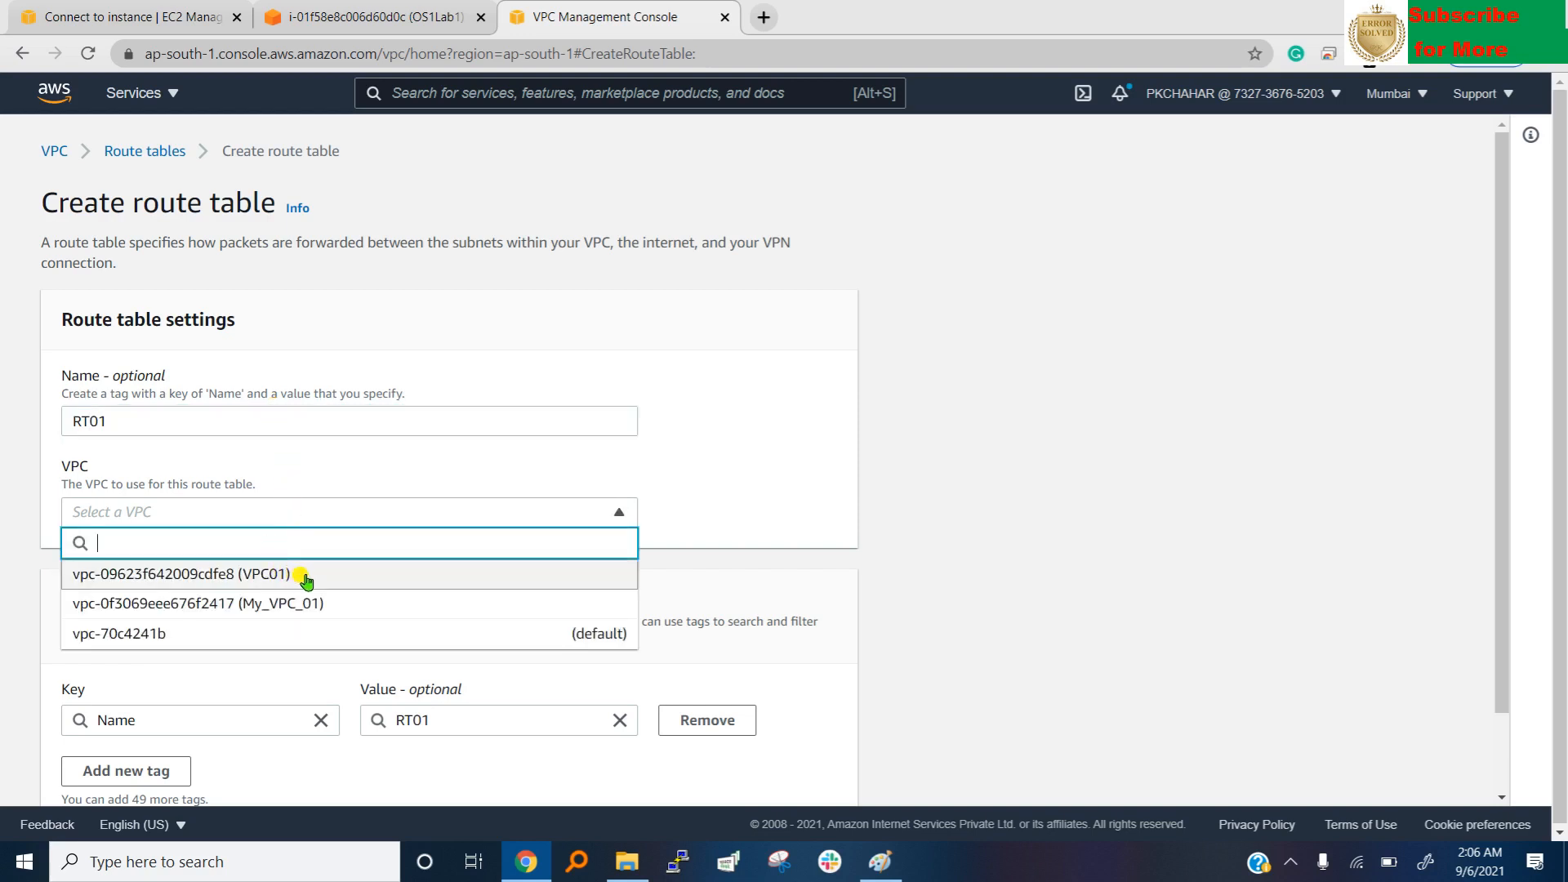
left_click(178, 573)
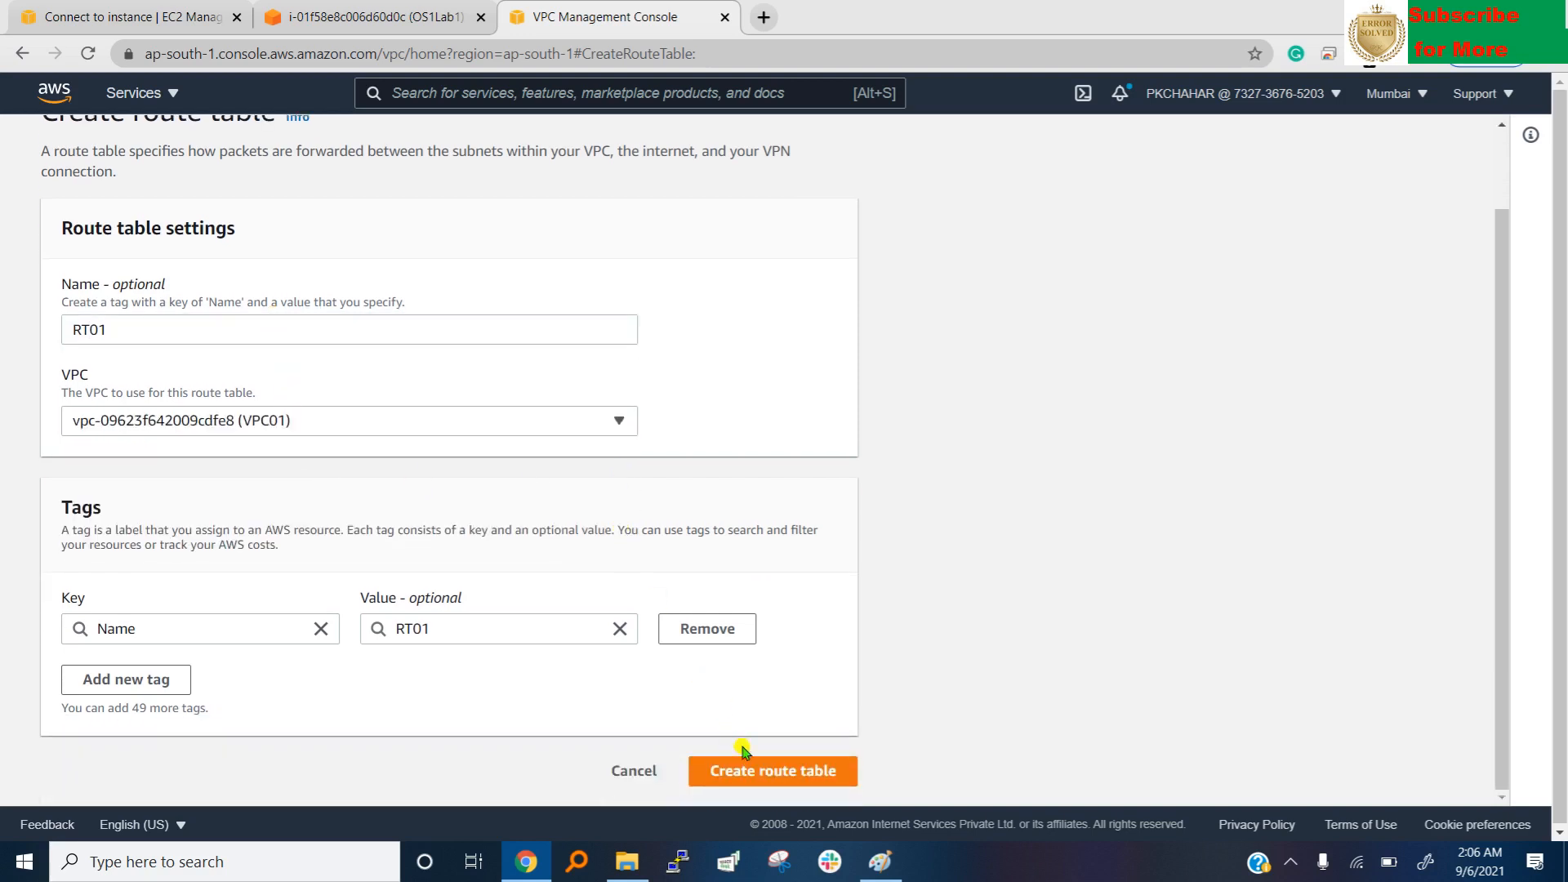
left_click(772, 770)
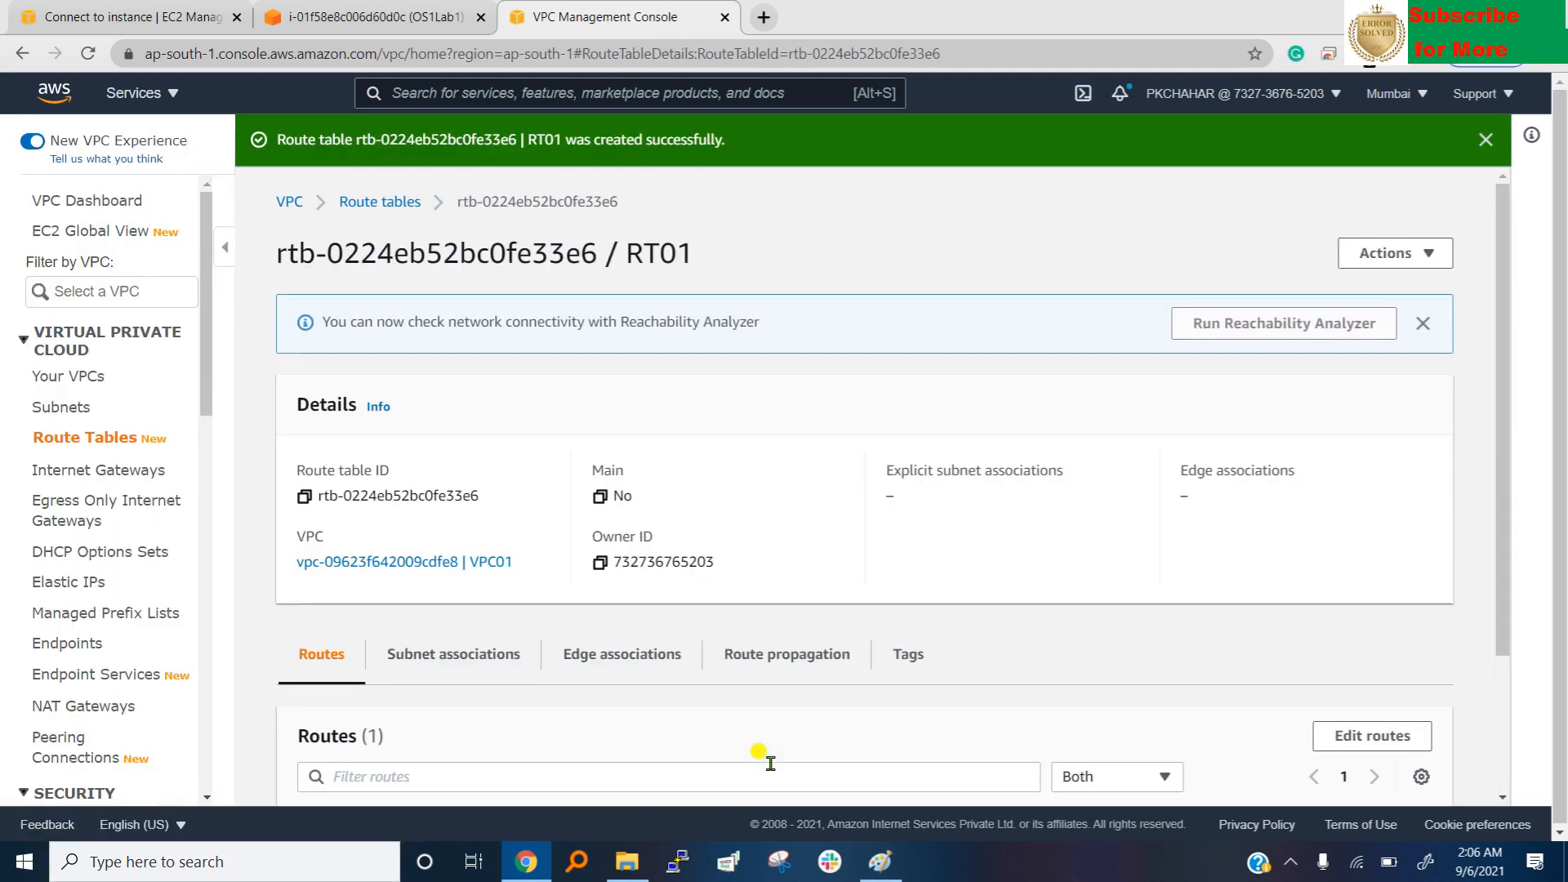
mouse_move(783, 523)
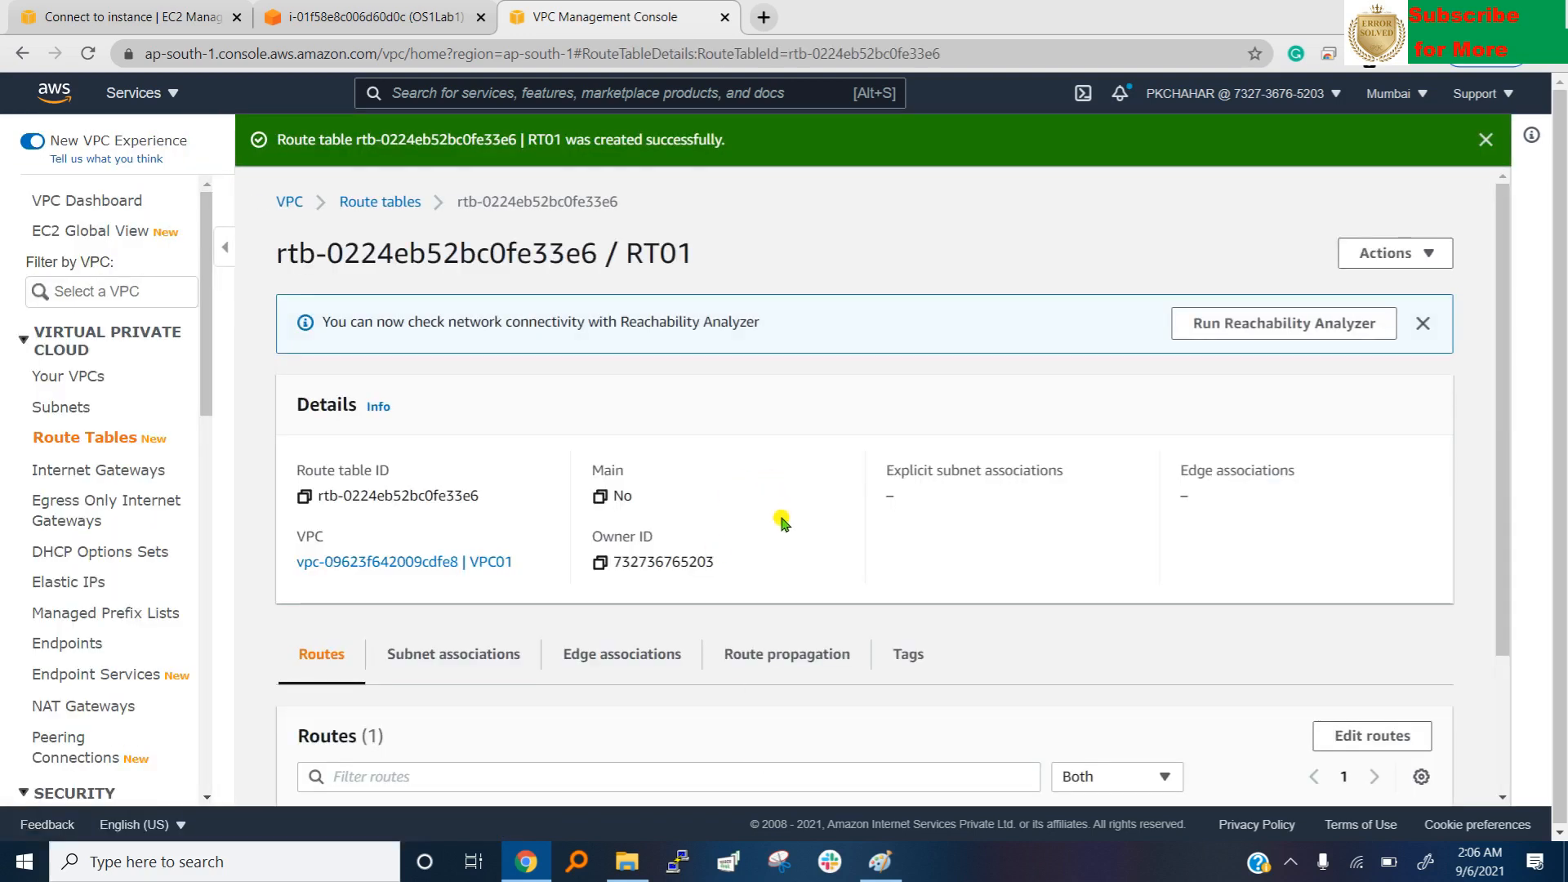
Review RT01's only route: 192.168.0.0/16 with target local.
scroll("down", 3)
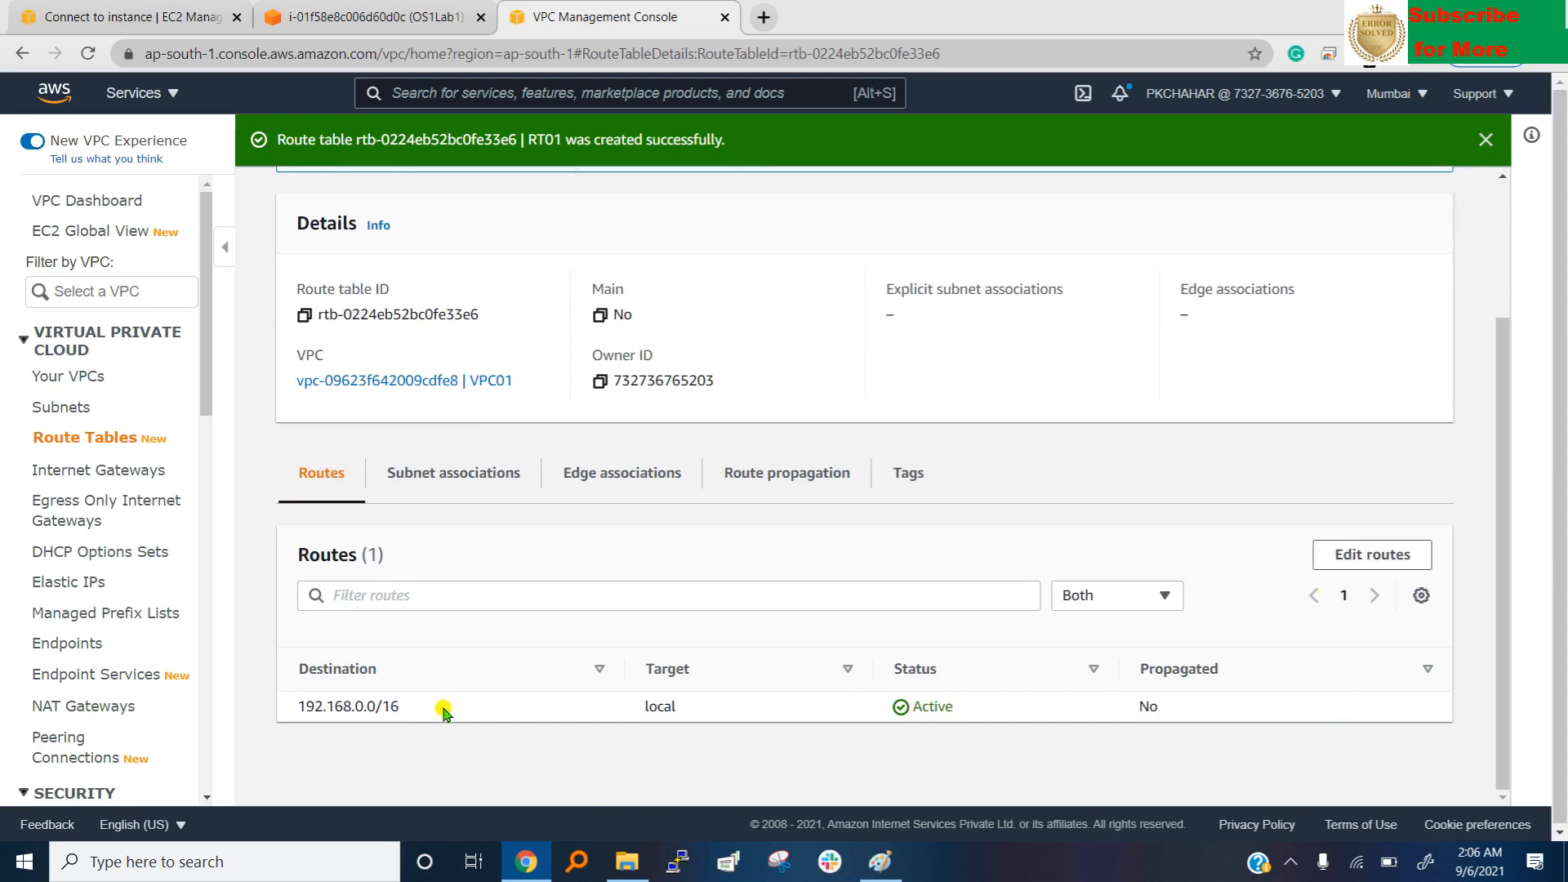
double_click(348, 706)
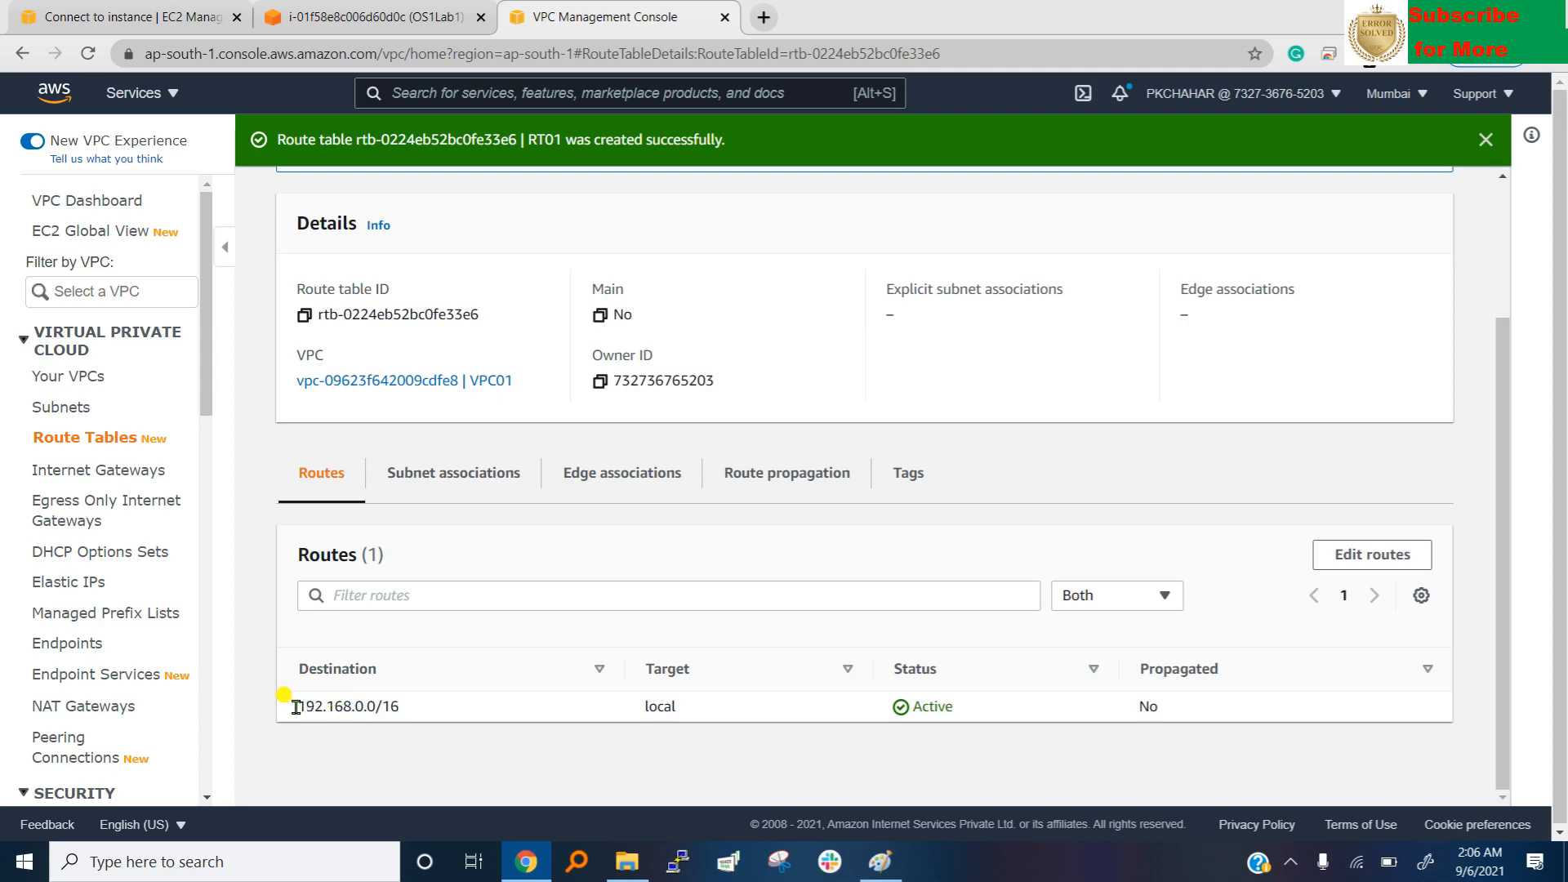
double_click(329, 705)
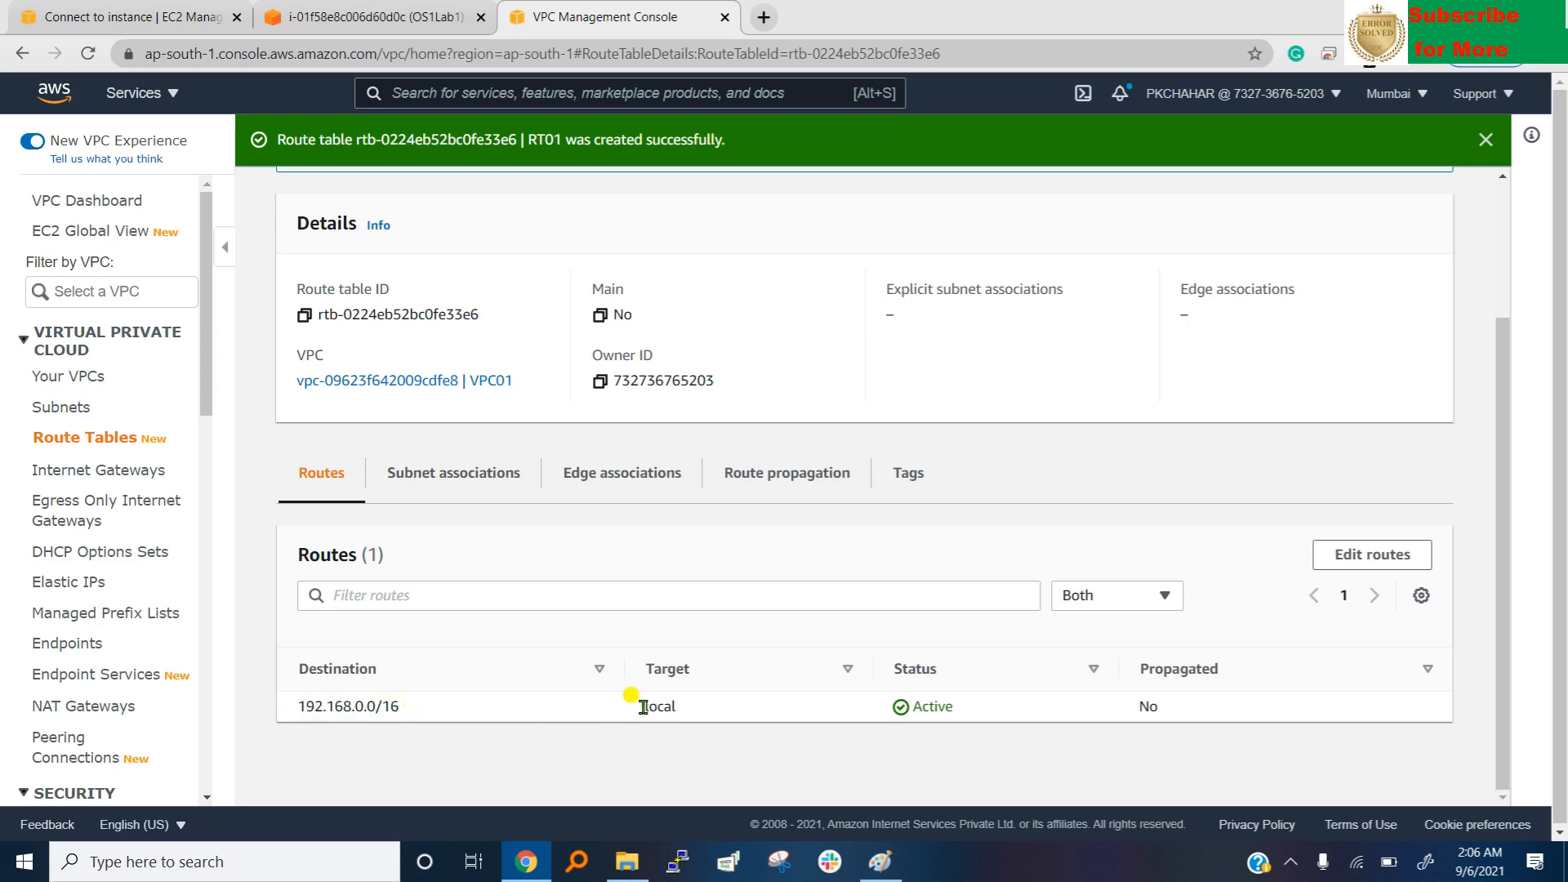
double_click(657, 706)
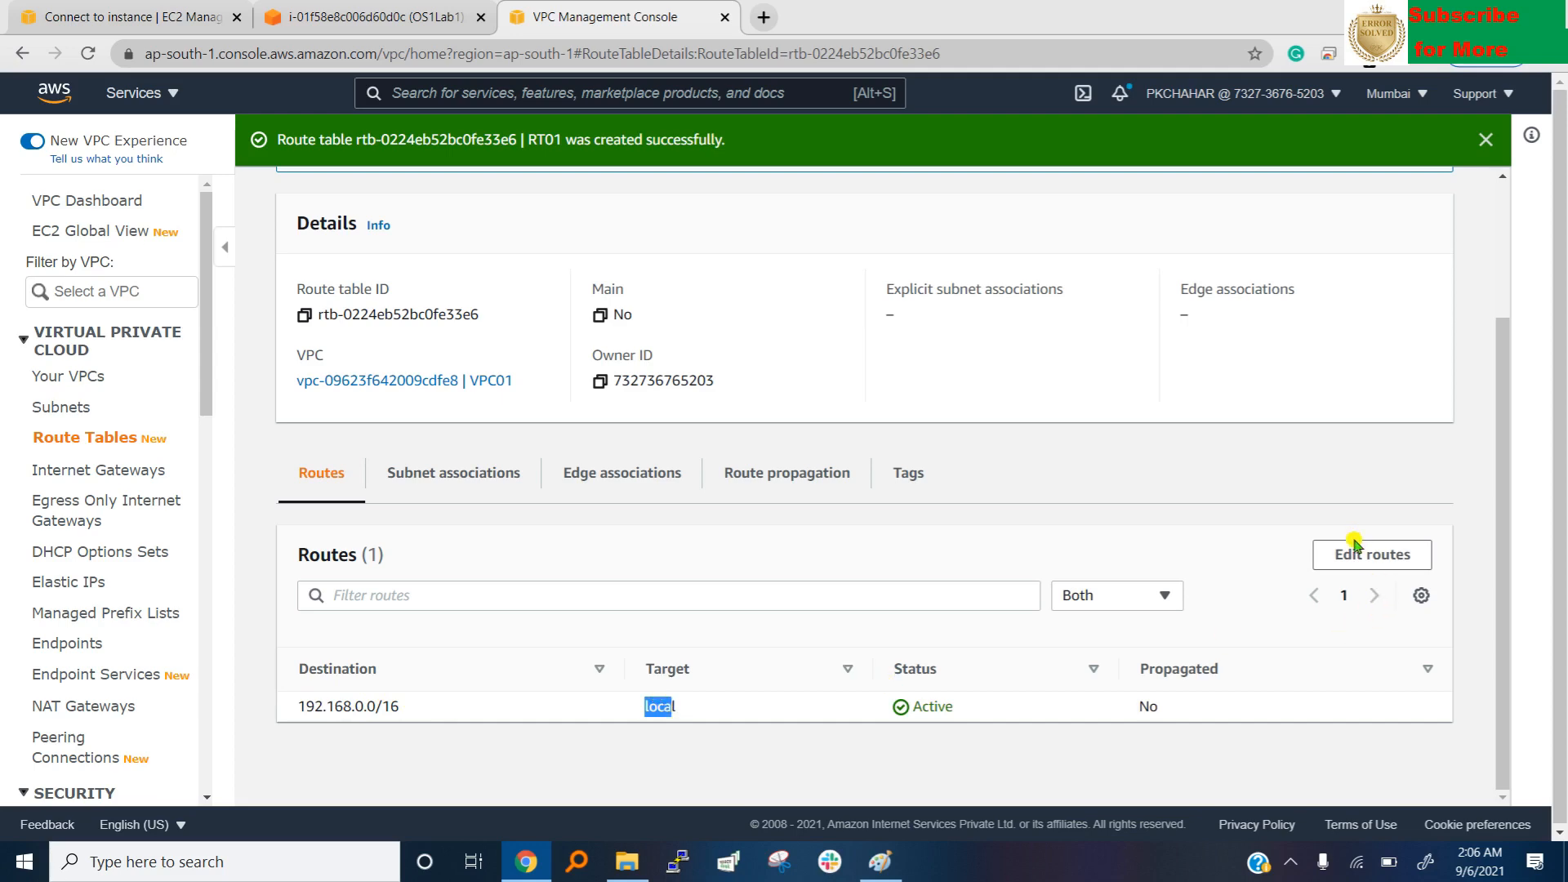
Add a 0.0.0.0/0 route to internet gateway IG01 (igw-042e65fa339774b1c) and save.
left_click(1372, 554)
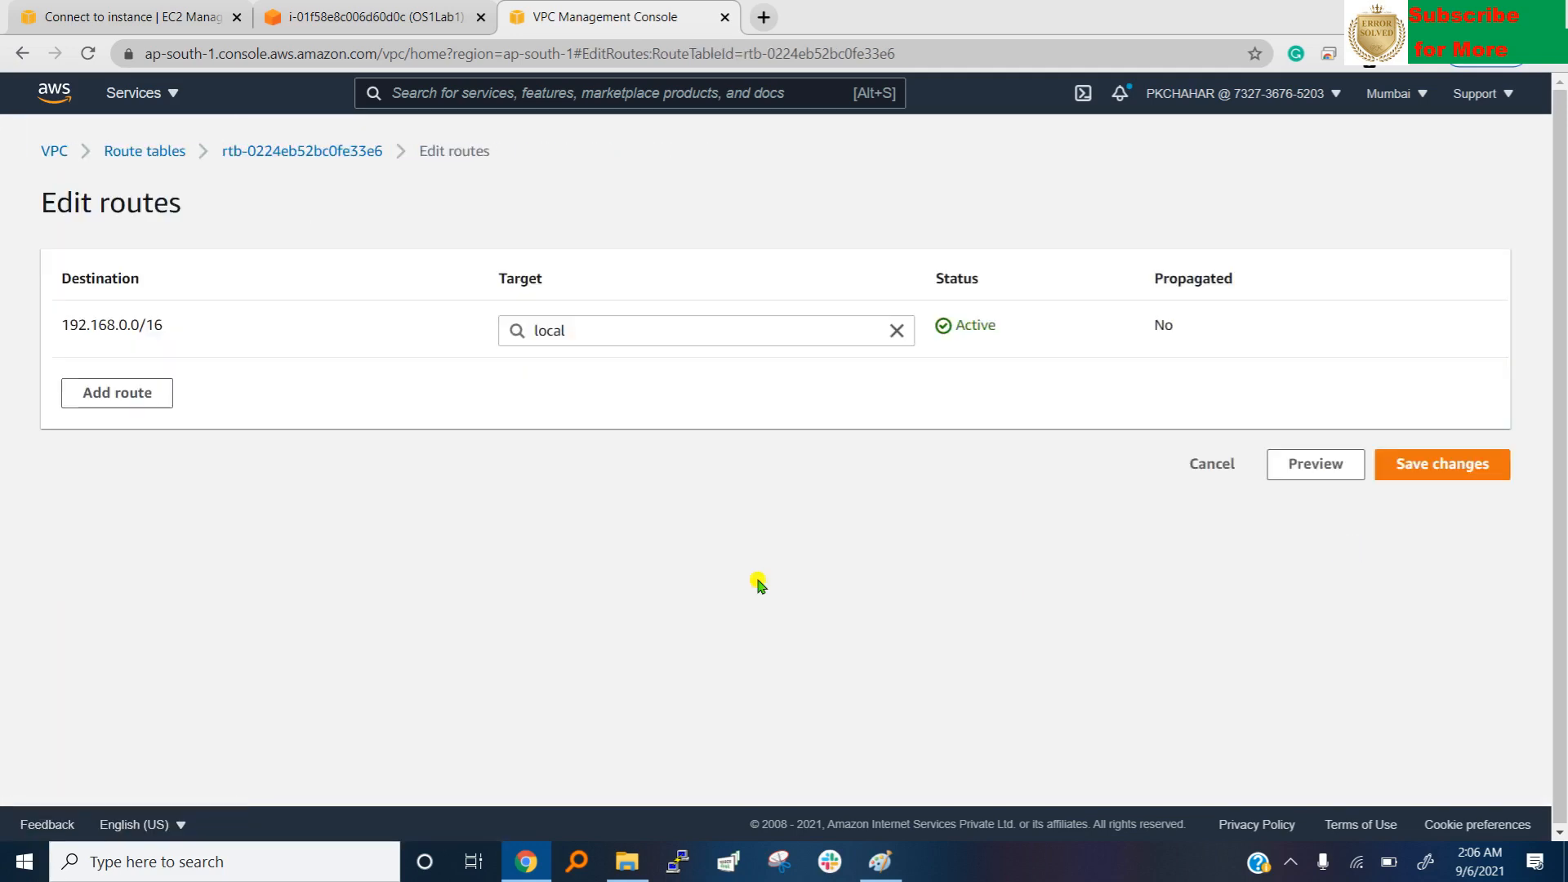
left_click(116, 392)
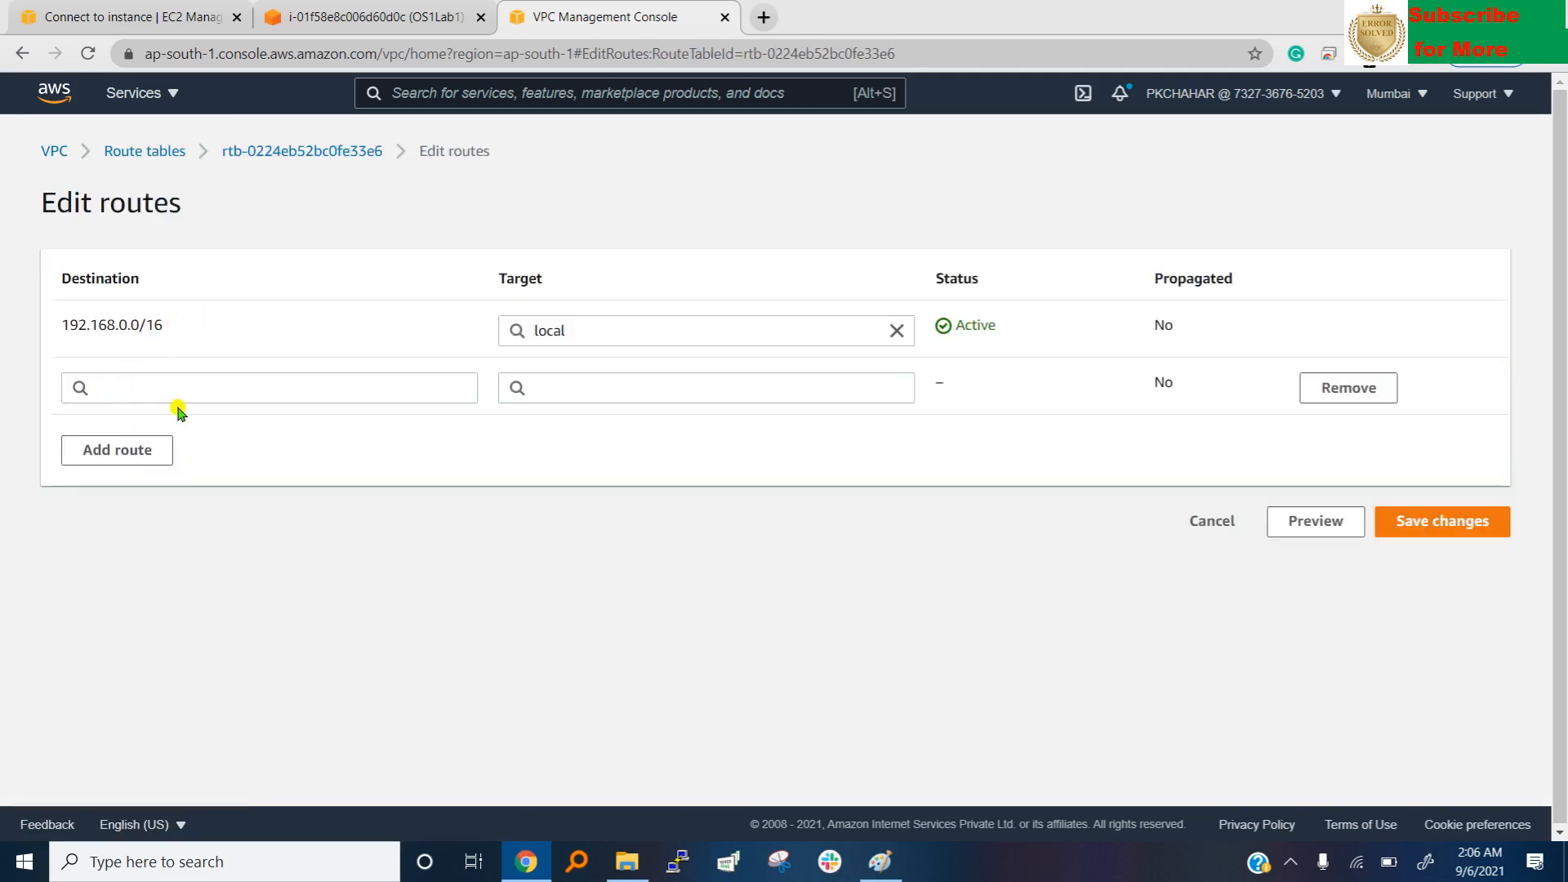
left_click(268, 388)
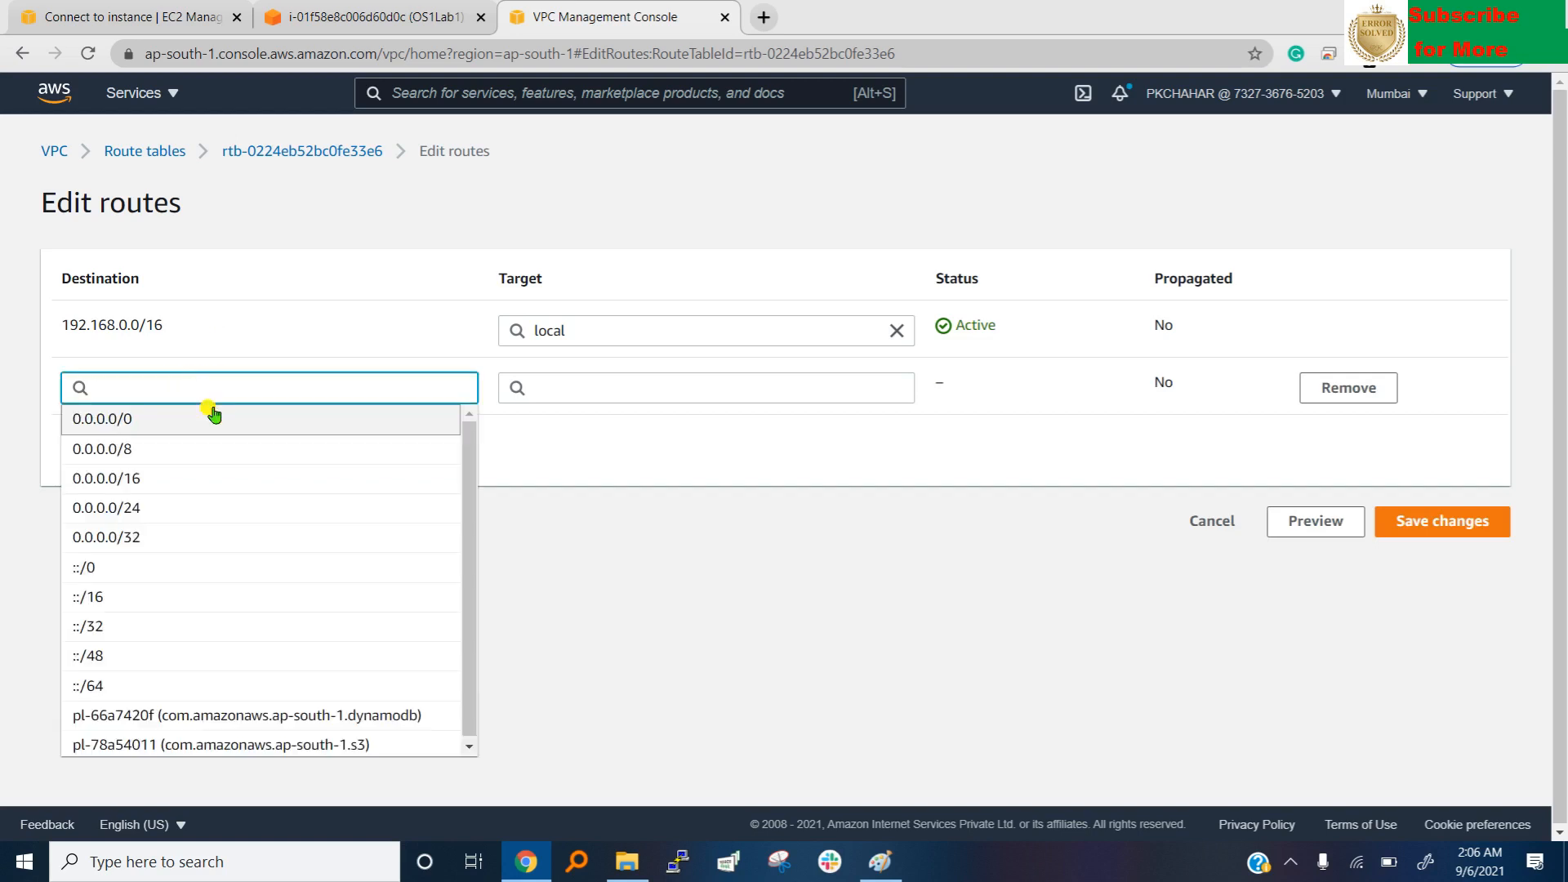
left_click(100, 418)
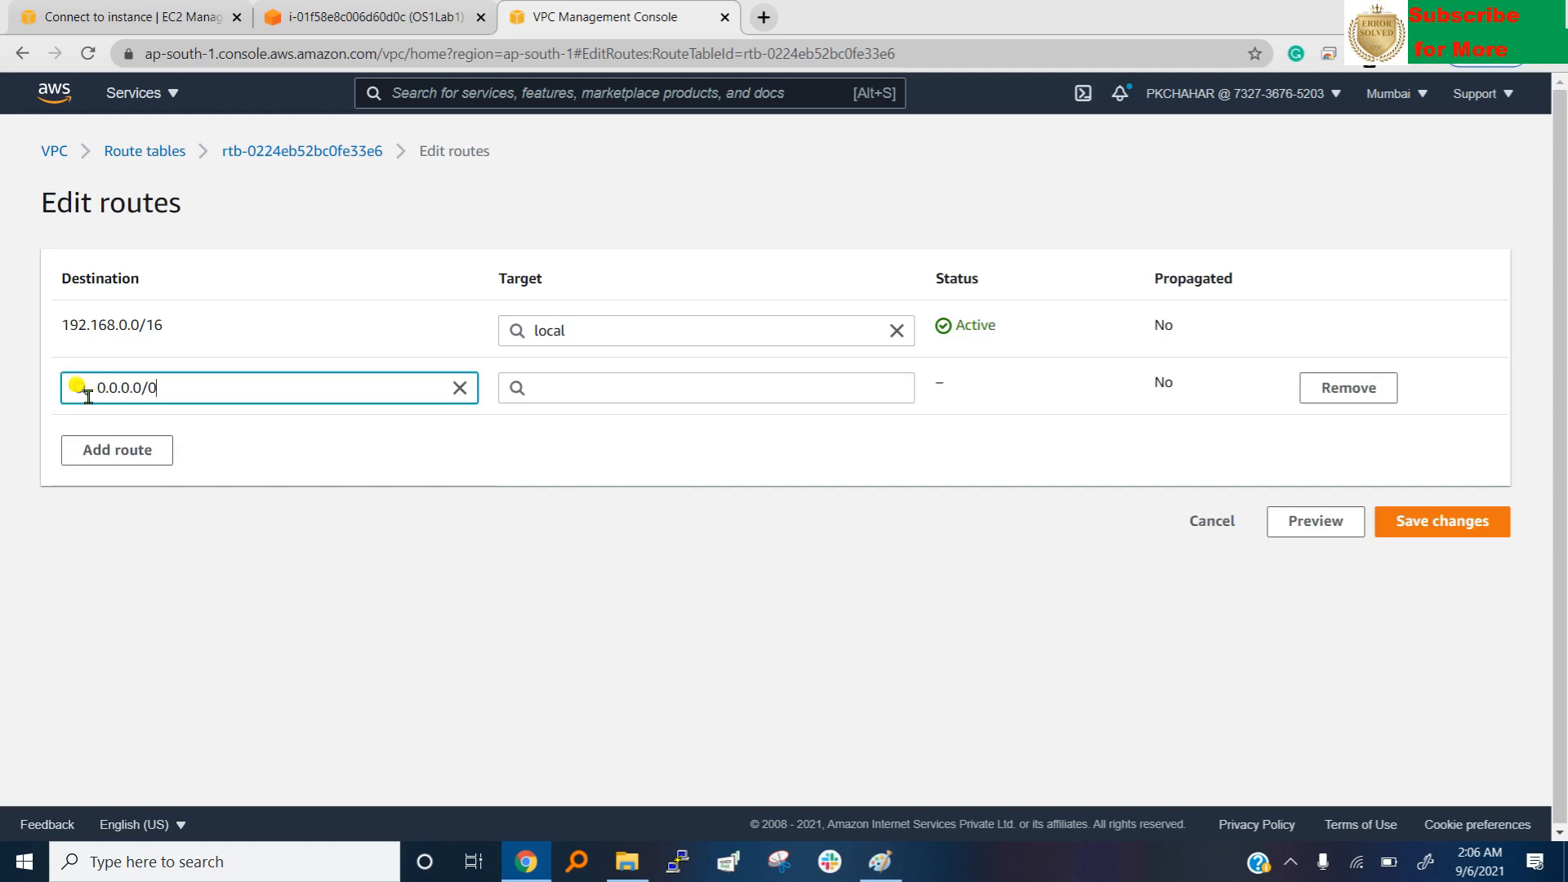
mouse_move(546, 417)
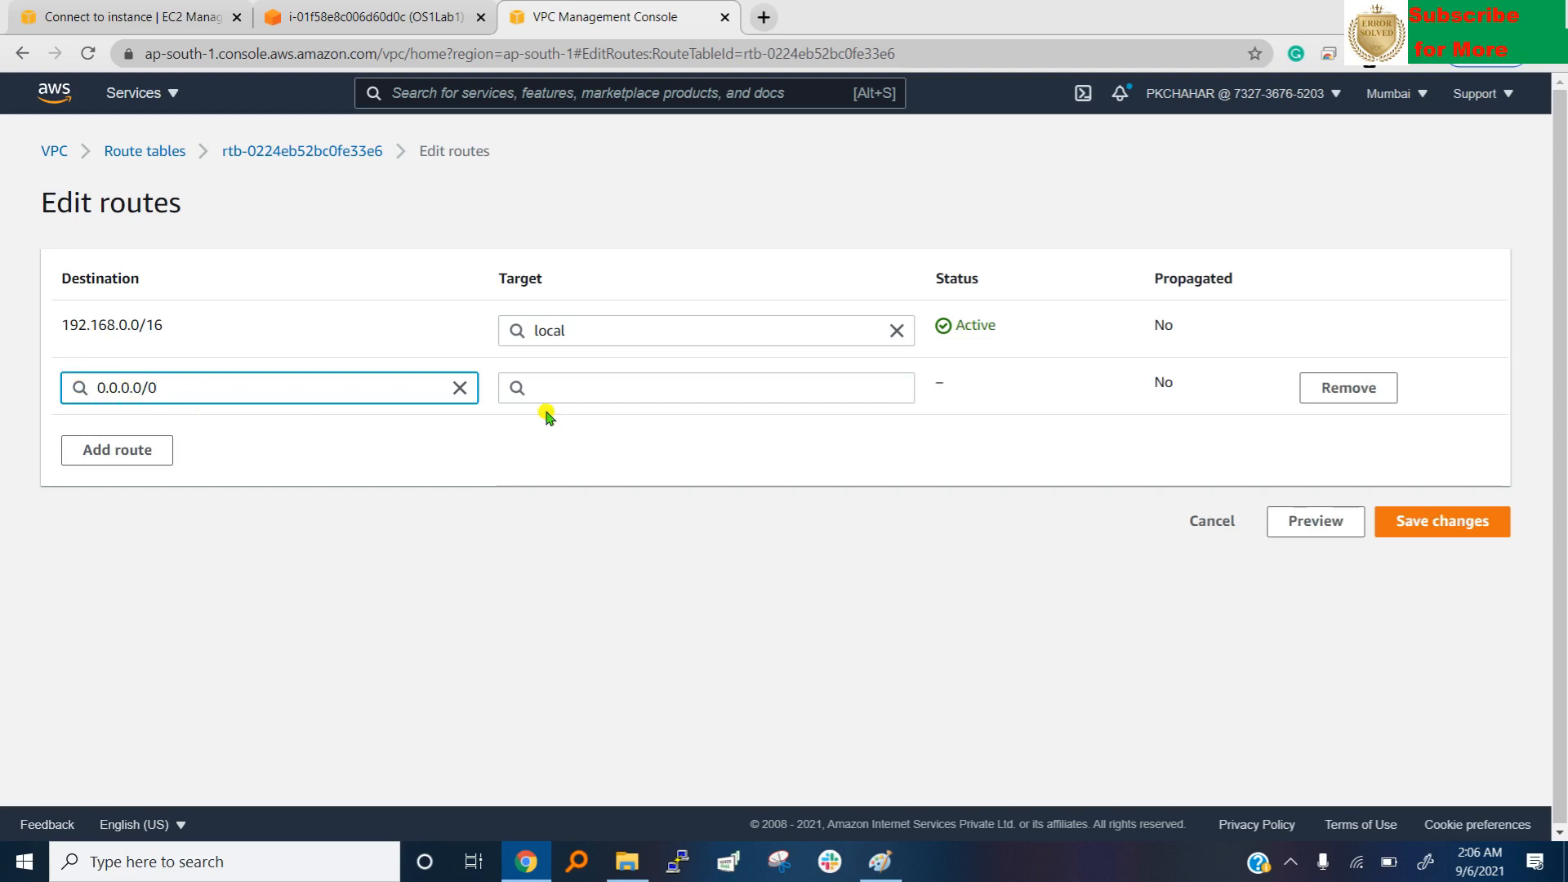
left_click(705, 388)
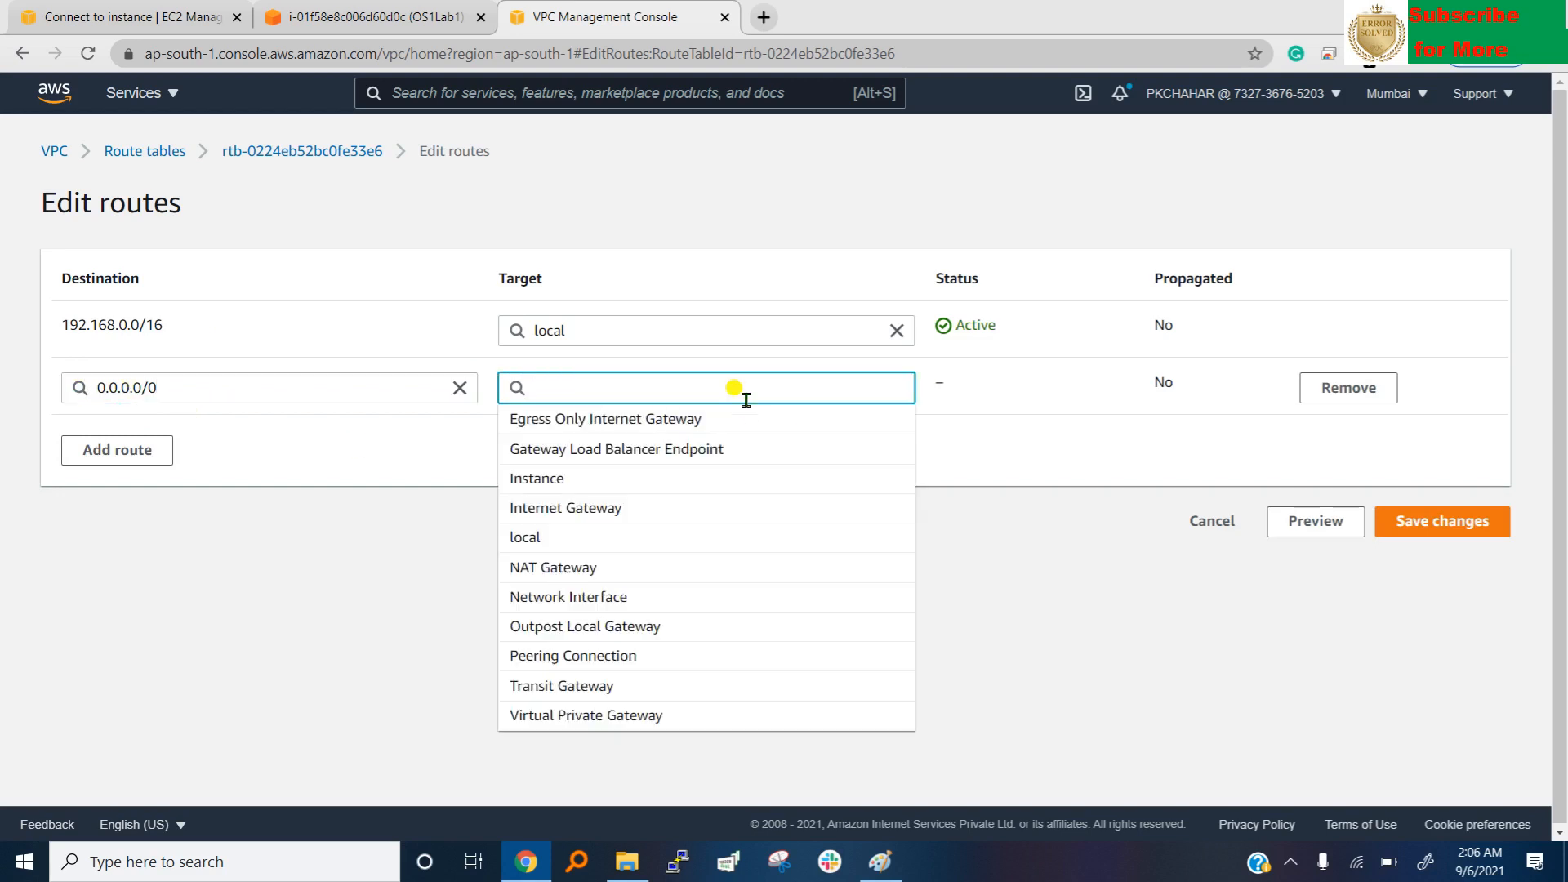
mouse_move(624, 526)
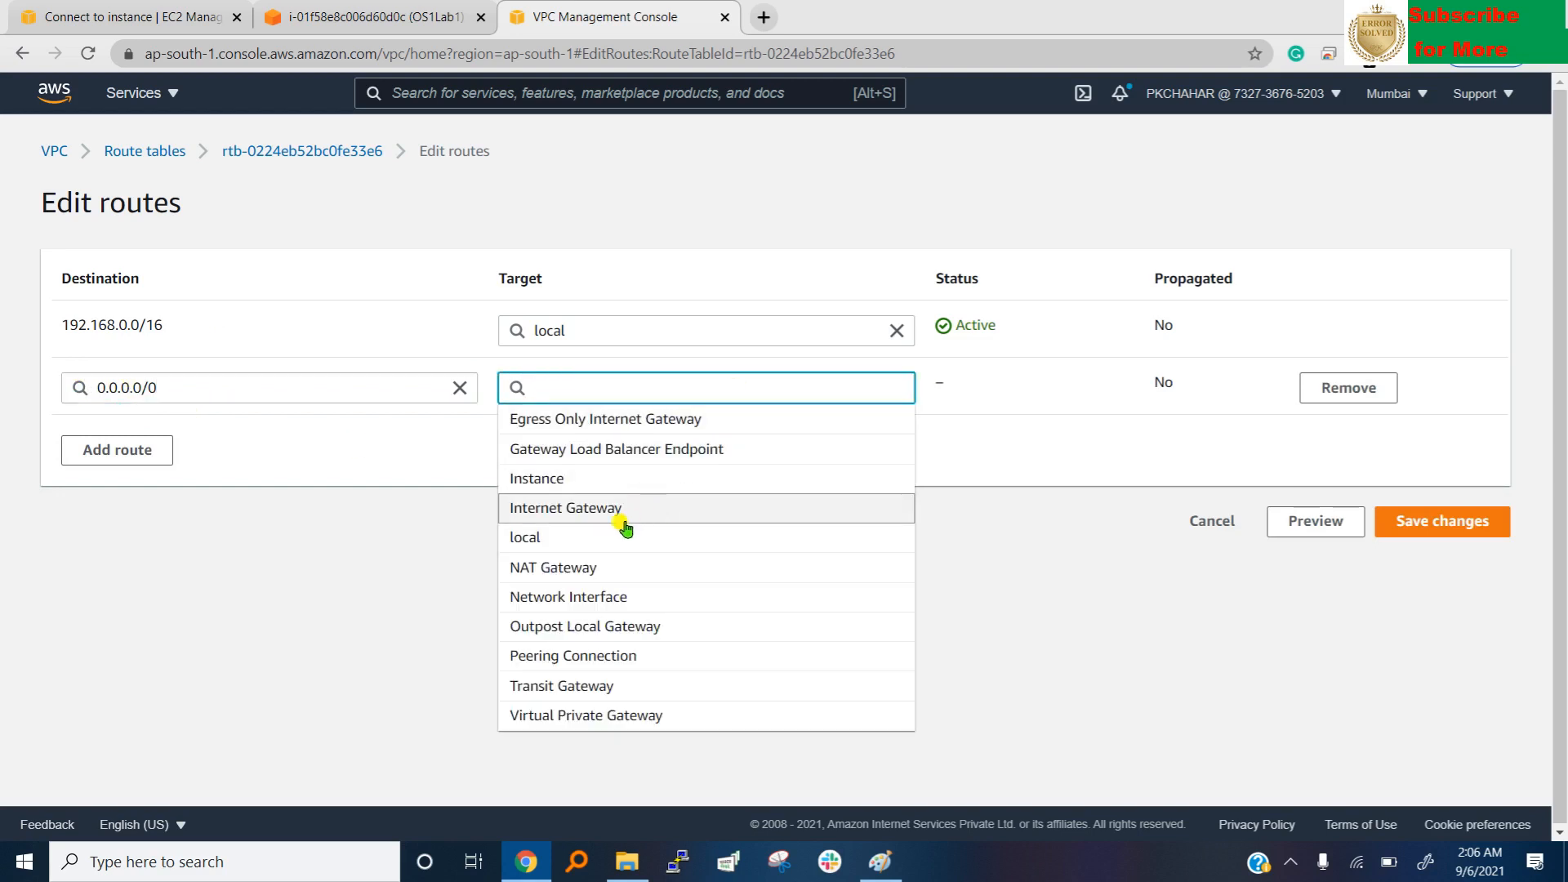
type("igw-")
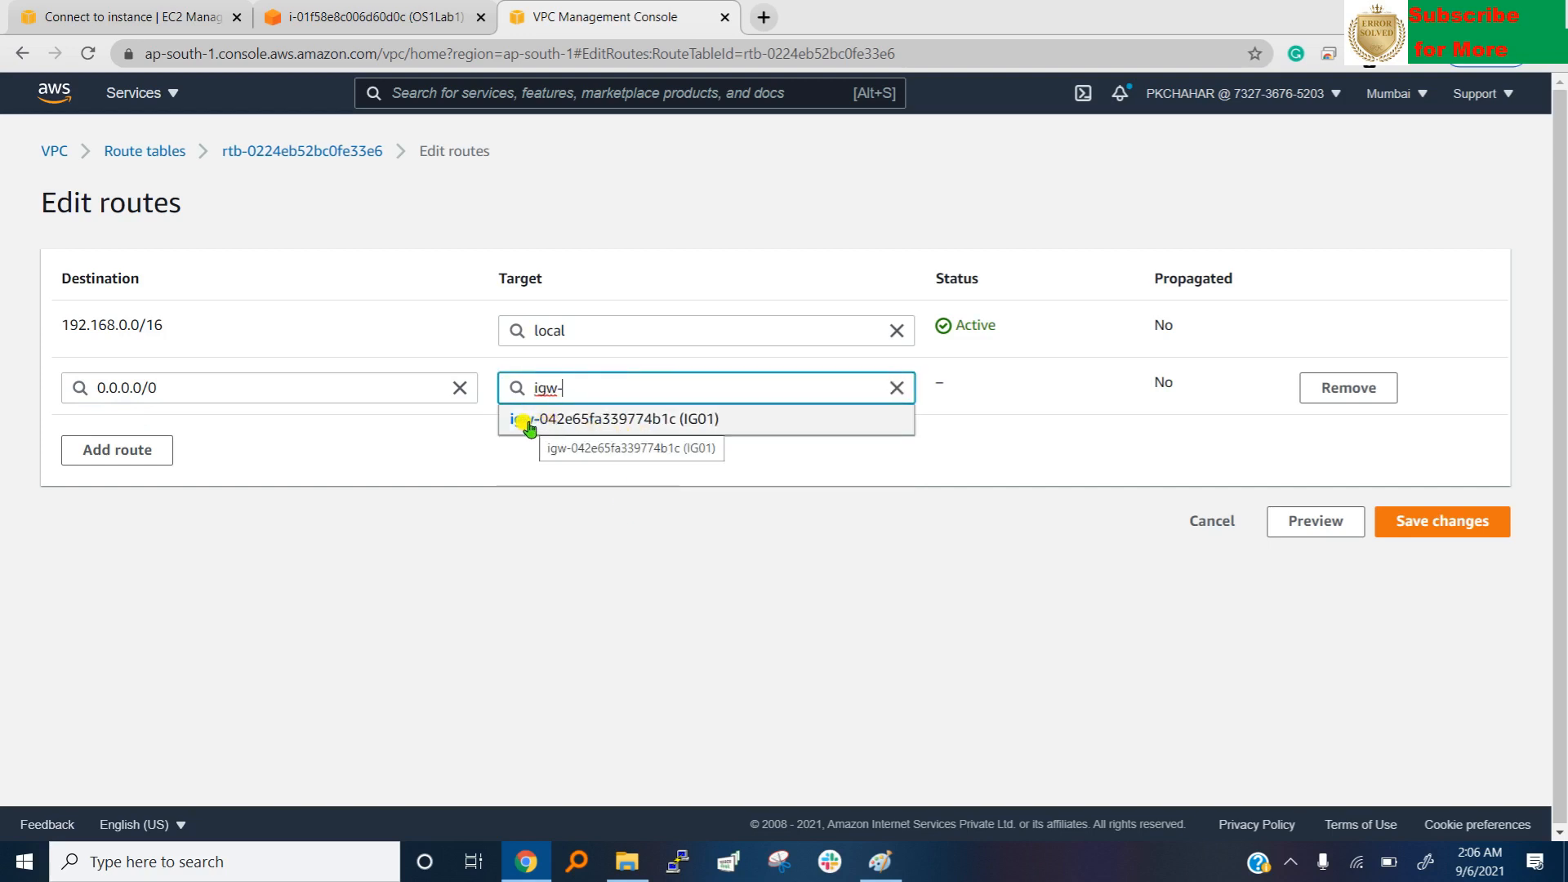
left_click(607, 418)
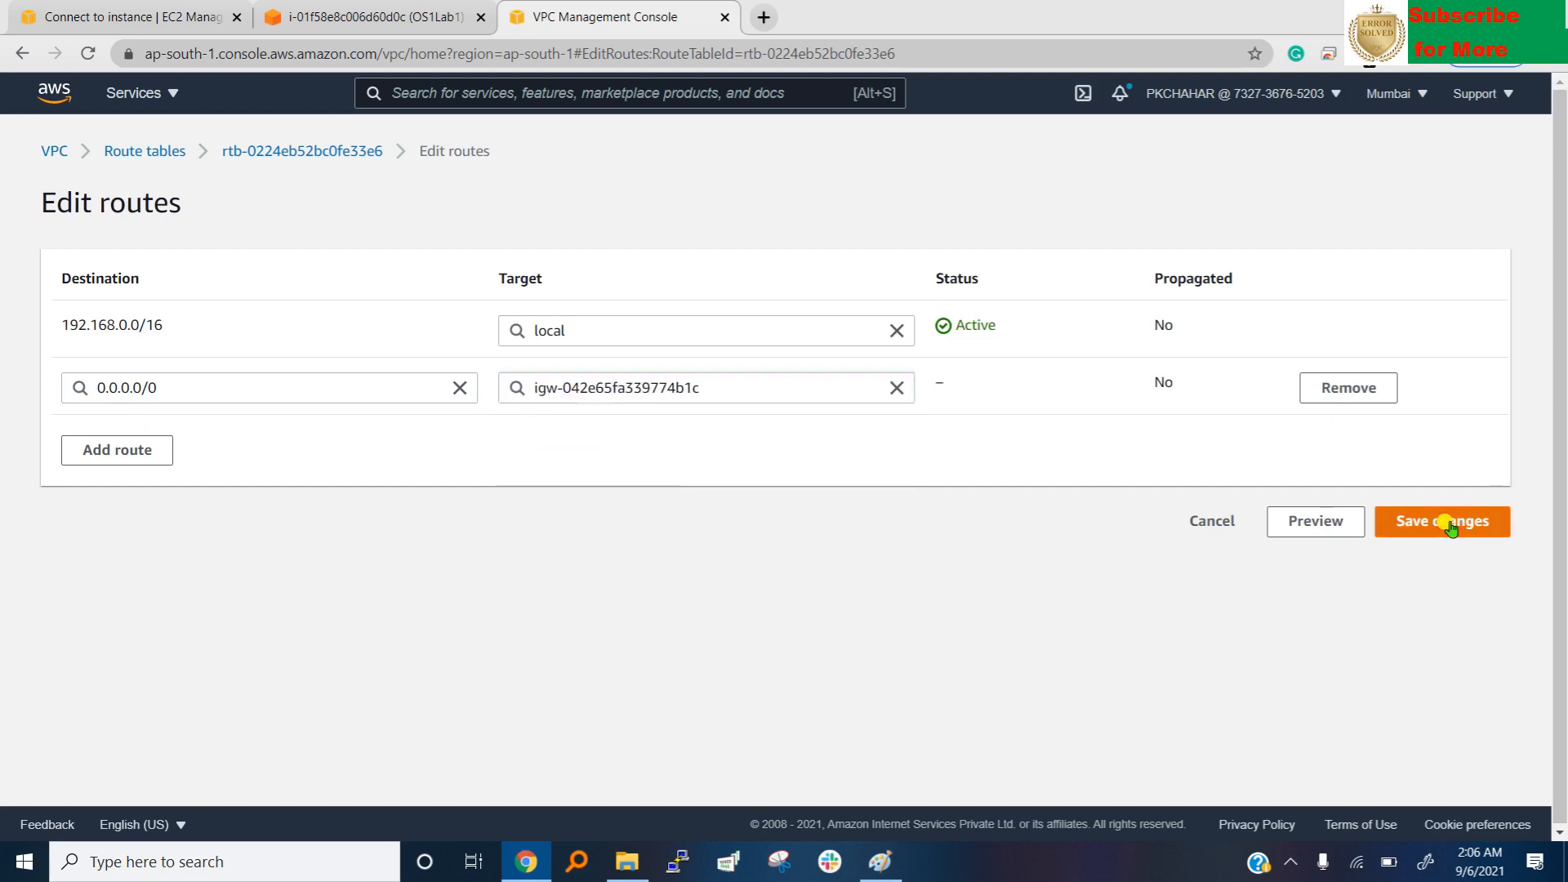
left_click(1441, 521)
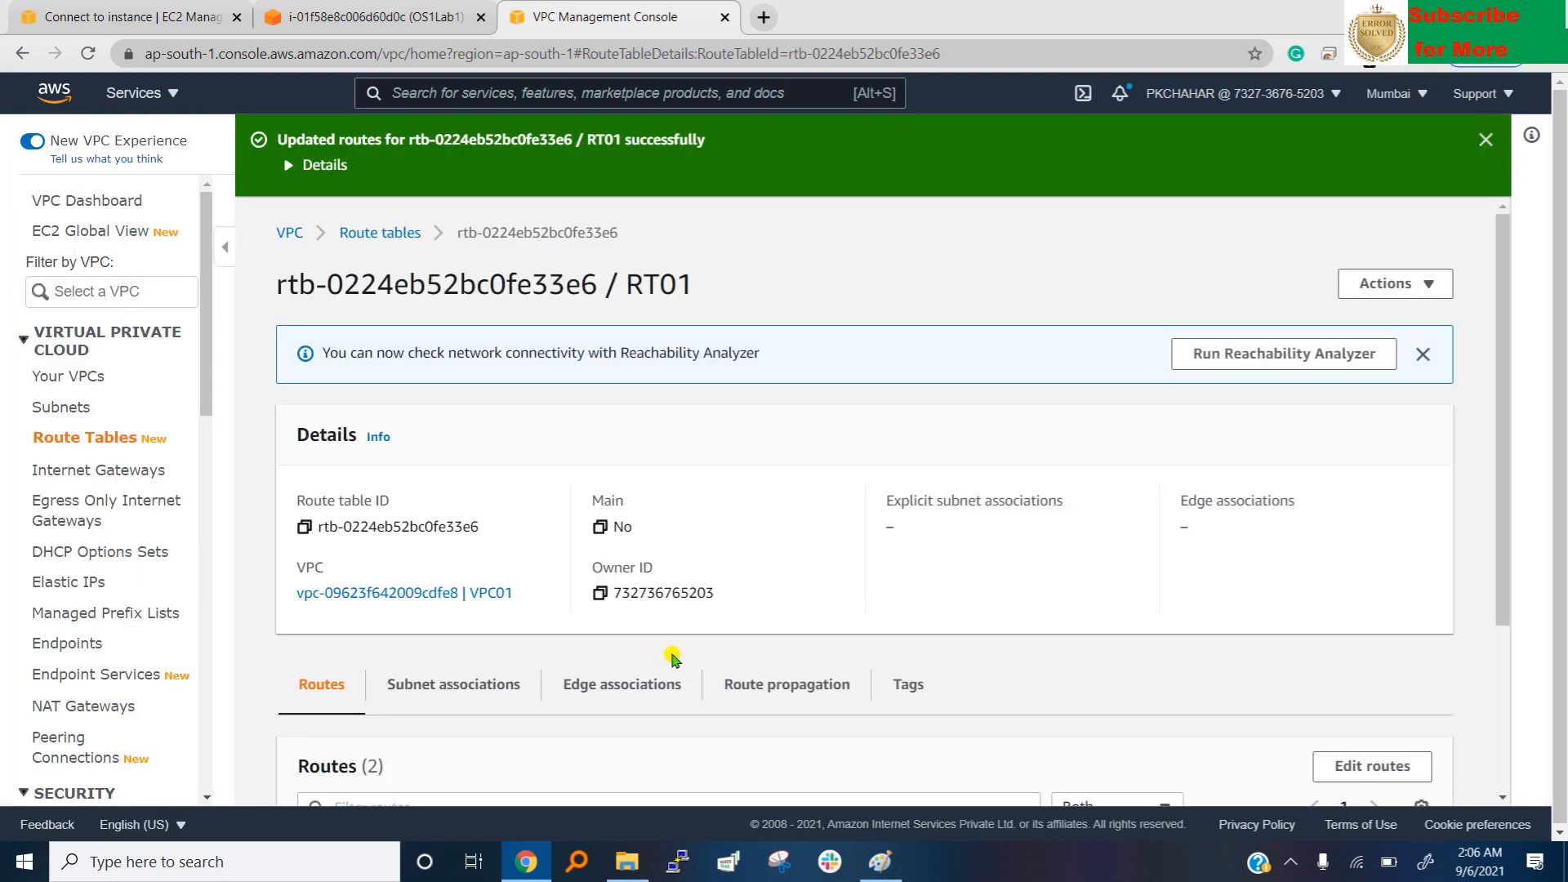
mouse_move(882, 566)
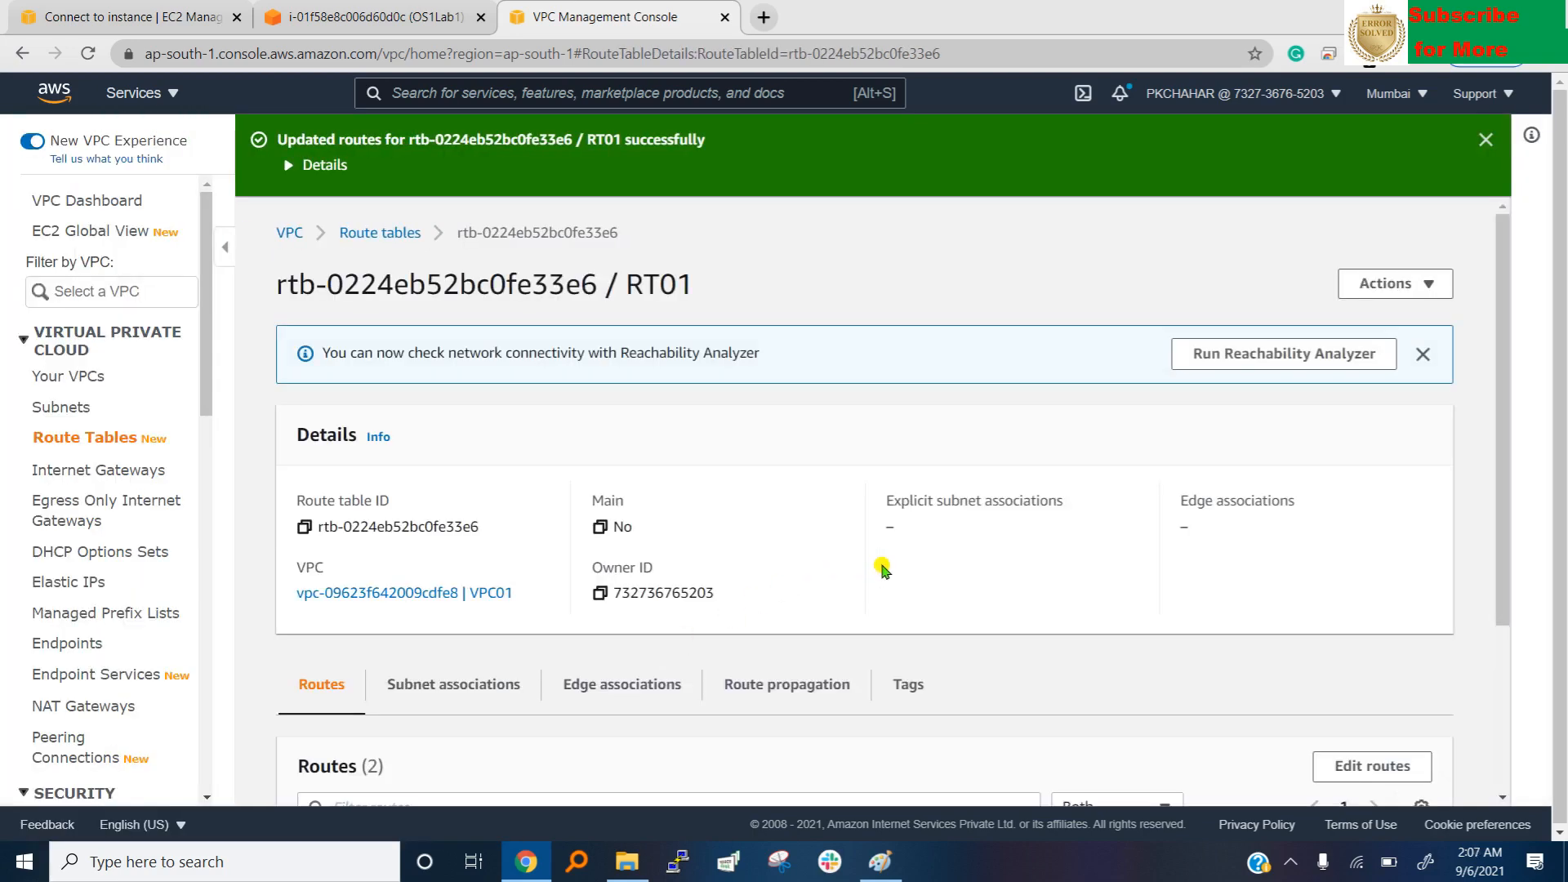
mouse_move(850, 517)
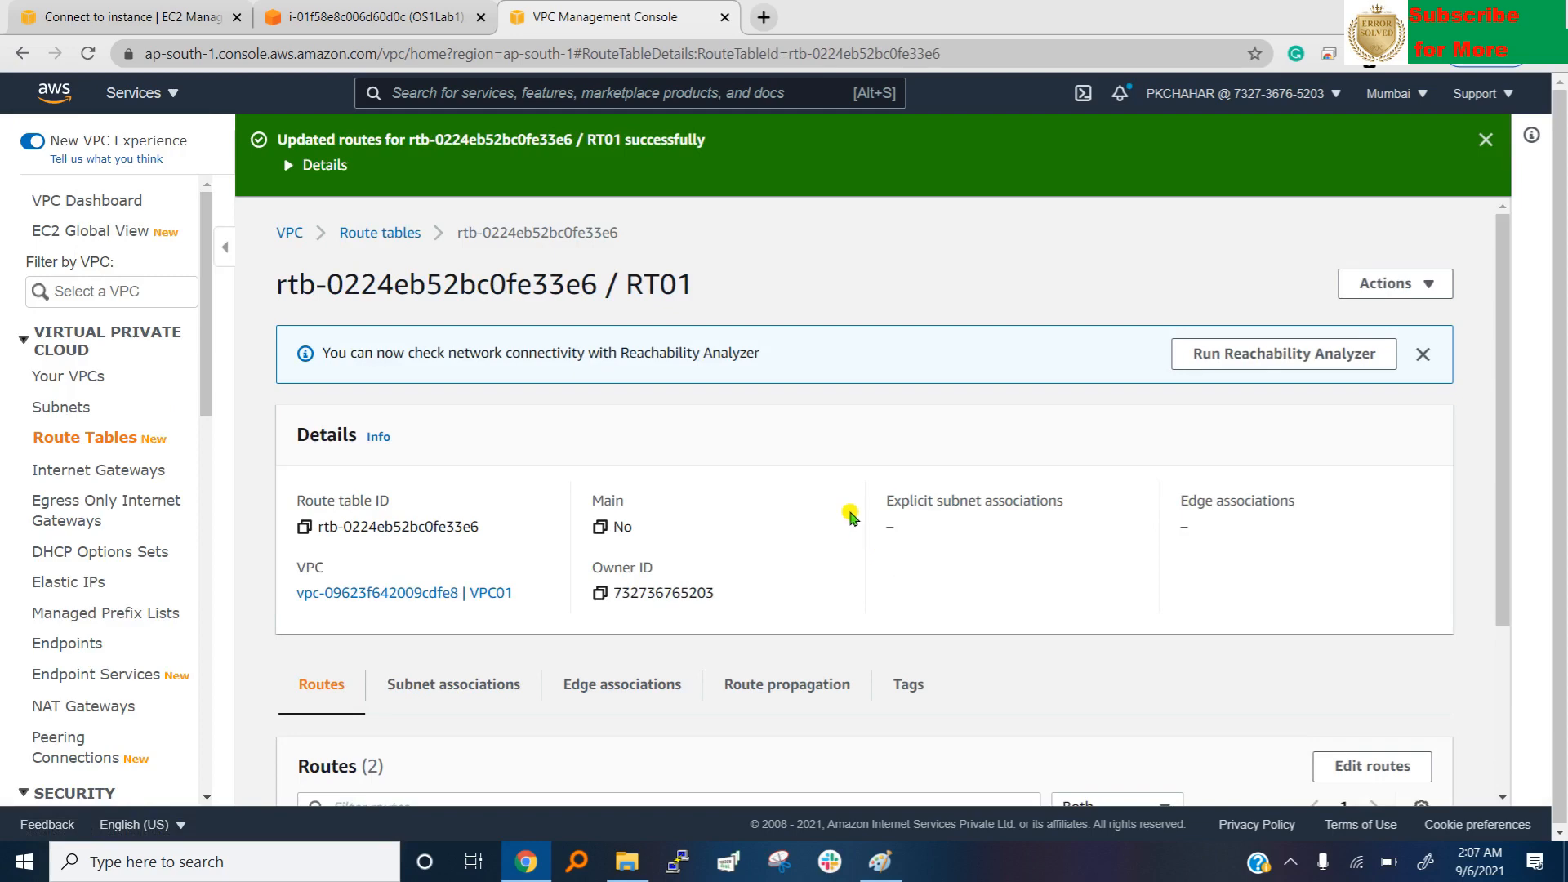
scroll("down", 3)
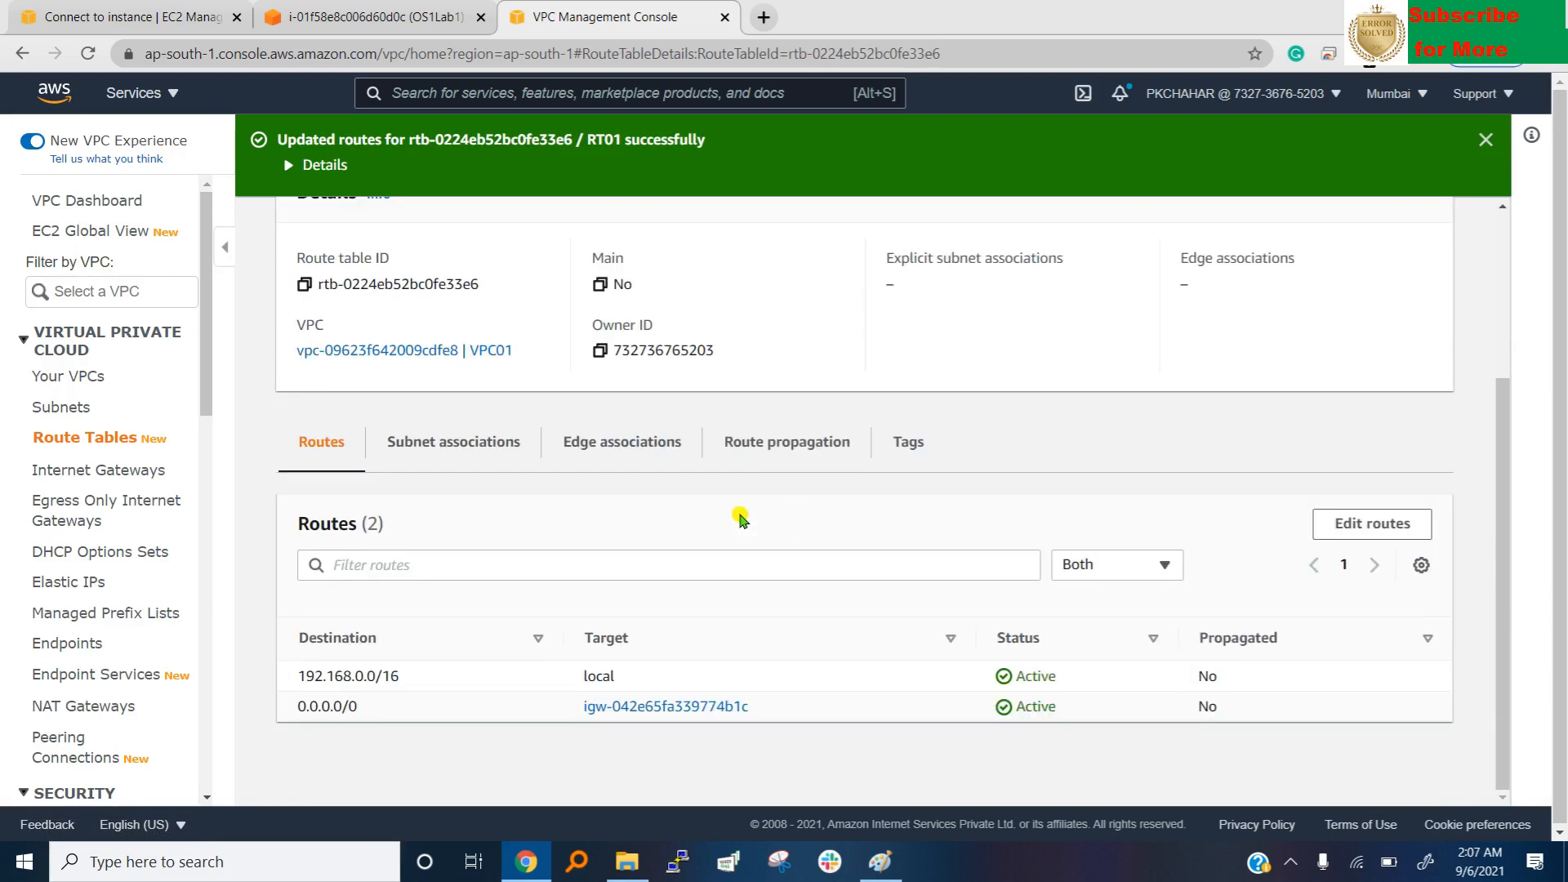
mouse_move(123, 630)
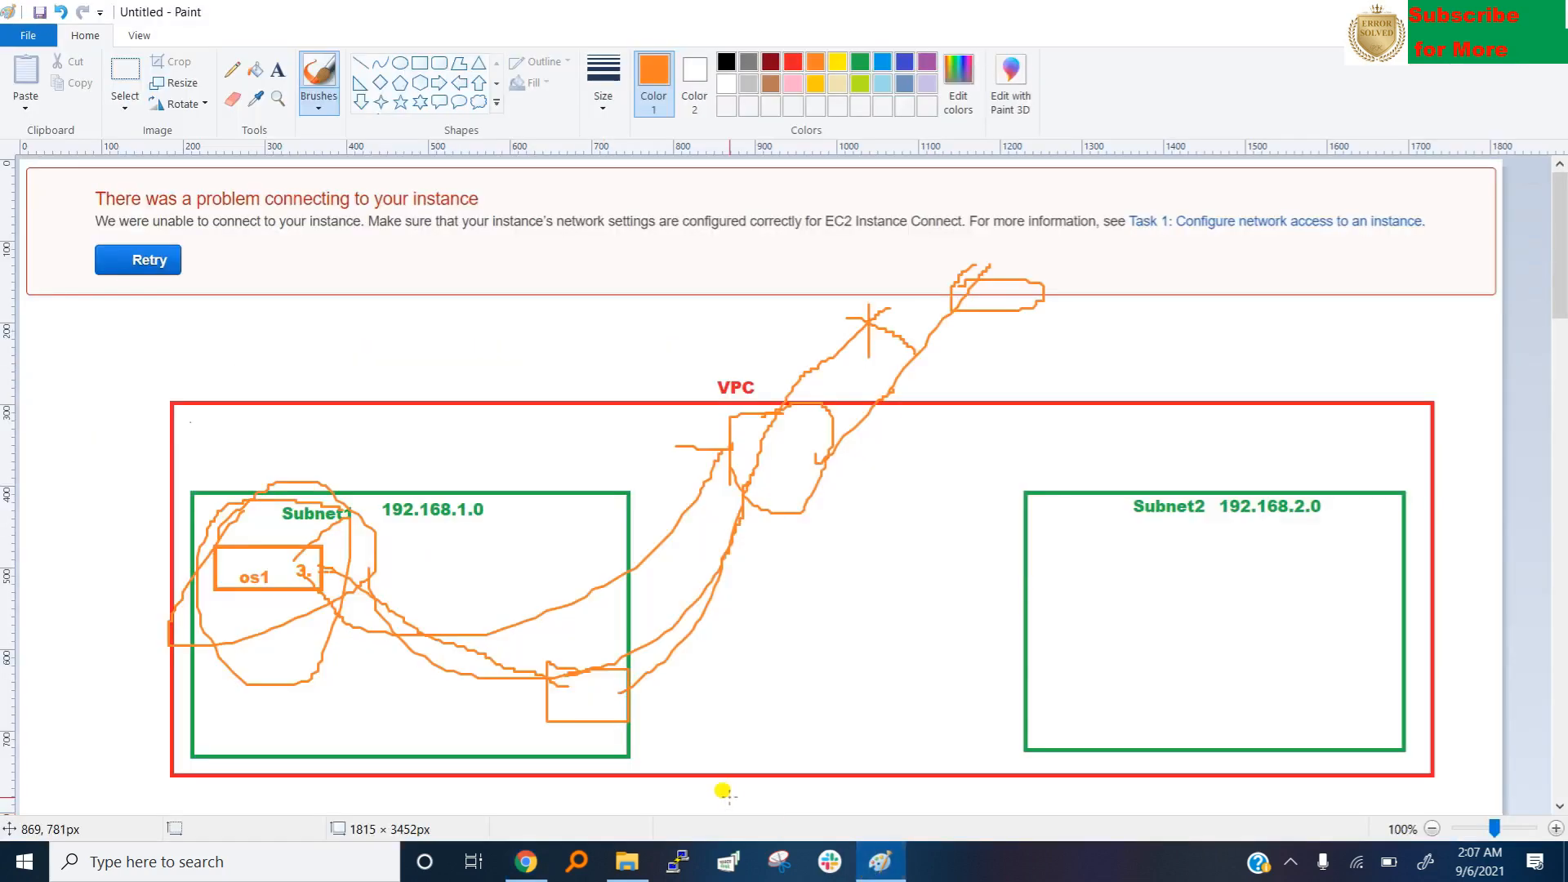
mouse_move(558, 490)
type("RT")
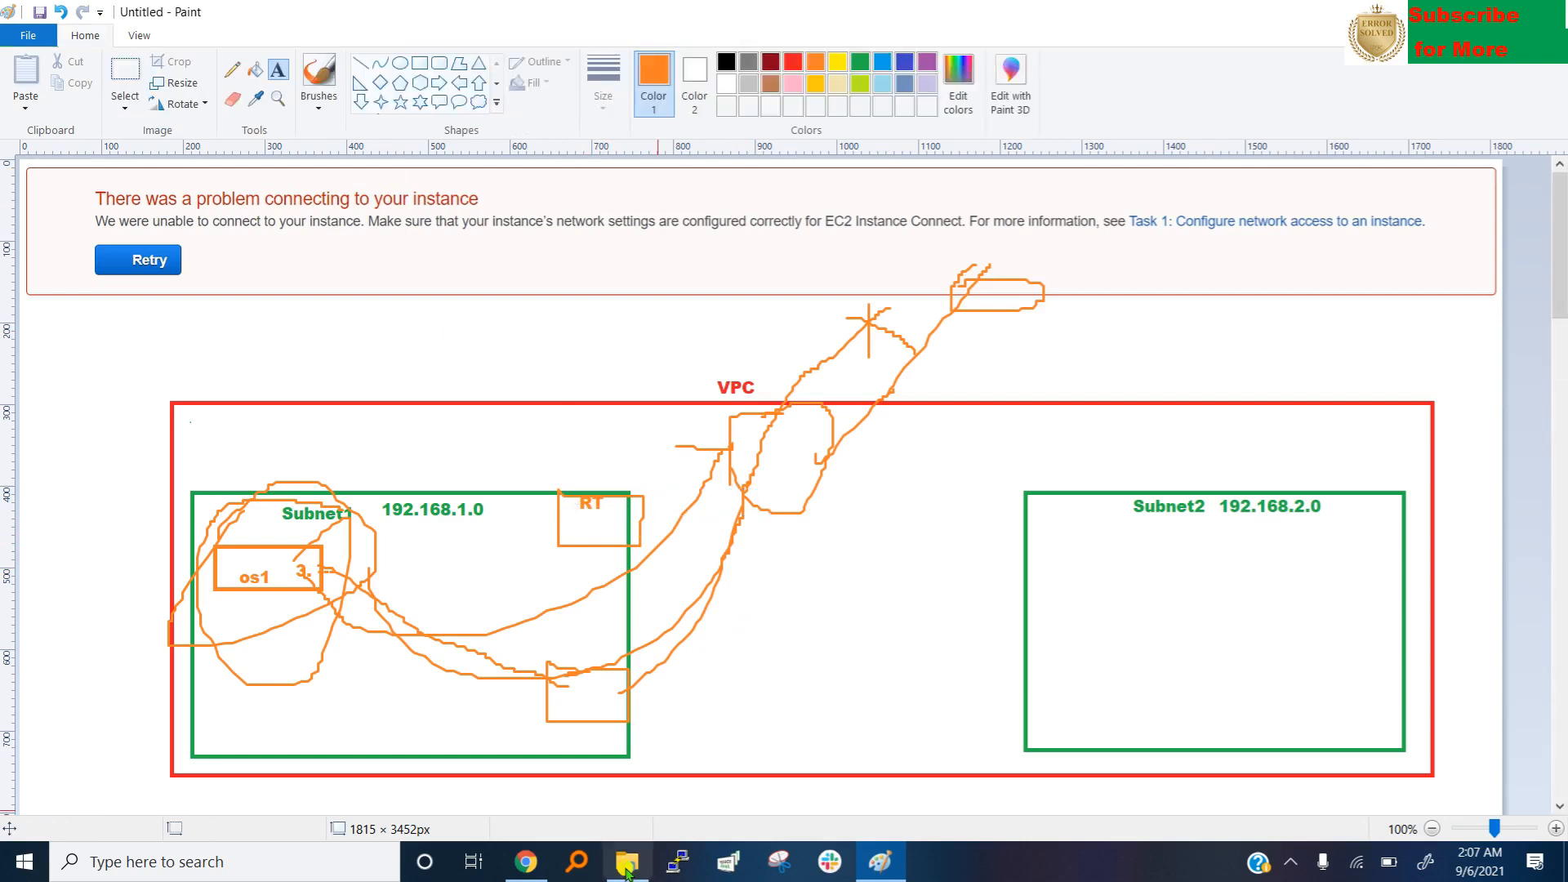
Open the Subnets list and compare the duplicate Lab1 and Lab2 subnet rows.
left_click(525, 861)
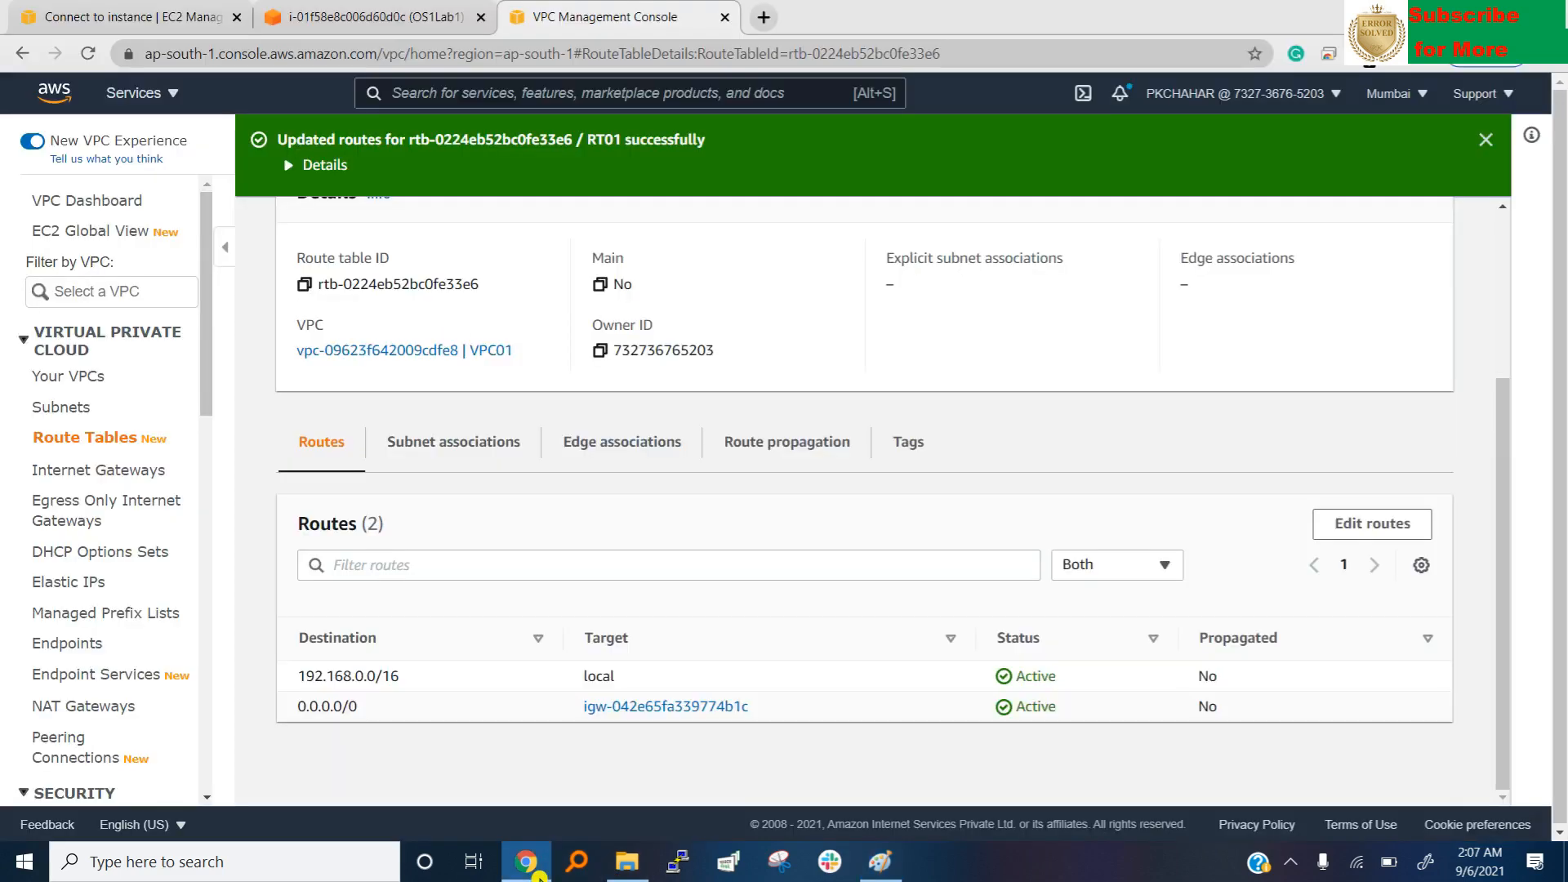
mouse_move(68, 374)
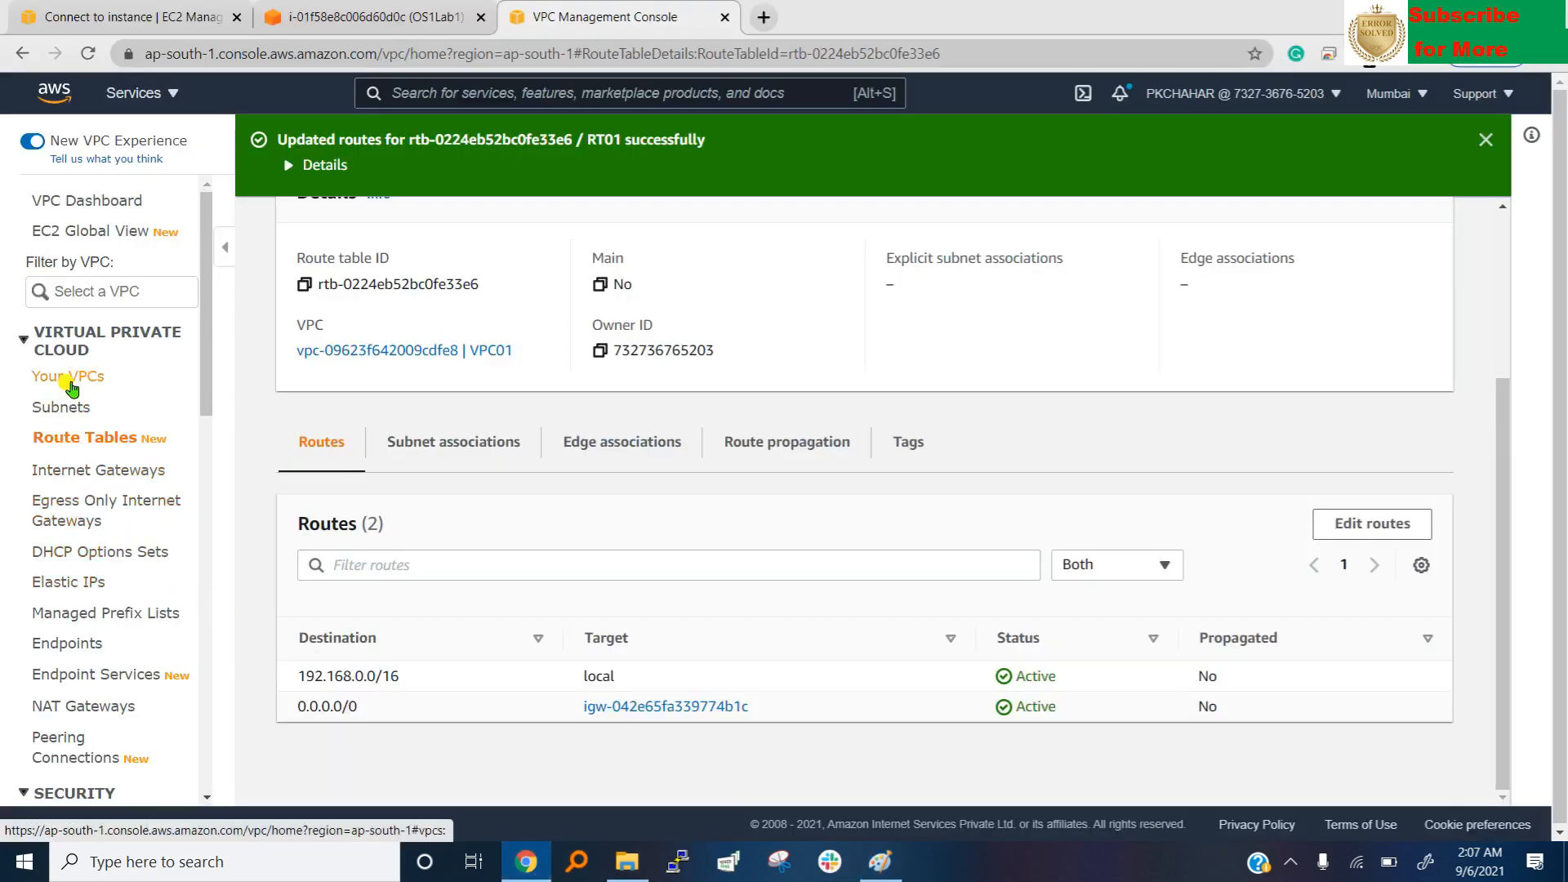
left_click(66, 407)
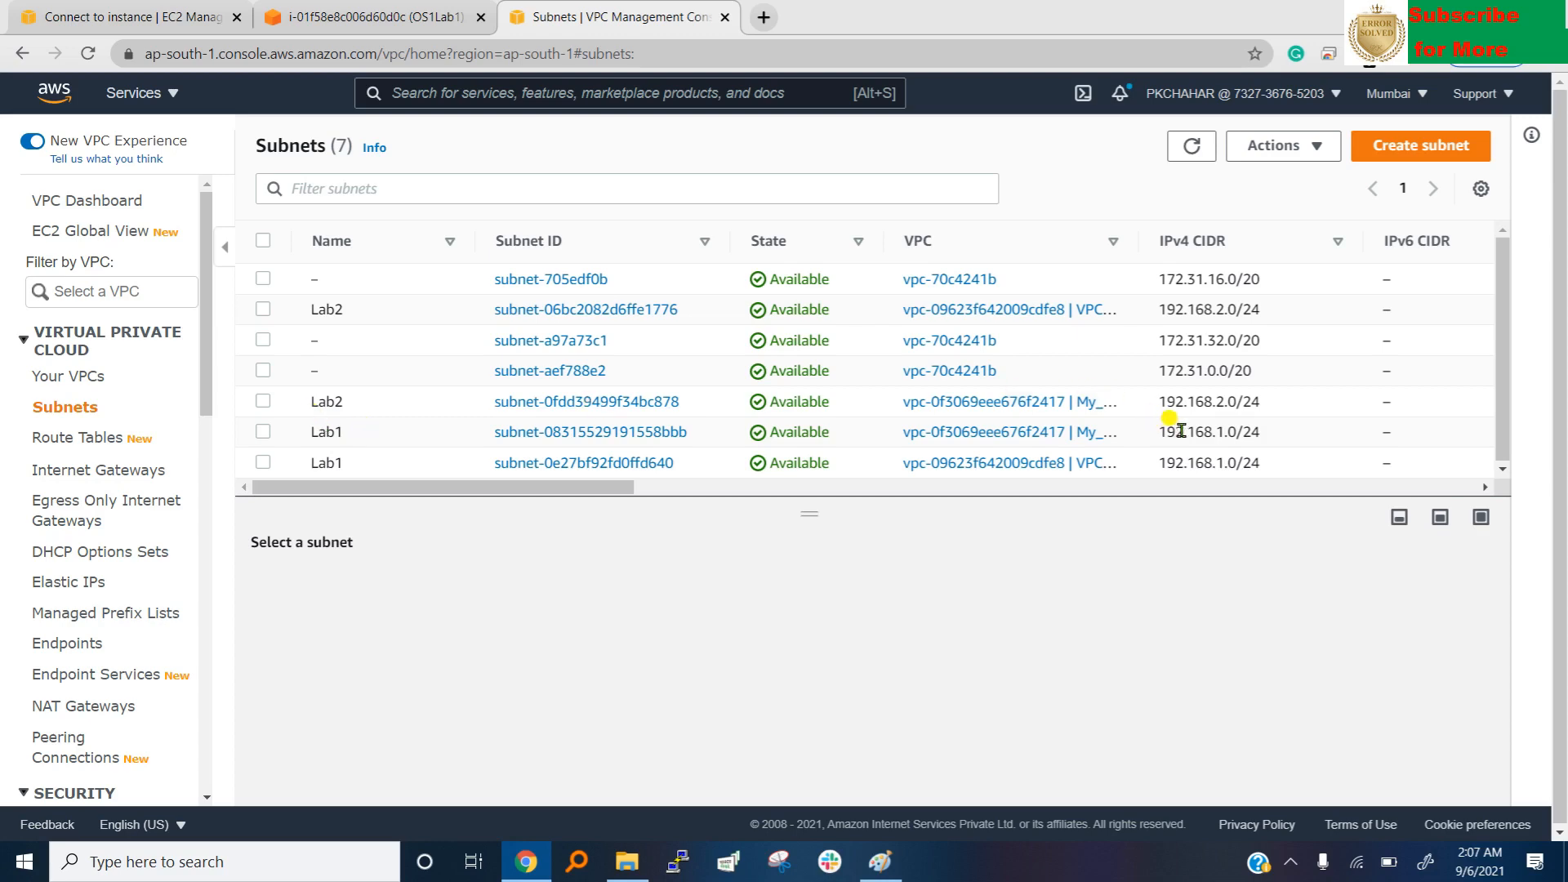
mouse_move(1265, 440)
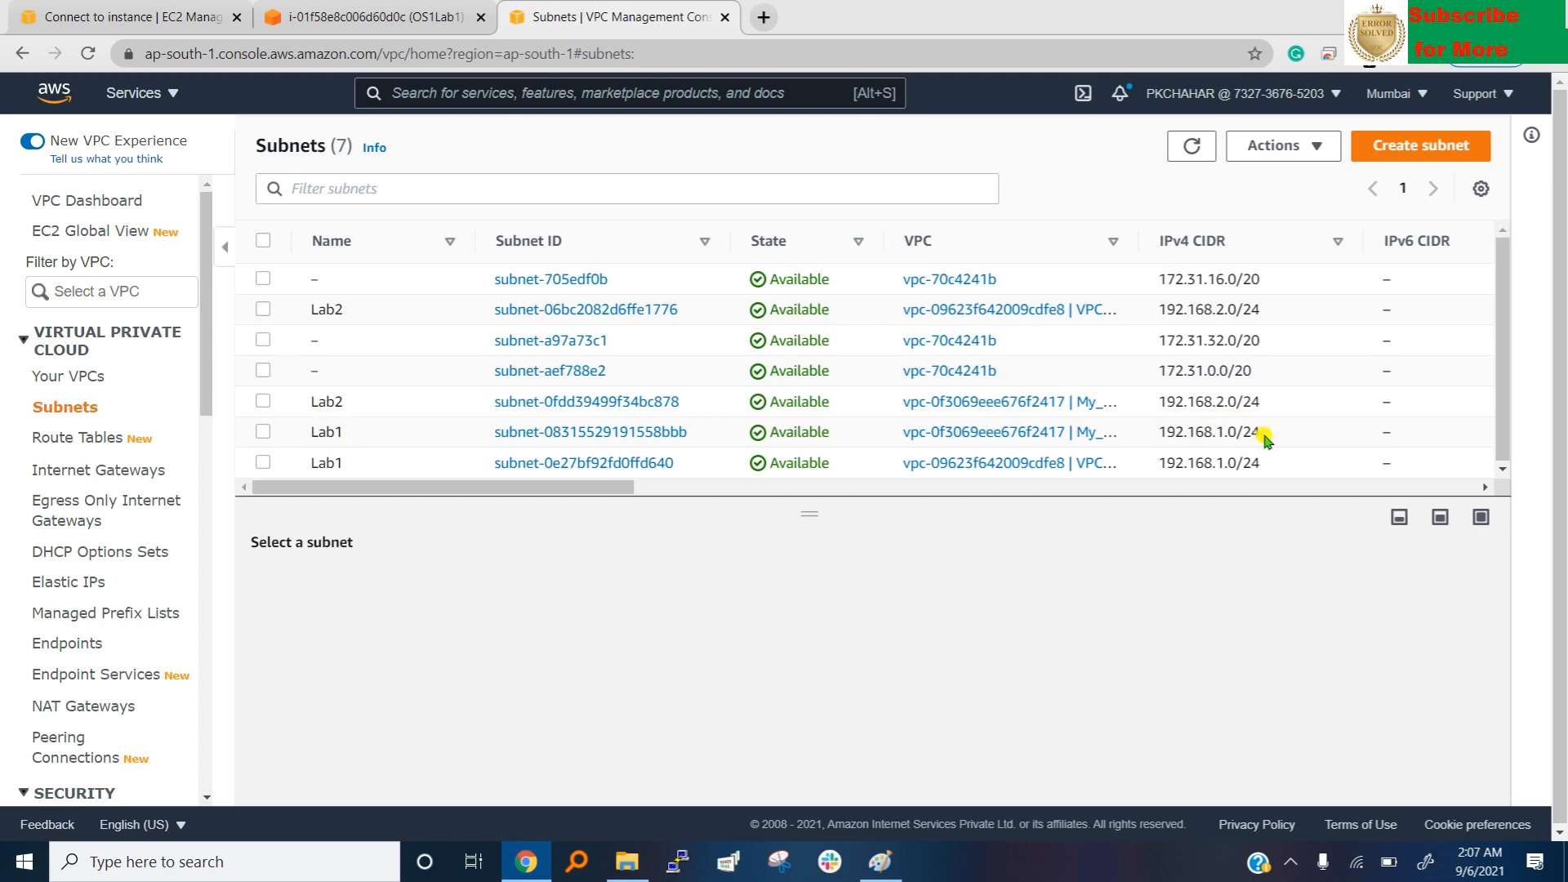
mouse_move(312, 487)
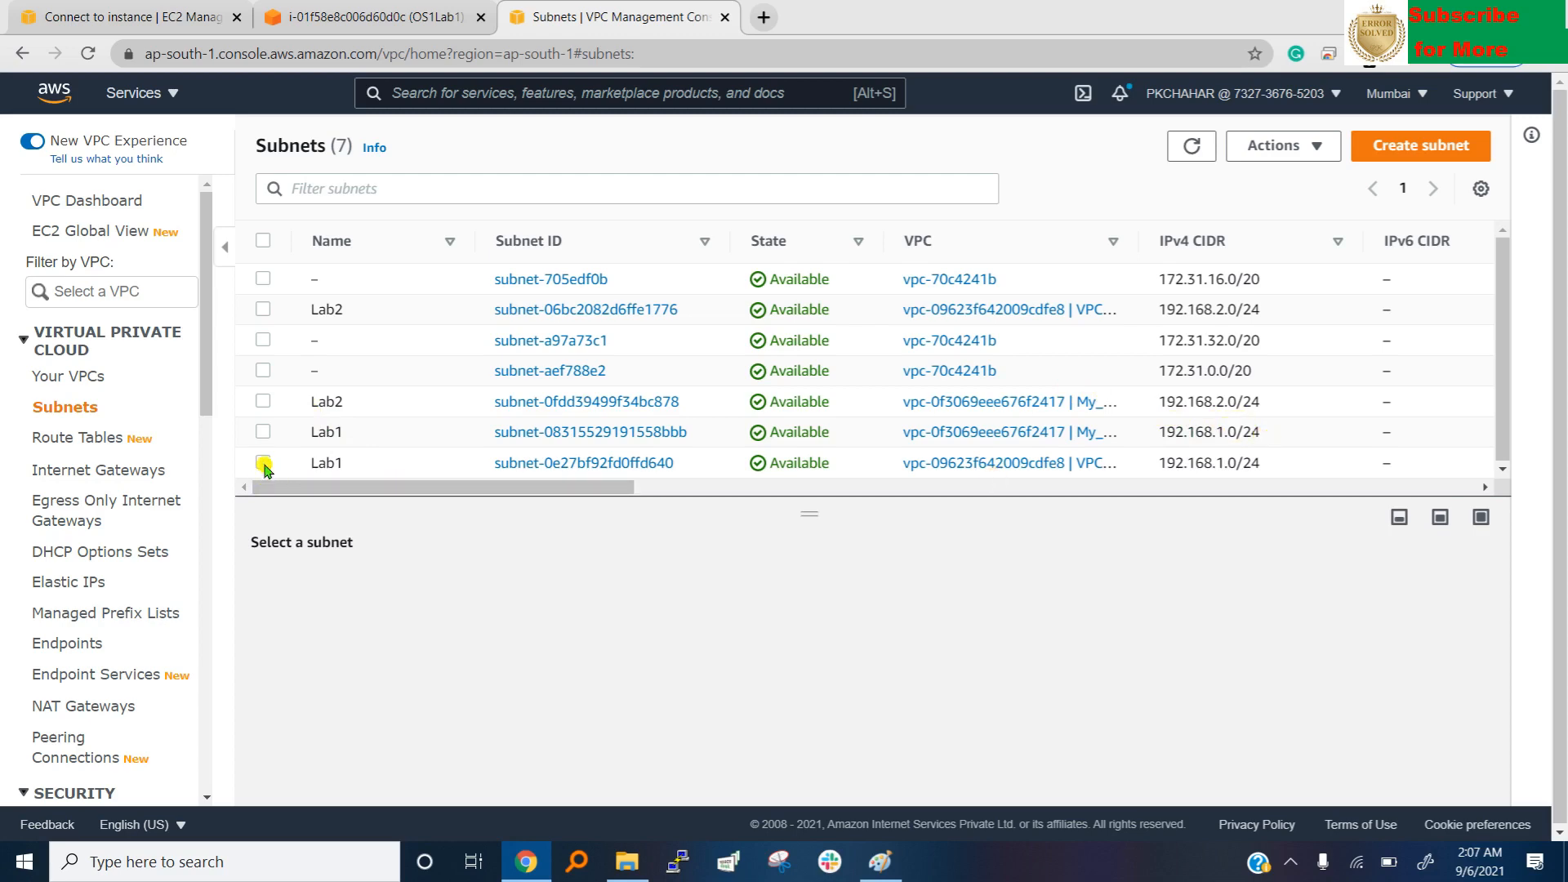
left_click(263, 462)
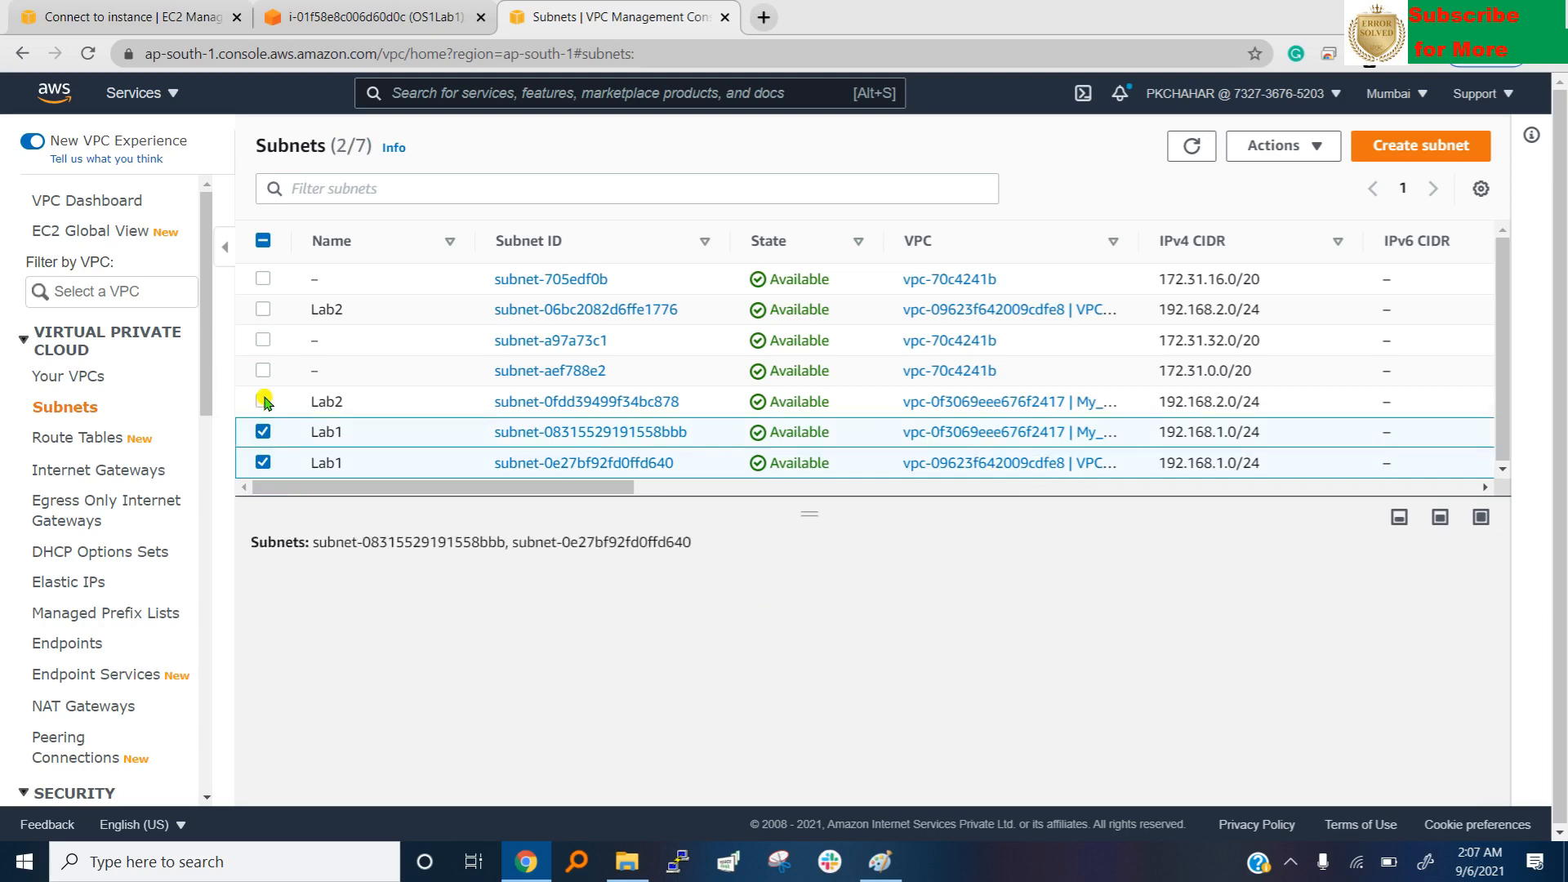
left_click(263, 401)
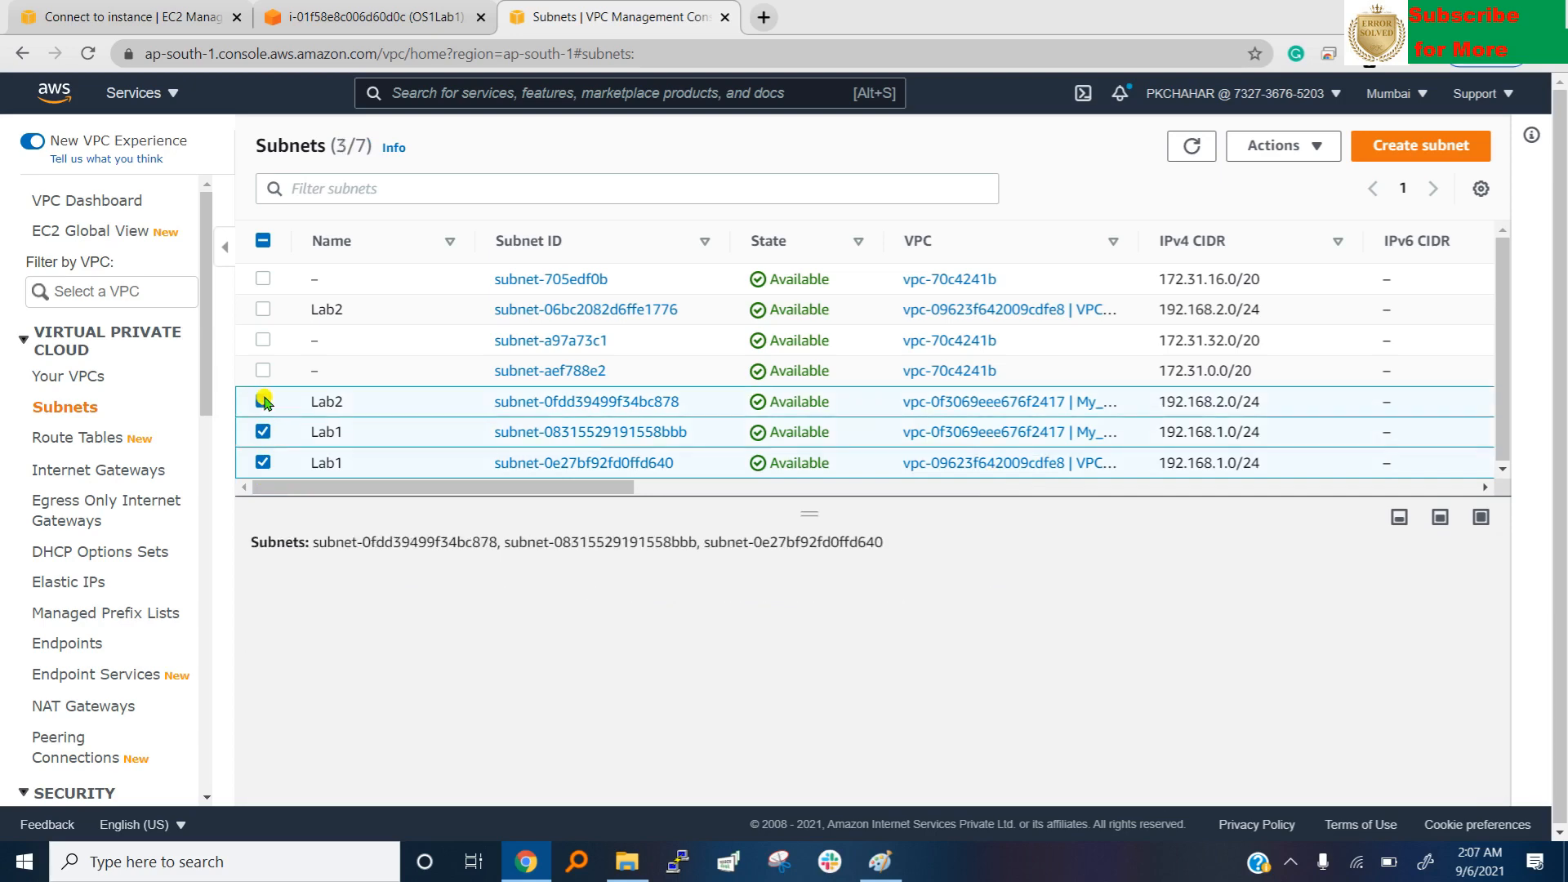
left_click(263, 401)
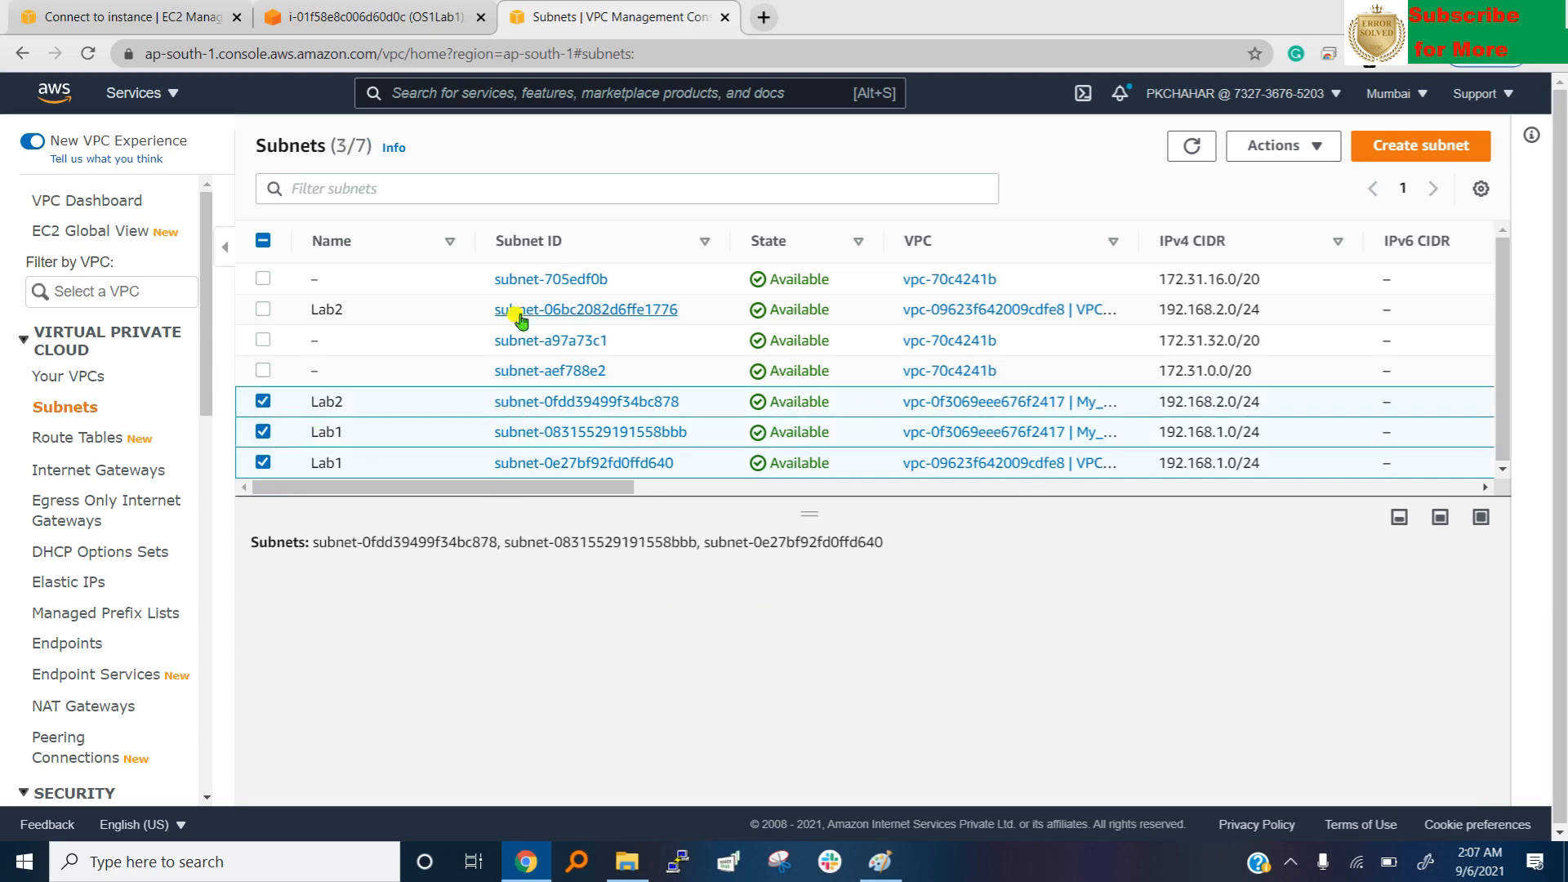
mouse_move(659, 213)
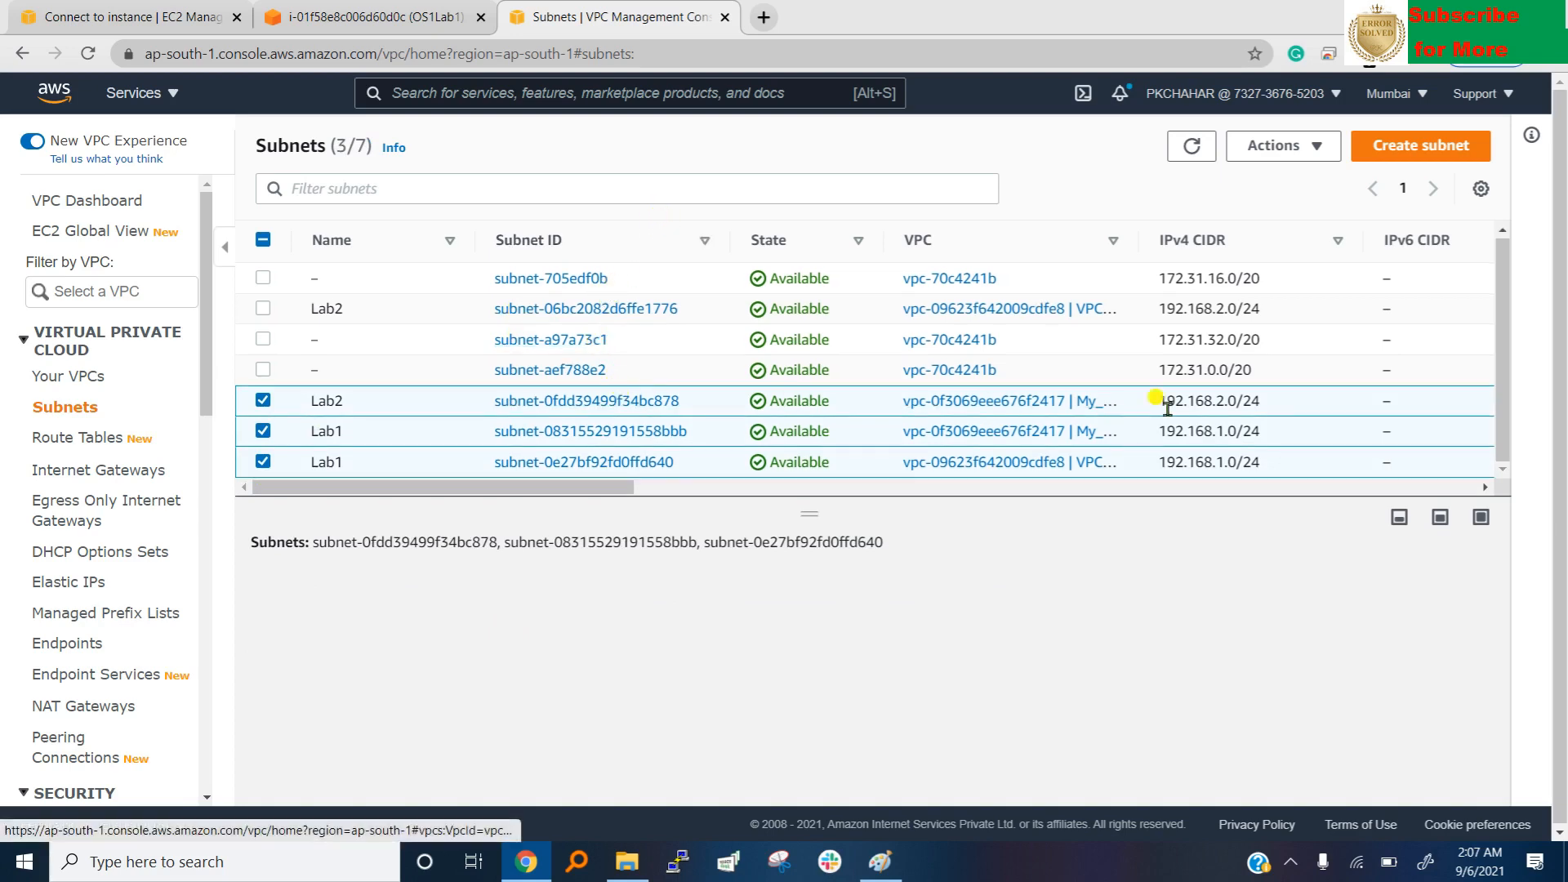
mouse_move(1283, 401)
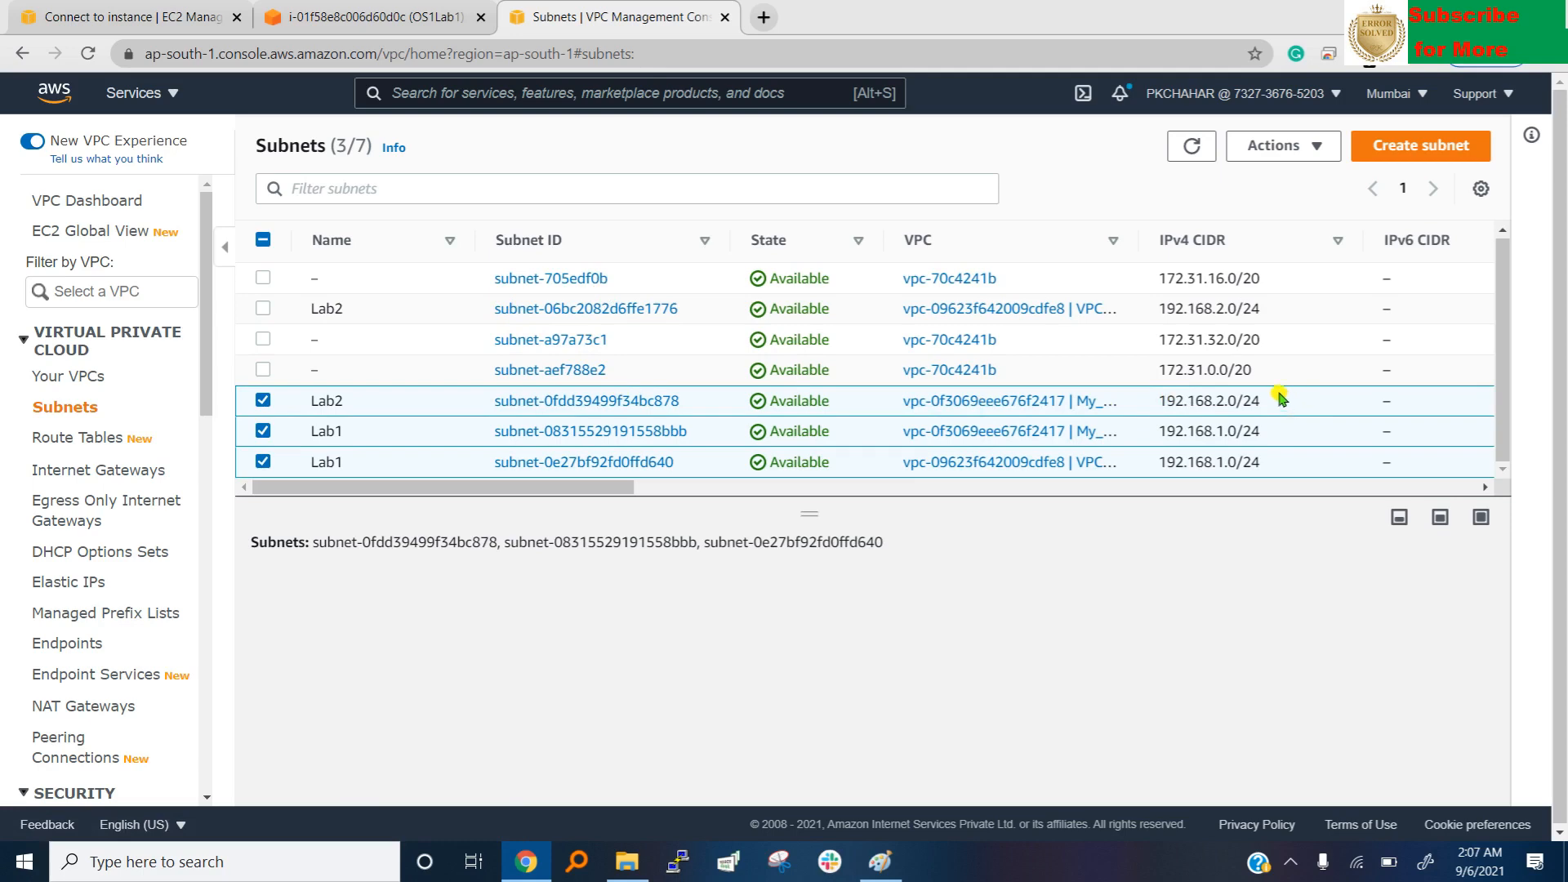
mouse_move(1281, 465)
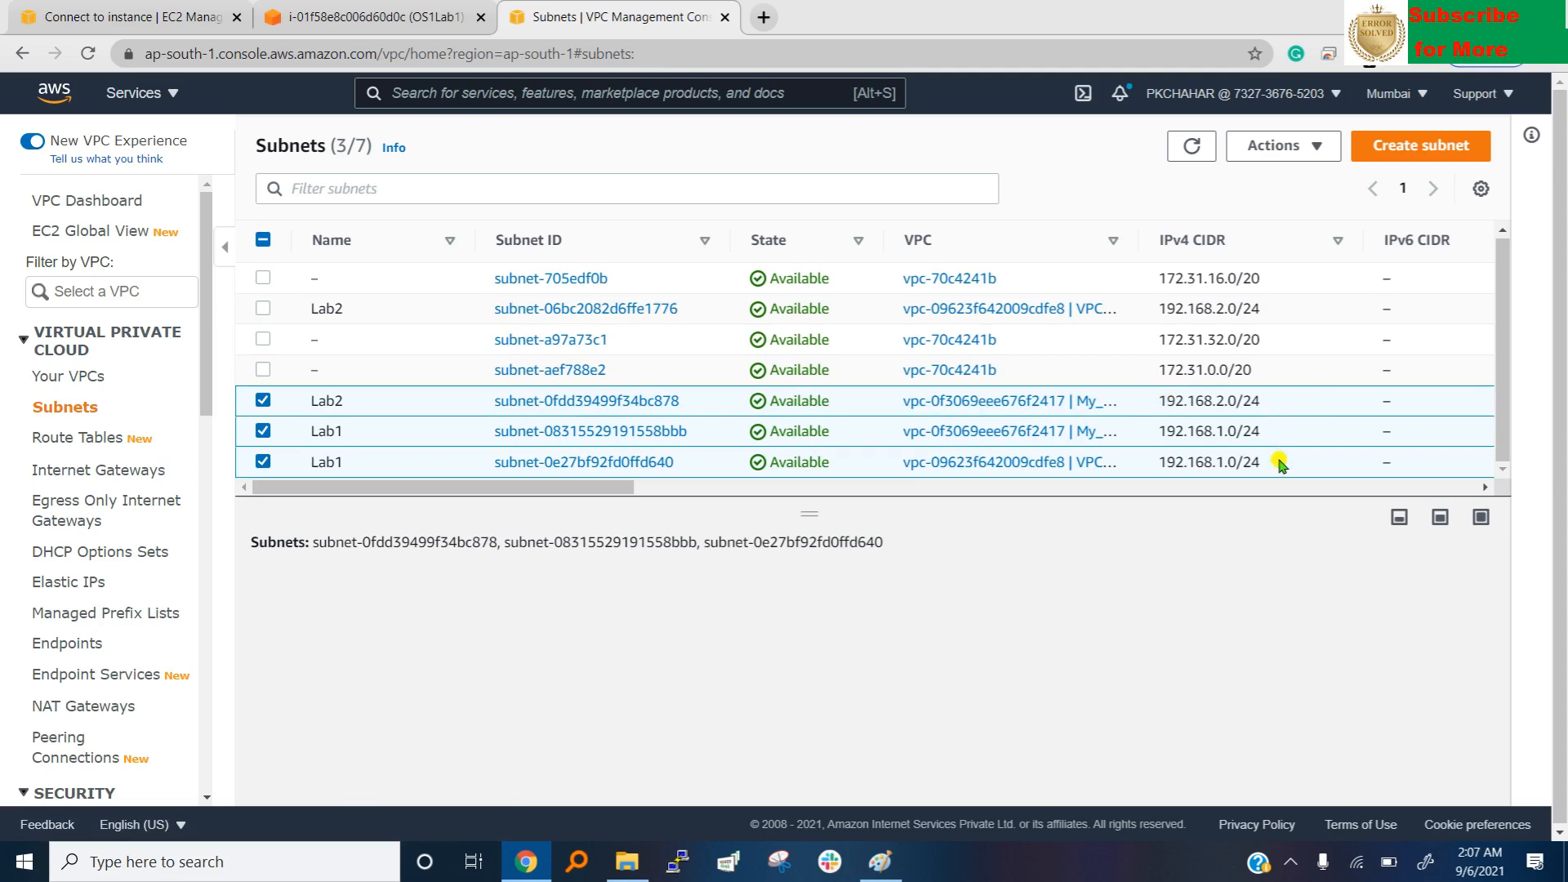
mouse_move(487, 590)
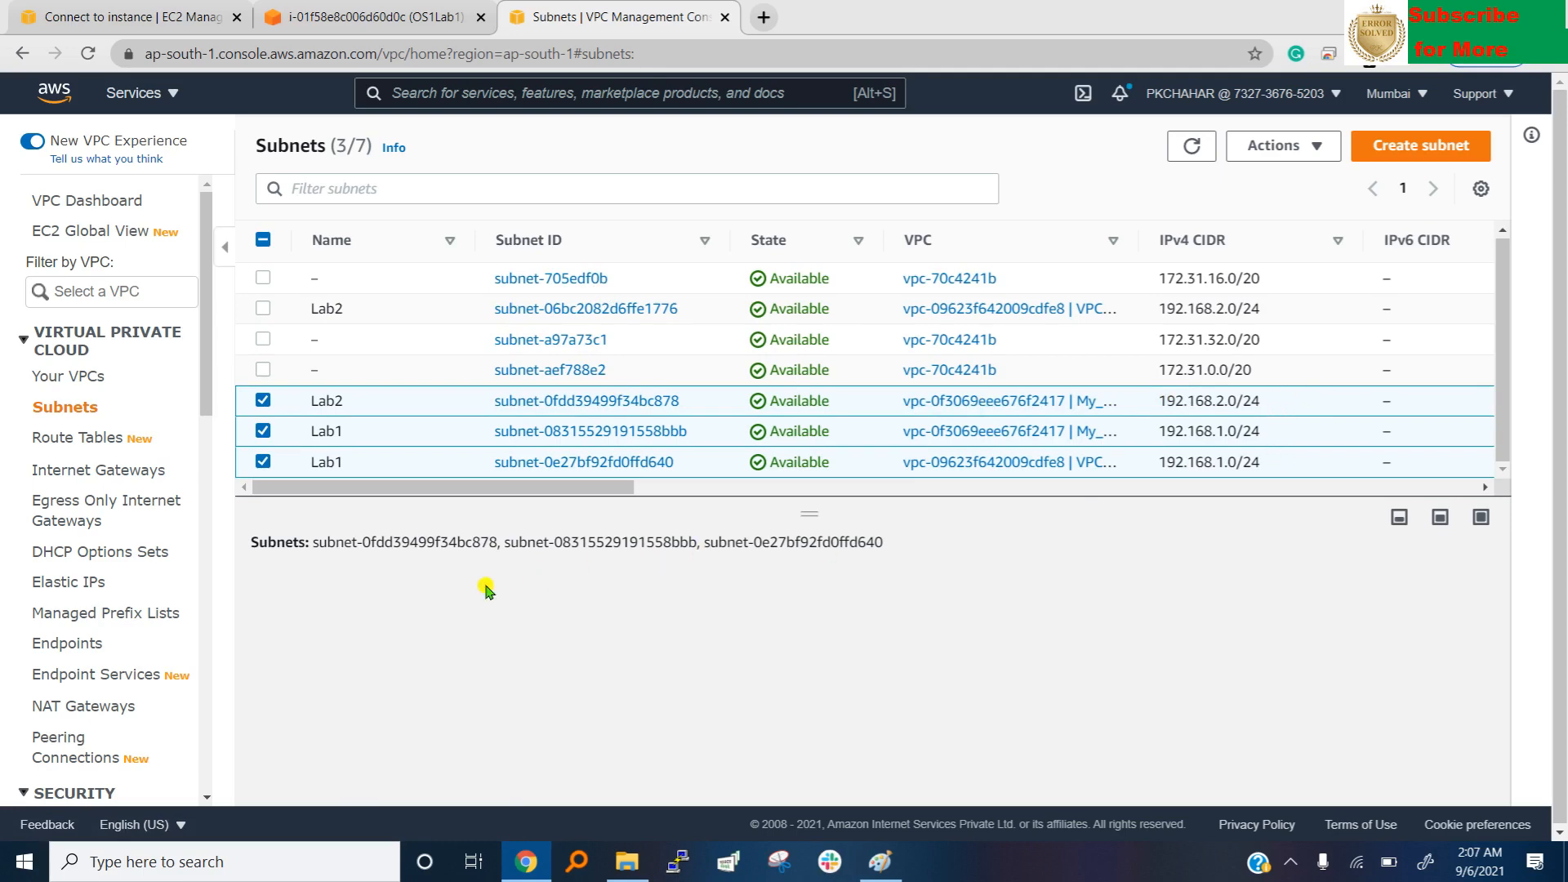
left_click(263, 463)
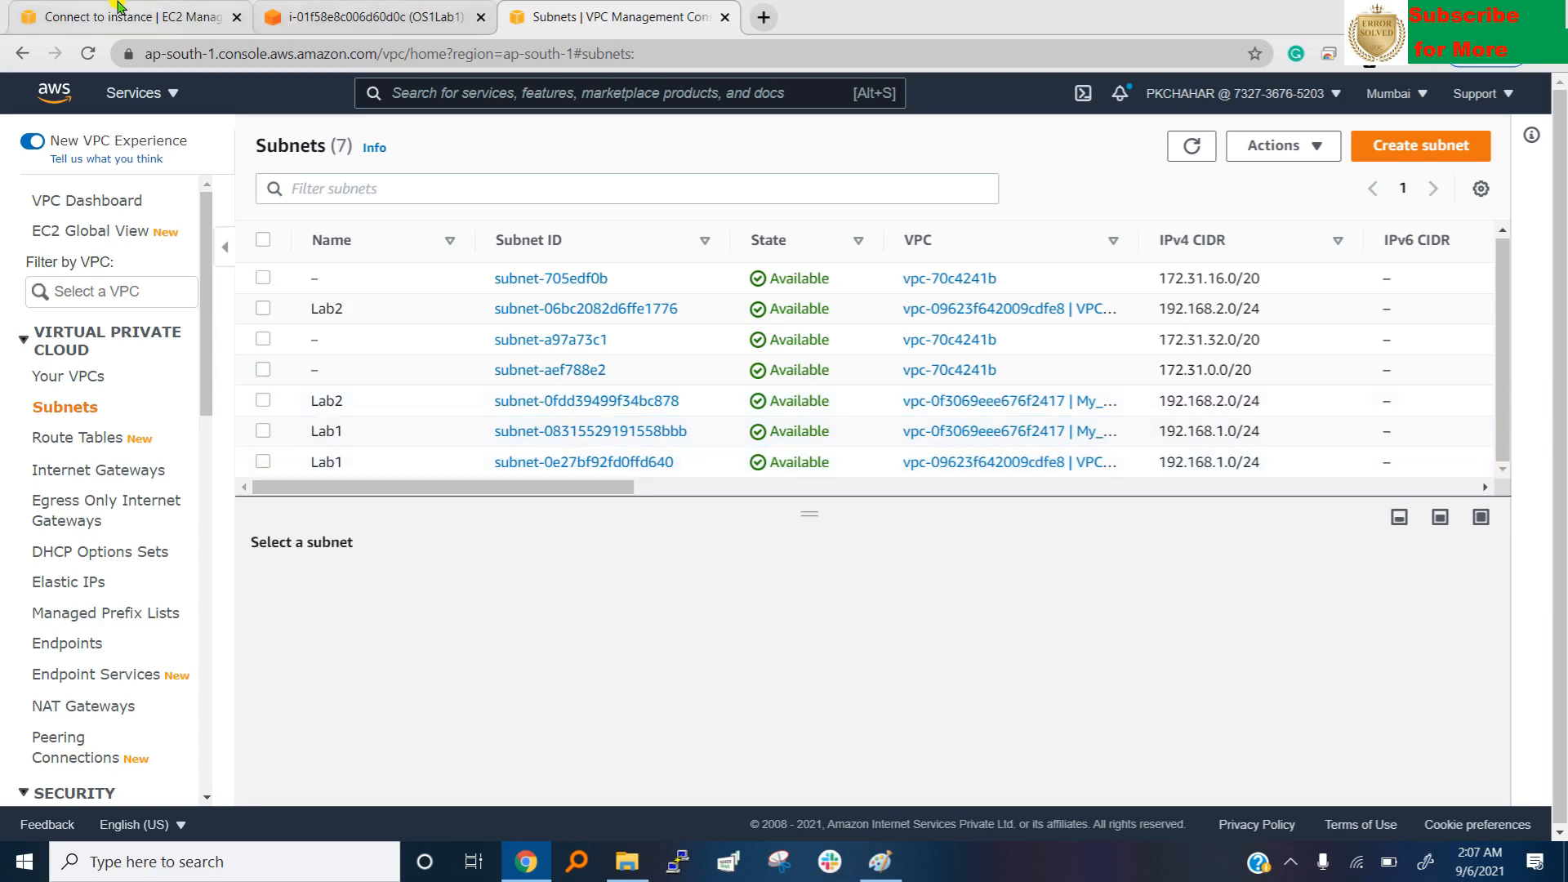
Check OS1Lab1's subnet ID in EC2, then return to the subnets list.
left_click(130, 17)
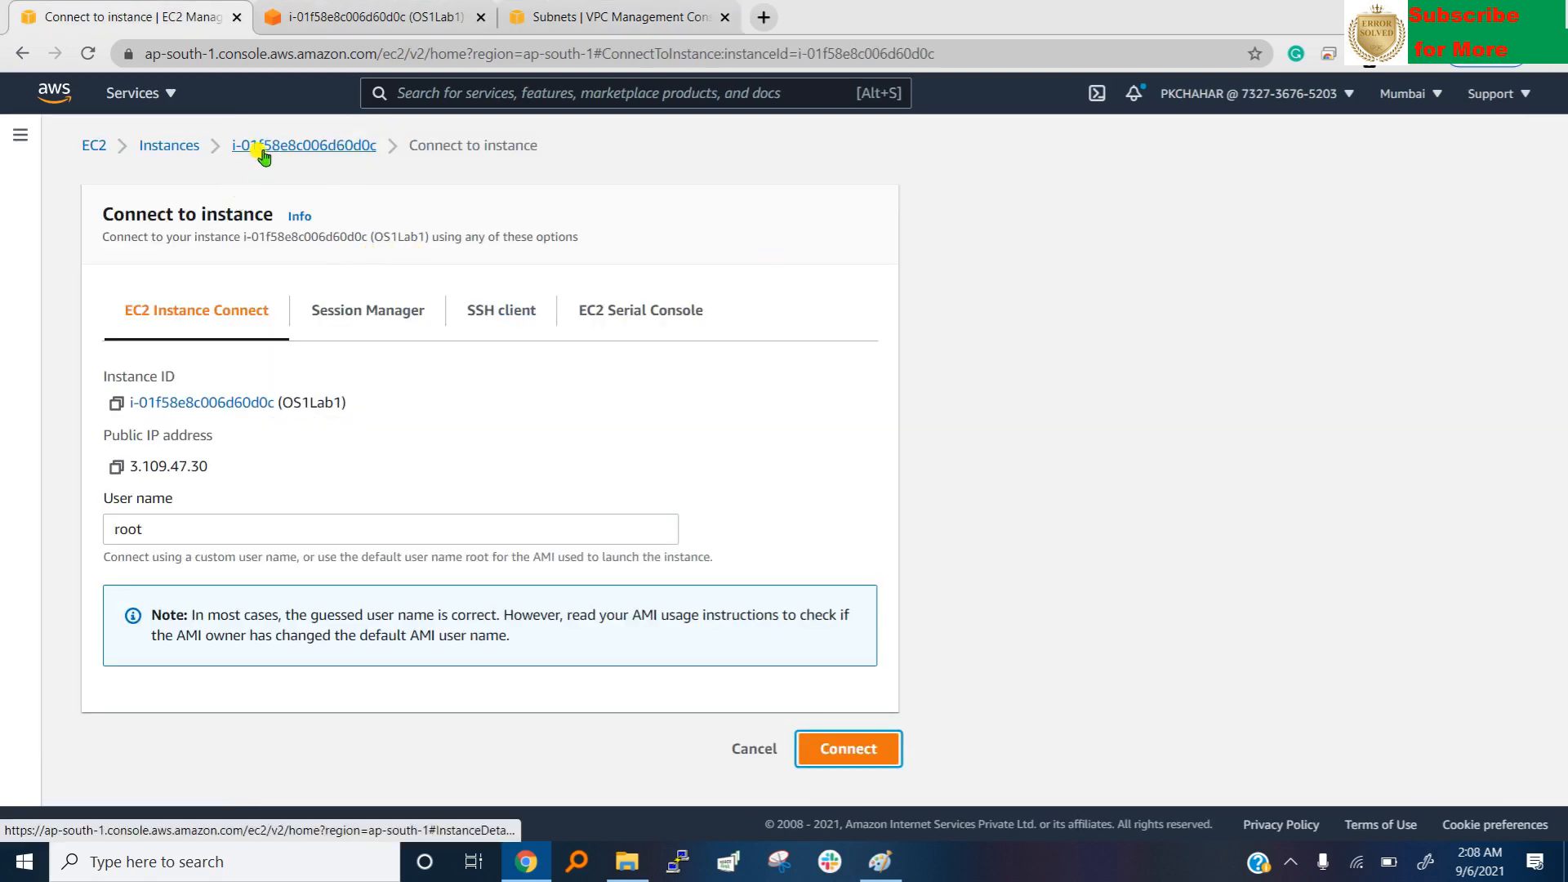
left_click(303, 145)
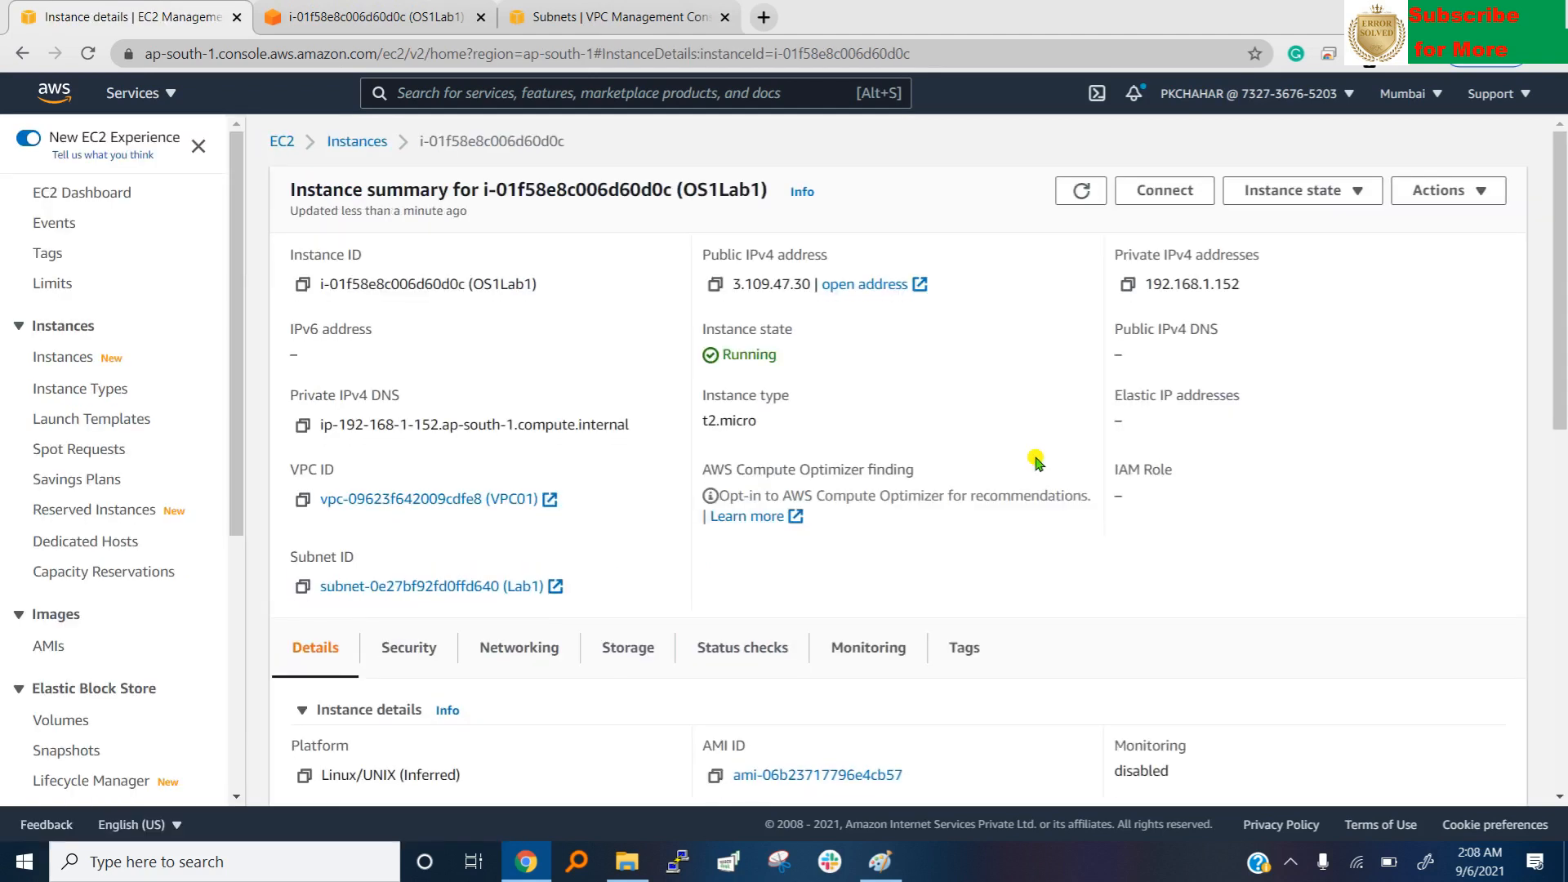
mouse_move(521, 605)
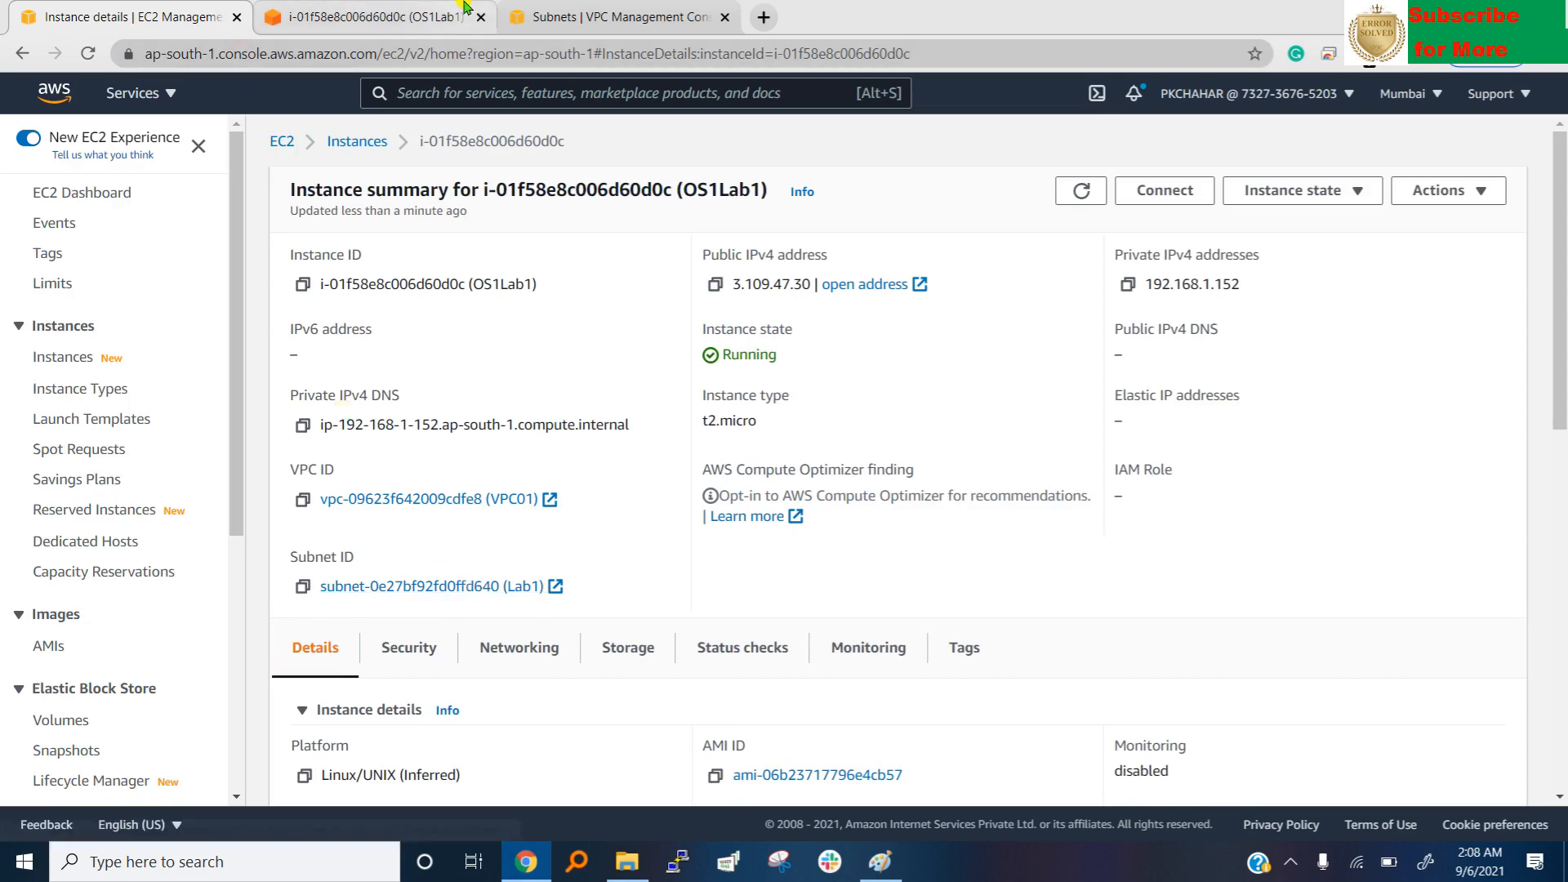
left_click(618, 17)
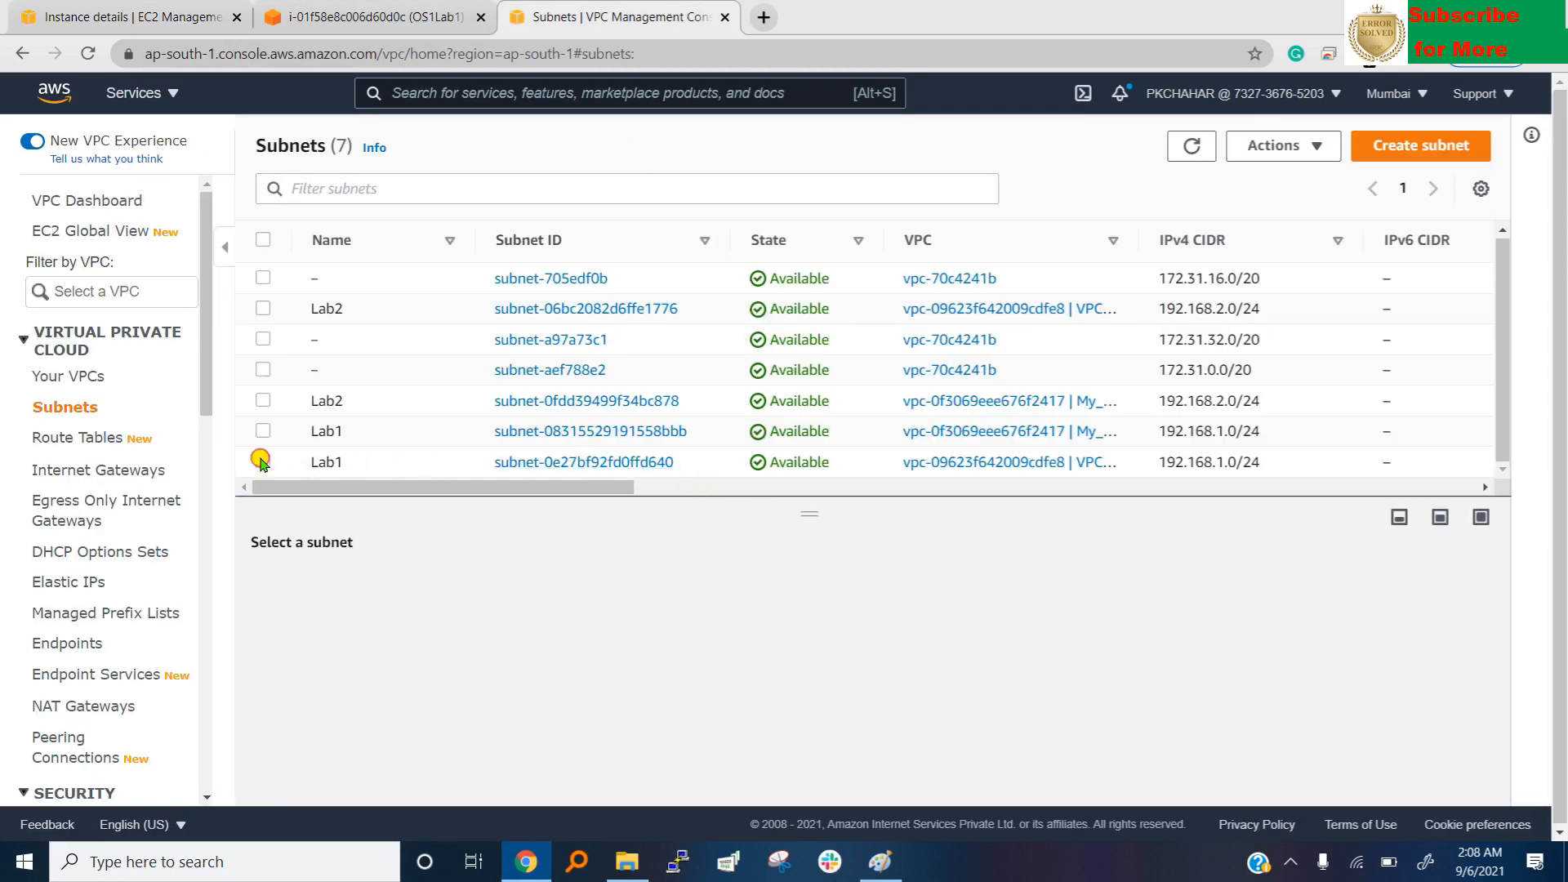
left_click(263, 461)
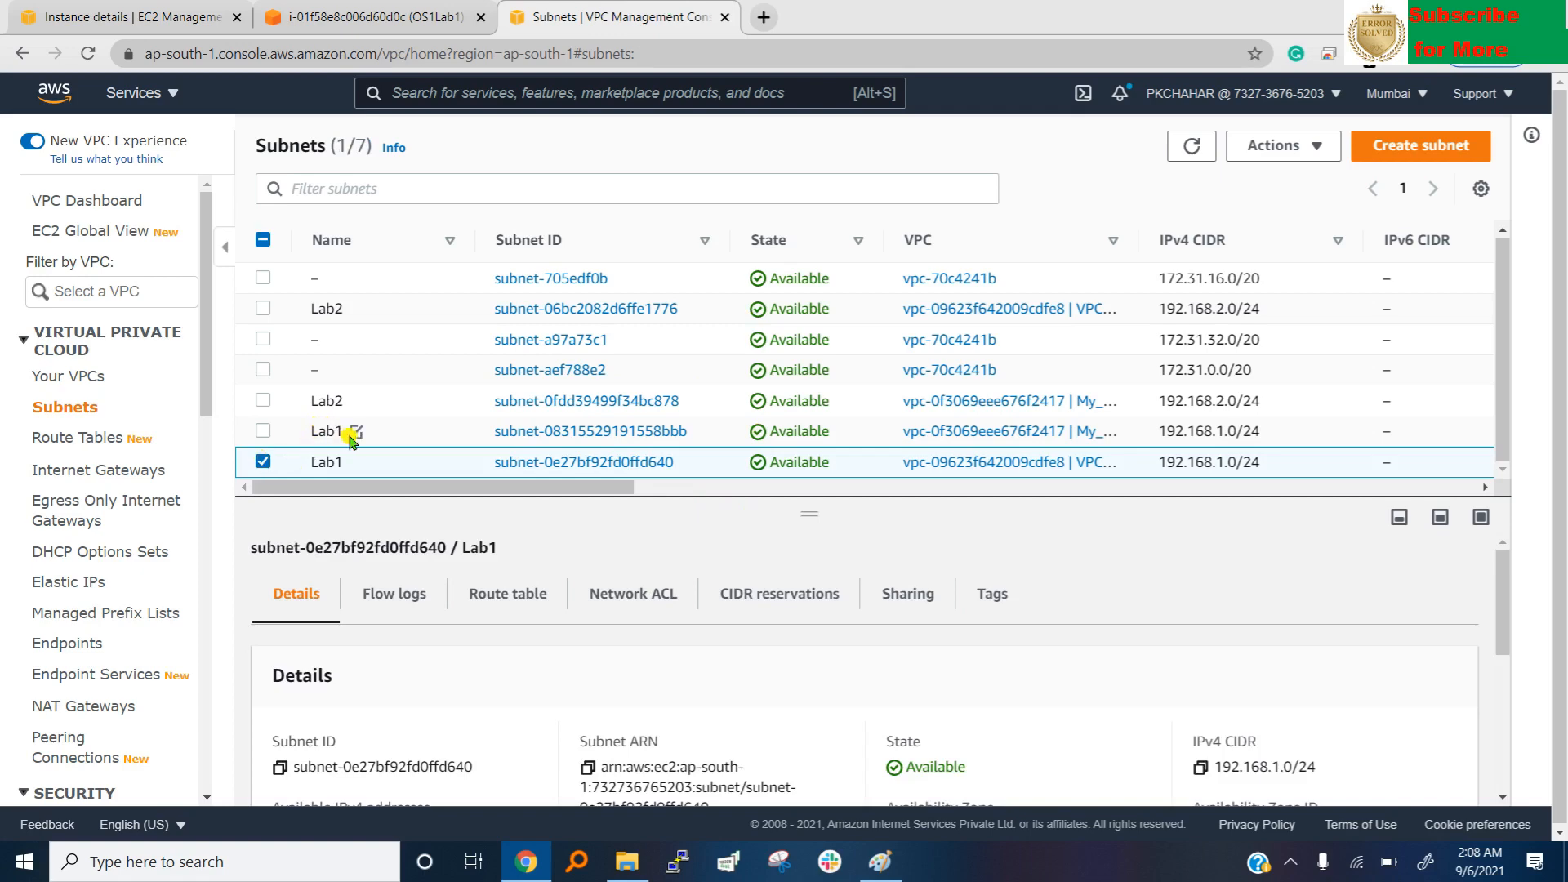
left_click(353, 431)
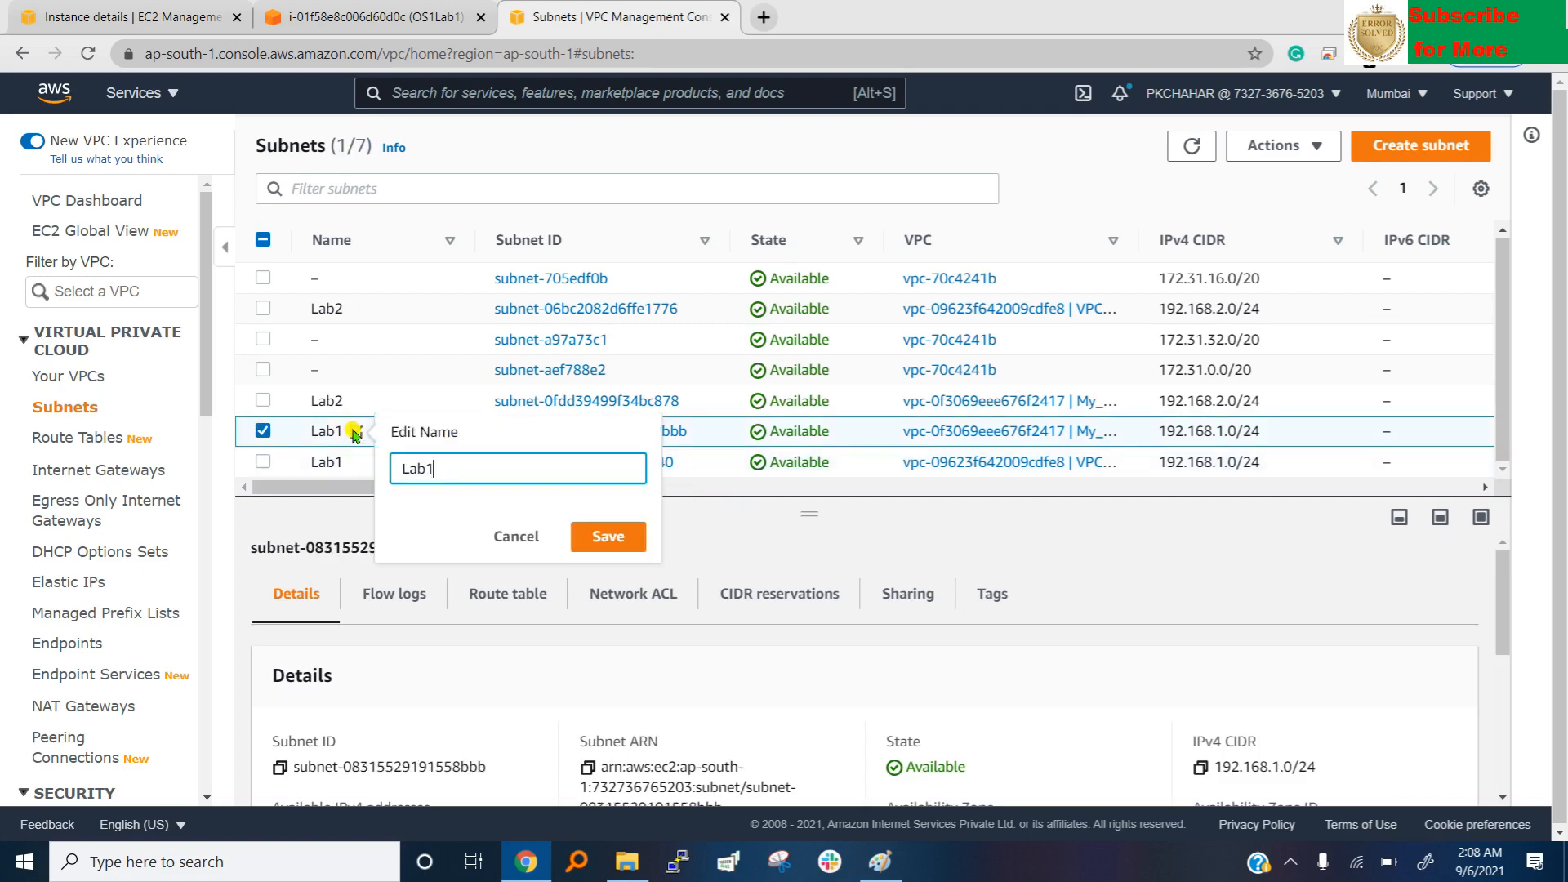
type("OLD")
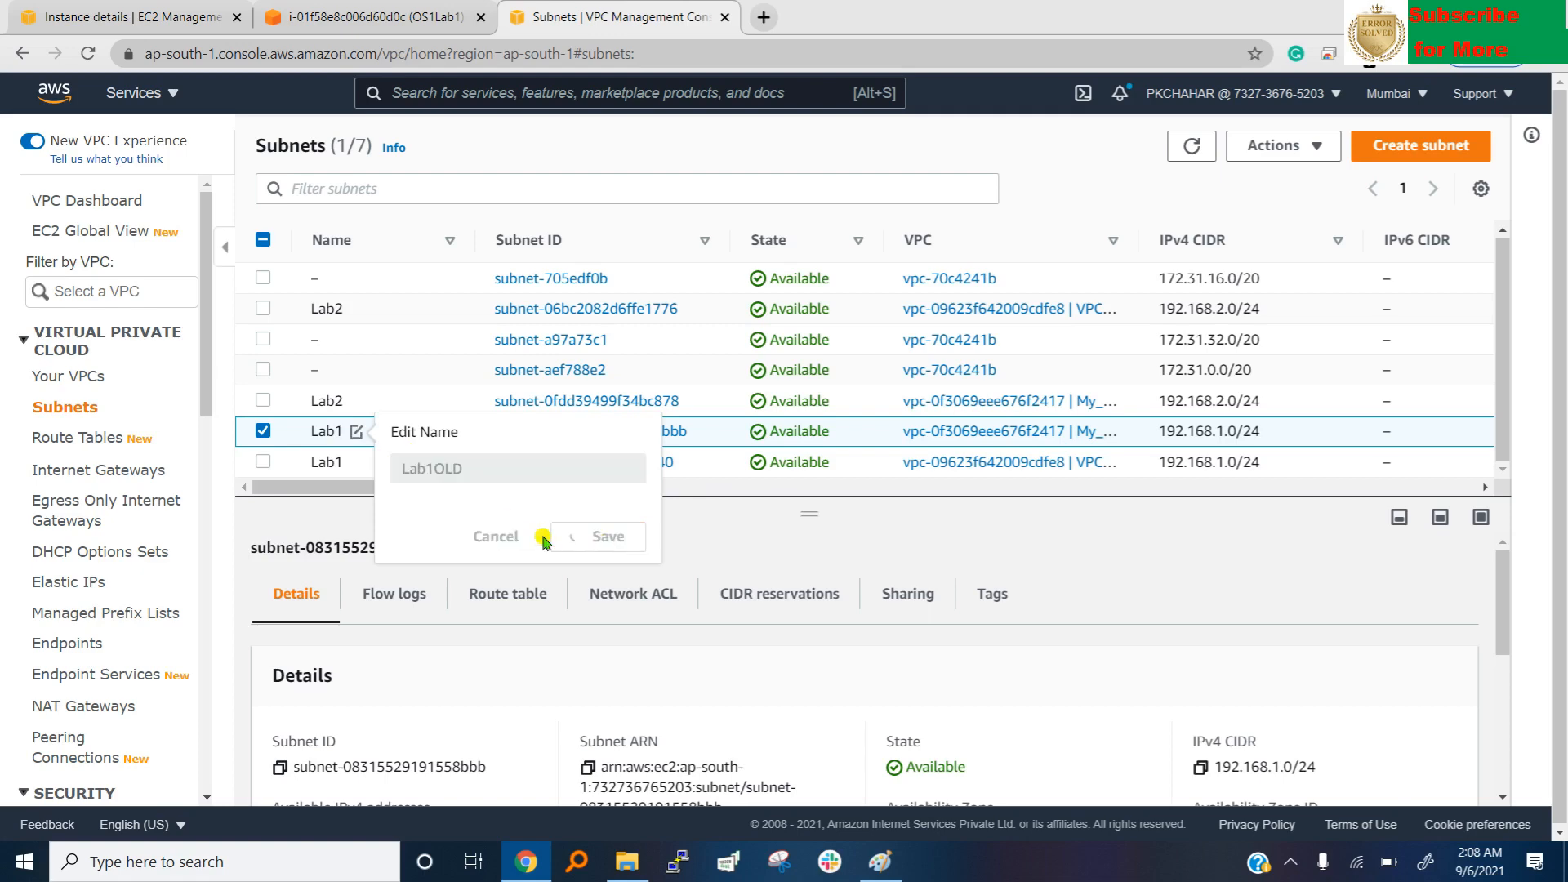
left_click(596, 536)
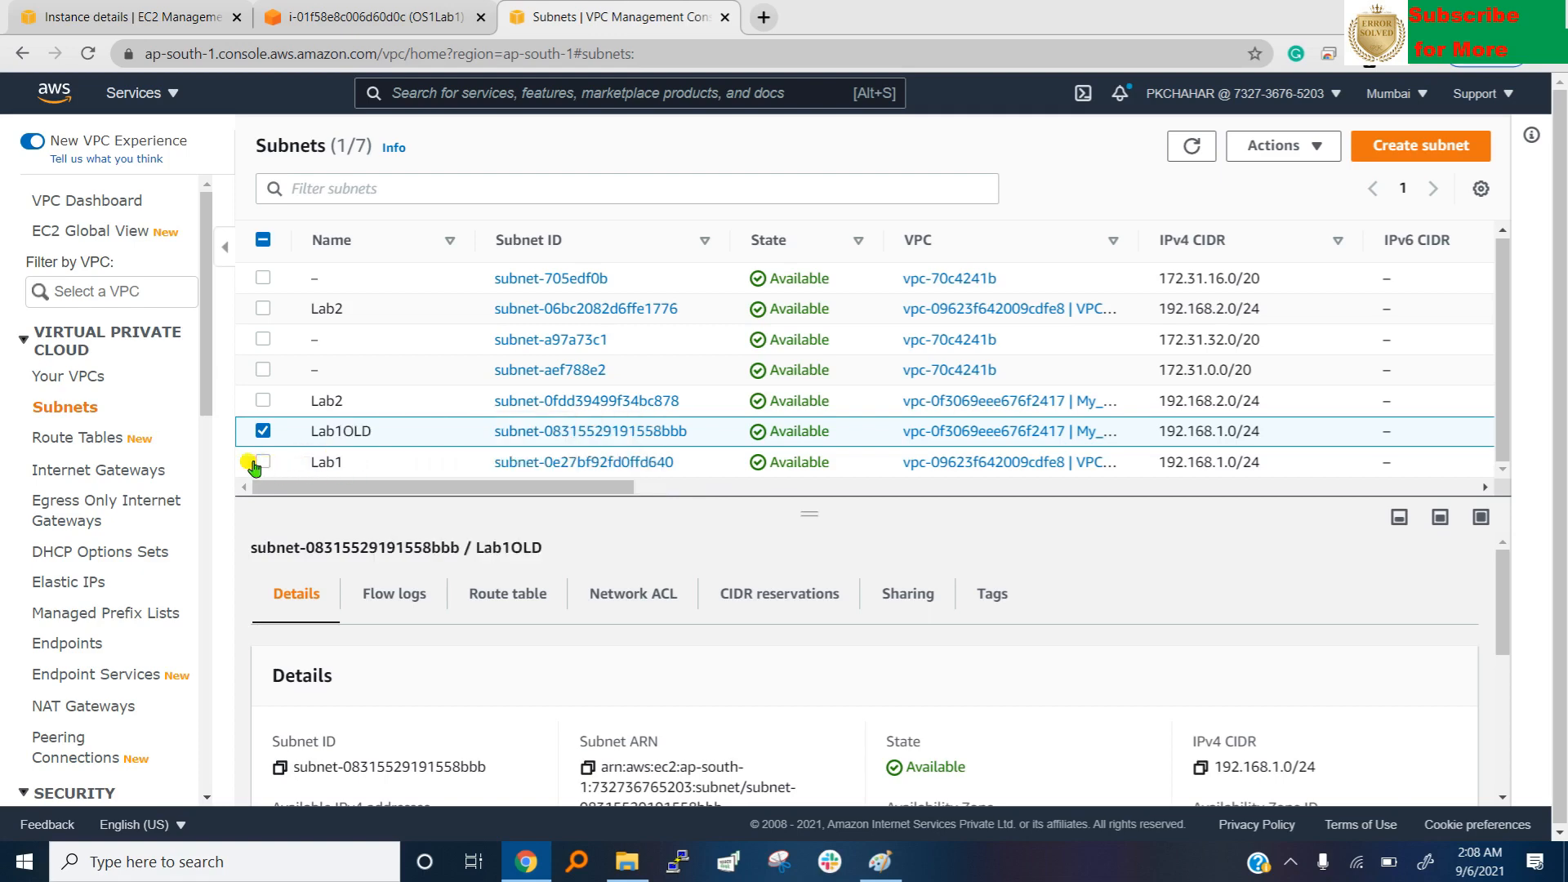
left_click(263, 461)
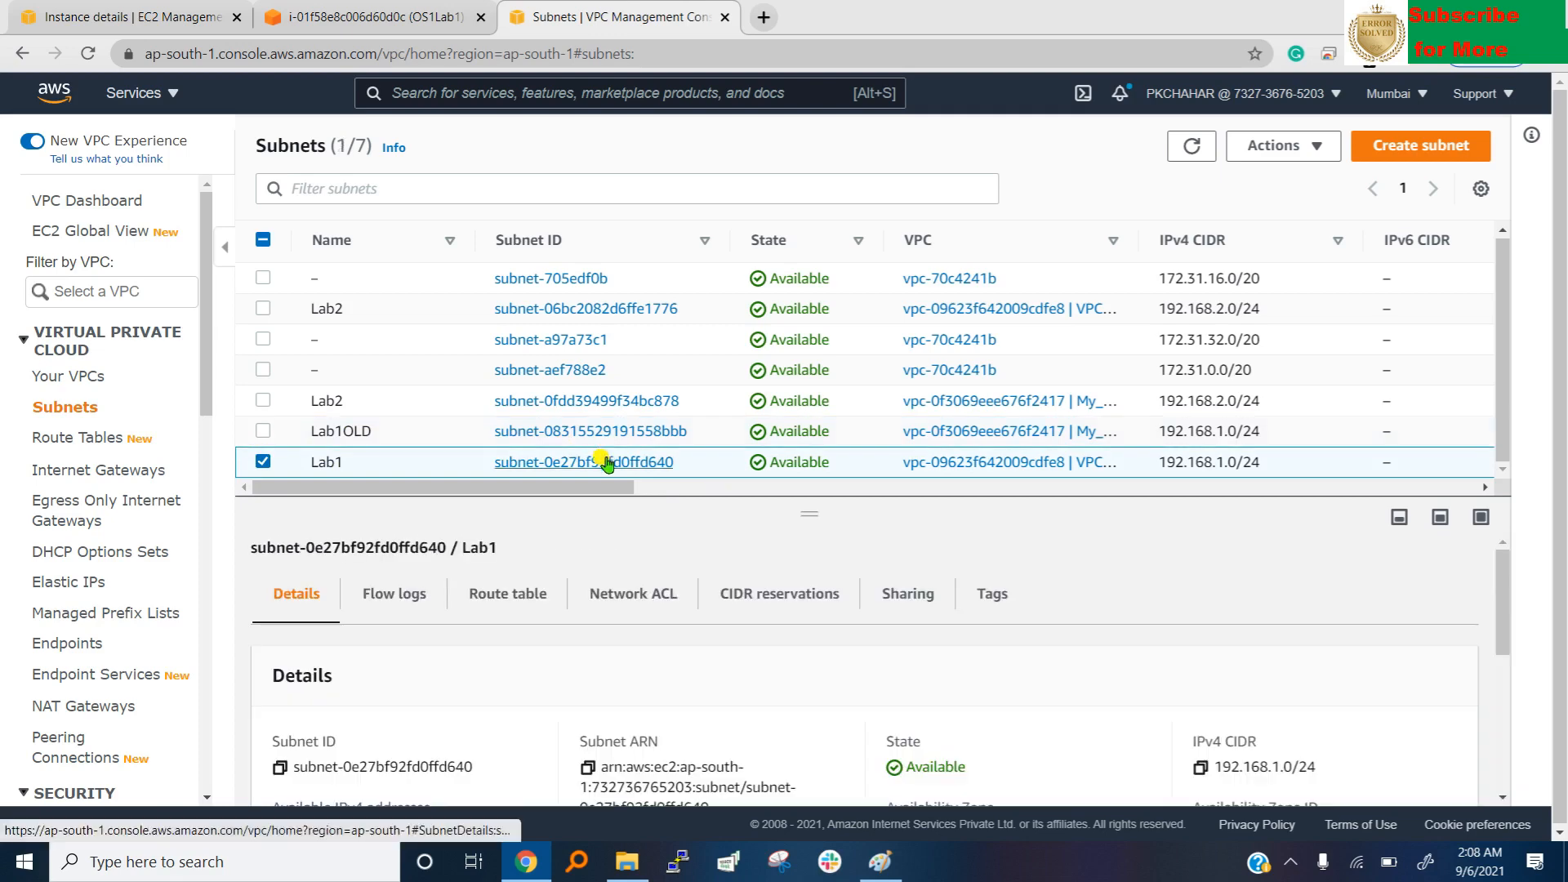
Inspect Lab1's local-only route table rtb-0d2fe24cff046c318, open its association editor, try connecting to OS1Lab1.
left_click(584, 461)
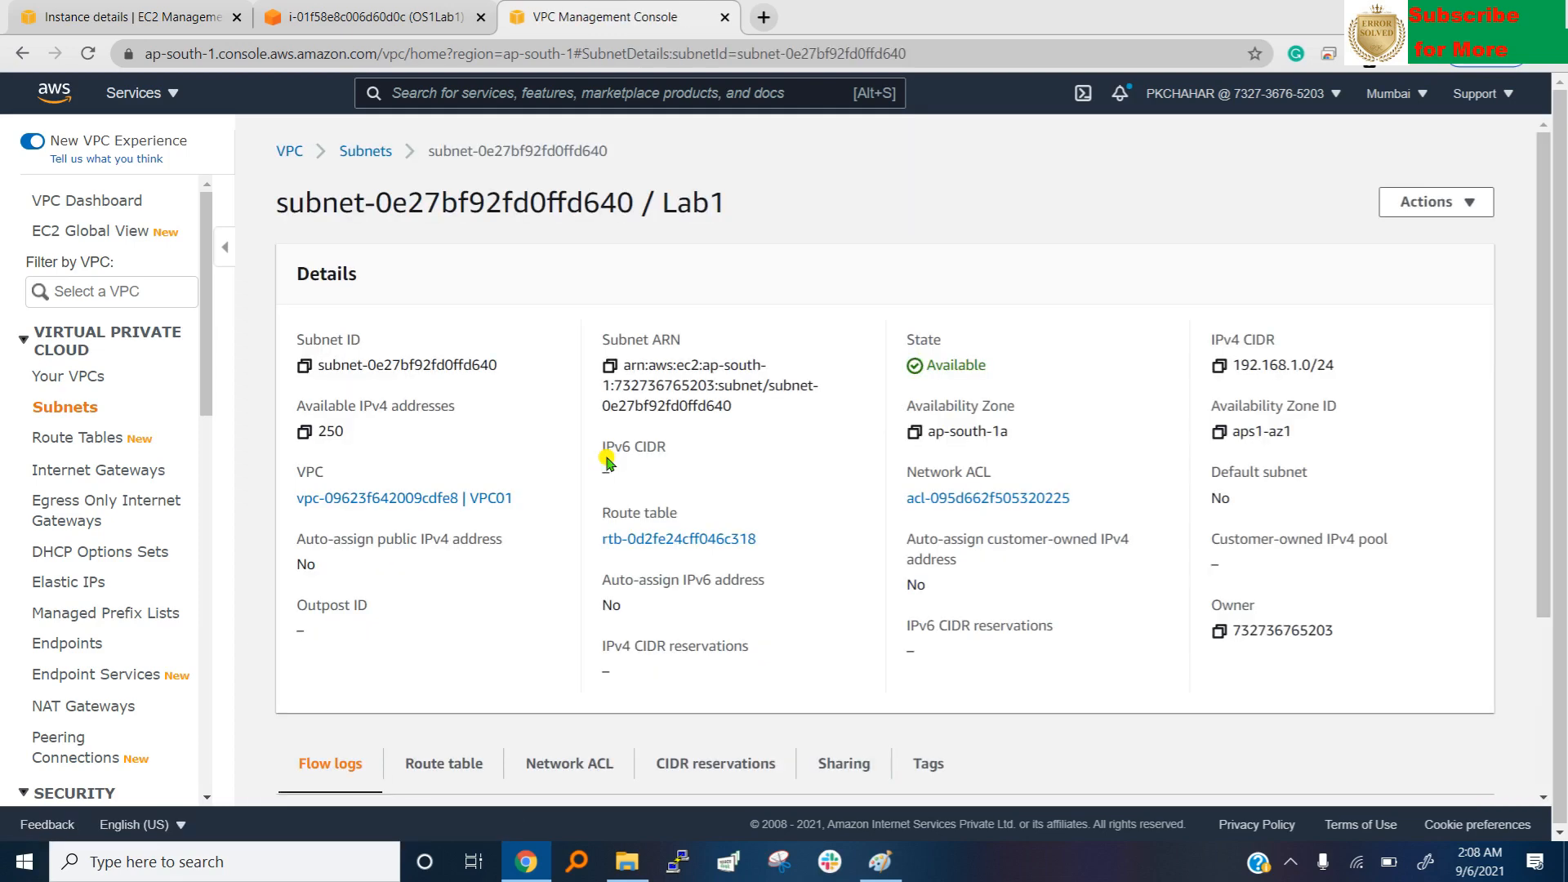
scroll("down", 3)
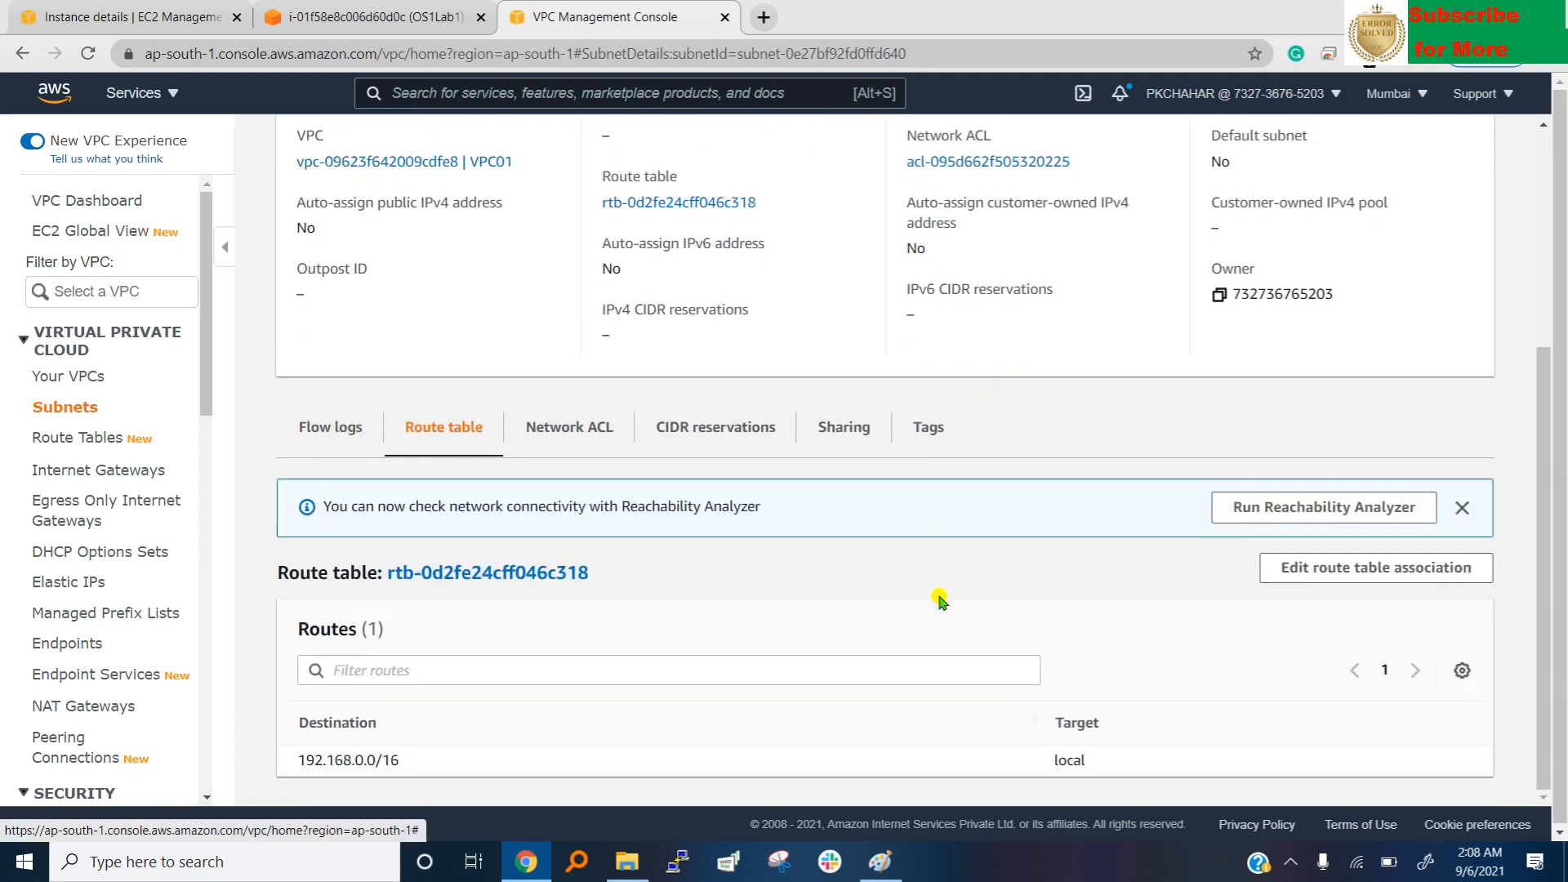
mouse_move(410, 765)
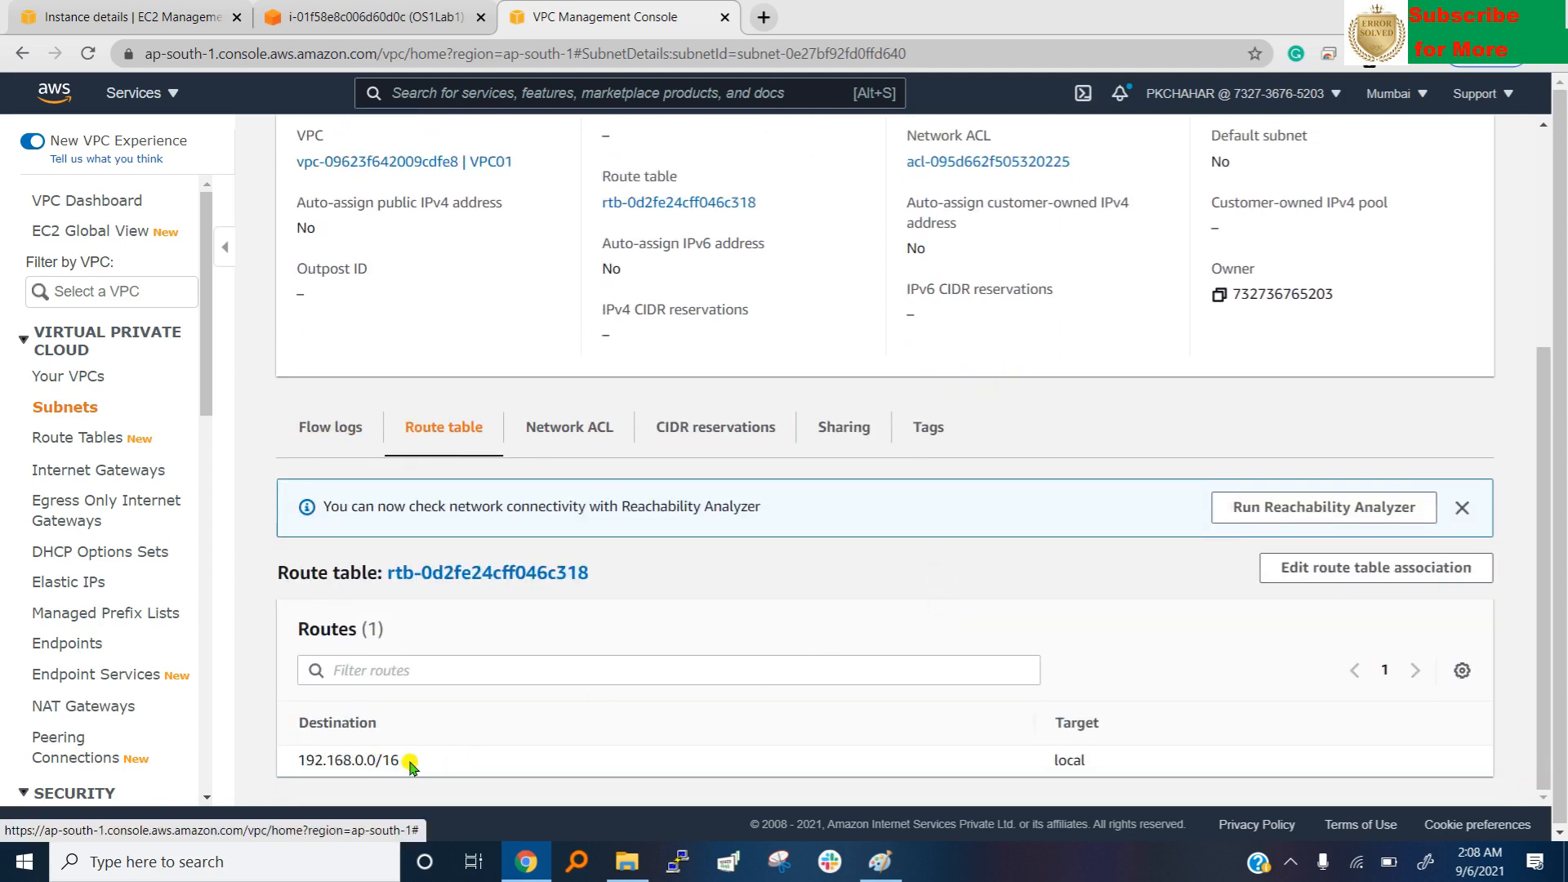
double_click(348, 760)
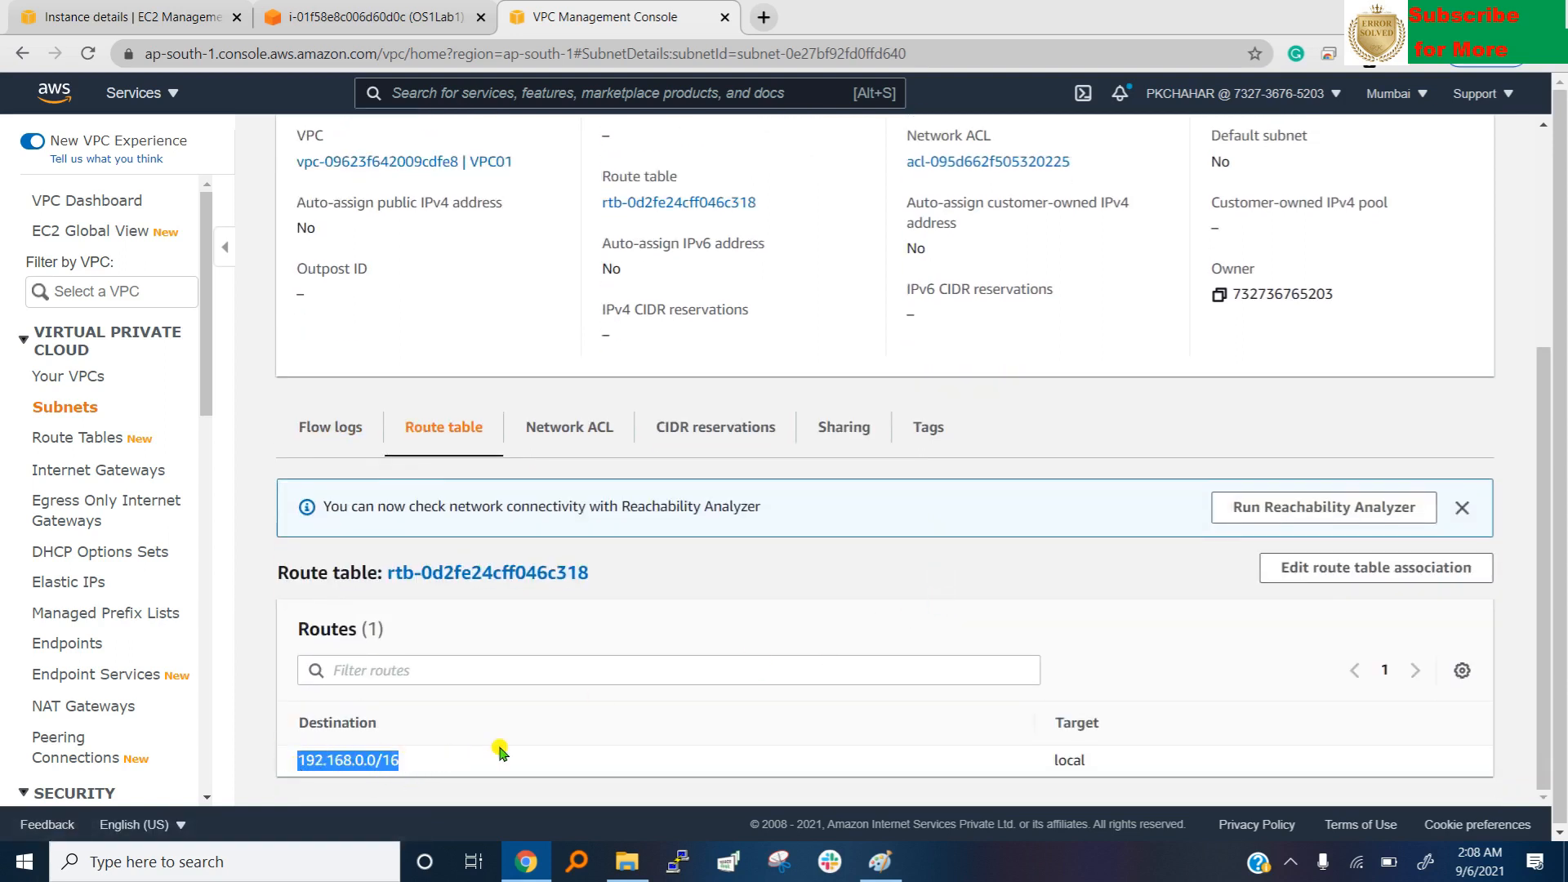
left_click(1373, 567)
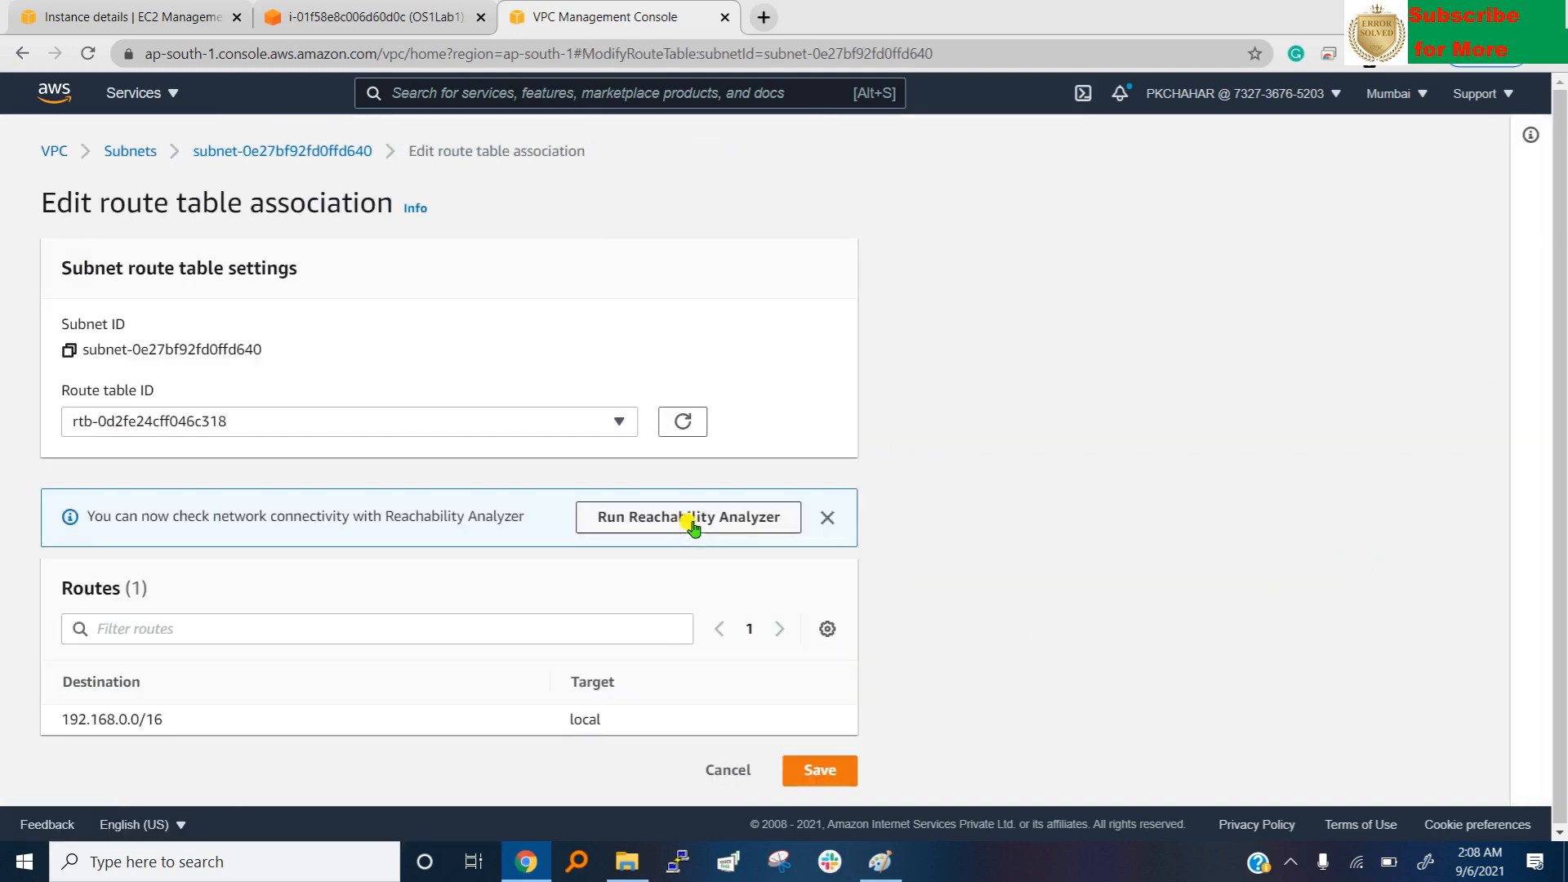
mouse_move(15, 8)
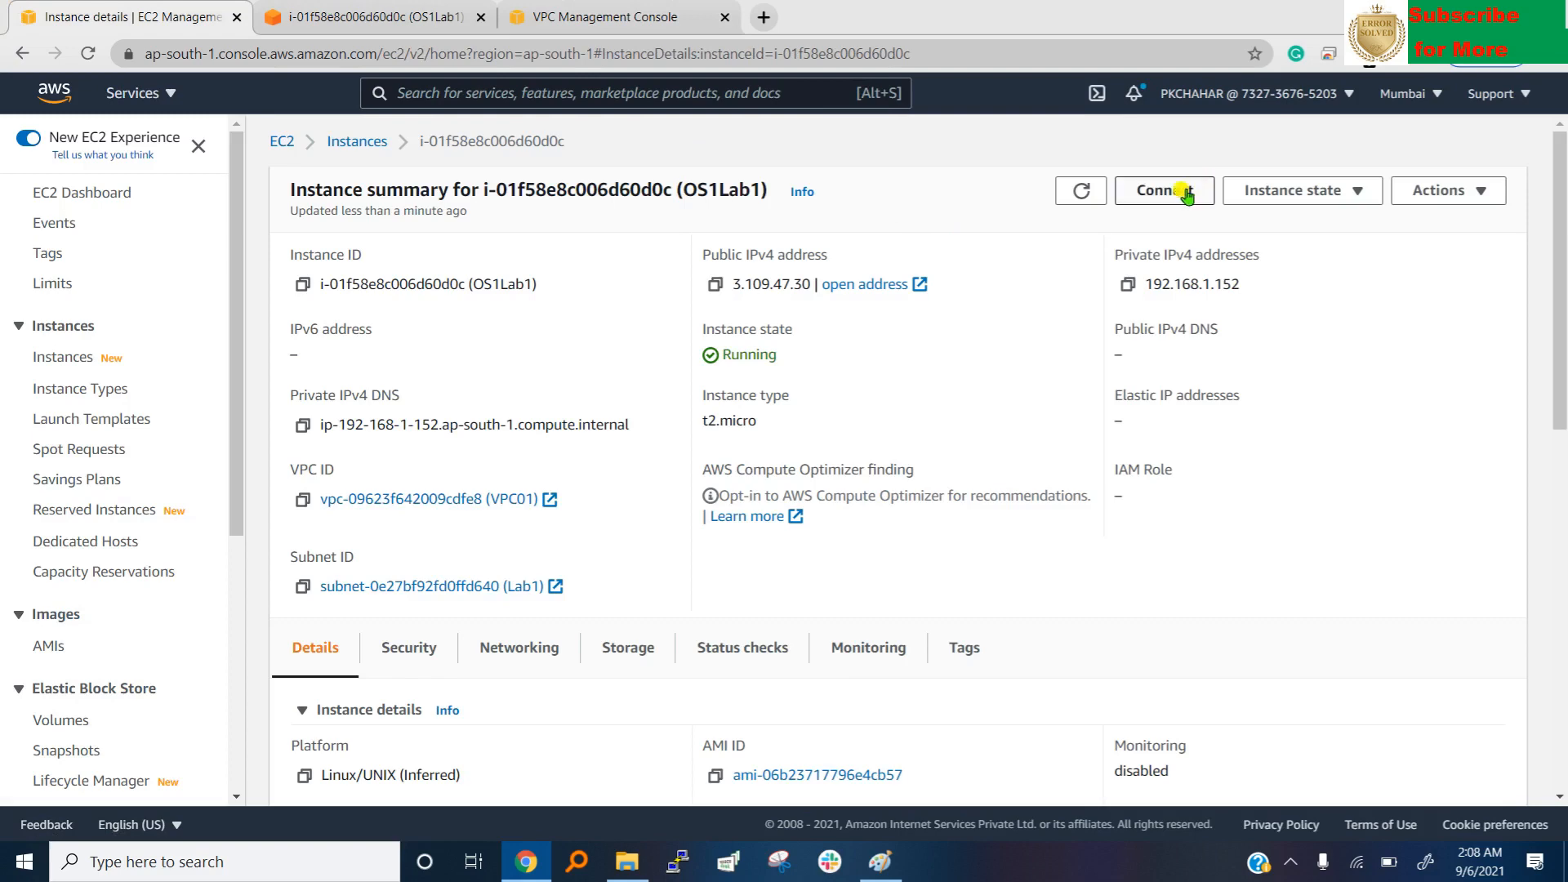
left_click(1163, 190)
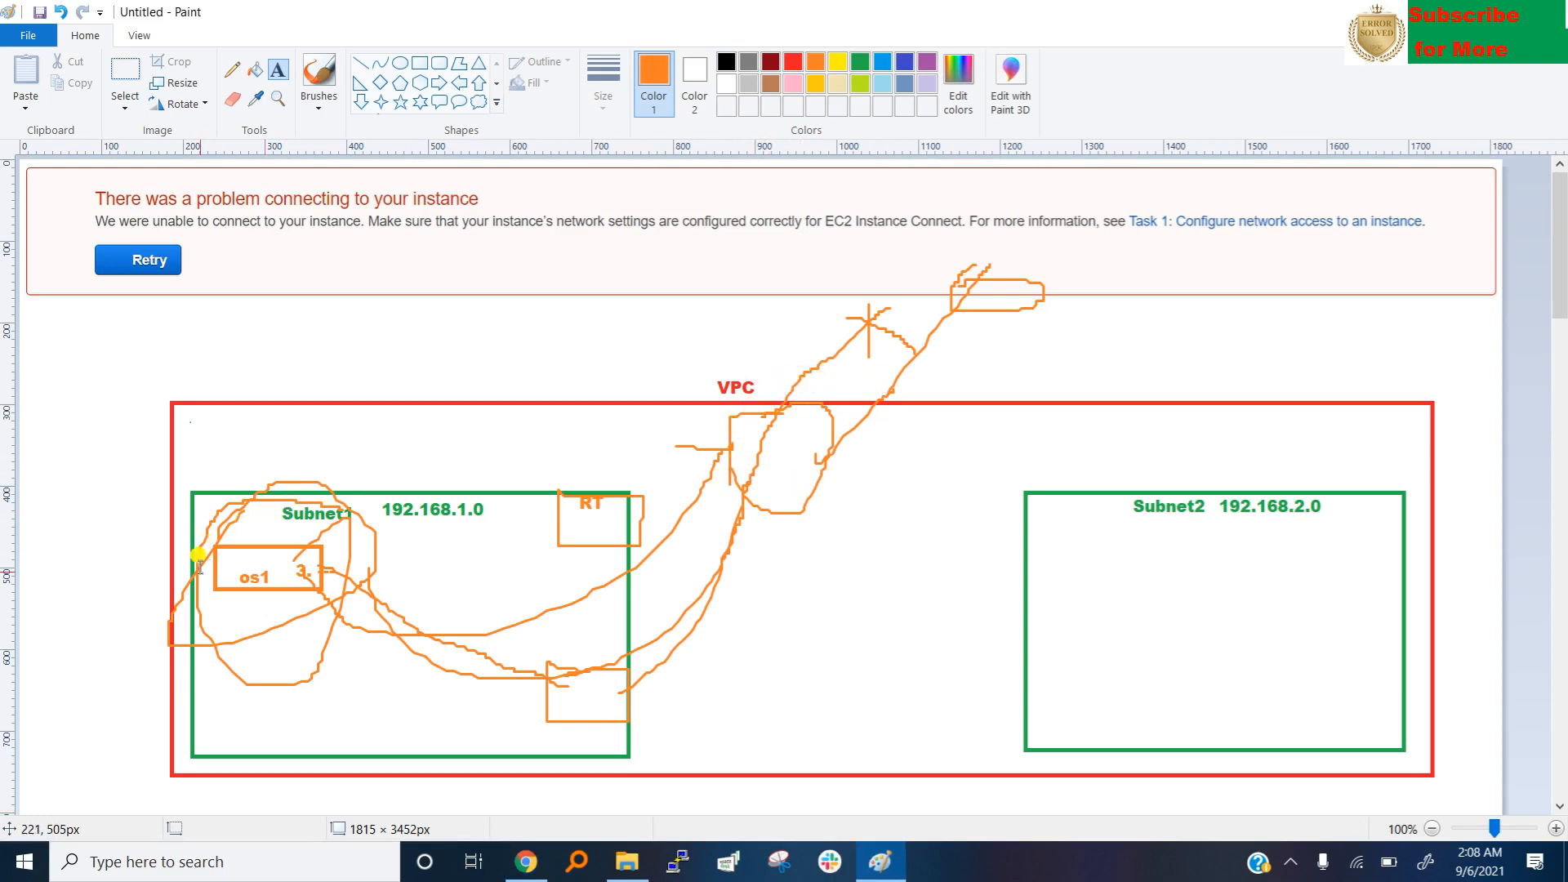
mouse_move(325, 557)
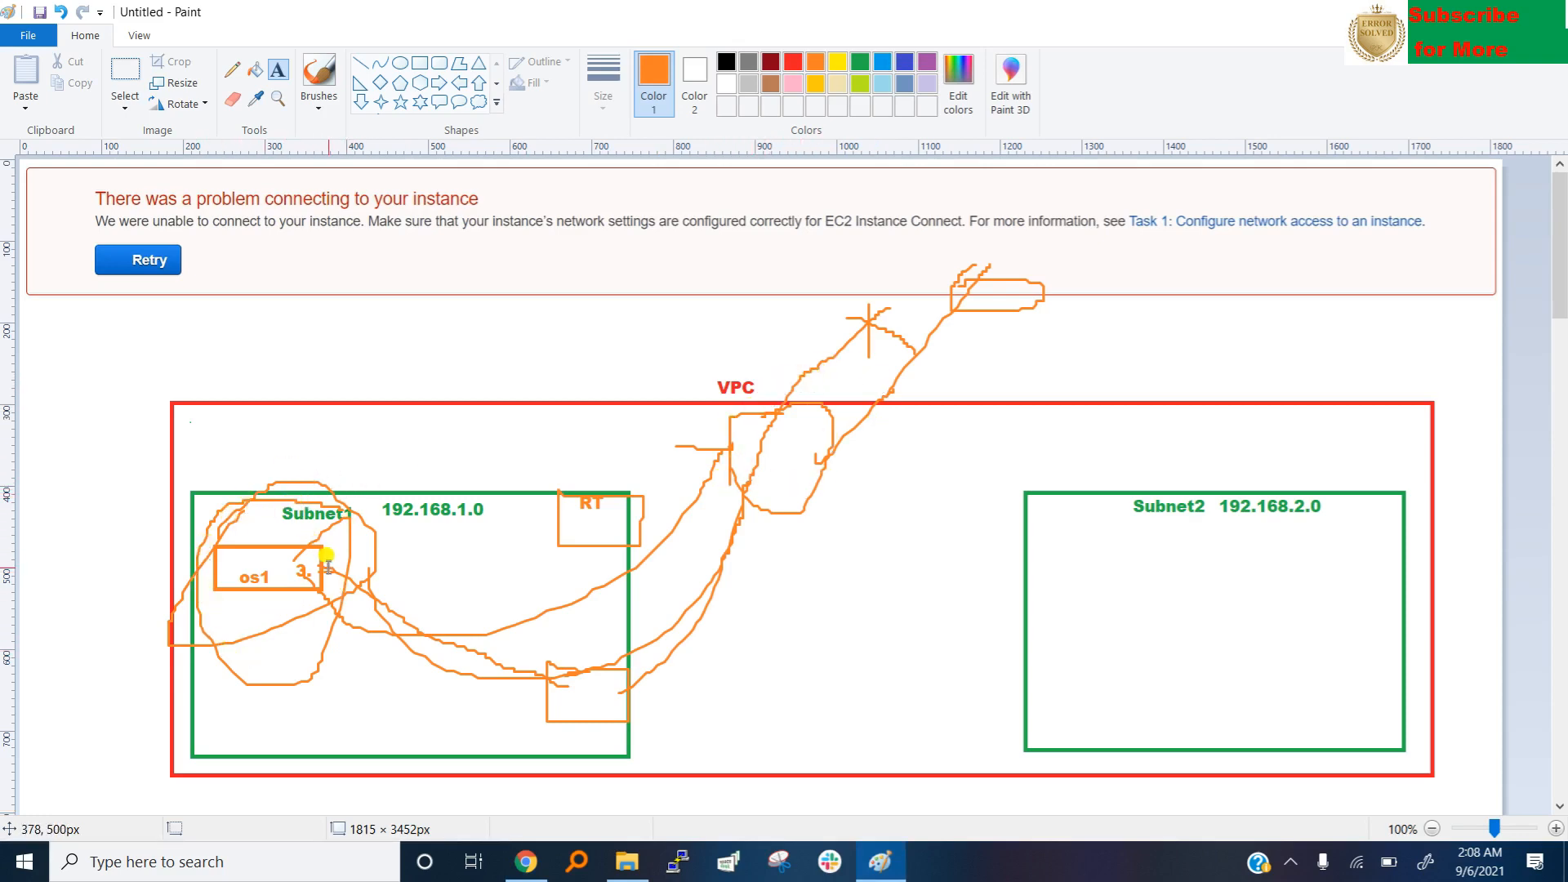
mouse_move(722, 533)
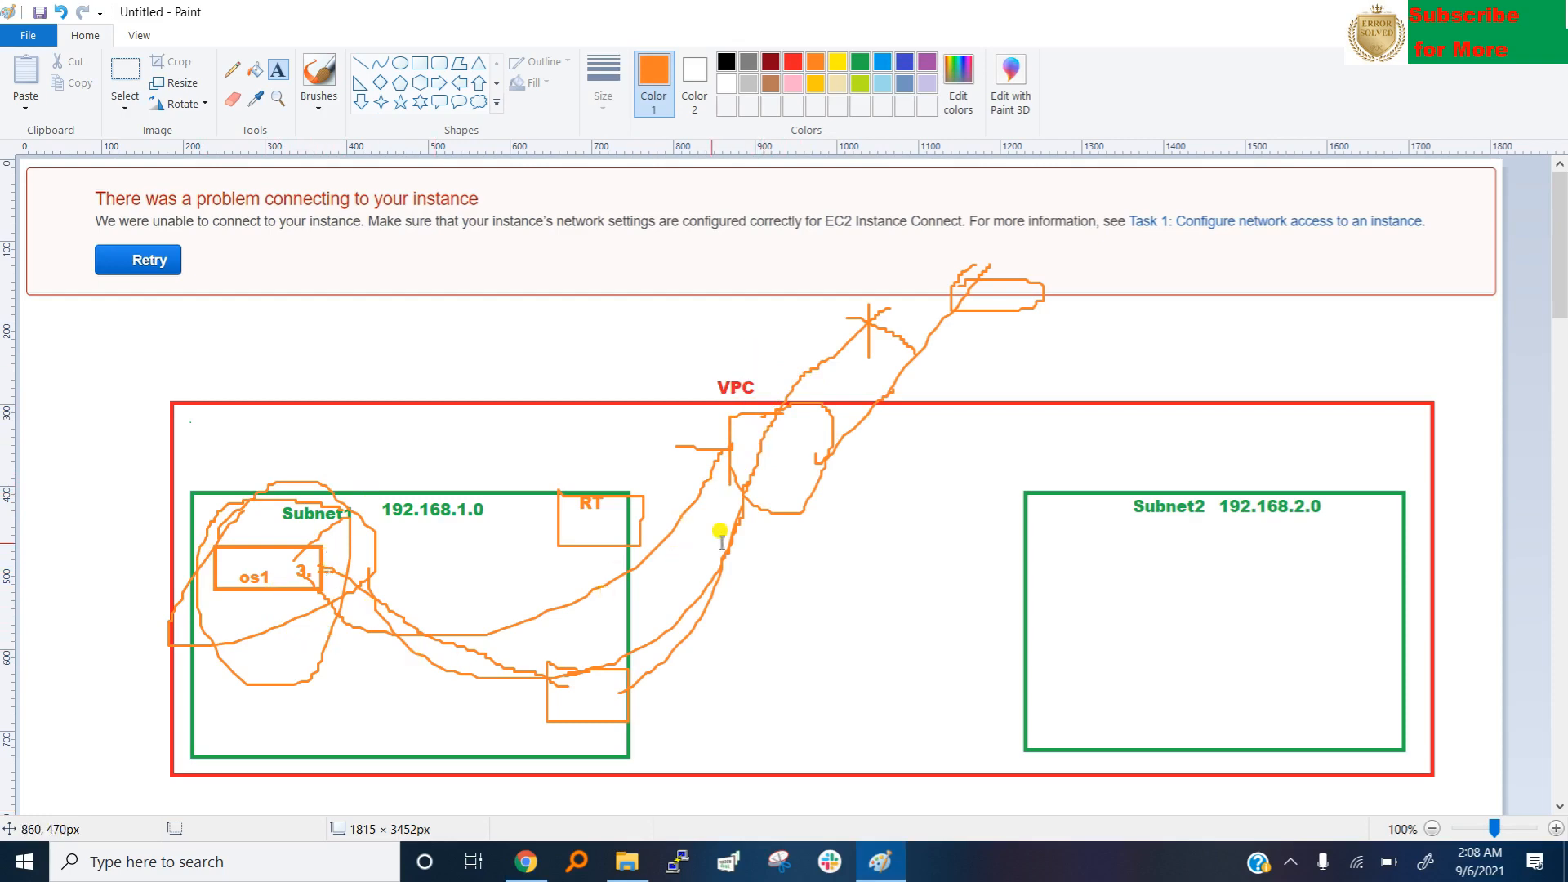
Return to the browser showing the failed OS1Lab1 connection attempt.
left_click(525, 861)
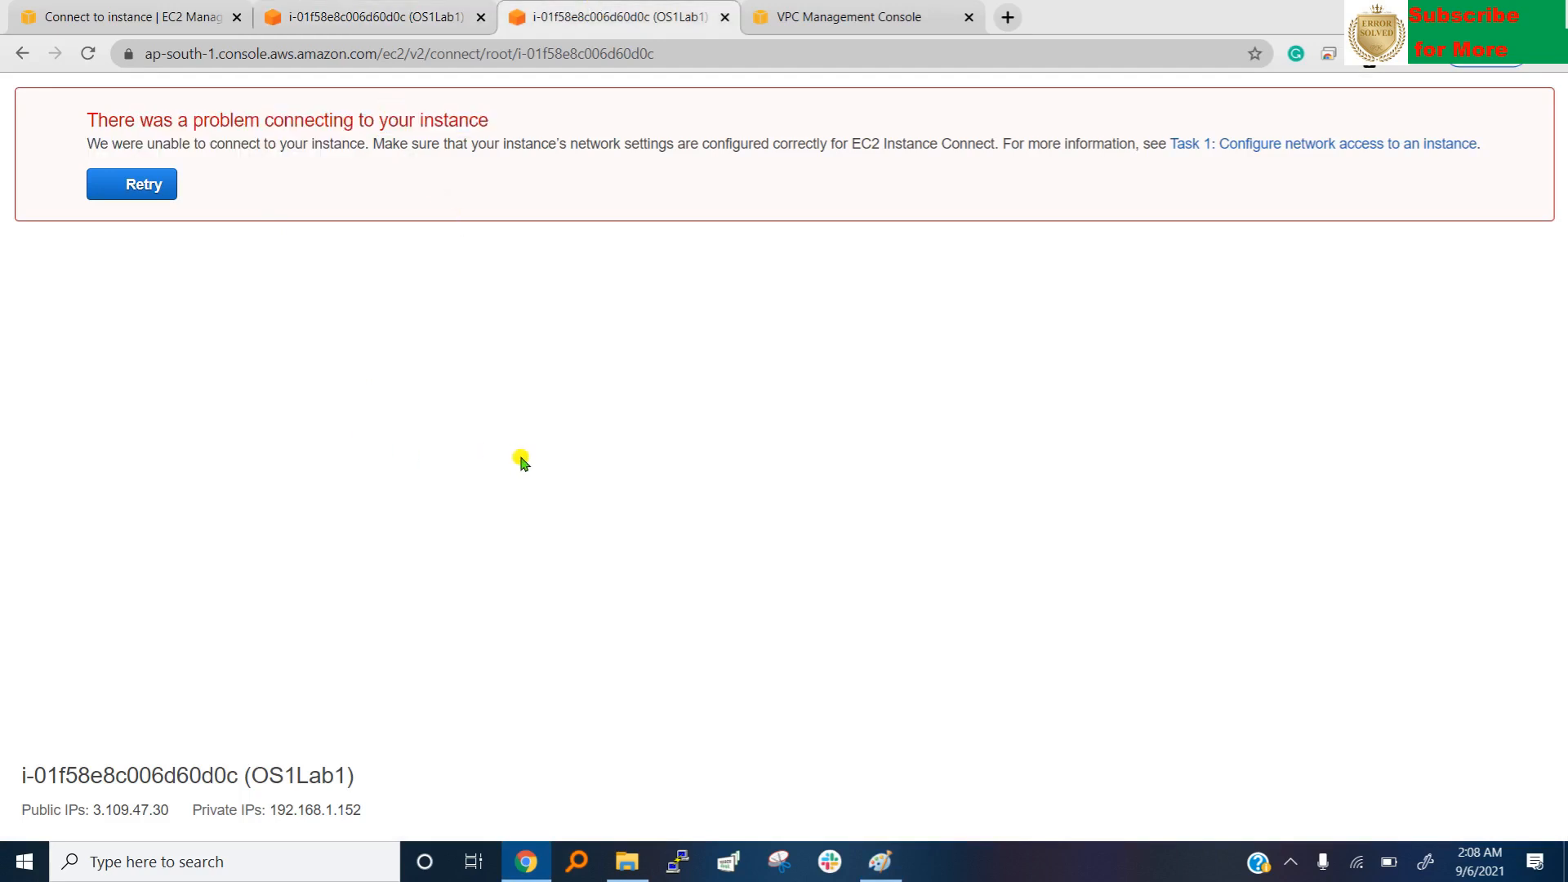
Associate the Lab1 subnet with route table rtb-0224eb52bc0fe33e6 (RT01) and save.
left_click(849, 17)
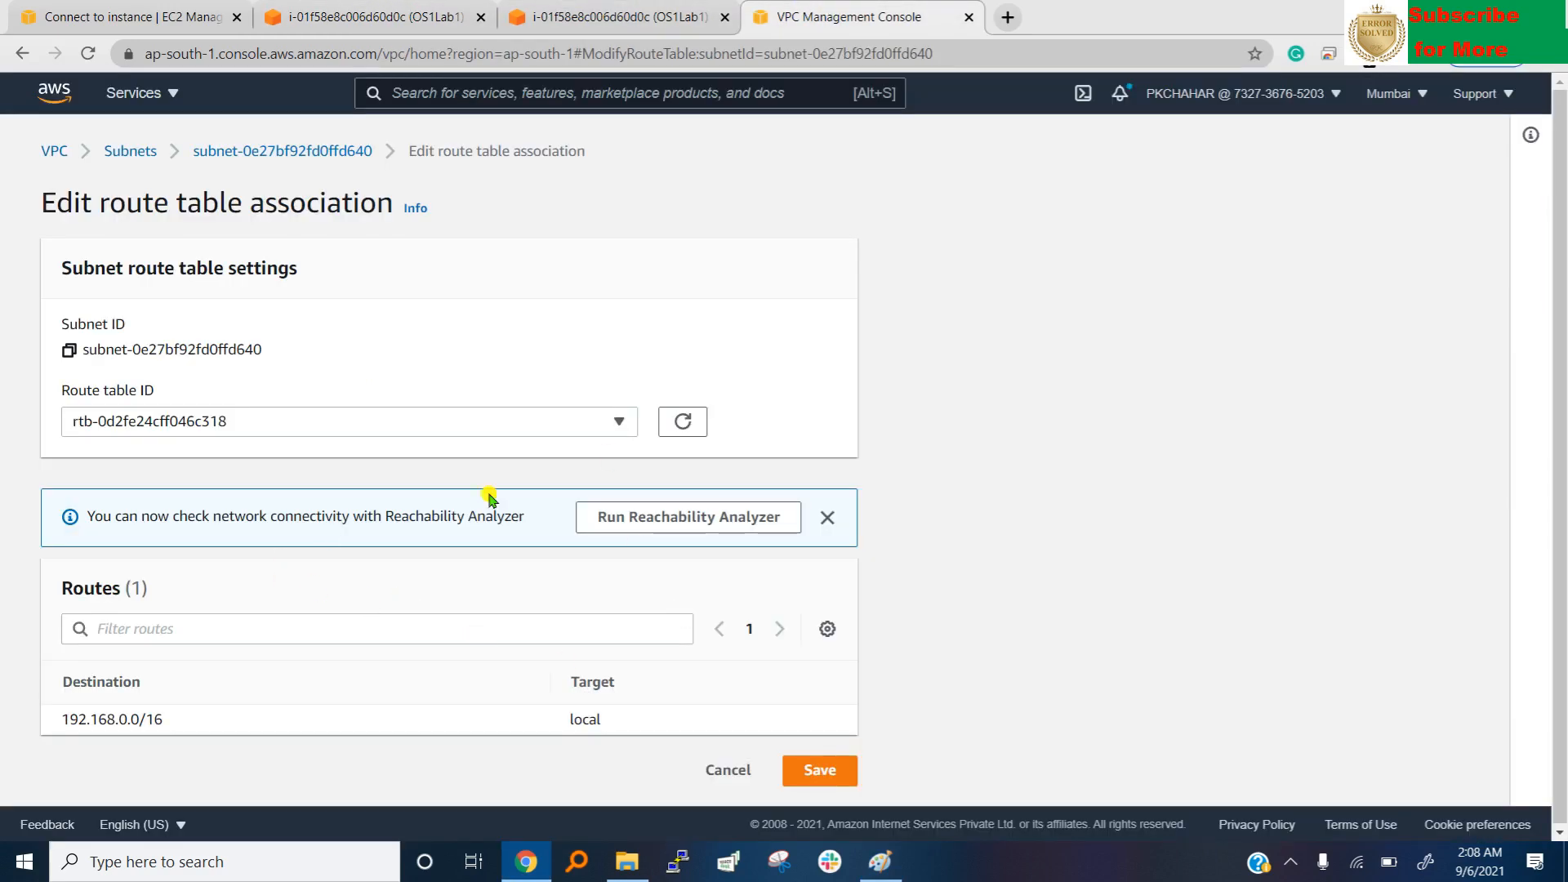
mouse_move(249, 373)
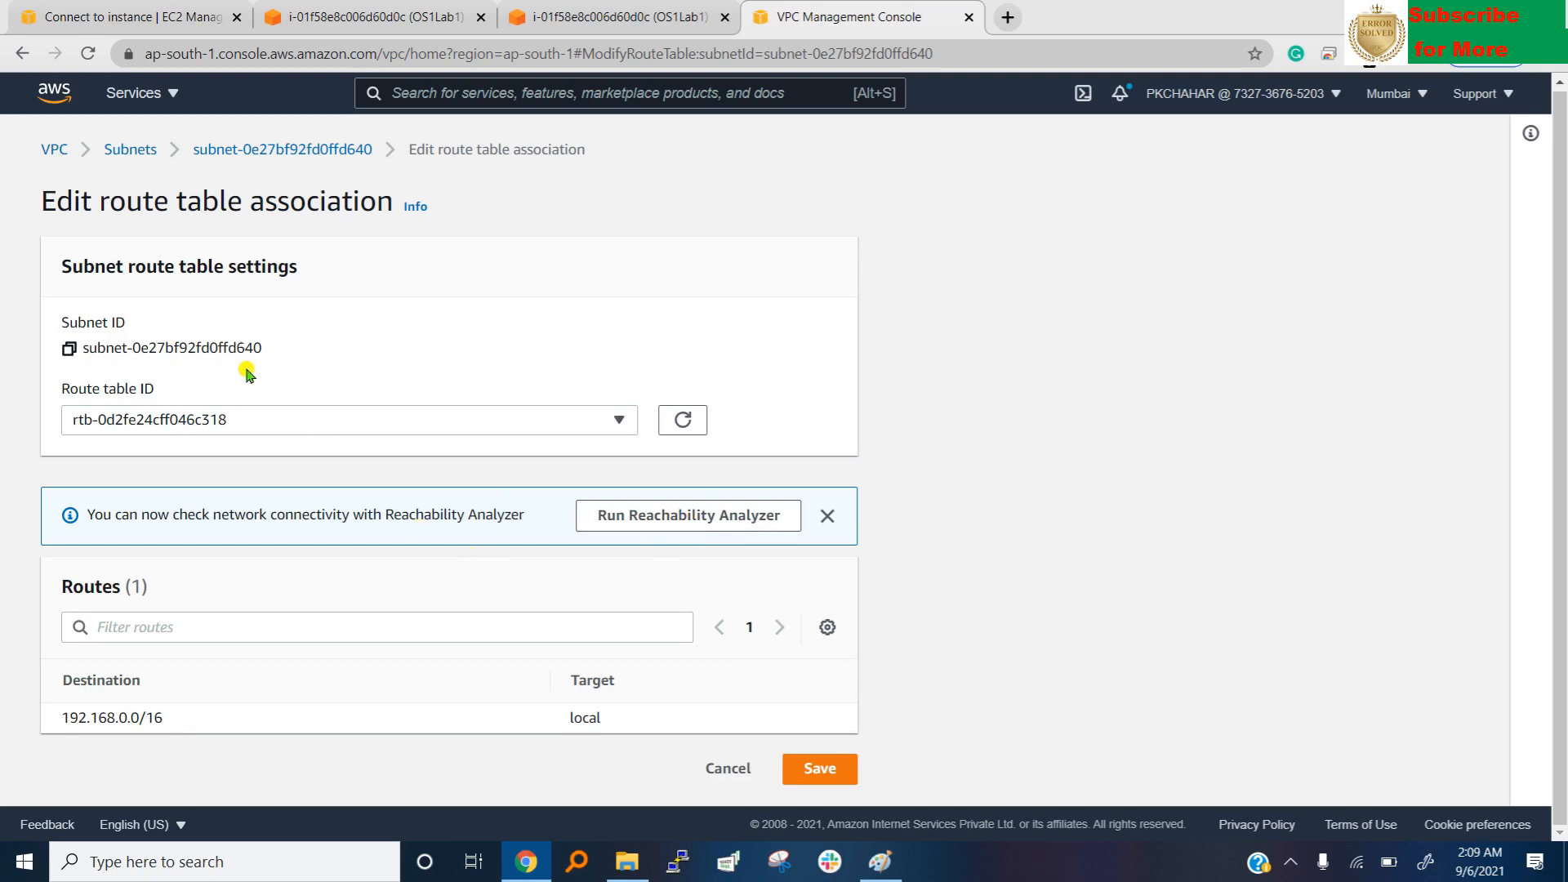
mouse_move(582, 522)
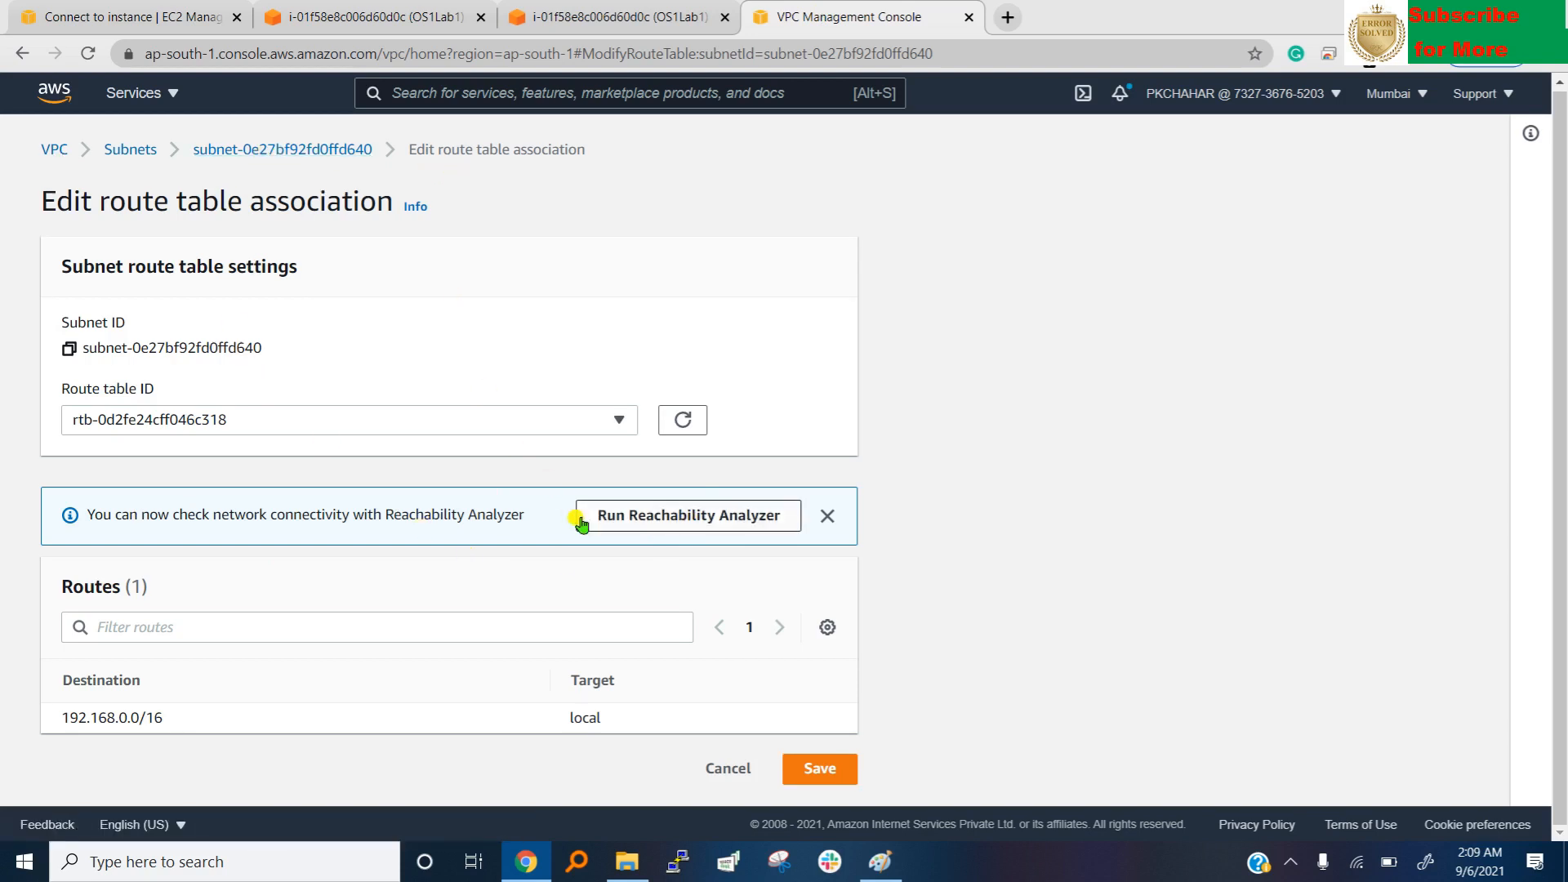
mouse_move(720, 520)
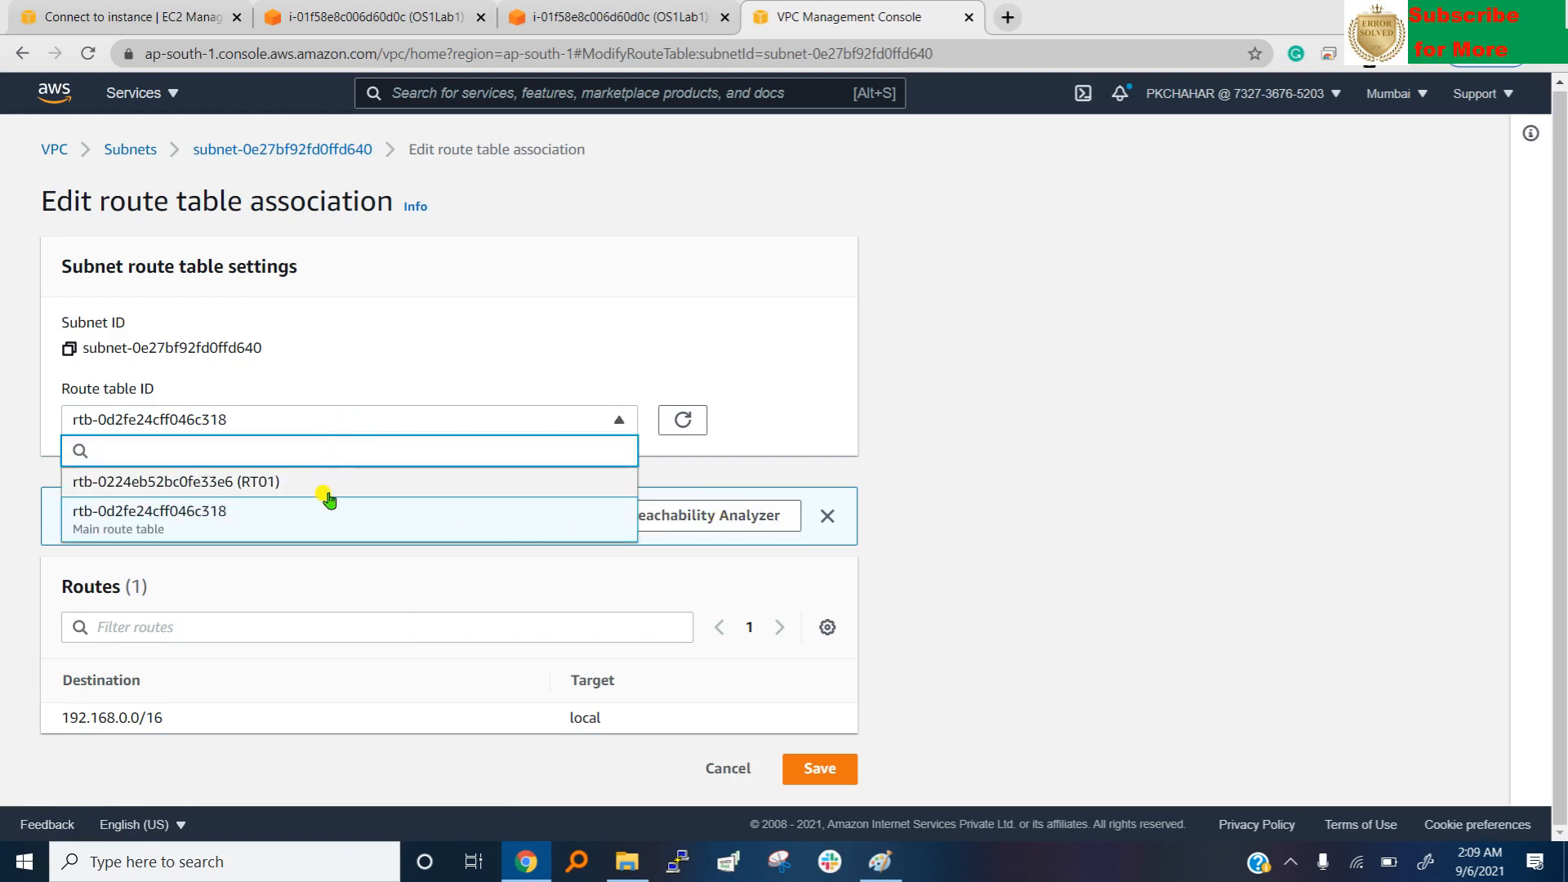
left_click(174, 481)
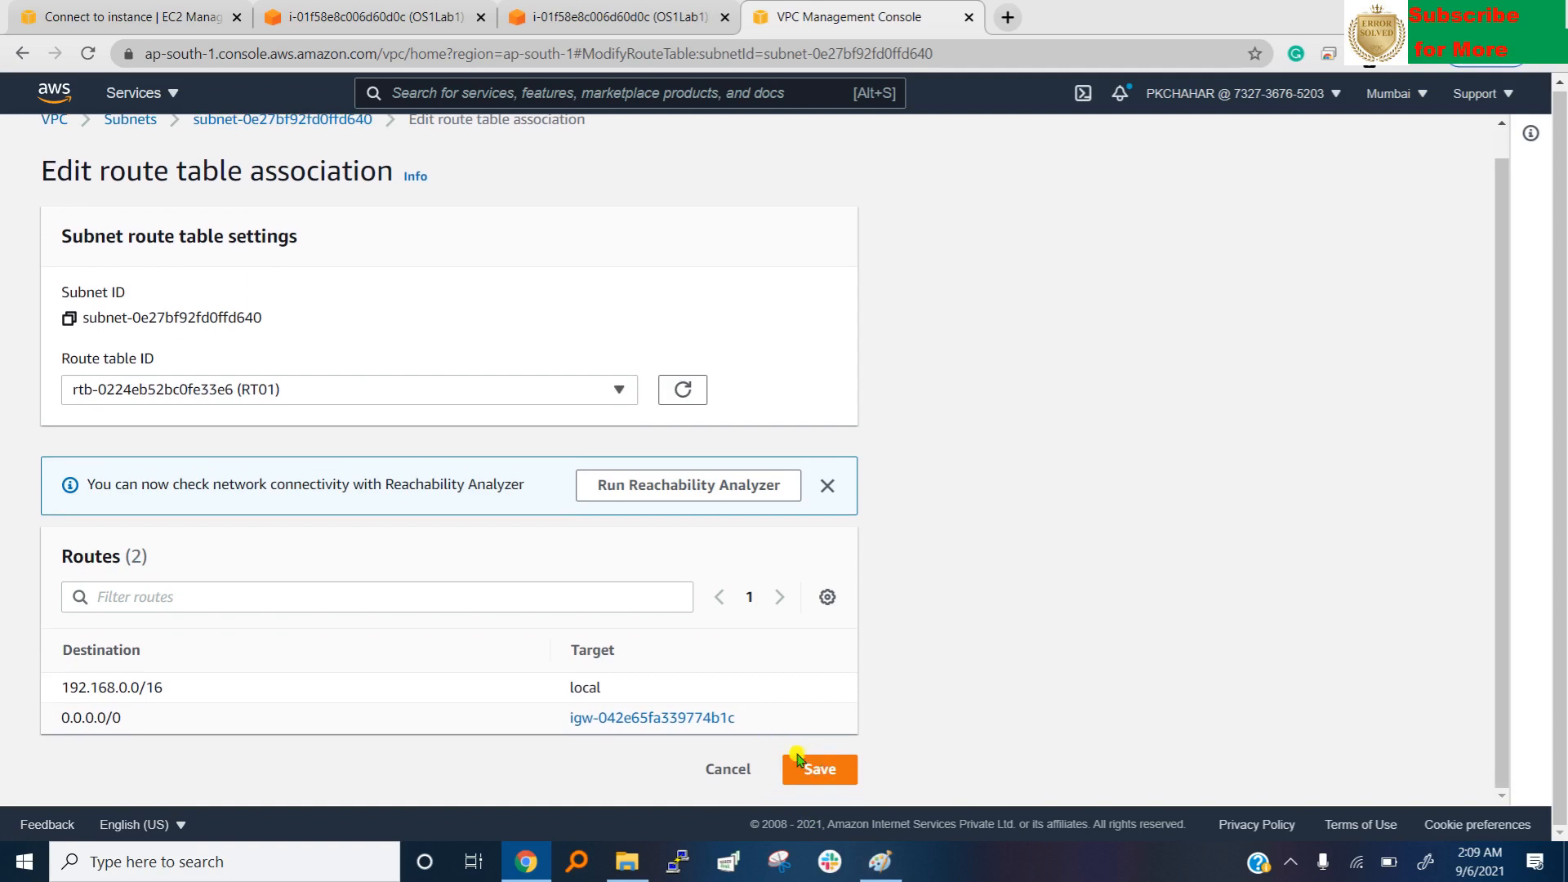
double_click(88, 717)
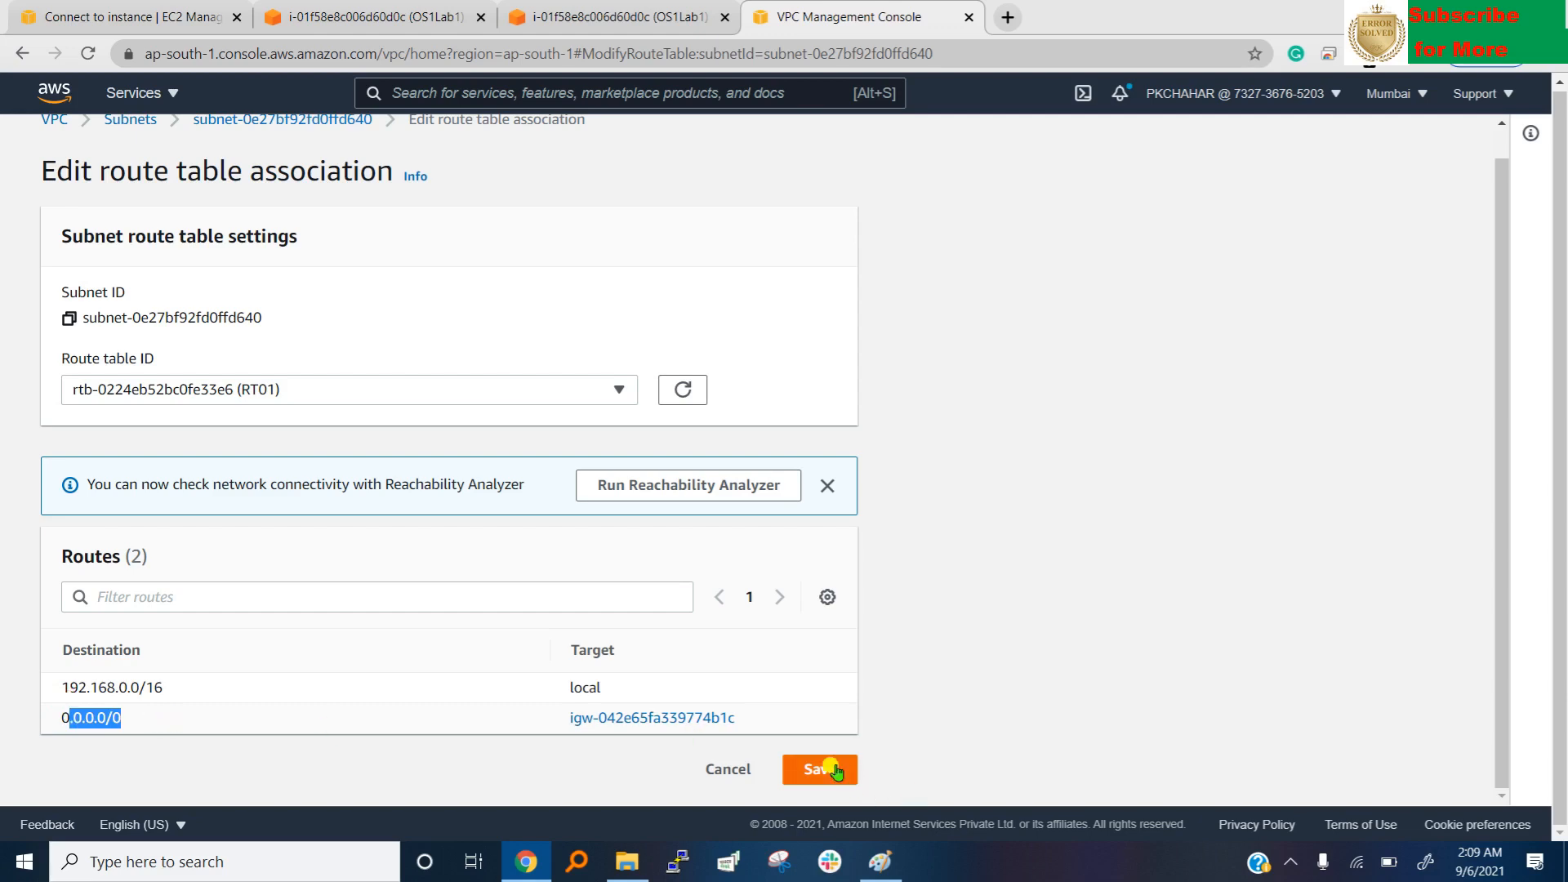
left_click(819, 769)
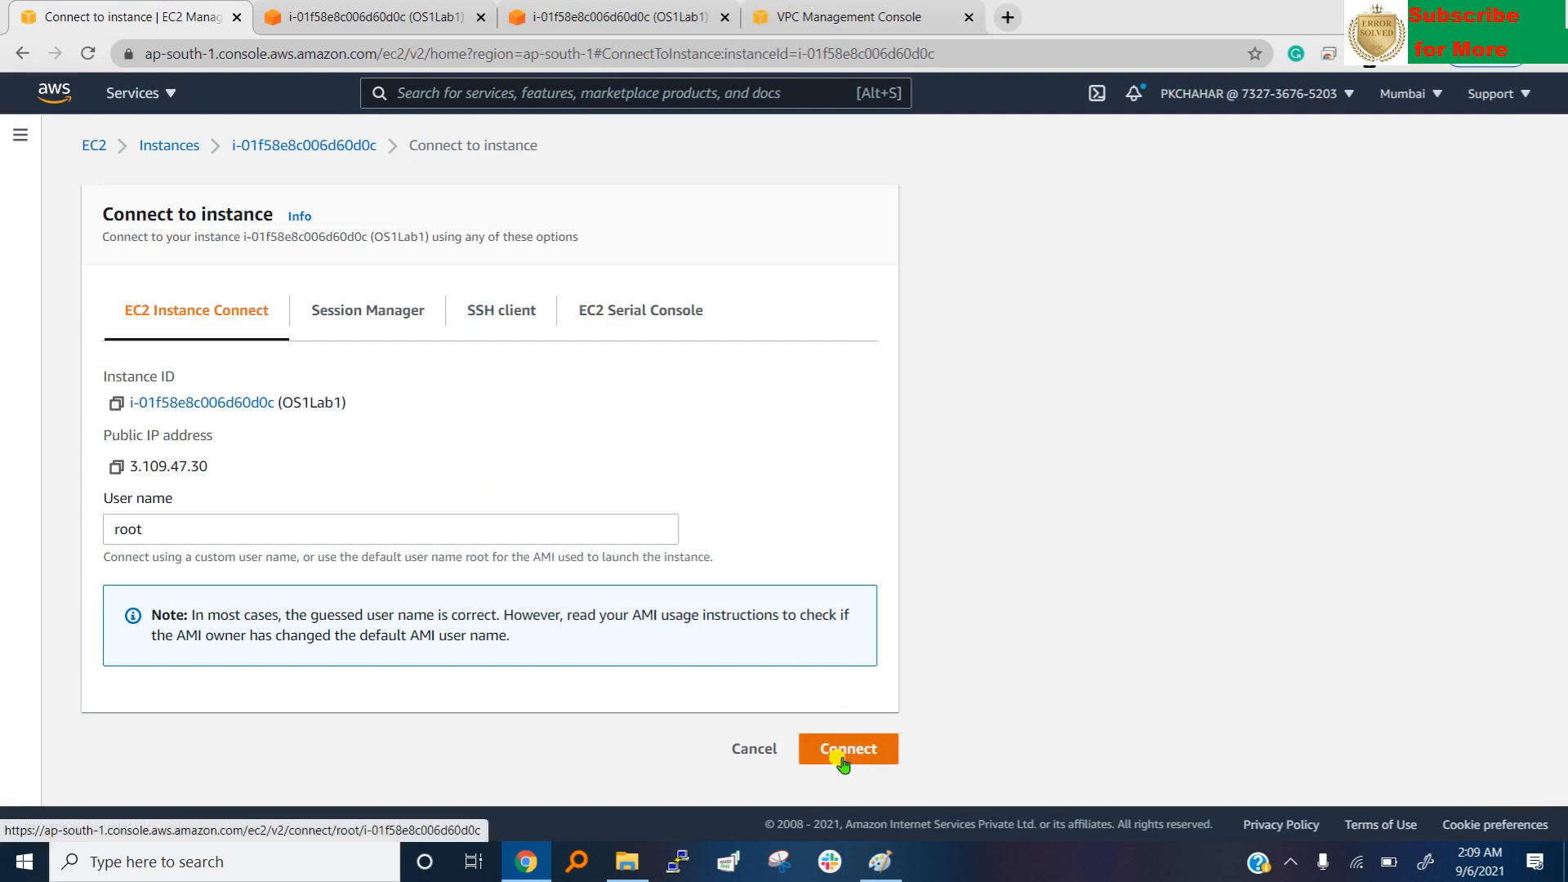
Connect to OS1Lab1 as root and begin typing a ping to 8.8.8.8.
left_click(847, 748)
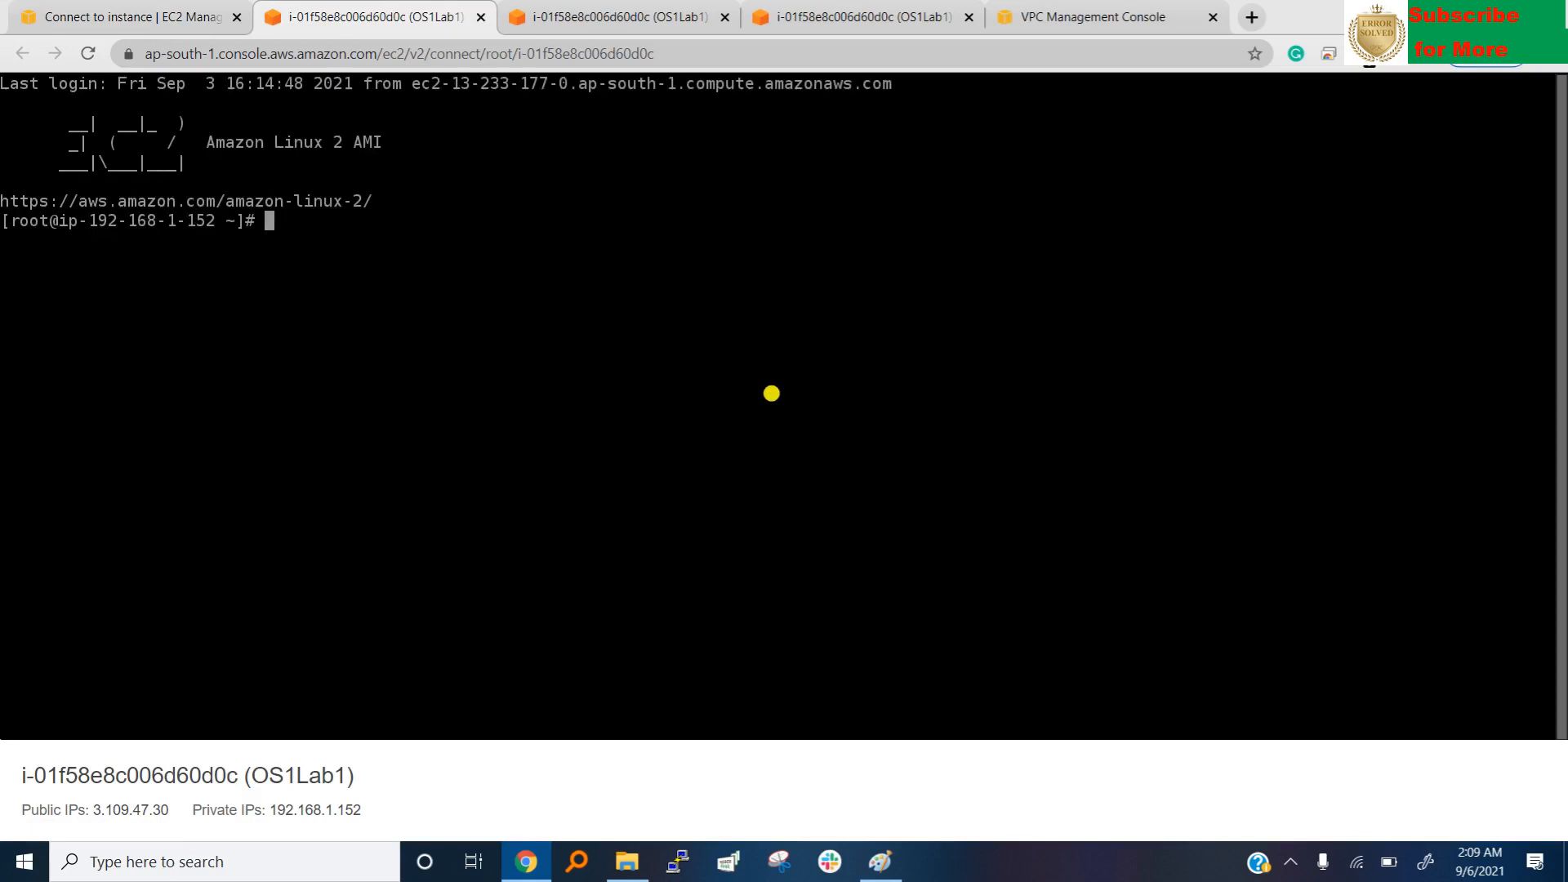
mouse_move(352, 219)
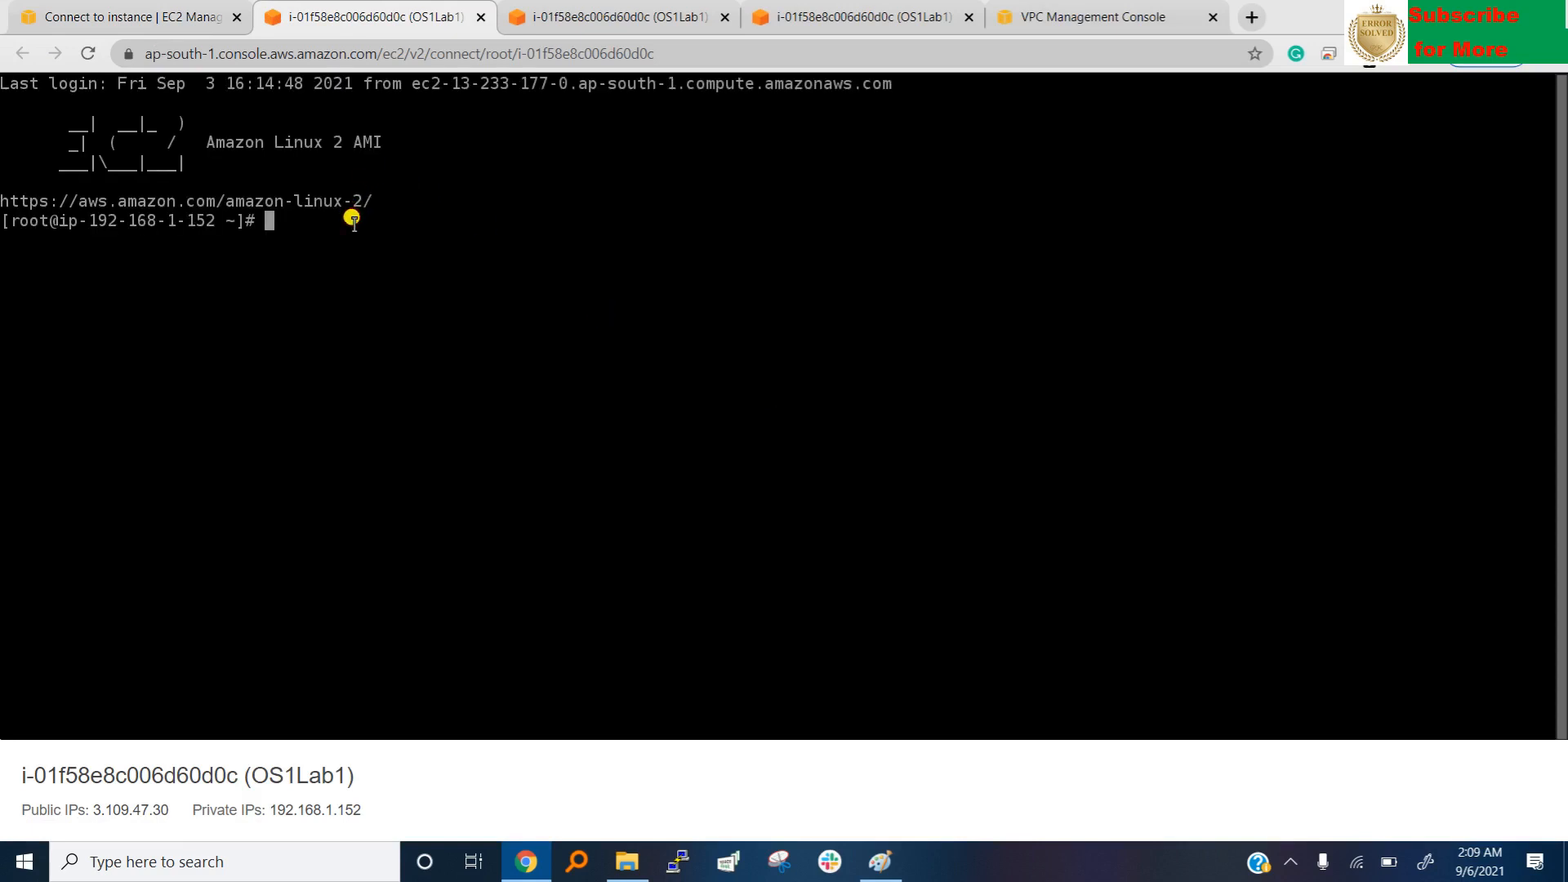
type("pinn")
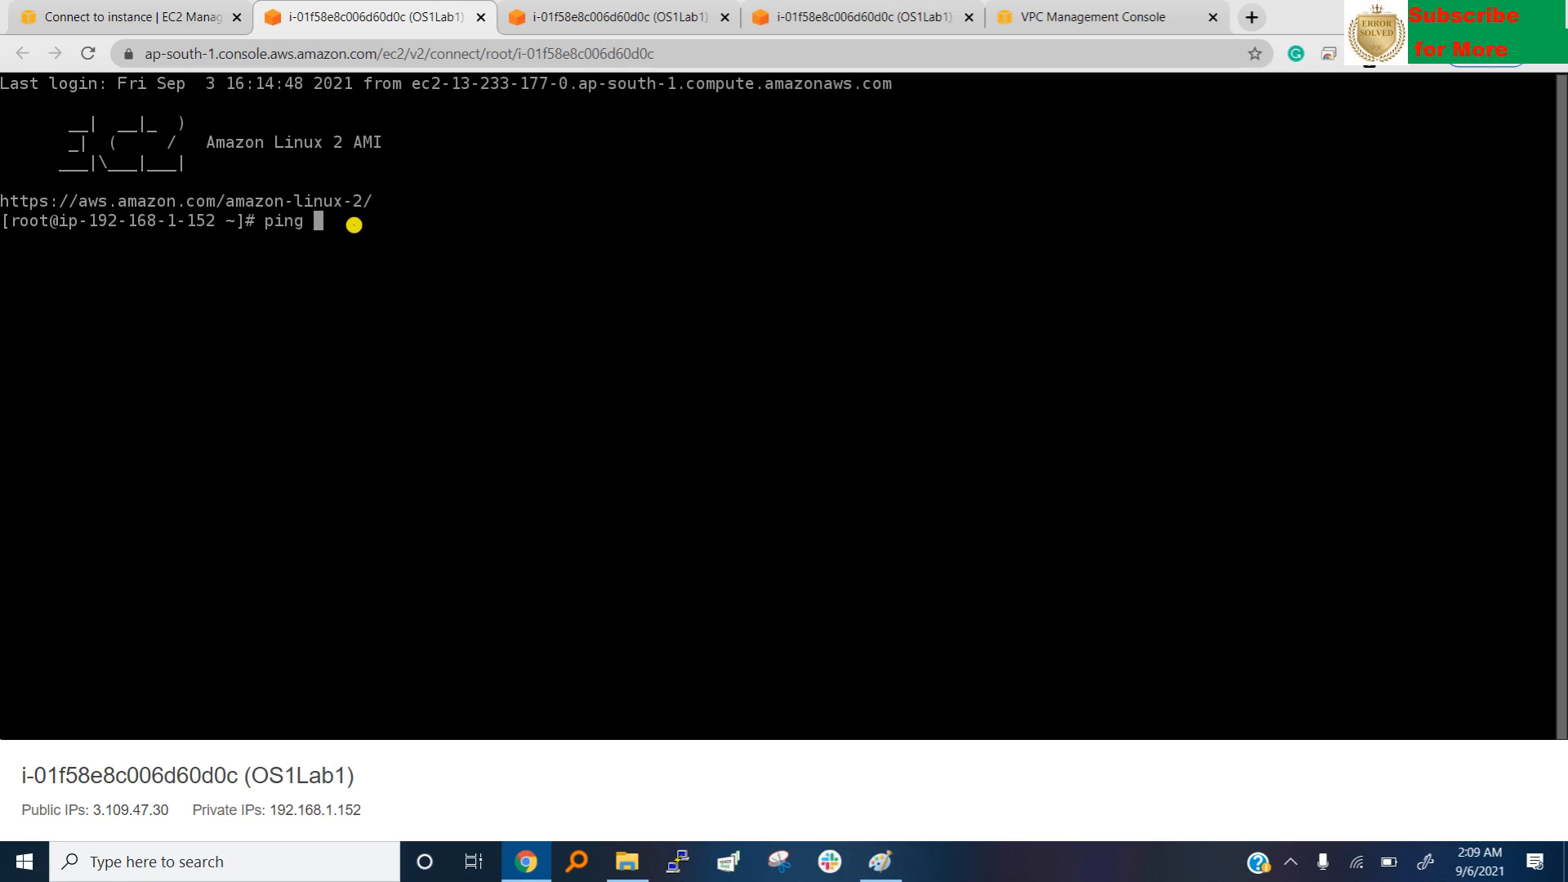
type("8.")
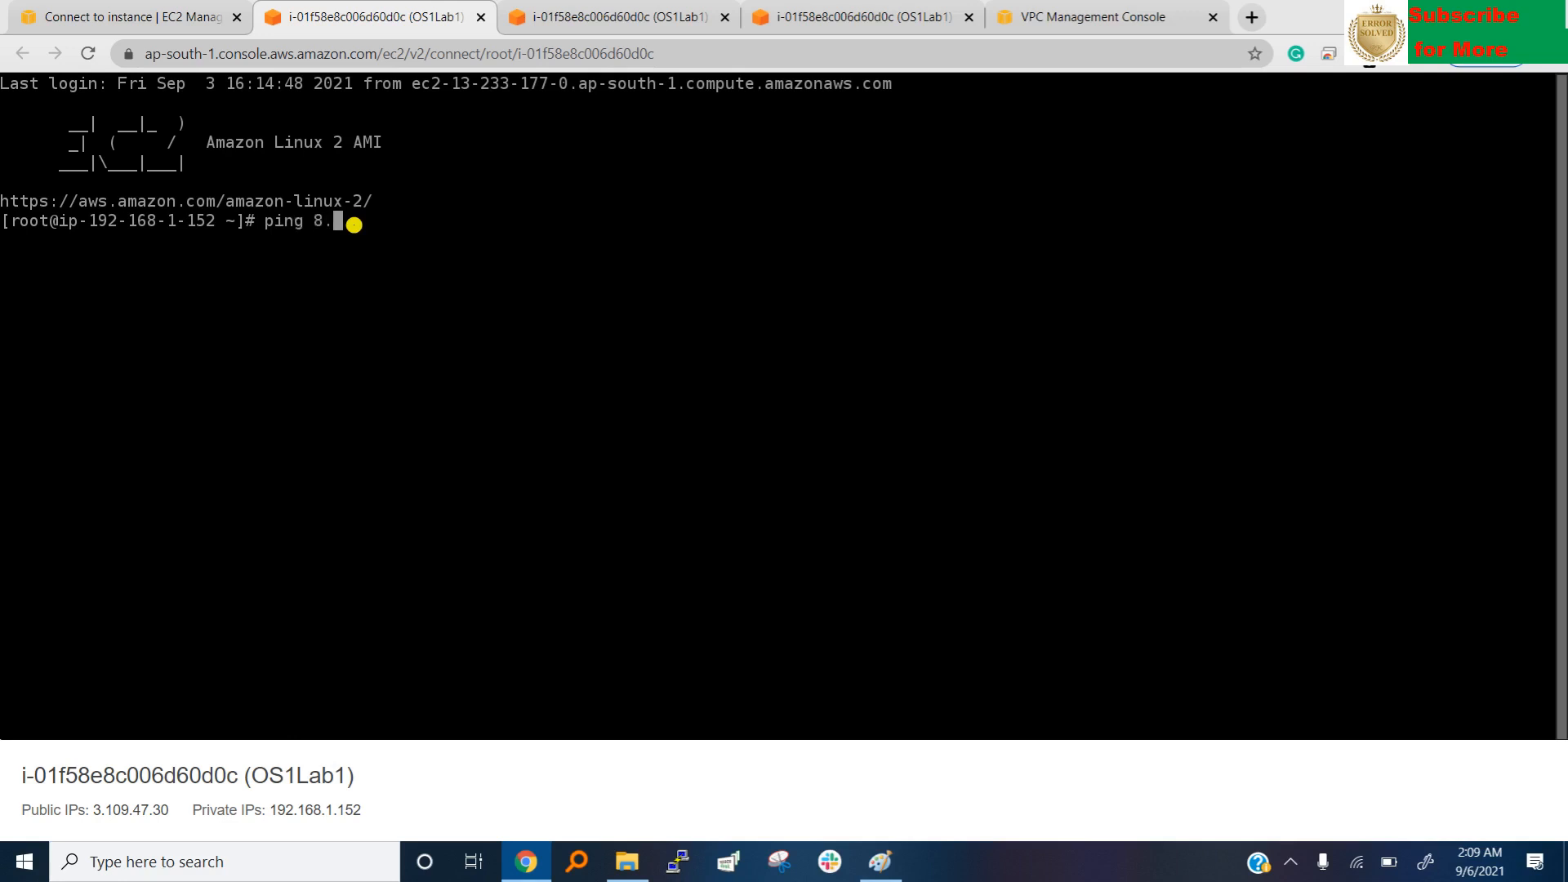
type("8")
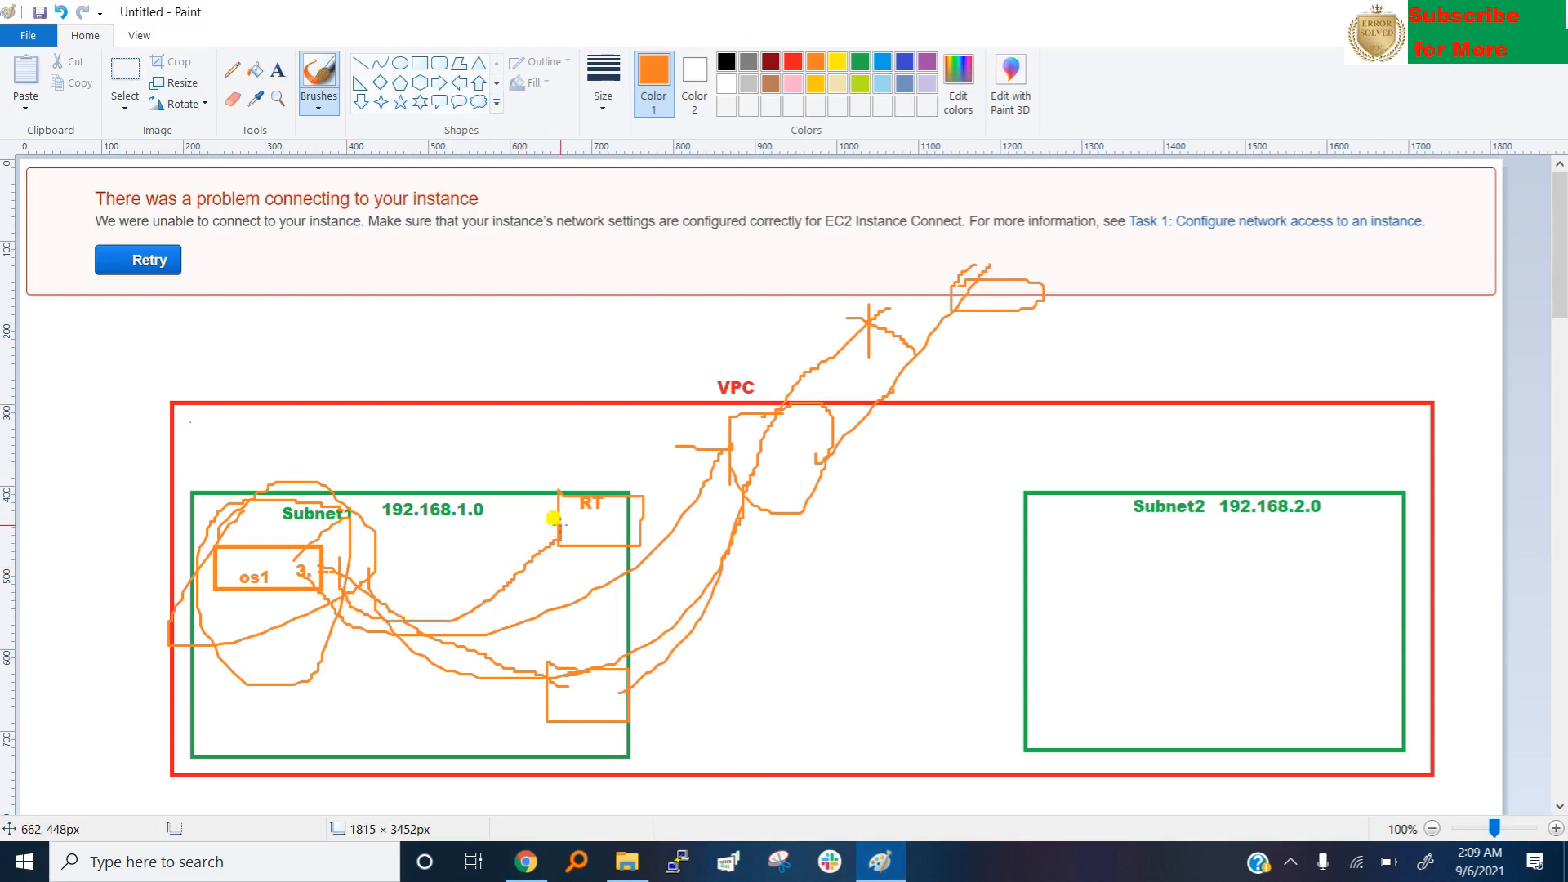
mouse_move(567, 517)
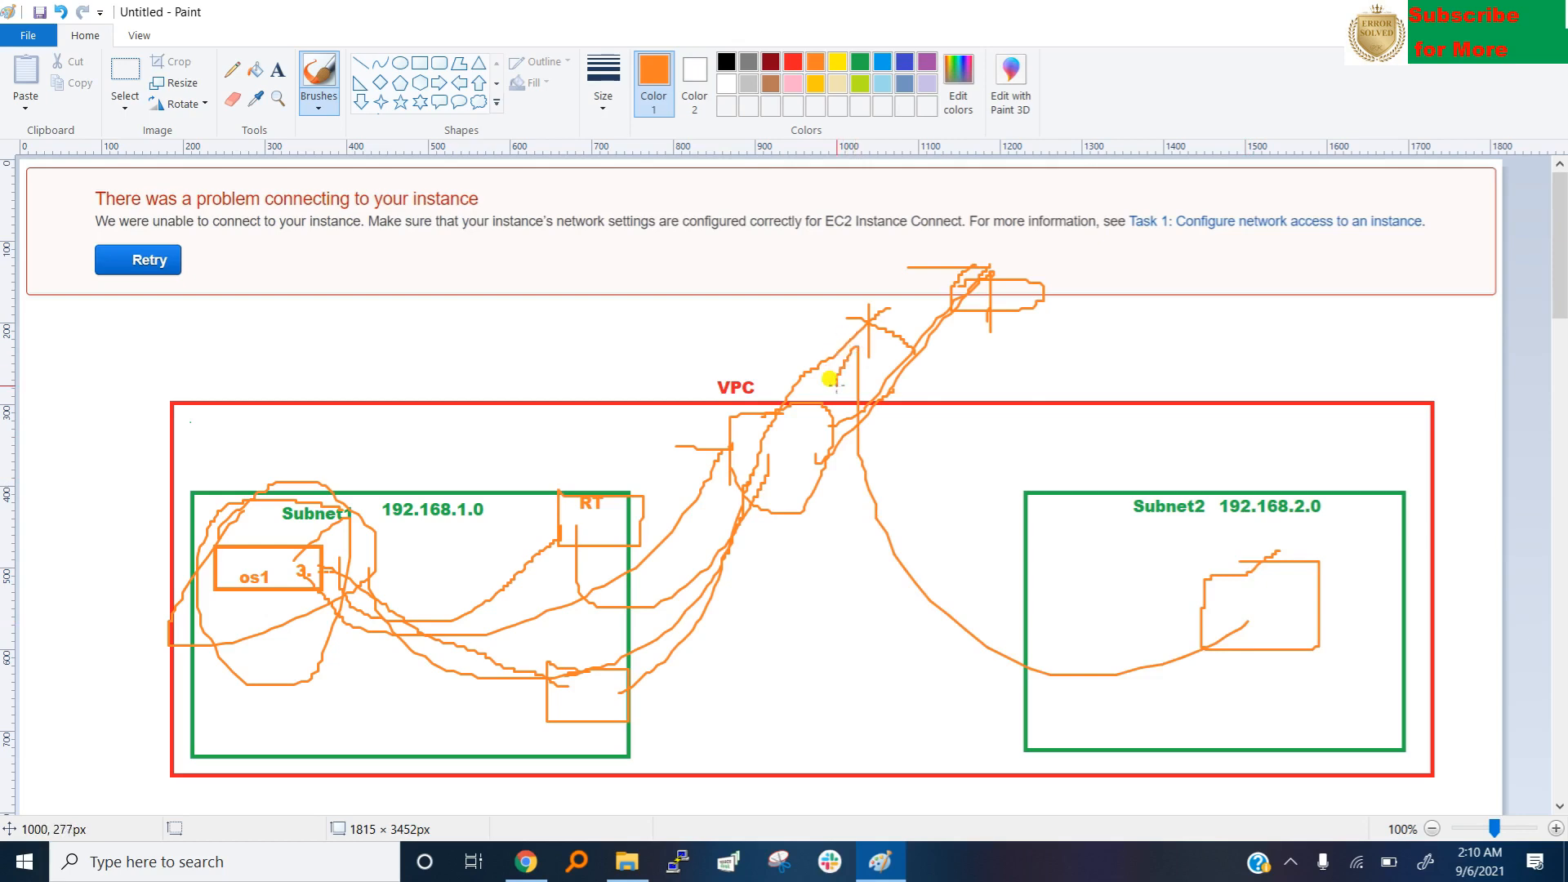
mouse_move(932, 548)
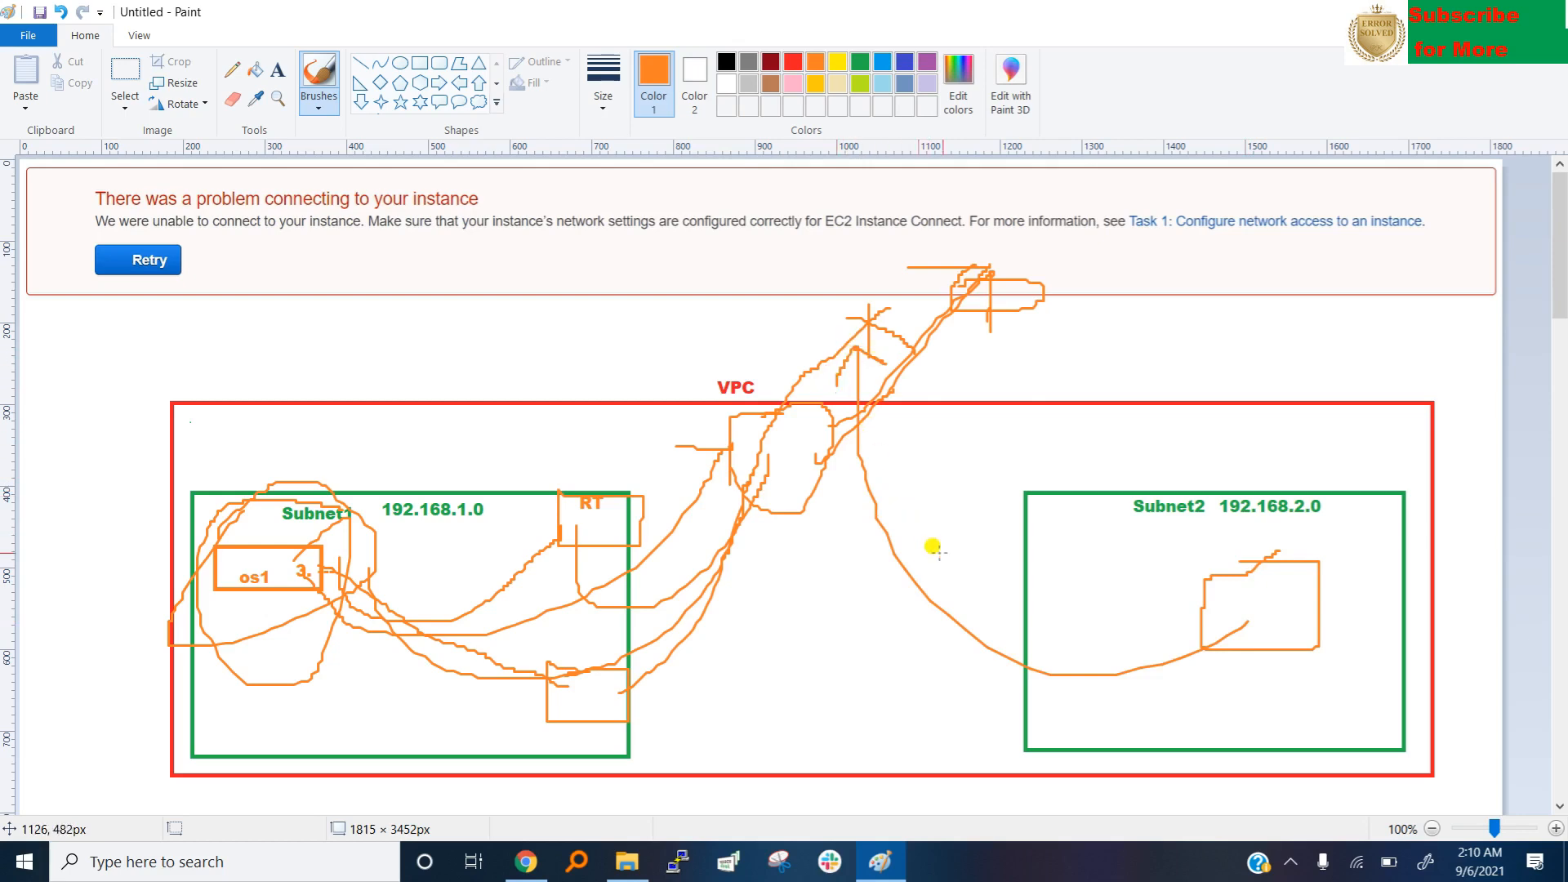